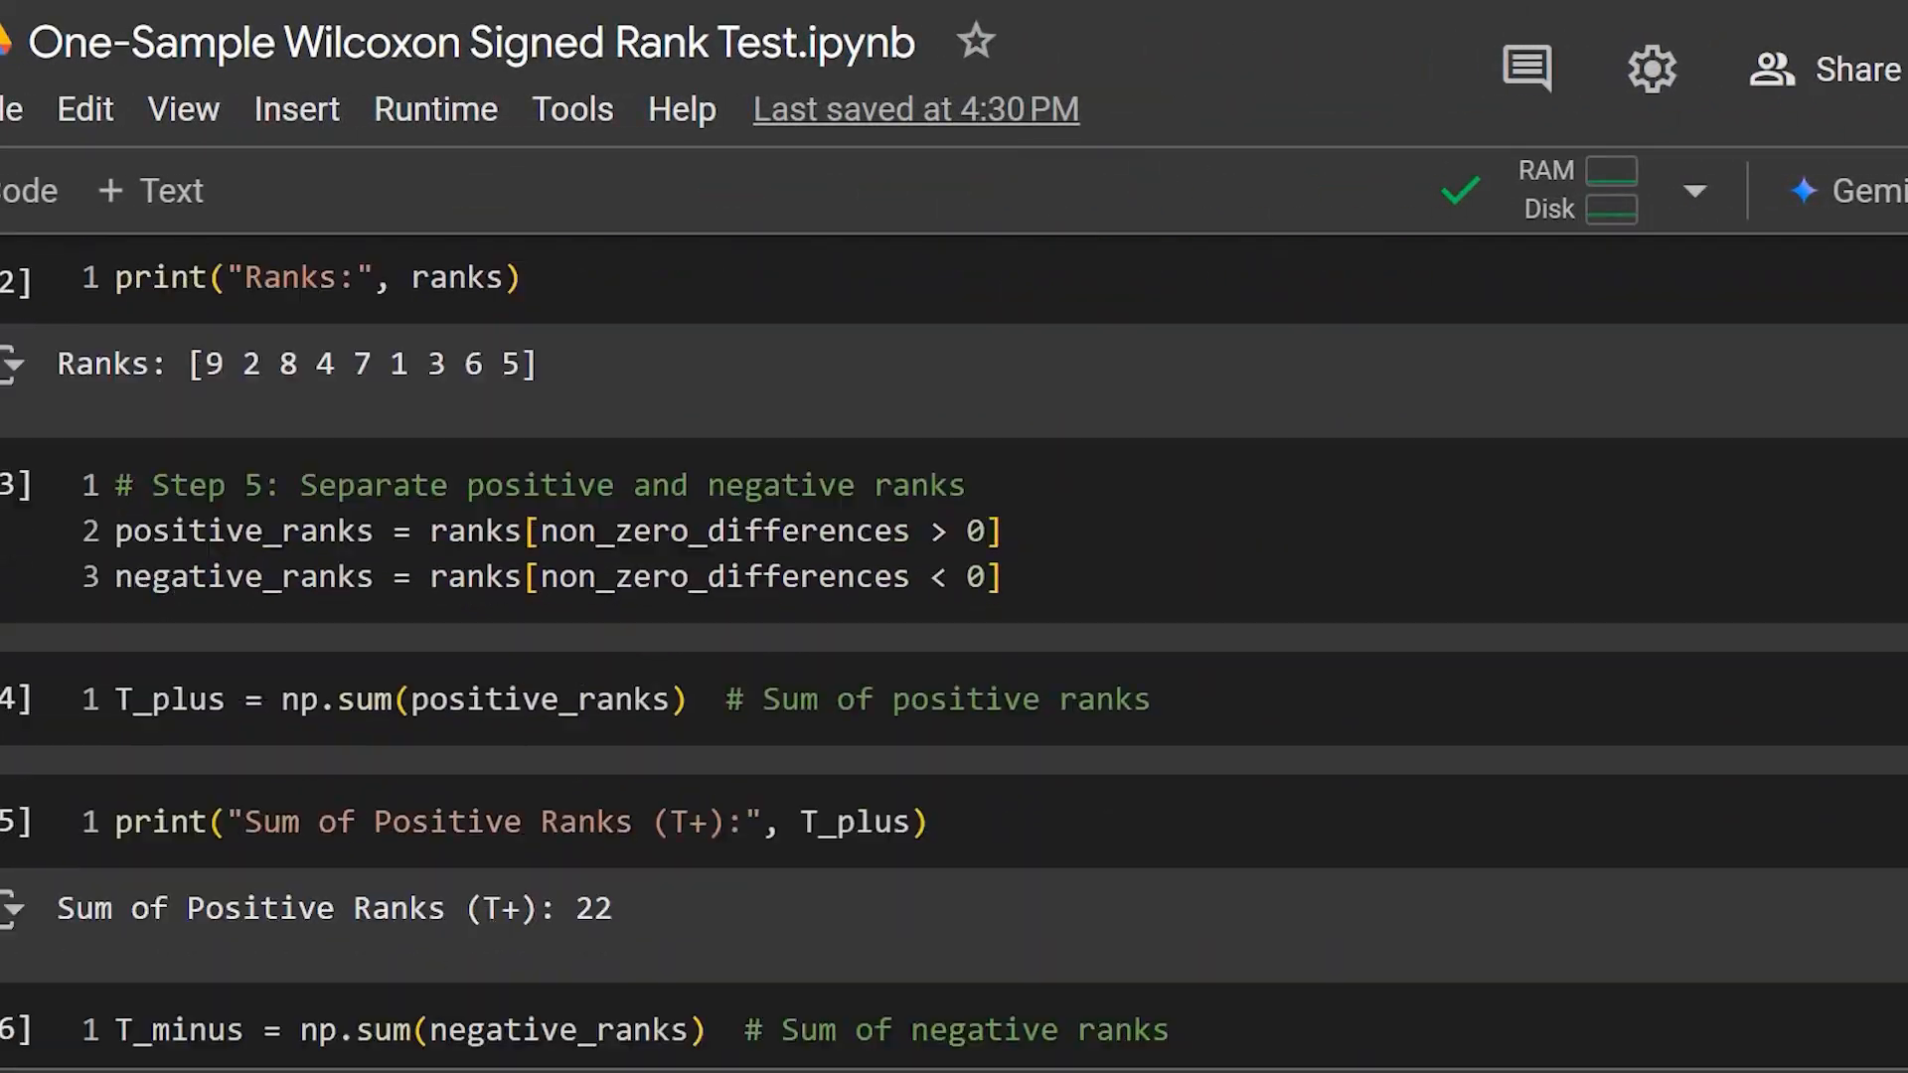
- Advance to the 'One-Sample Wilcoxon Signed Rank Test' slide listing the procedure steps
{"action": "scroll", "scroll_direction": "down", "scroll_amount": 3}
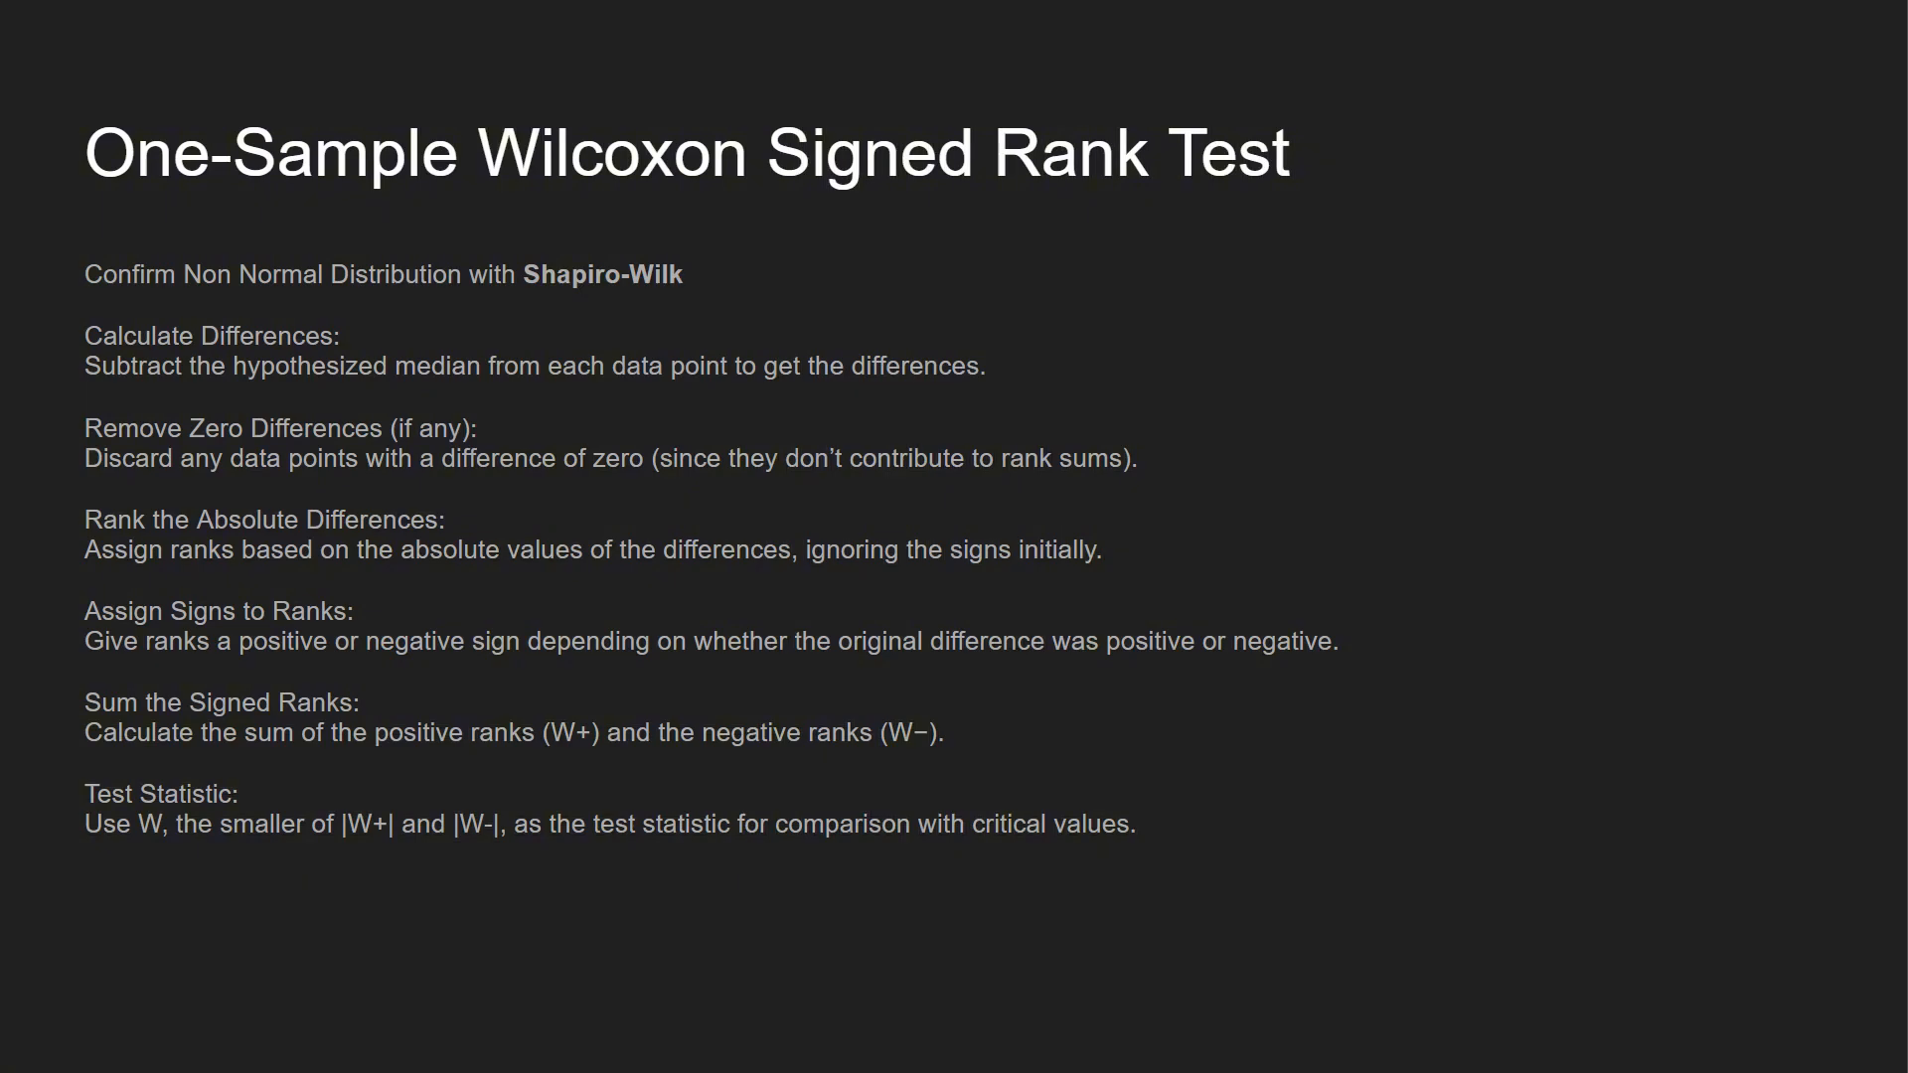
{"action": "key", "text": "Right"}
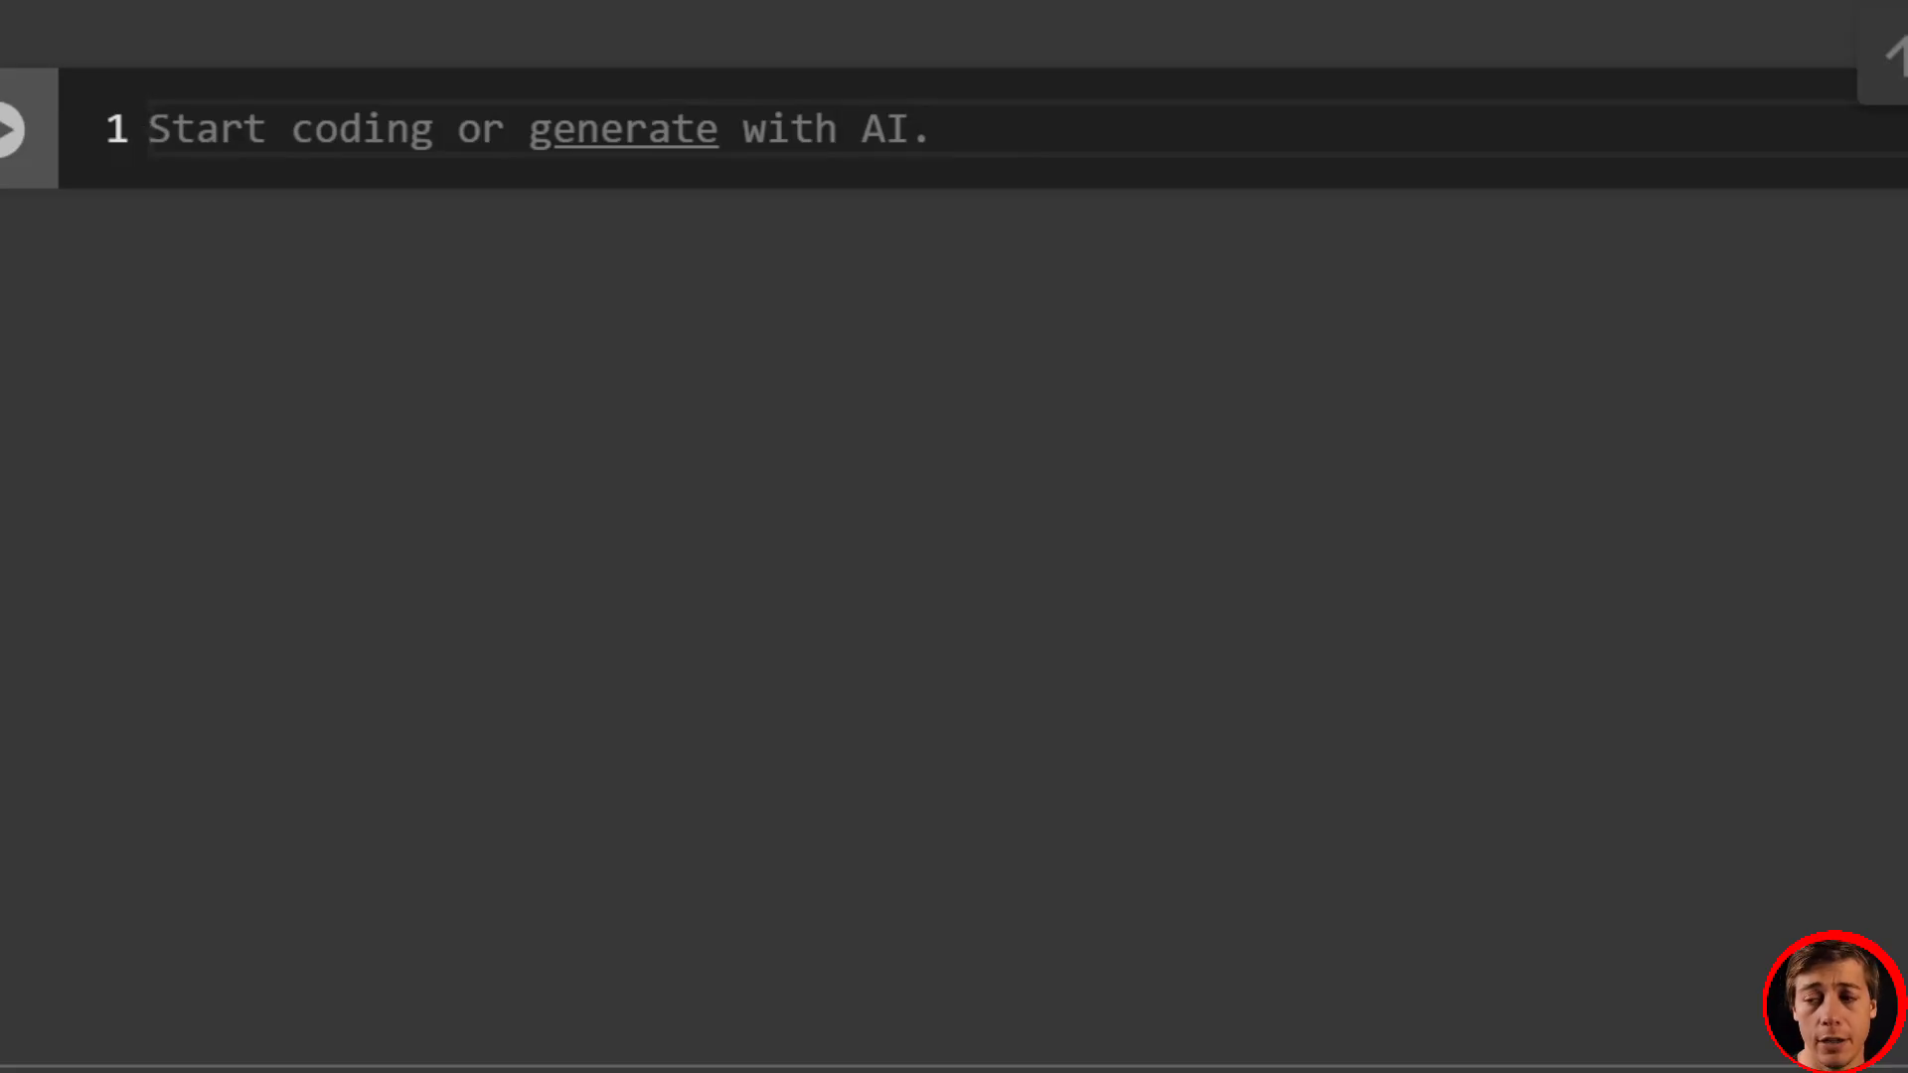
- Write the imports: wilcoxon from scipy.stats and numpy as np
{"action": "type", "text": "from sci"}
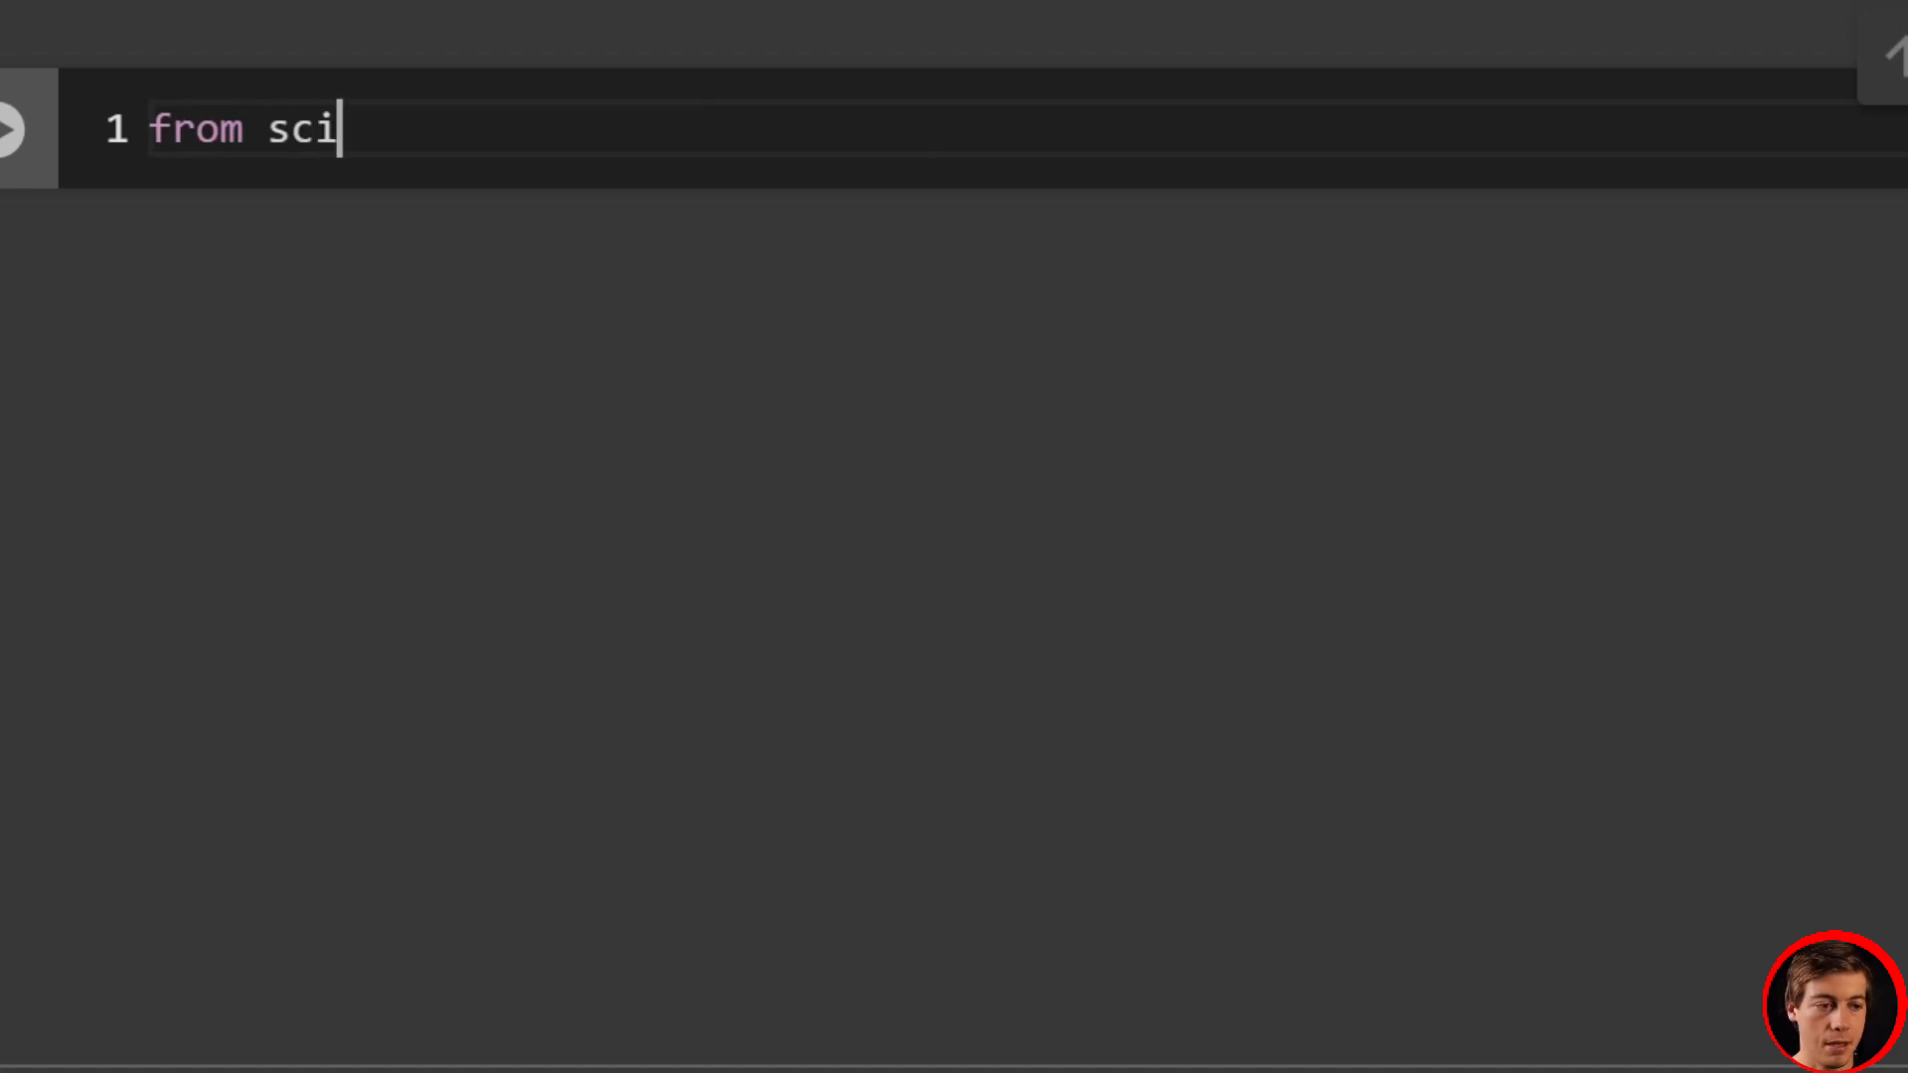
{"action": "type", "text": "py.stats"}
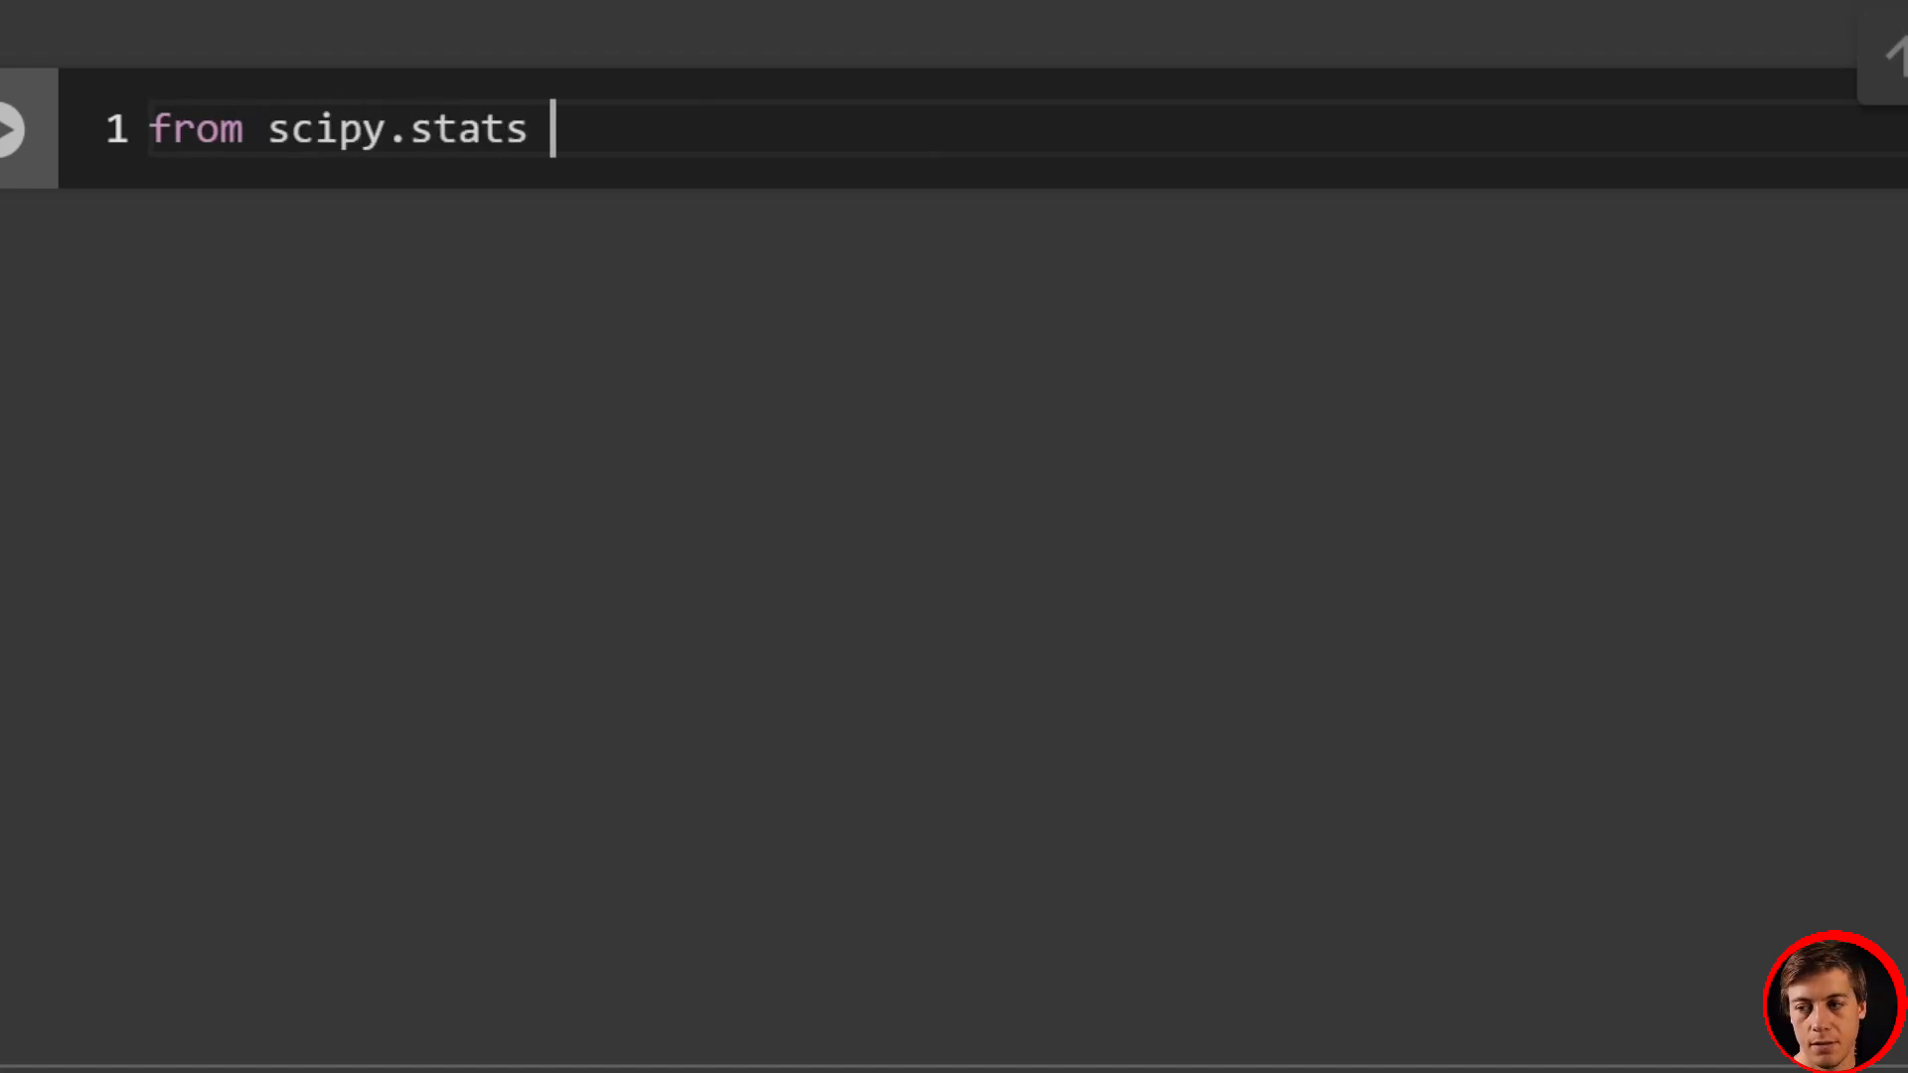
{"action": "type", "text": "import w"}
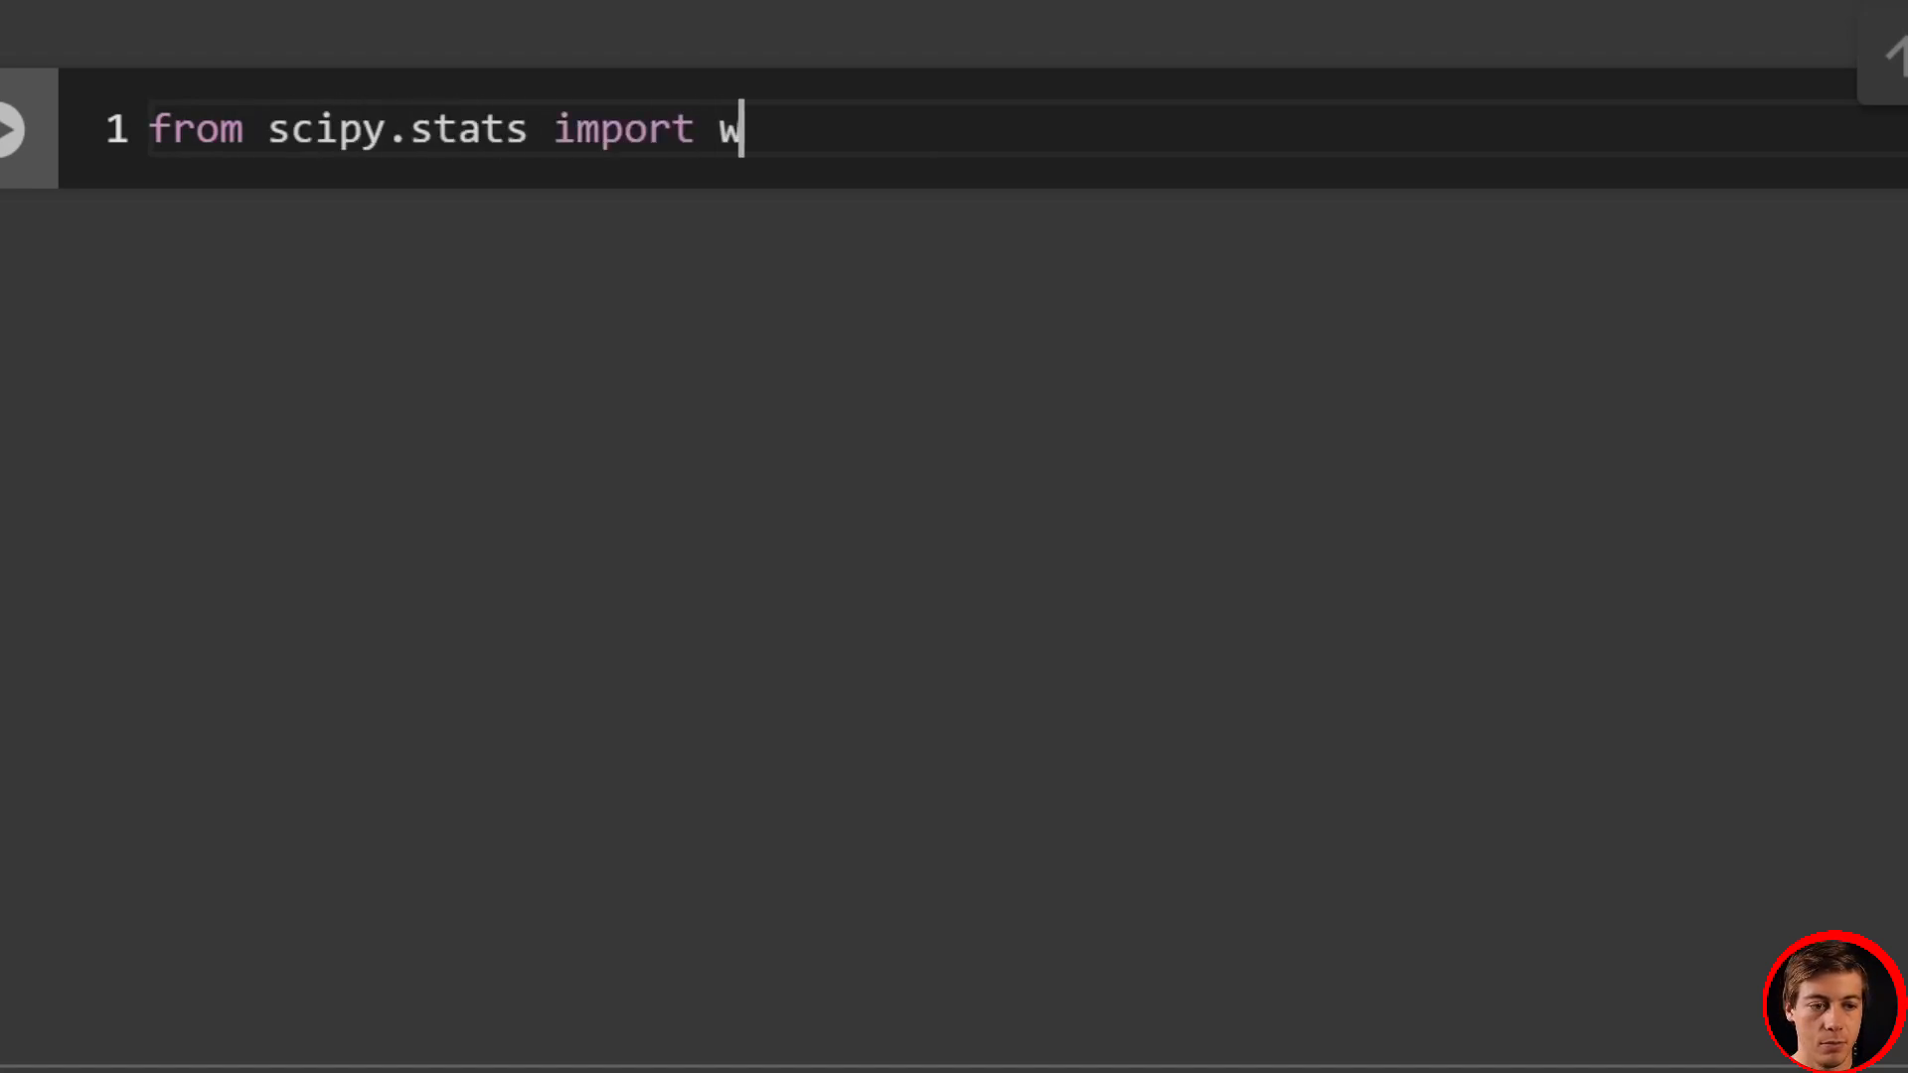
{"action": "type", "text": "ilcoxon"}
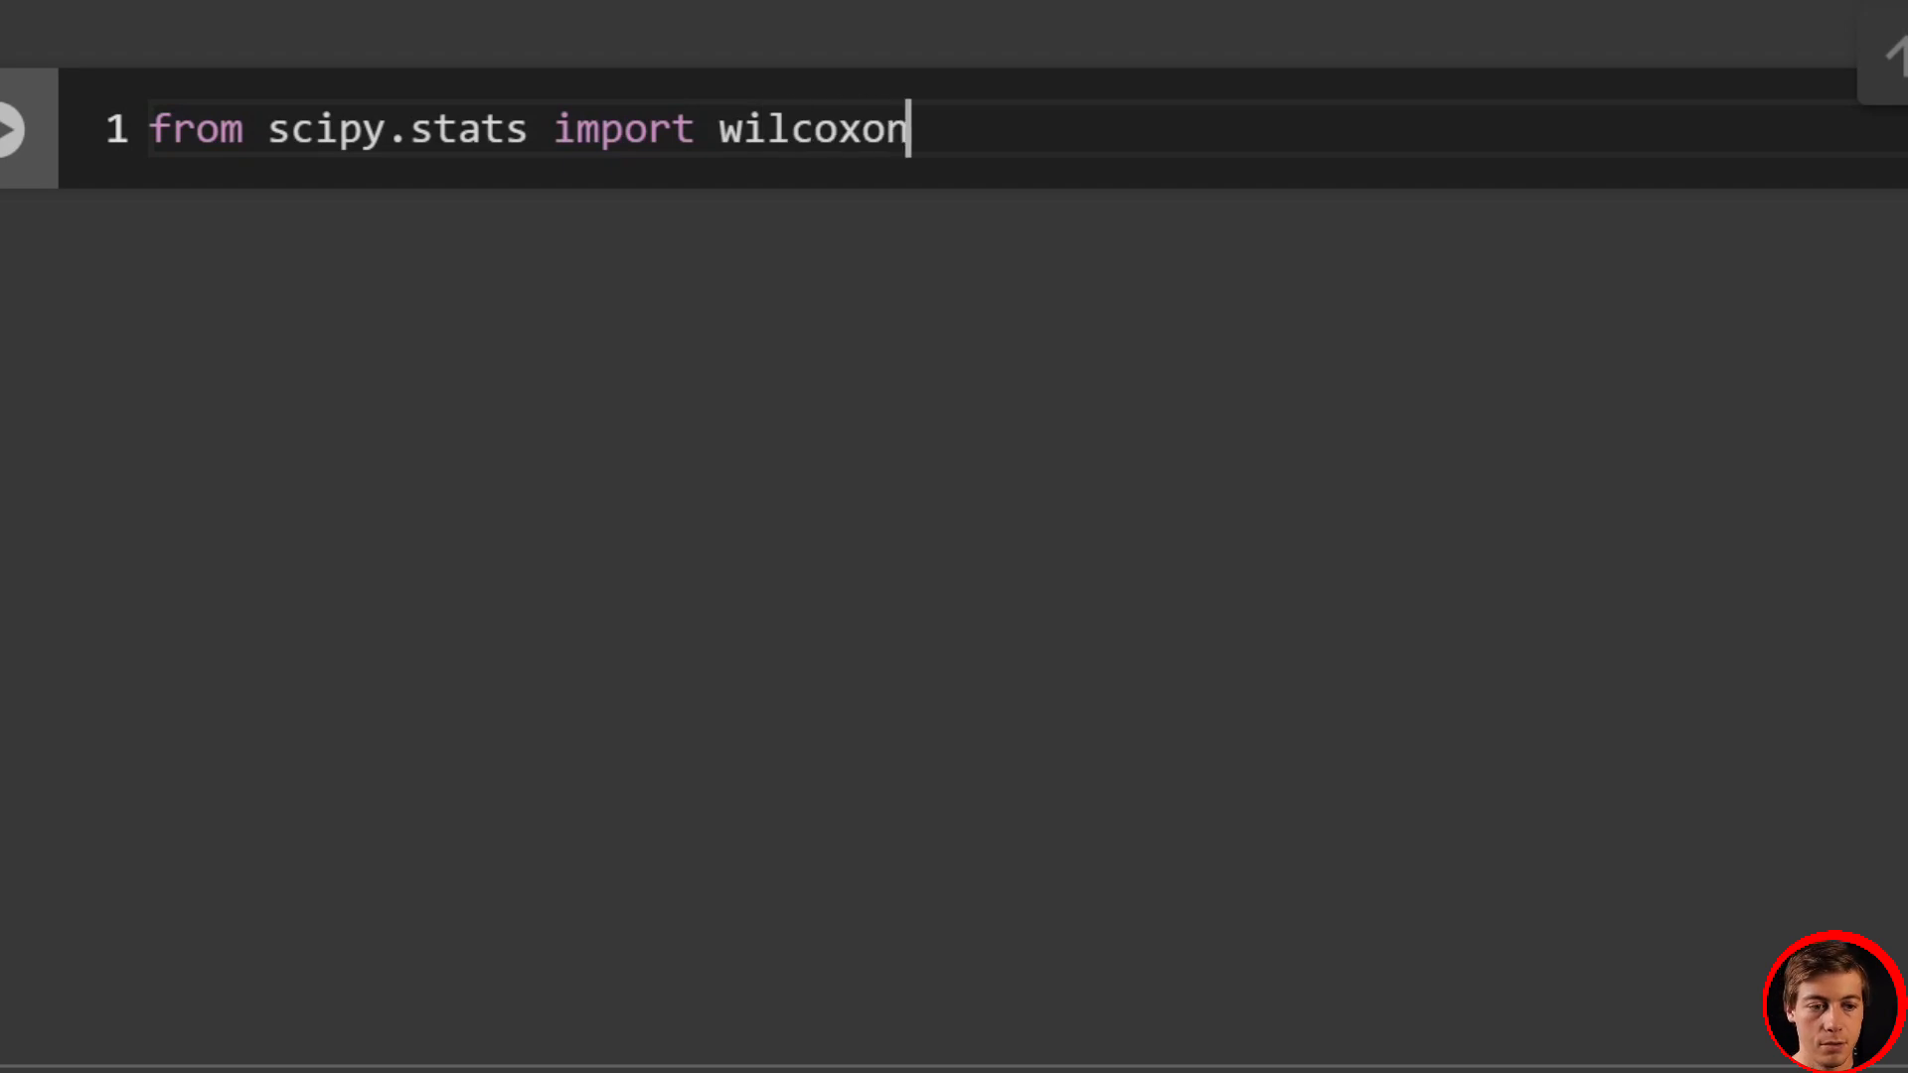
{"action": "type", "text": "import"}
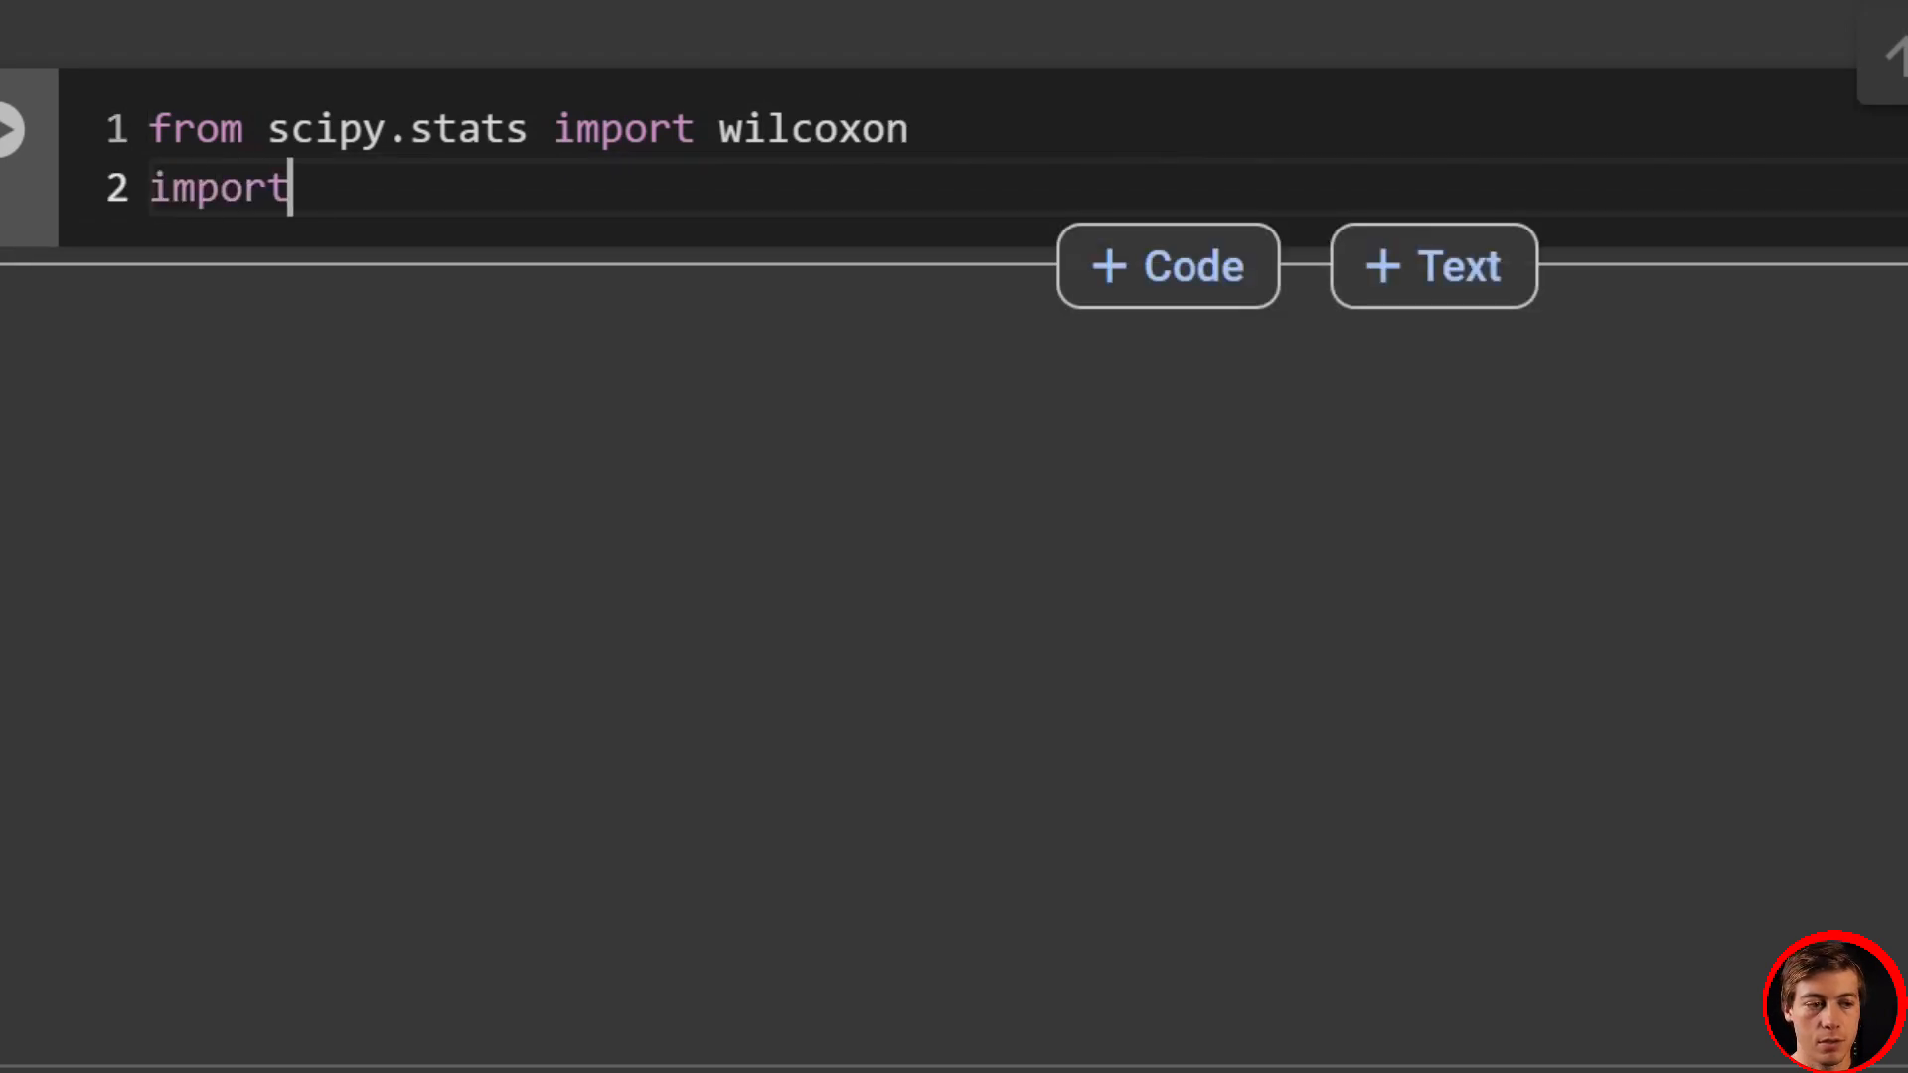
{"action": "type", "text": "numpy as np"}
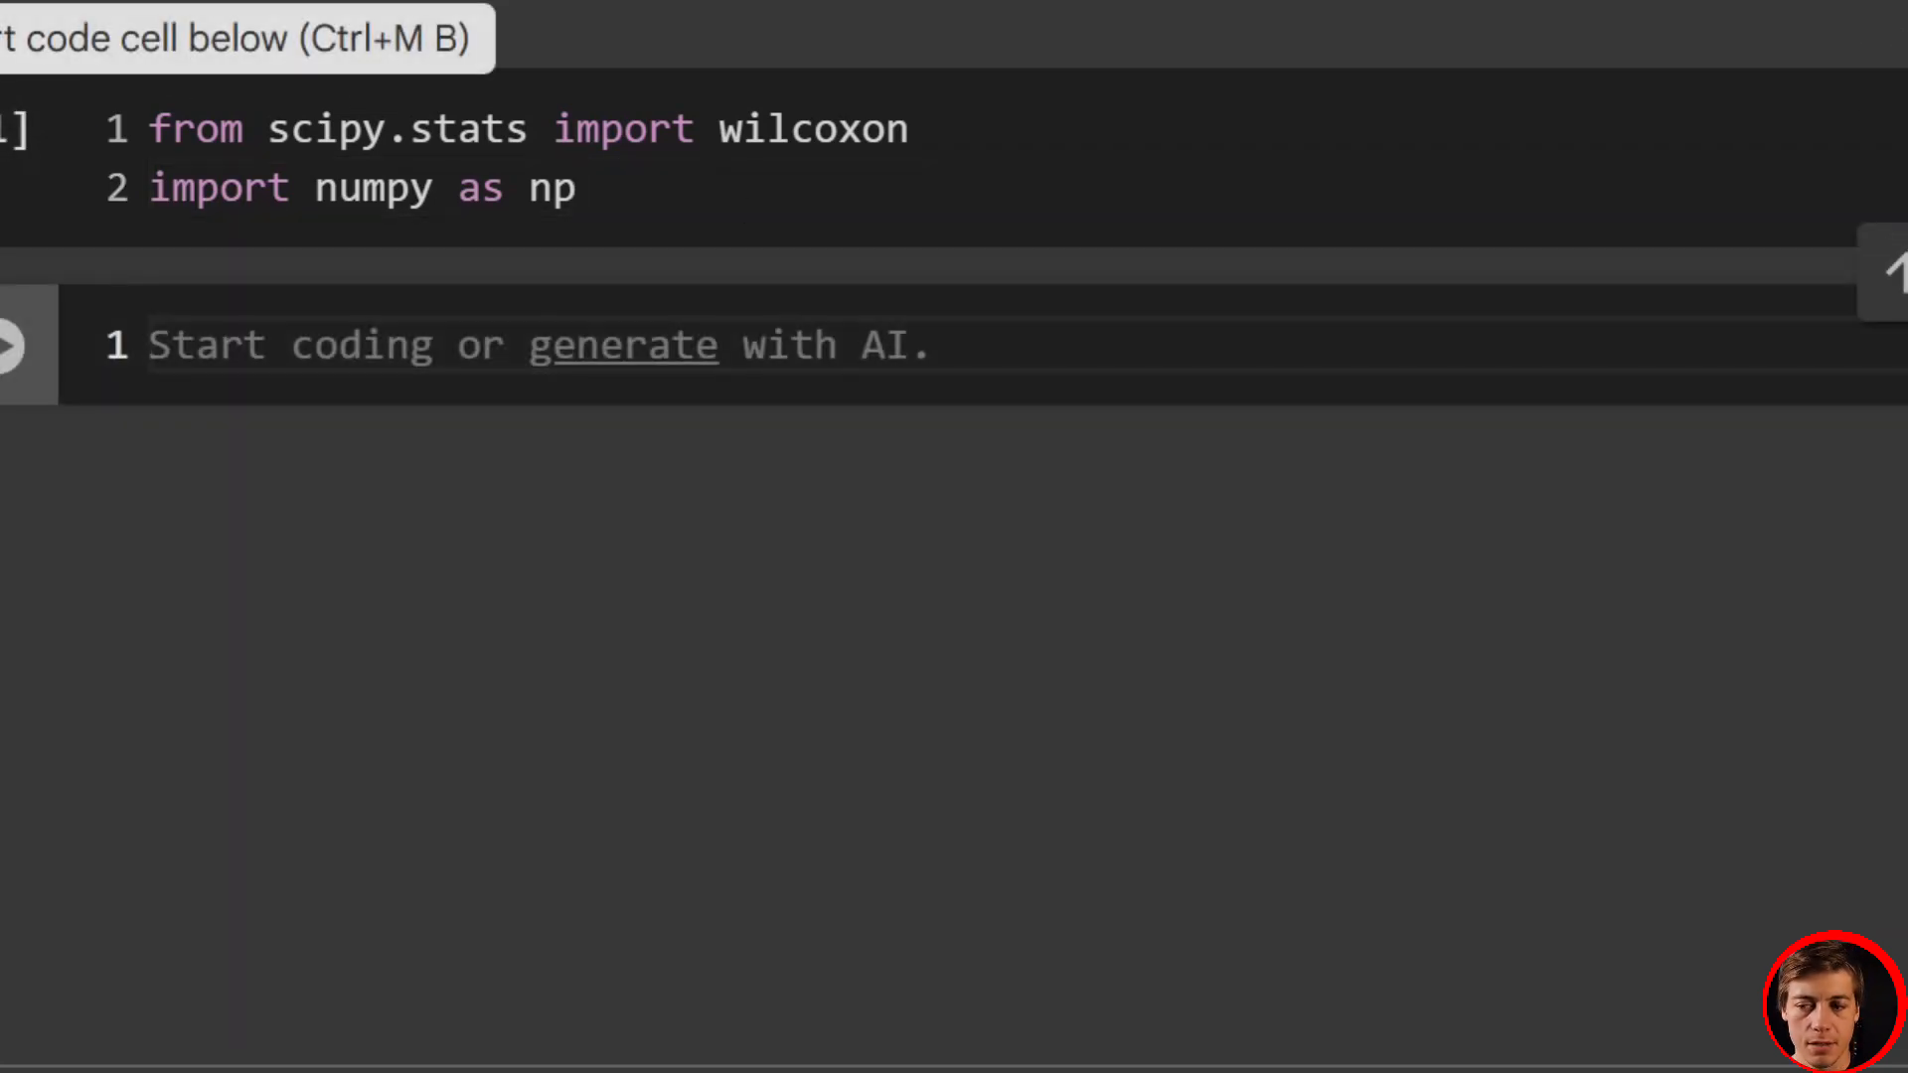
- Define the significance level alpha = 0.05 in its own cell
{"action": "type", "text": "alpha"}
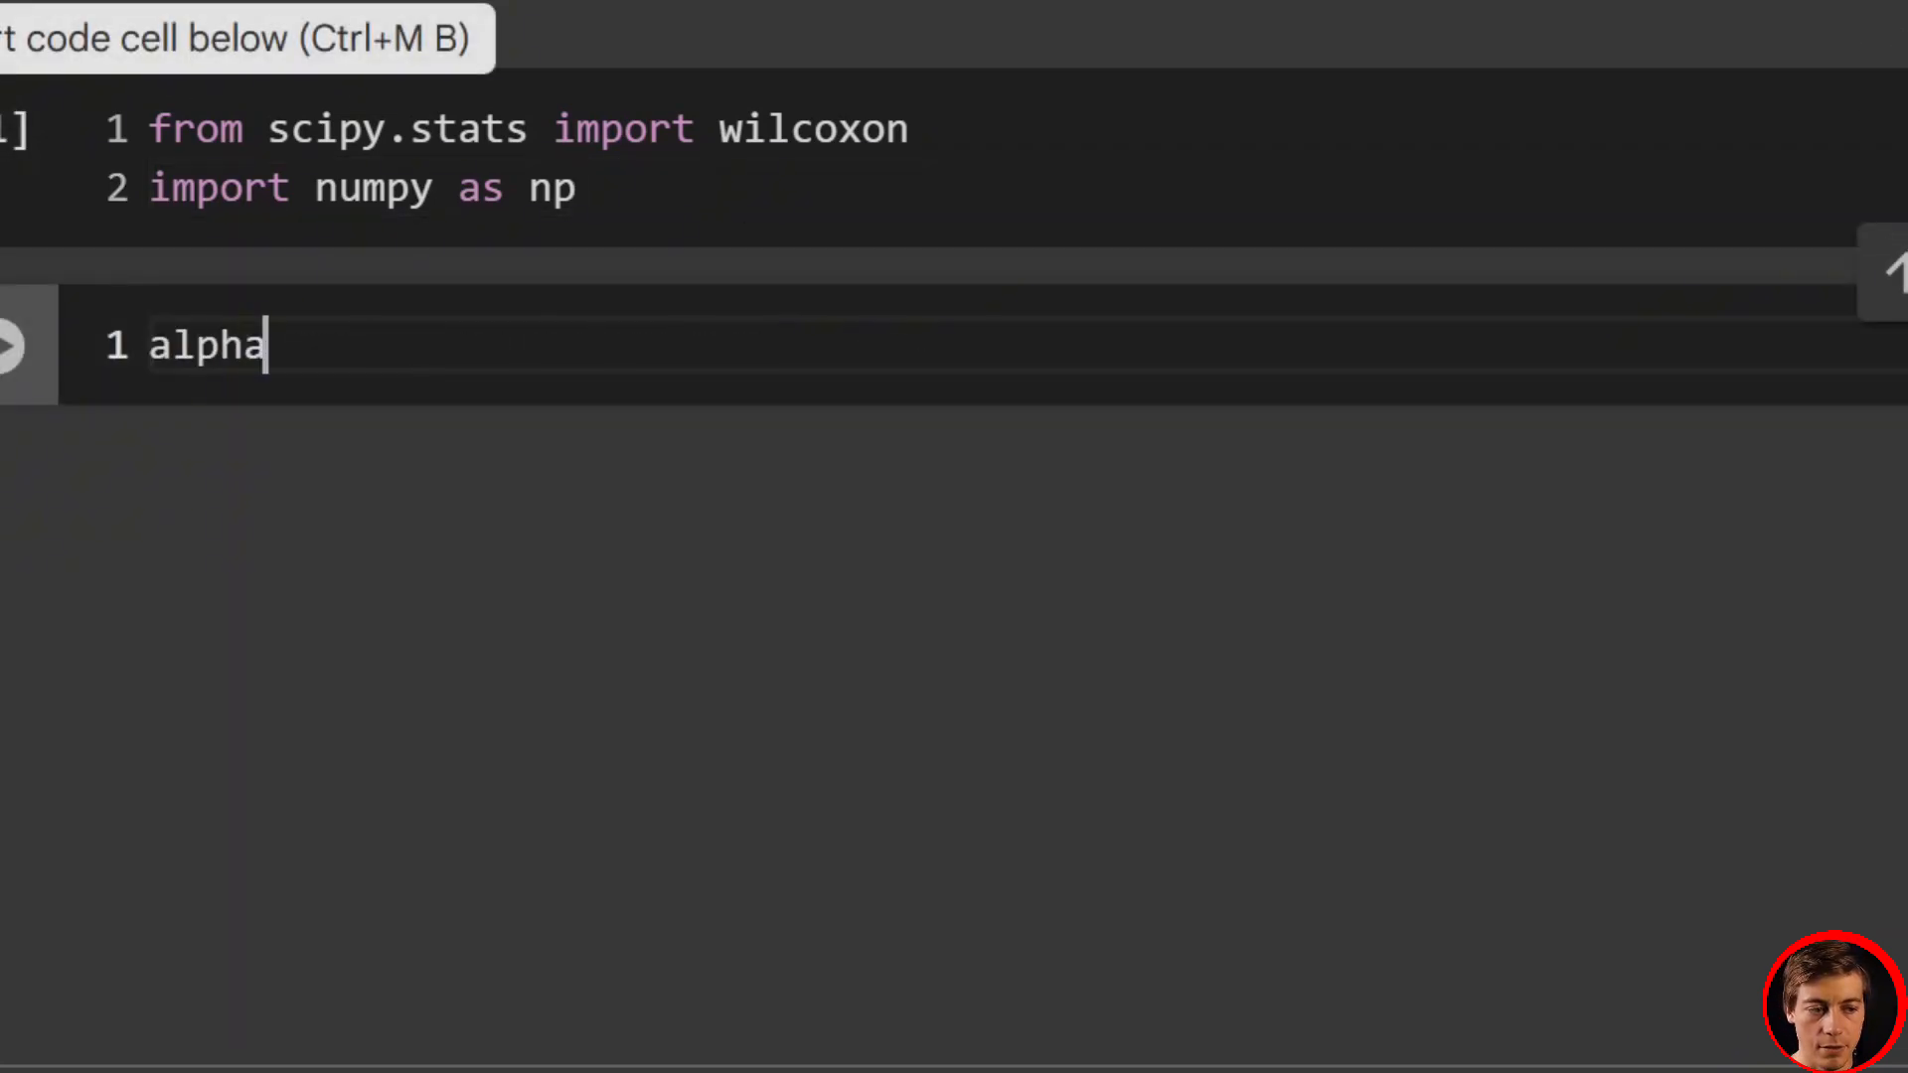
{"action": "type", "text": "= 0.0"}
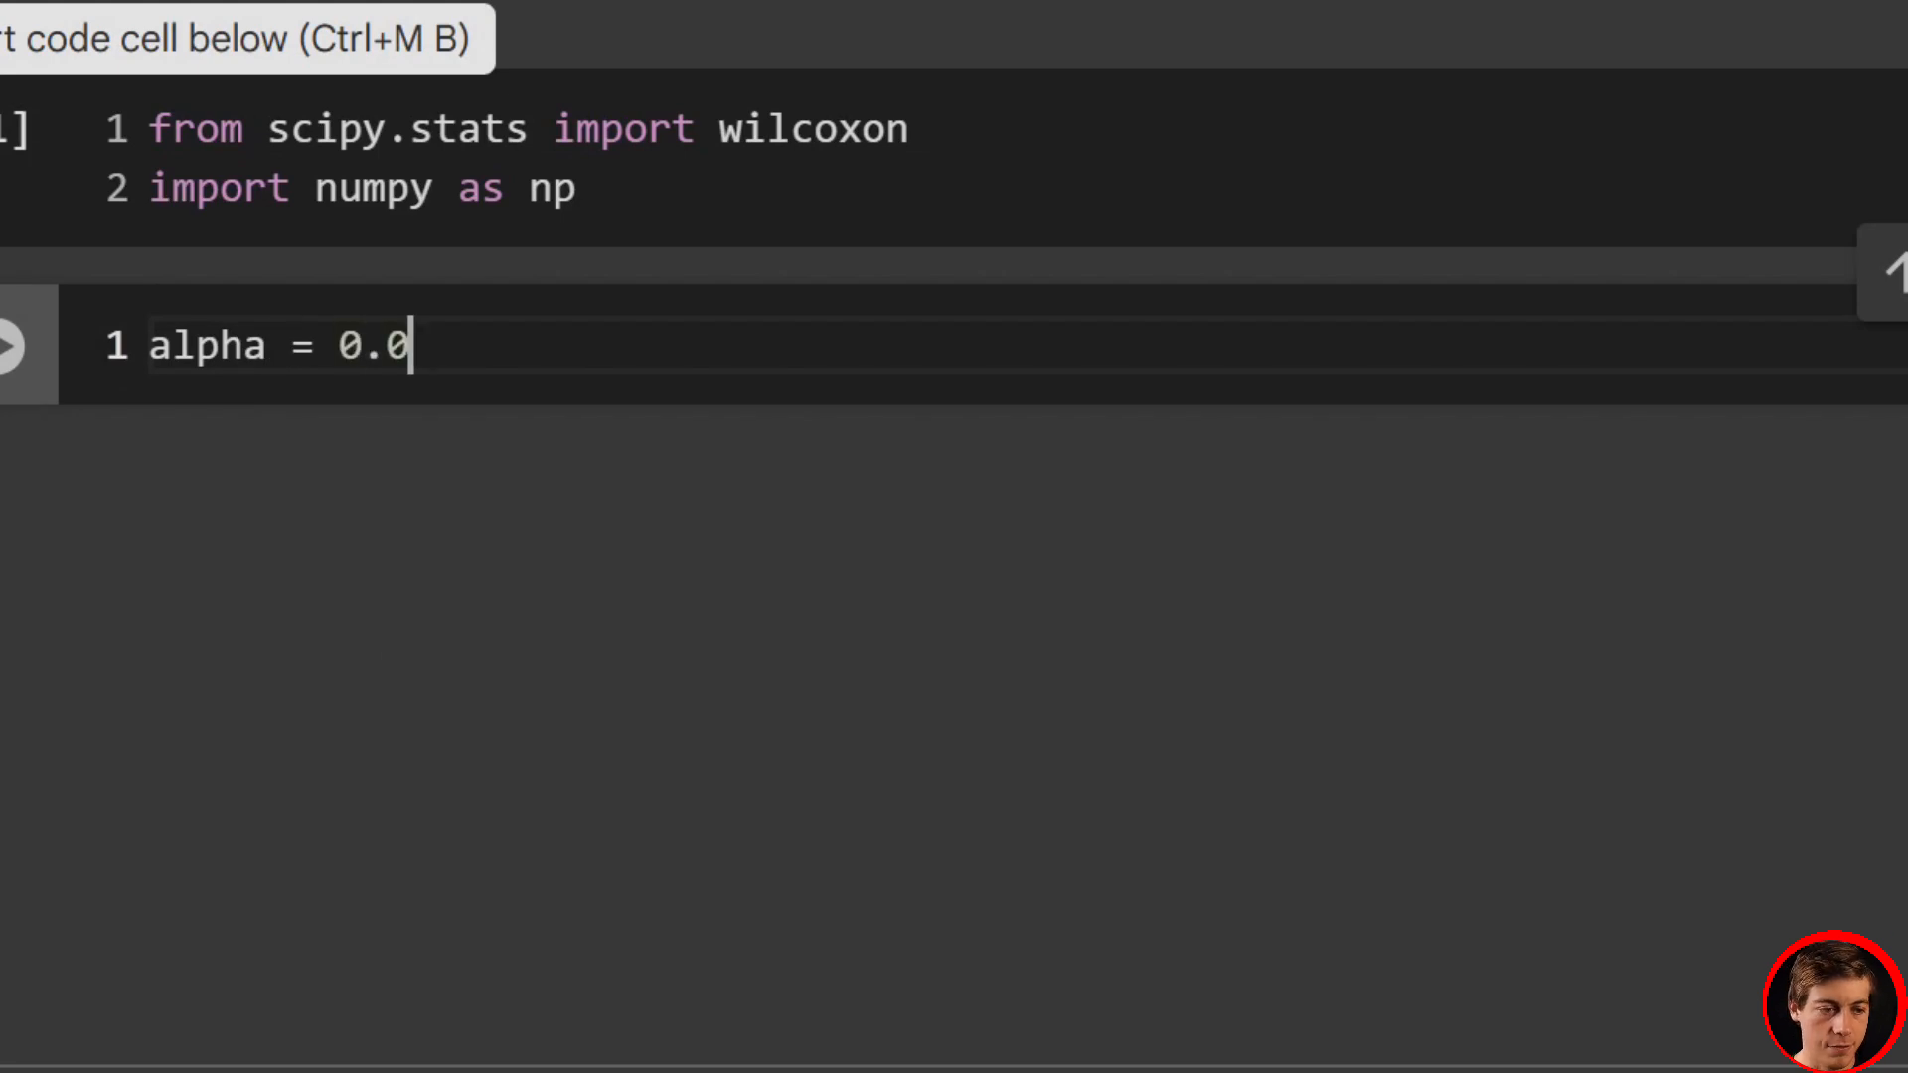
{"action": "type", "text": "5"}
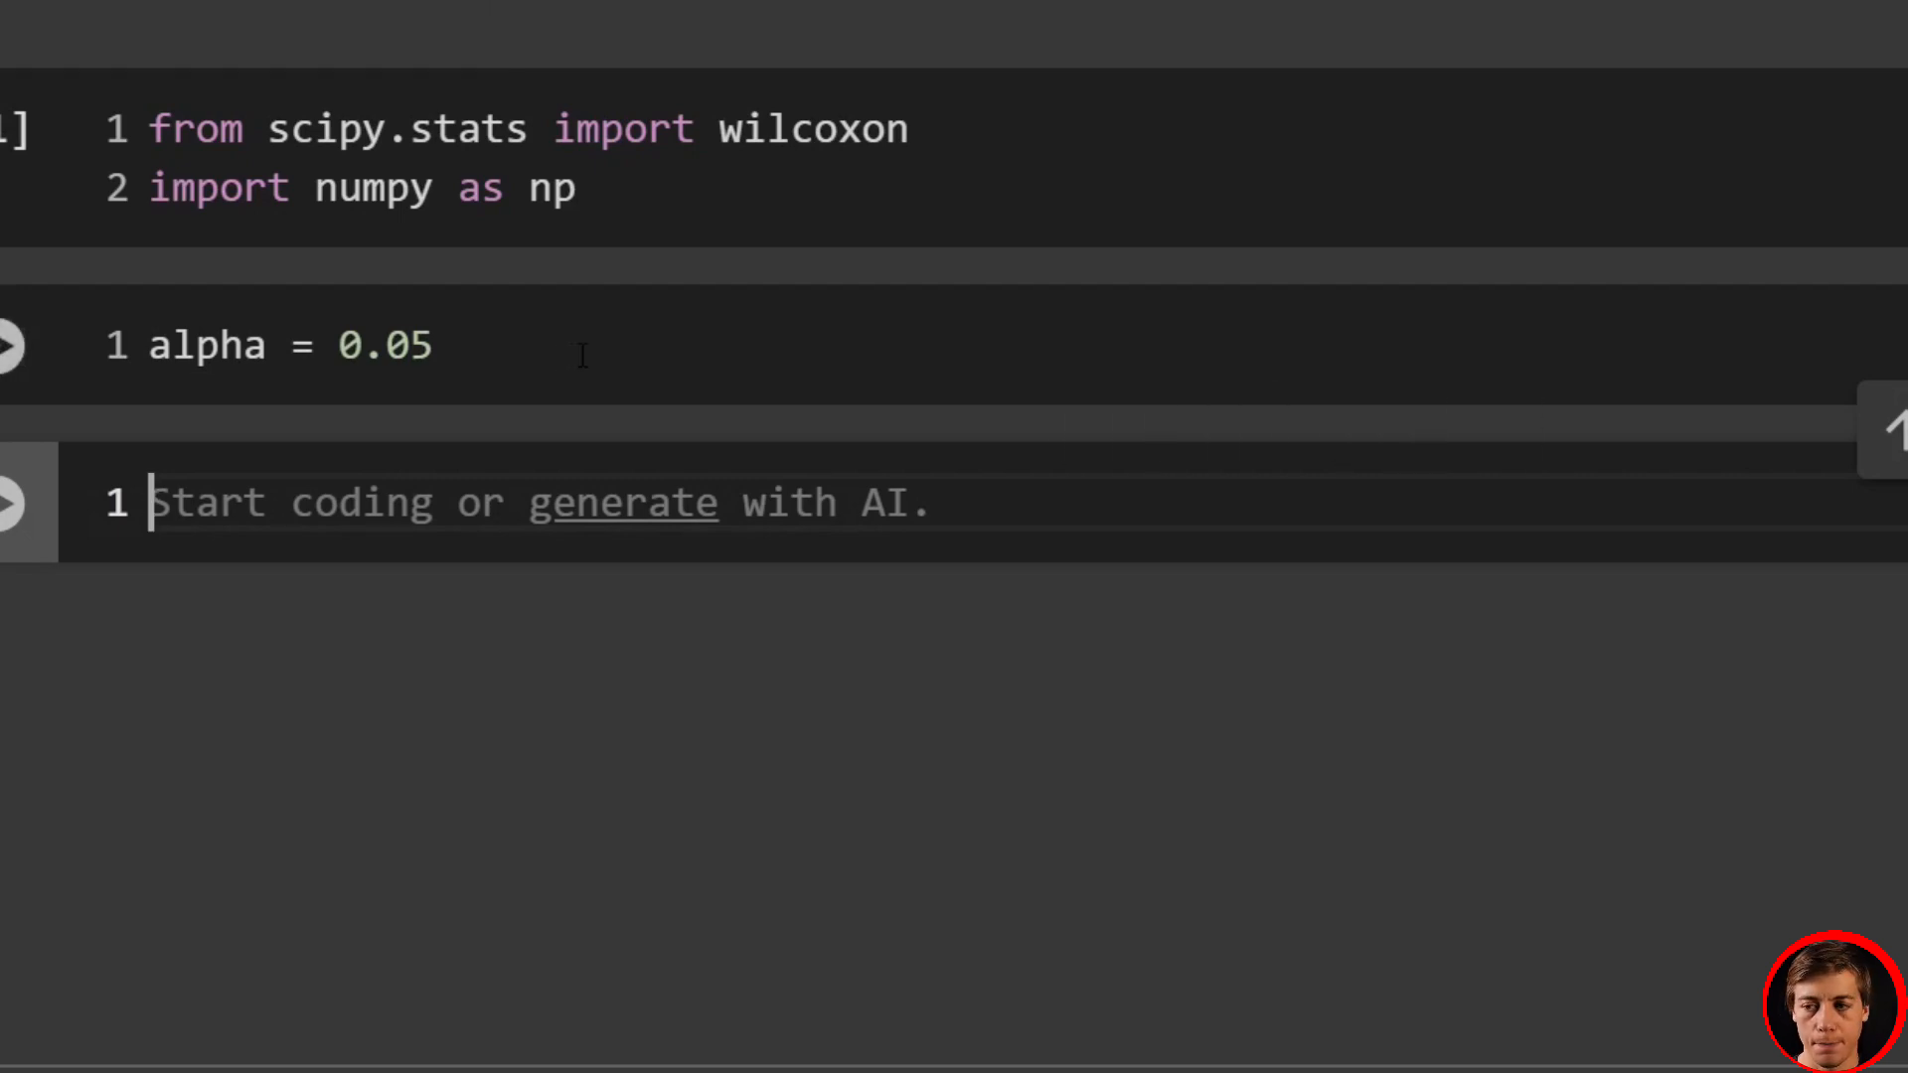
- Define miles = np.array([90, 55, 60, 80, 52, 45, 58, 53, 47, 72]) and run it
{"action": "type", "text": "m"}
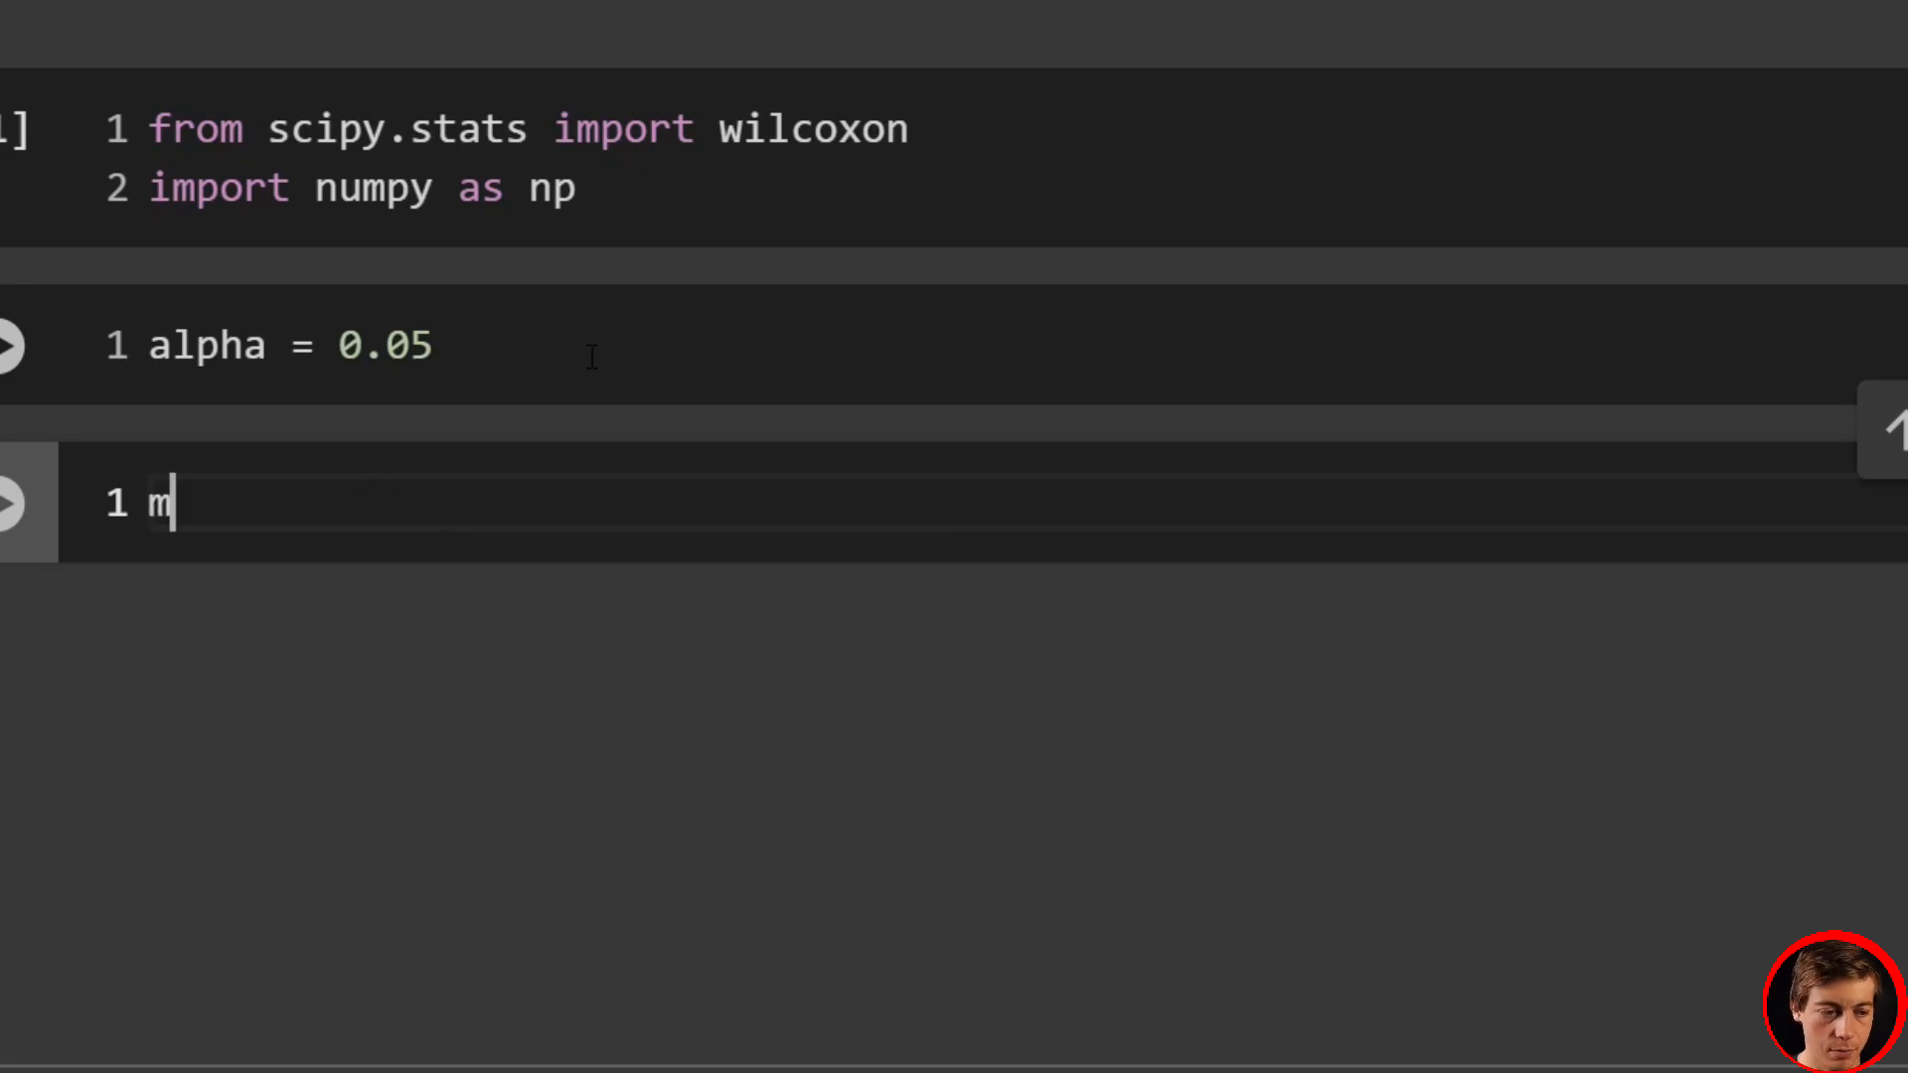
{"action": "type", "text": "iles ="}
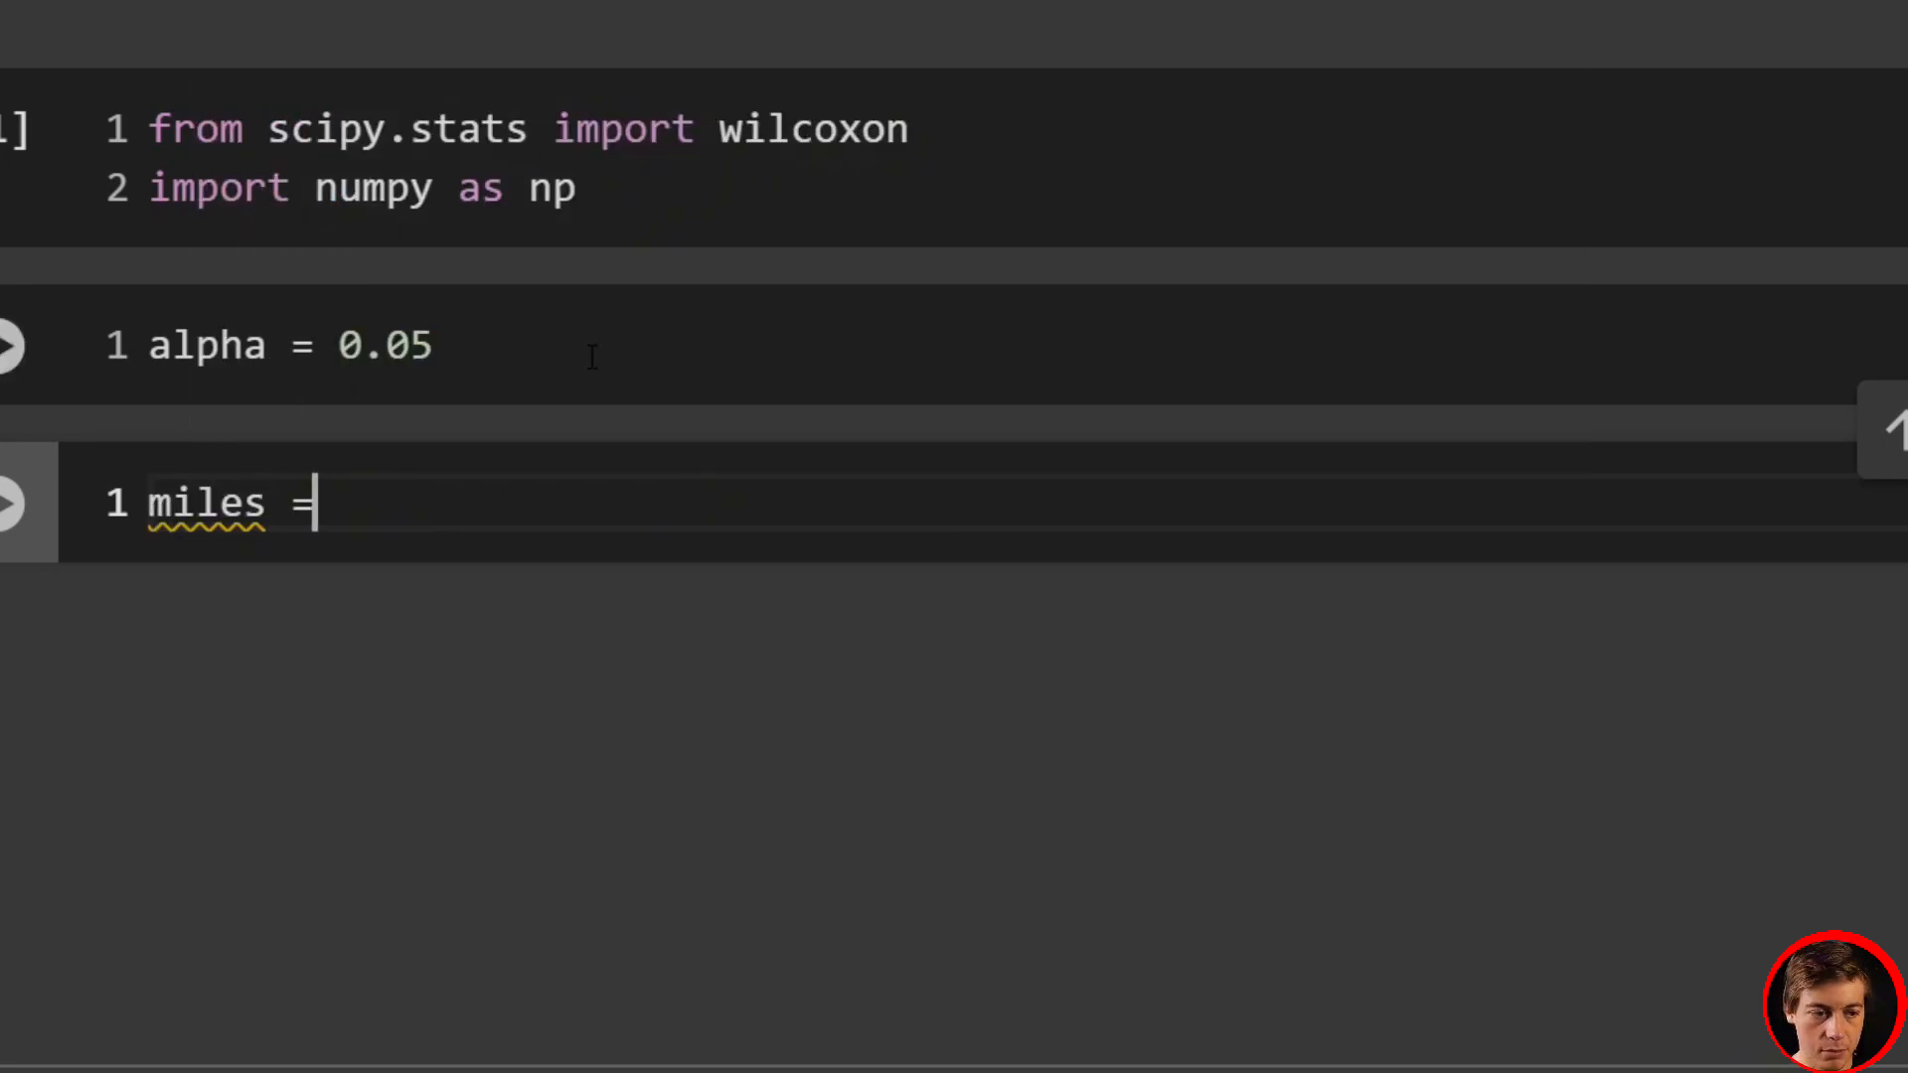
{"action": "type", "text": "np.a"}
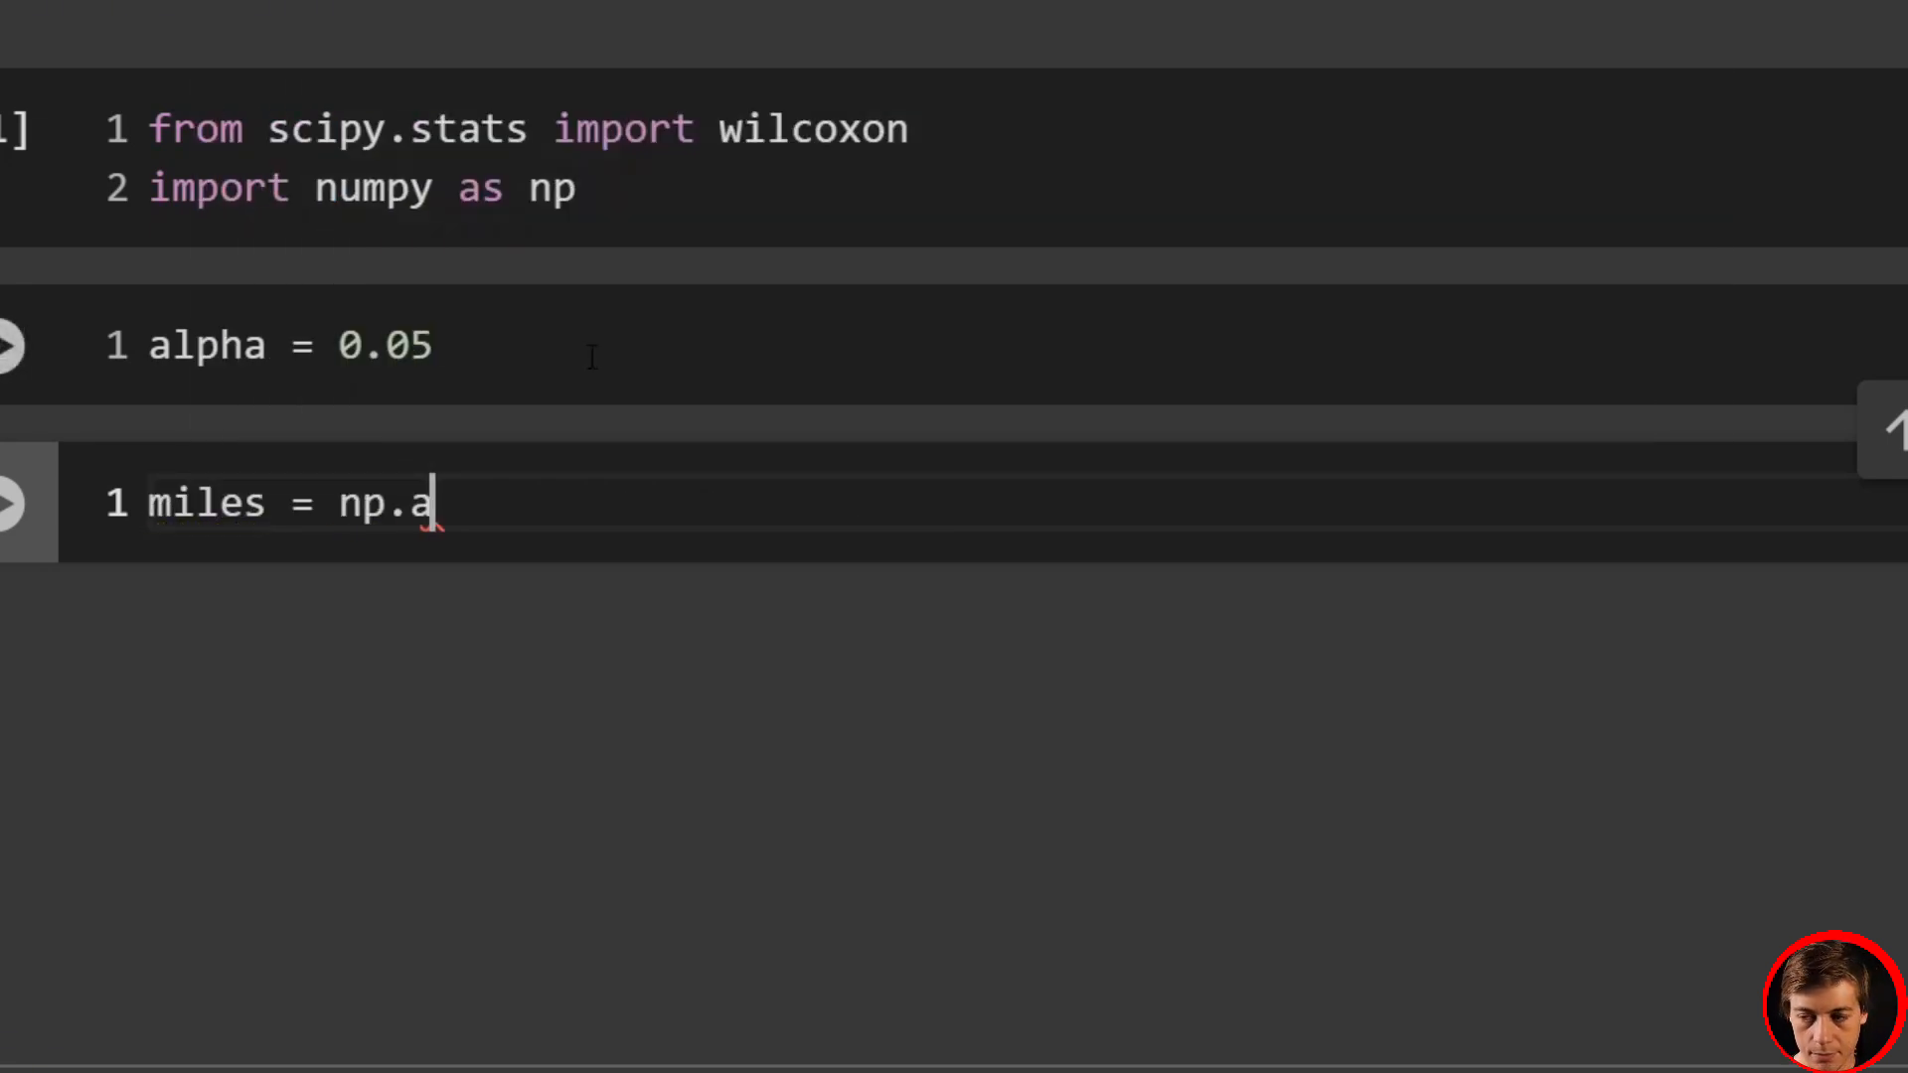
{"action": "type", "text": "rray"}
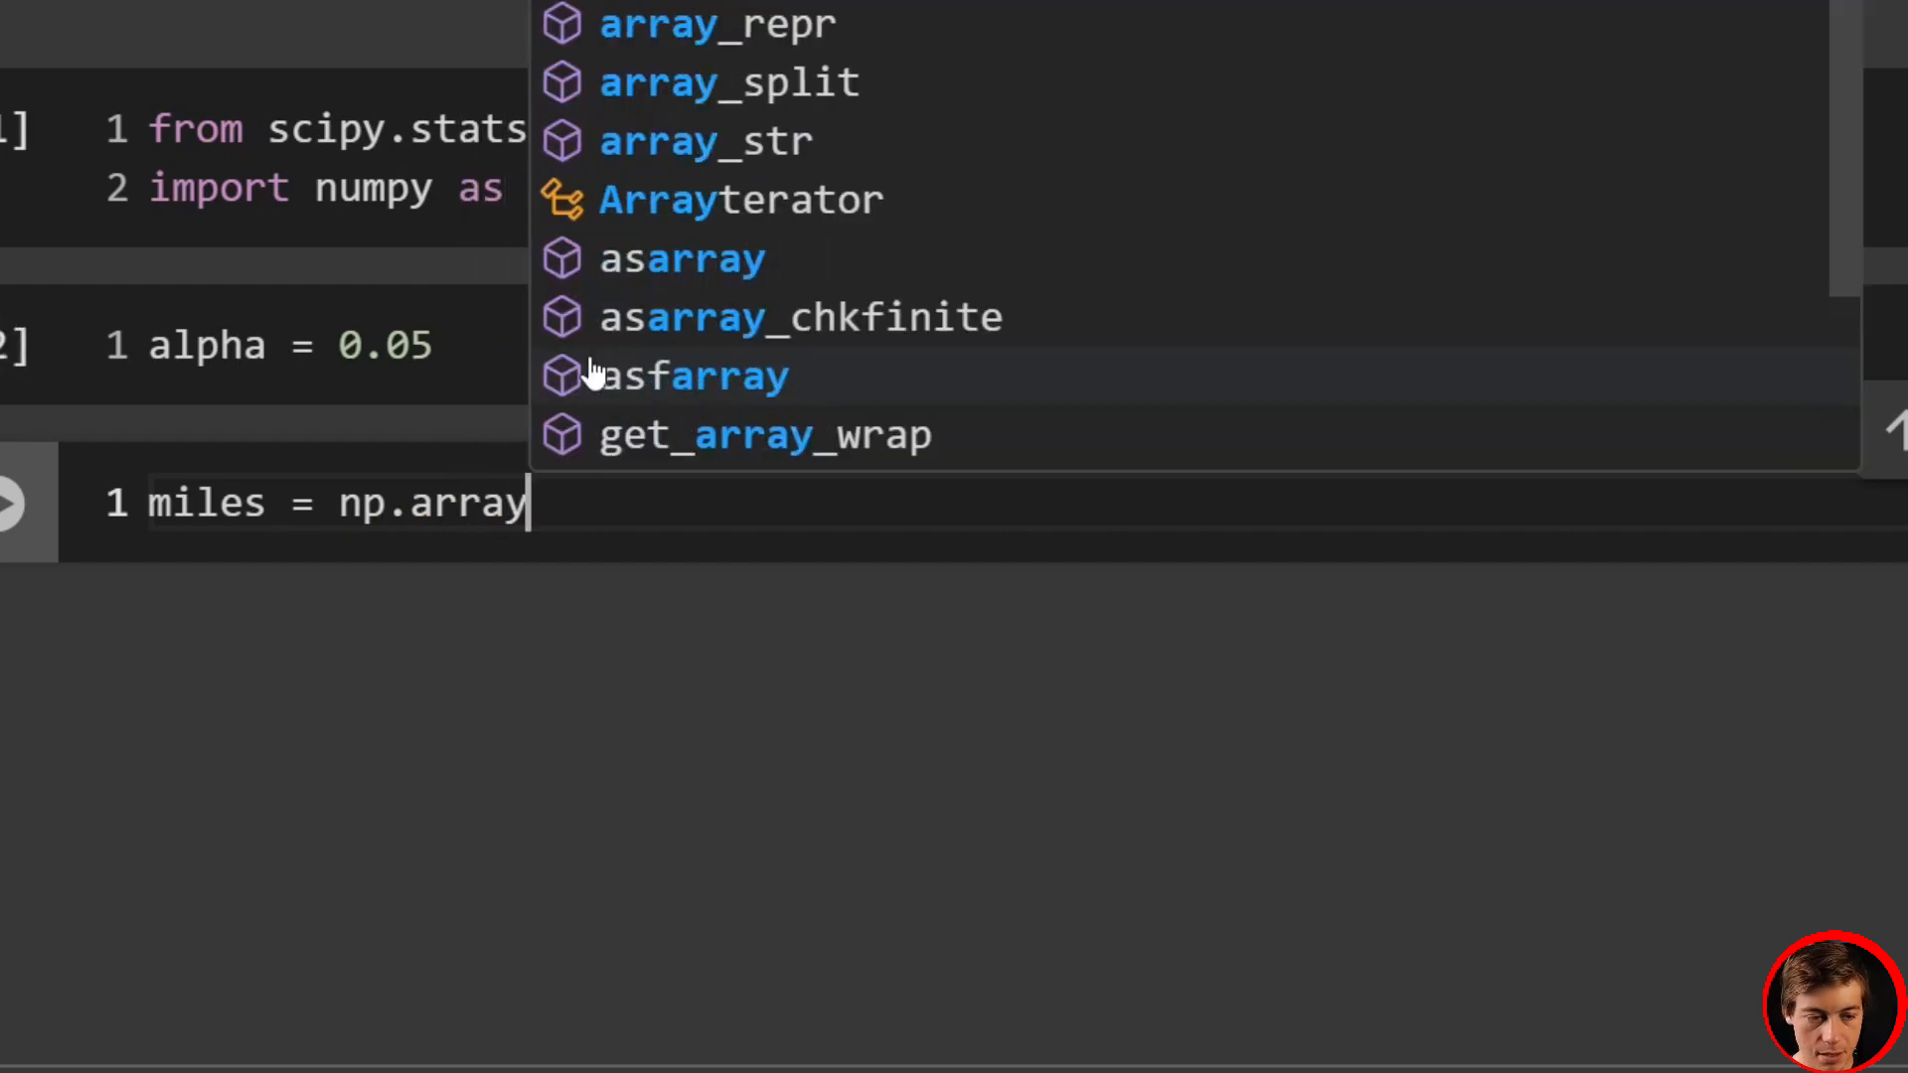
{"action": "type", "text": "(["}
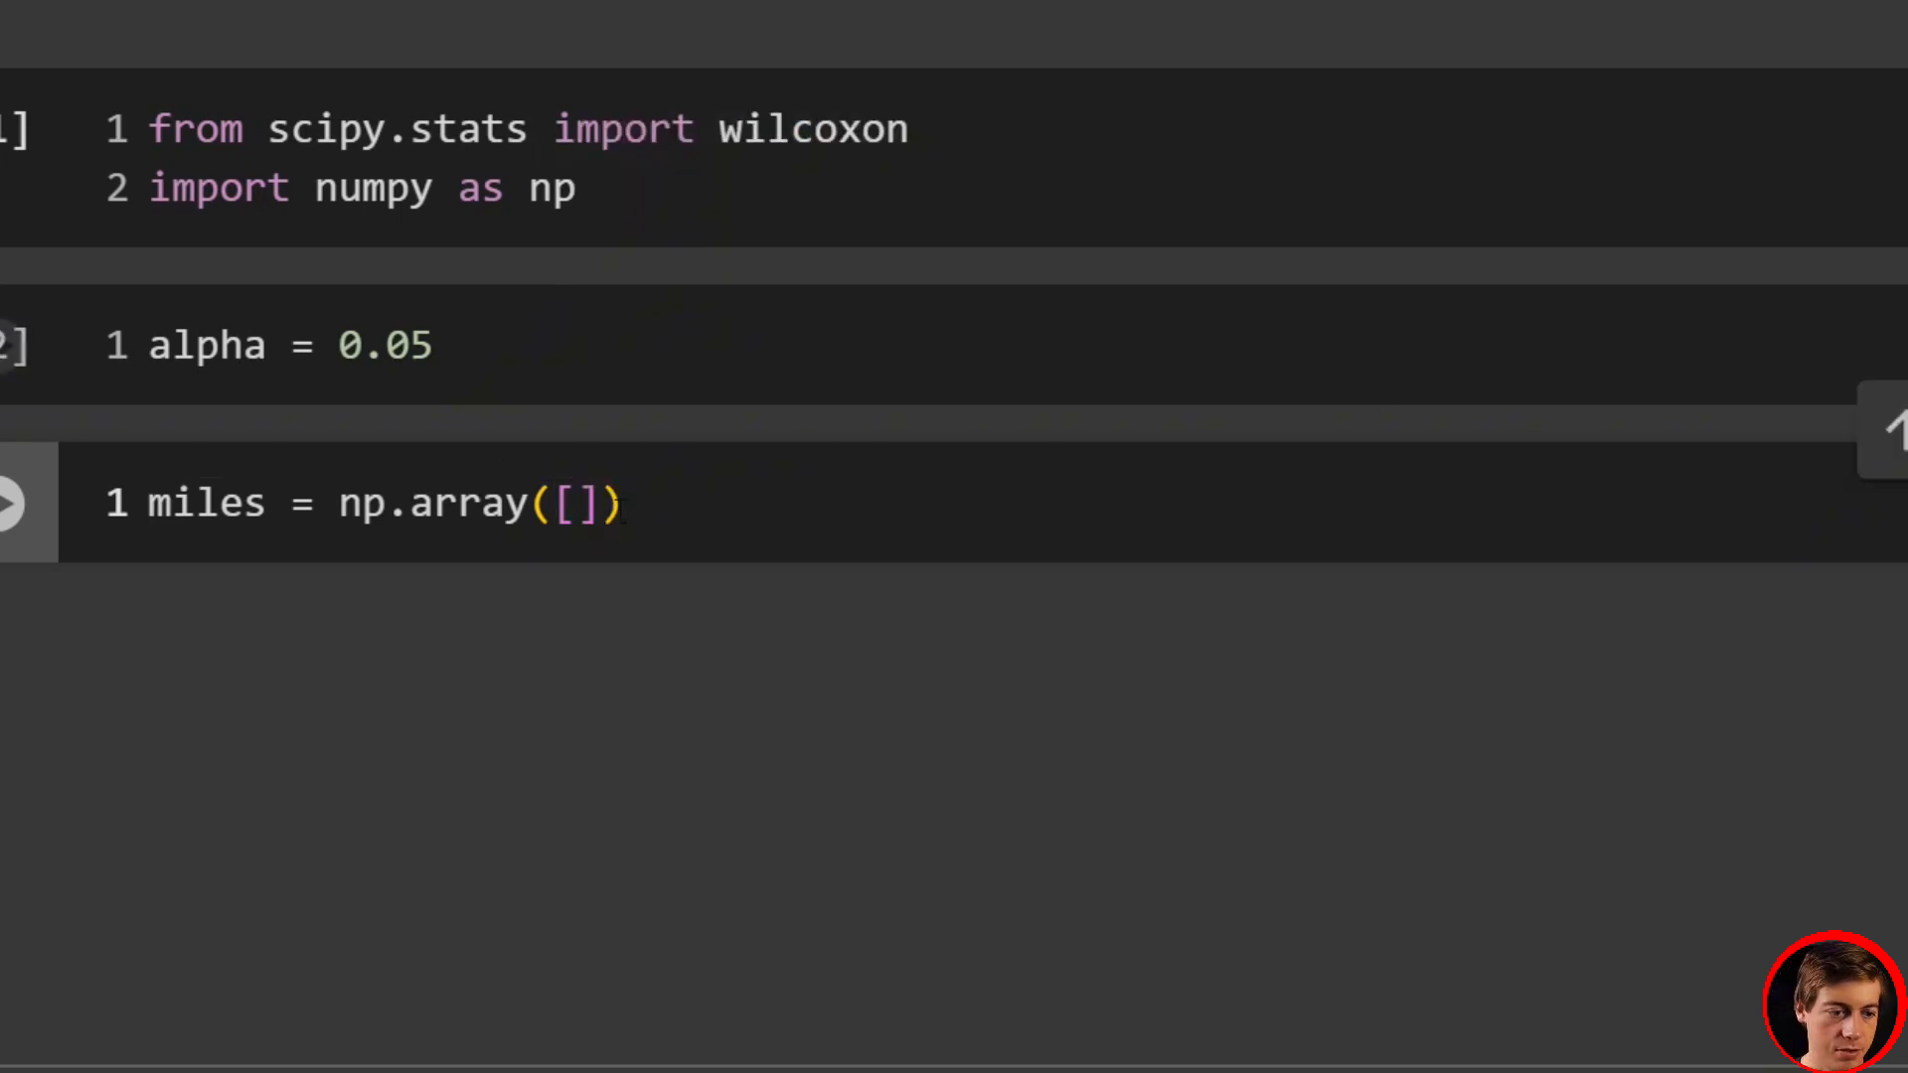
{"action": "type", "text": "90, 55, 60, 80, 52, 45, 58, 53, 47, 72"}
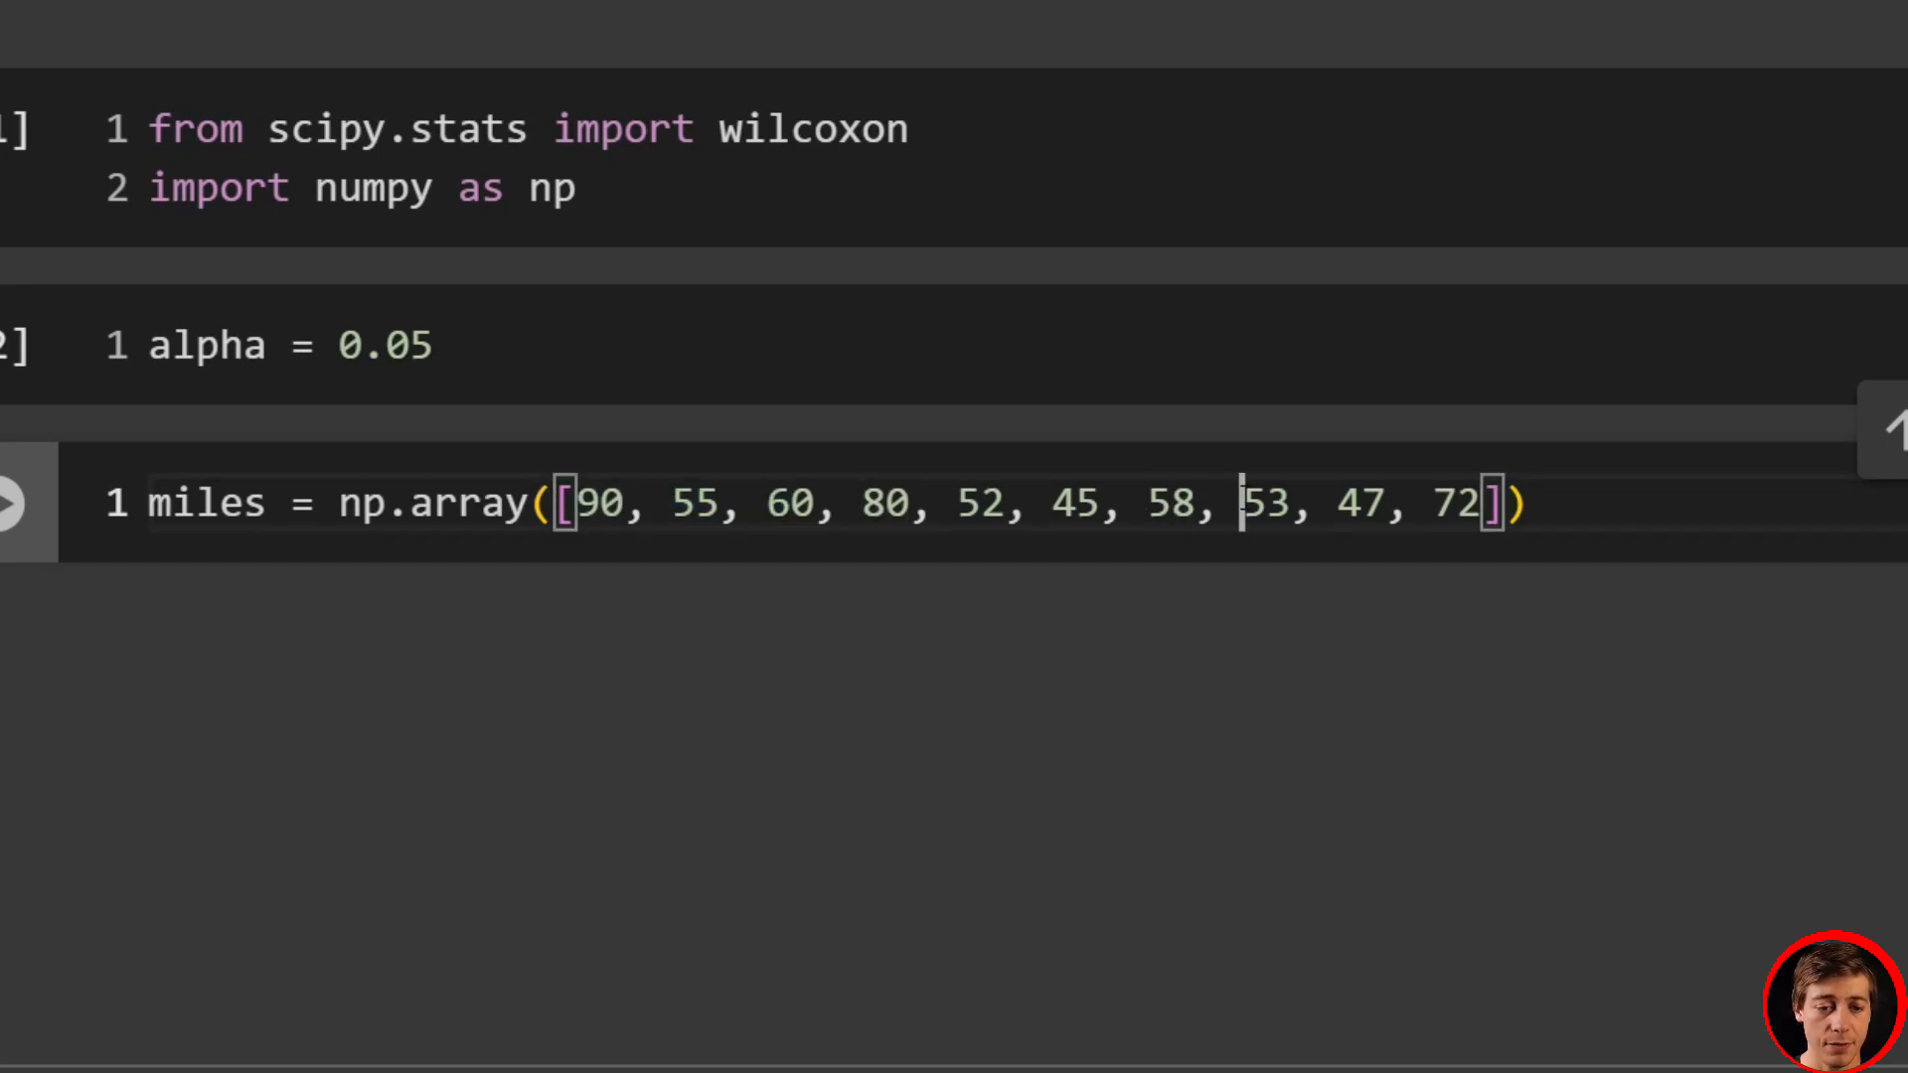
{"action": "double_click", "coordinate": [1451, 502]}
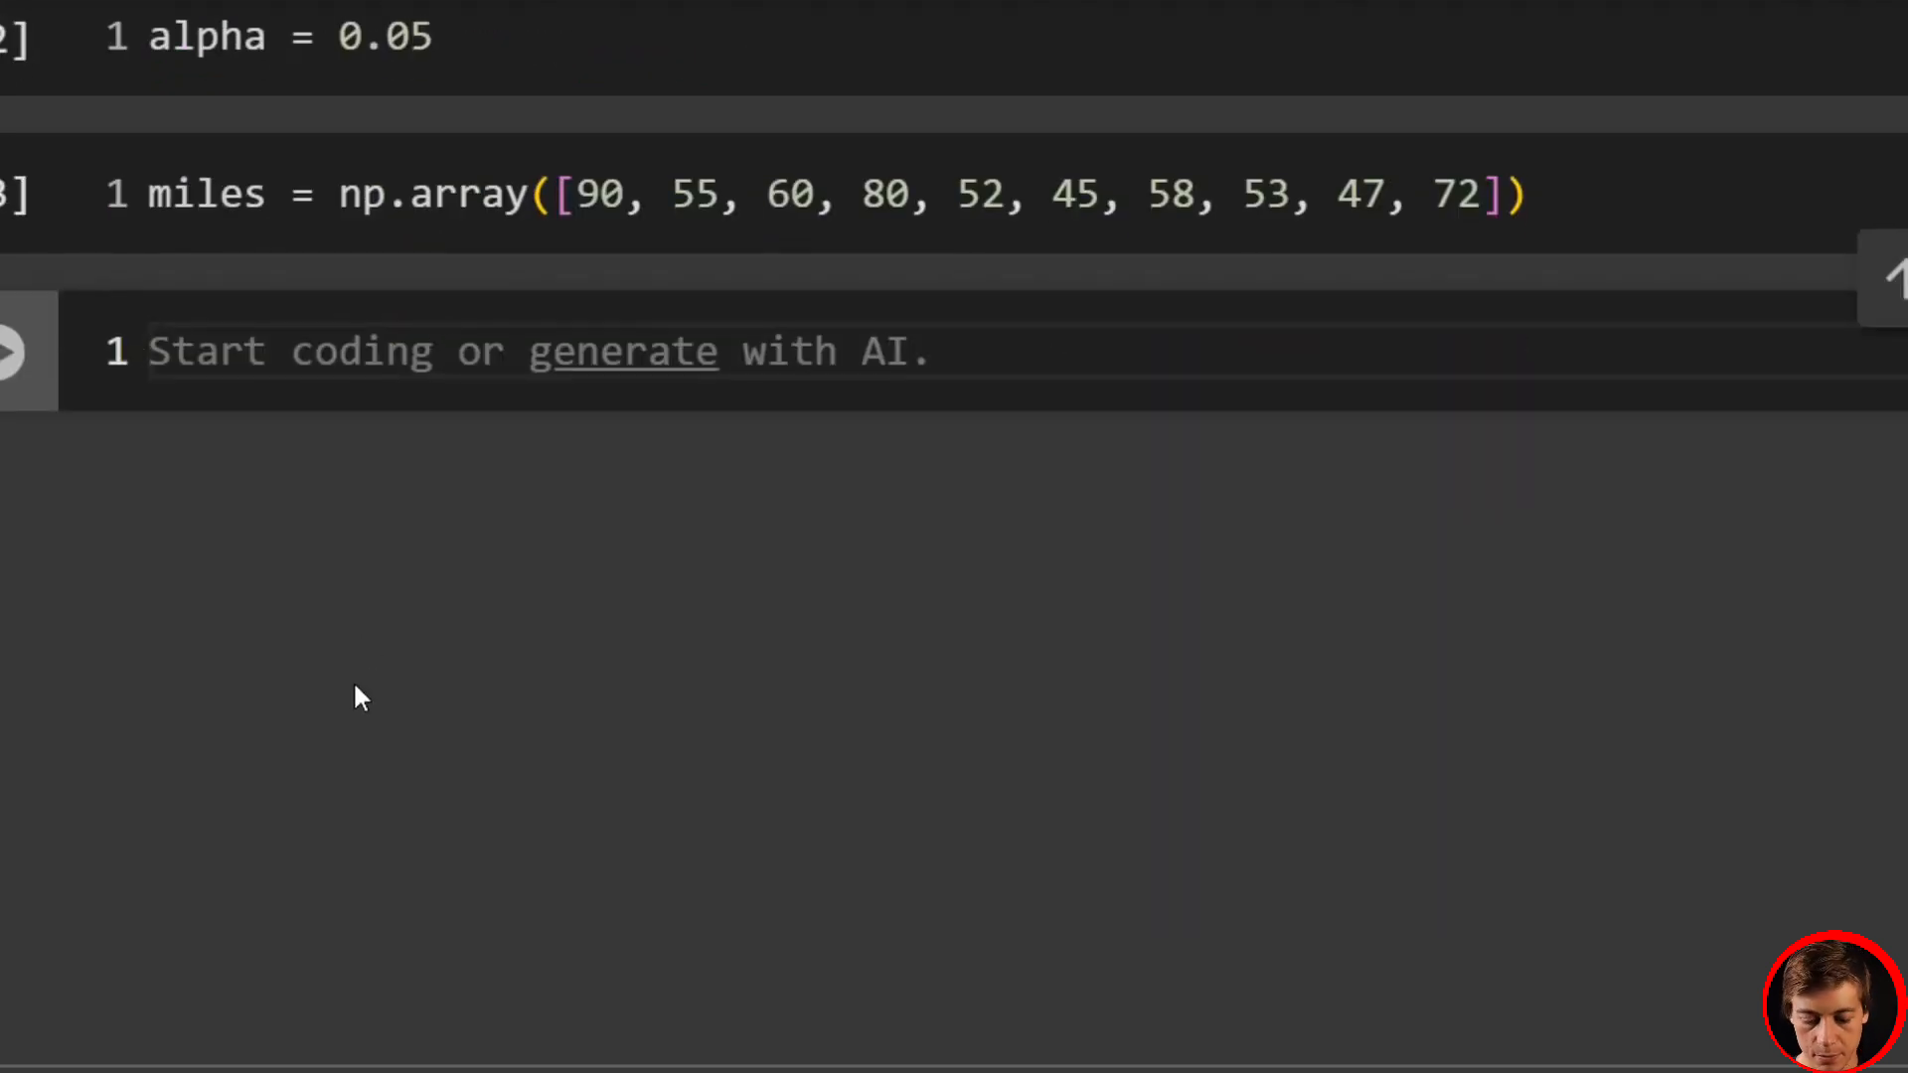
- Set hypothesized_median = 60 and compute differences = miles - hypothesized_median
{"action": "type", "text": "hypoth"}
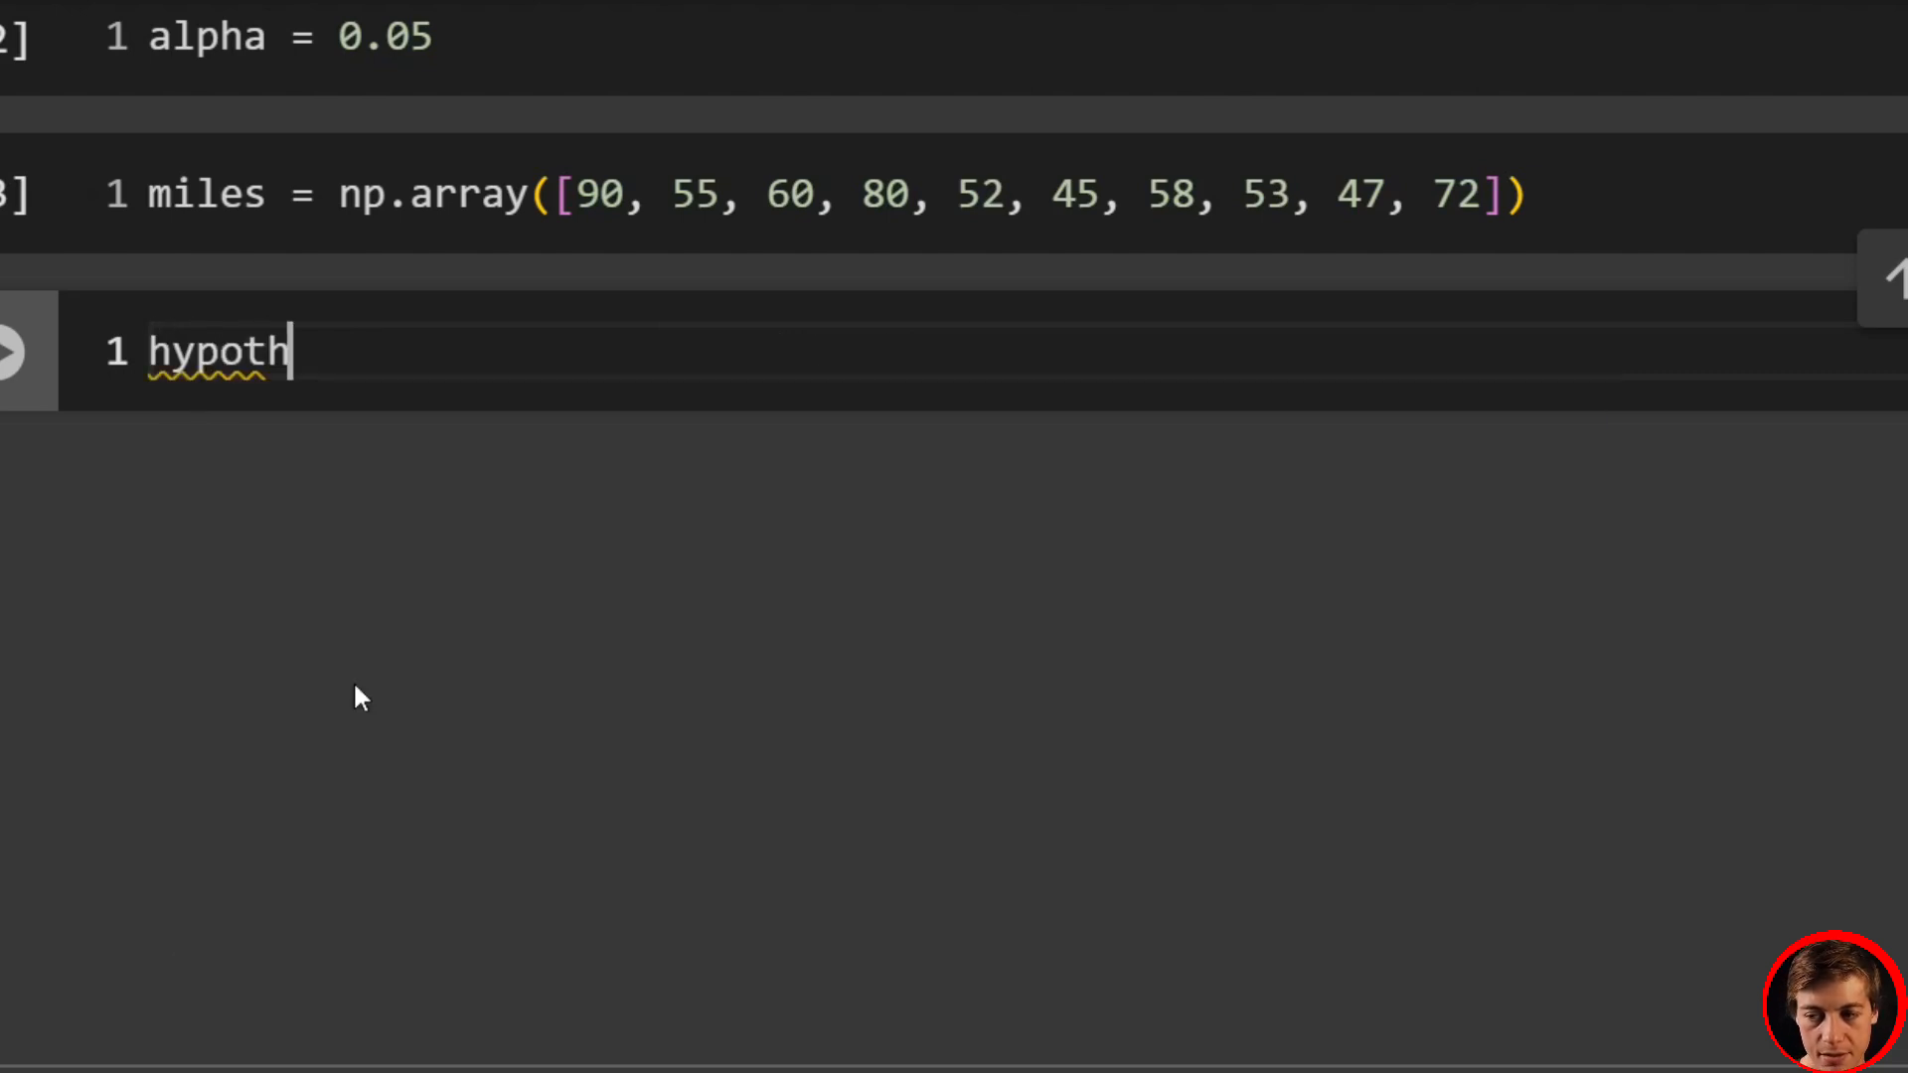
{"action": "type", "text": "esized_"}
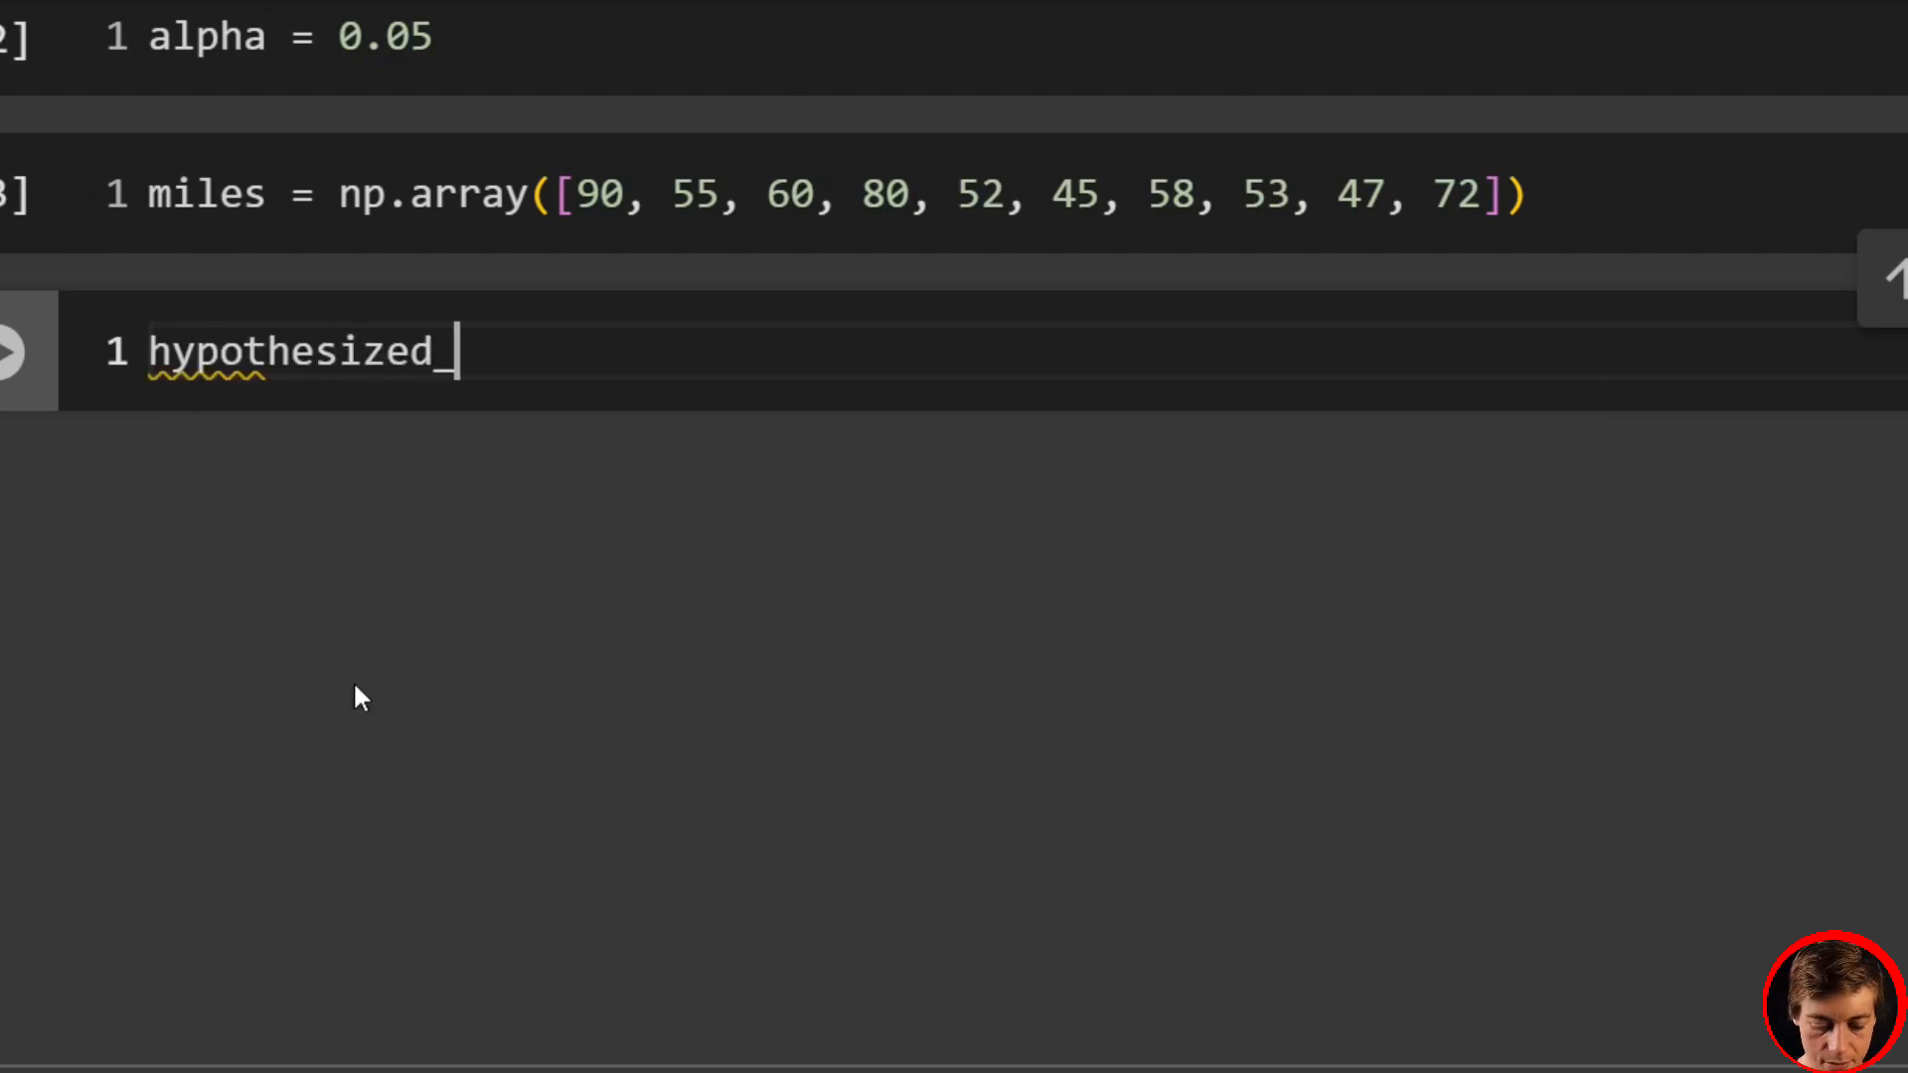
{"action": "type", "text": "median = 60"}
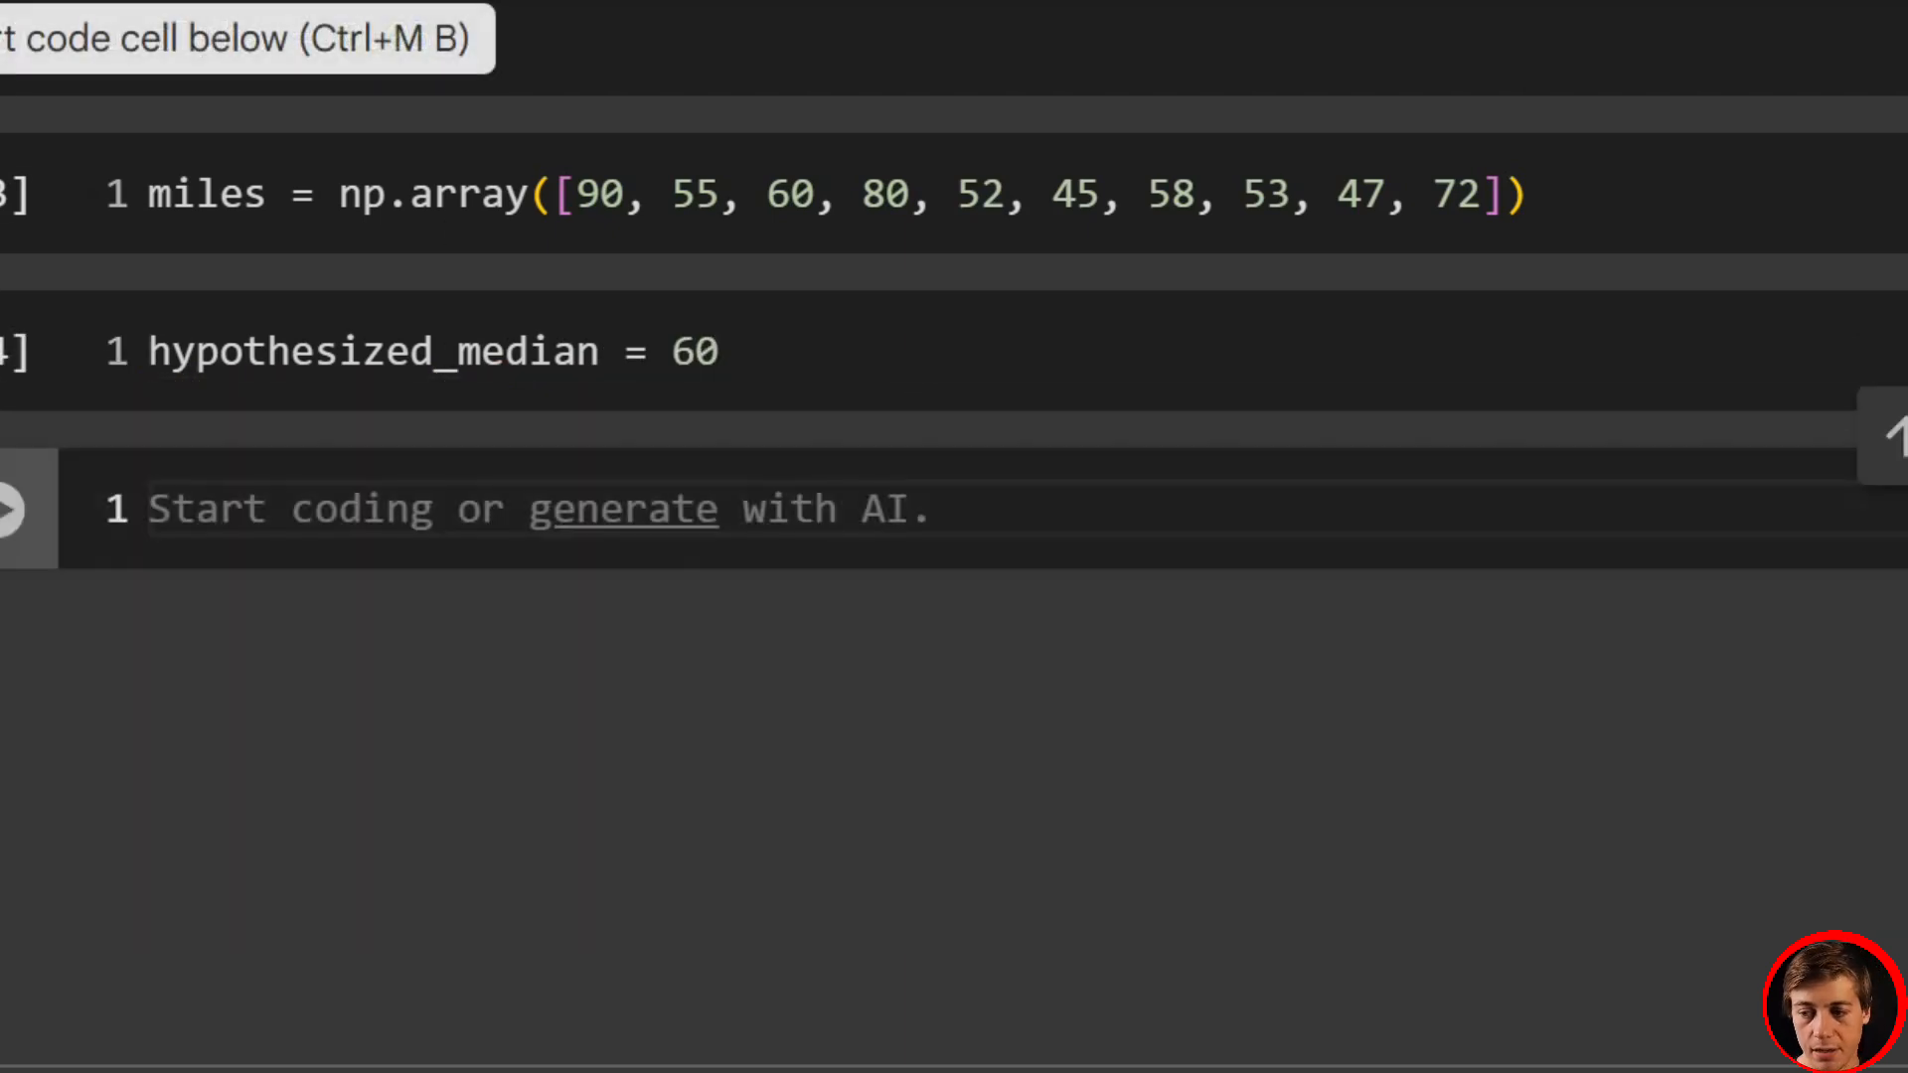
{"action": "type", "text": "differences = mi"}
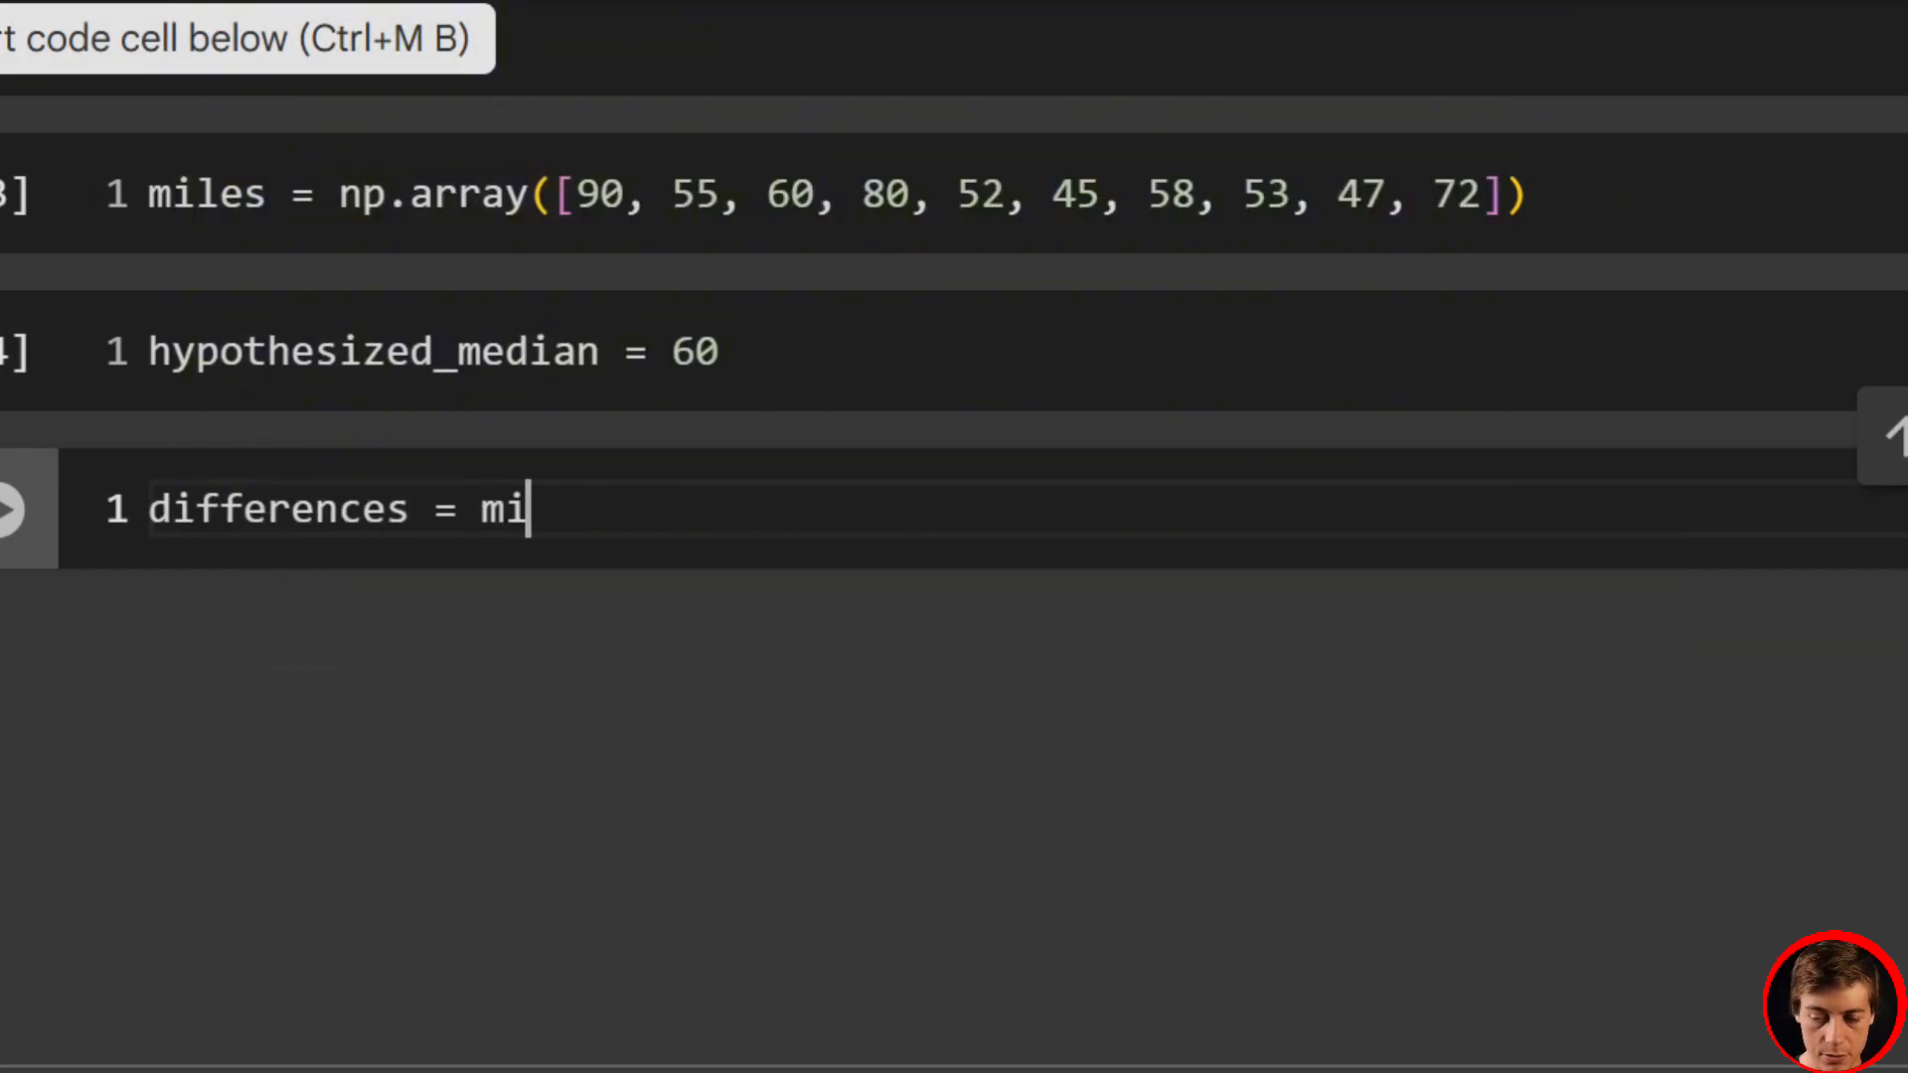
{"action": "type", "text": "les -"}
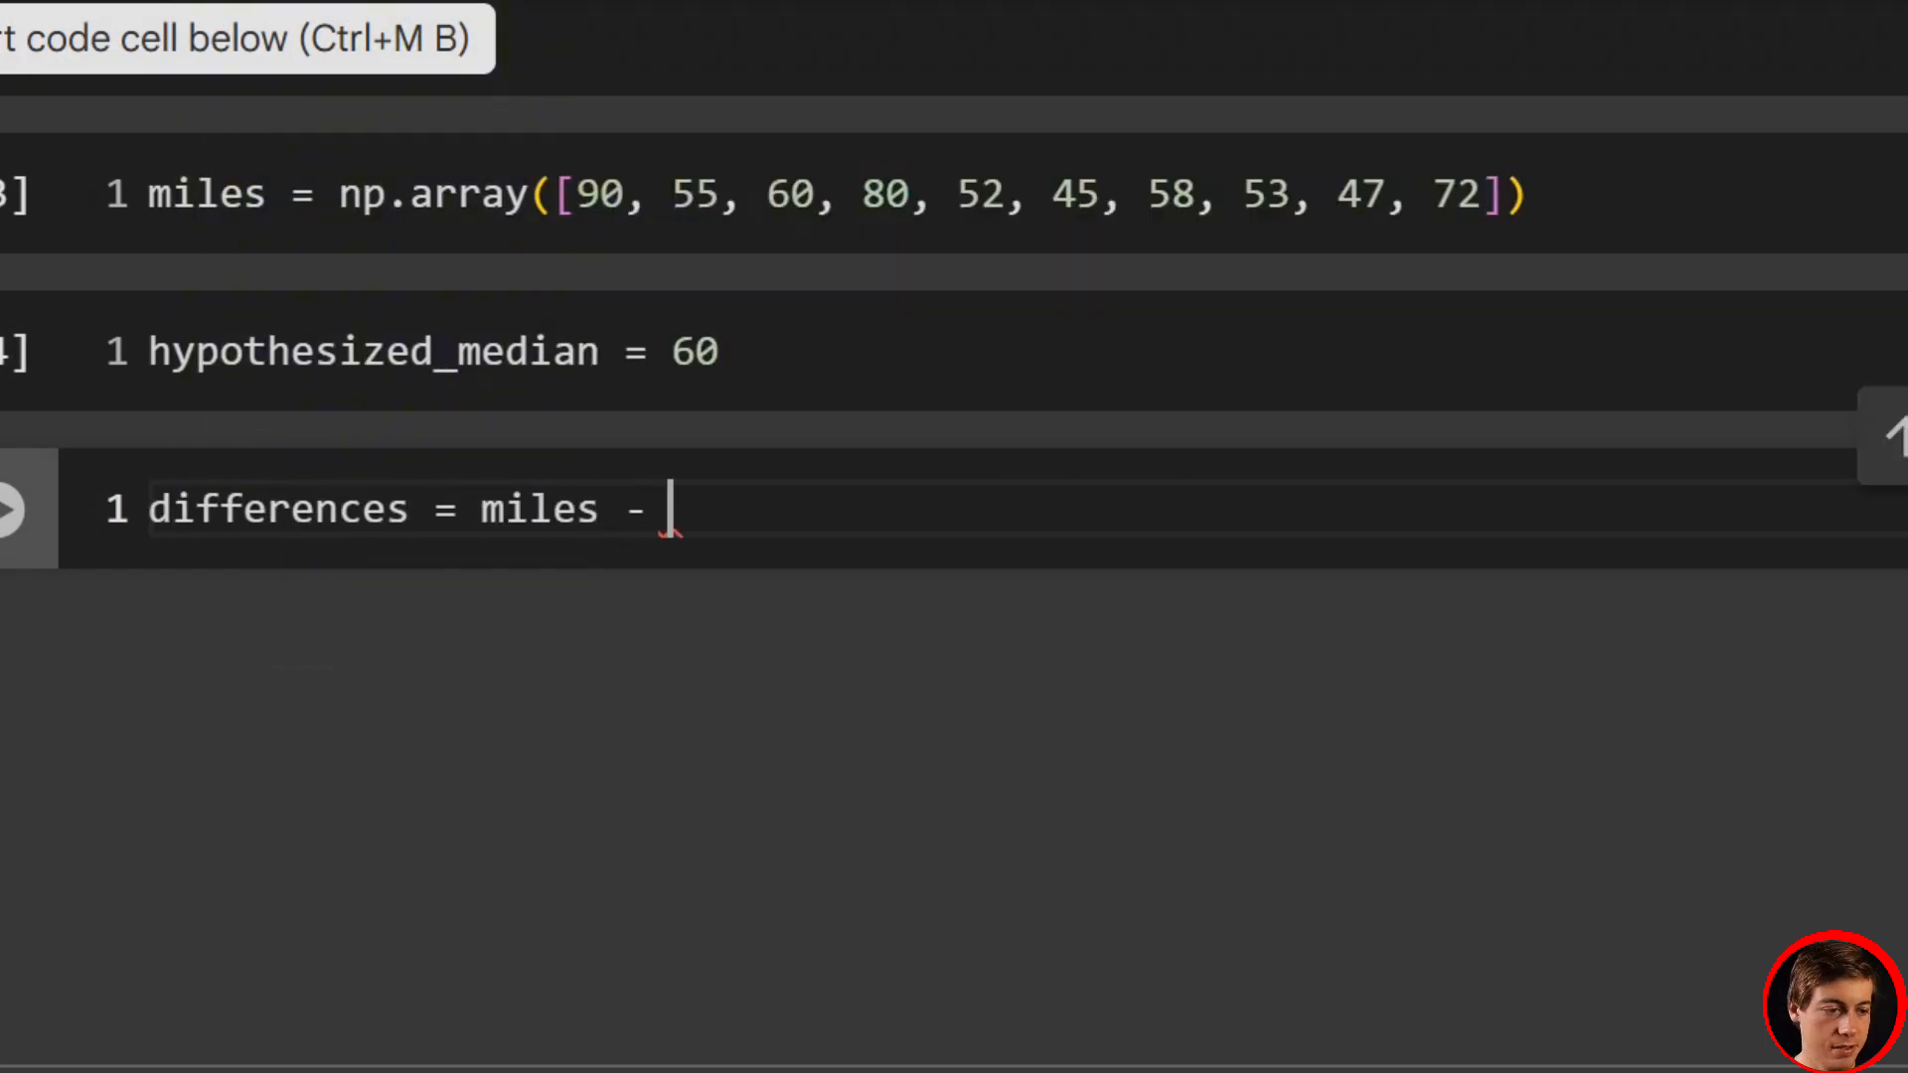
{"action": "type", "text": "hypothesized_median"}
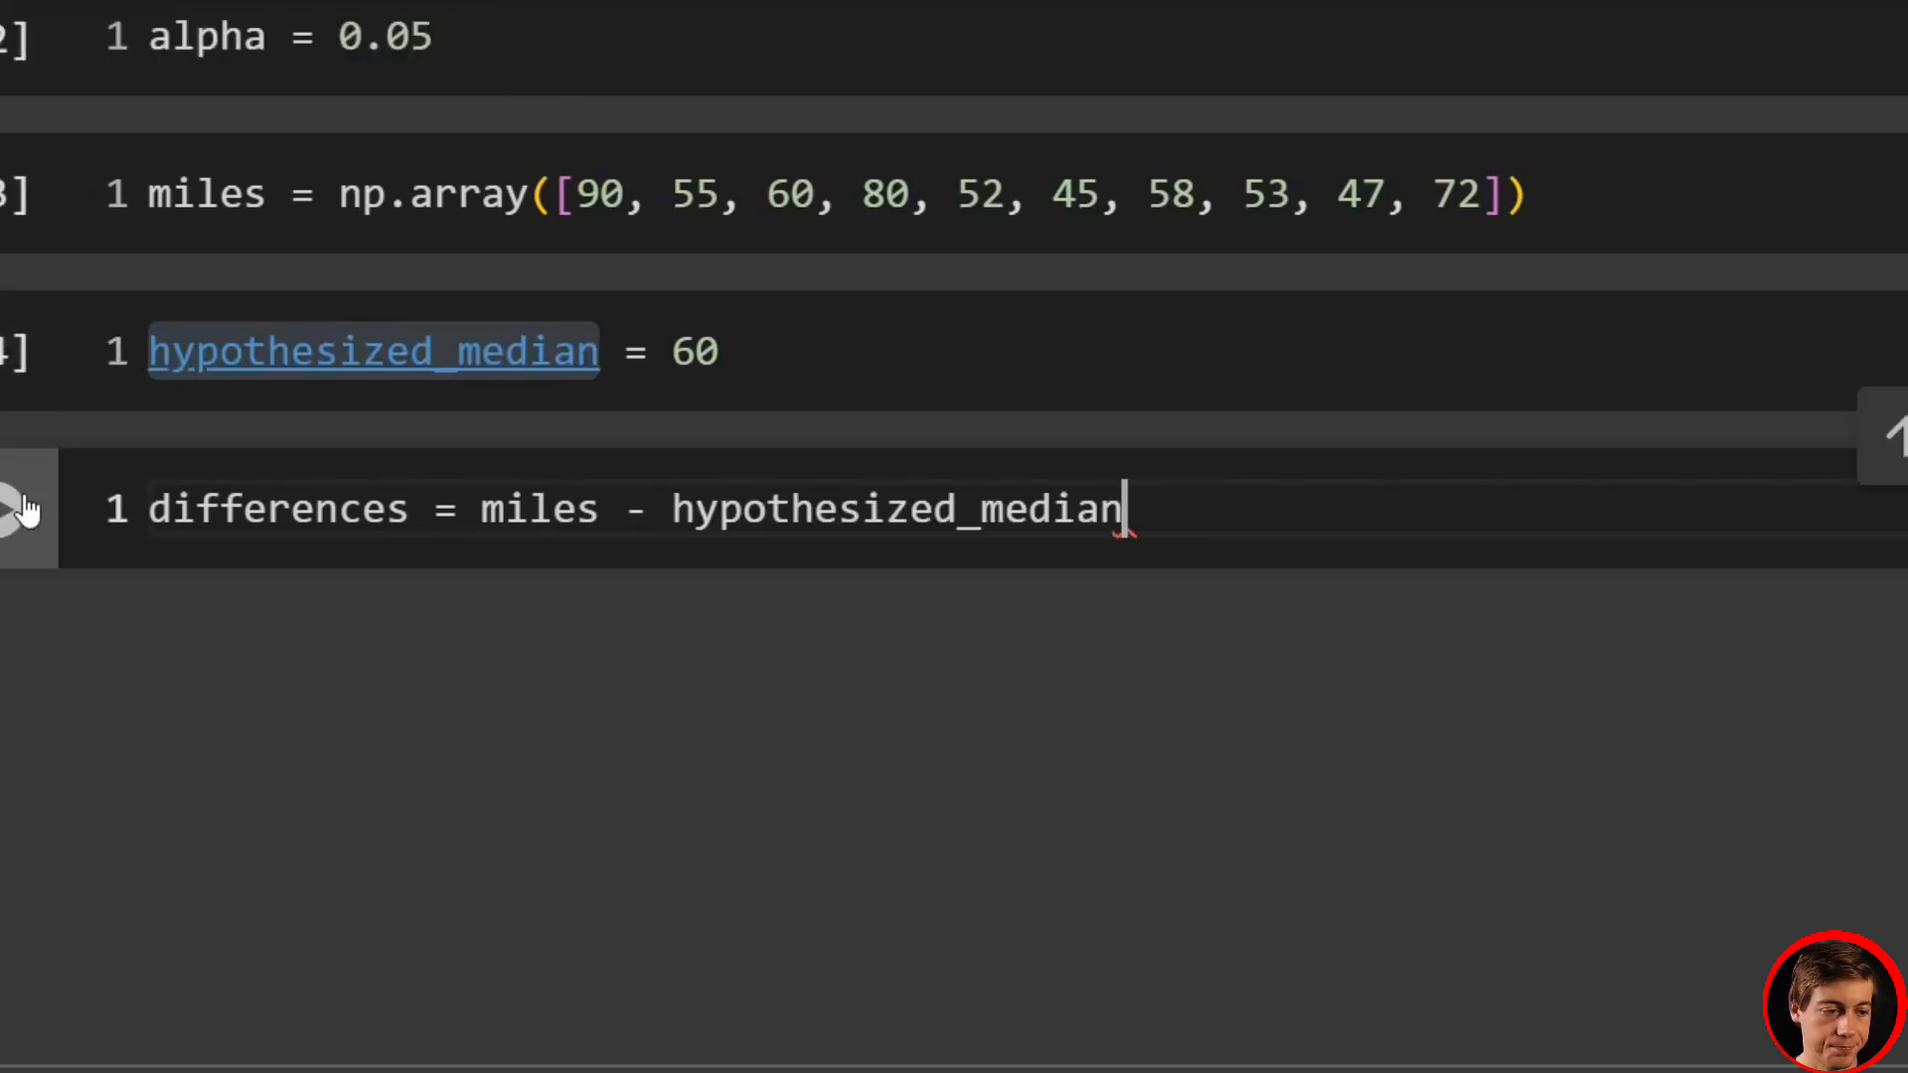
- Print the differences array and run the cell to show the ten values
{"action": "scroll", "scroll_direction": "down", "scroll_amount": 3}
{"action": "type", "text": "print("}
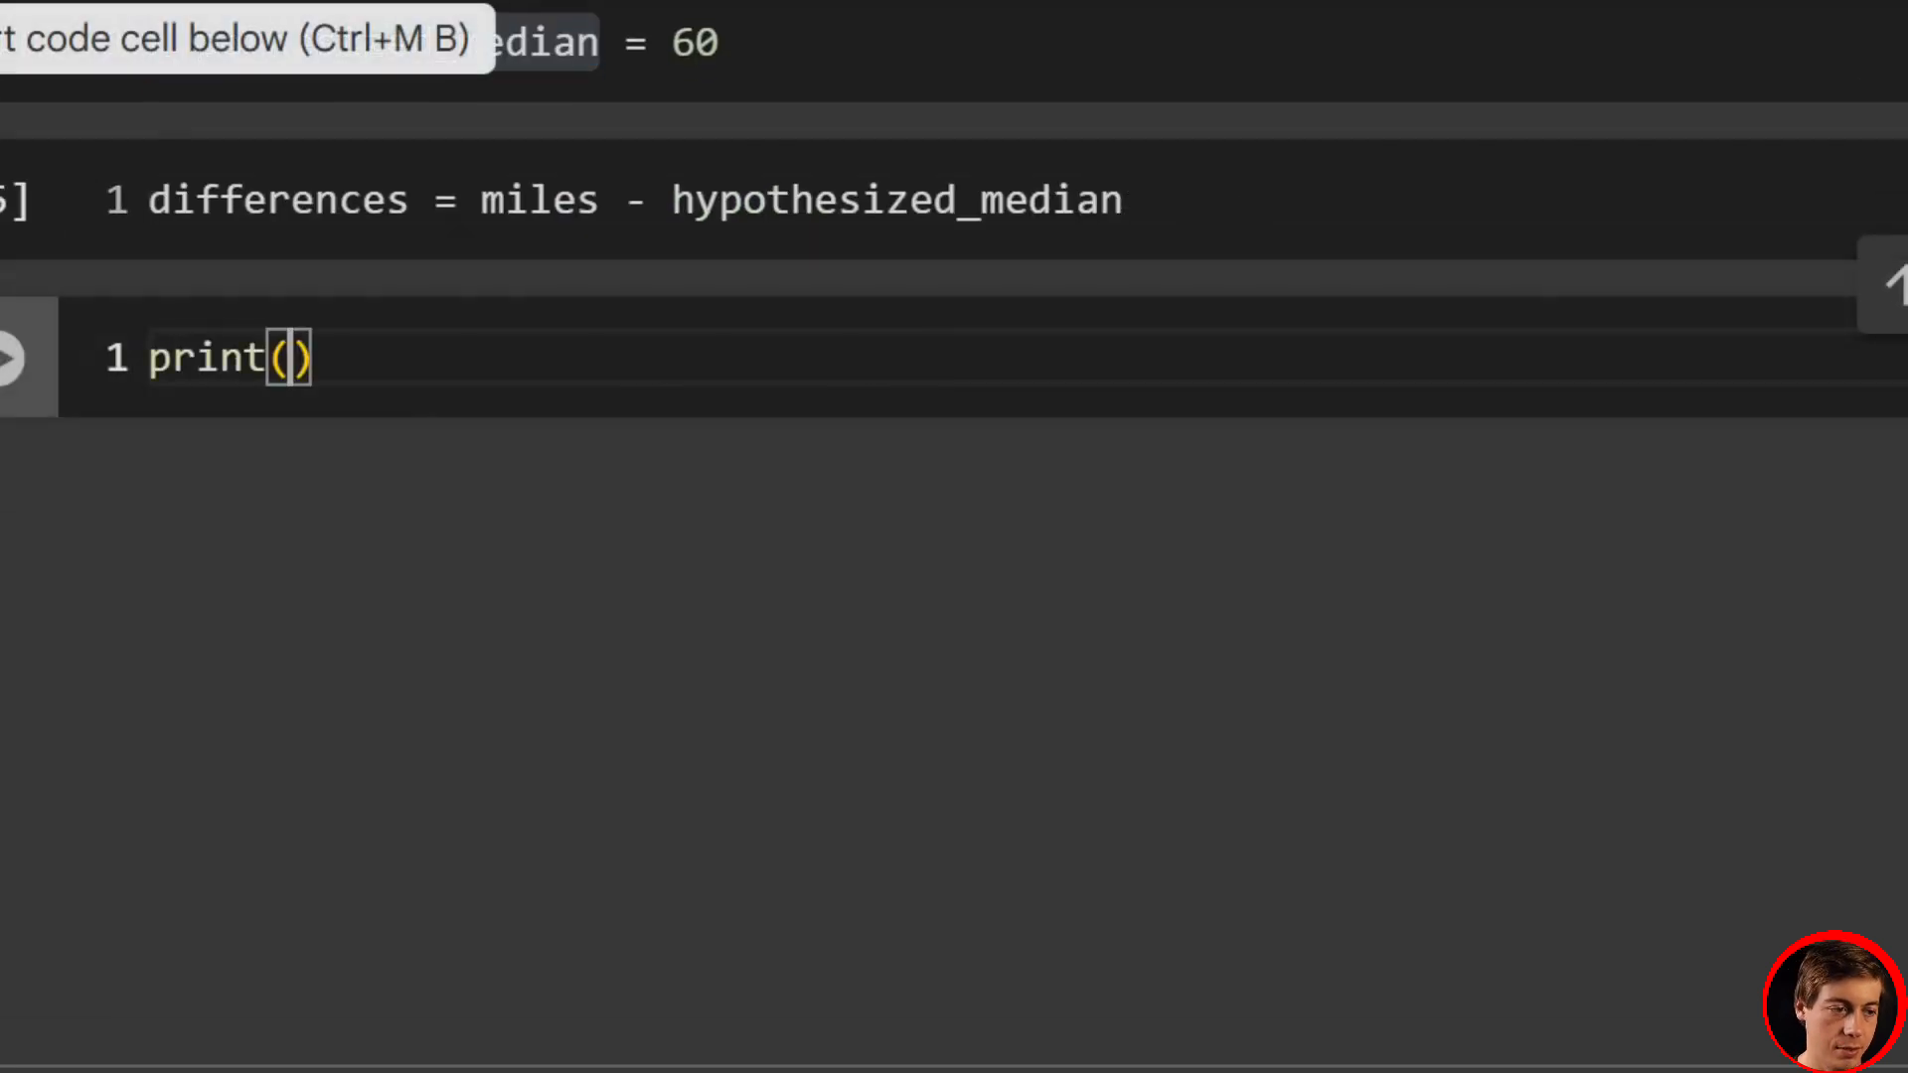
{"action": "type", "text": "differences"}
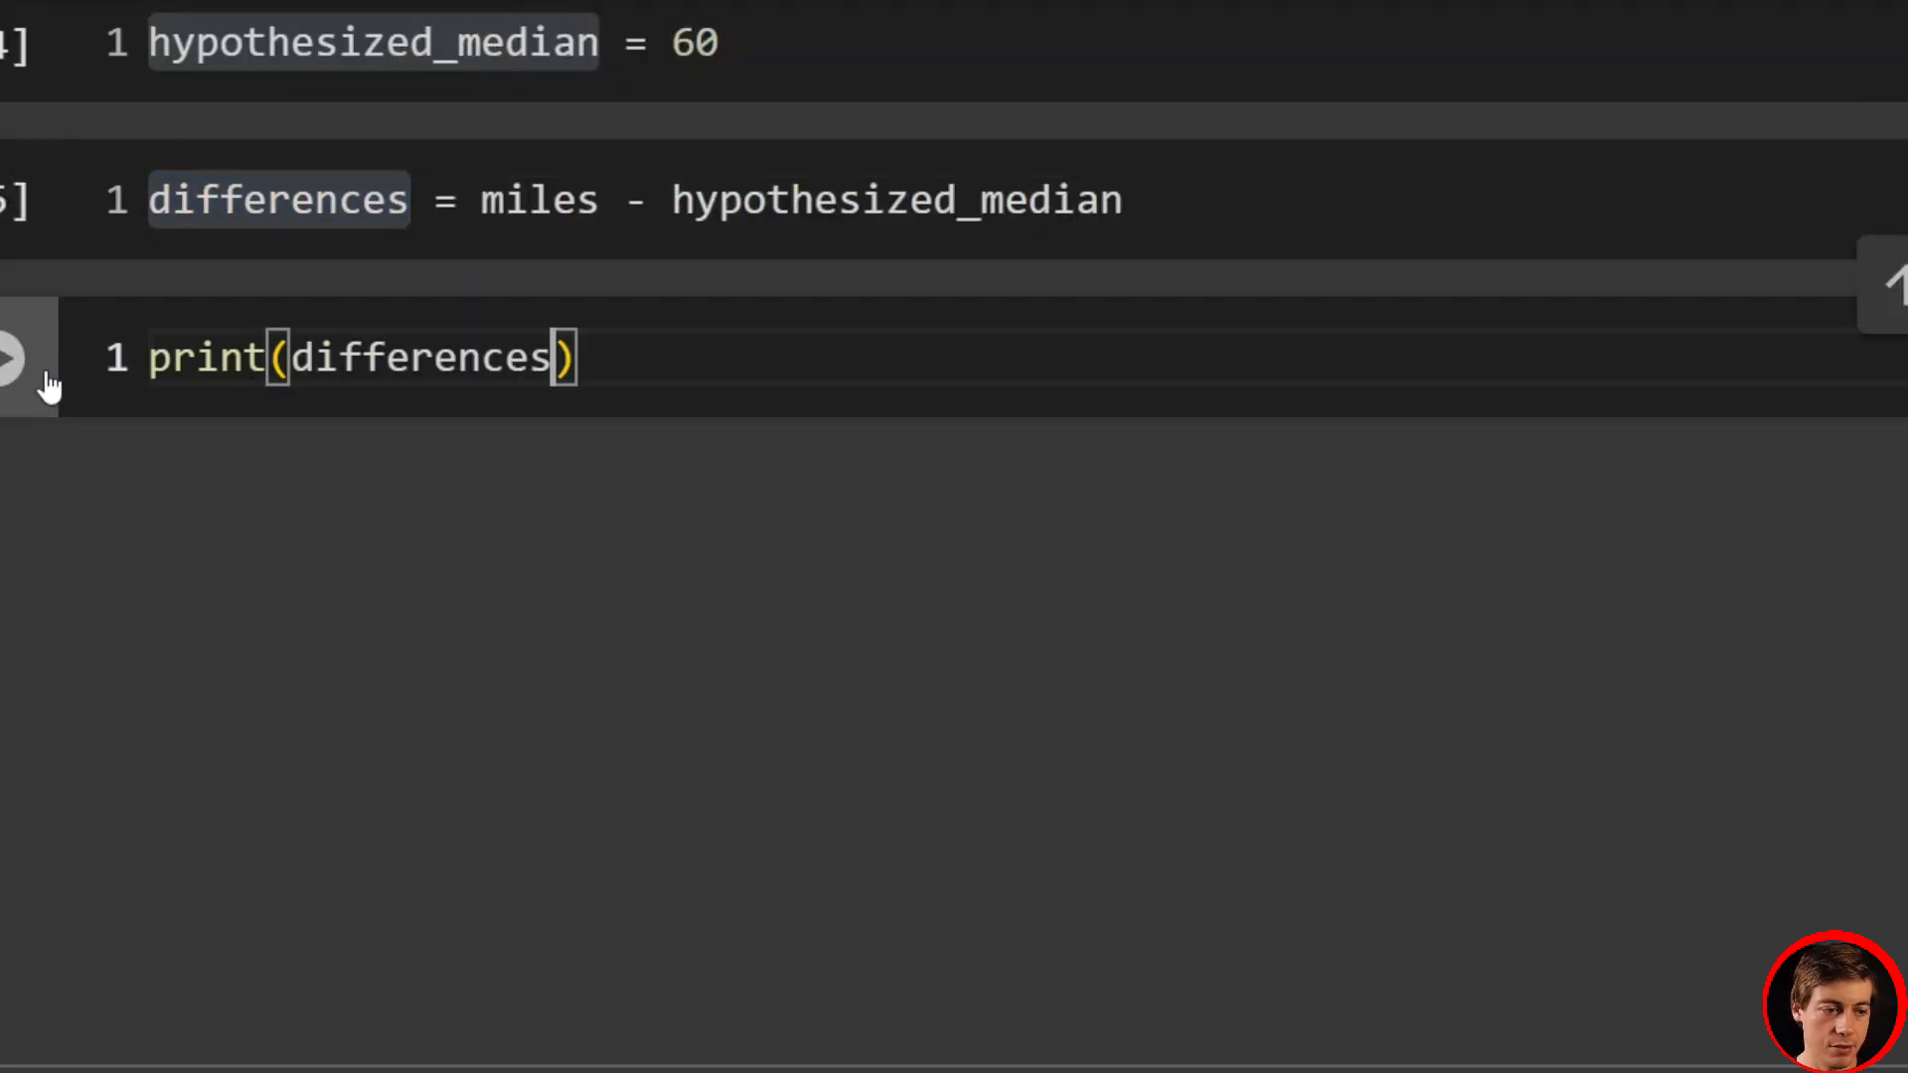
{"action": "left_click", "coordinate": [17, 358]}
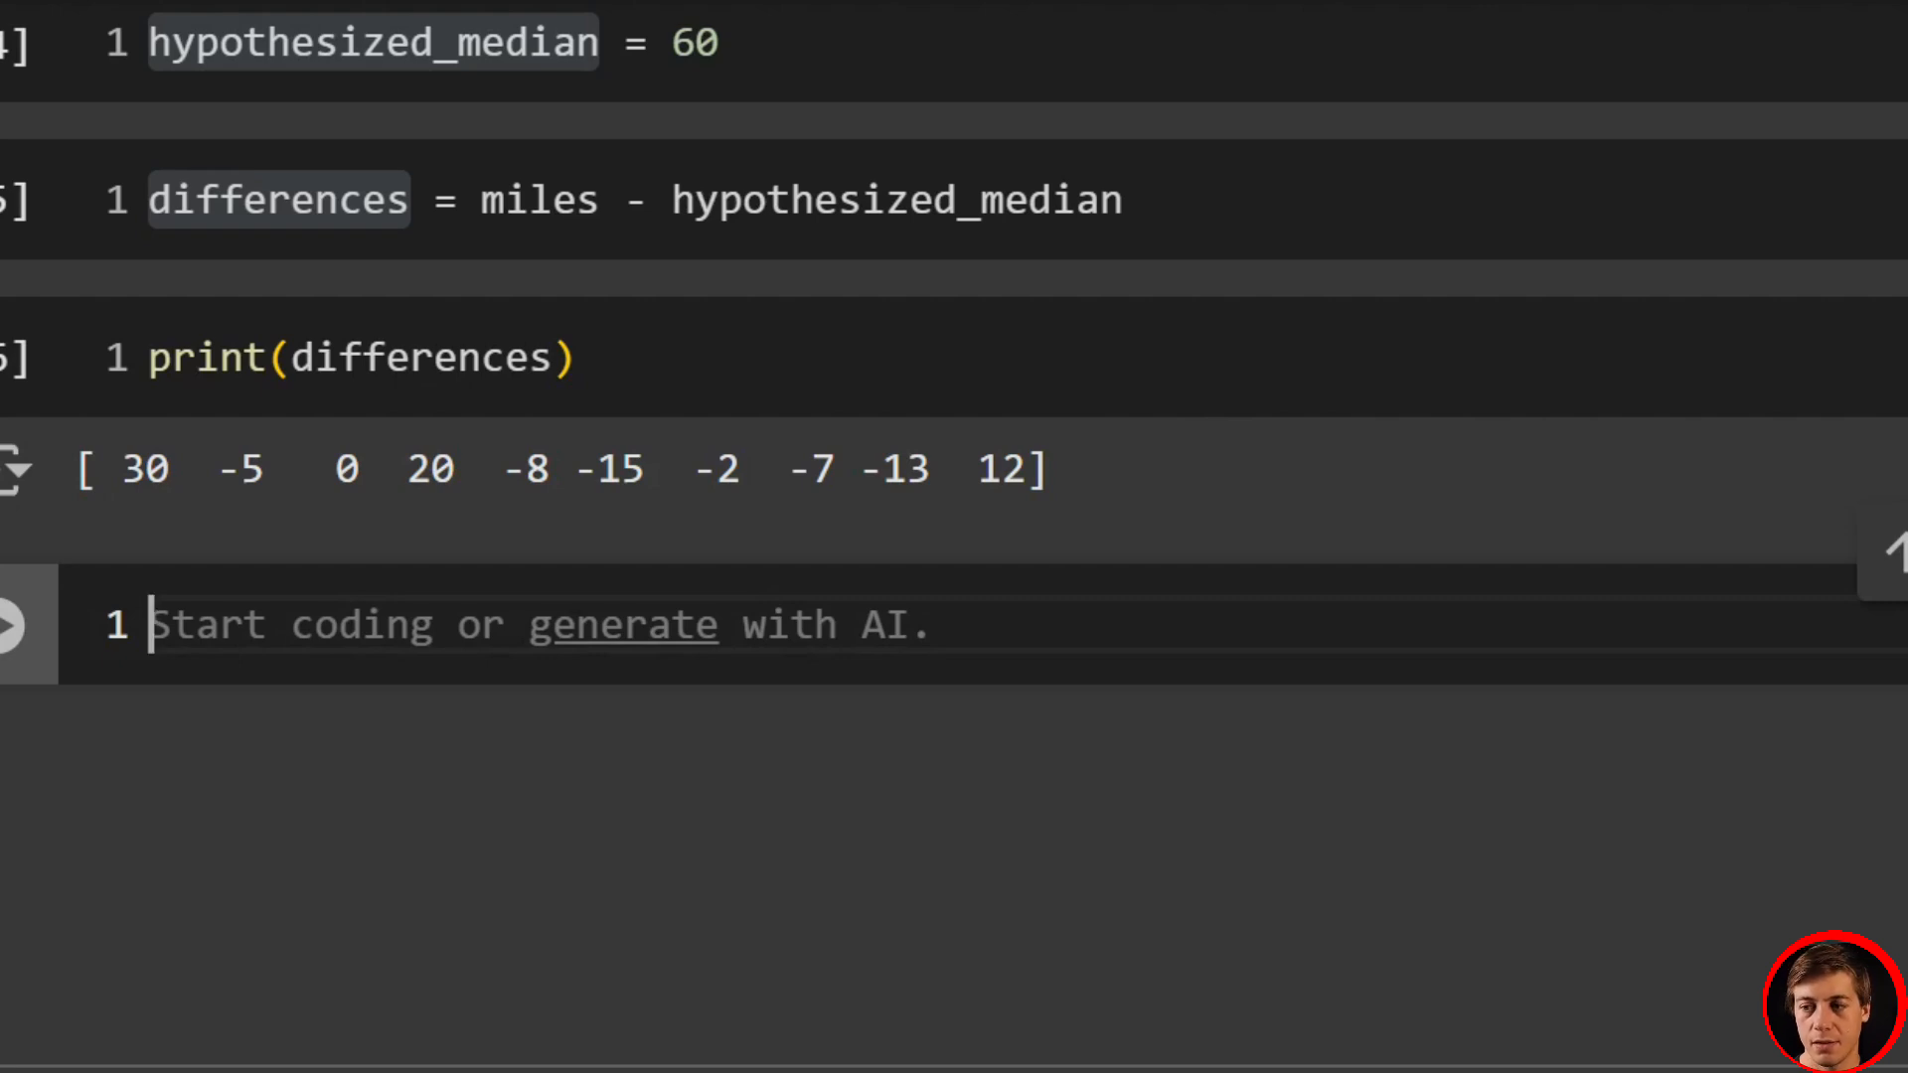
- Compute non_zero_differences = differences[differences != 0] and print the nine non-zero values
{"action": "scroll", "scroll_direction": "down", "scroll_amount": 3}
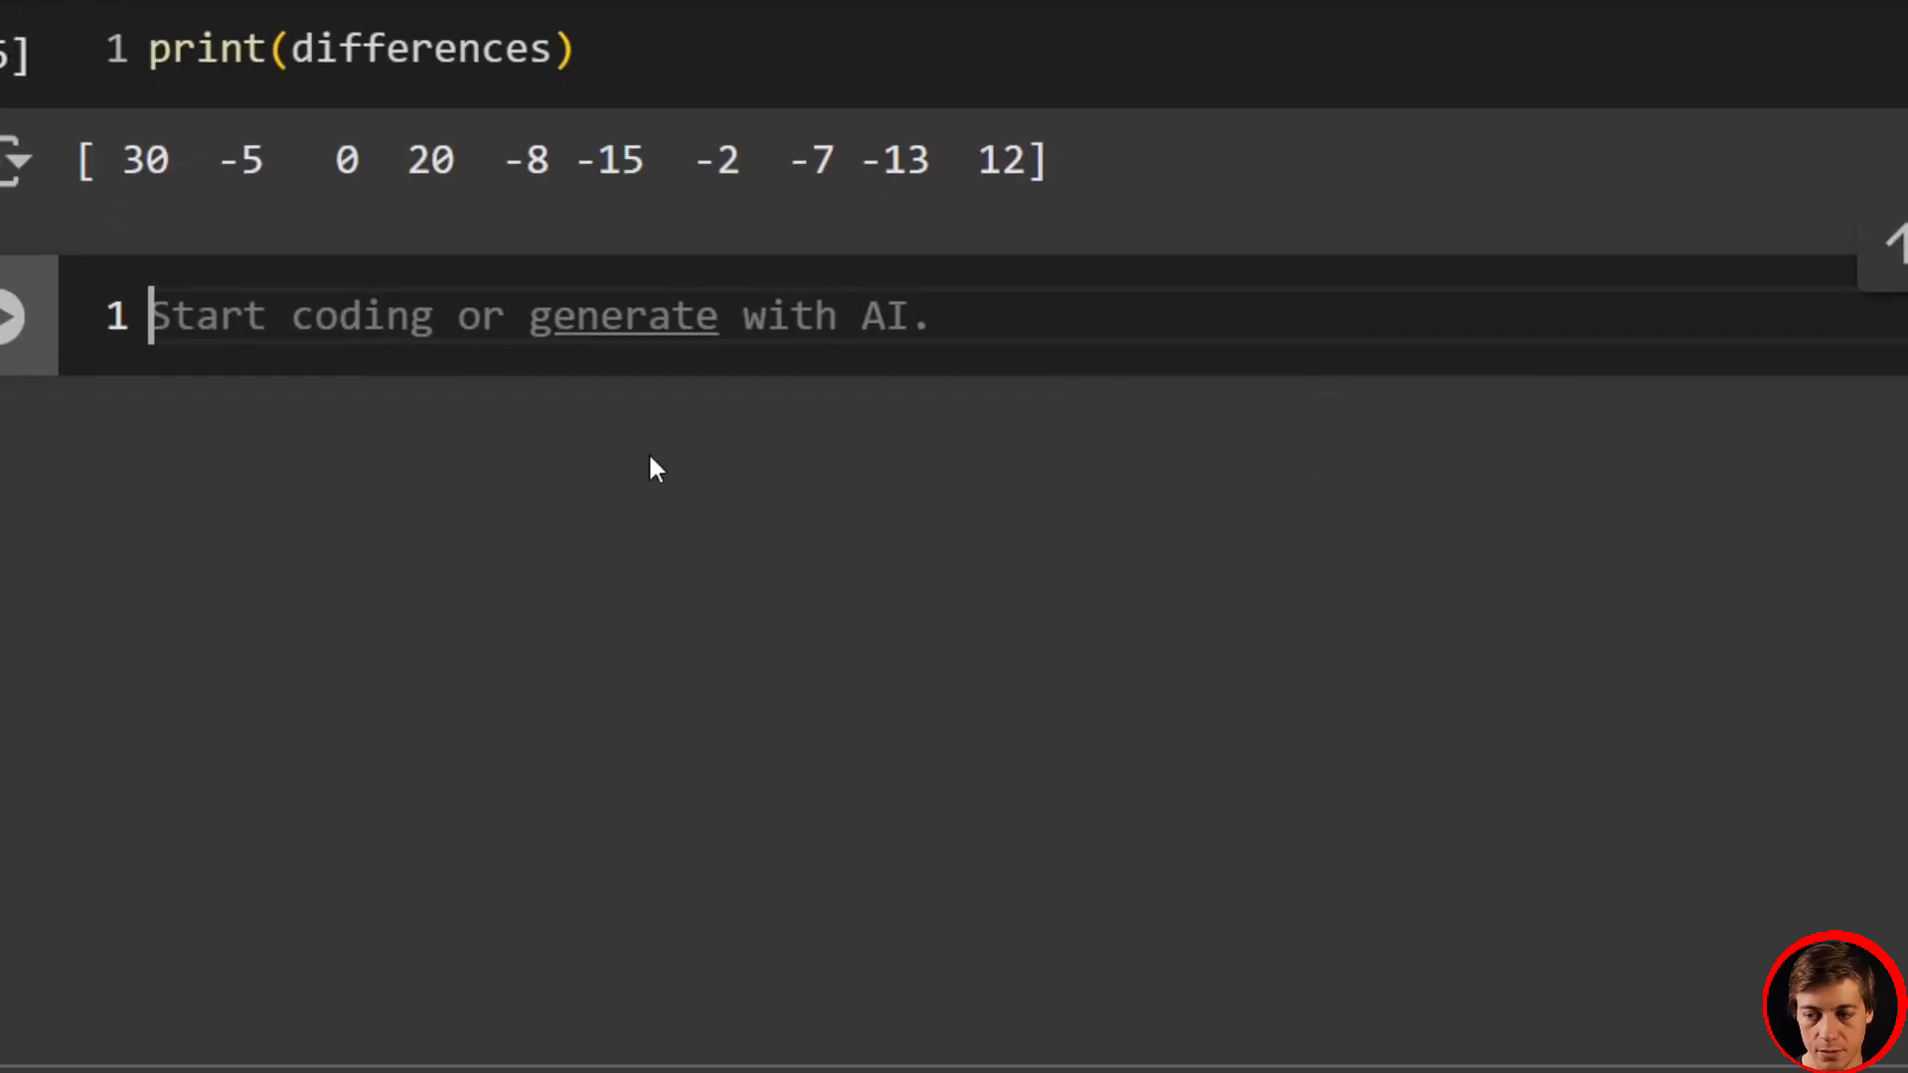
{"action": "type", "text": "non_zer"}
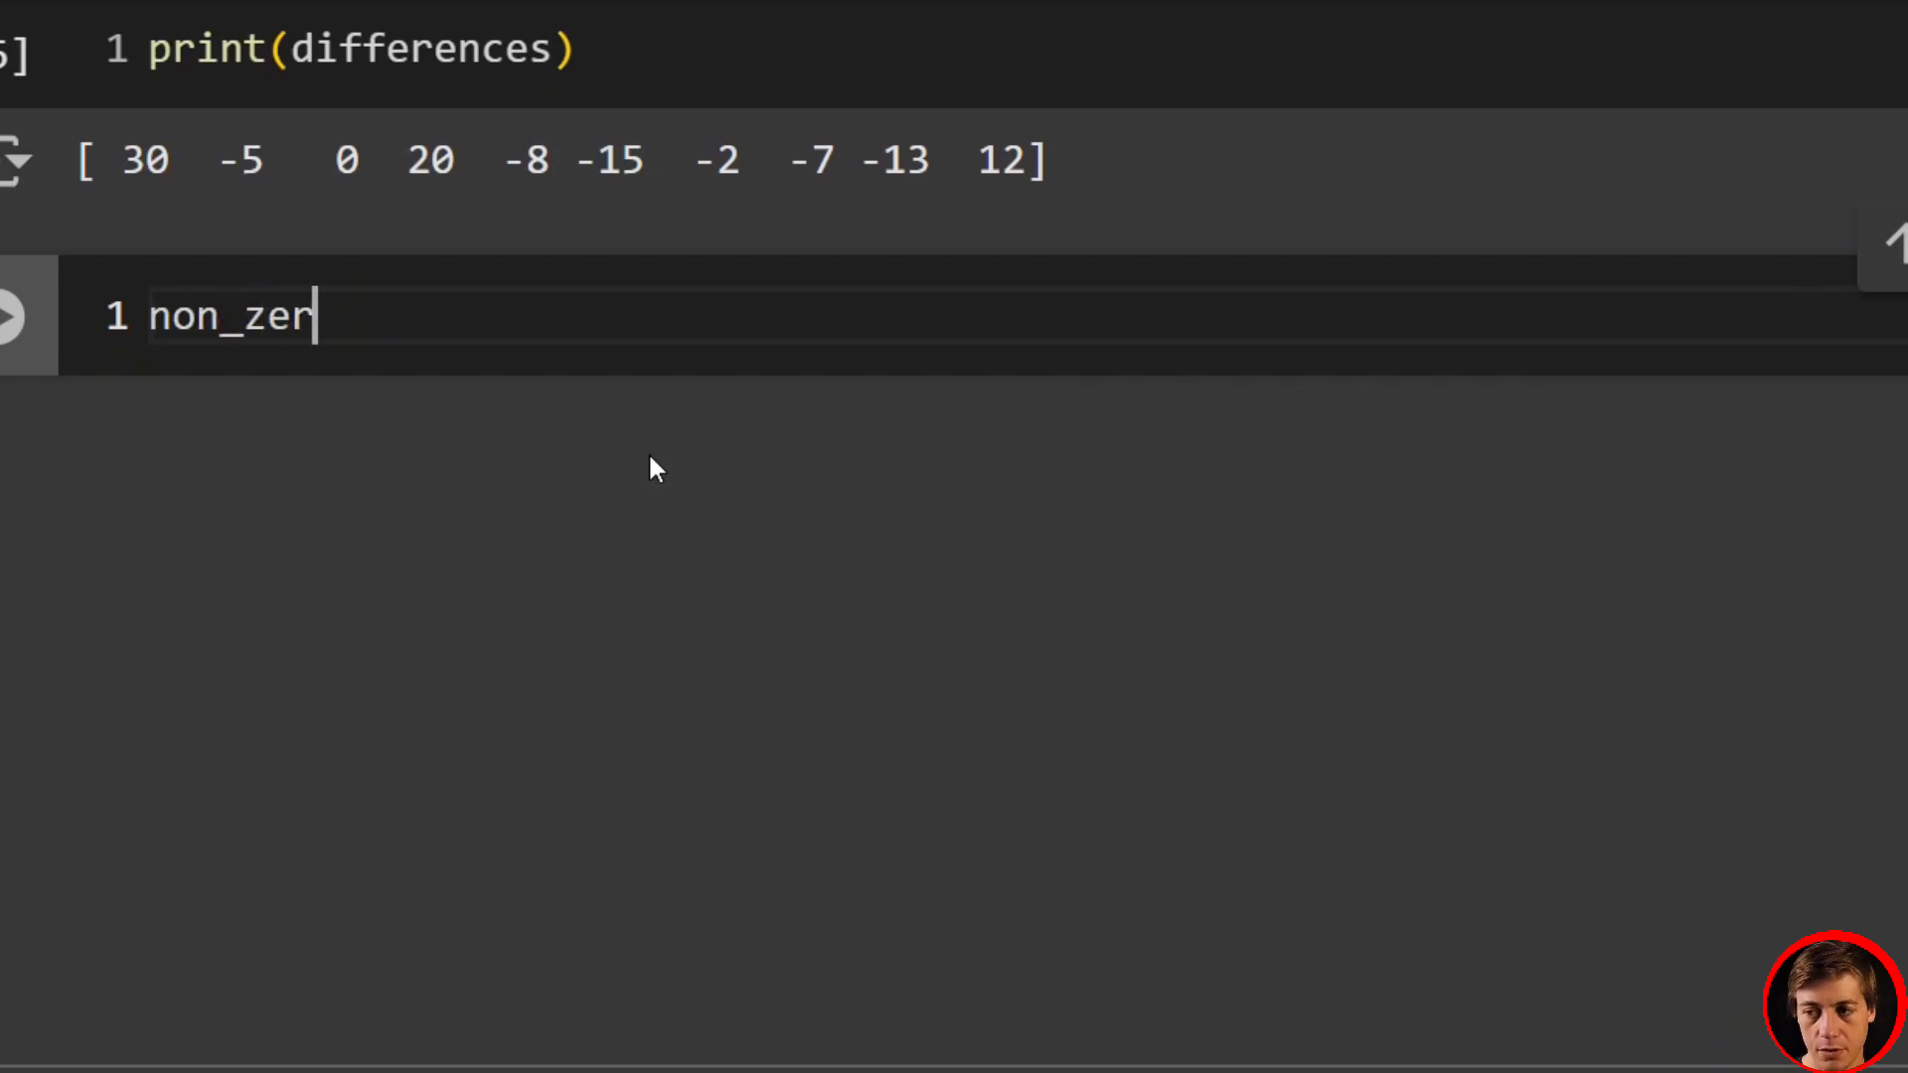
{"action": "type", "text": "o_d"}
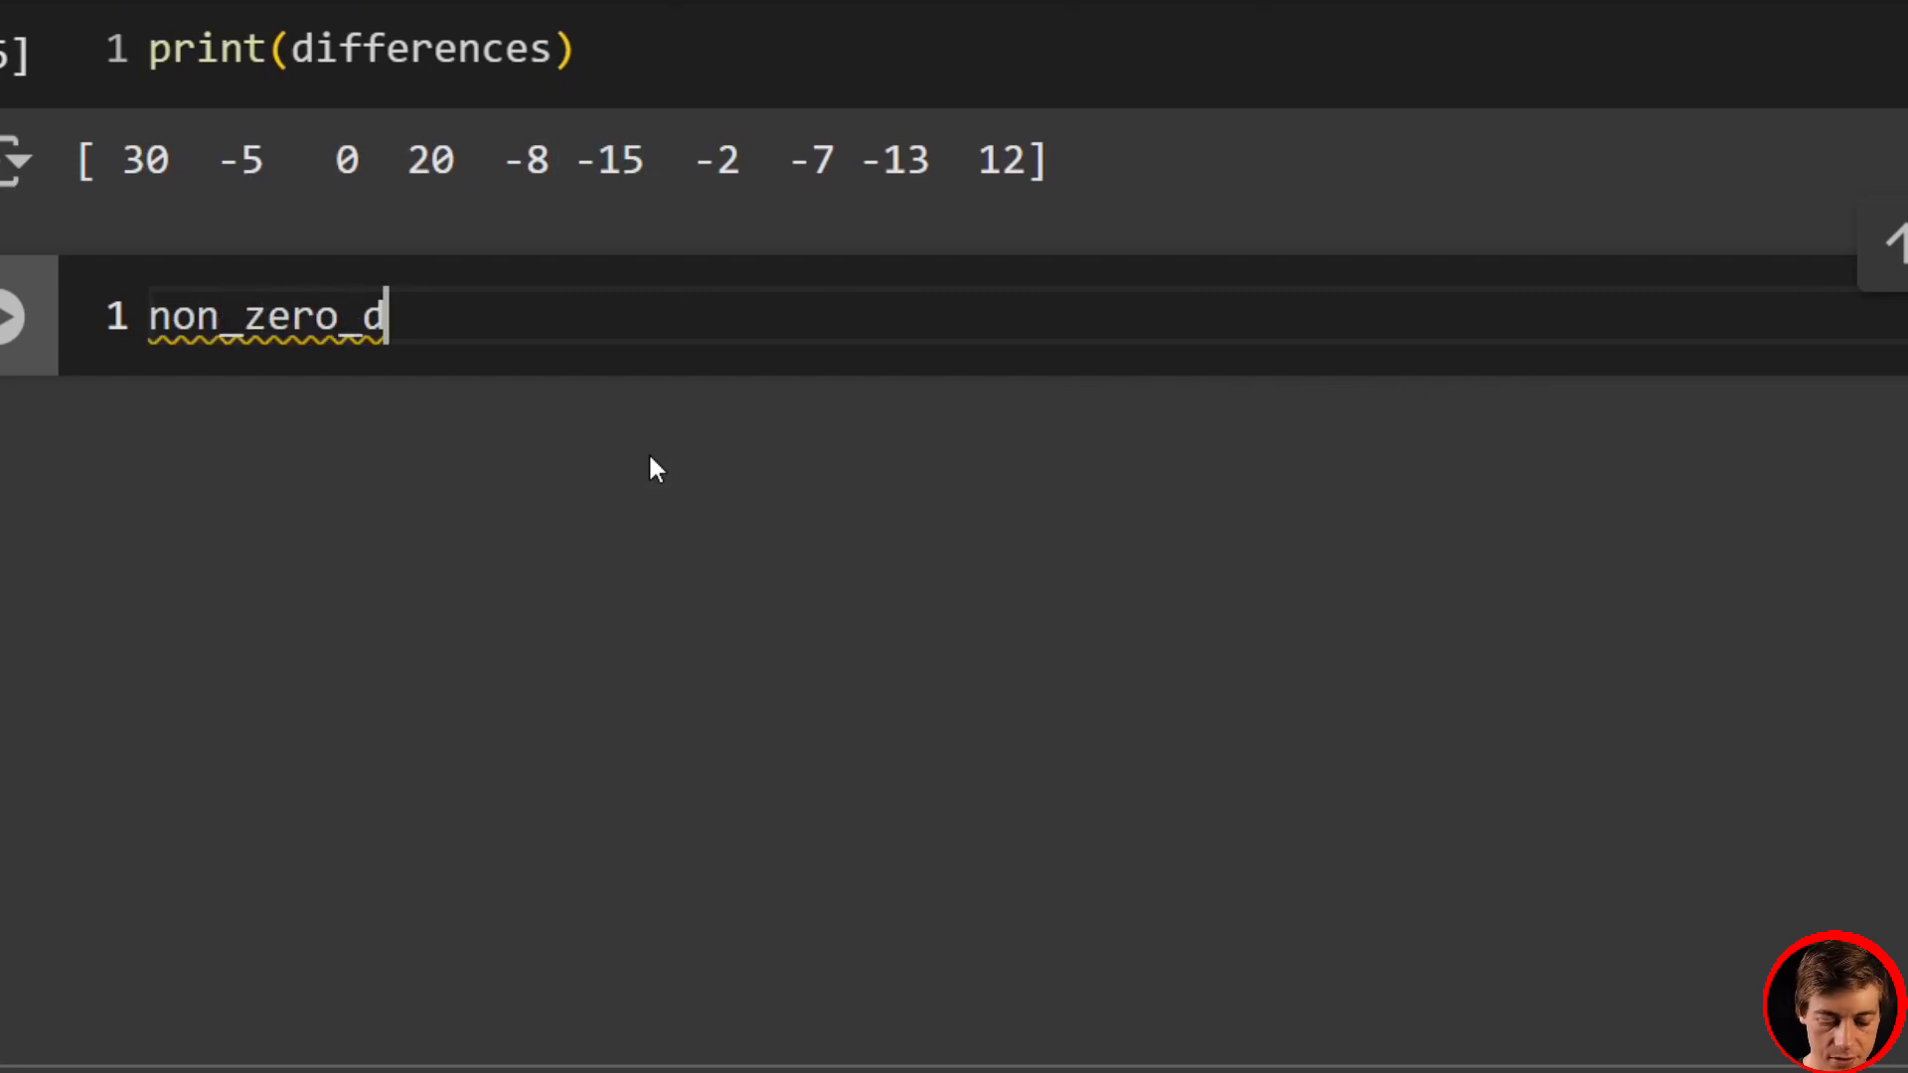
{"action": "type", "text": "ifferences"}
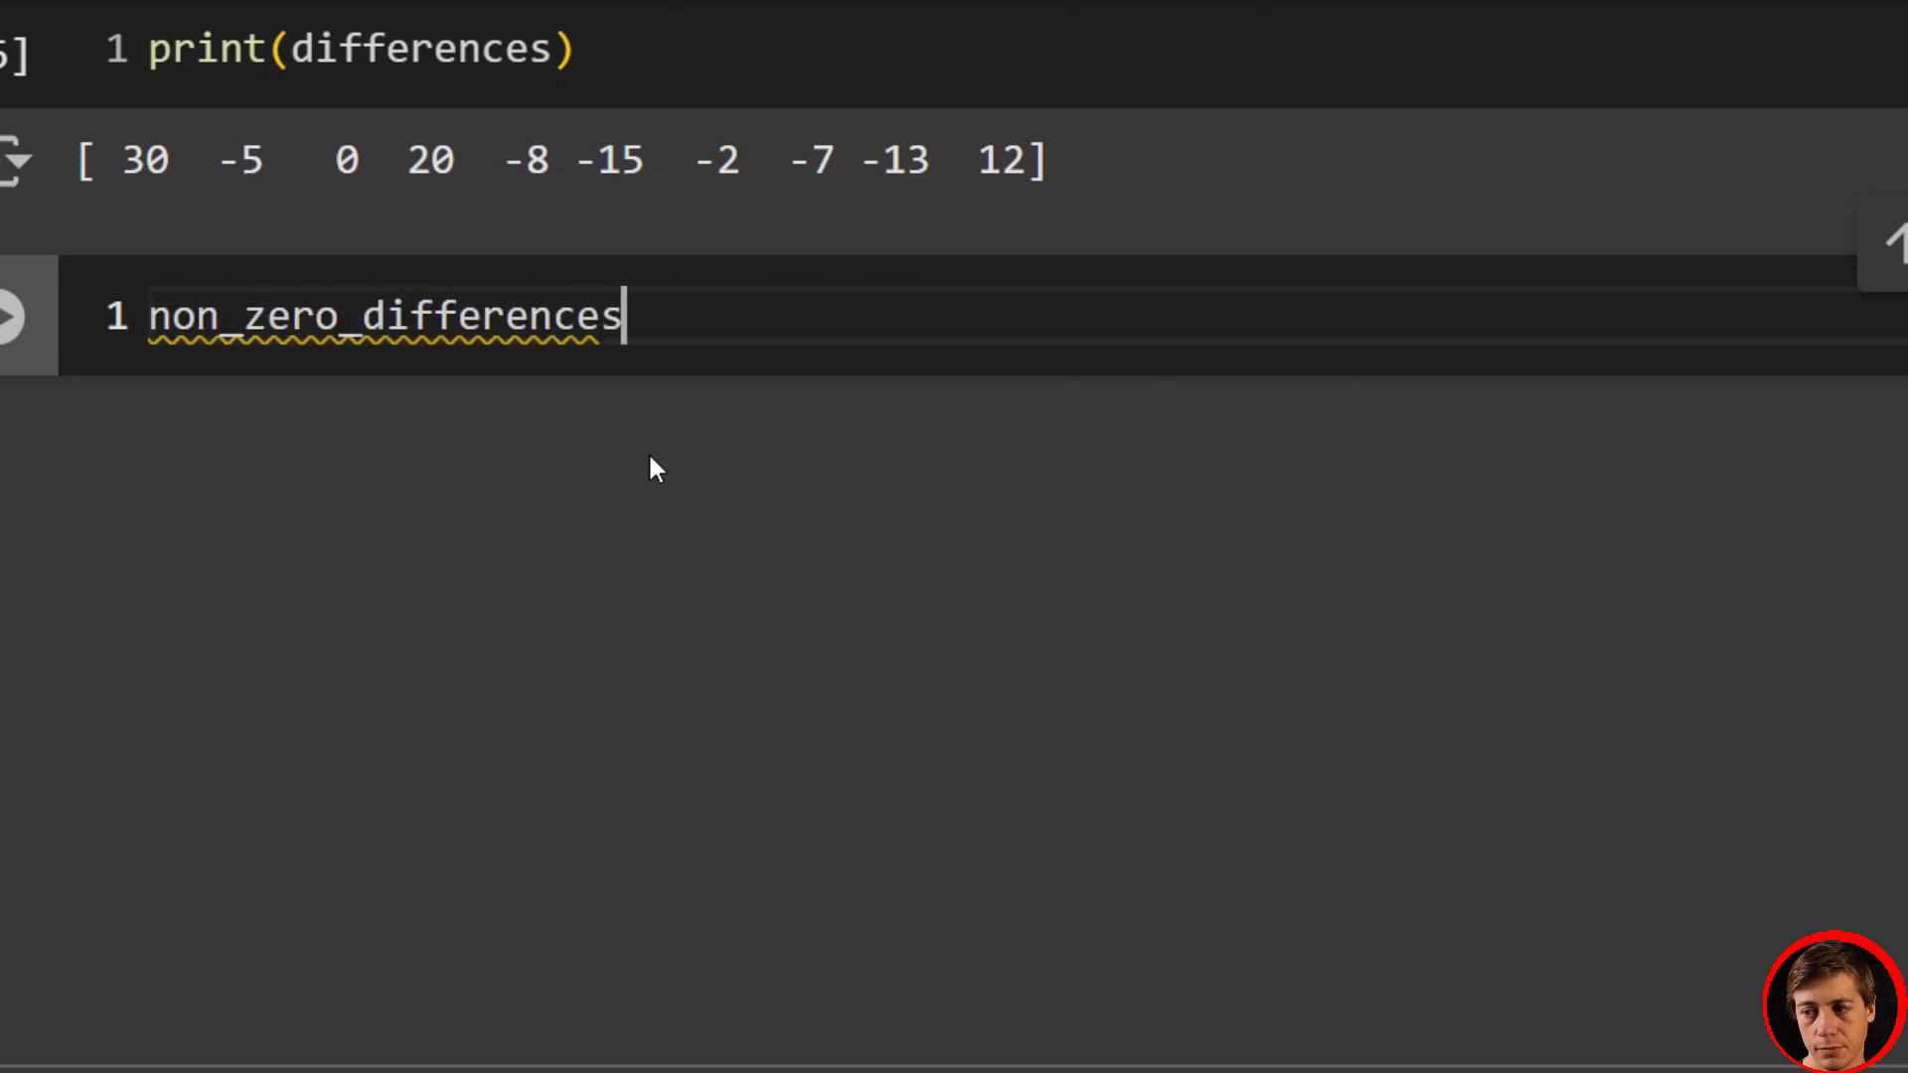
{"action": "type", "text": "= dif"}
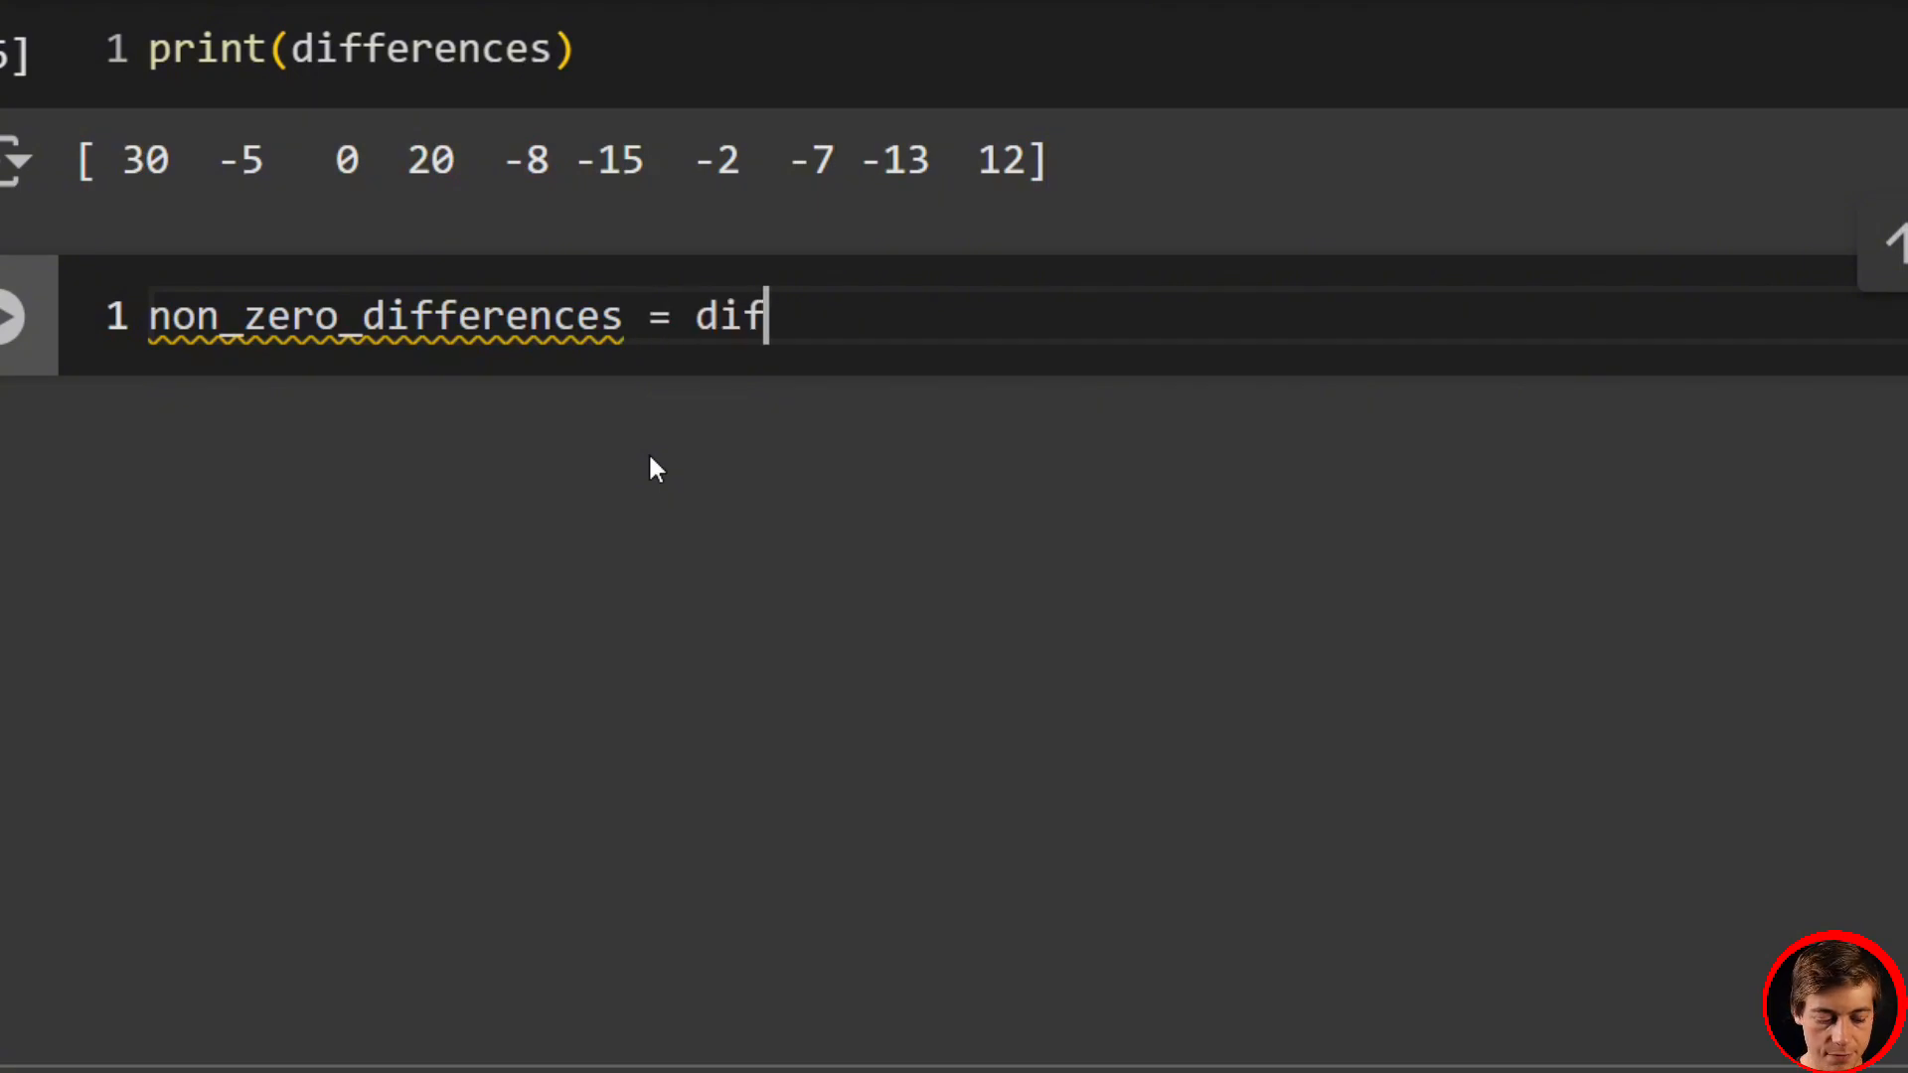
{"action": "type", "text": "ferences"}
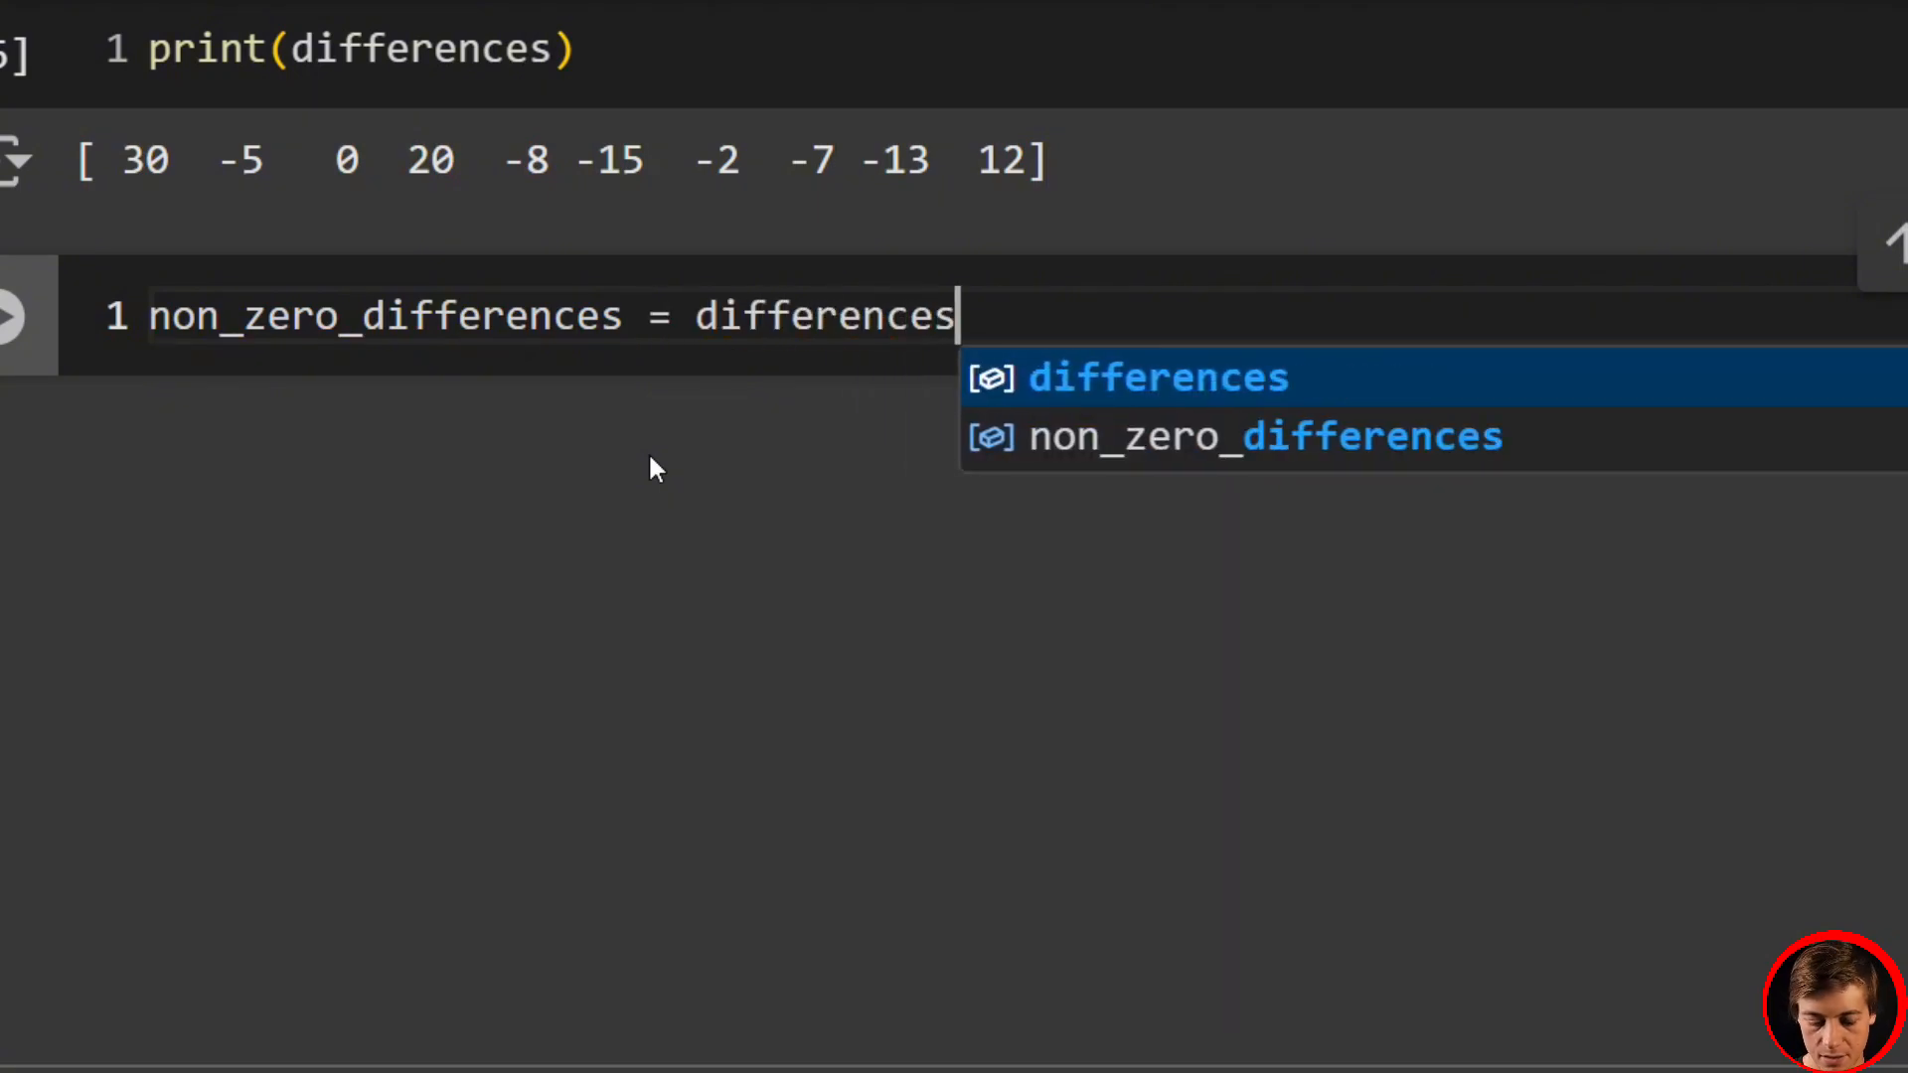
{"action": "type", "text": "[differenc"}
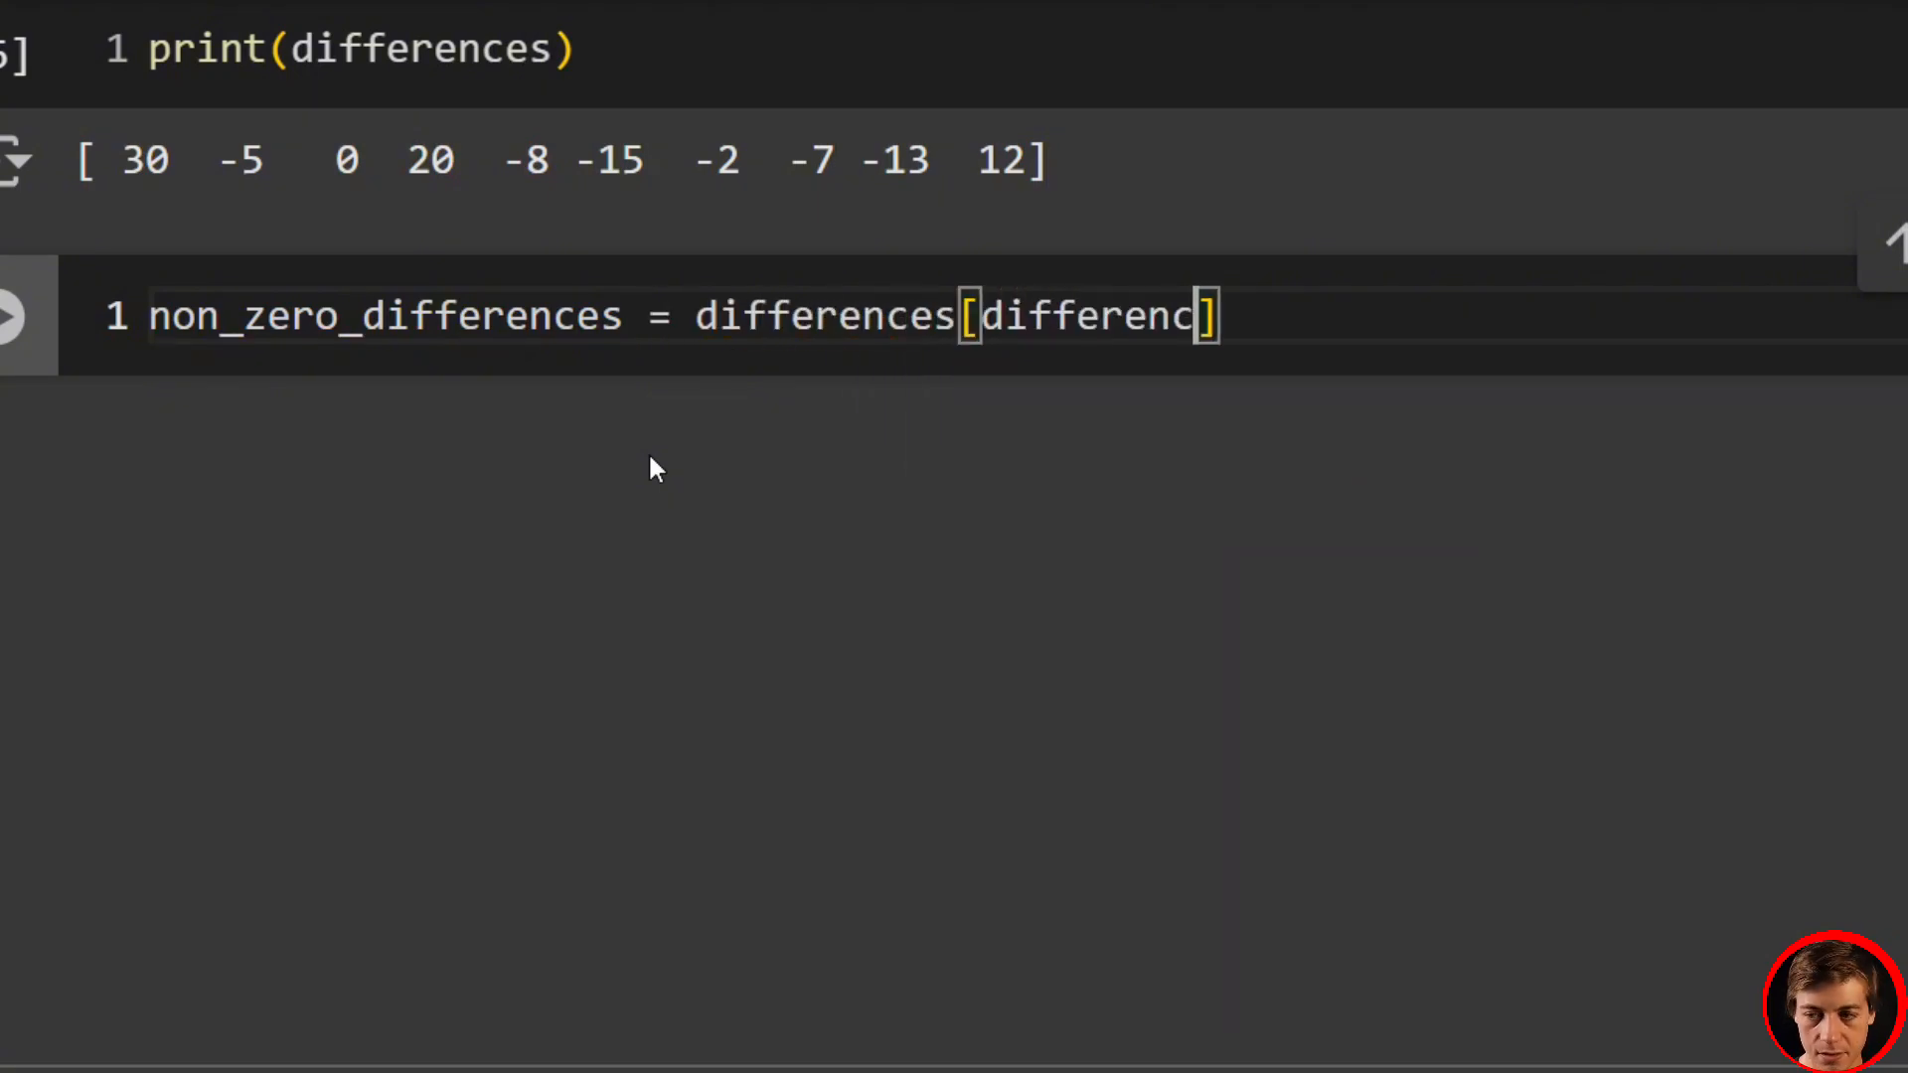
{"action": "type", "text": "es !"}
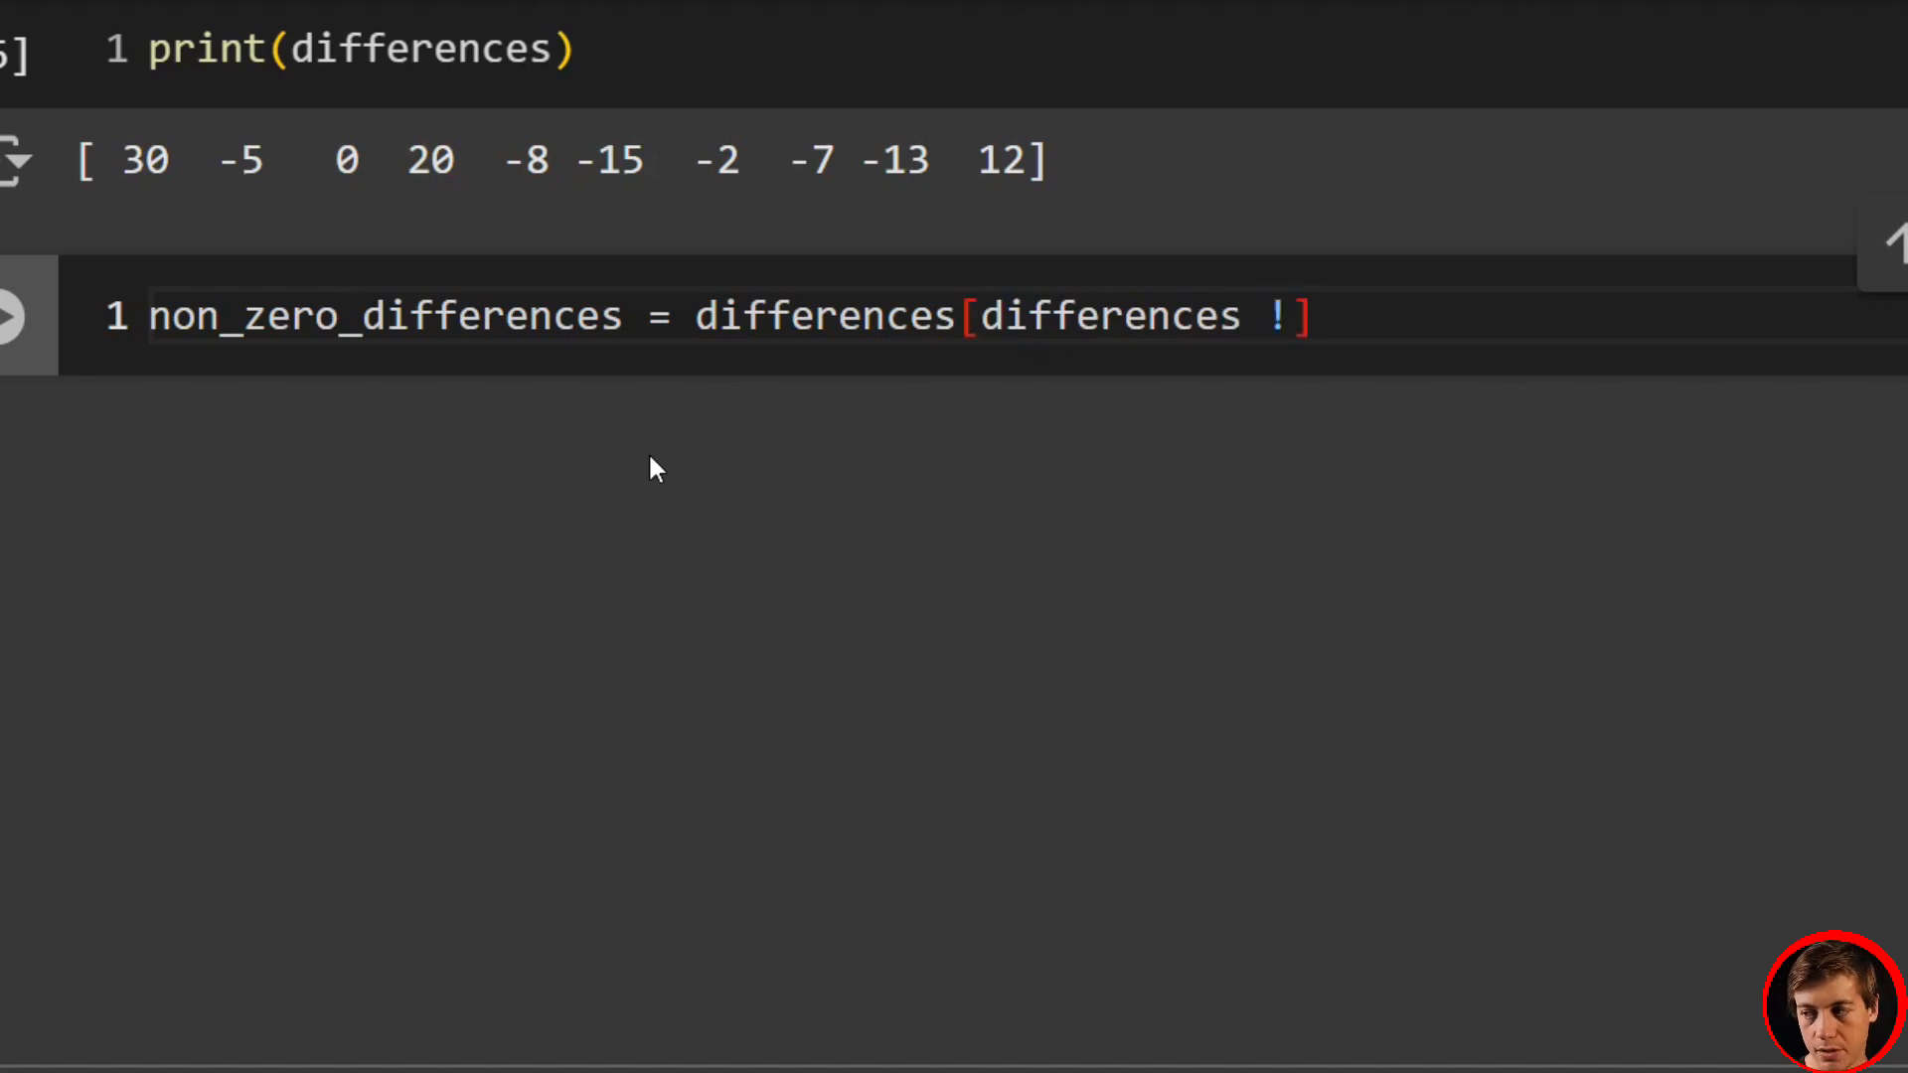
{"action": "type", "text": "=0"}
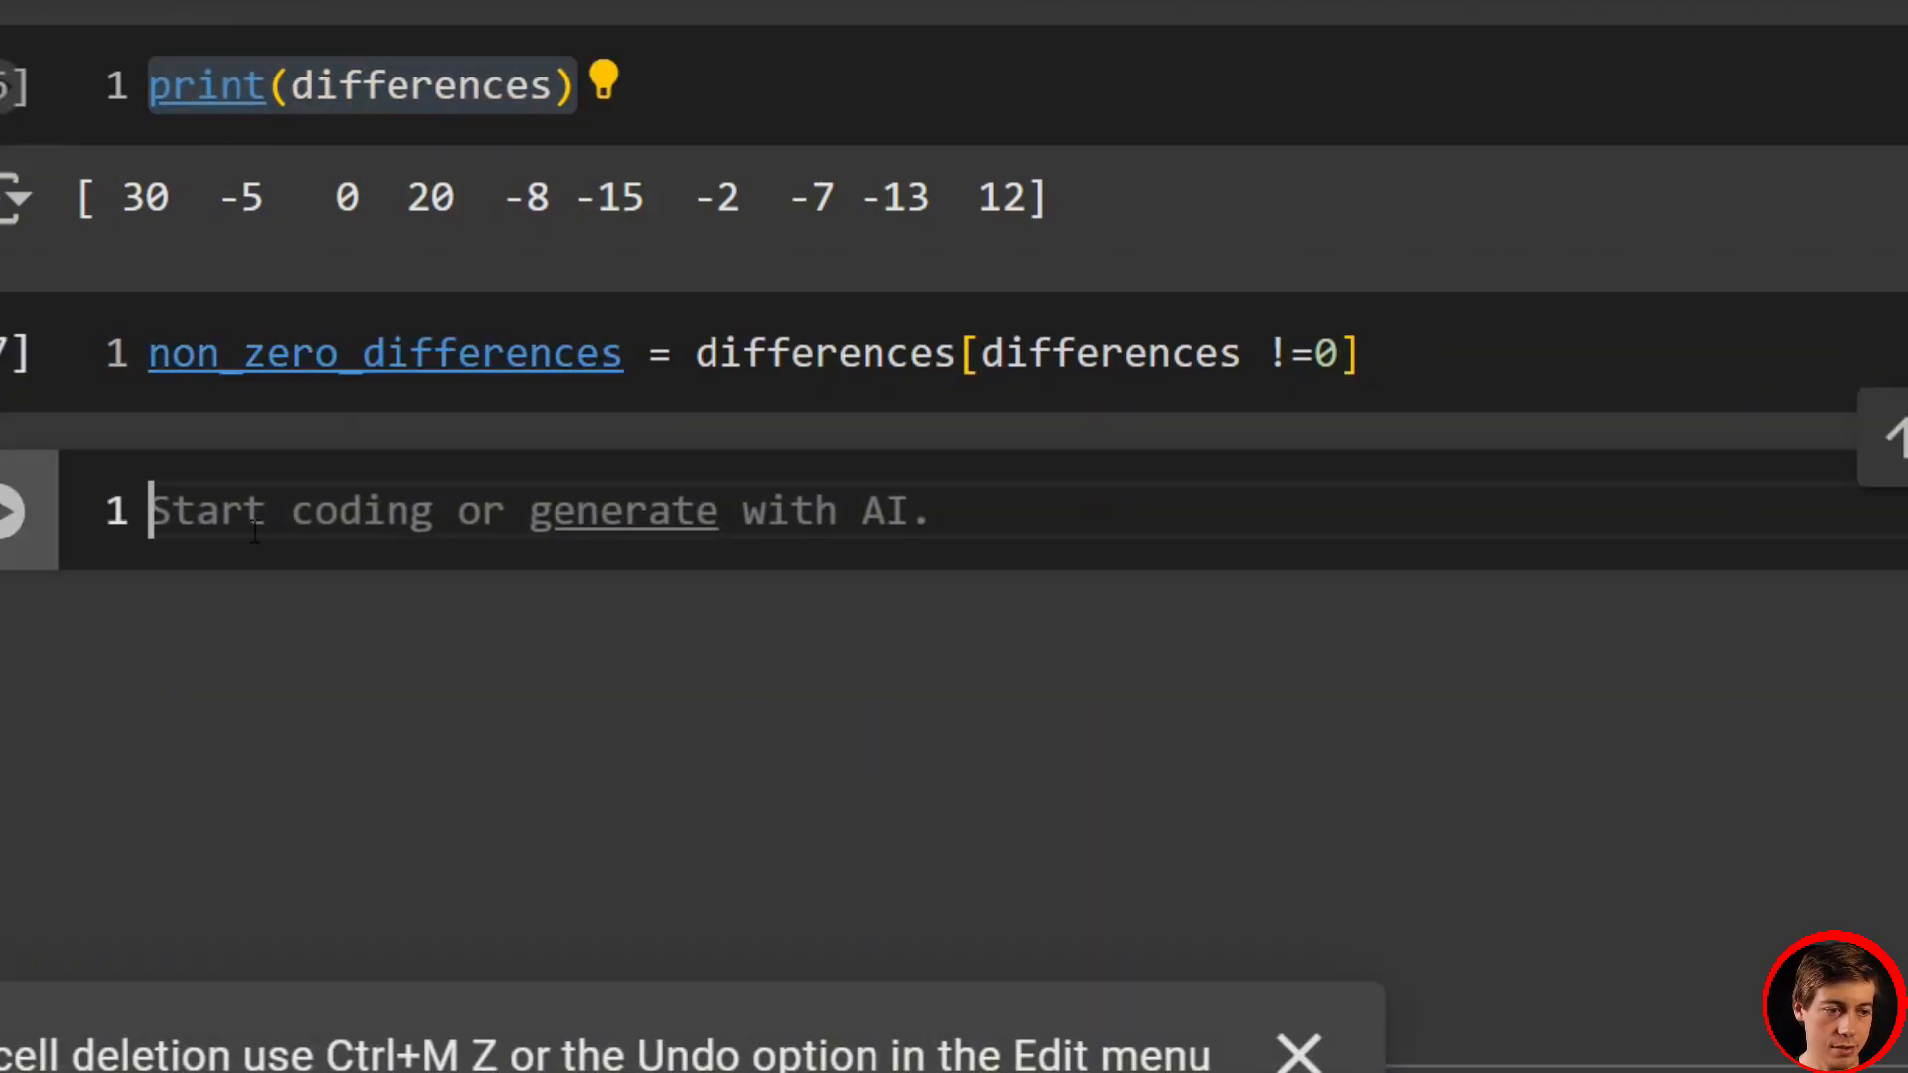
{"action": "type", "text": "print(non_zero_differences)"}
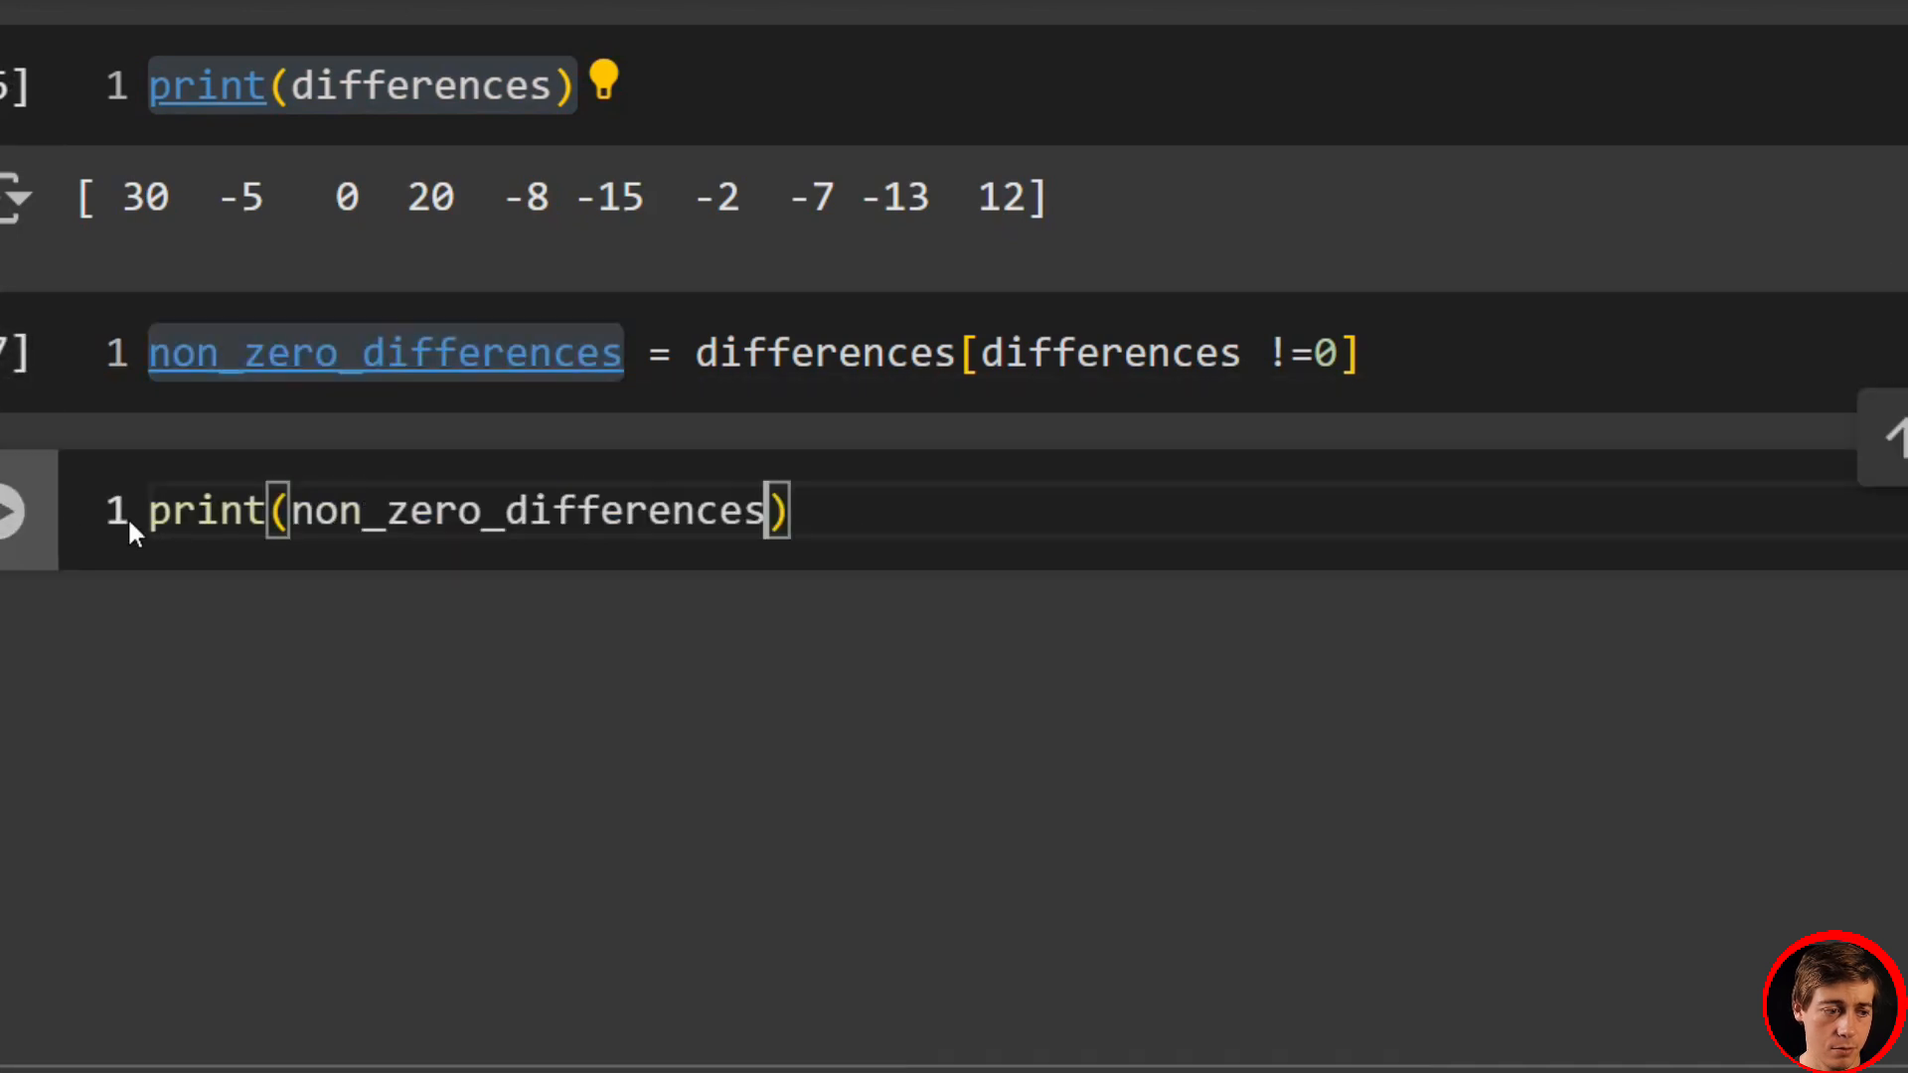
{"action": "left_click", "coordinate": [14, 511]}
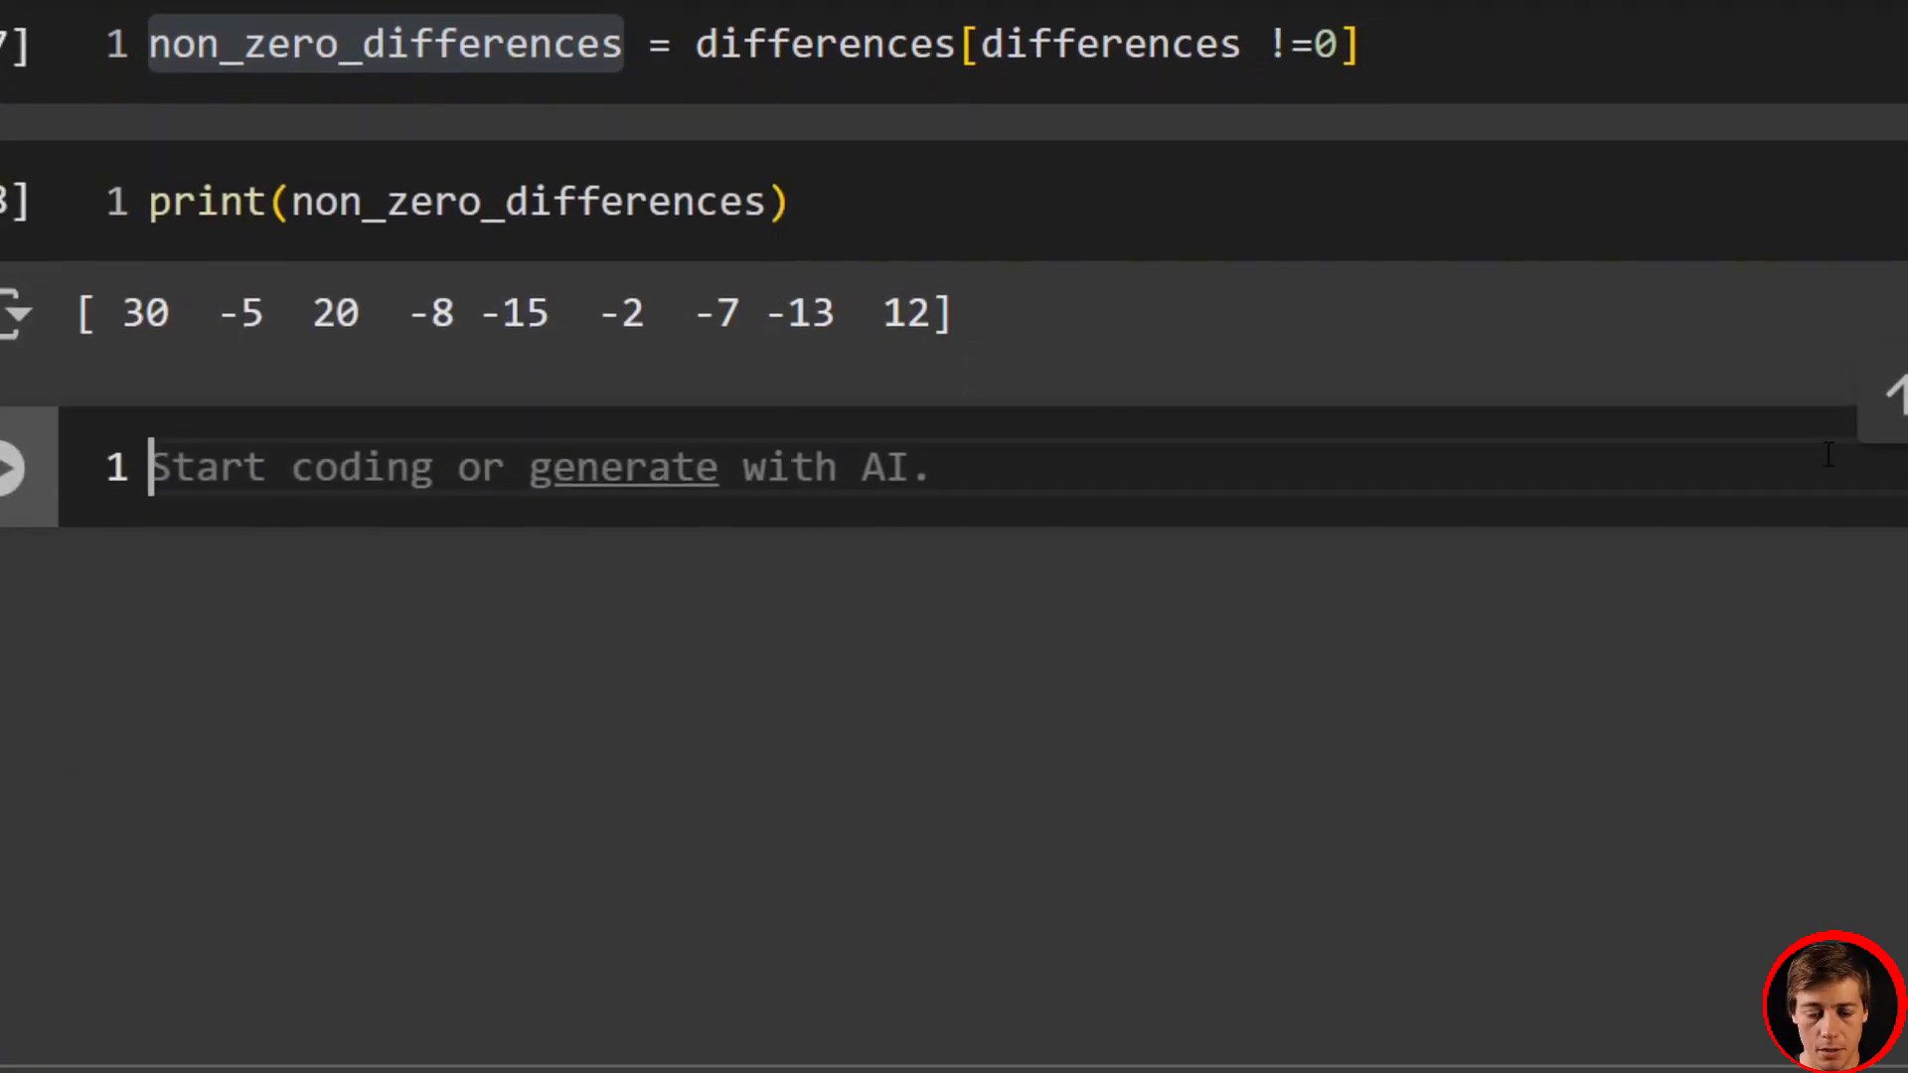
- Compute abs_differences = np.abs(non_zero_differences) and print the absolute values
{"action": "type", "text": "abs_differences"}
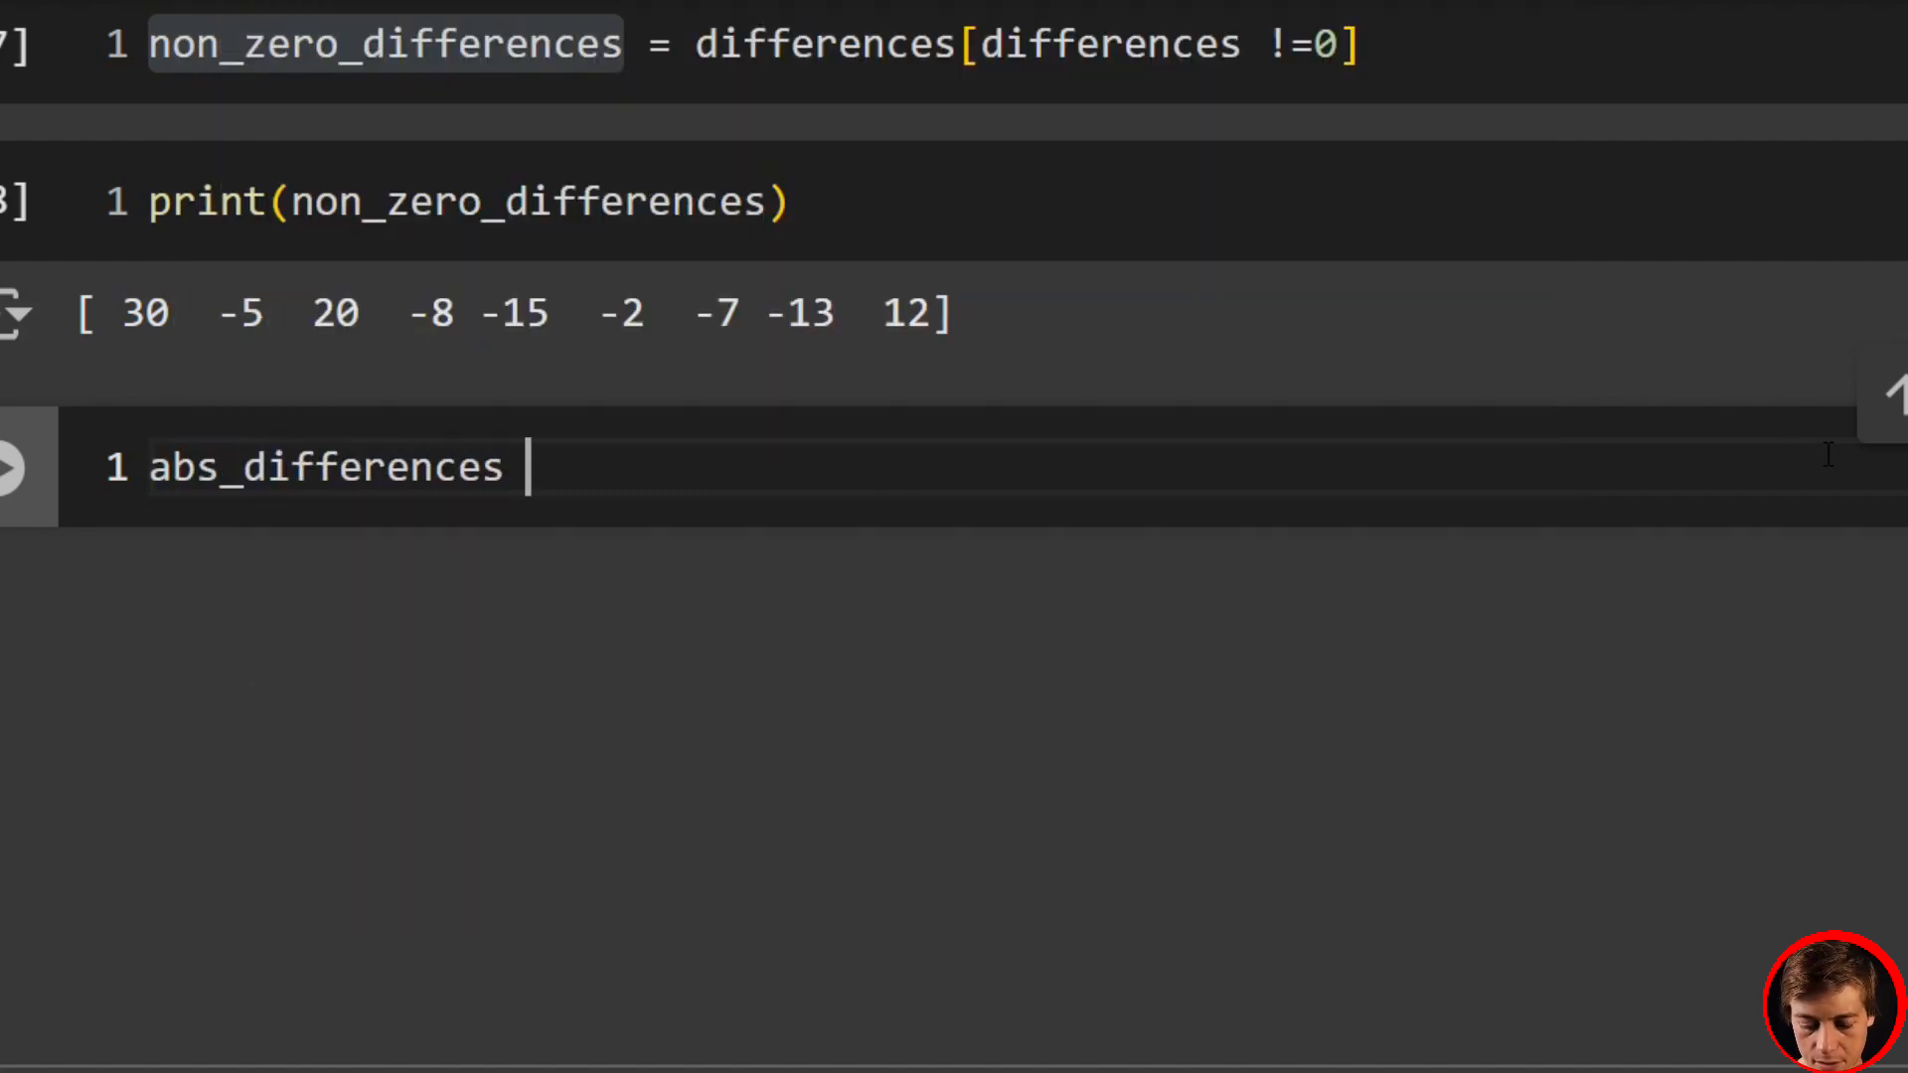
{"action": "type", "text": "= np.abs("}
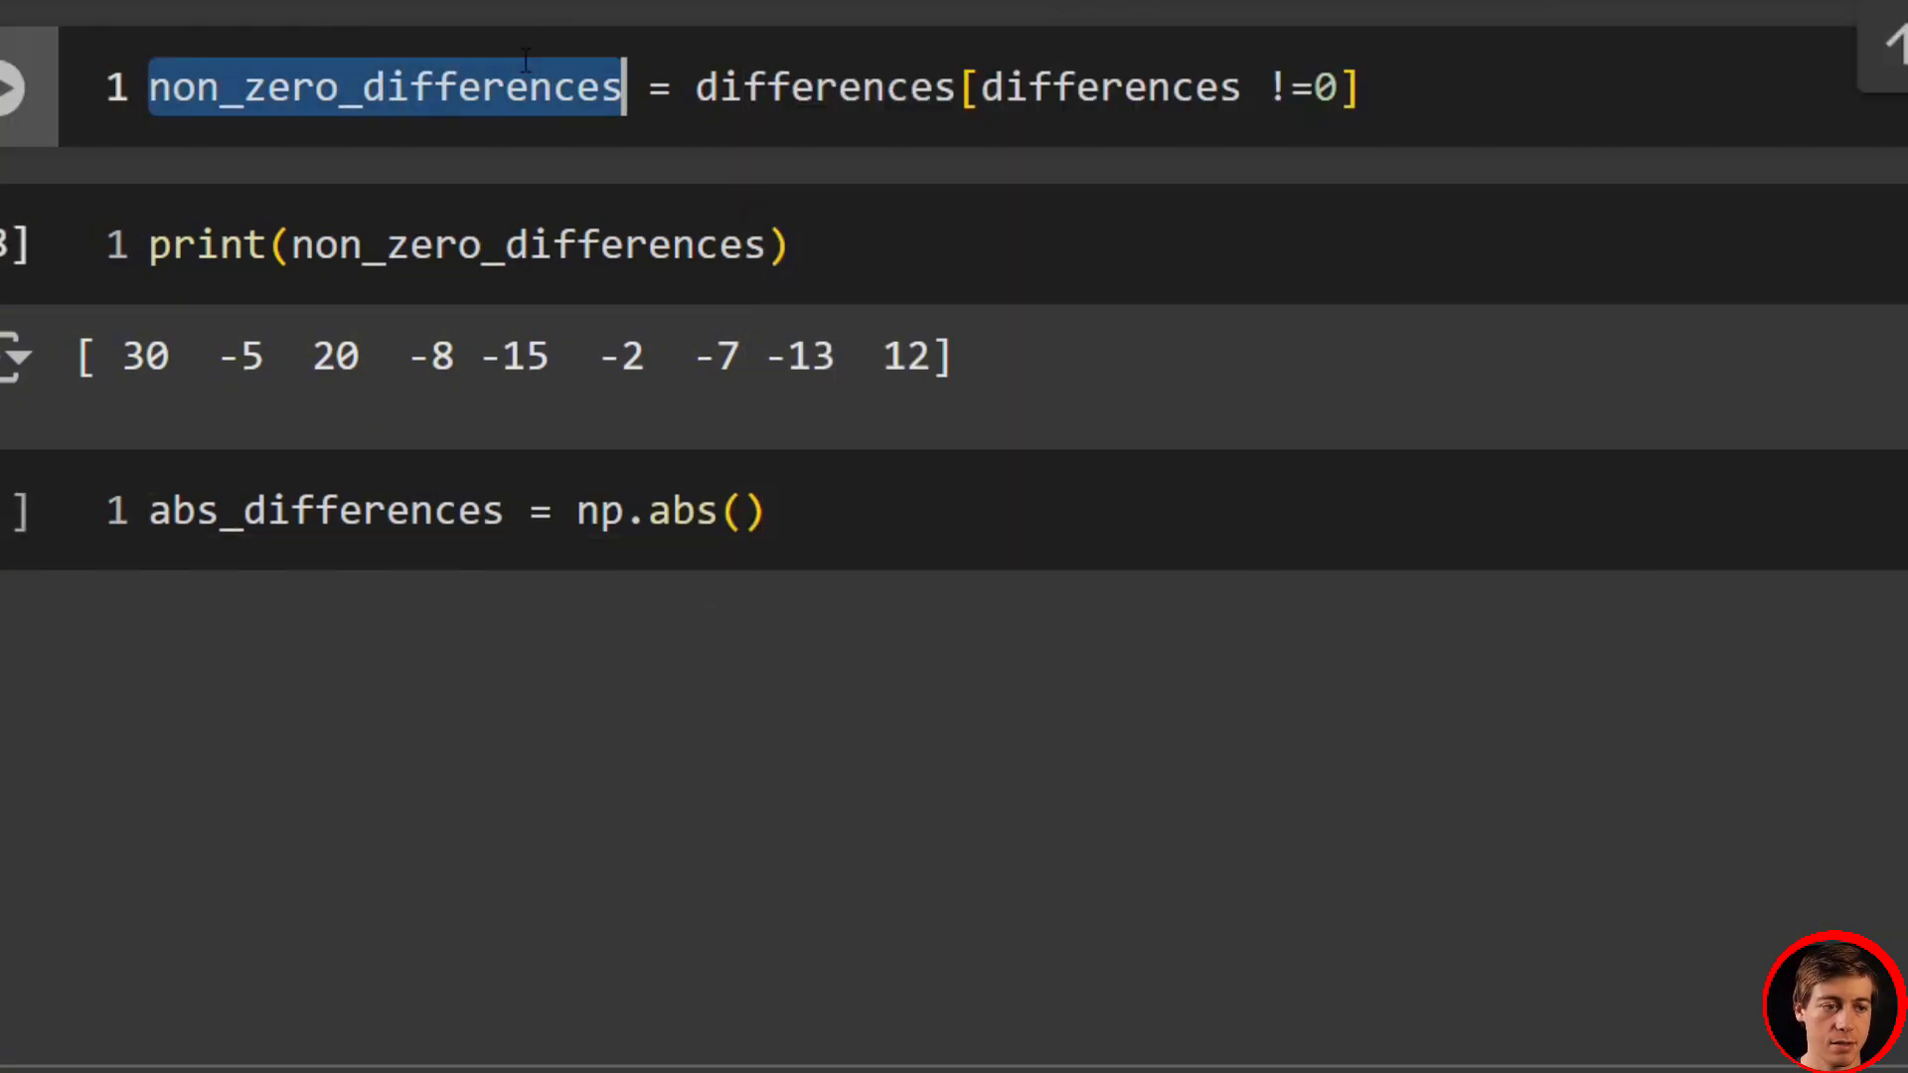
{"action": "type", "text": "non_zero_differences"}
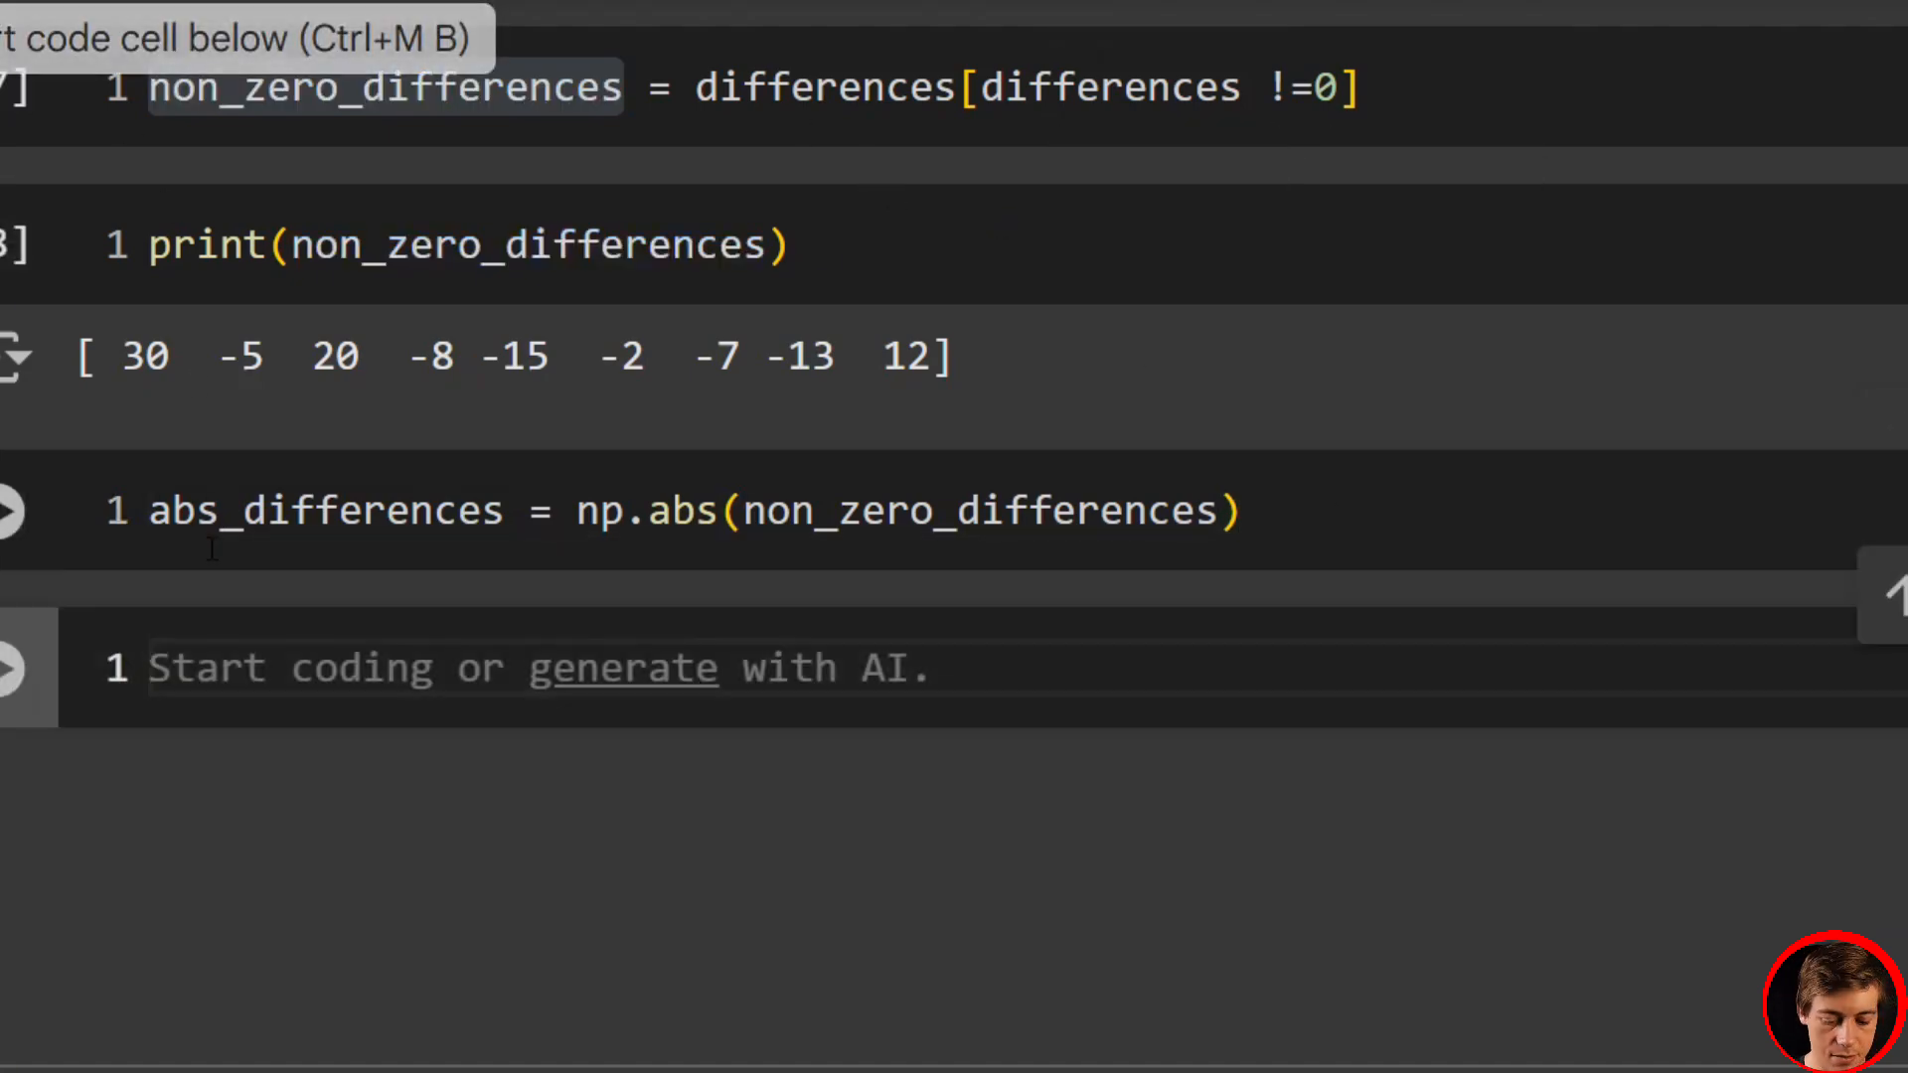
{"action": "type", "text": "print(abs_differences"}
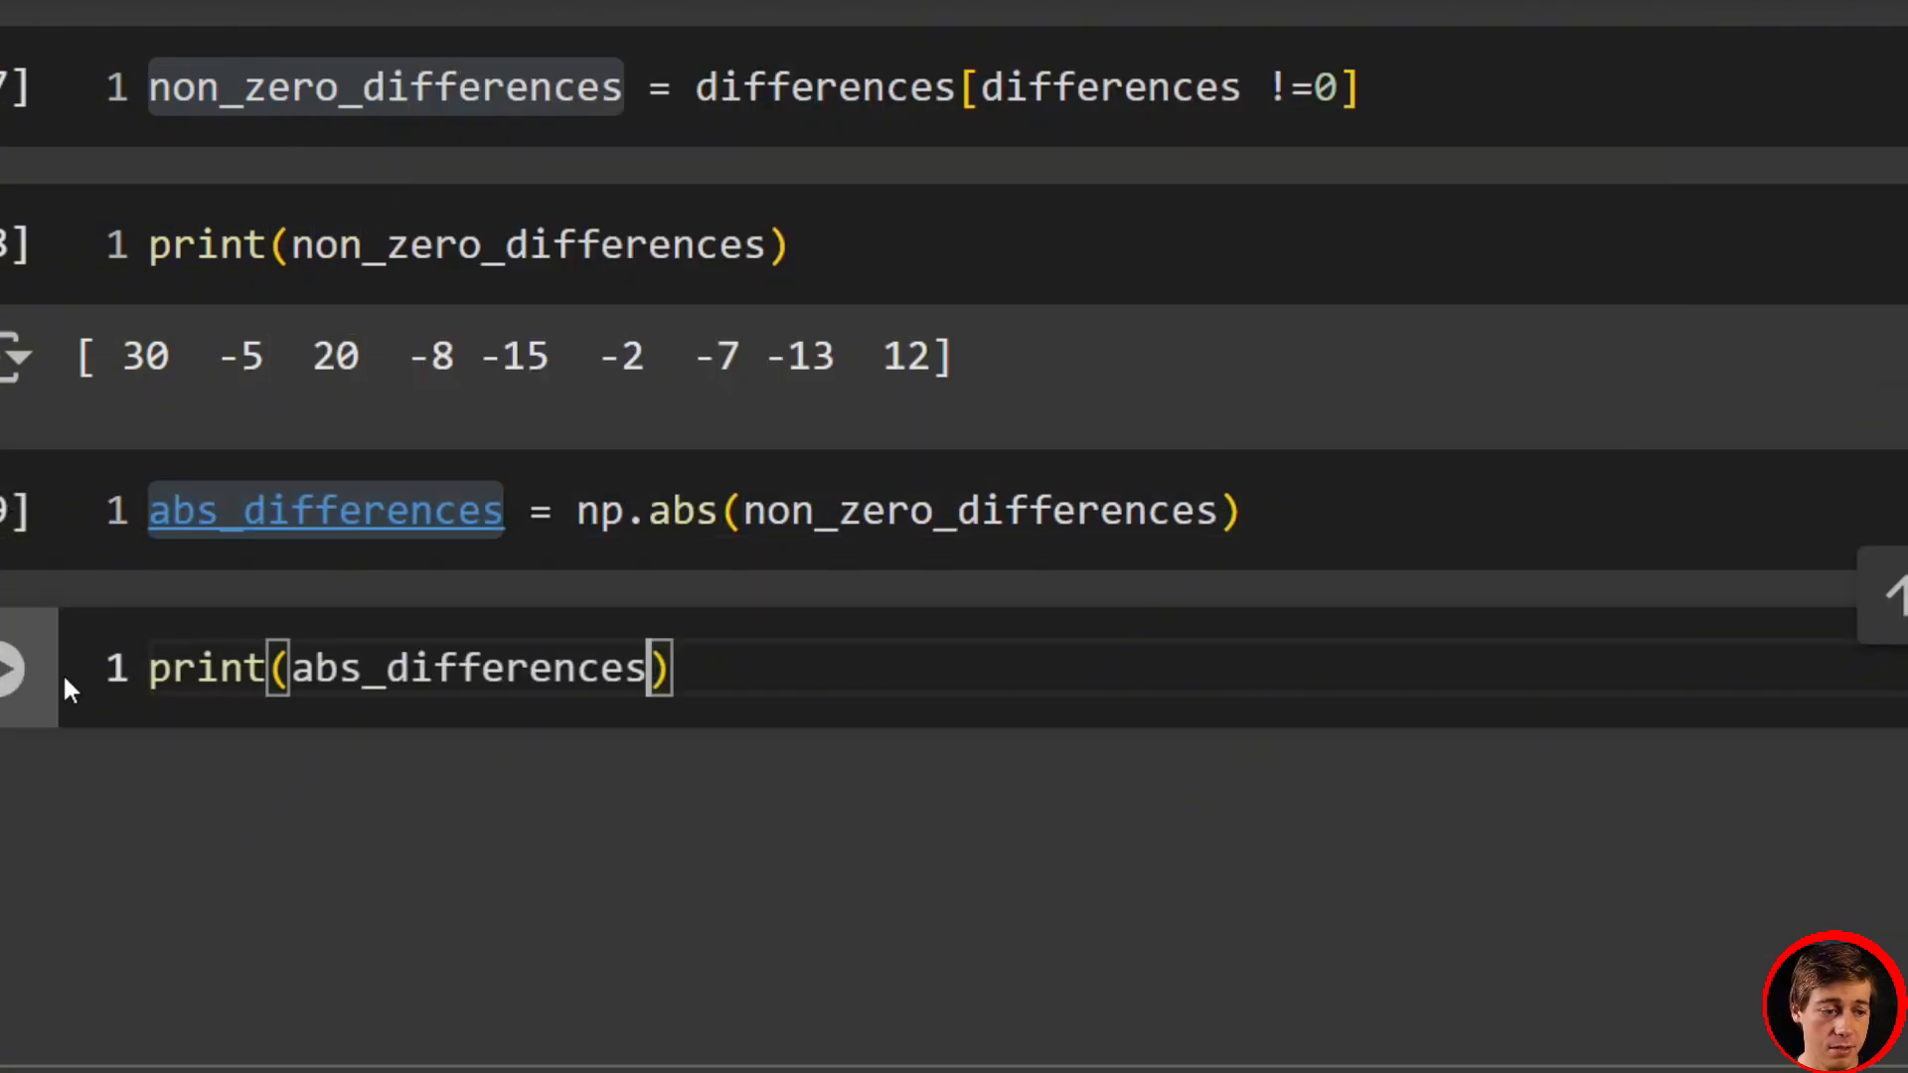
{"action": "left_click", "coordinate": [14, 667]}
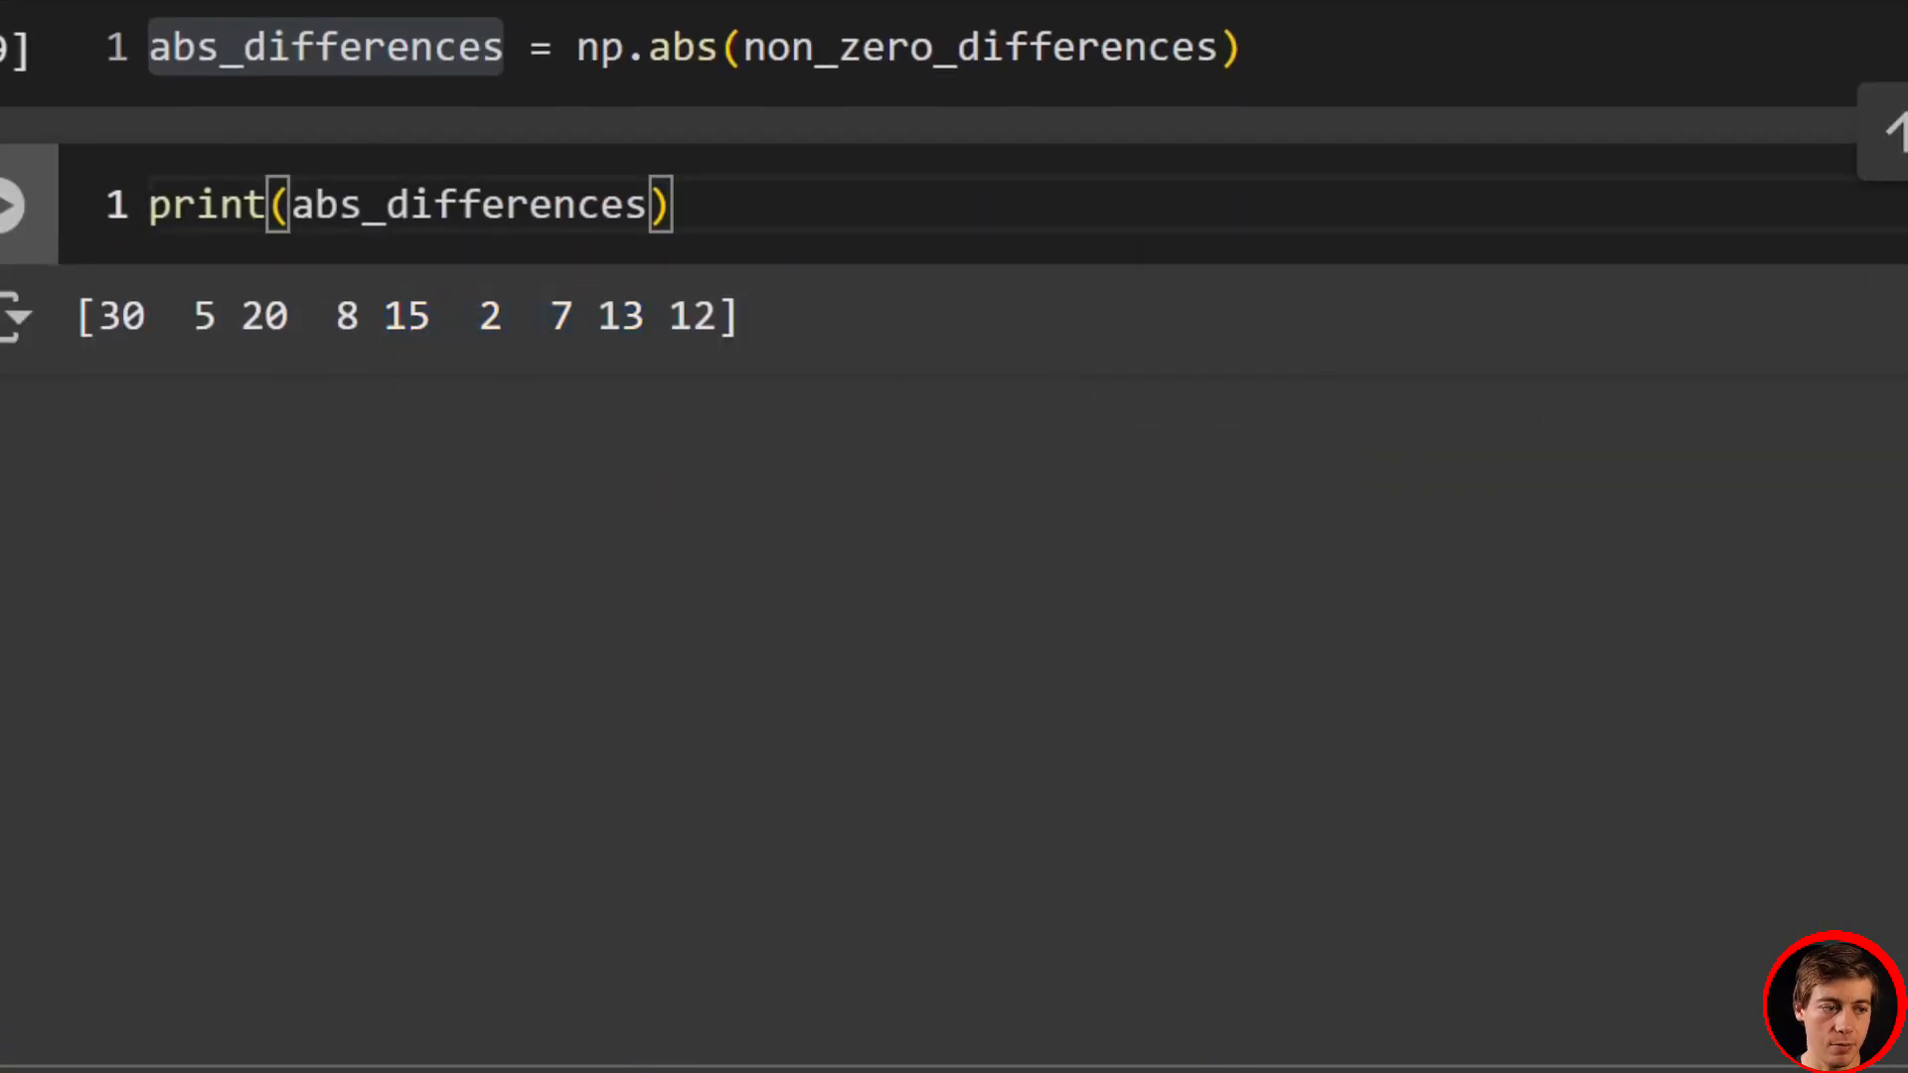
- Compute ranks = np.argsort(np.argsort(abs_differences)) + 1 and print 9 2 8 4 7 1 3 6 5
{"action": "type", "text": "ranks"}
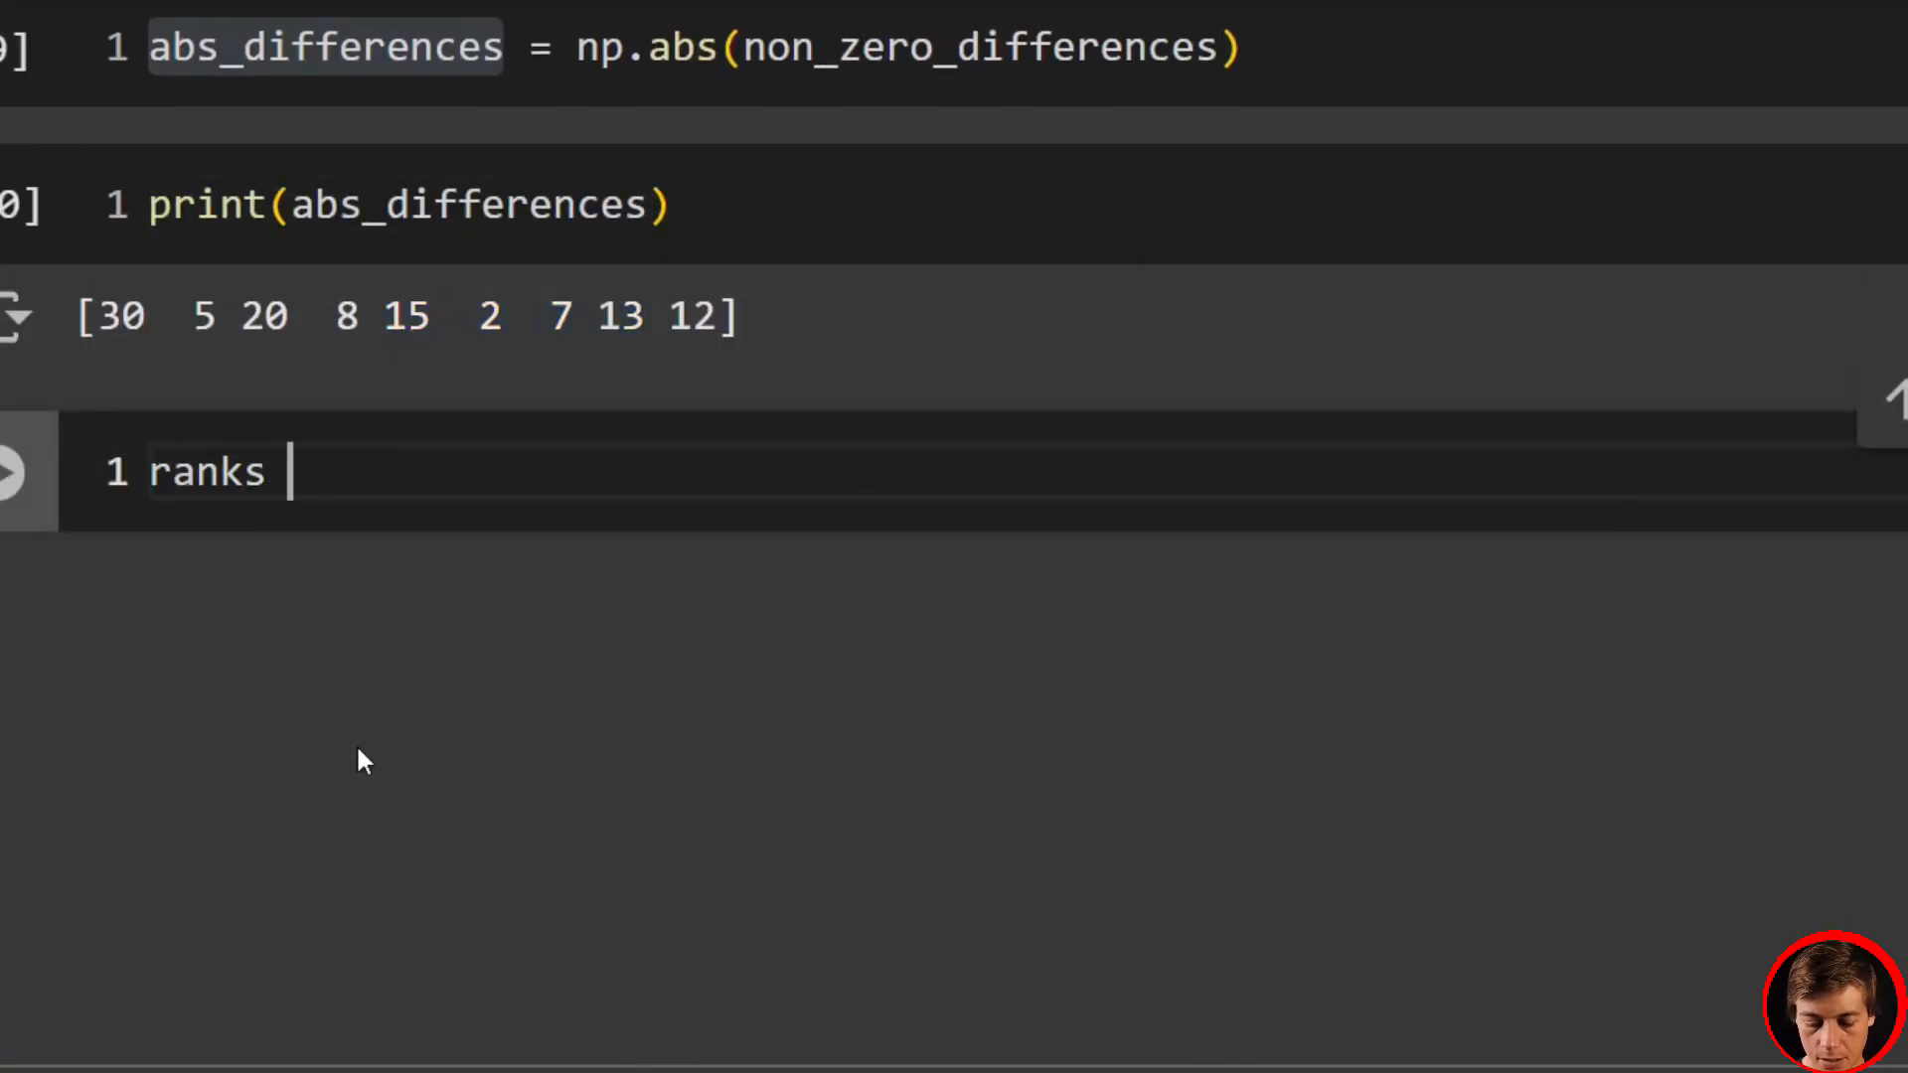
{"action": "type", "text": "= np.ar"}
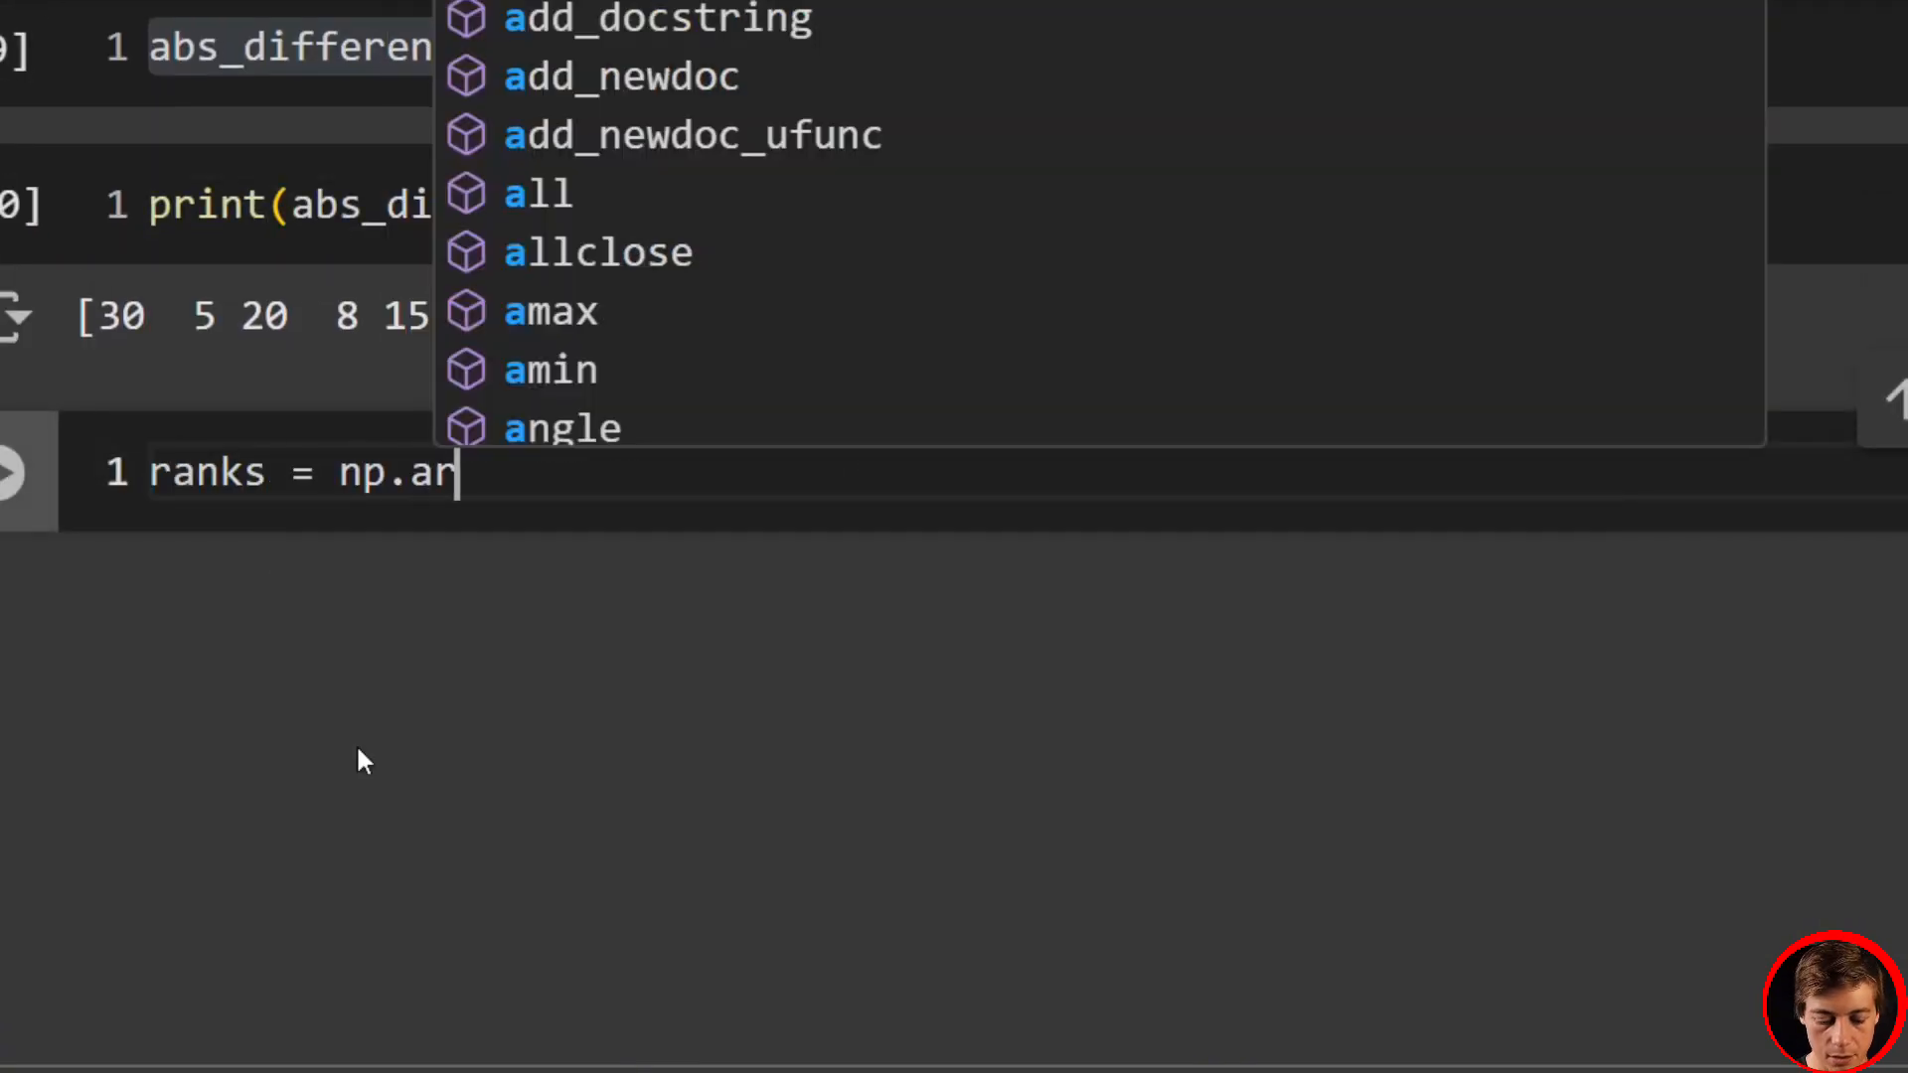
{"action": "type", "text": "gsort(np.argsort"}
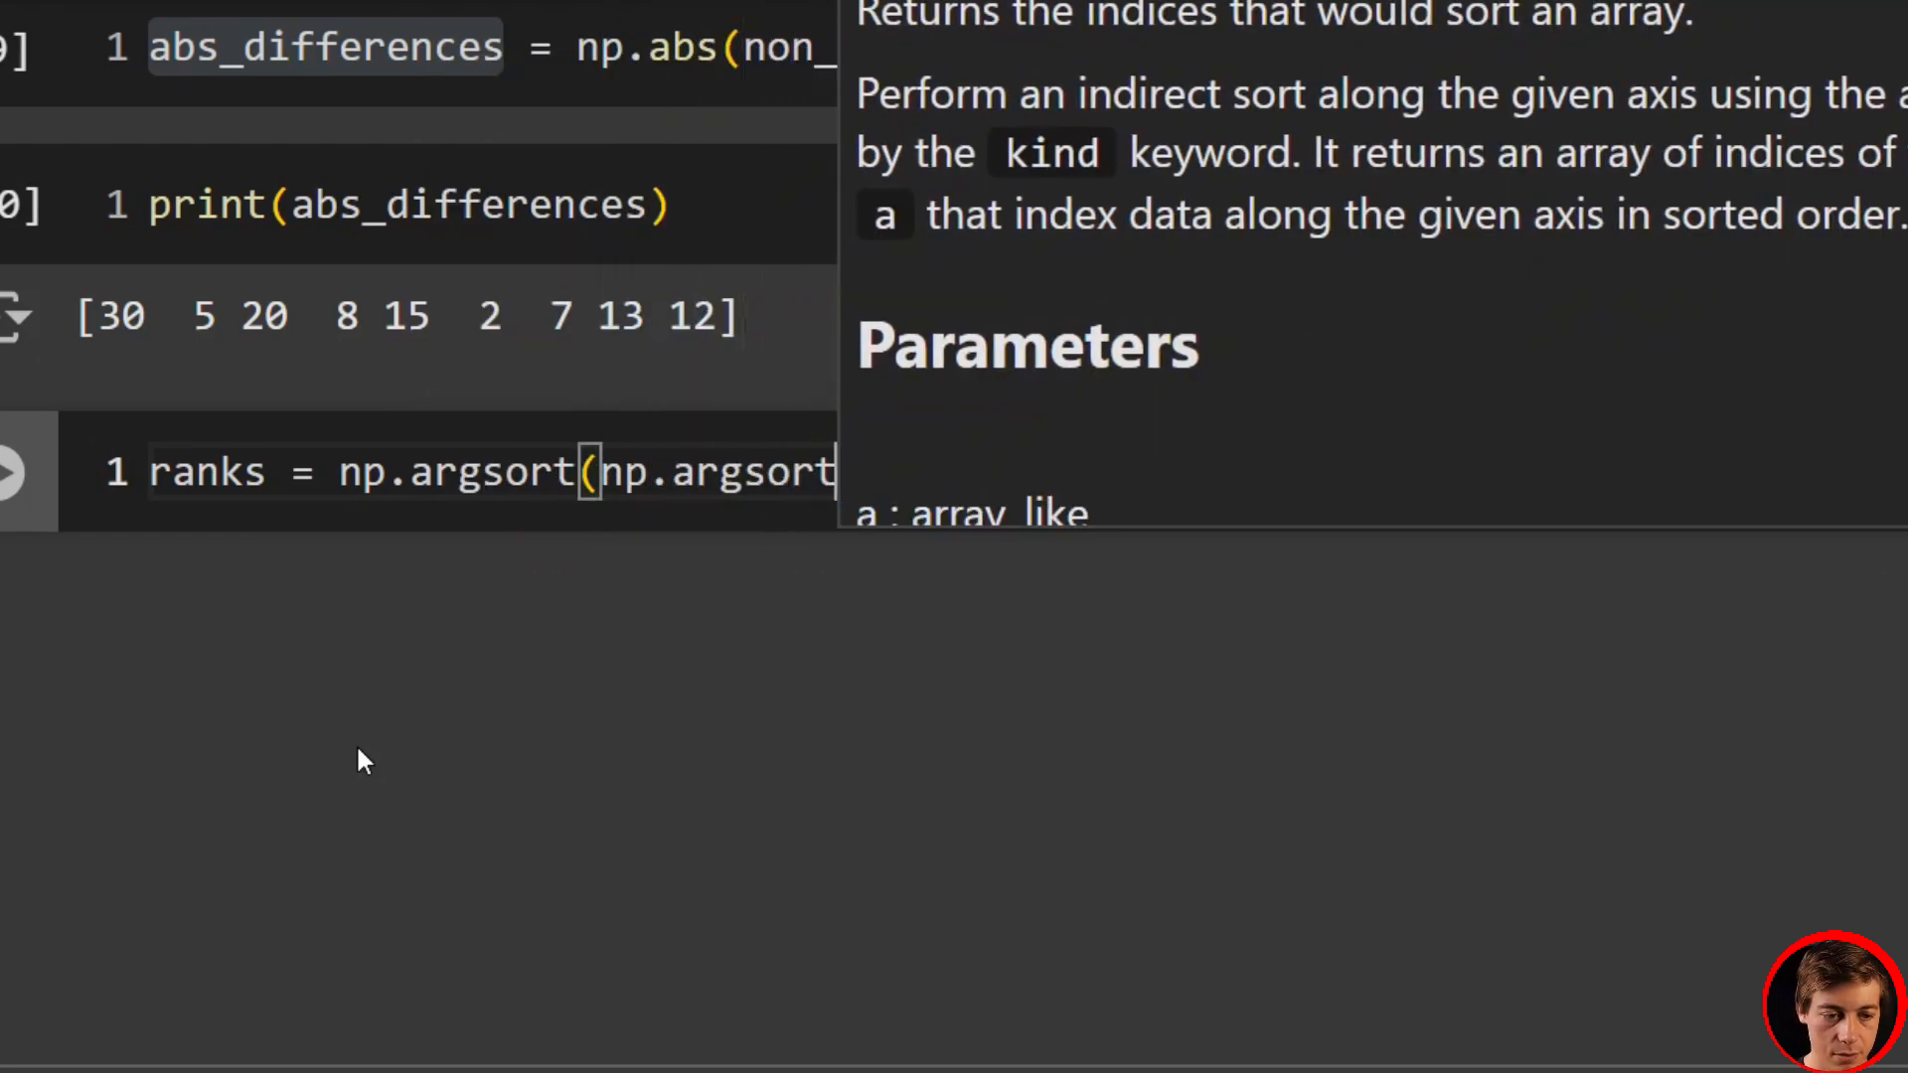
{"action": "type", "text": "abs_di"}
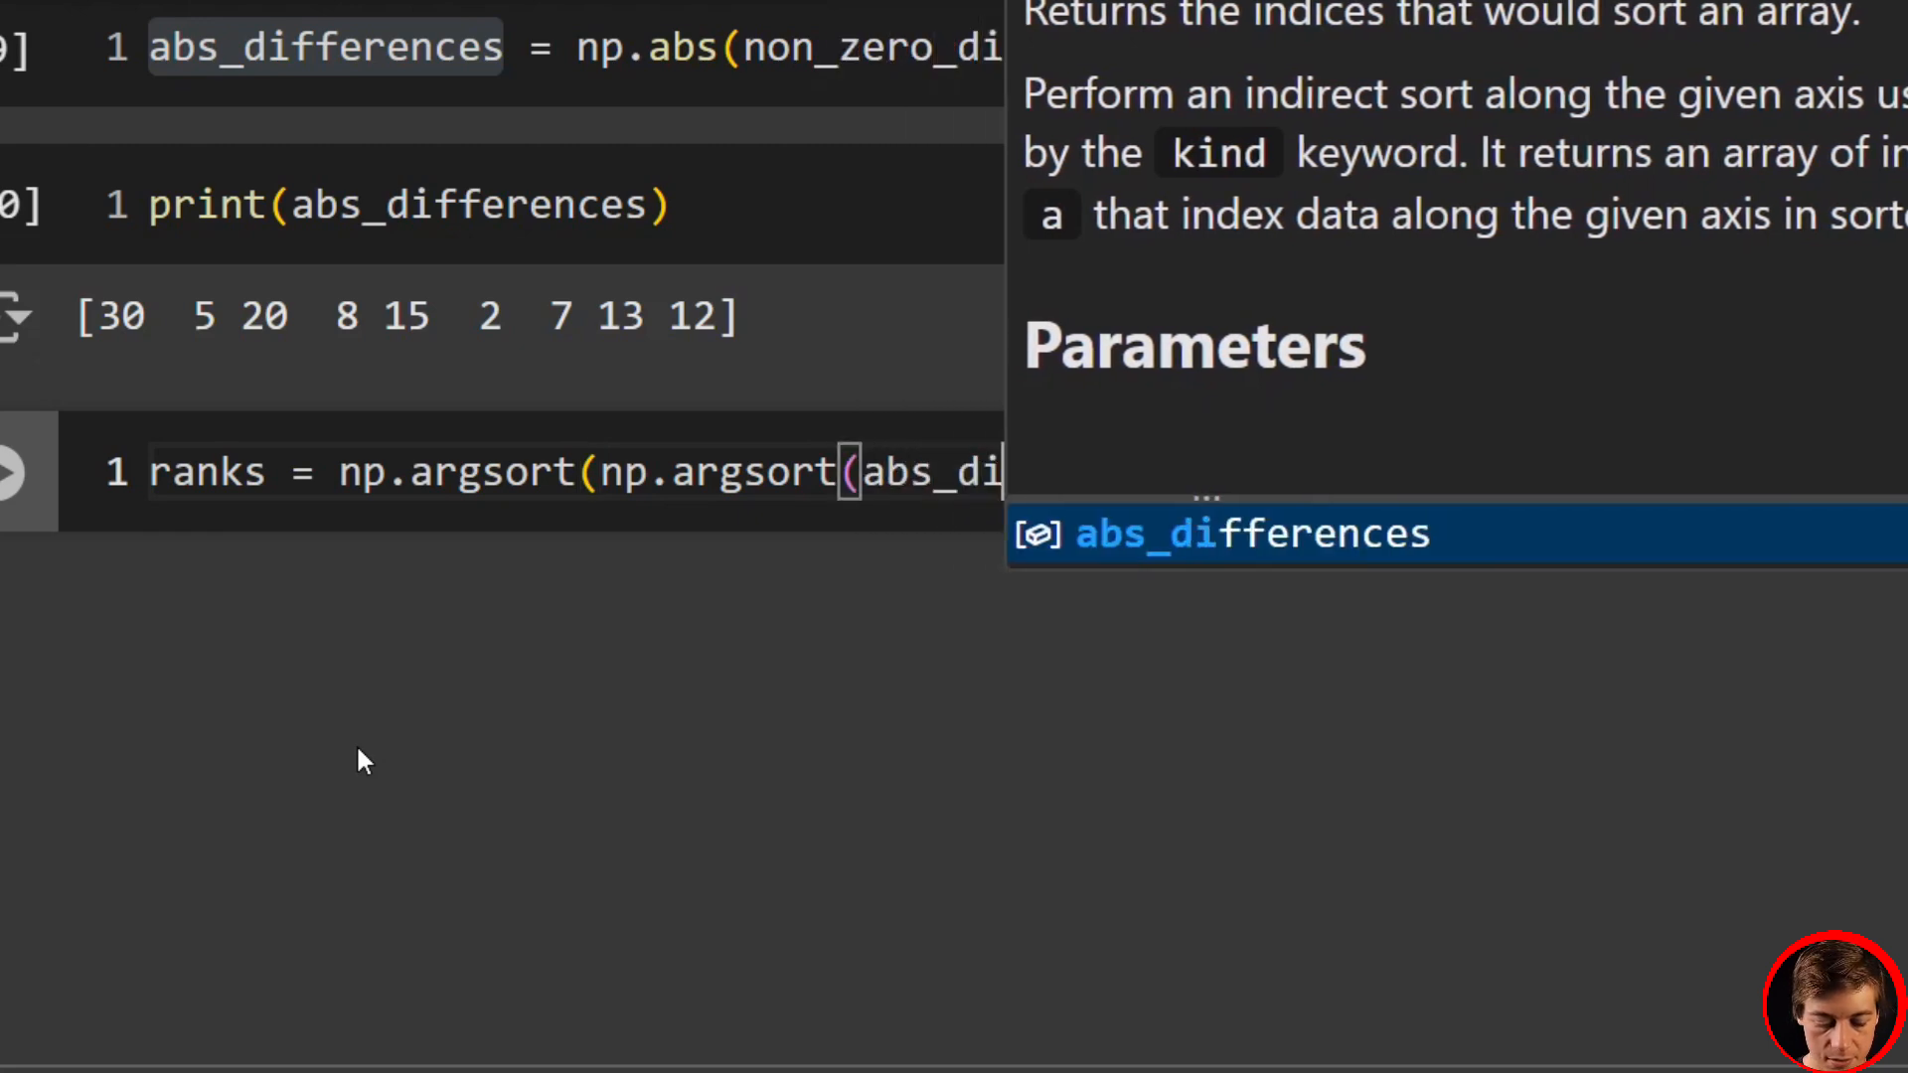
{"action": "key", "text": "Tab"}
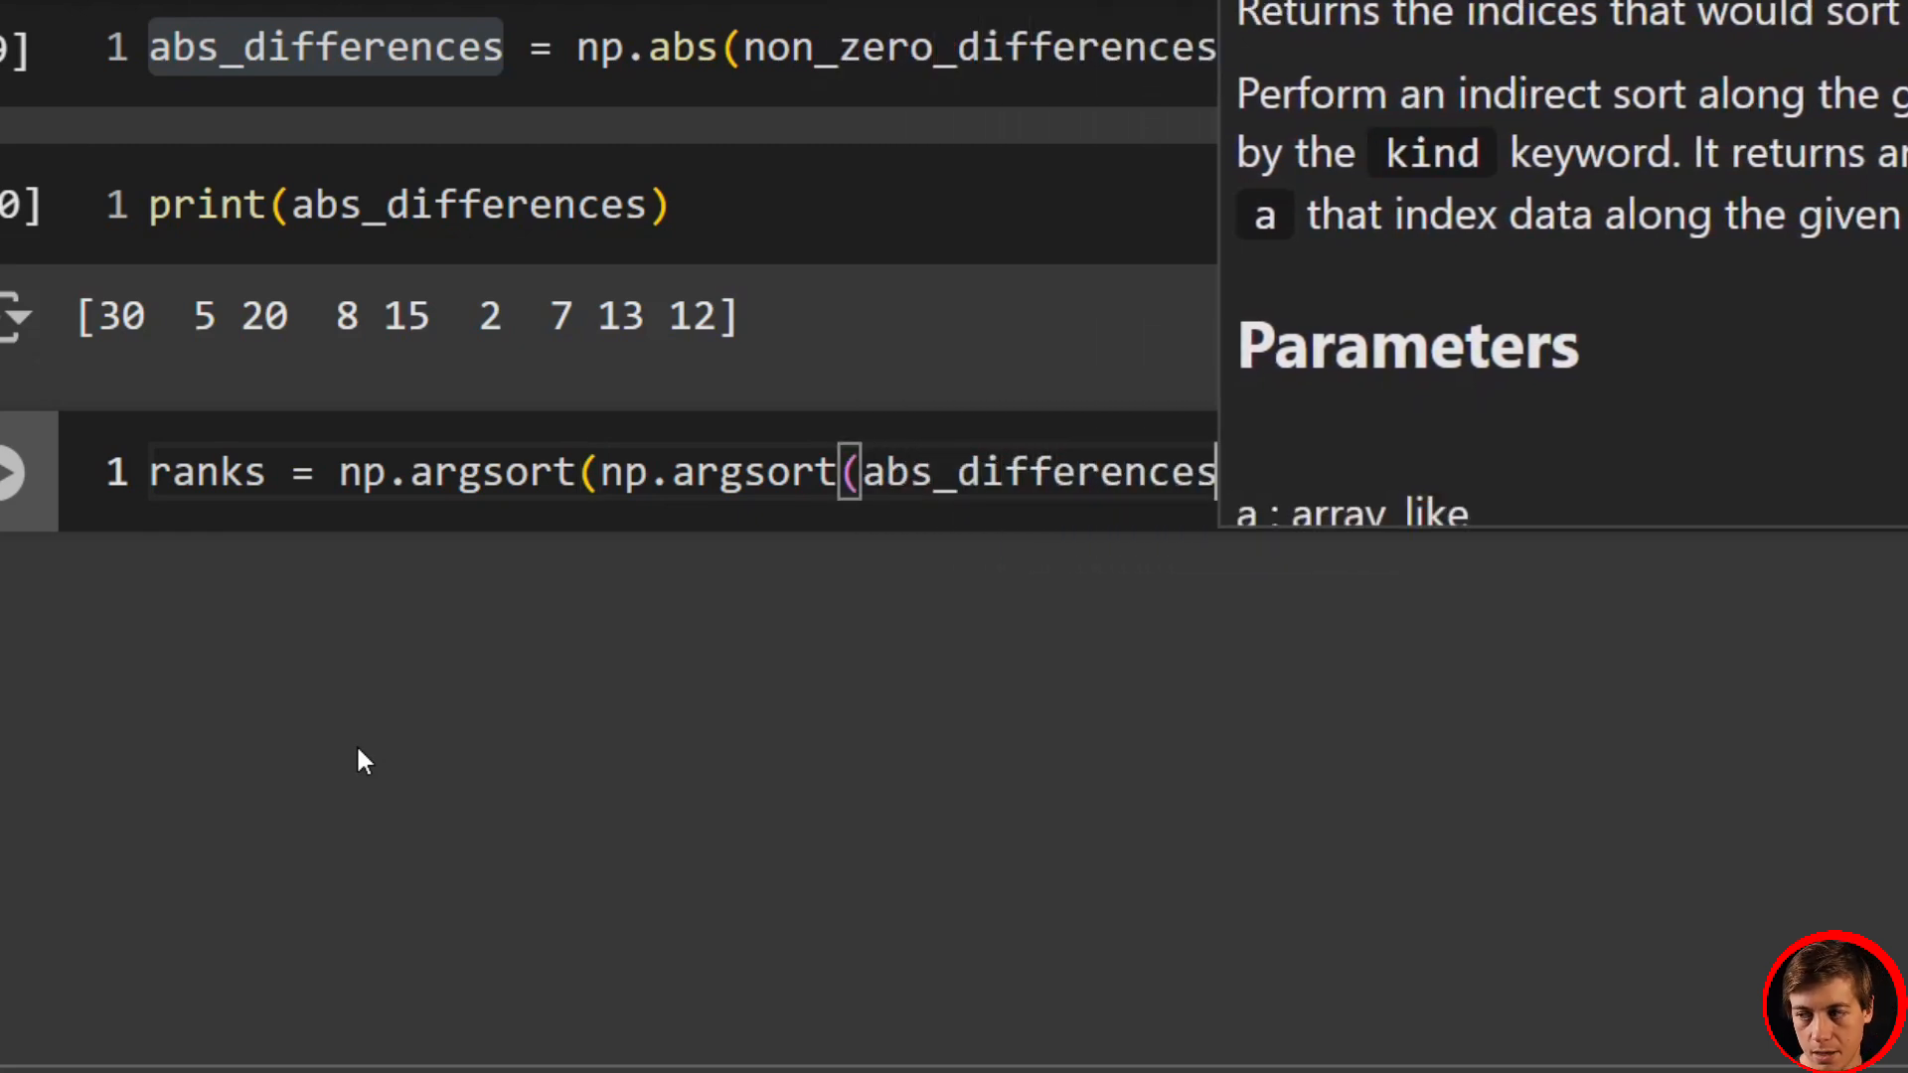
{"action": "type", "text": ")) + 1"}
{"action": "type", "text": "print()"}
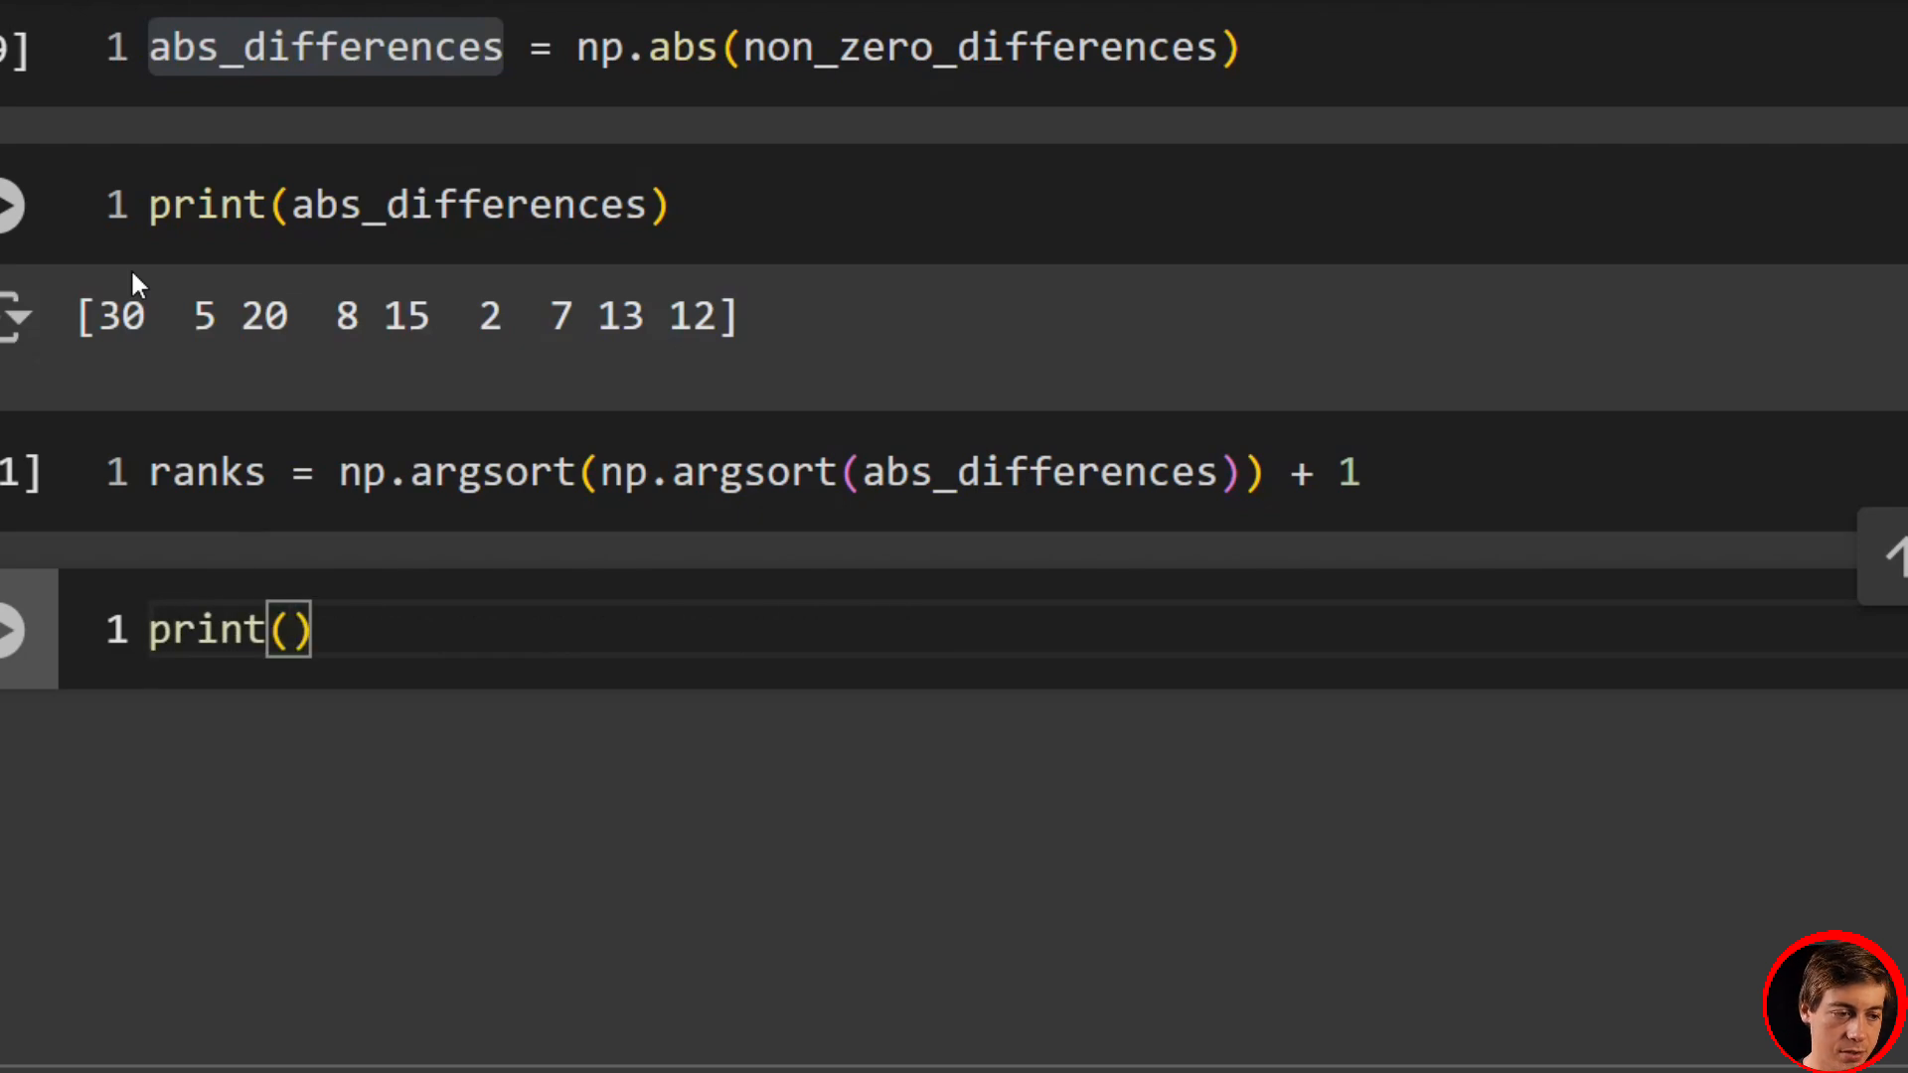
{"action": "double_click", "coordinate": [205, 473]}
{"action": "type", "text": "ranks"}
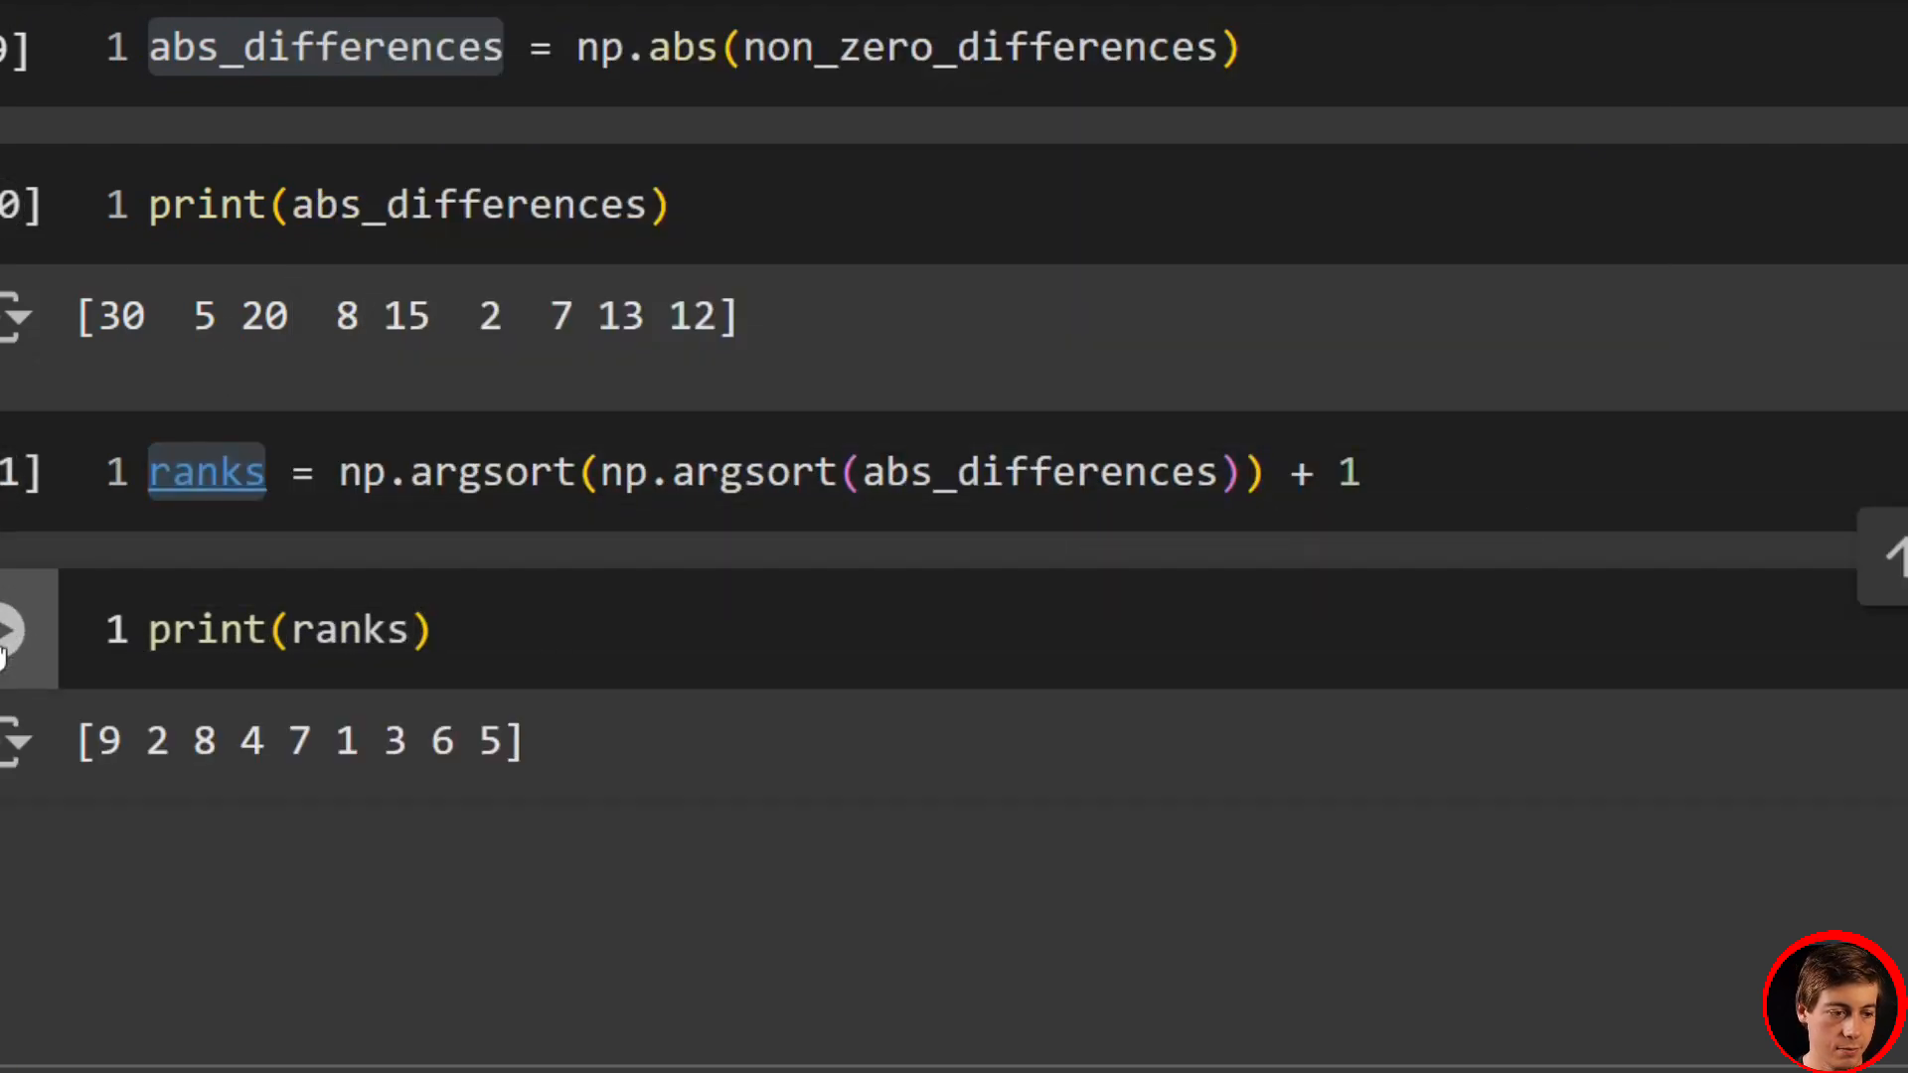
{"action": "double_click", "coordinate": [119, 315]}
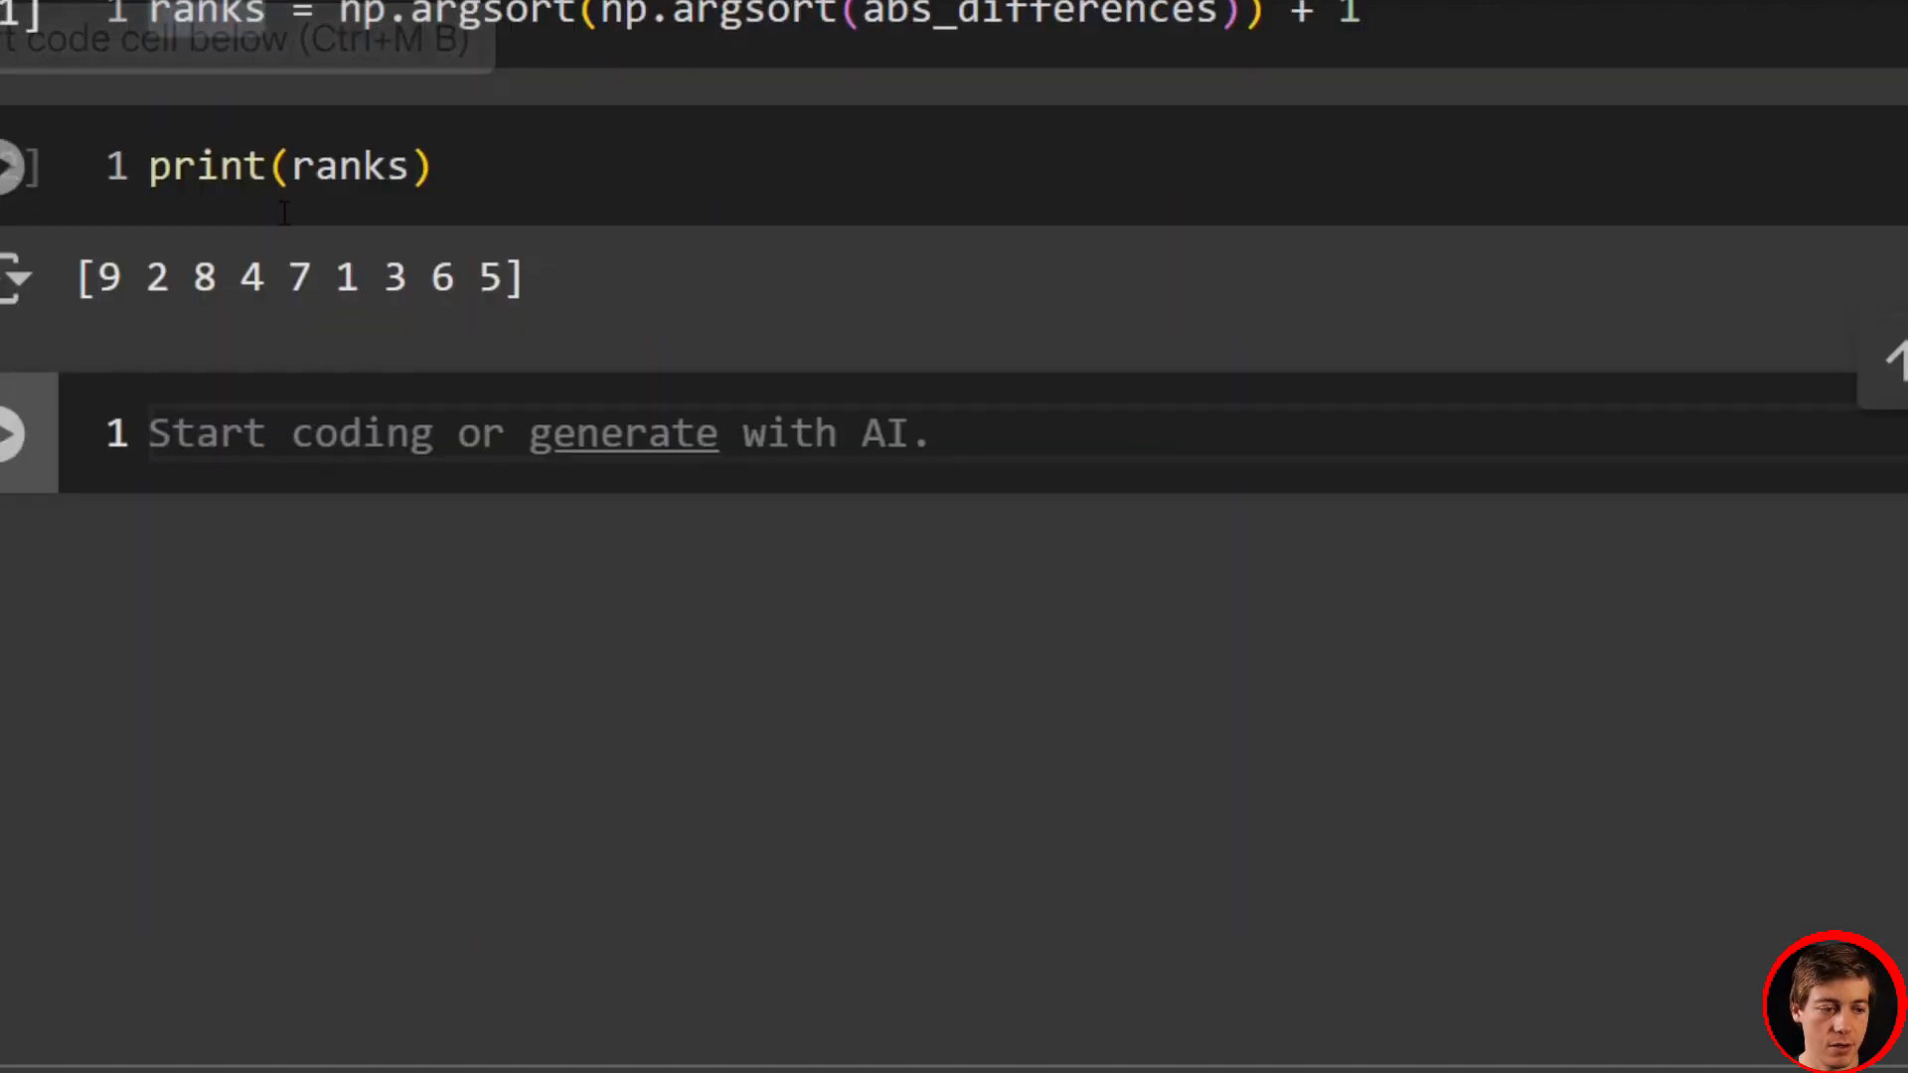
- Define positive_ranks and negative_ranks as ranks where non_zero_differences > 0 and < 0
{"action": "type", "text": "pd"}
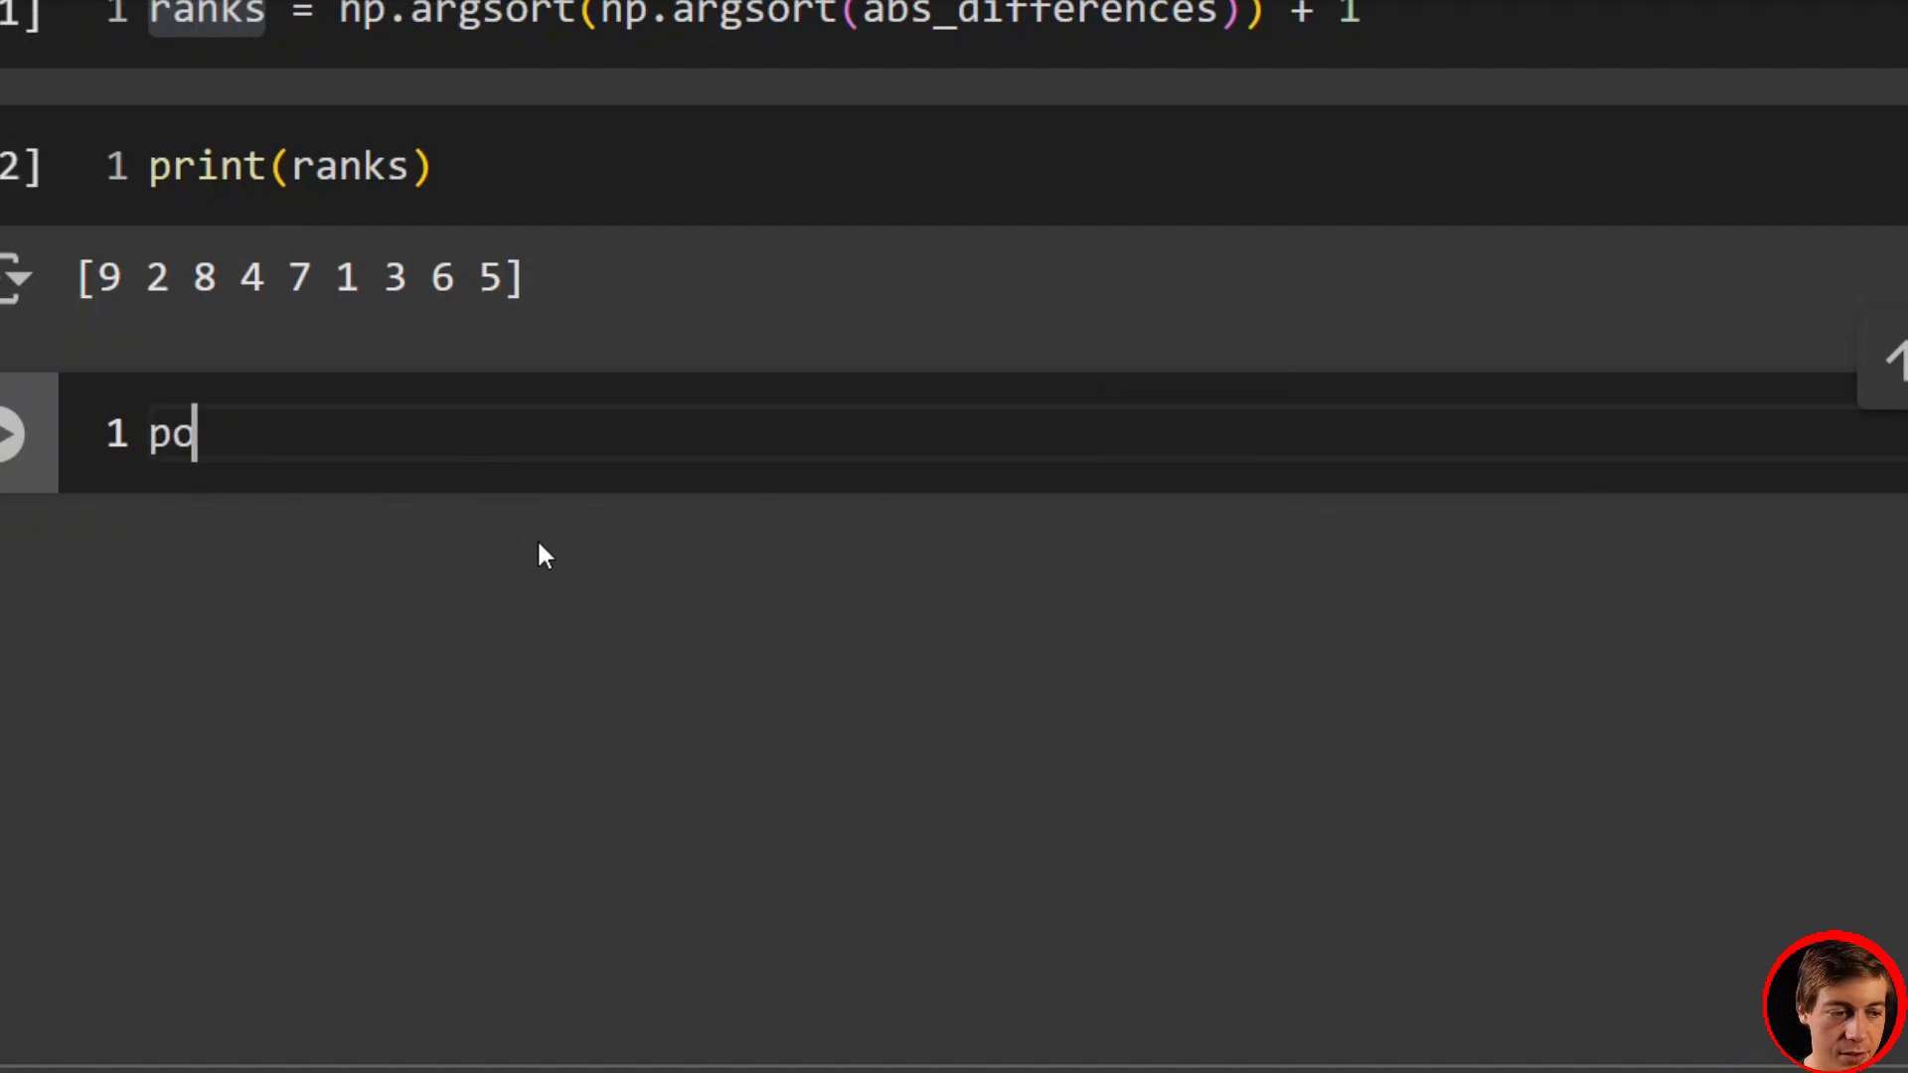
{"action": "type", "text": "sit"}
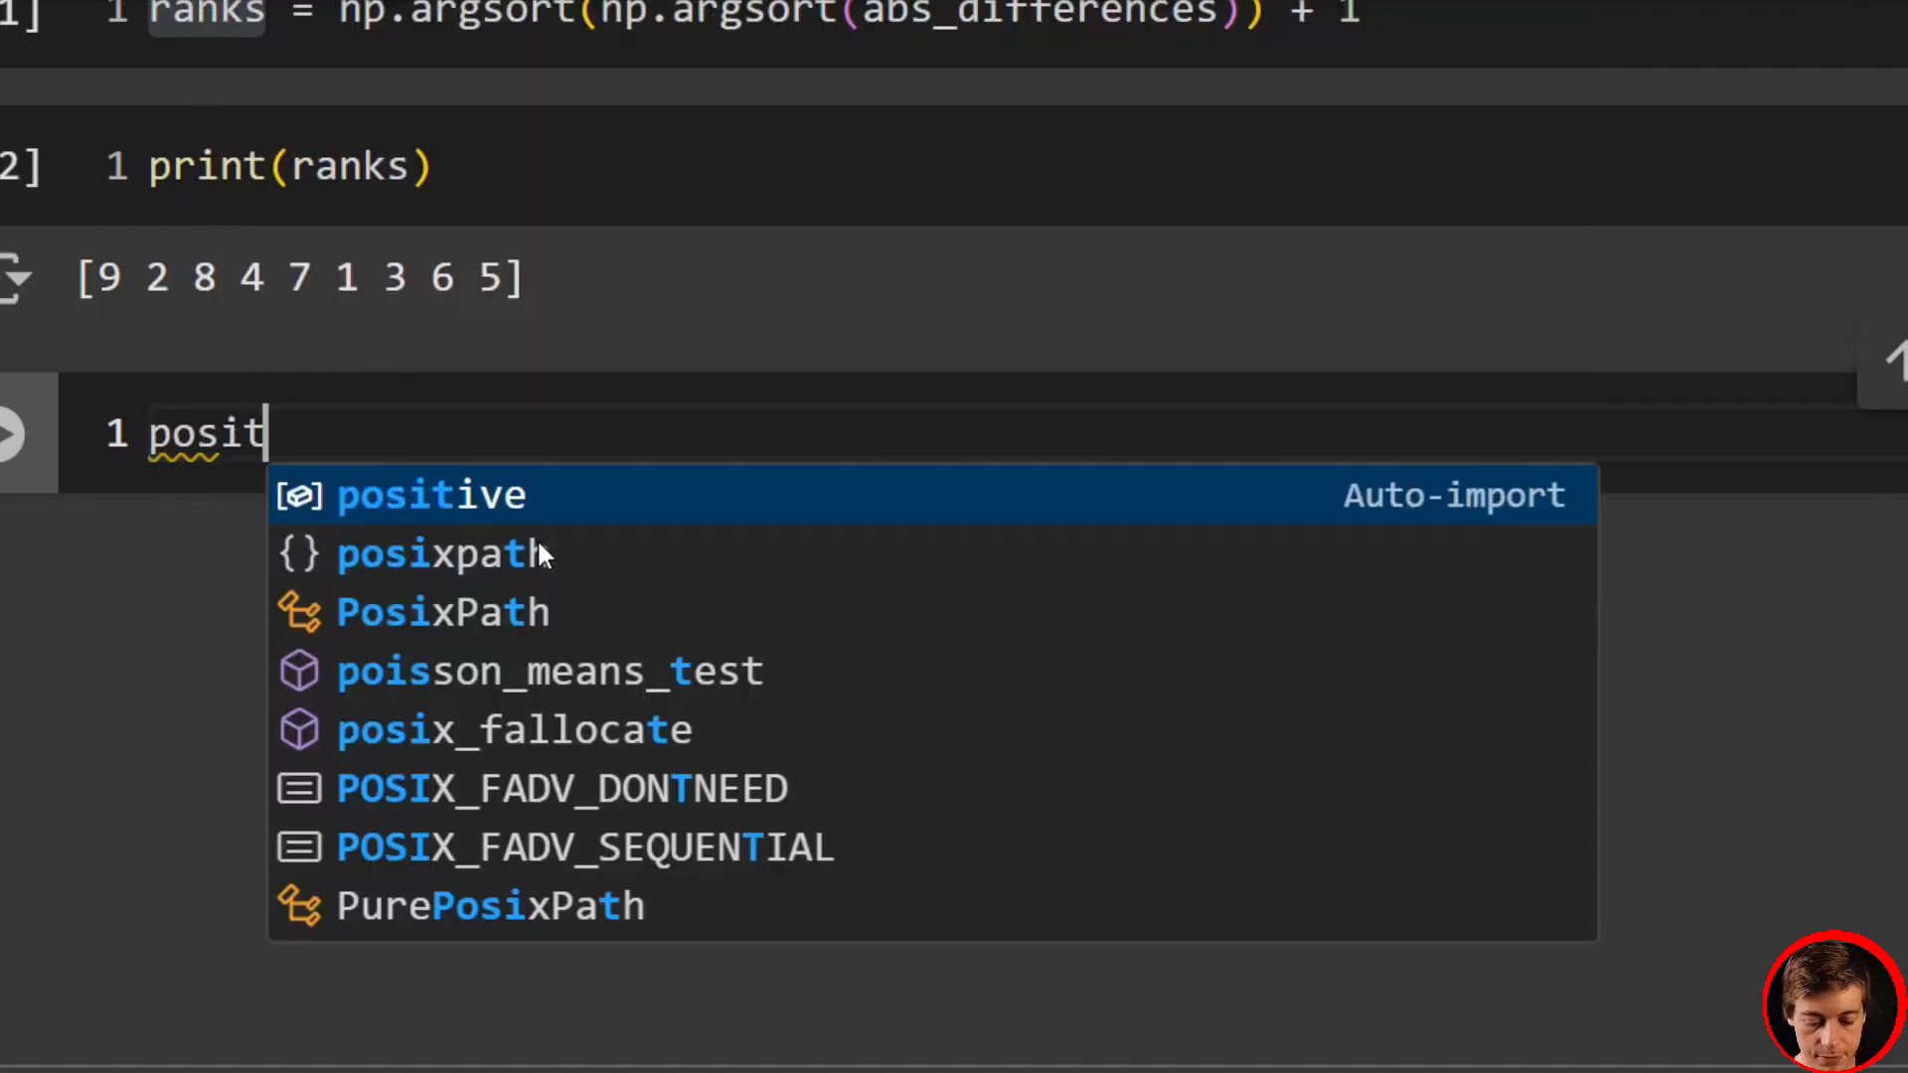
{"action": "type", "text": "ive_rank"}
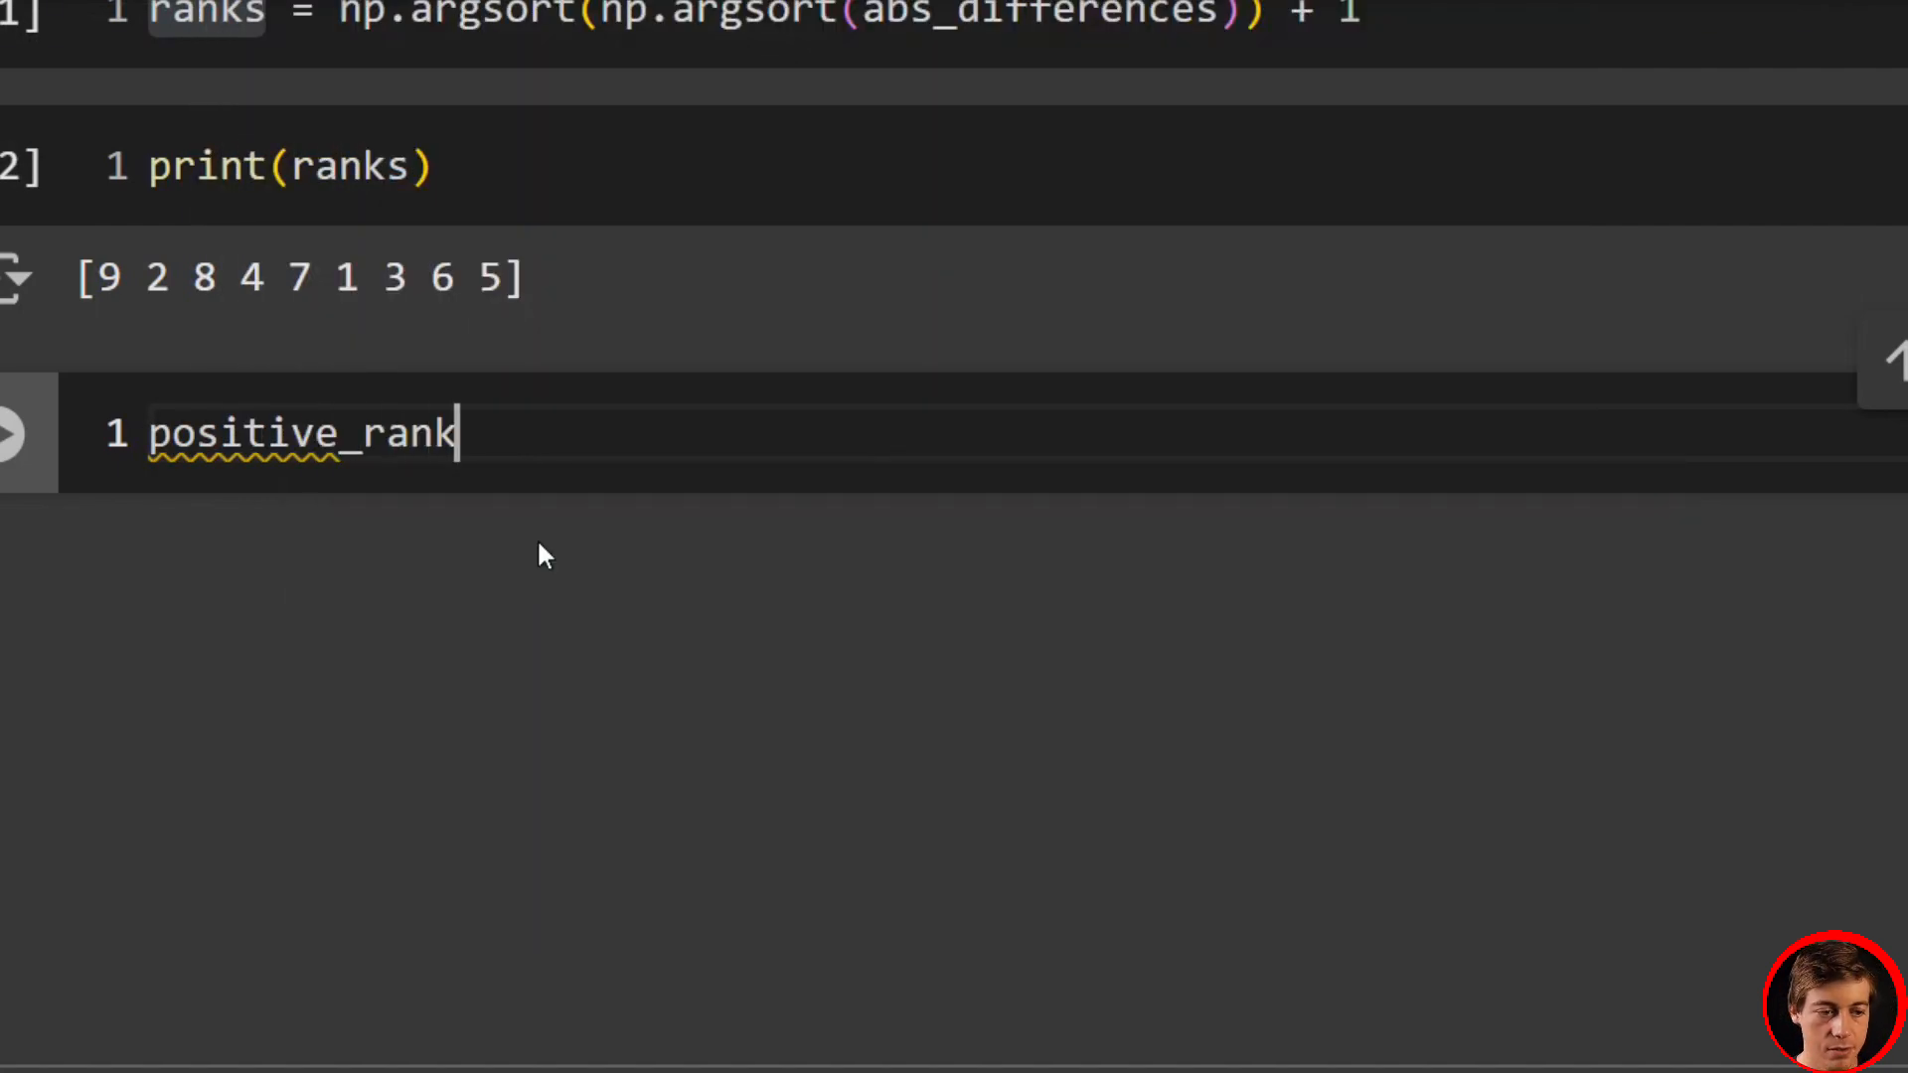
{"action": "type", "text": "s = ran"}
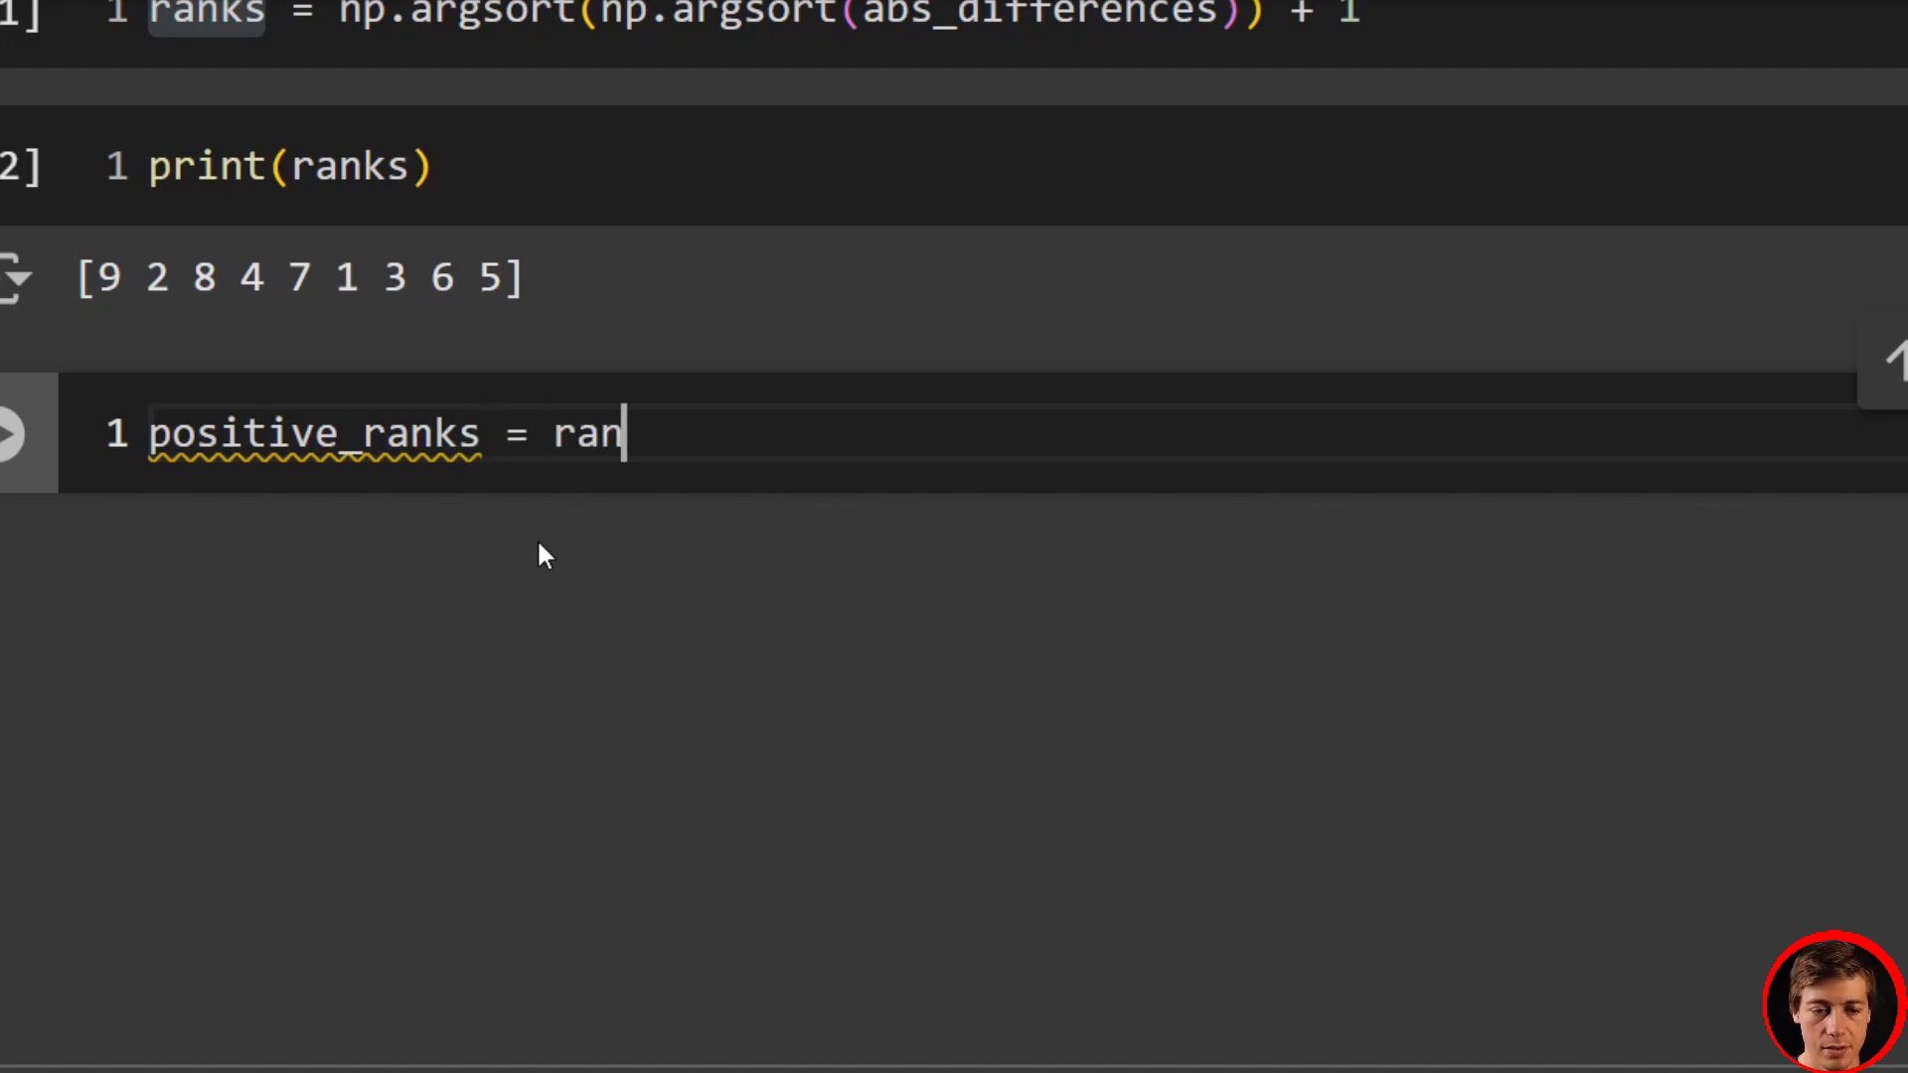
{"action": "type", "text": "ks[n"}
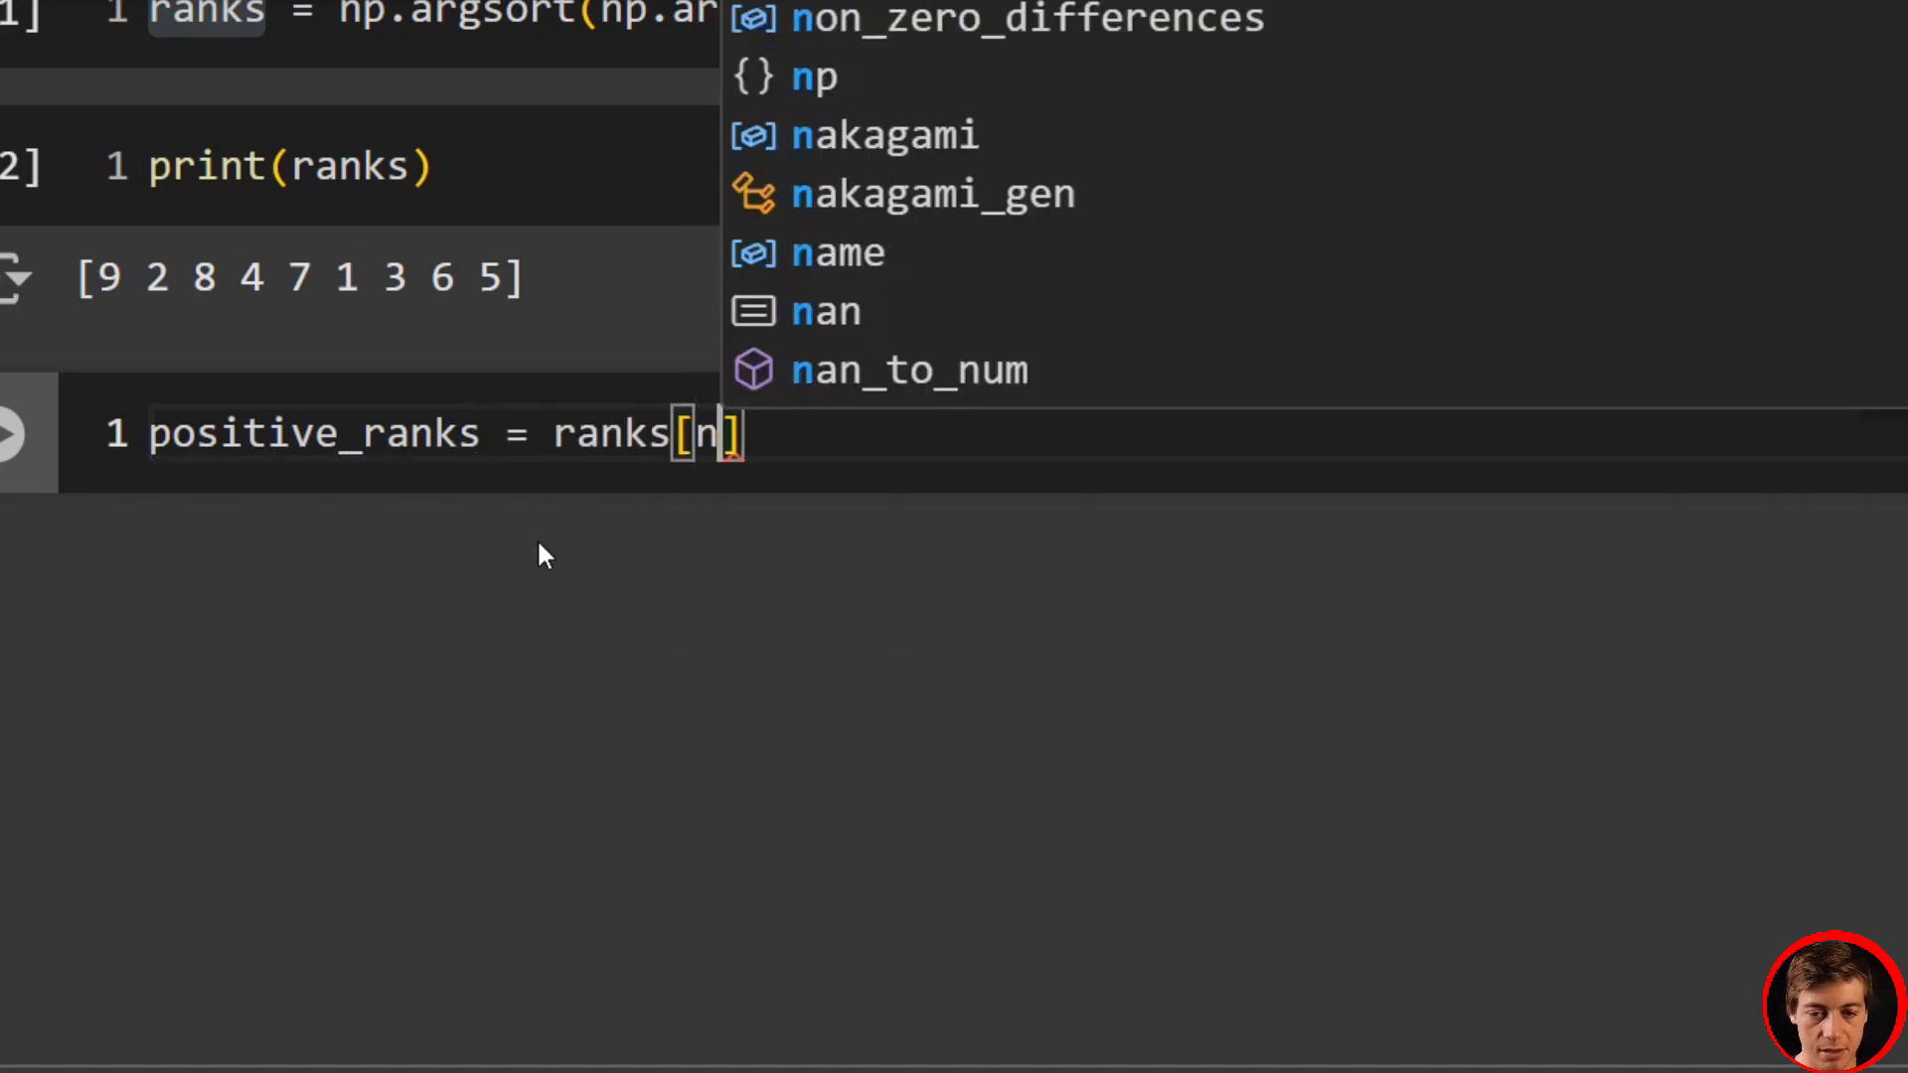
{"action": "type", "text": "on_zero_differences >"}
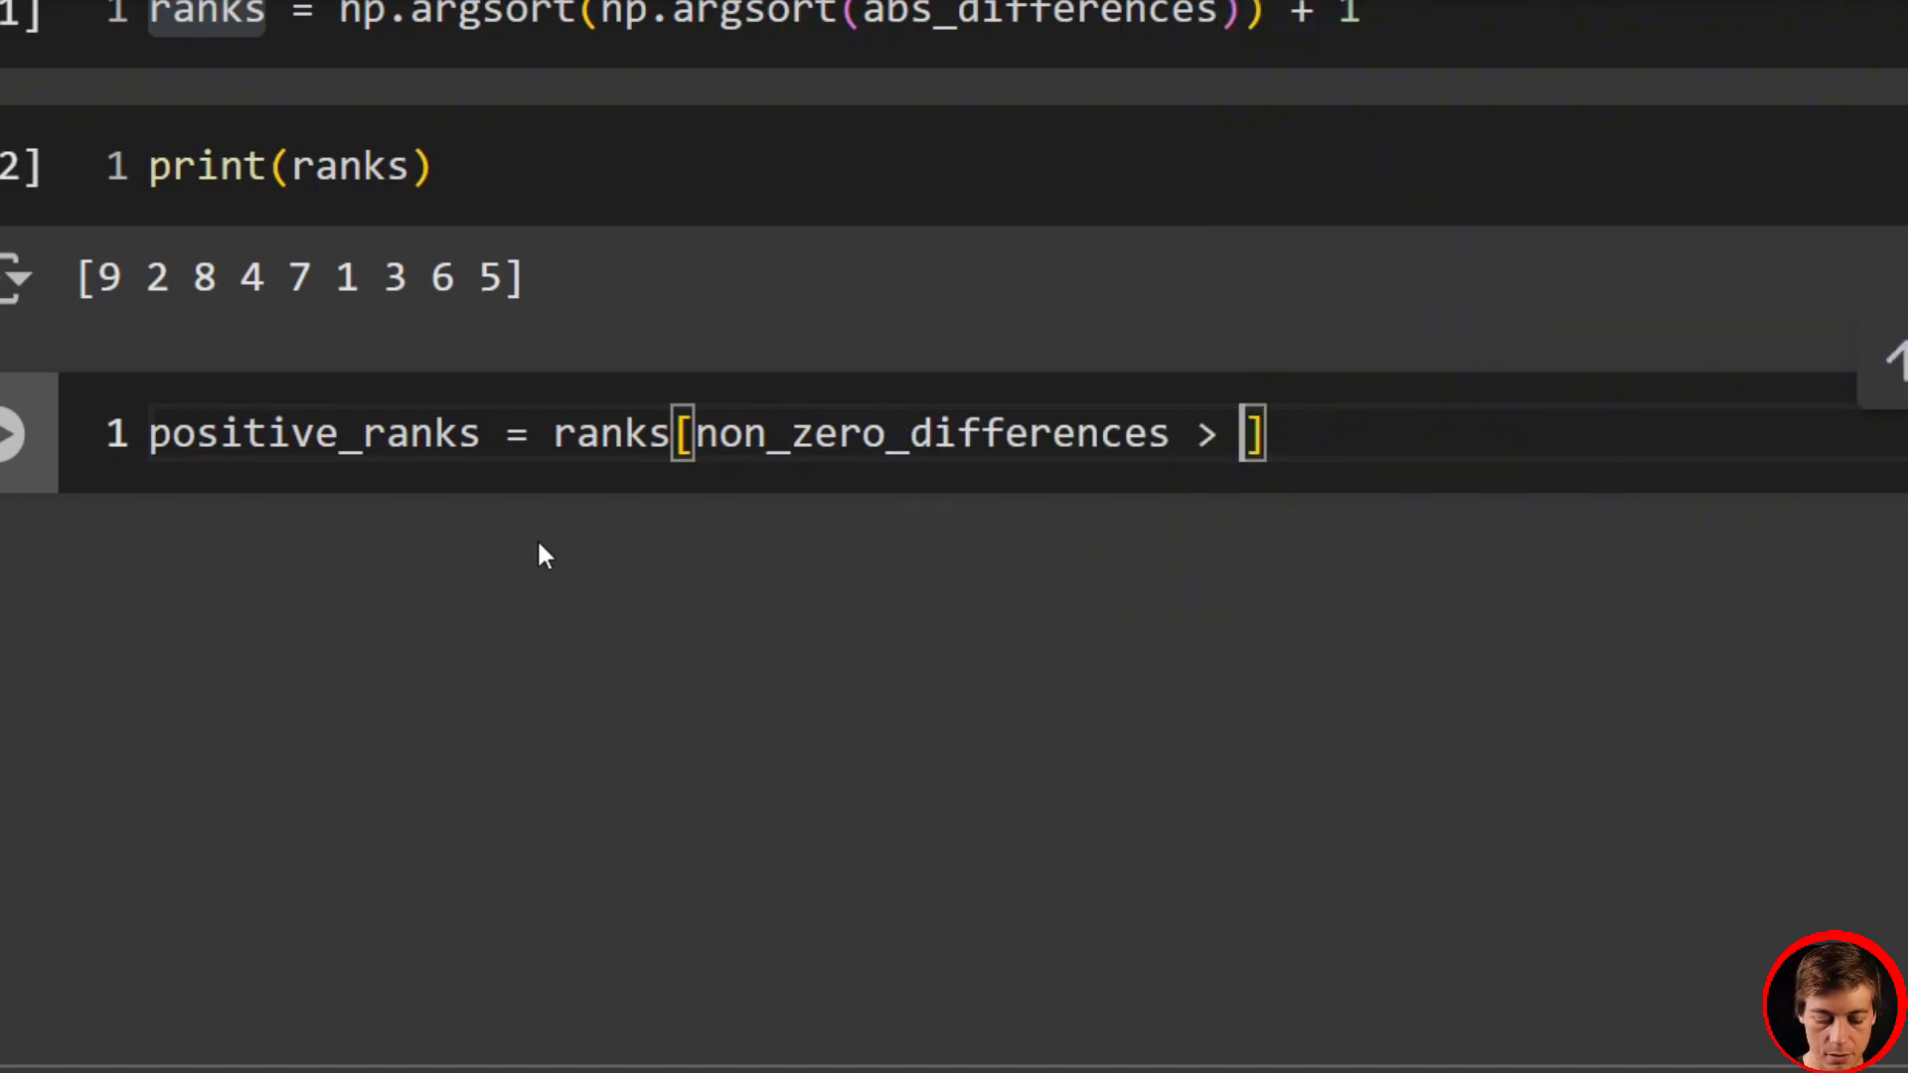
{"action": "type", "text": "0"}
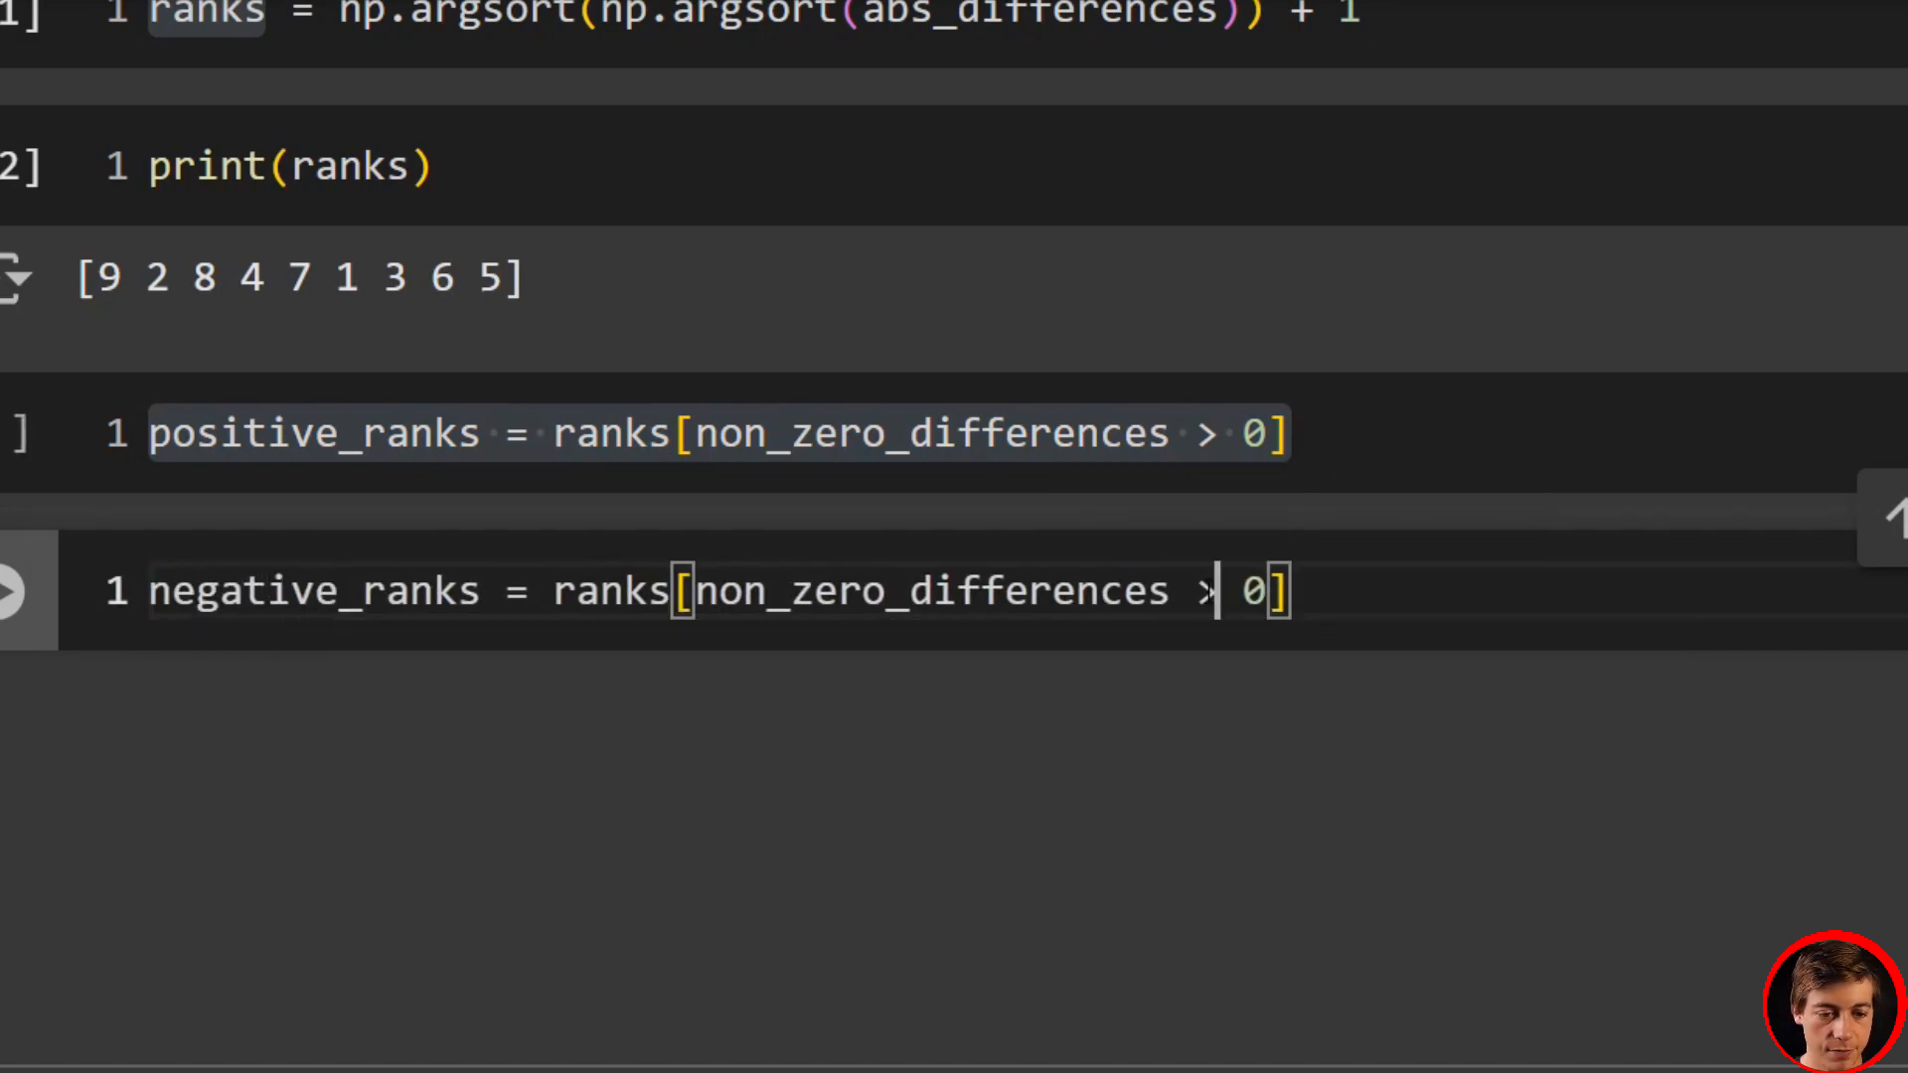
{"action": "type", "text": "<"}
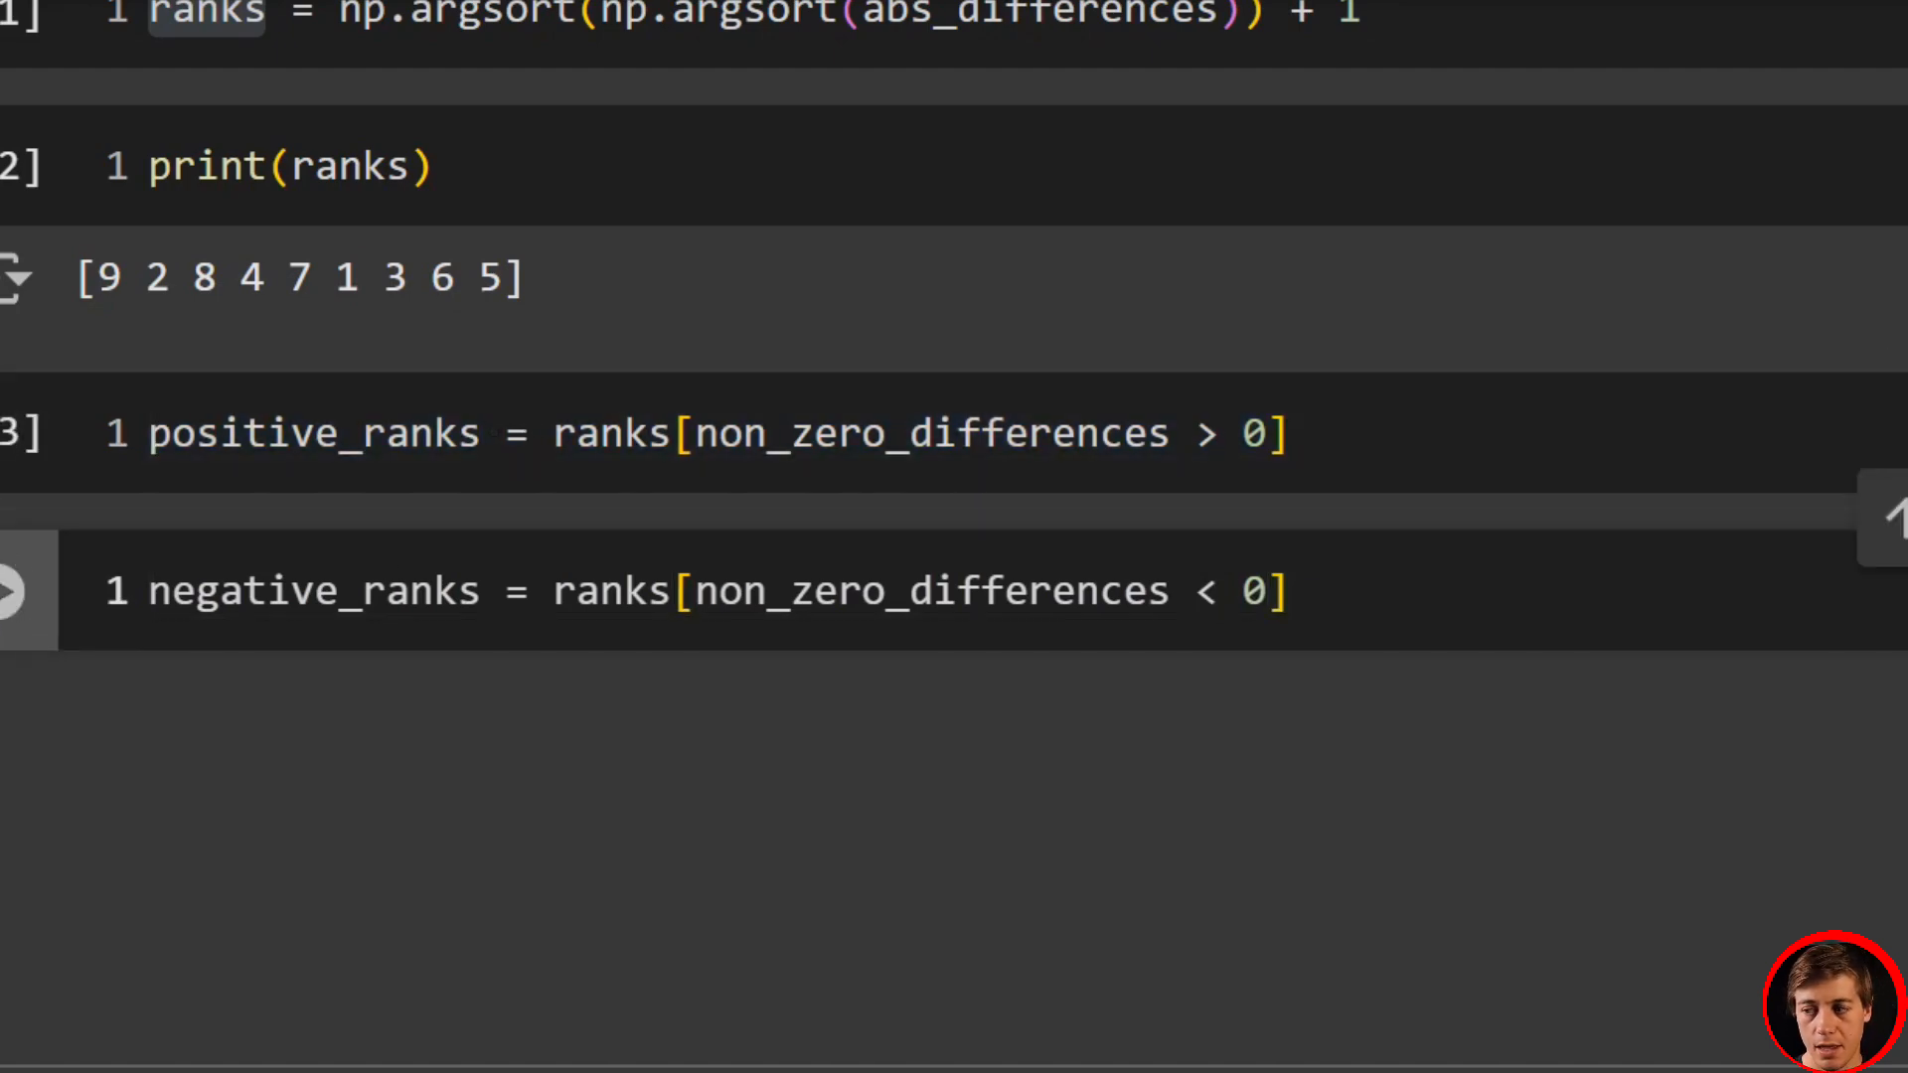
- Print positive_ranks (9 8 5) and negative_ranks (2 4 7 1 3 6) in their own cells
{"action": "left_click", "coordinate": [1290, 592]}
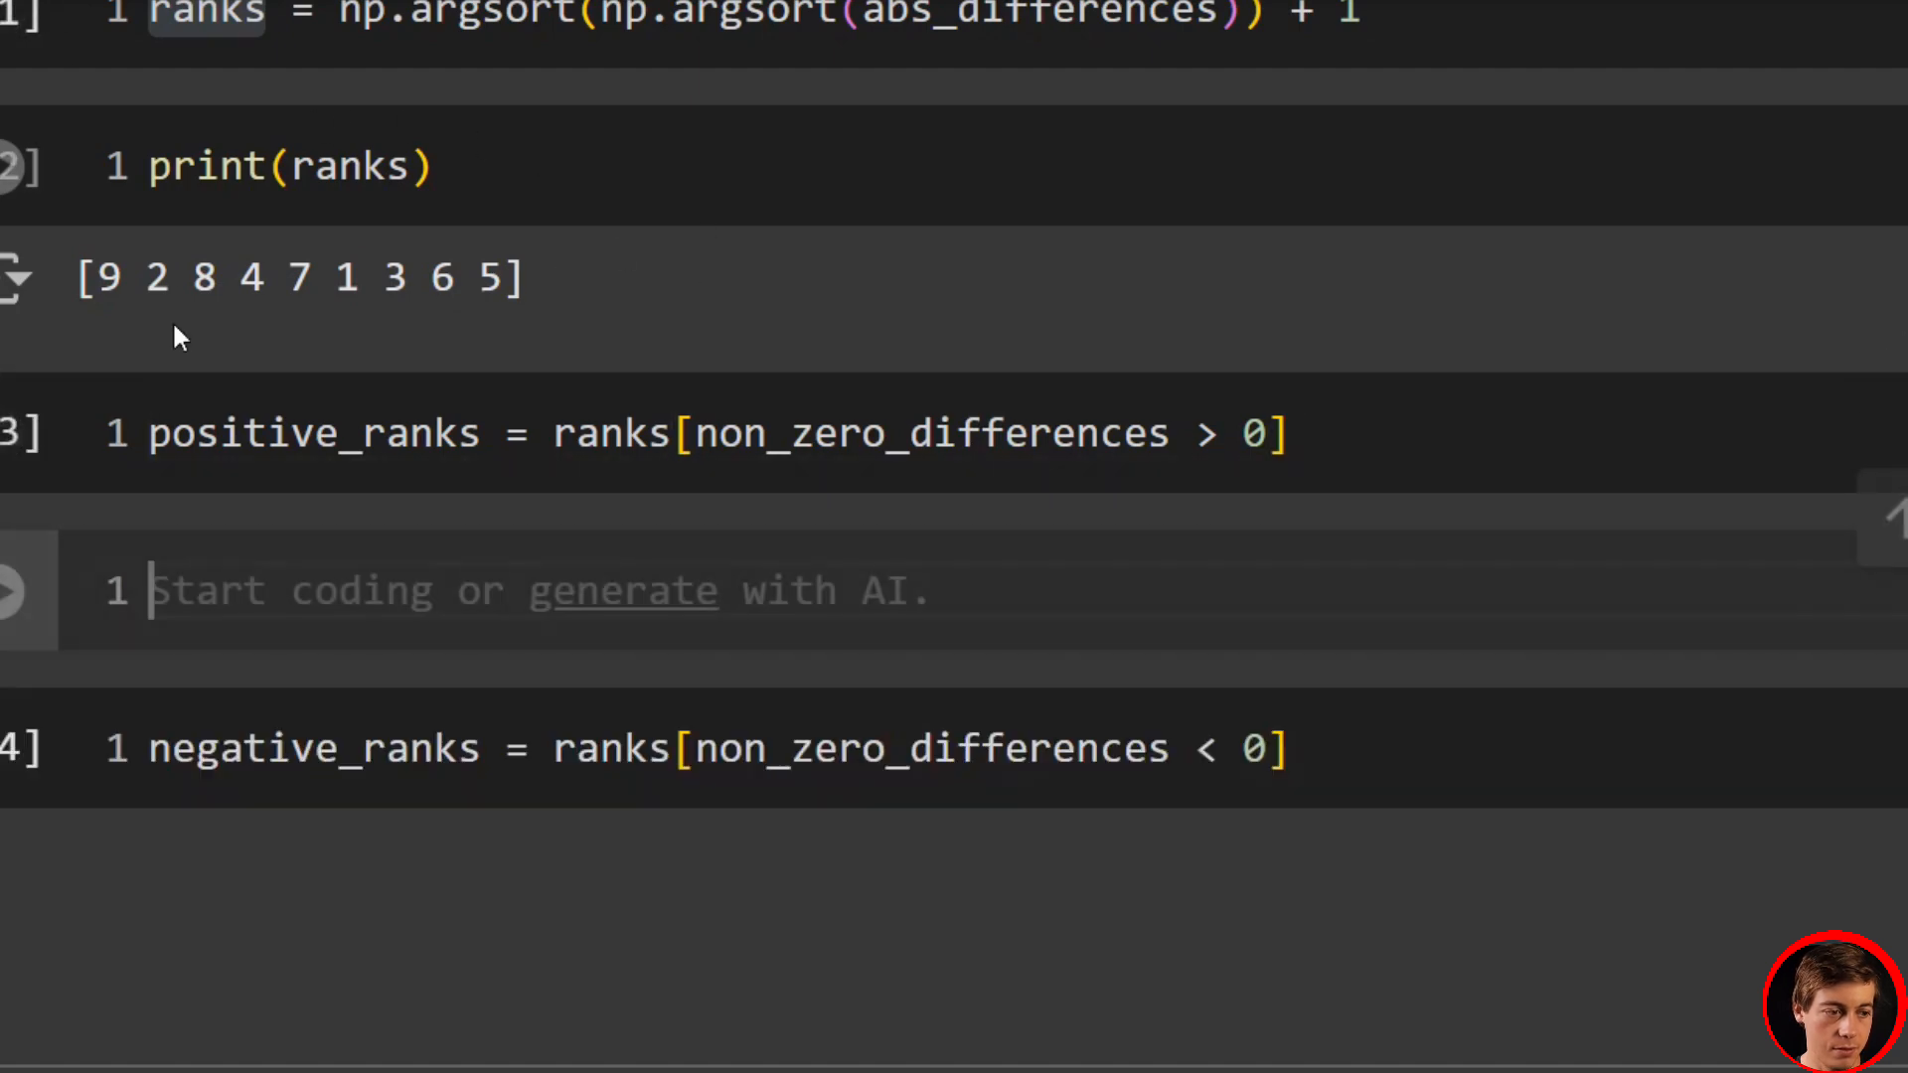
{"action": "type", "text": "print("}
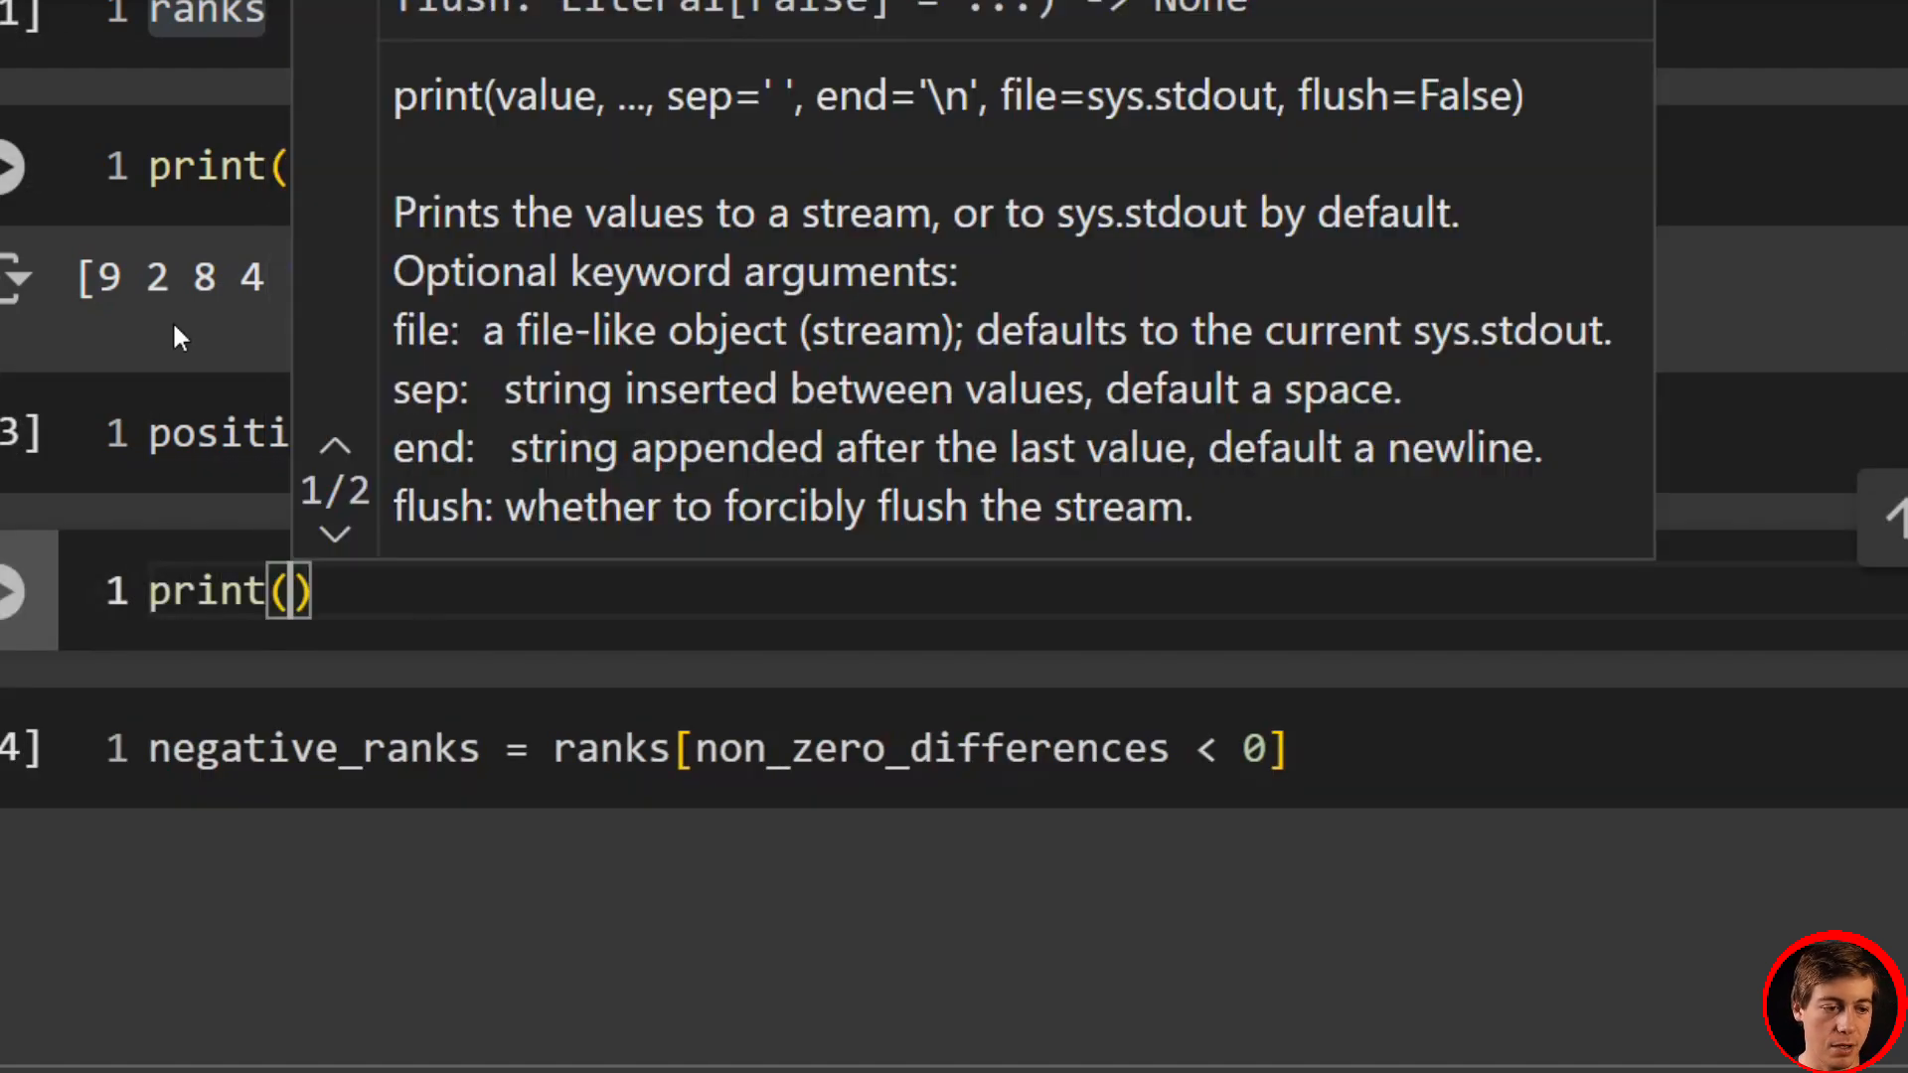
{"action": "type", "text": "positive_ranks"}
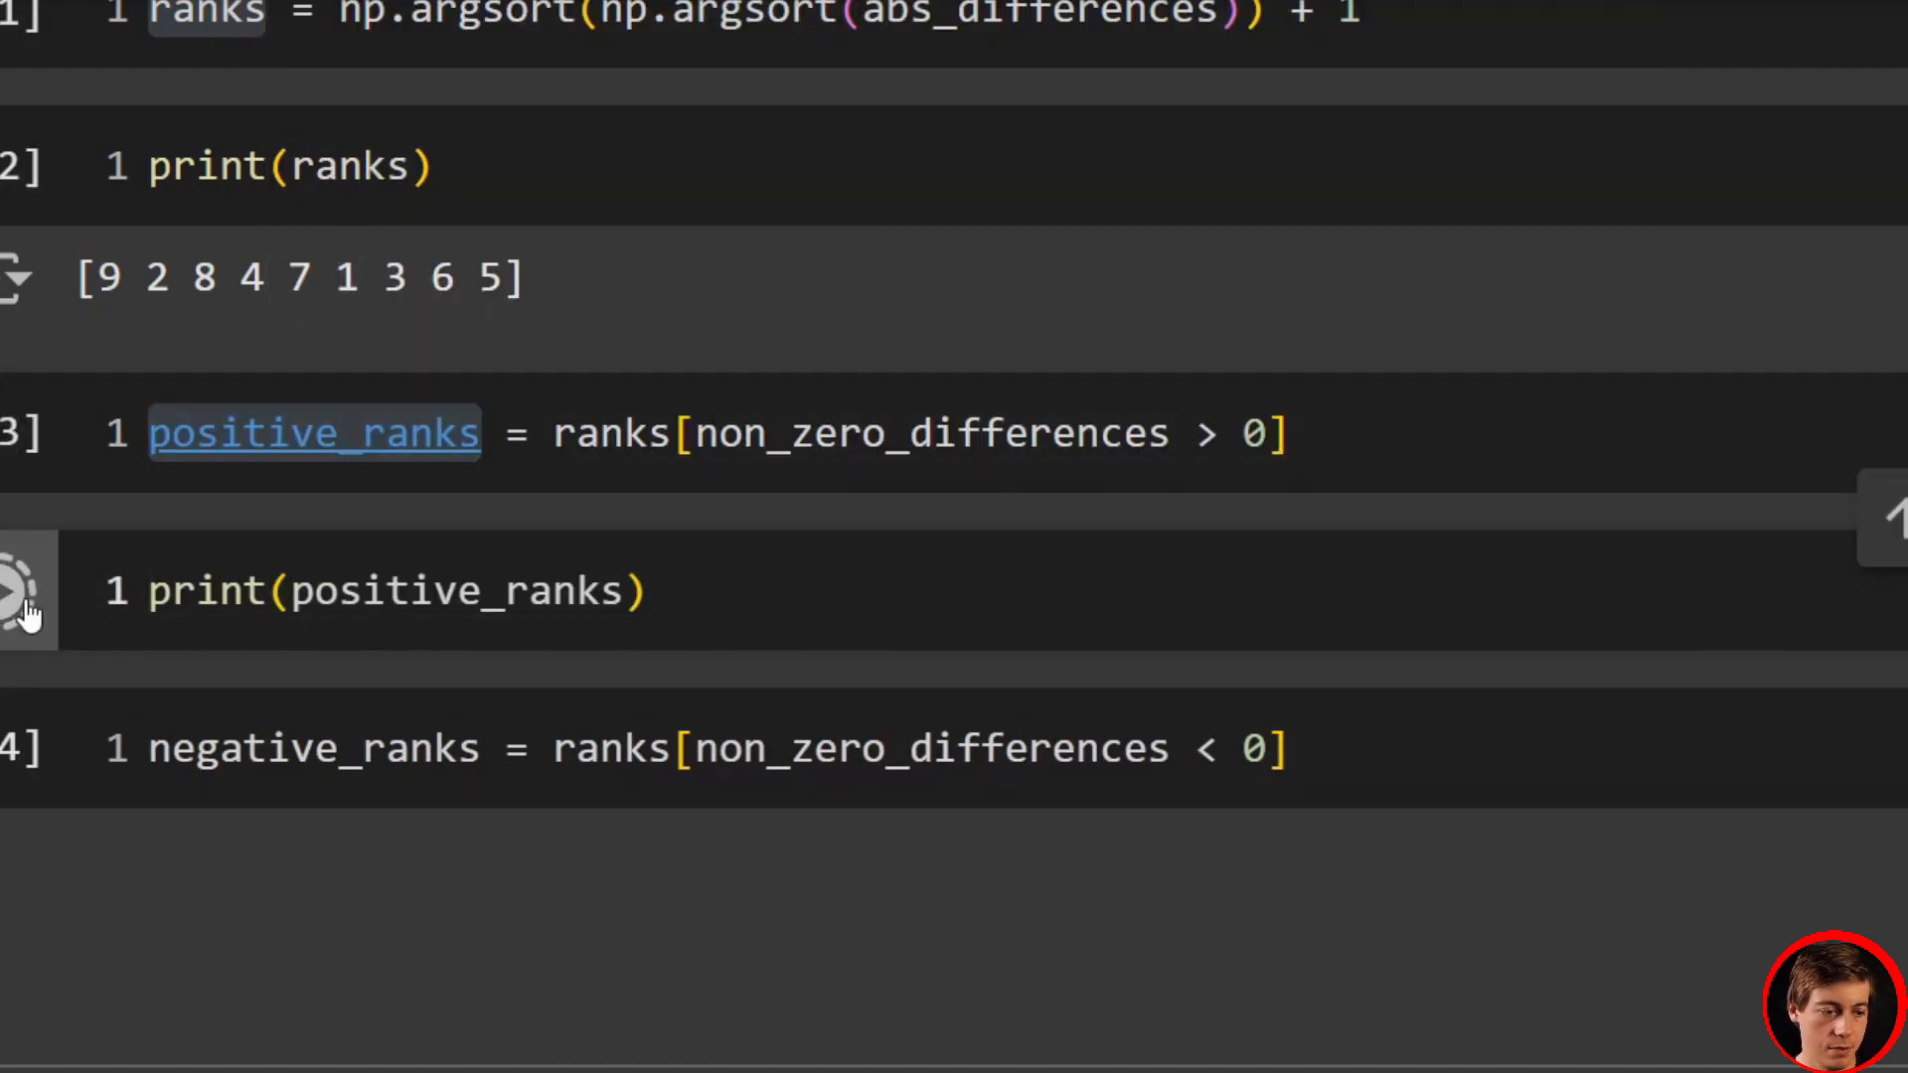
{"action": "left_click", "coordinate": [24, 592]}
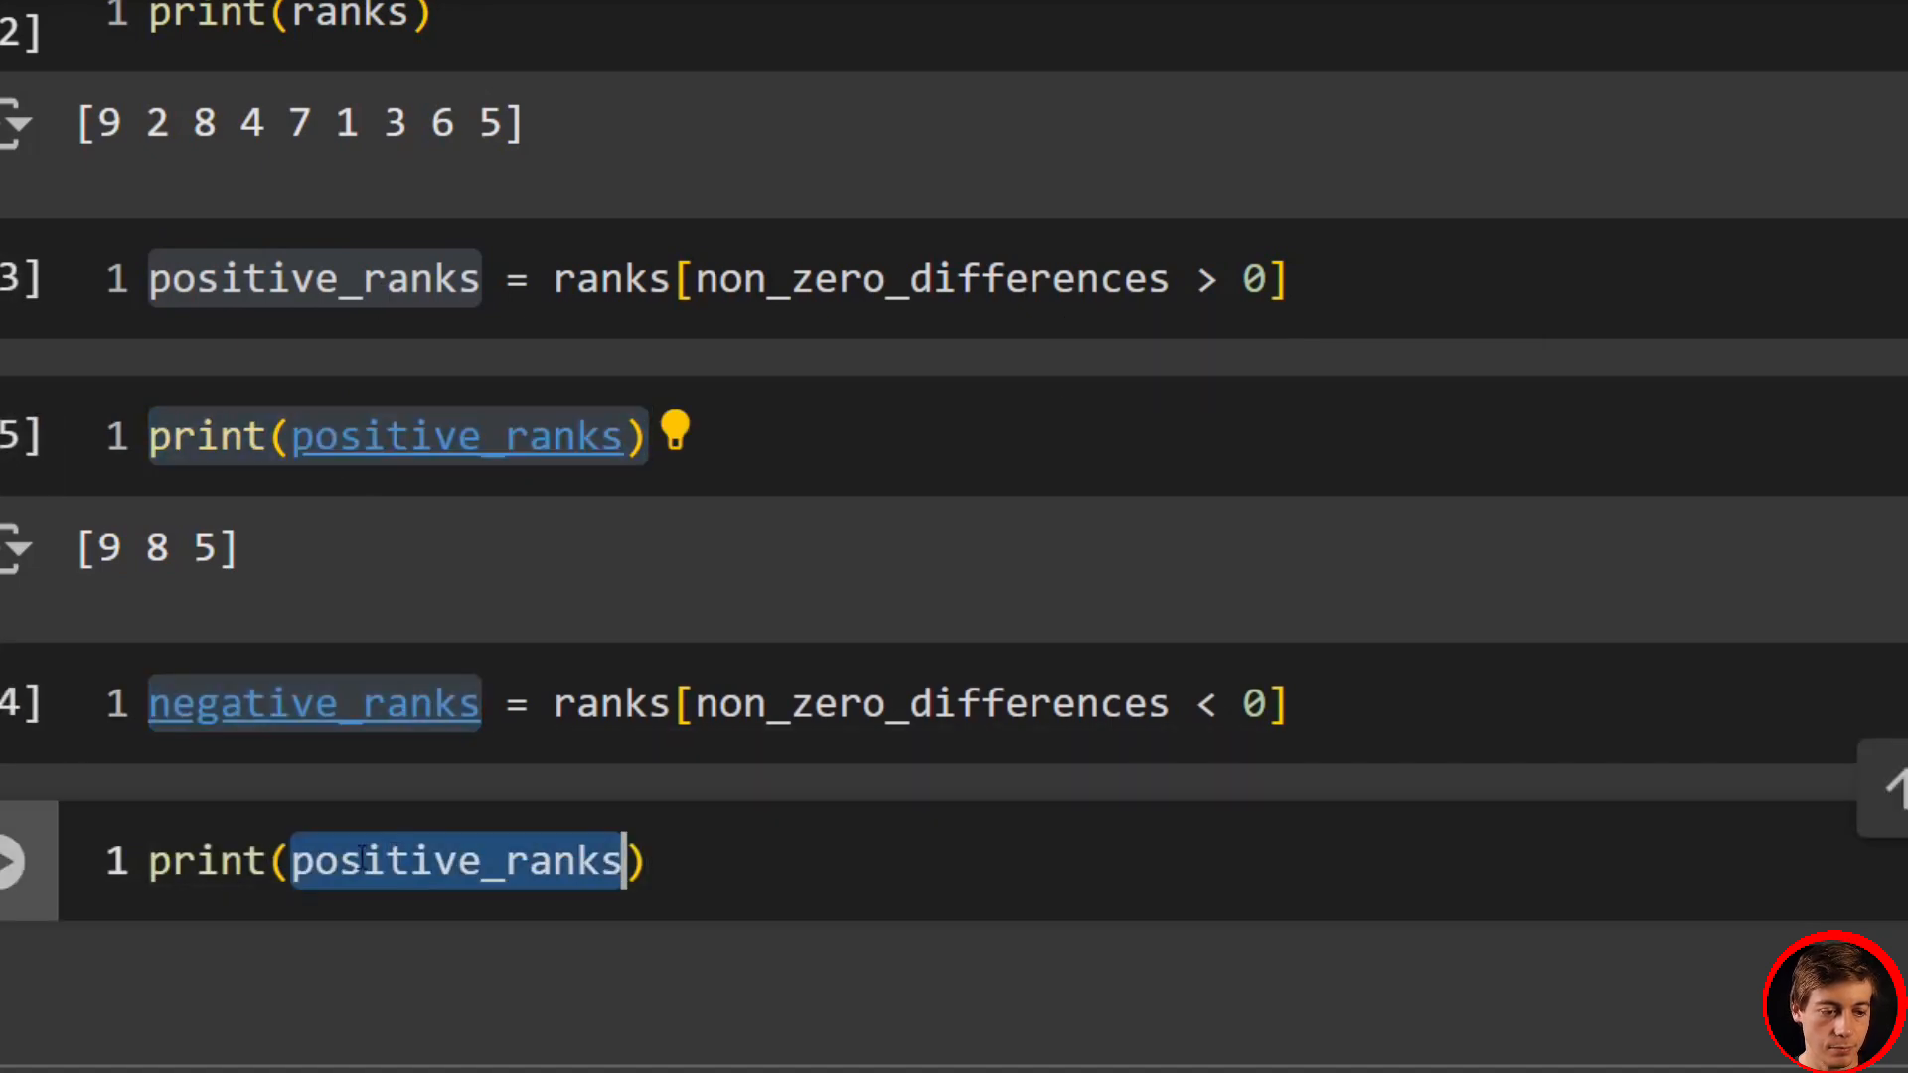
{"action": "type", "text": "negative_ranks"}
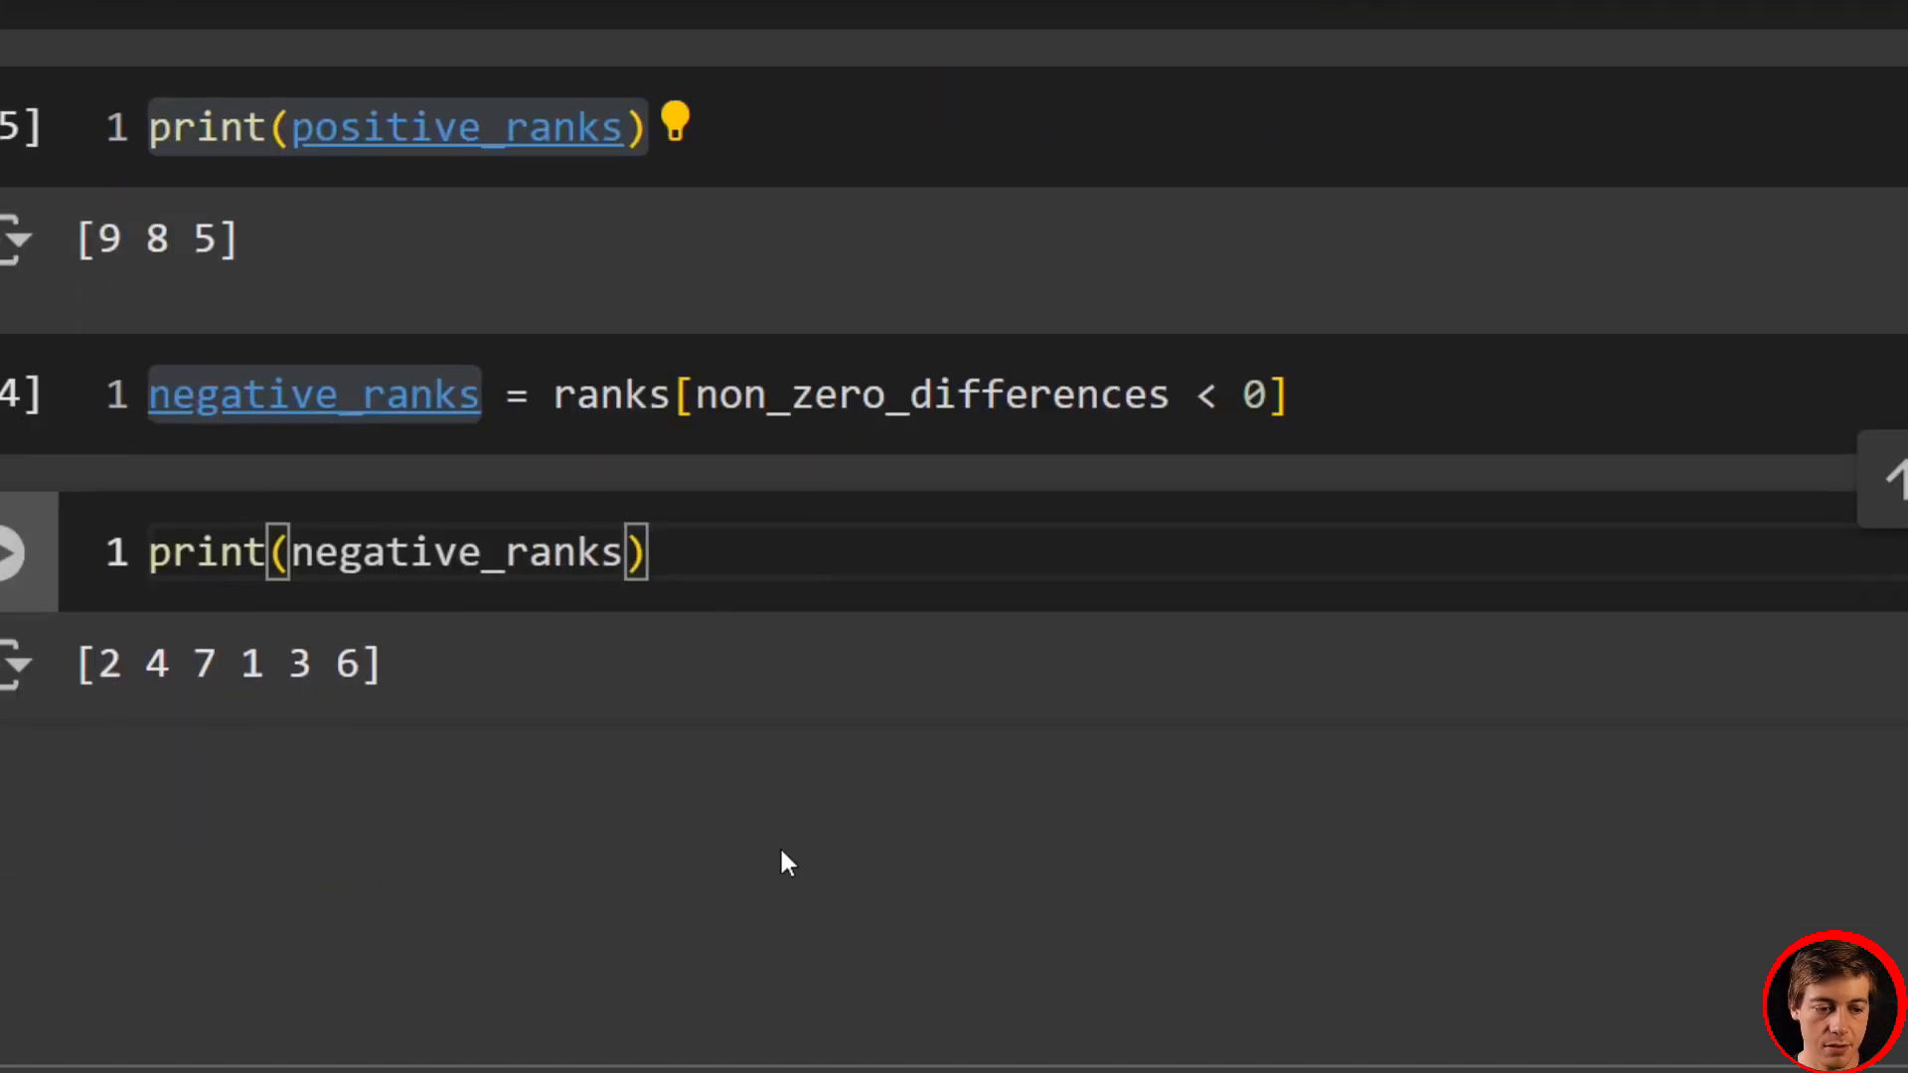
{"action": "scroll", "scroll_direction": "down", "scroll_amount": 3}
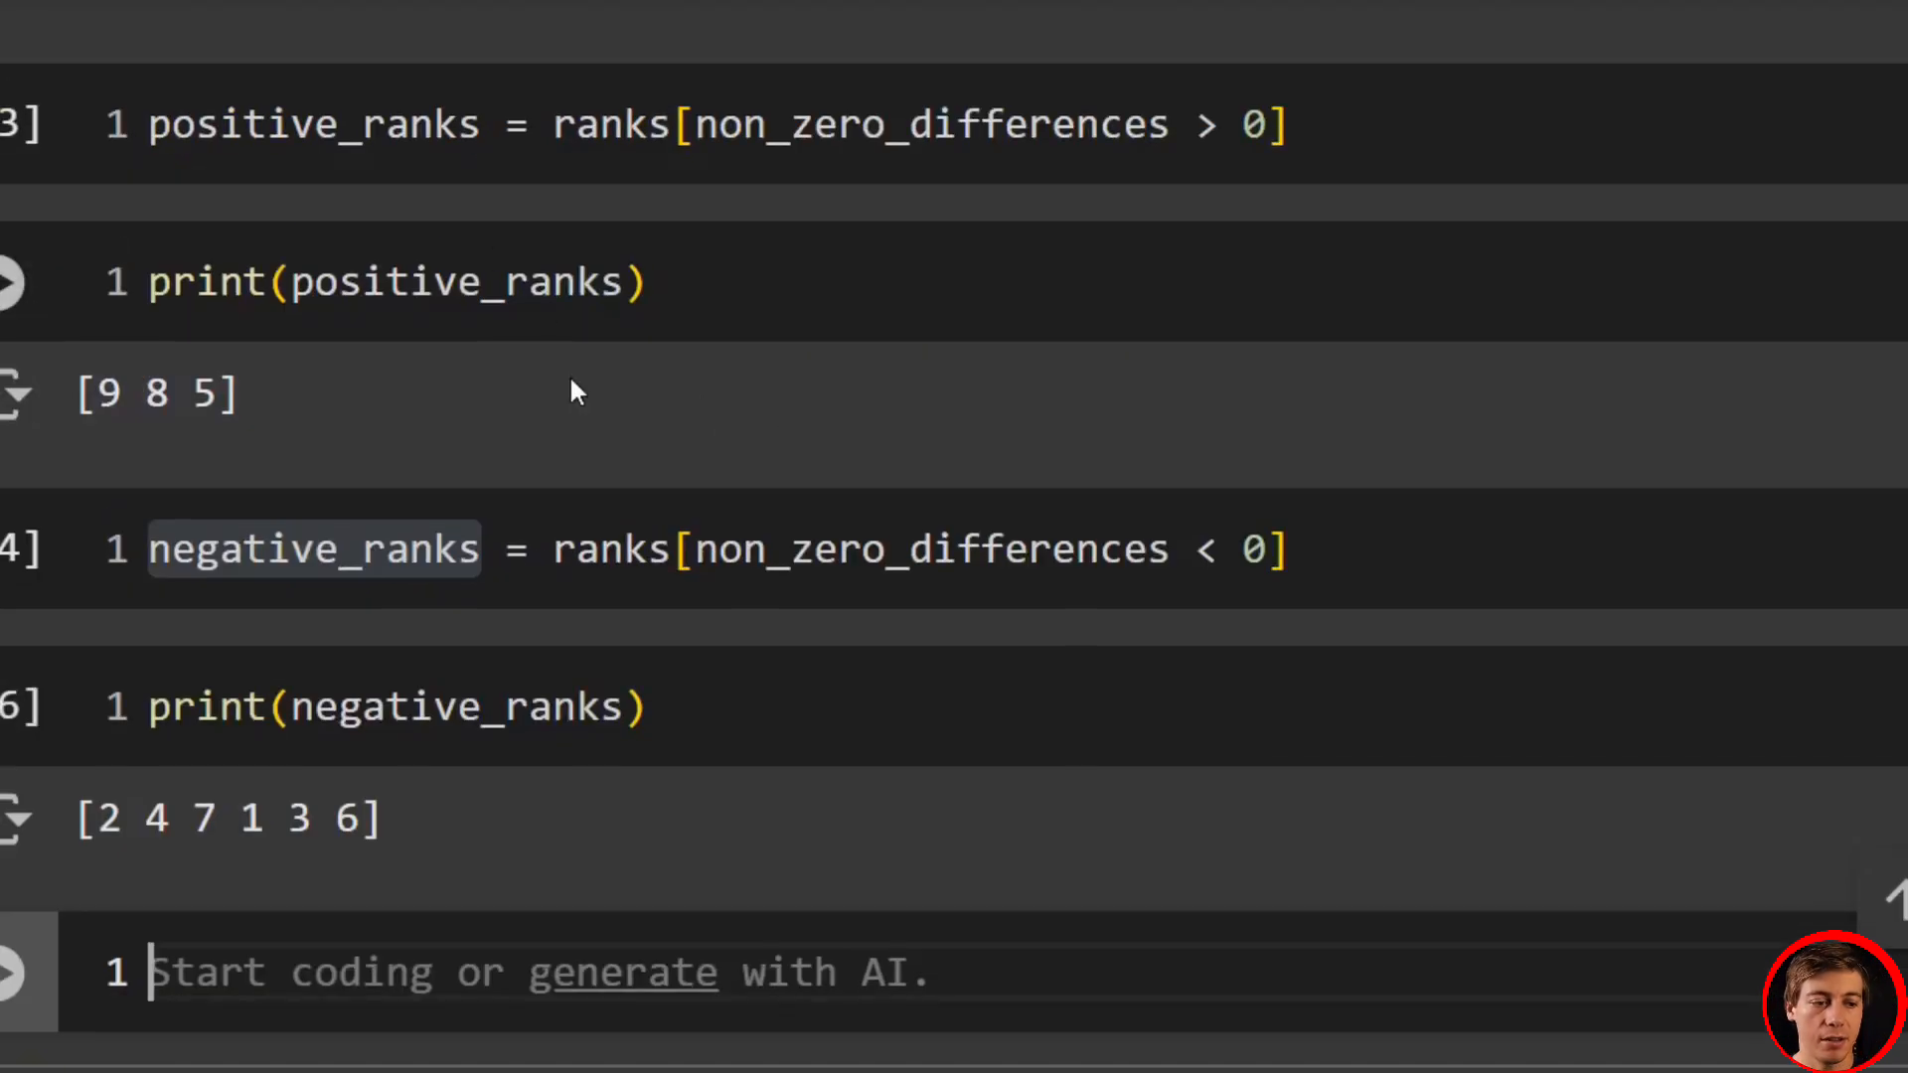
{"action": "scroll", "scroll_direction": "down", "scroll_amount": 3}
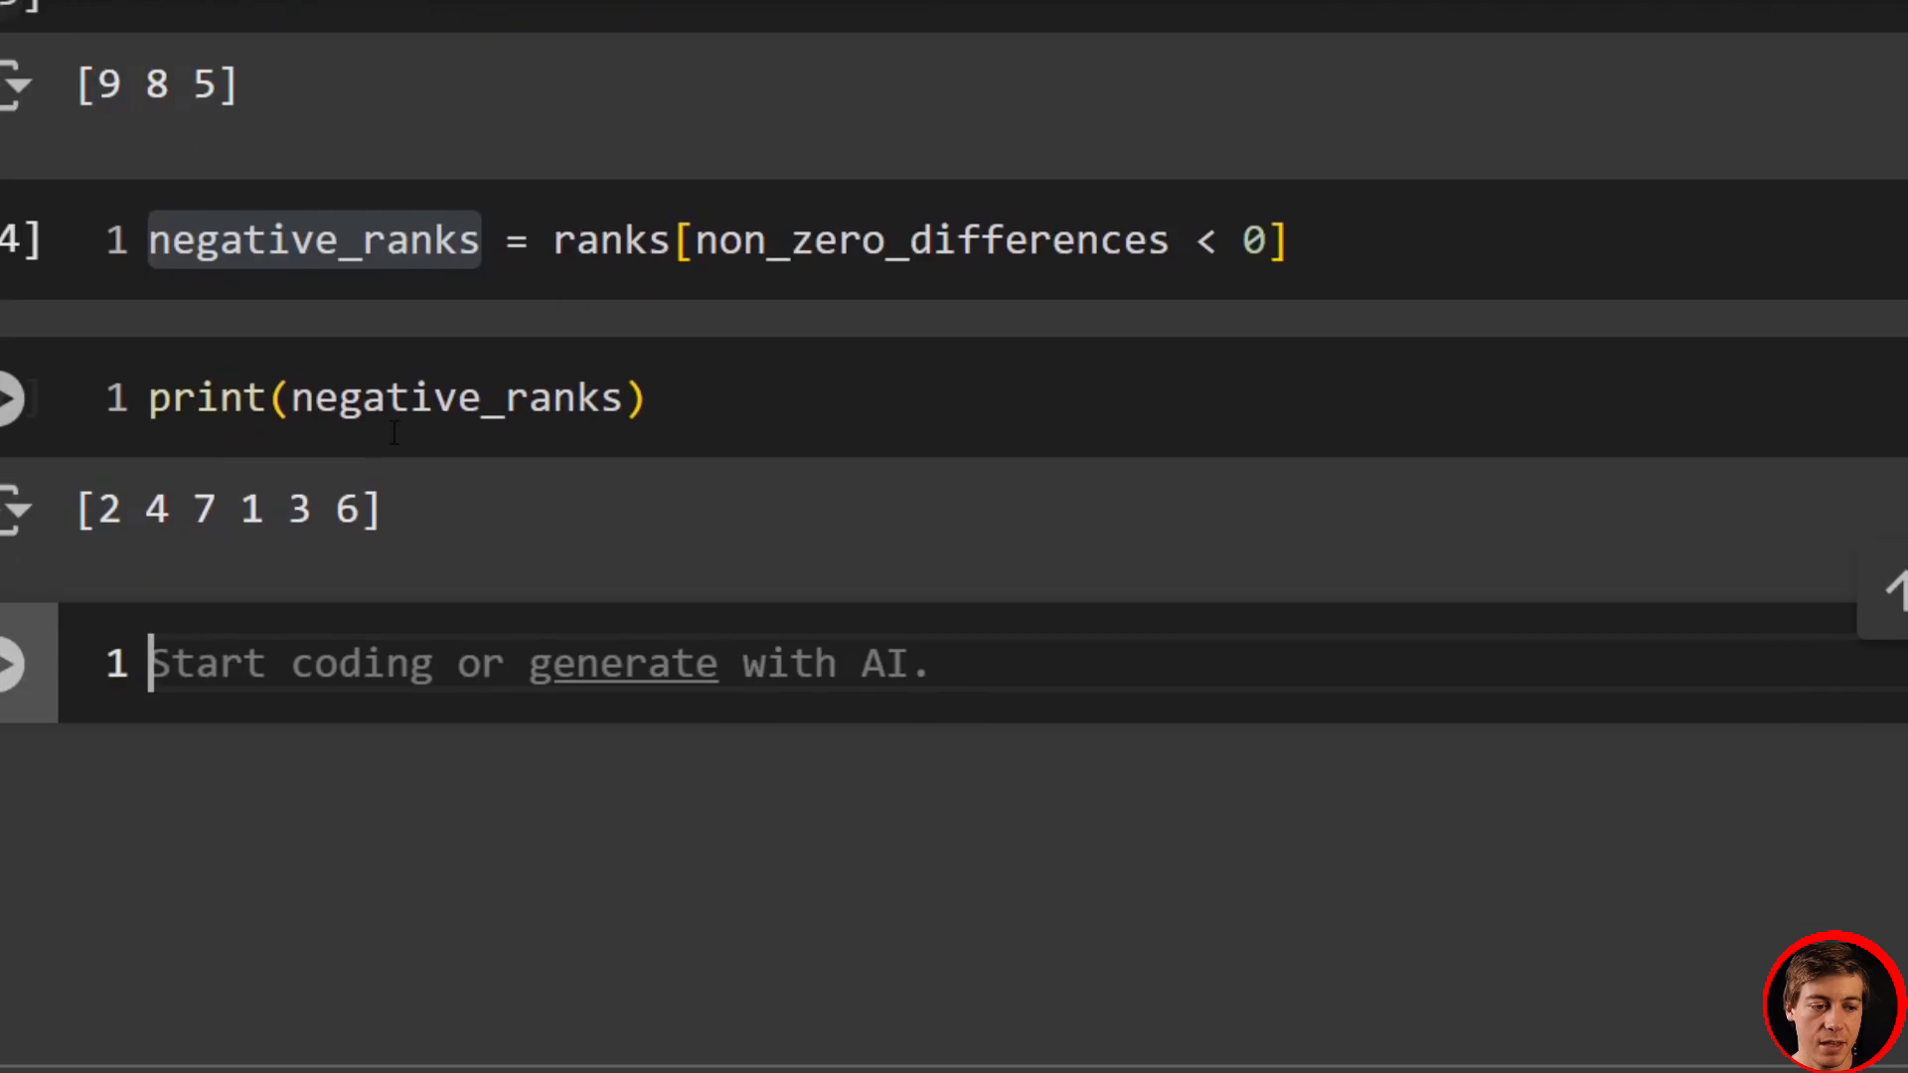
- Compute sum_positive_ranks and sum_negative_ranks with np.sum, giving 22 and 23
{"action": "type", "text": "sum_"}
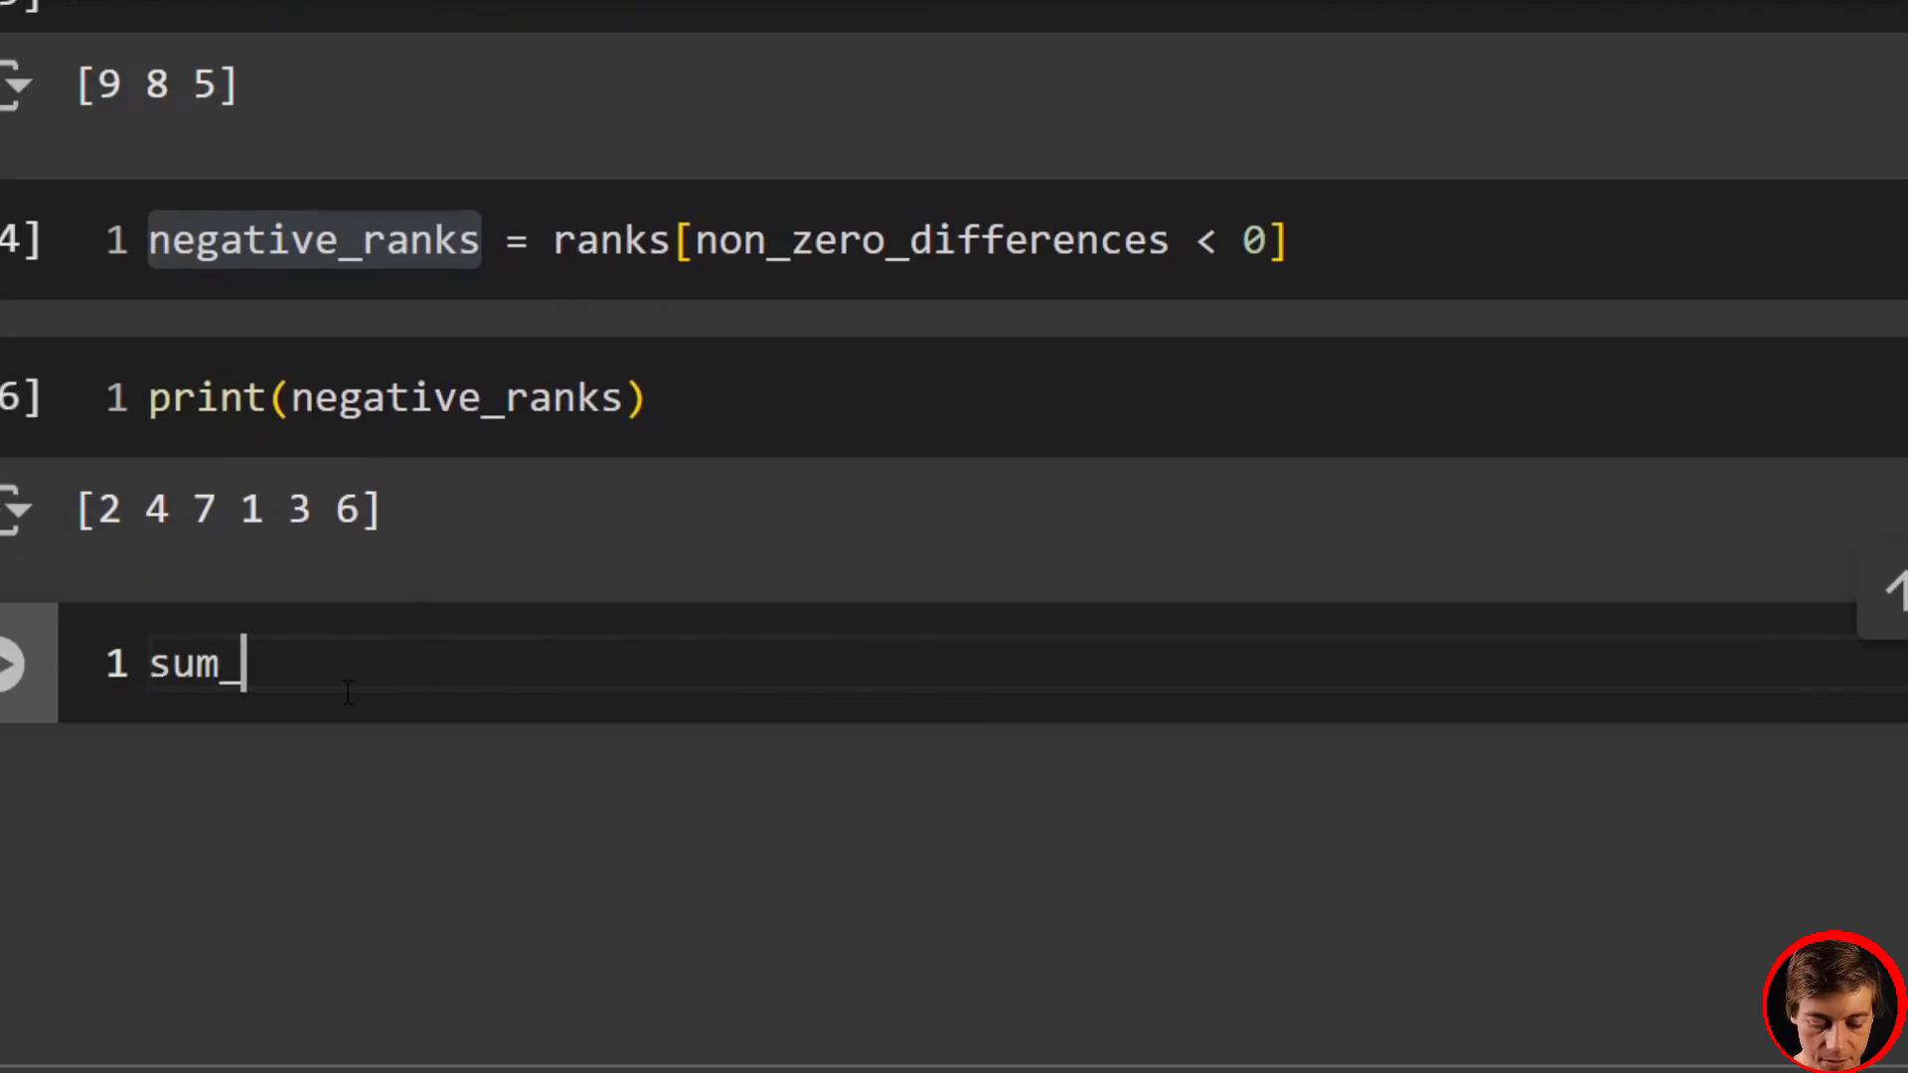
{"action": "type", "text": "positive"}
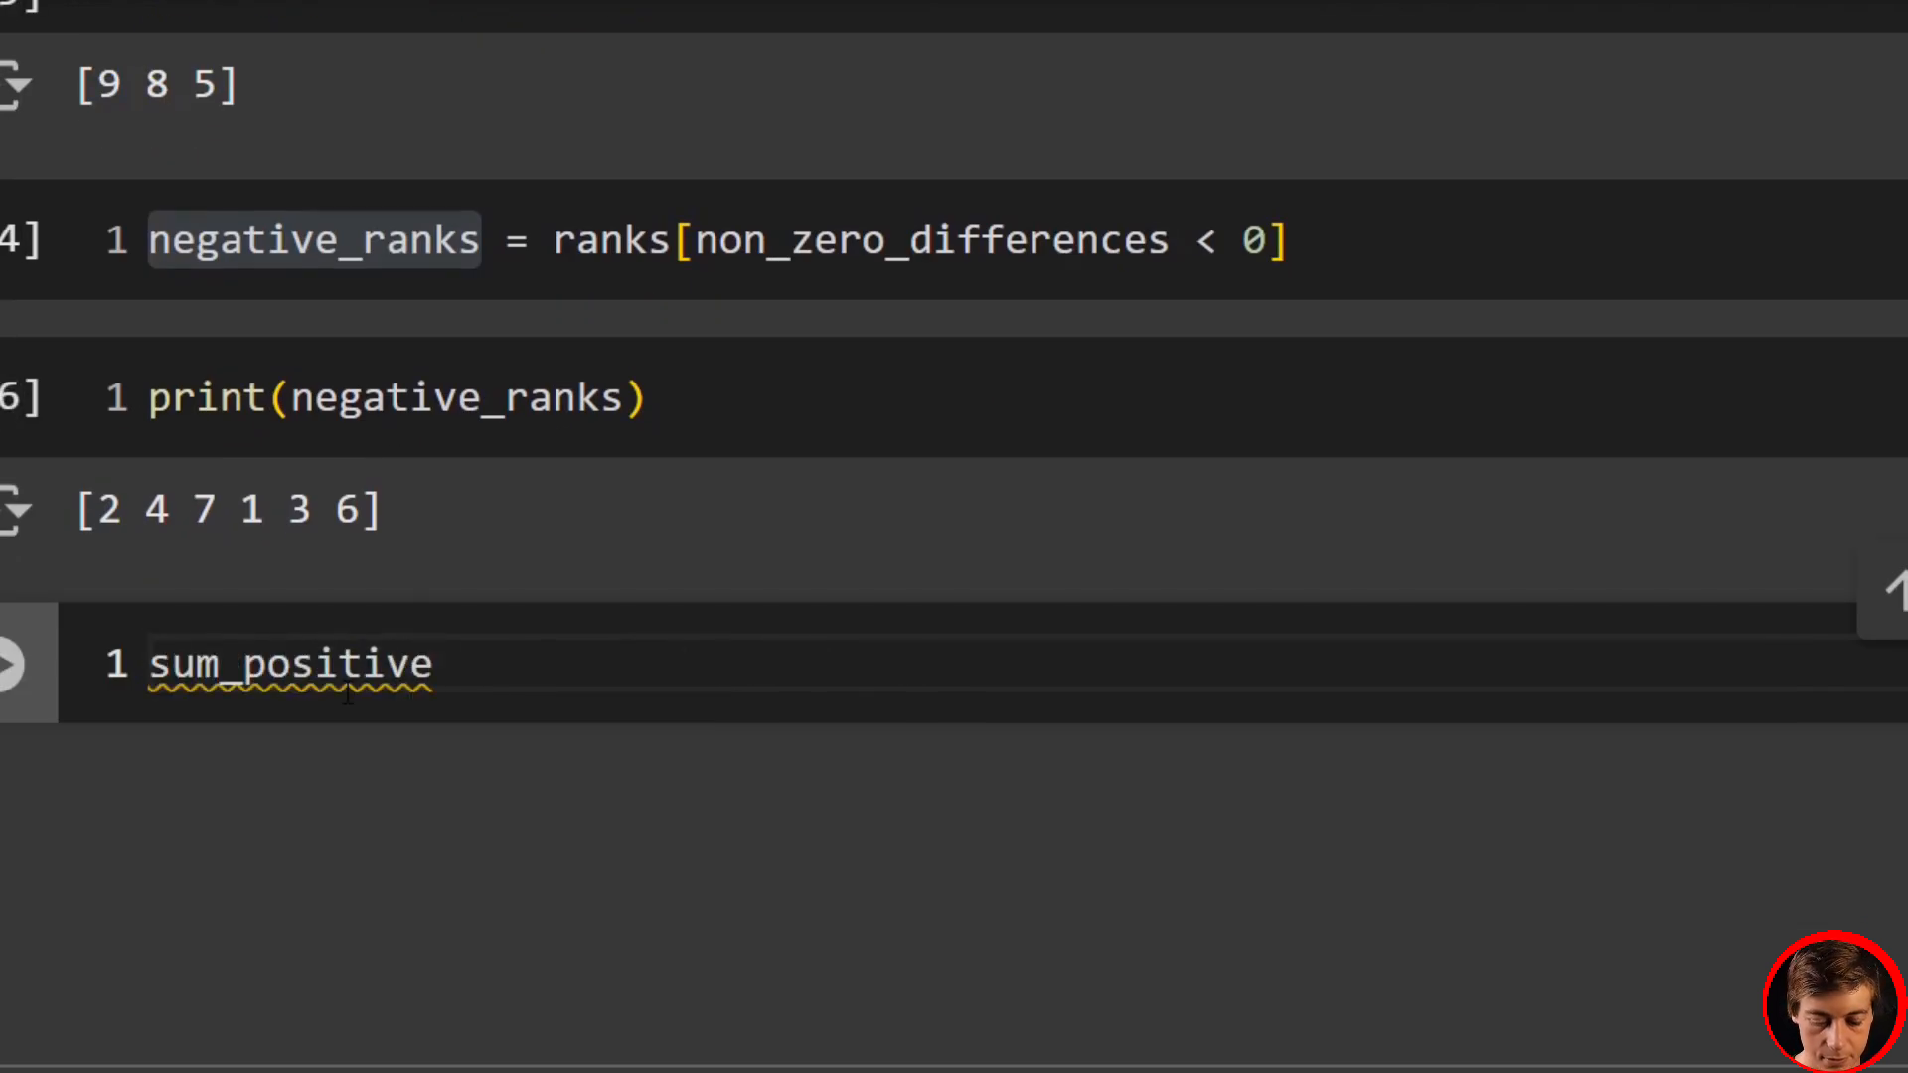
{"action": "type", "text": "_ranks ="}
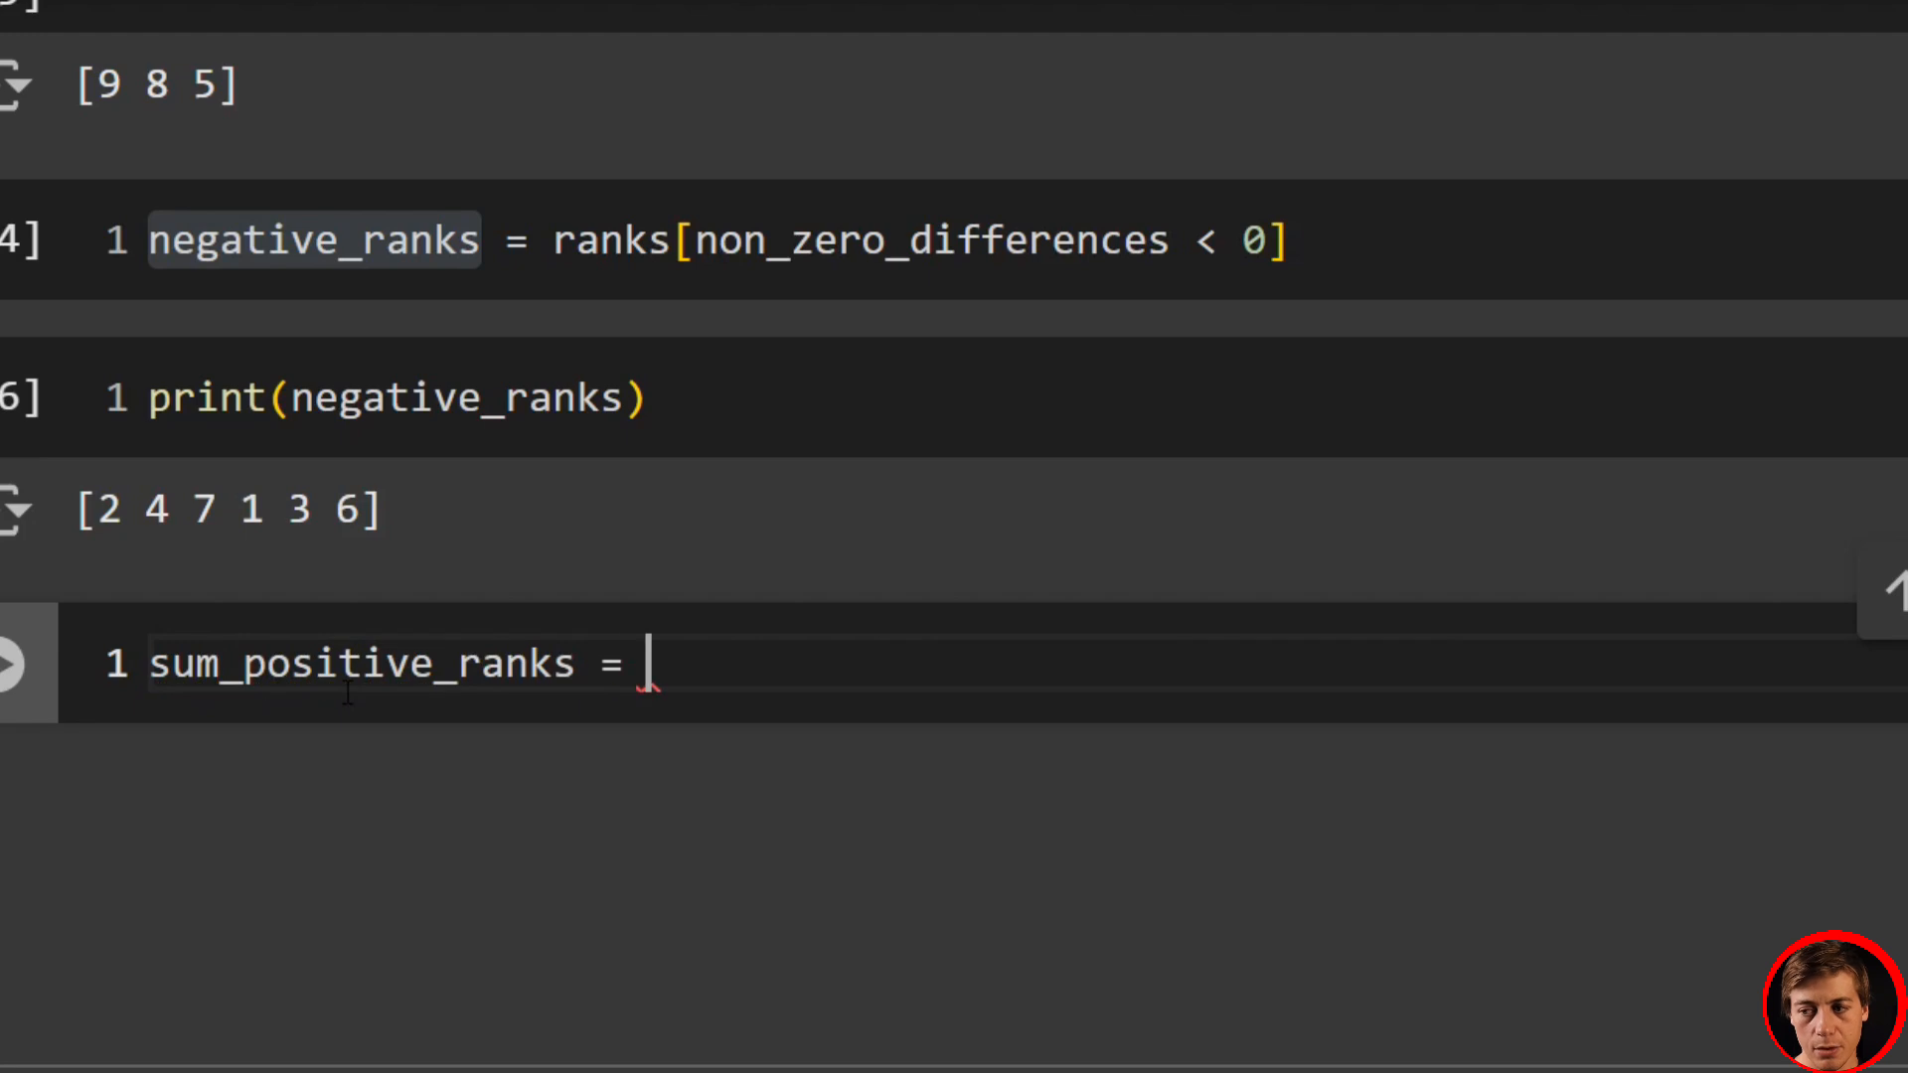
{"action": "type", "text": "np.sum"}
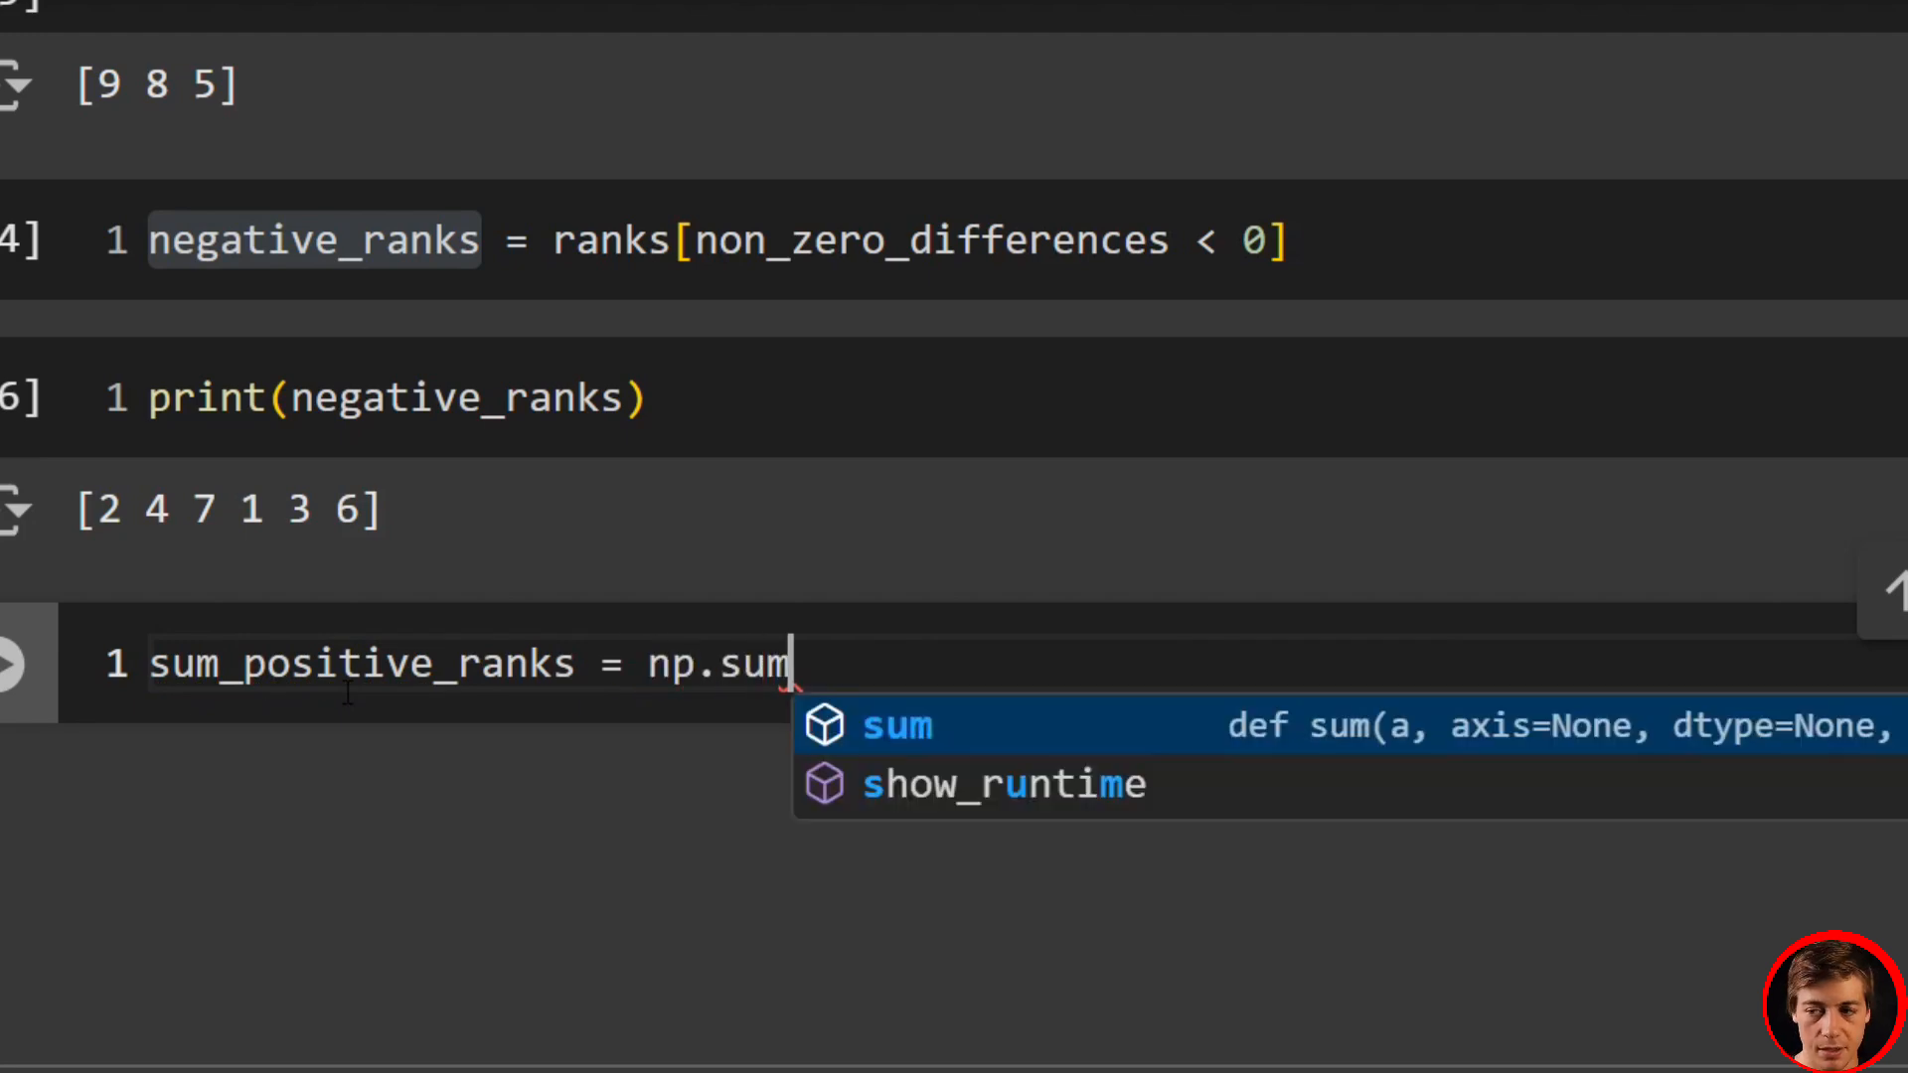
{"action": "type", "text": "(positive"}
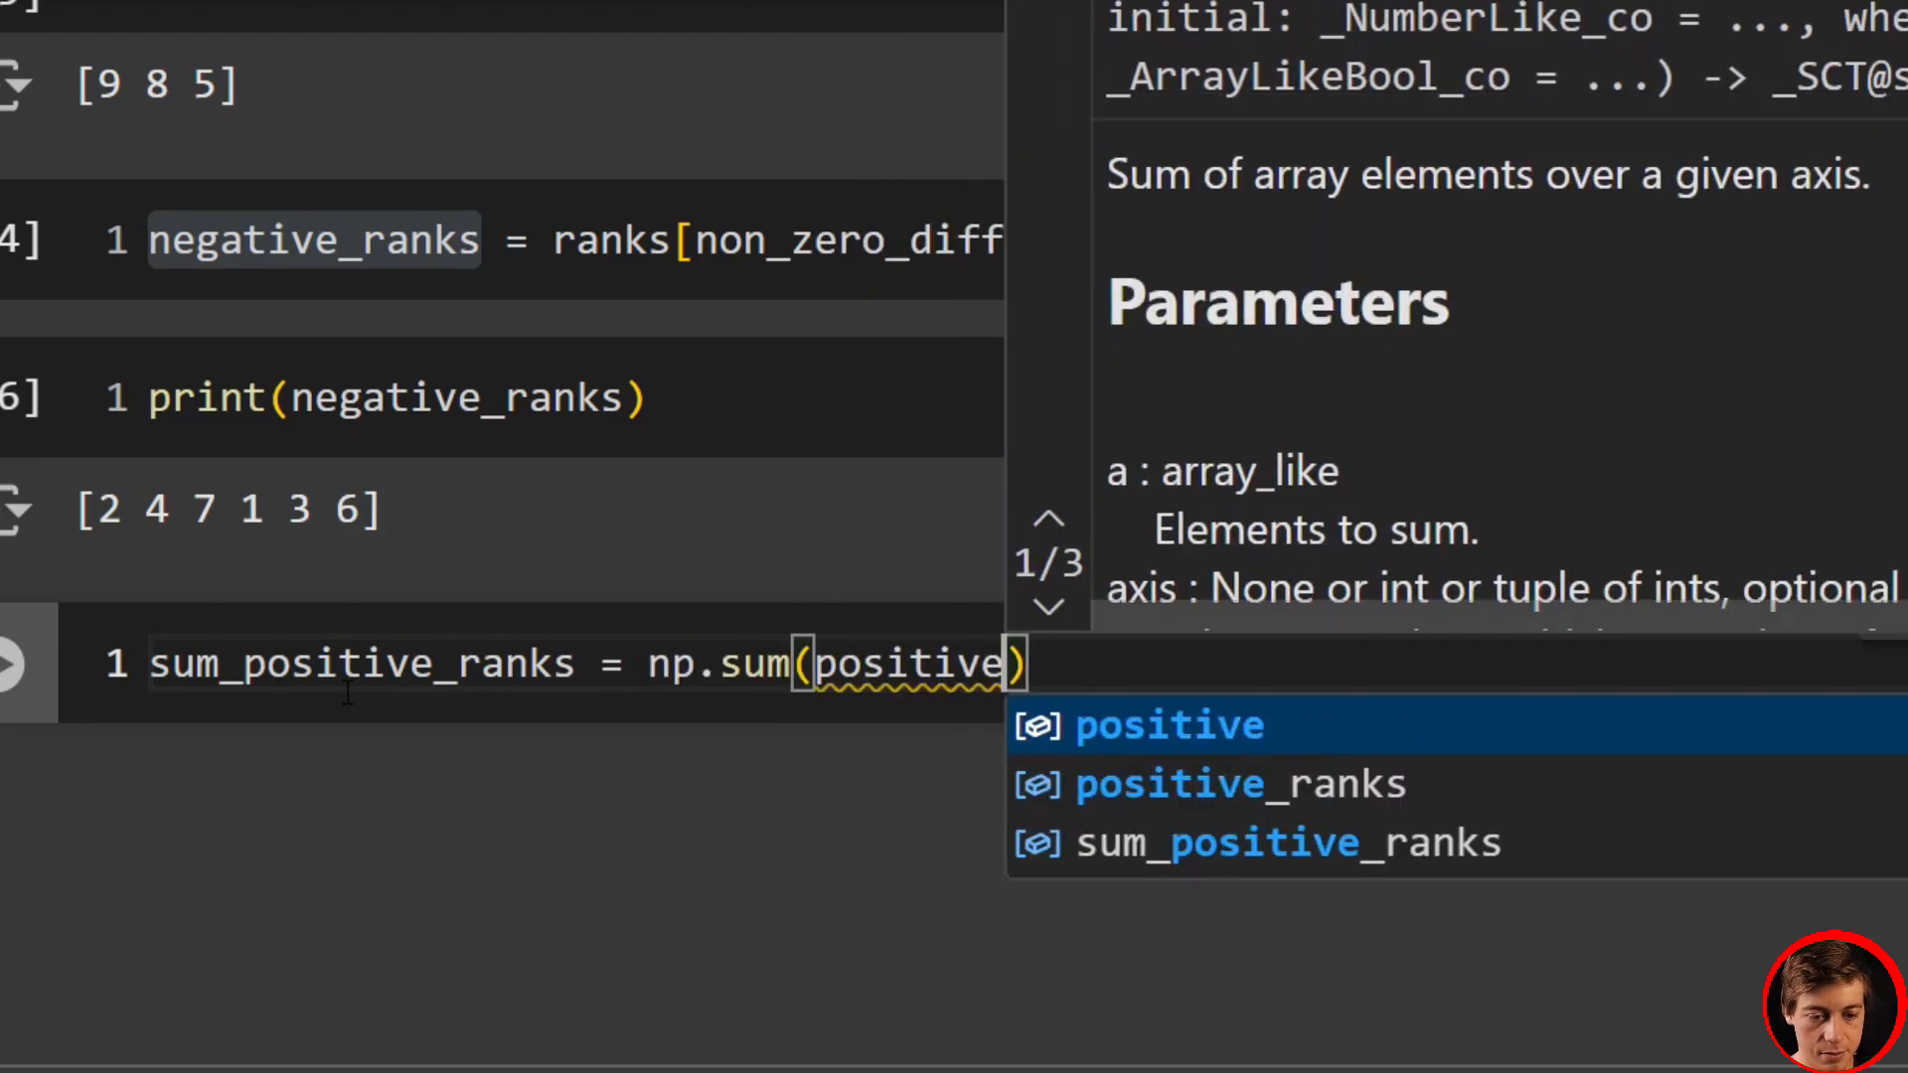
{"action": "left_click", "coordinate": [1238, 783]}
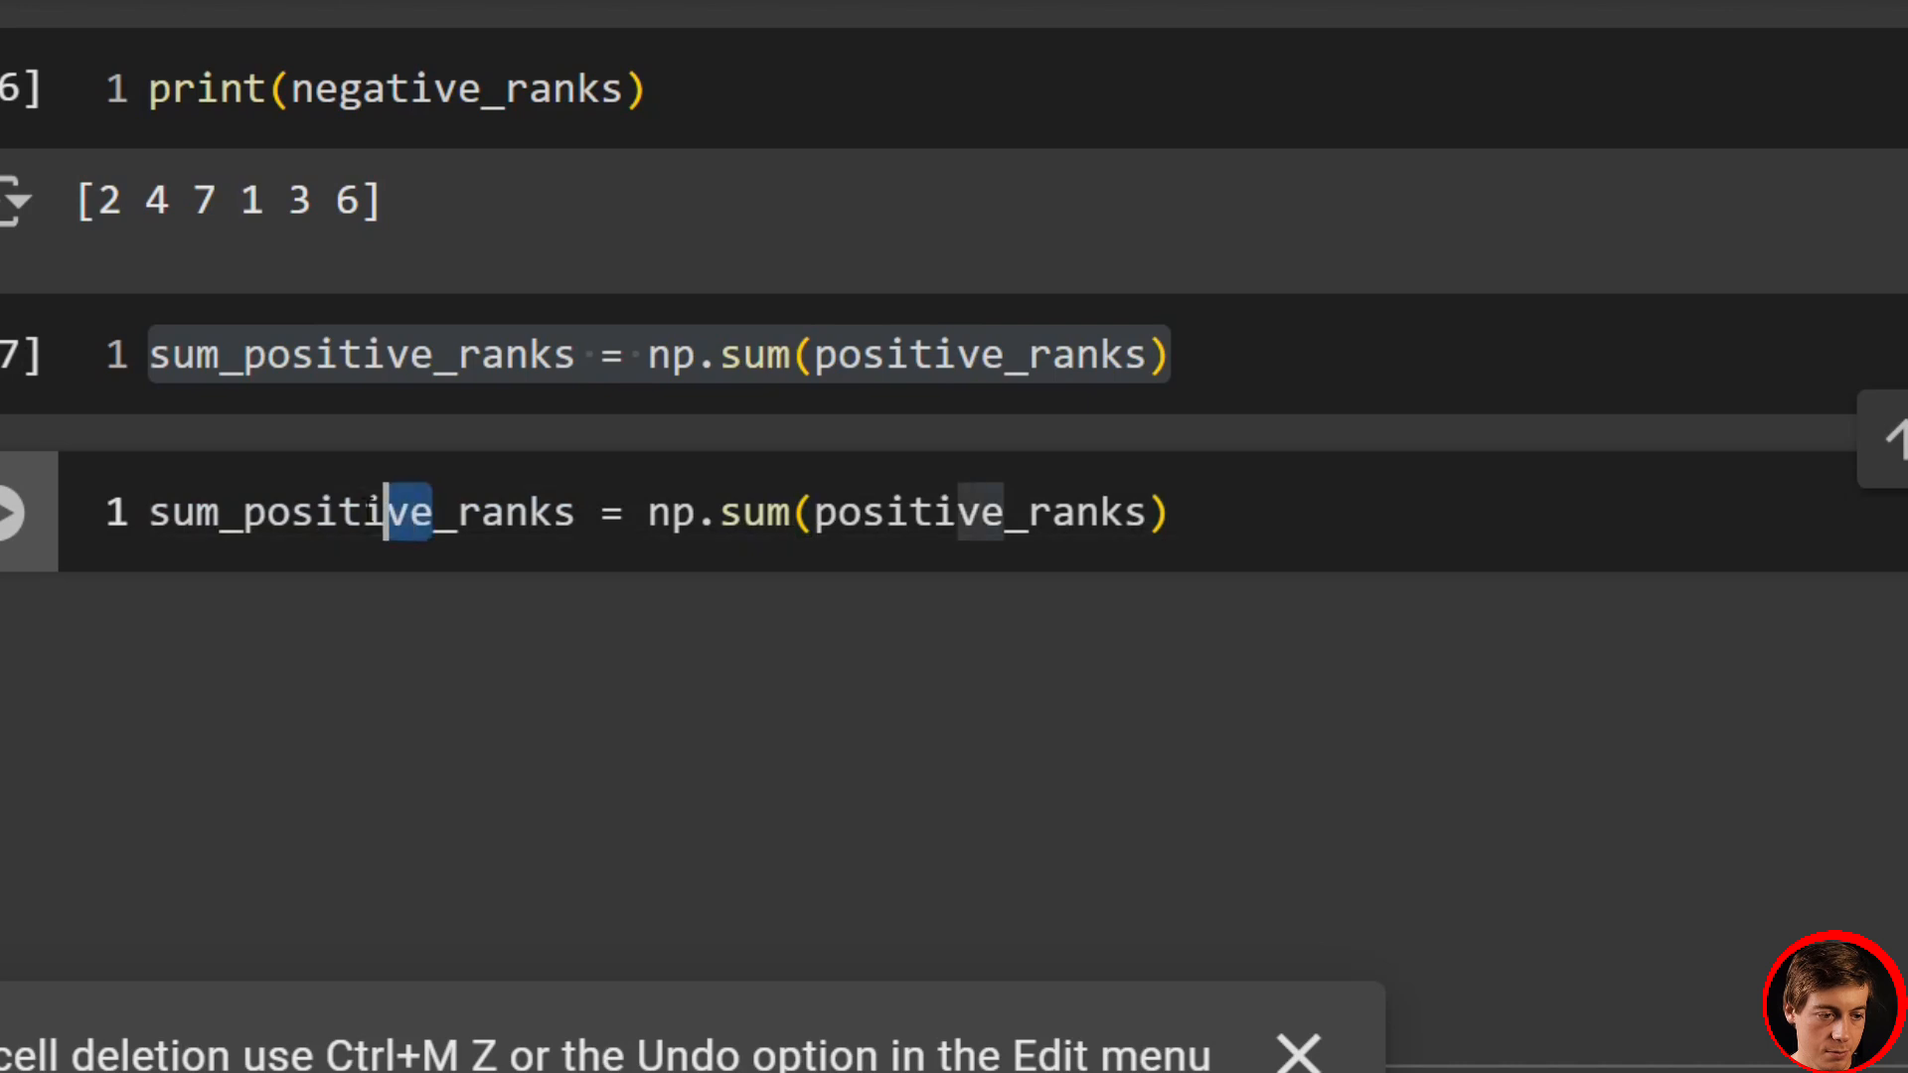
{"action": "type", "text": "negat"}
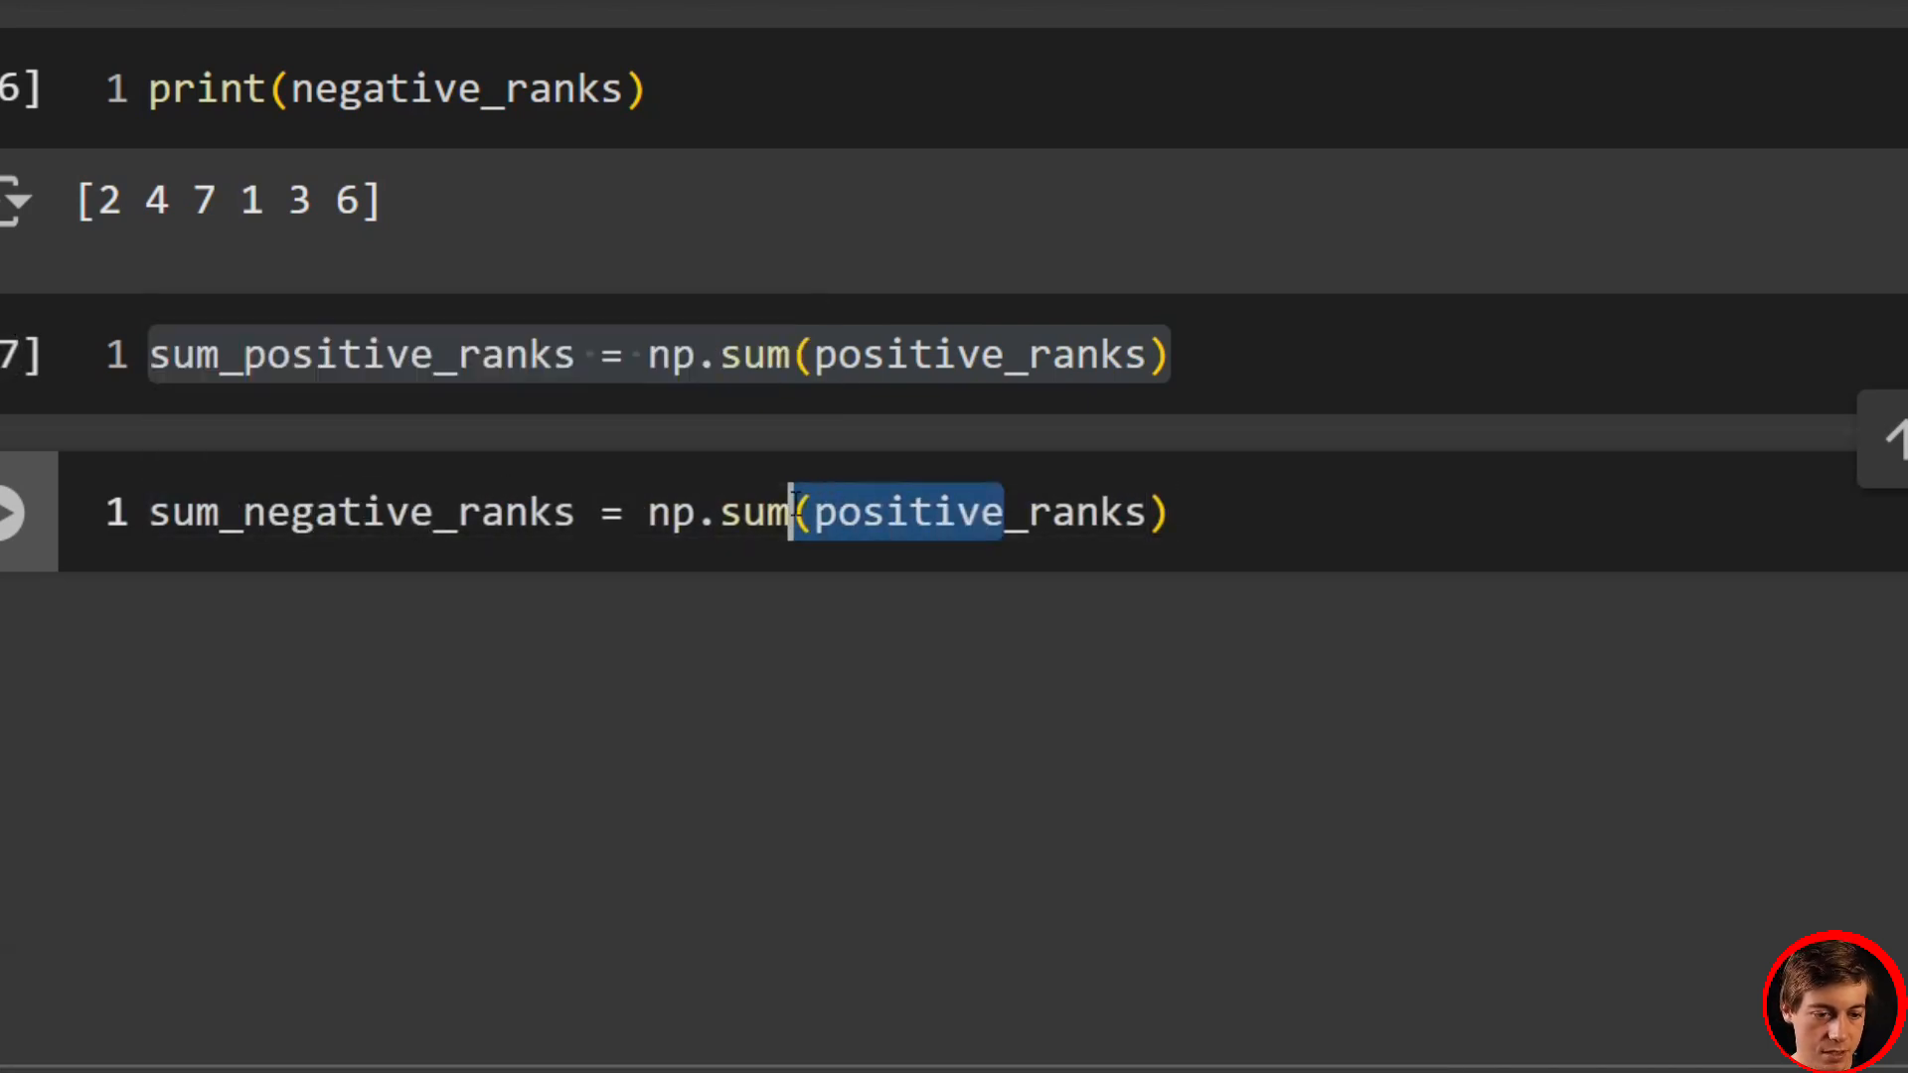
{"action": "type", "text": "negativ"}
{"action": "type", "text": "print()"}
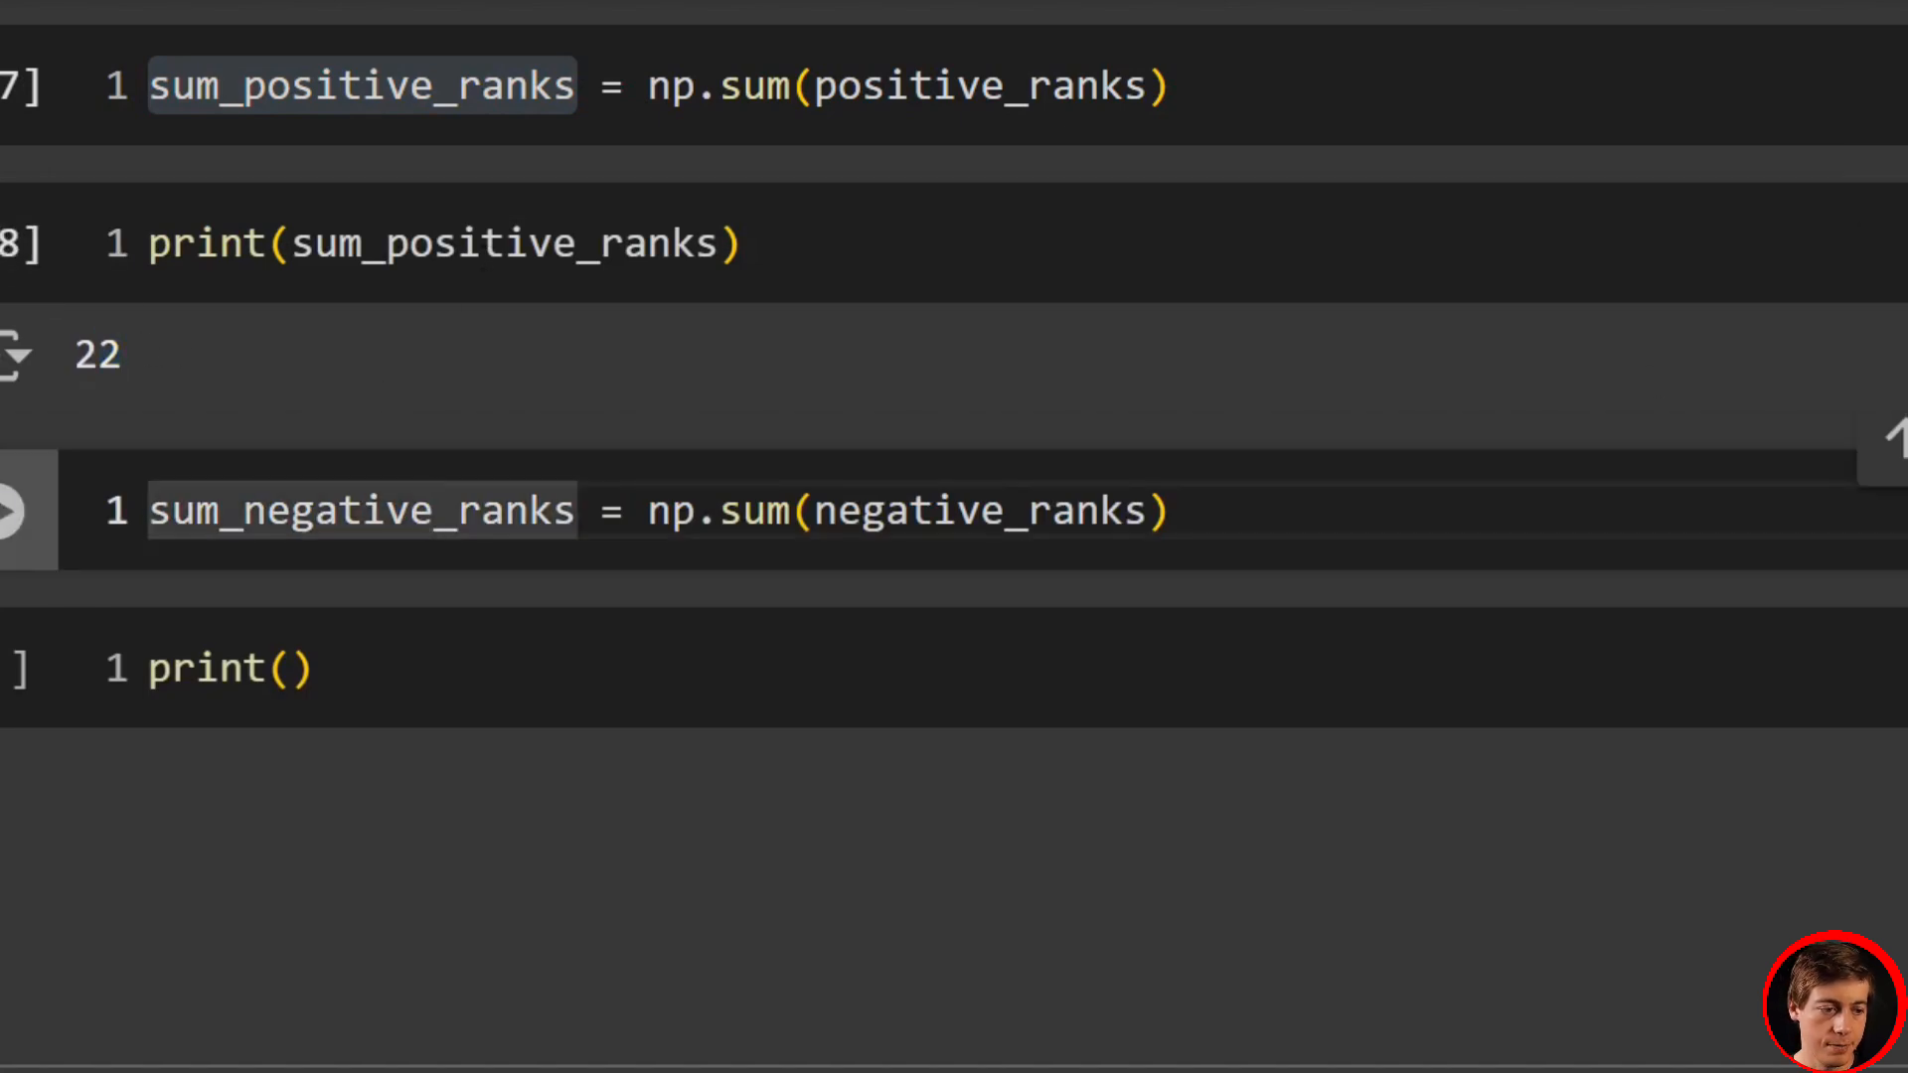
{"action": "double_click", "coordinate": [362, 511]}
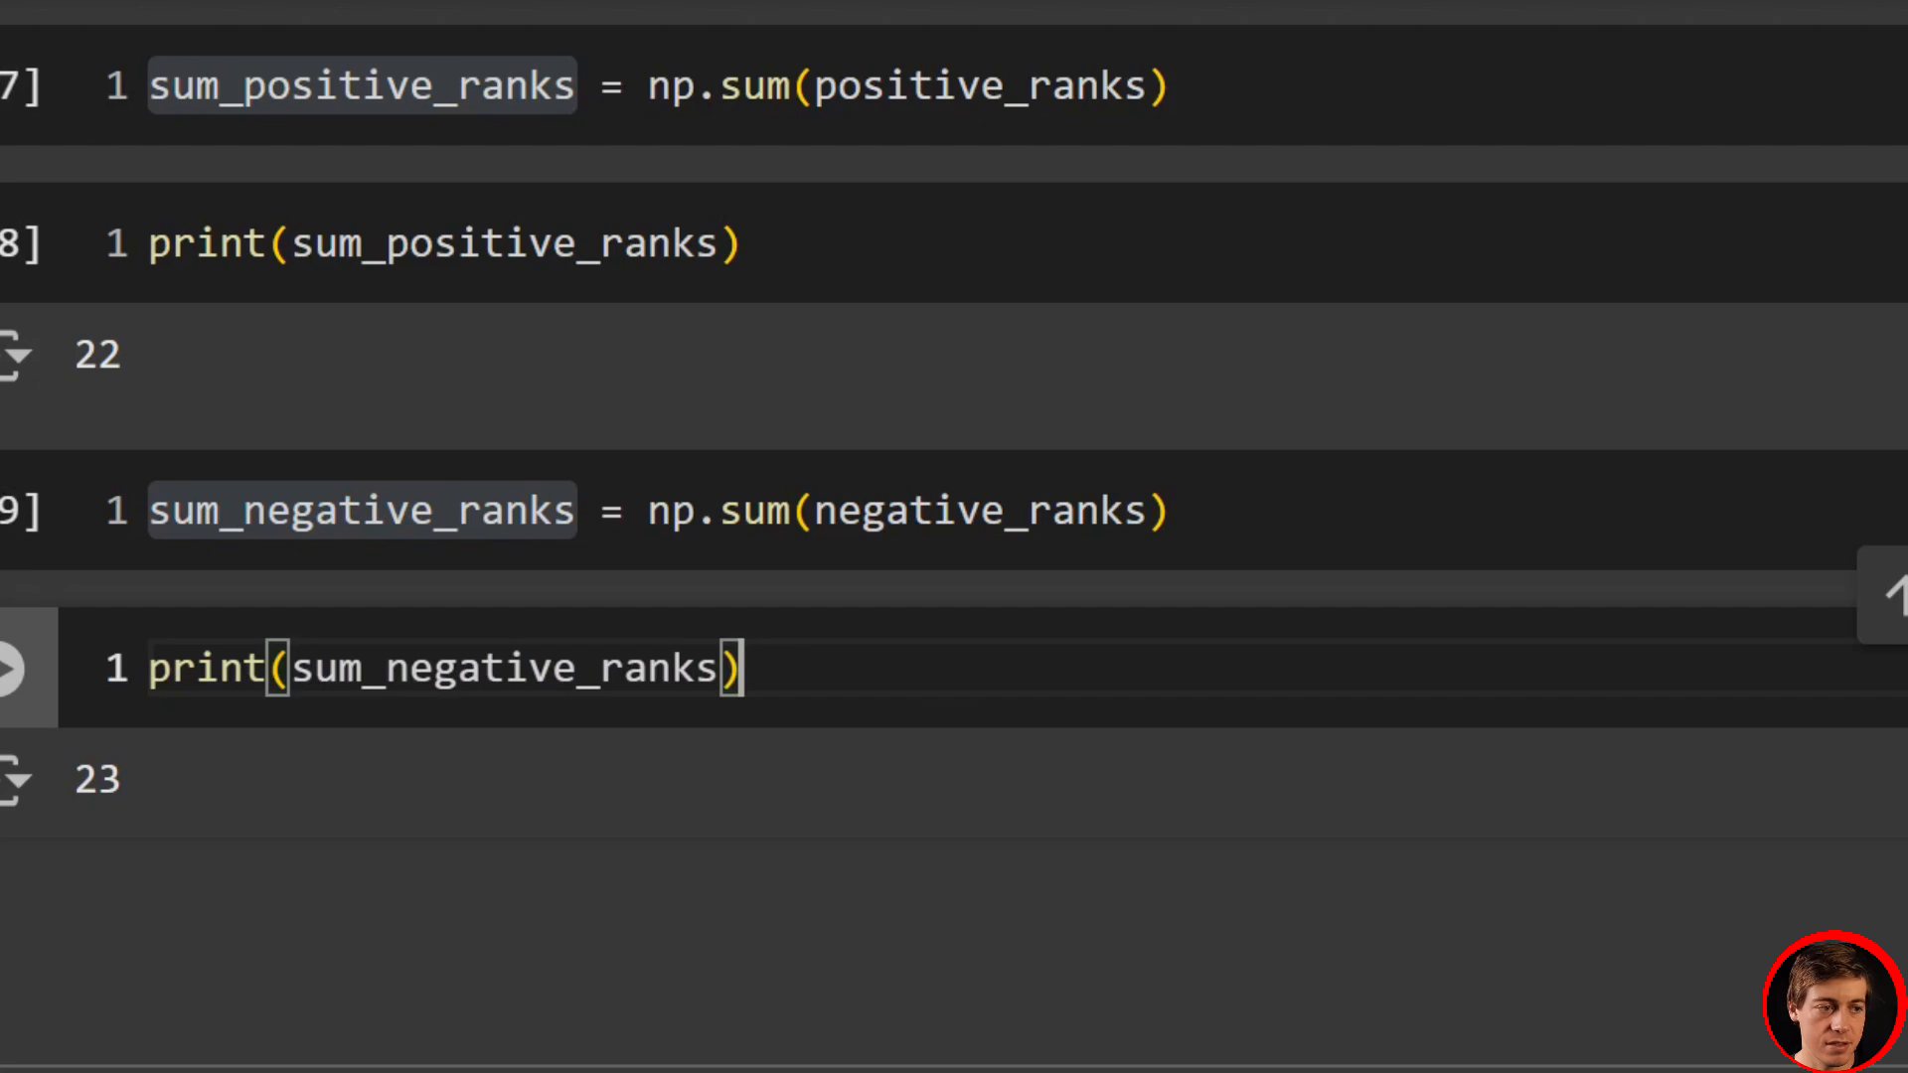
- Set test_statistic = min(sum_positive_ranks, sum_negative_ranks) and print it, giving 22
{"action": "type", "text": "te"}
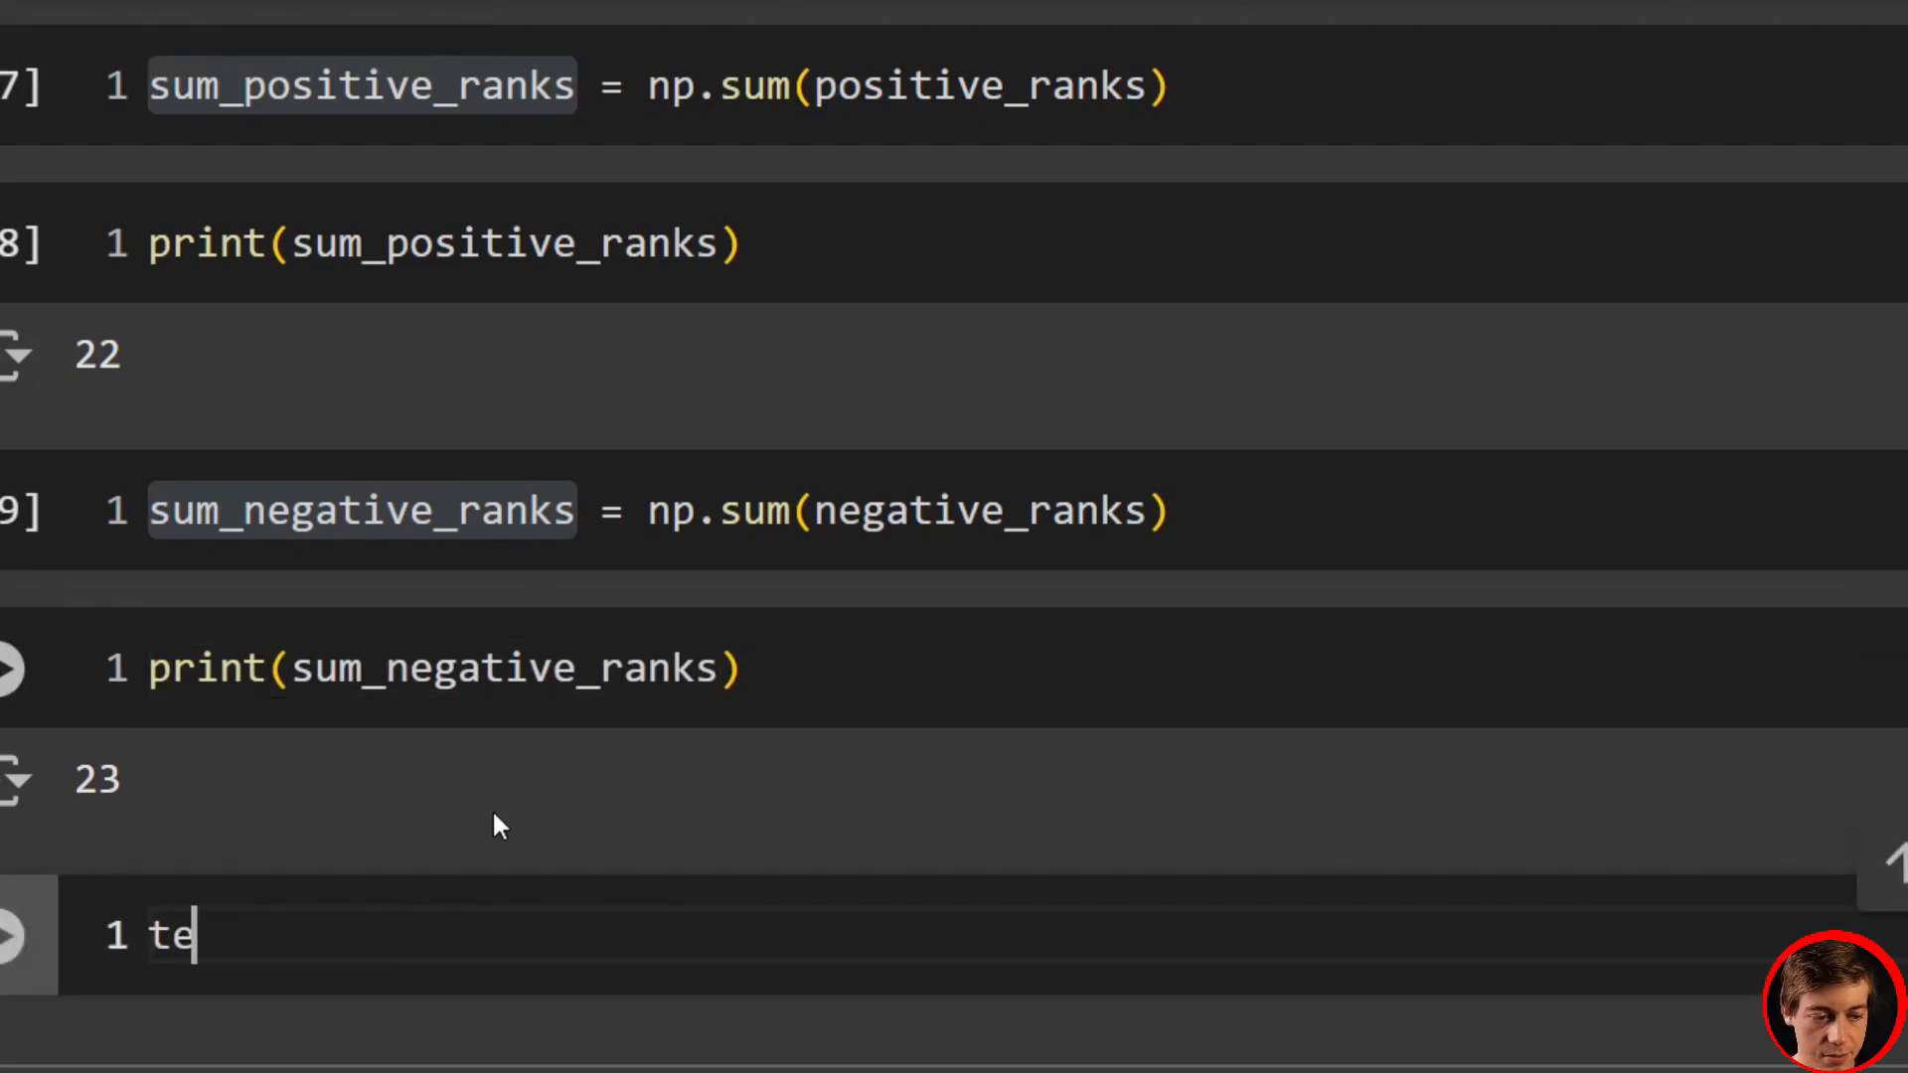
{"action": "type", "text": "st_stat"}
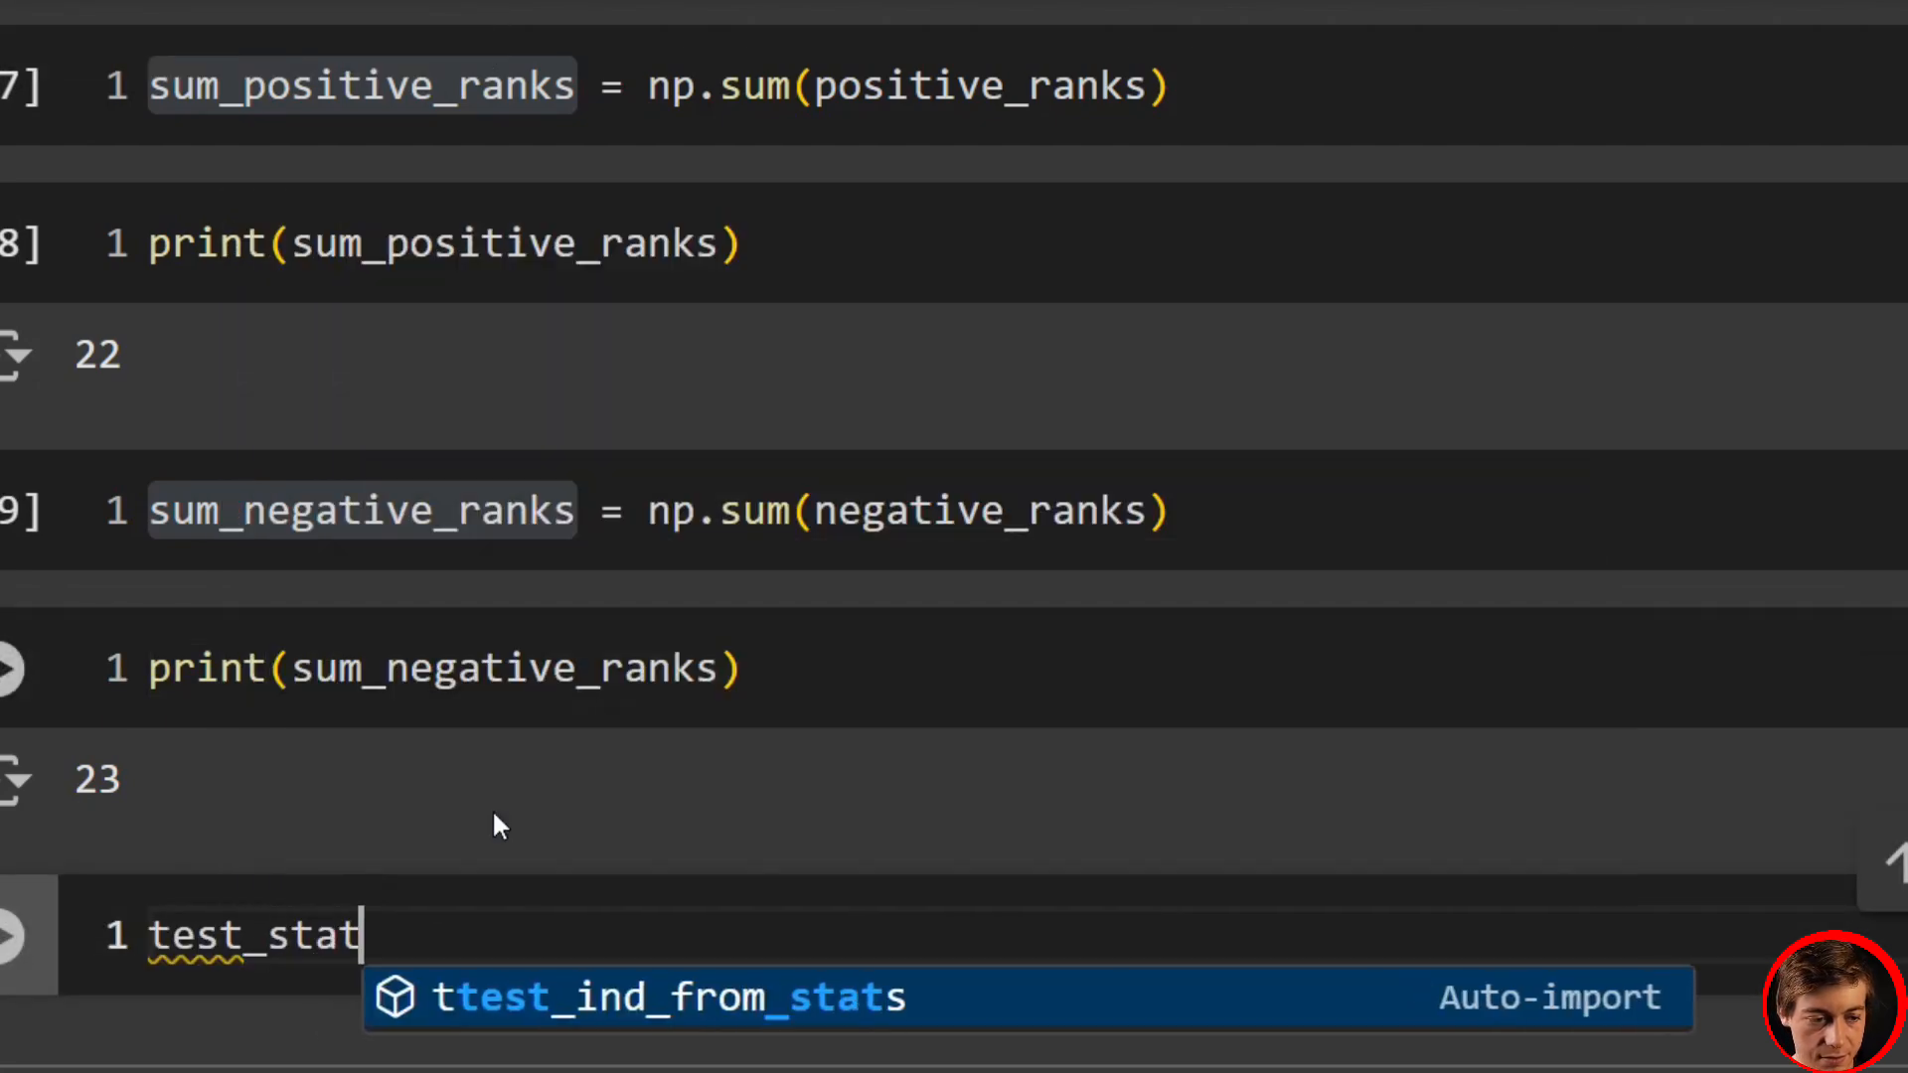
{"action": "type", "text": "istic ="}
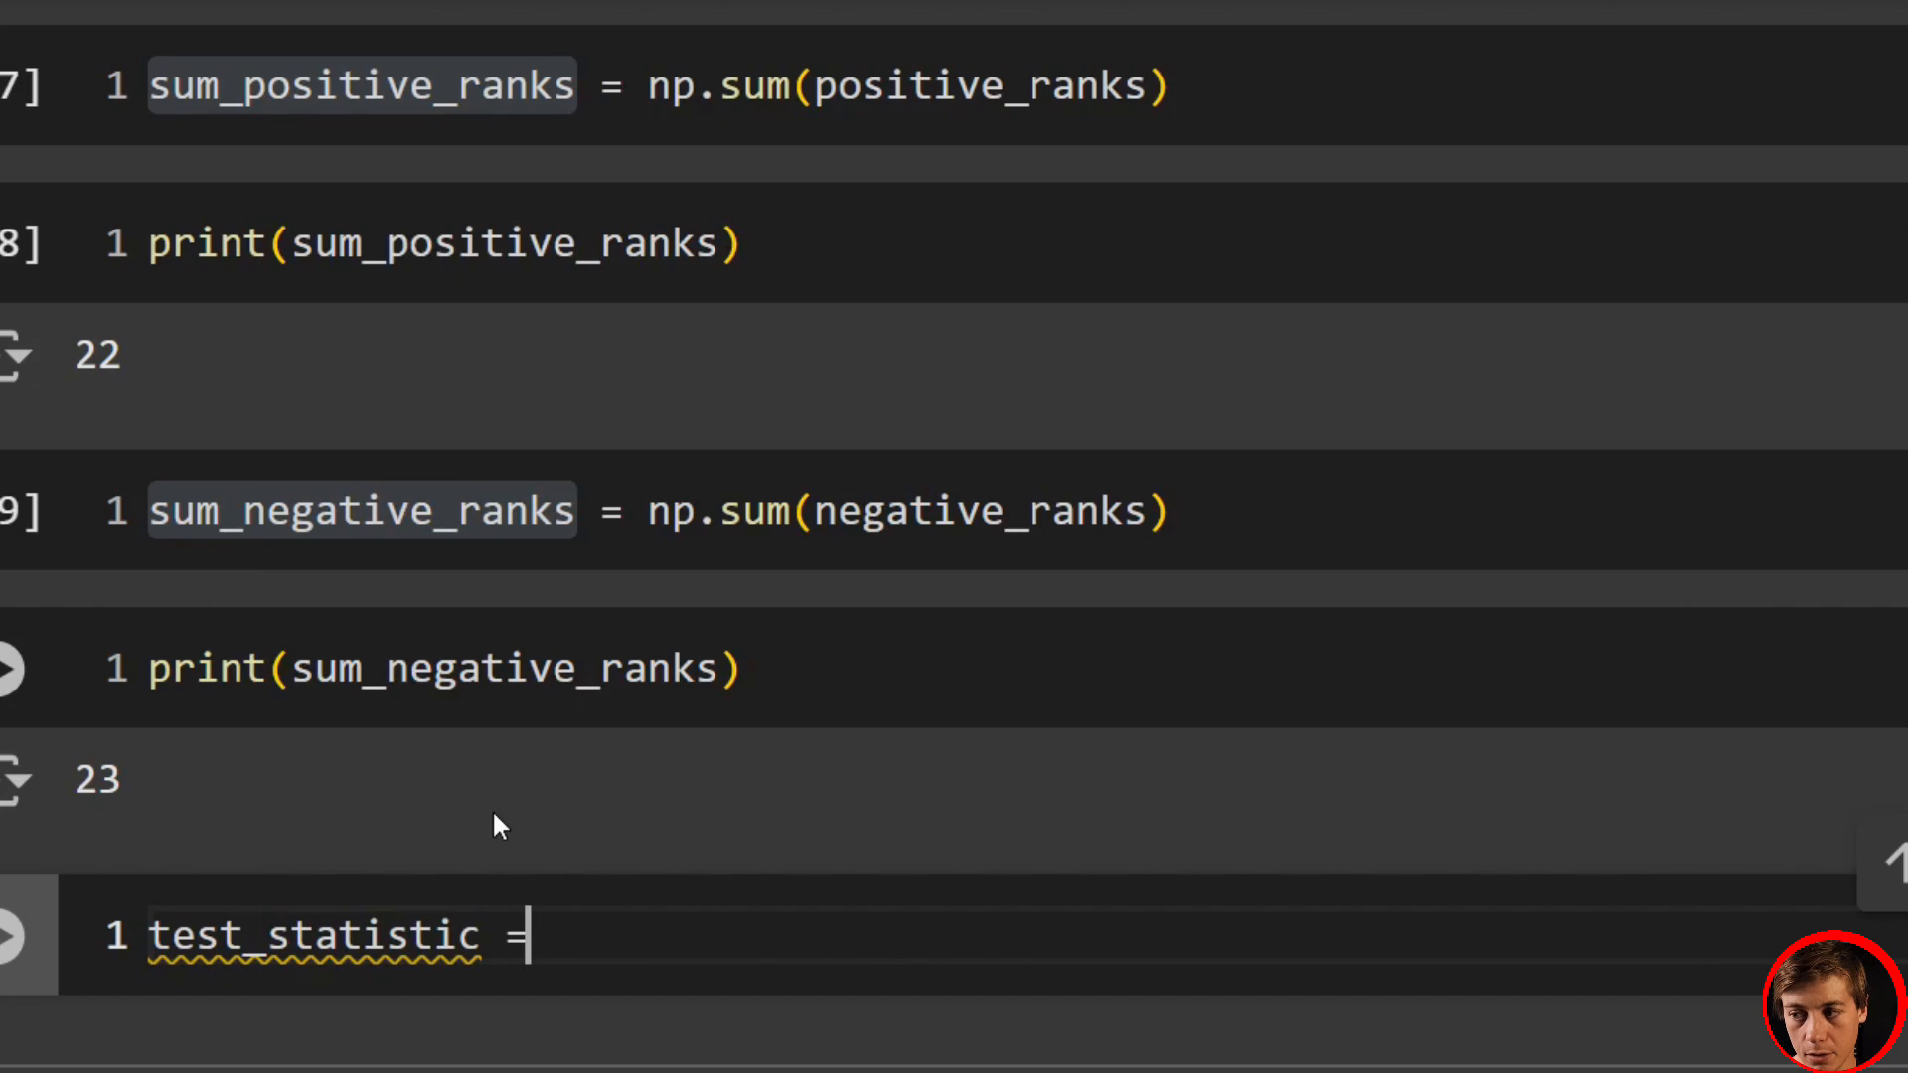
{"action": "type", "text": "min("}
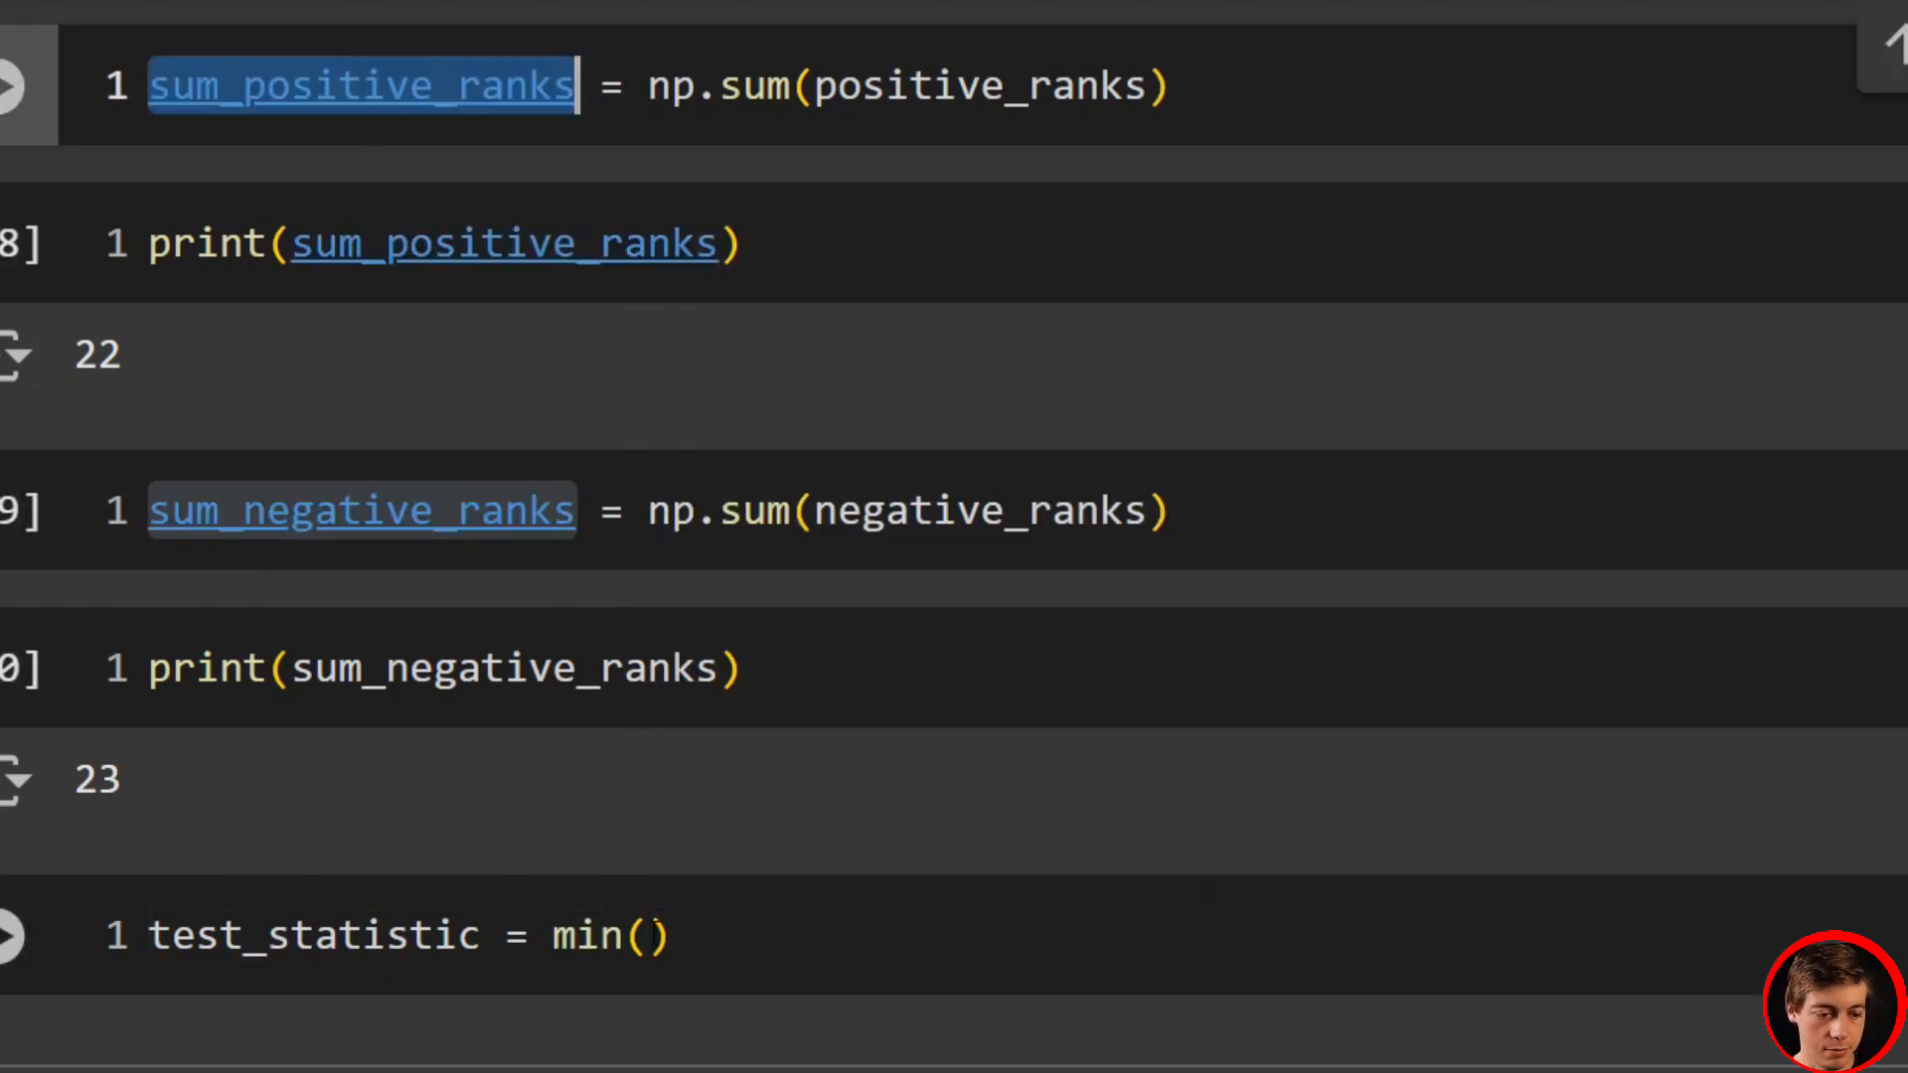
{"action": "type", "text": "sum_positive_ranks, sum_negative_ranks"}
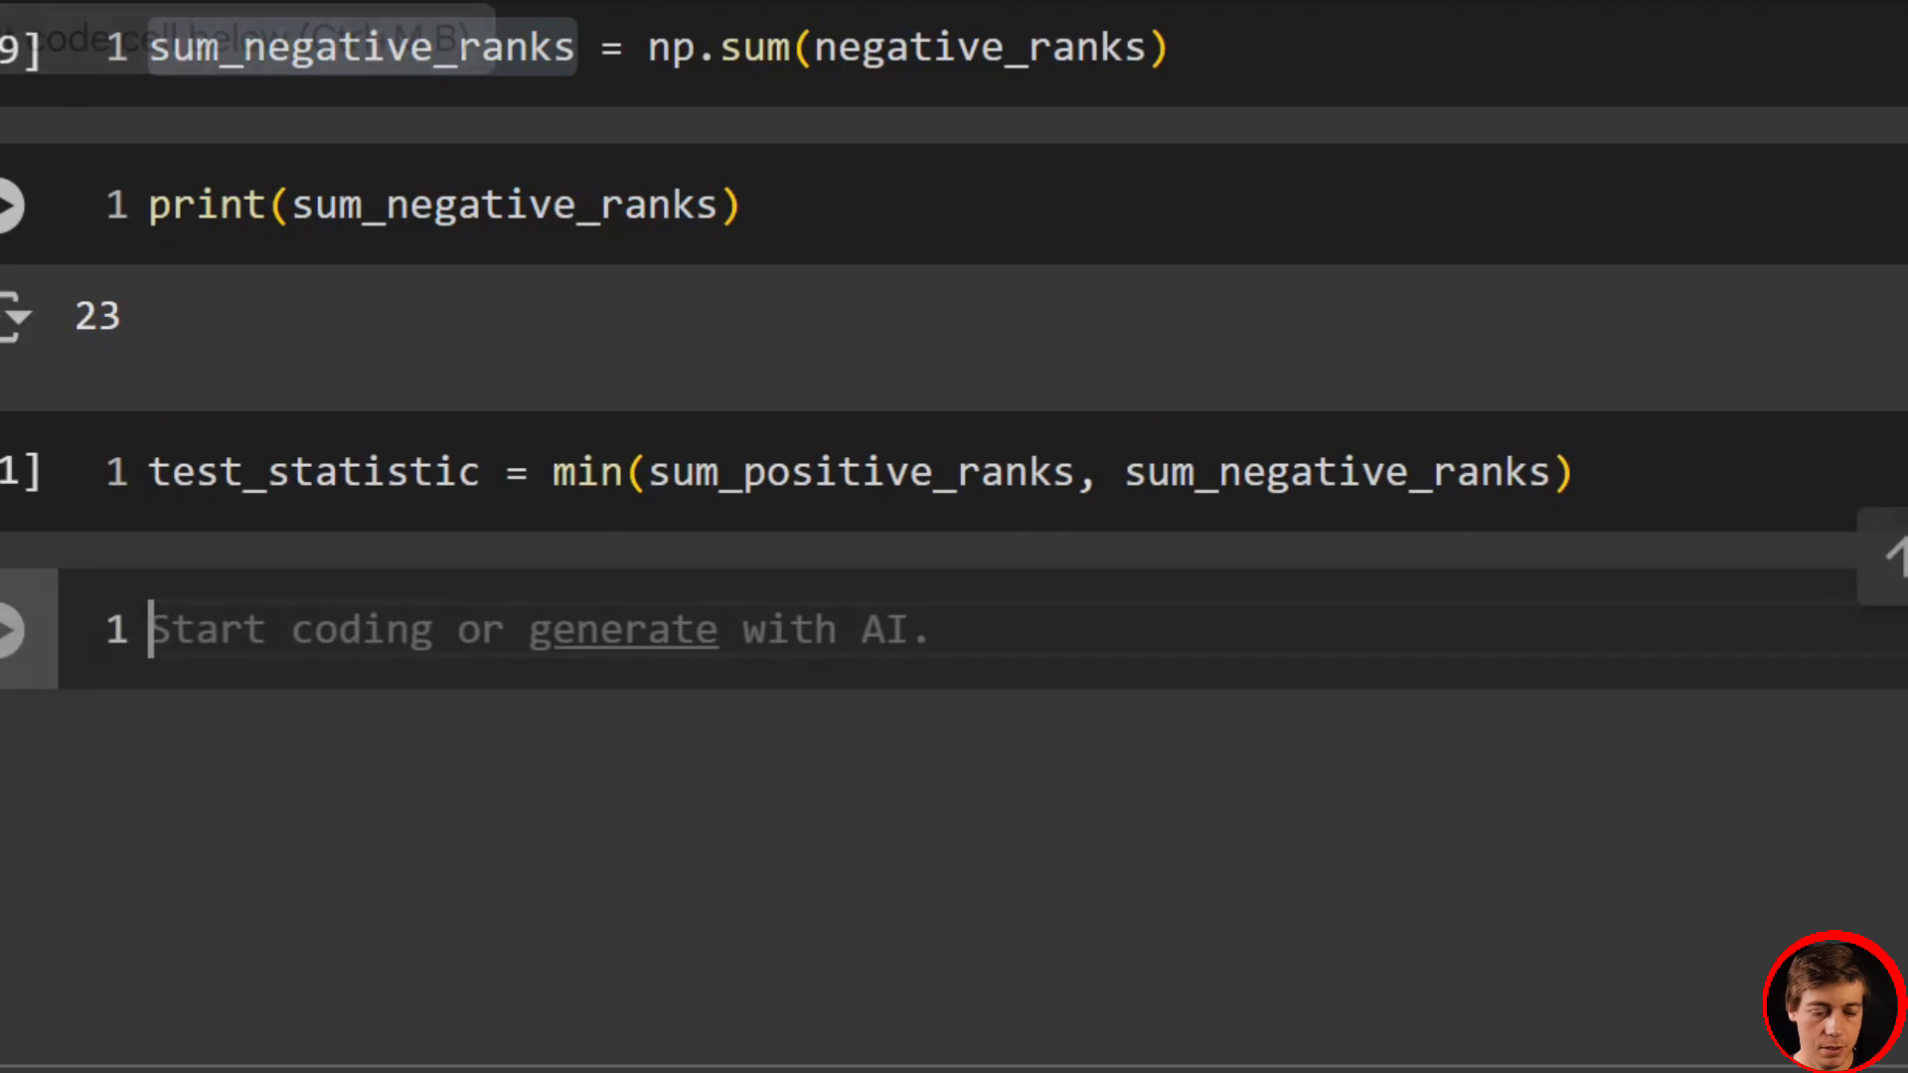
{"action": "type", "text": "print("}
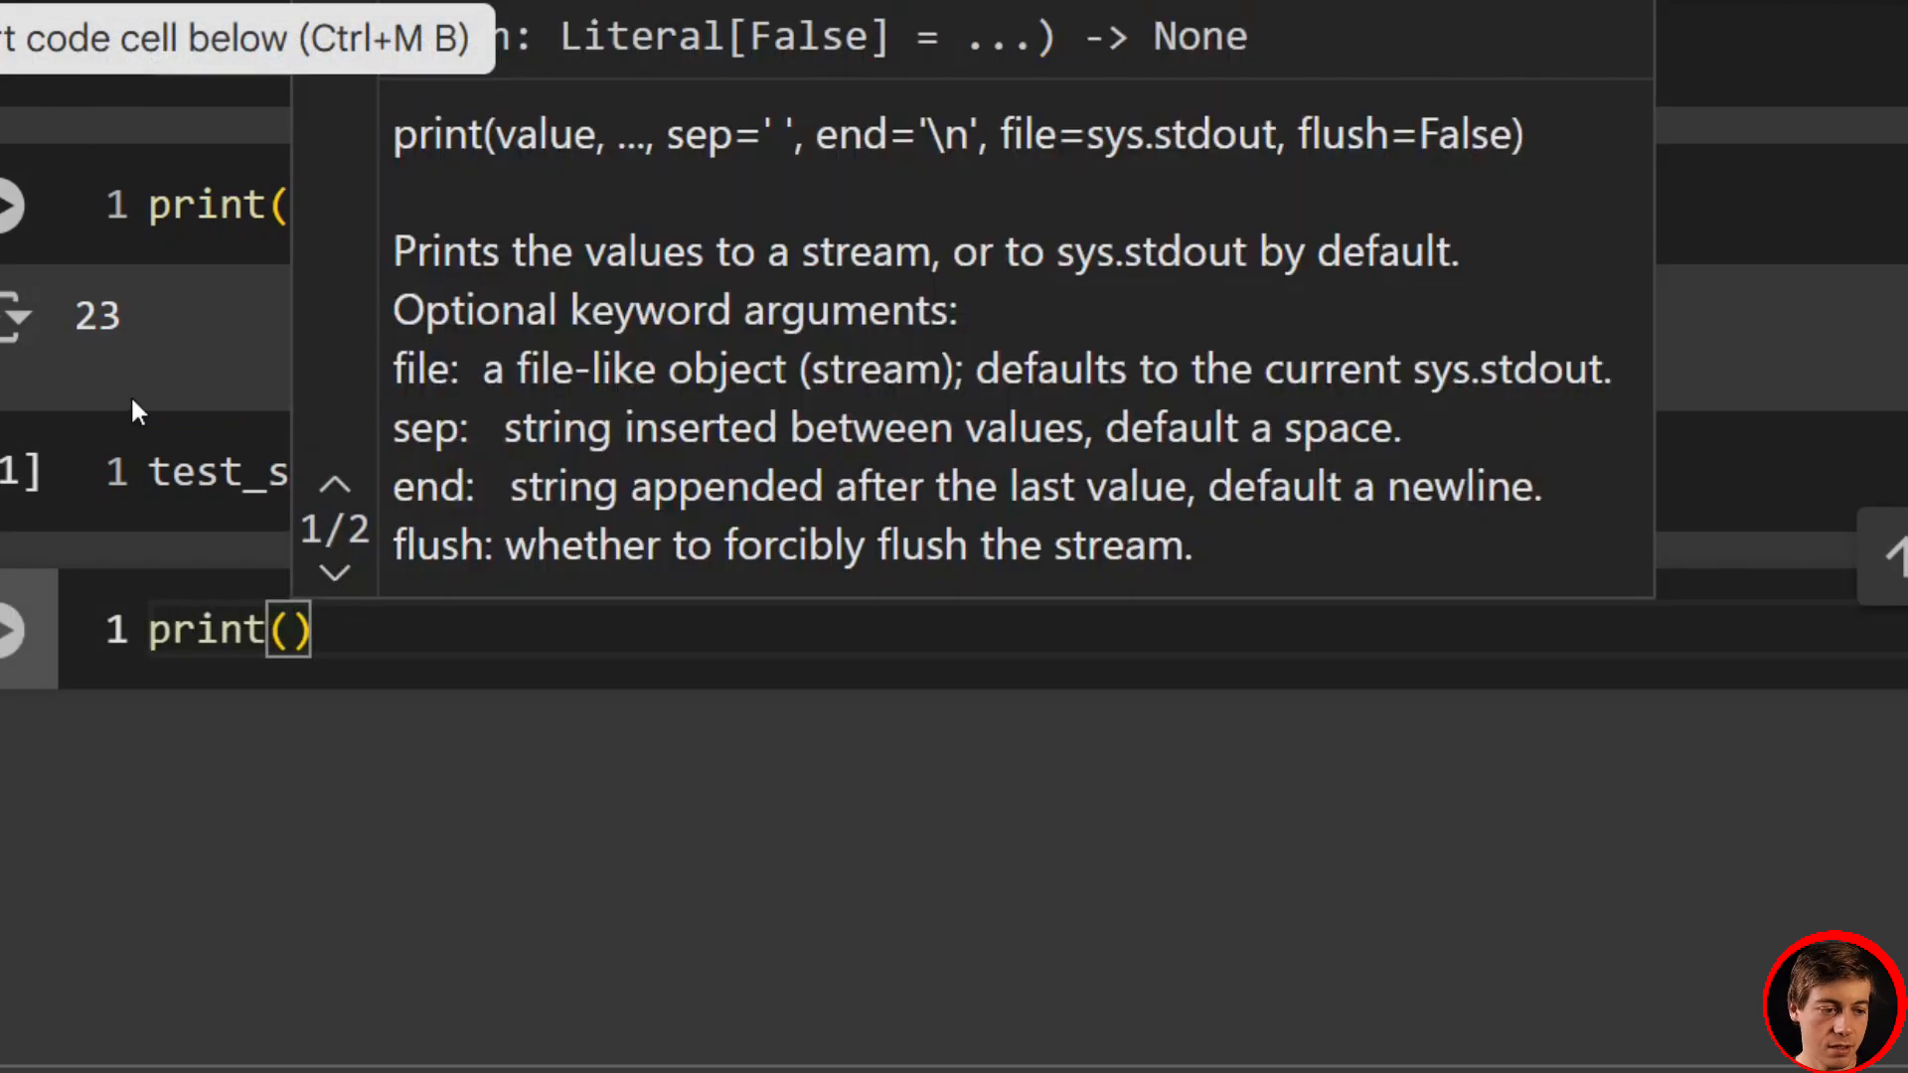
{"action": "type", "text": "test_statistic"}
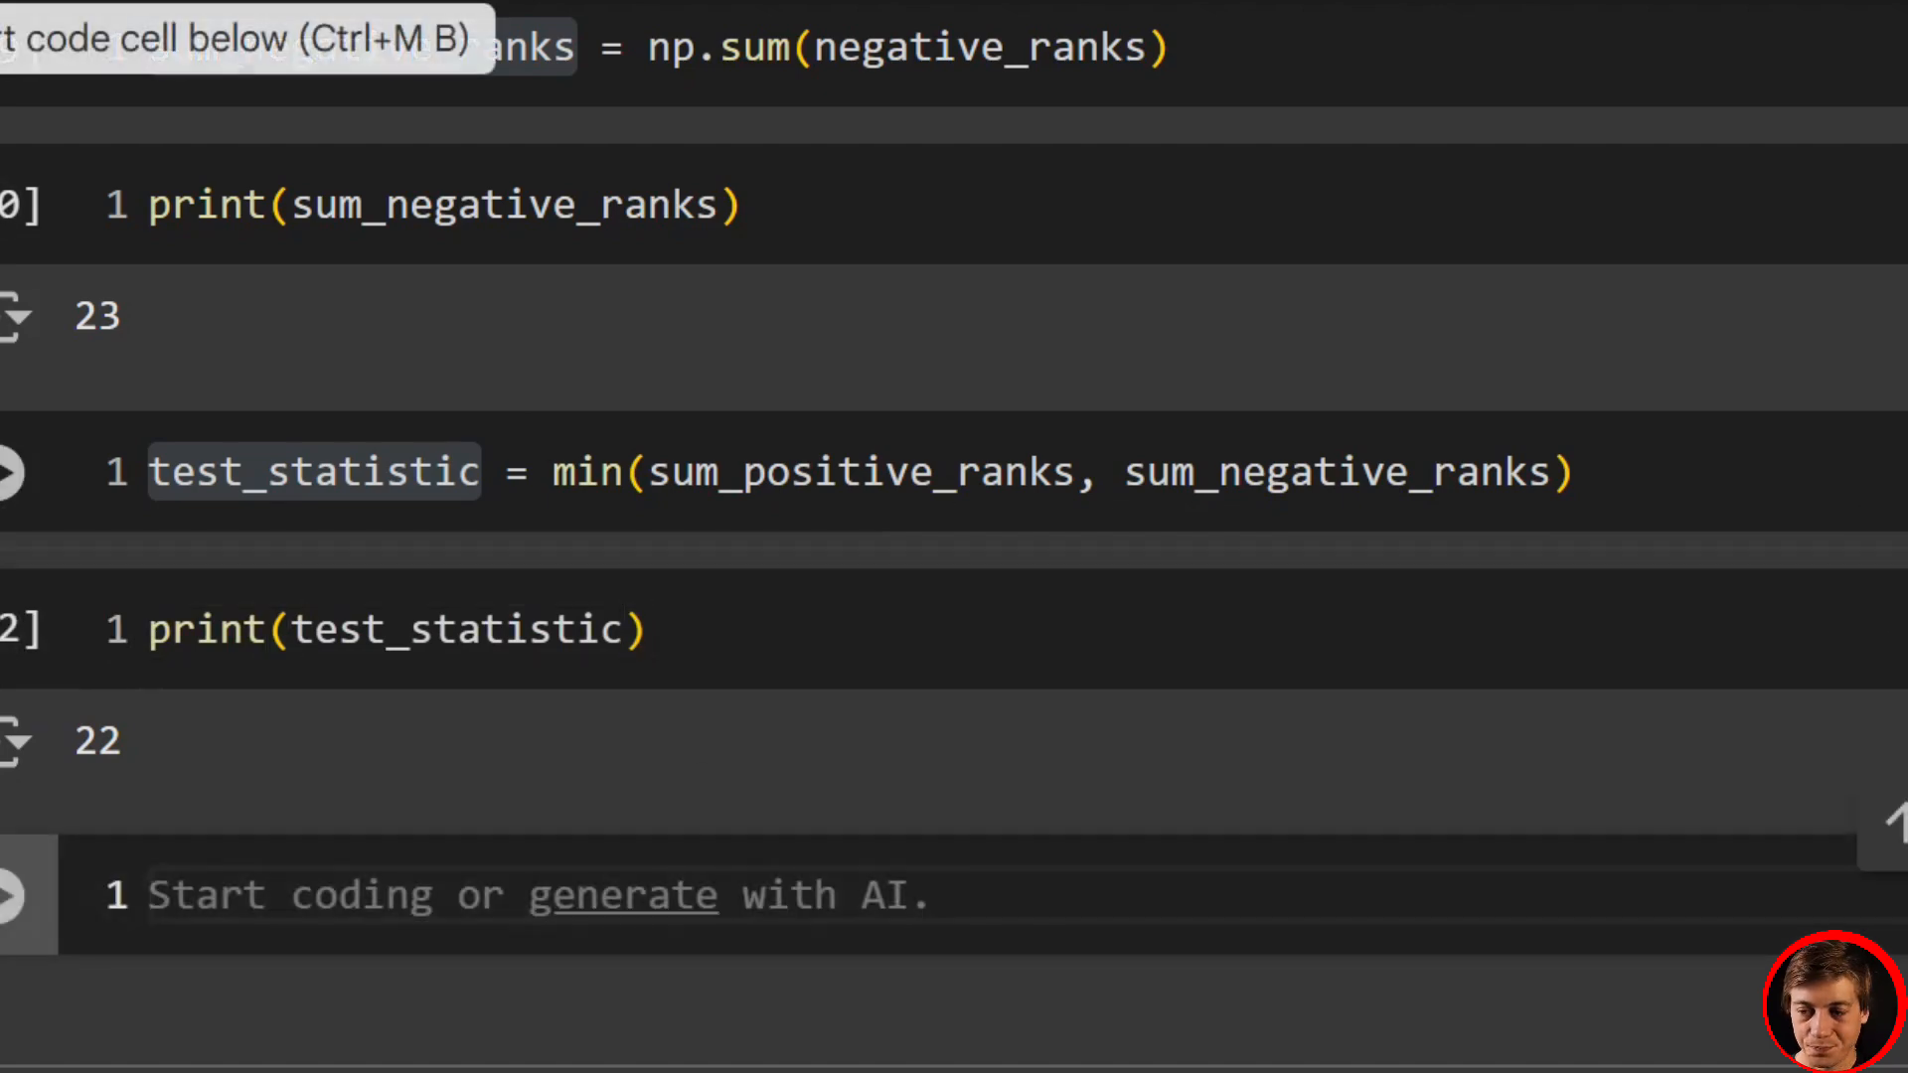
{"action": "scroll", "scroll_direction": "down", "scroll_amount": 3}
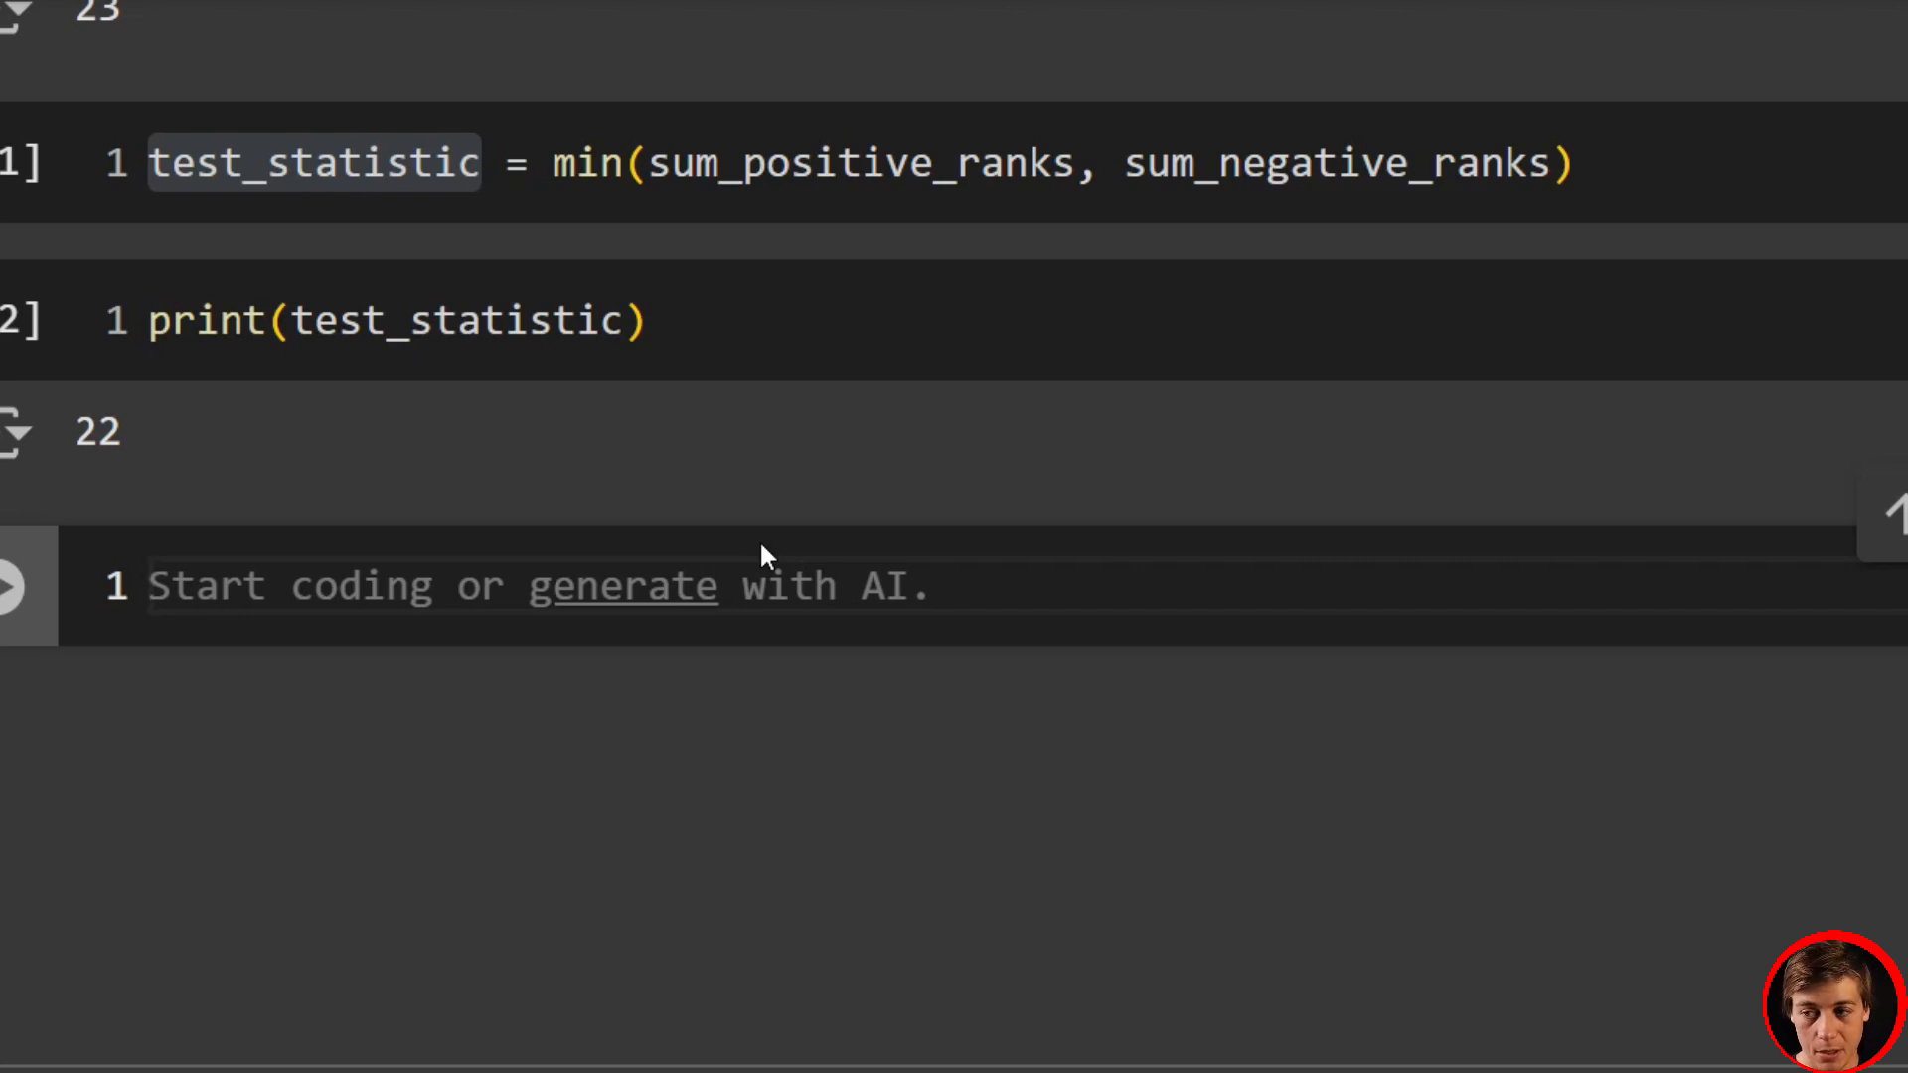
- Run SciPy's test: statsitic, p_value = wilcoxon(non_zero_differences)
{"action": "type", "text": "s"}
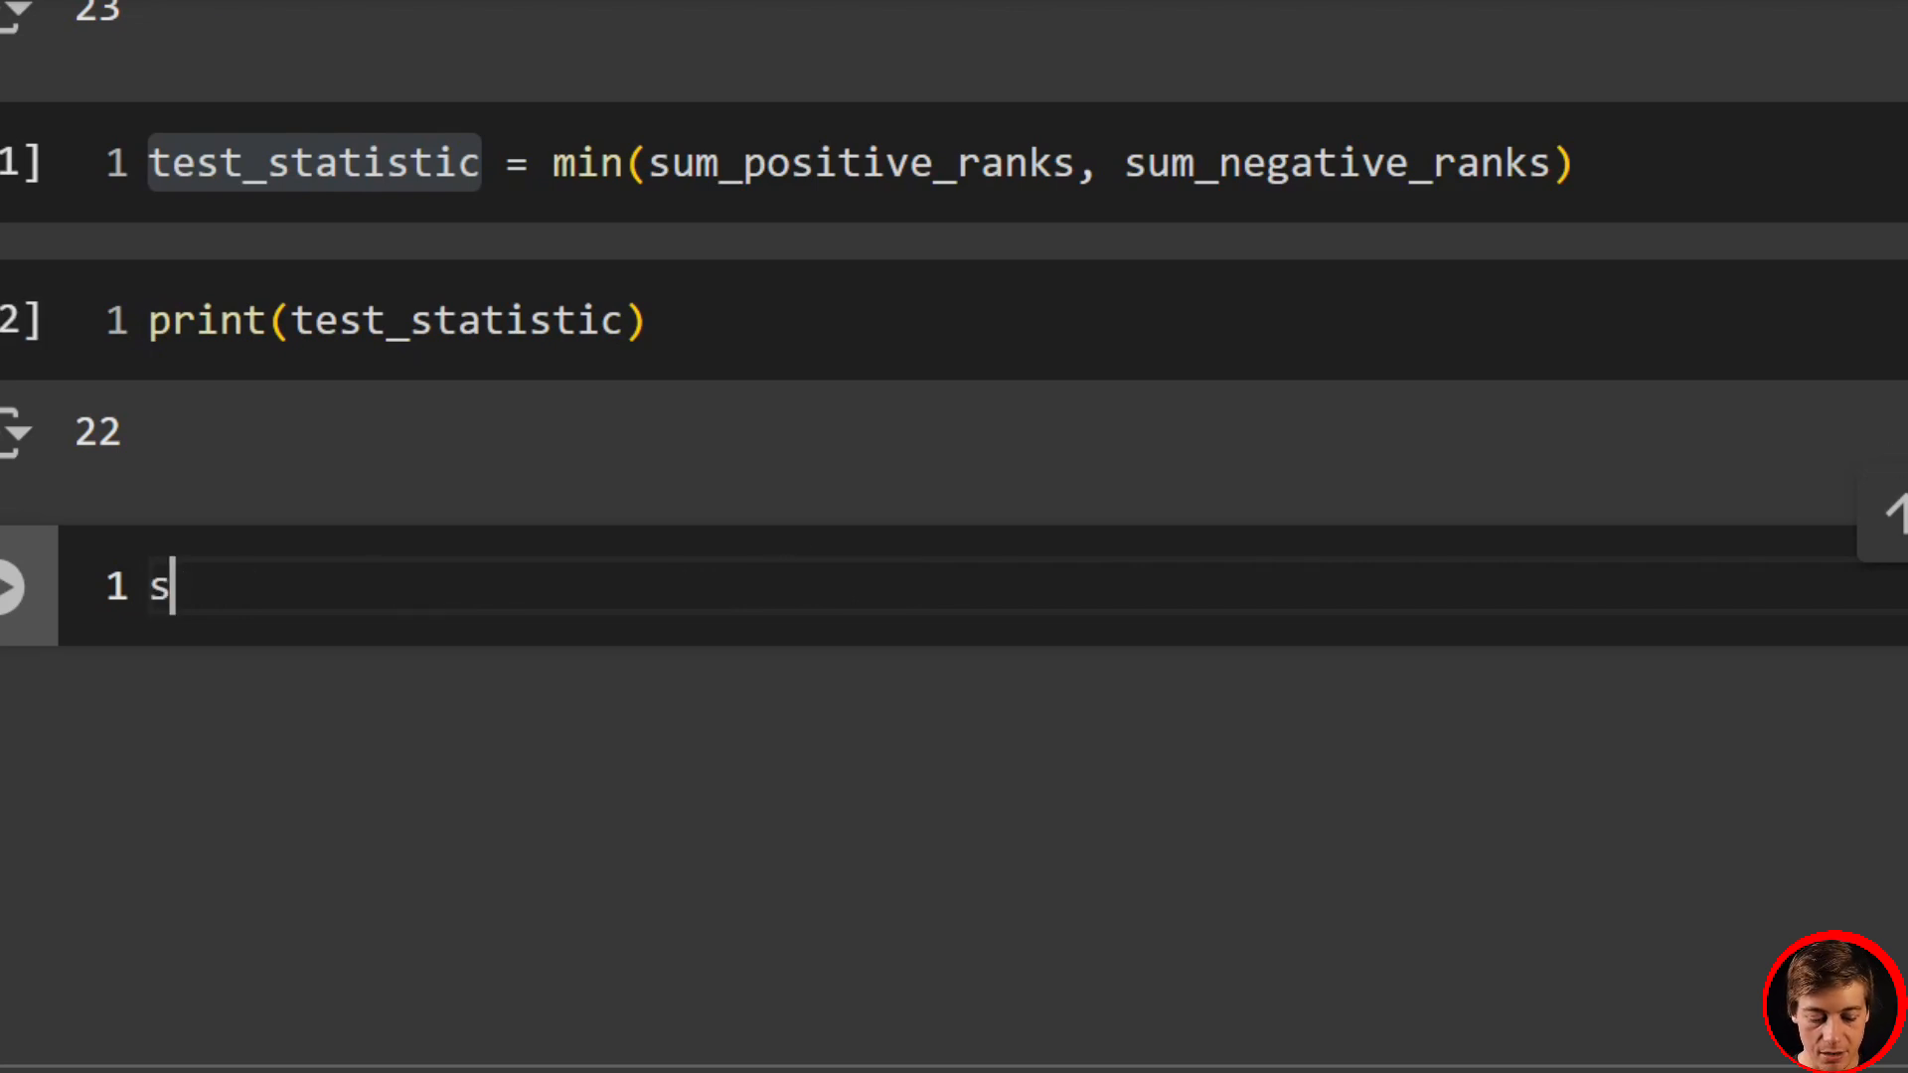
{"action": "type", "text": "tatsiti"}
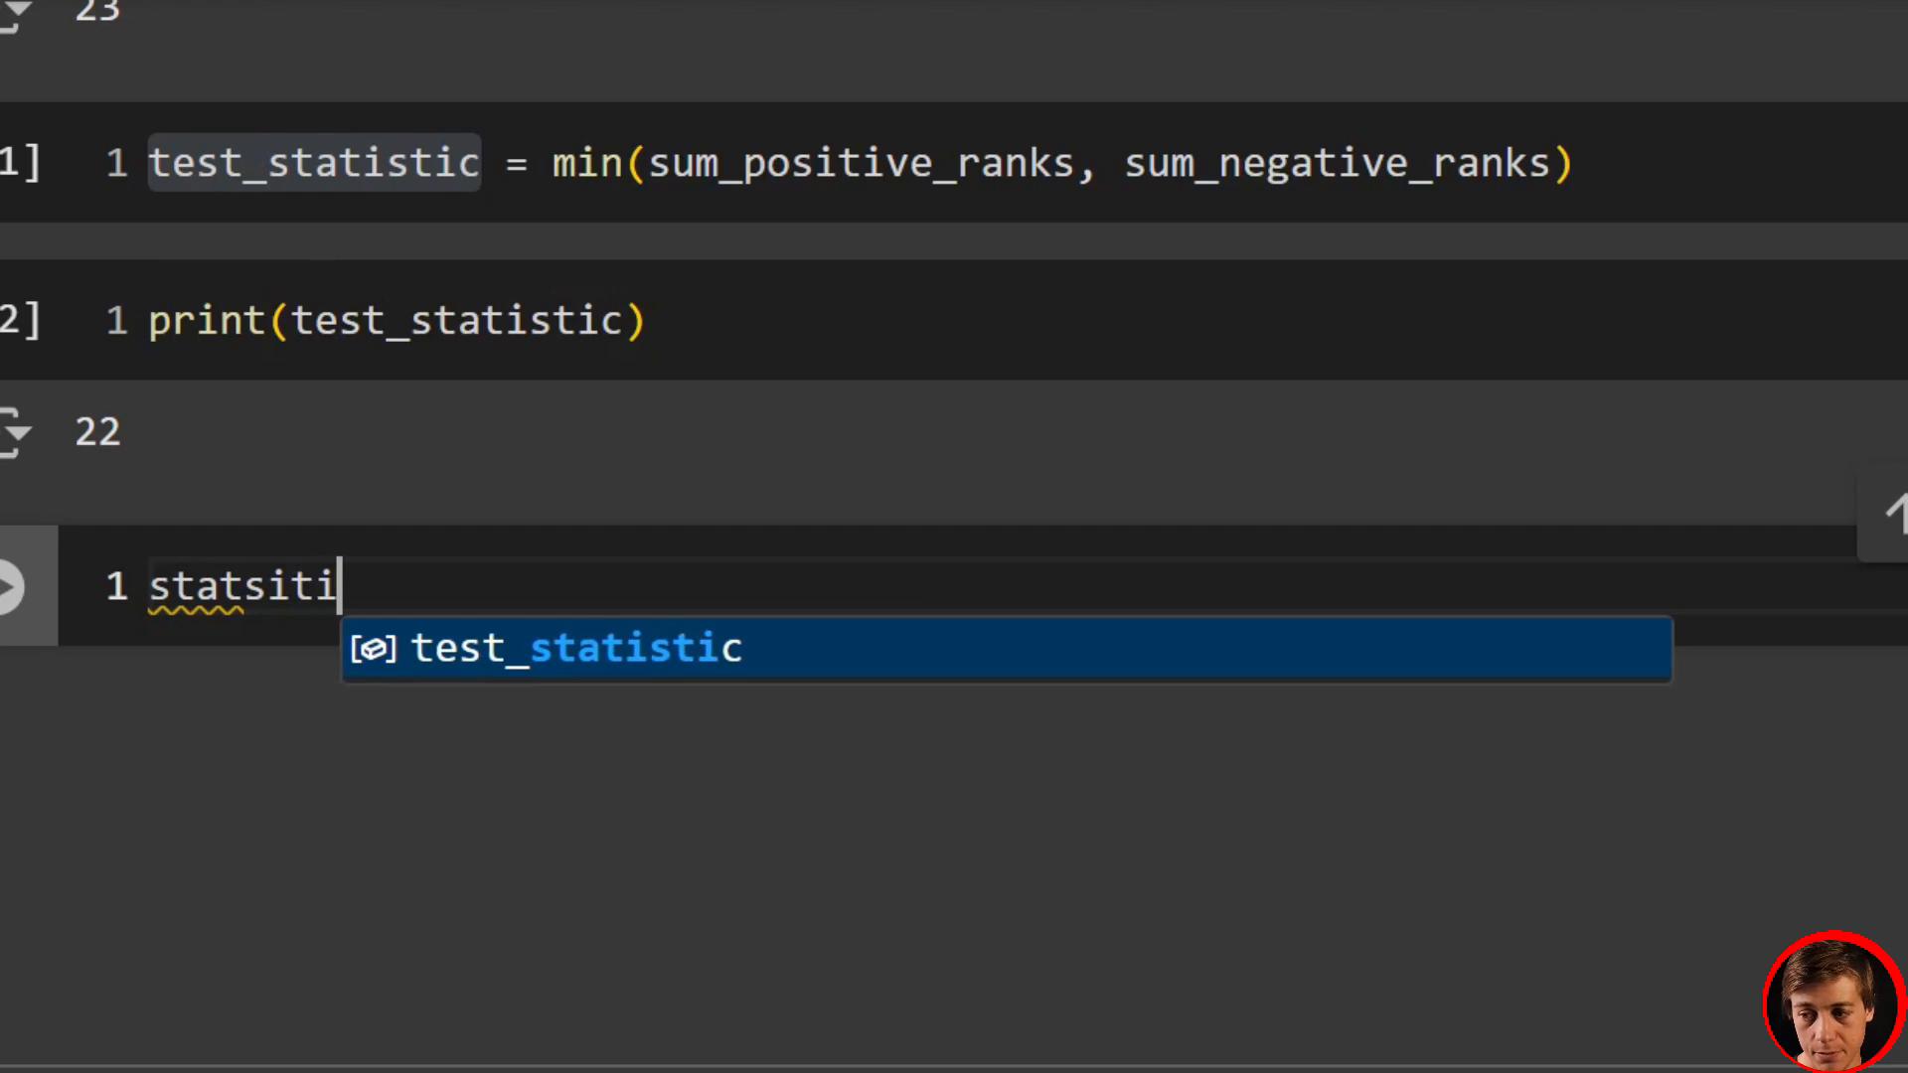
{"action": "type", "text": ", p_"}
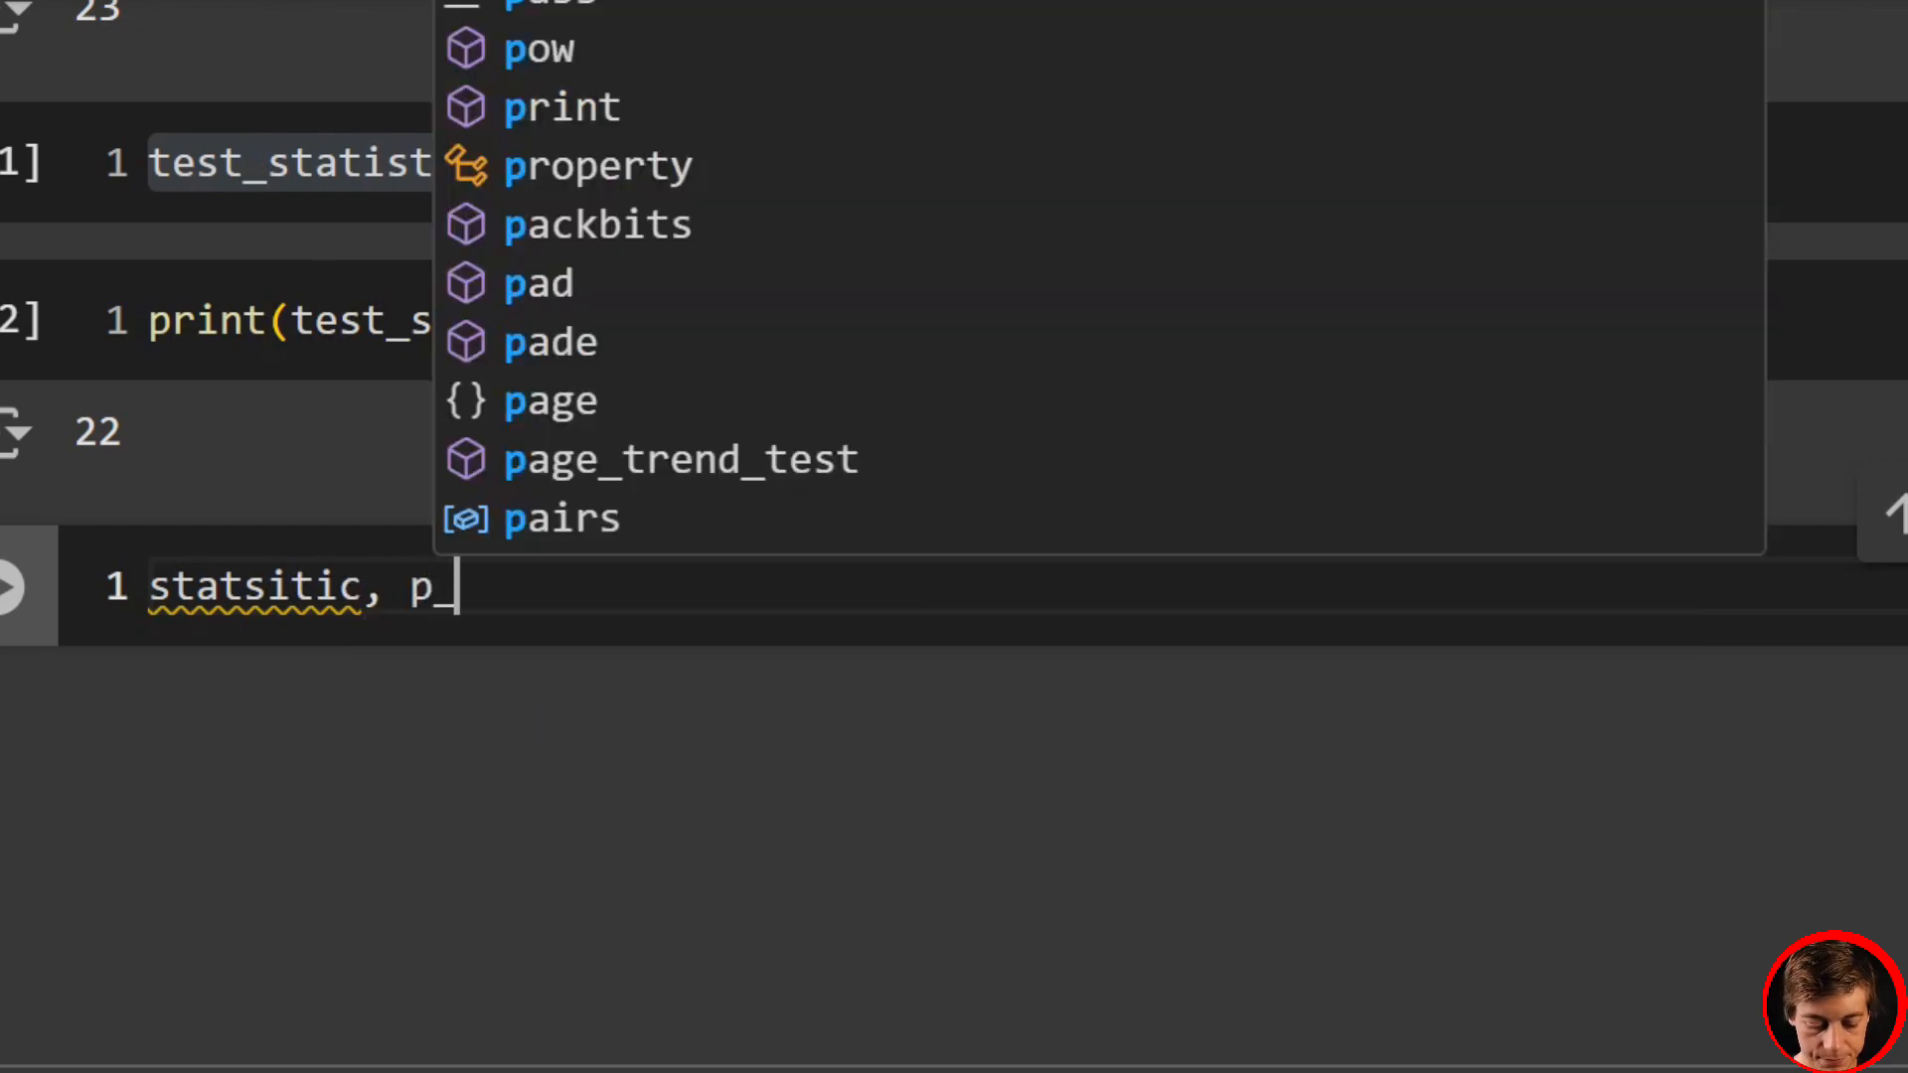
{"action": "type", "text": "value"}
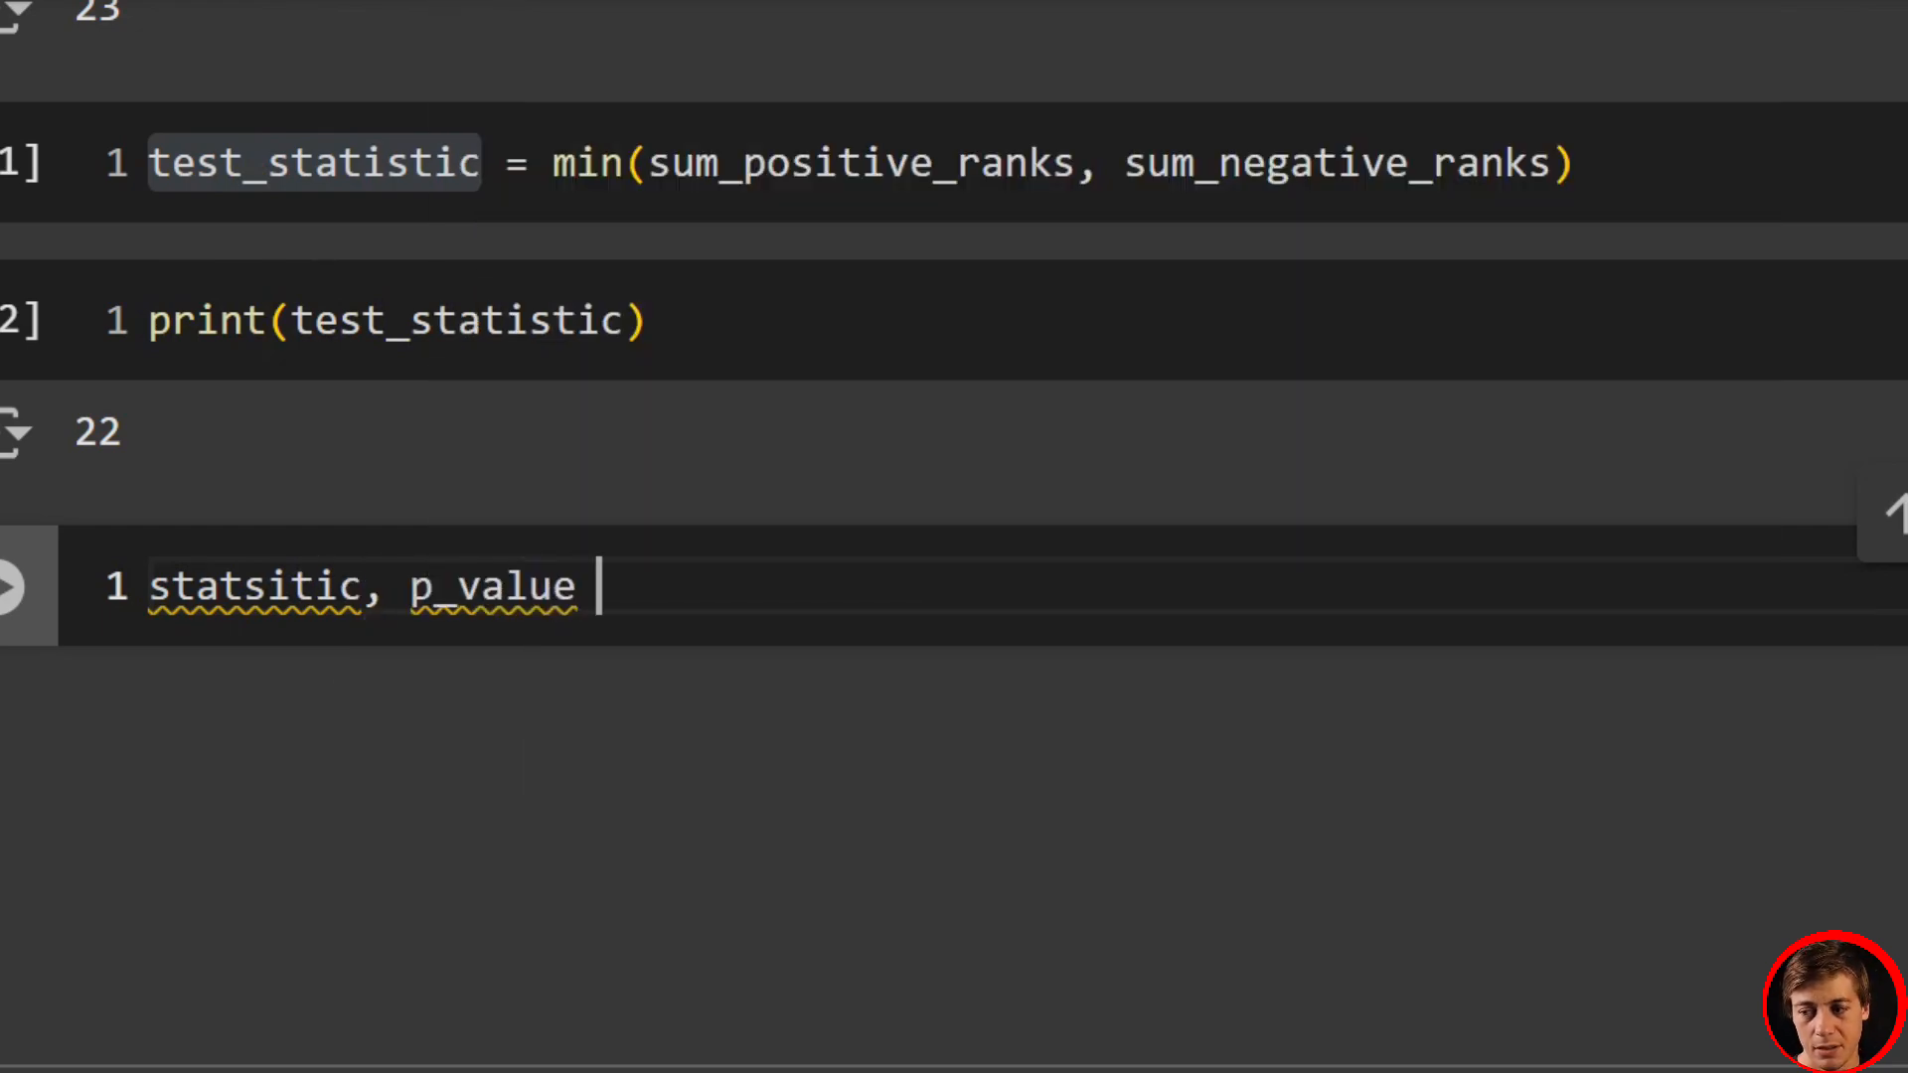
{"action": "type", "text": "= wilcoxon("}
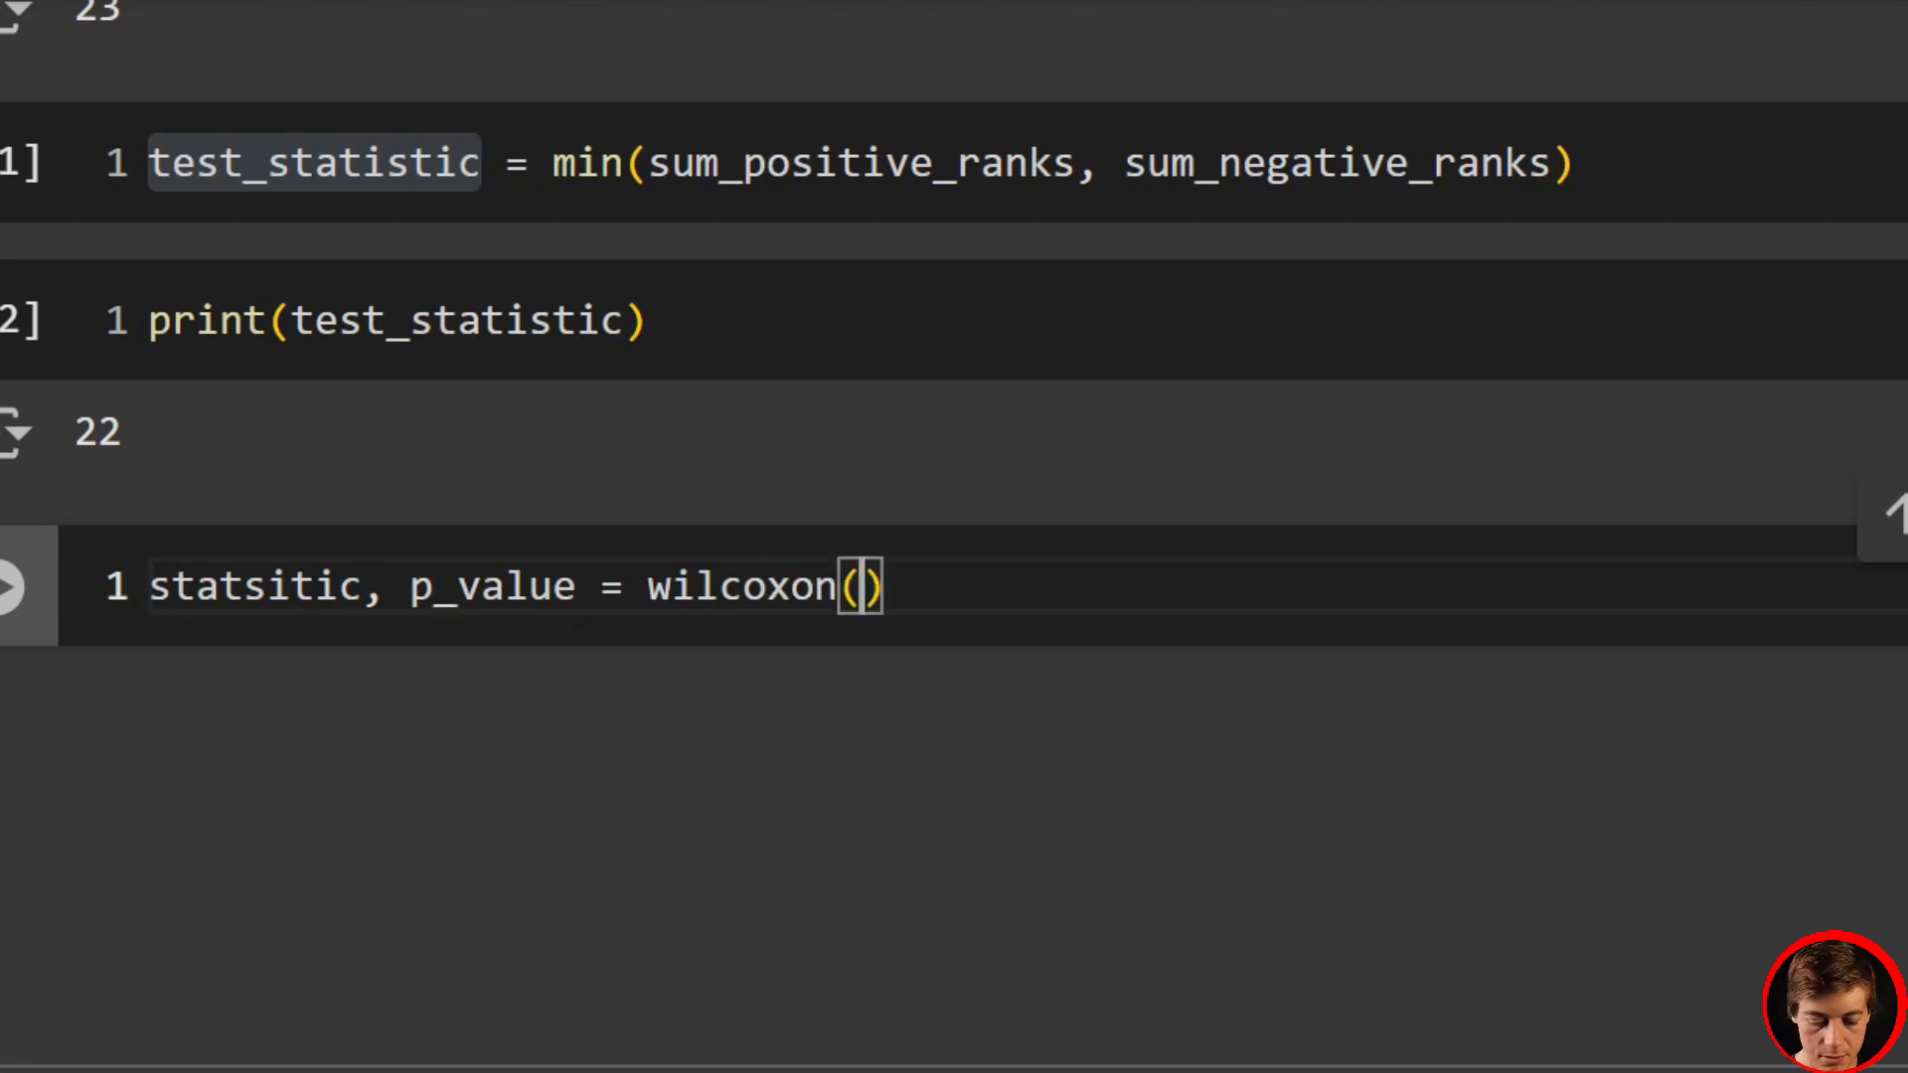
{"action": "type", "text": "non_zero_differences"}
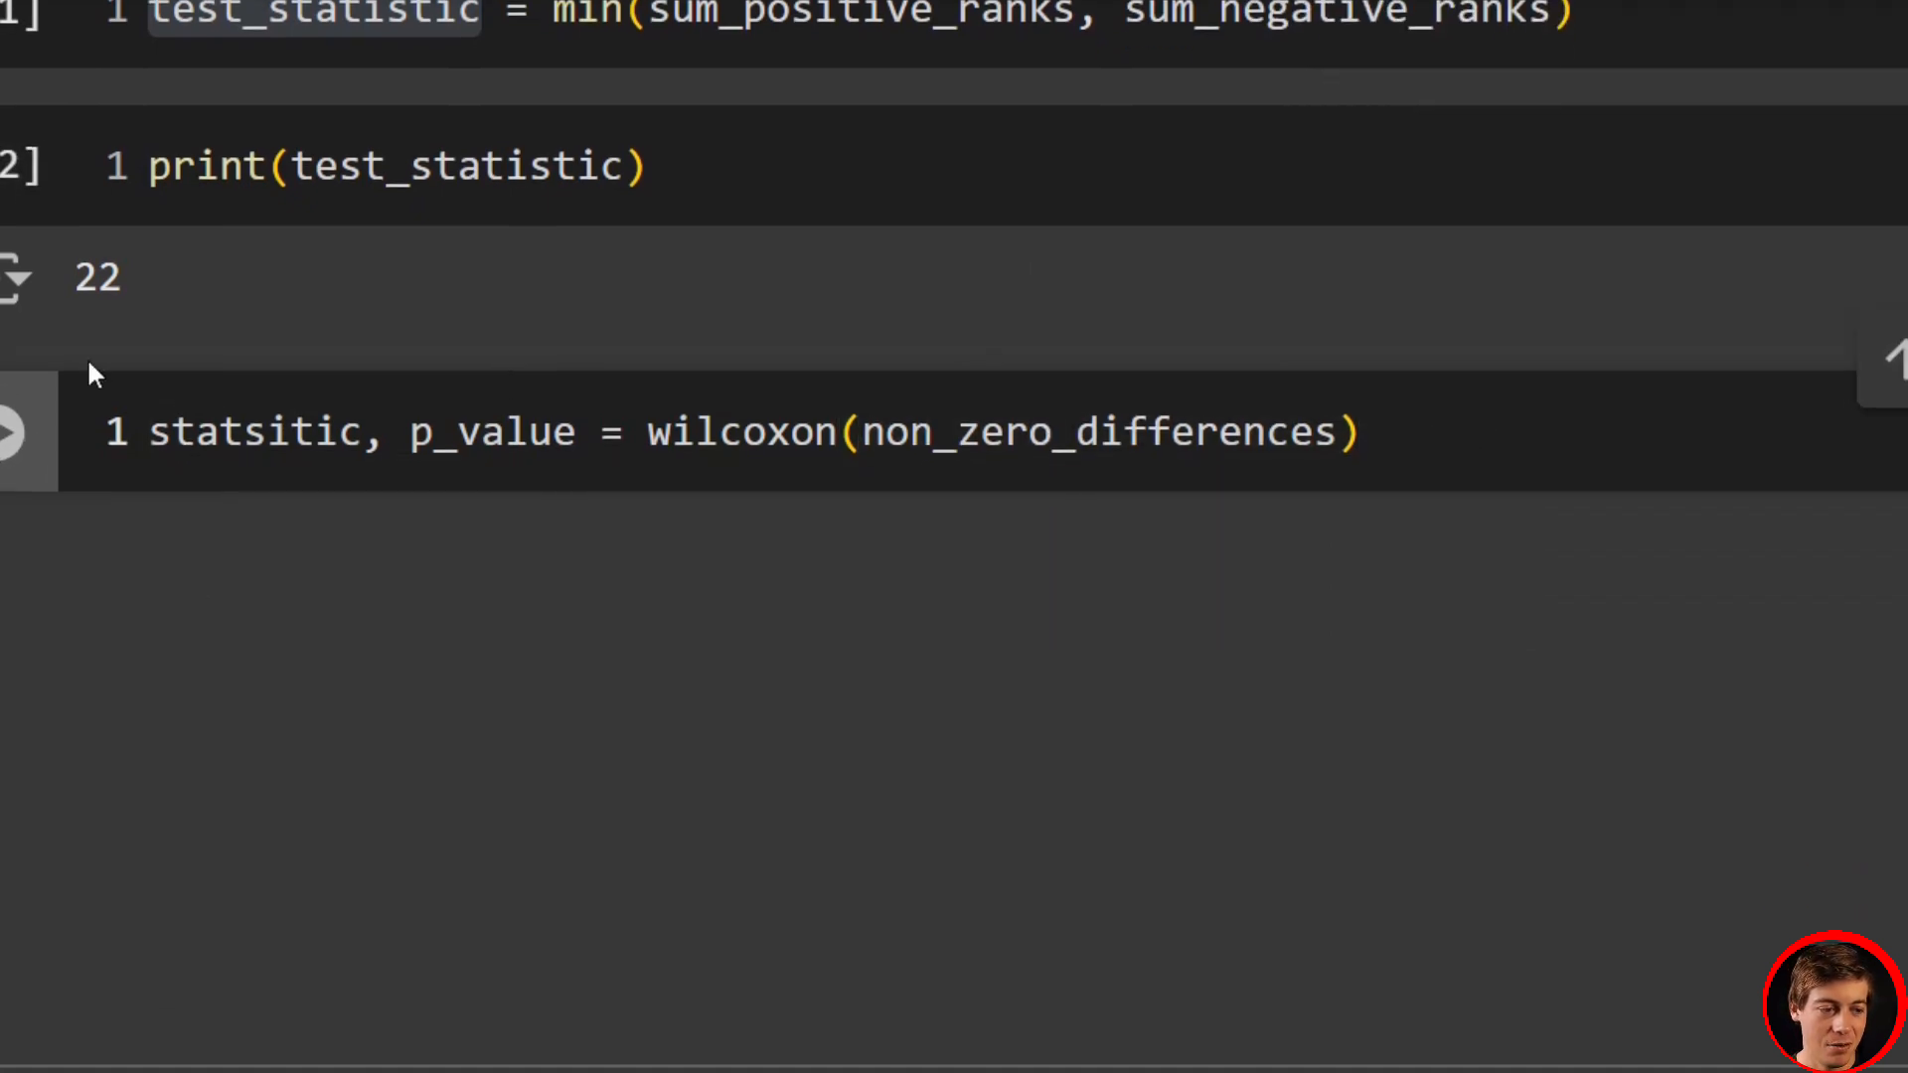
- Print the Wilcoxon statistic (22.0) and the p-value in separate cells
{"action": "type", "text": "print(statsitic"}
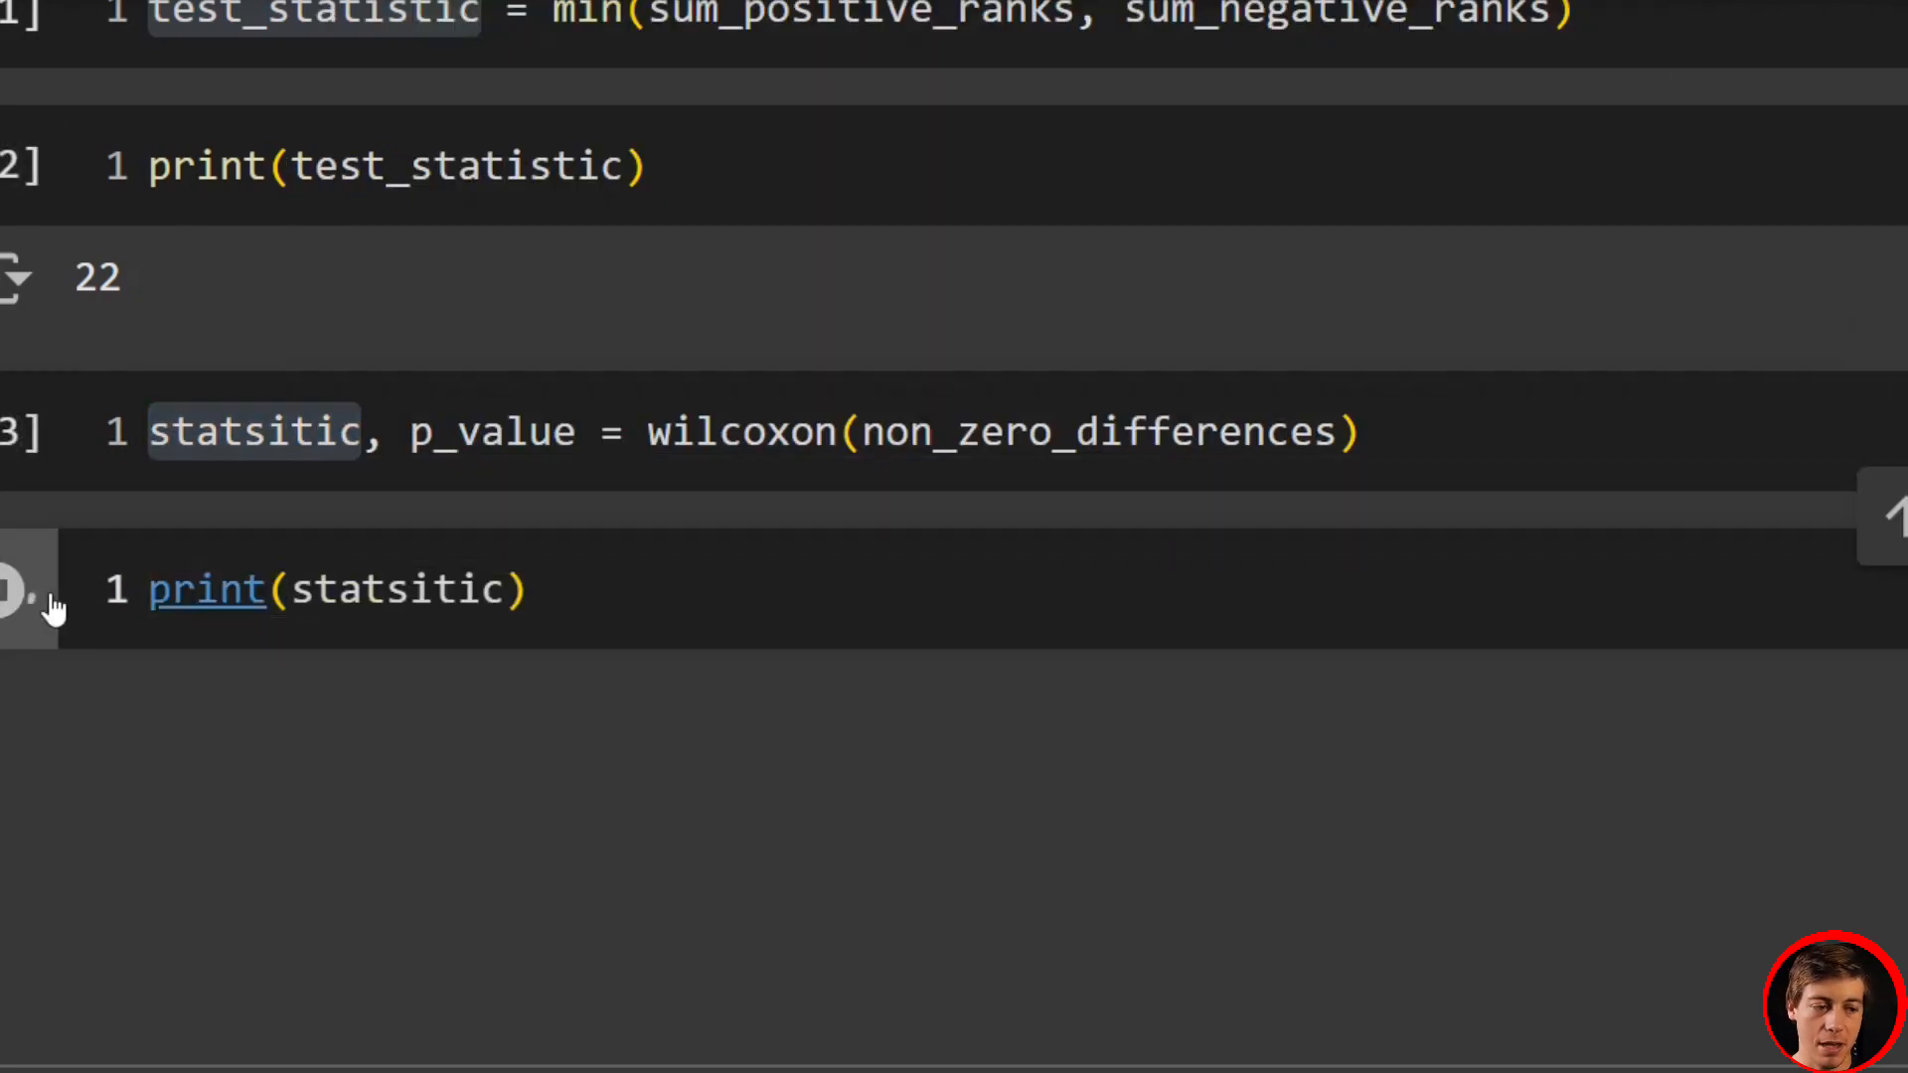
{"action": "left_click", "coordinate": [18, 590]}
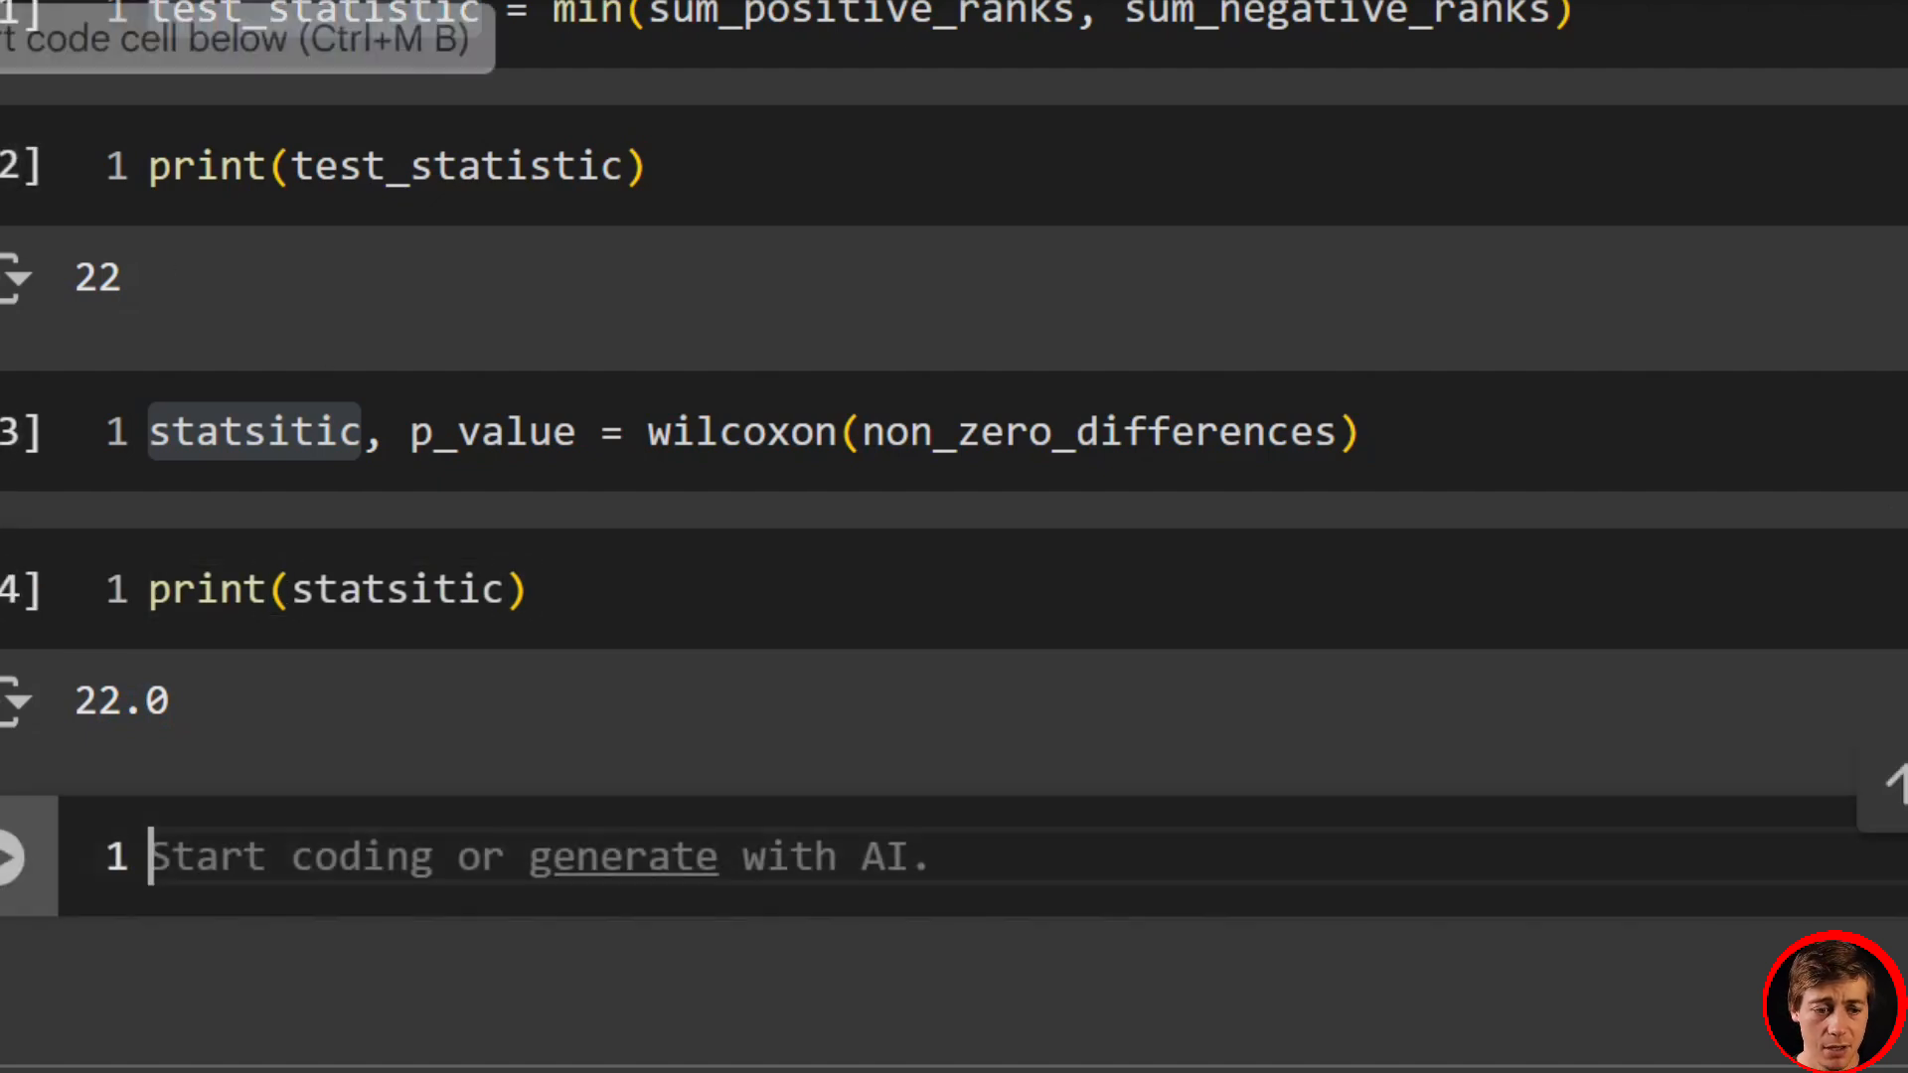
{"action": "type", "text": "print()"}
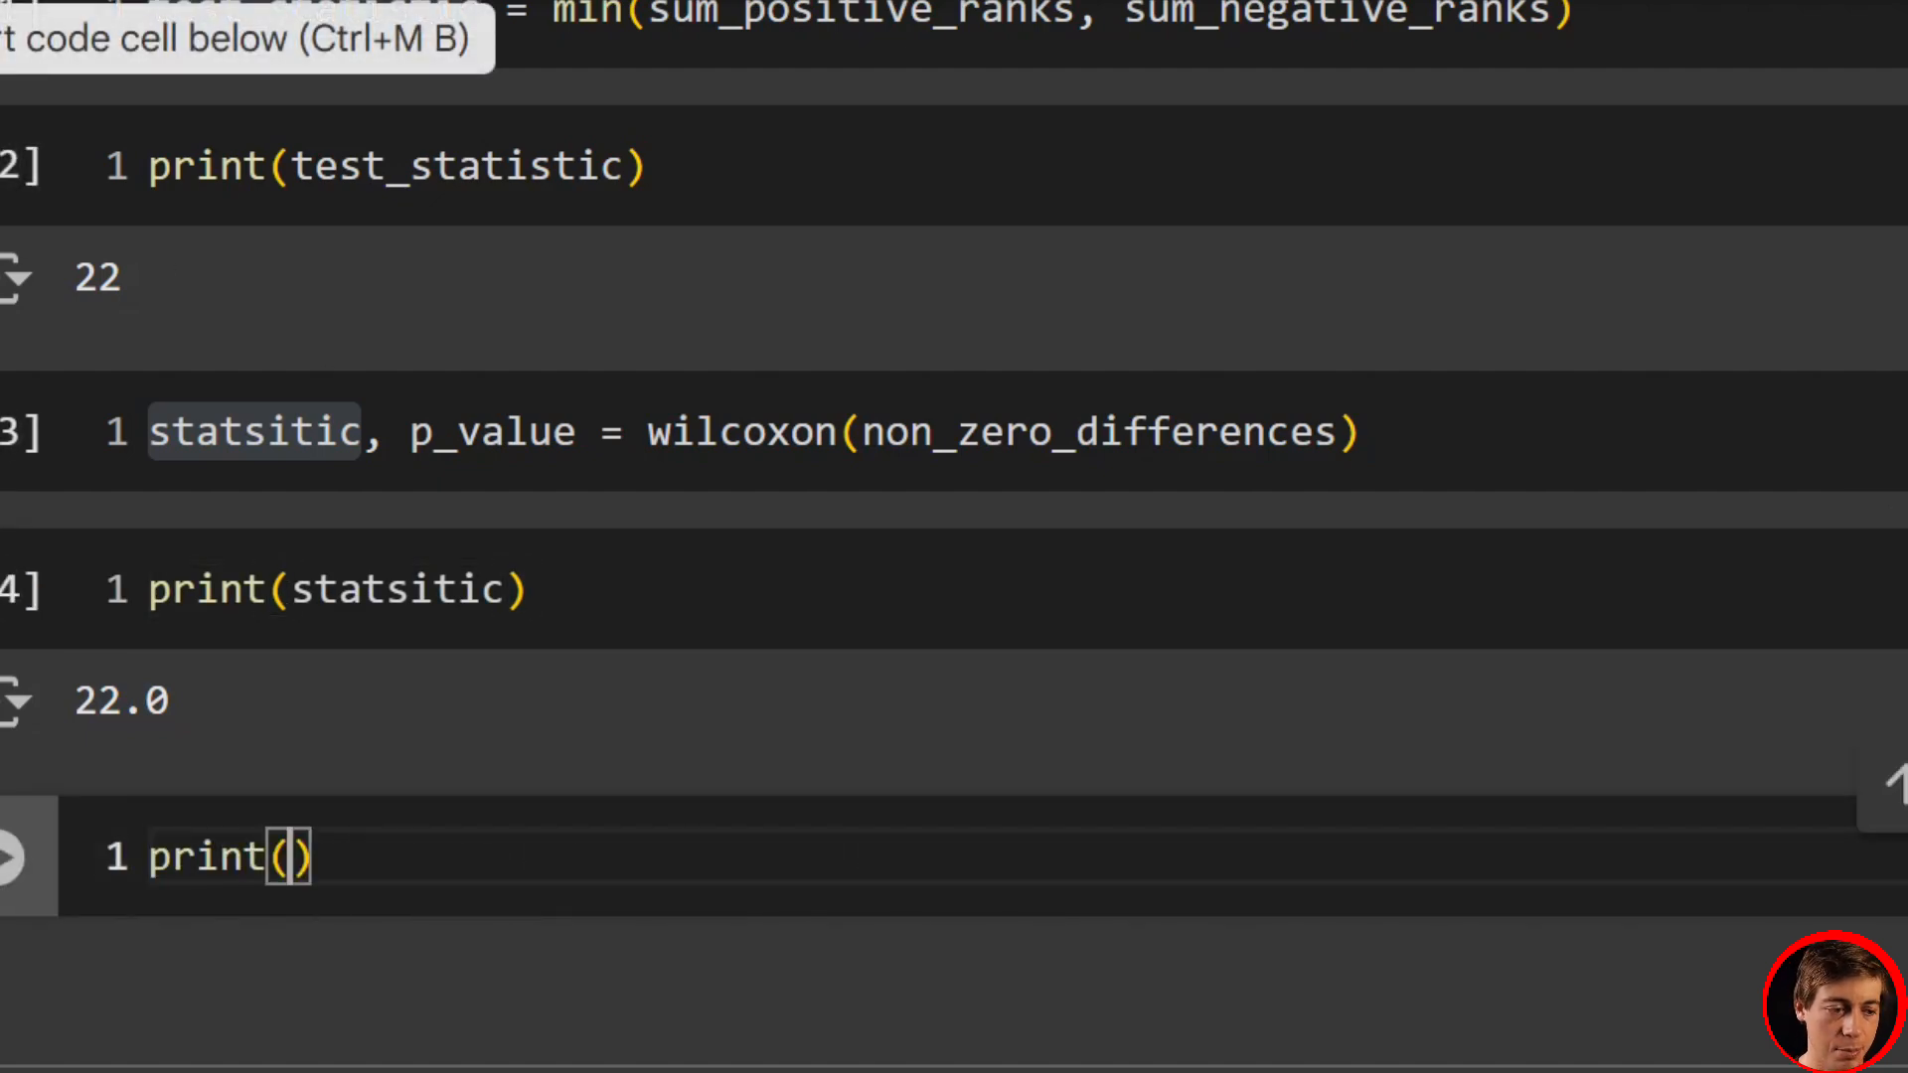
{"action": "left_click", "coordinate": [420, 431]}
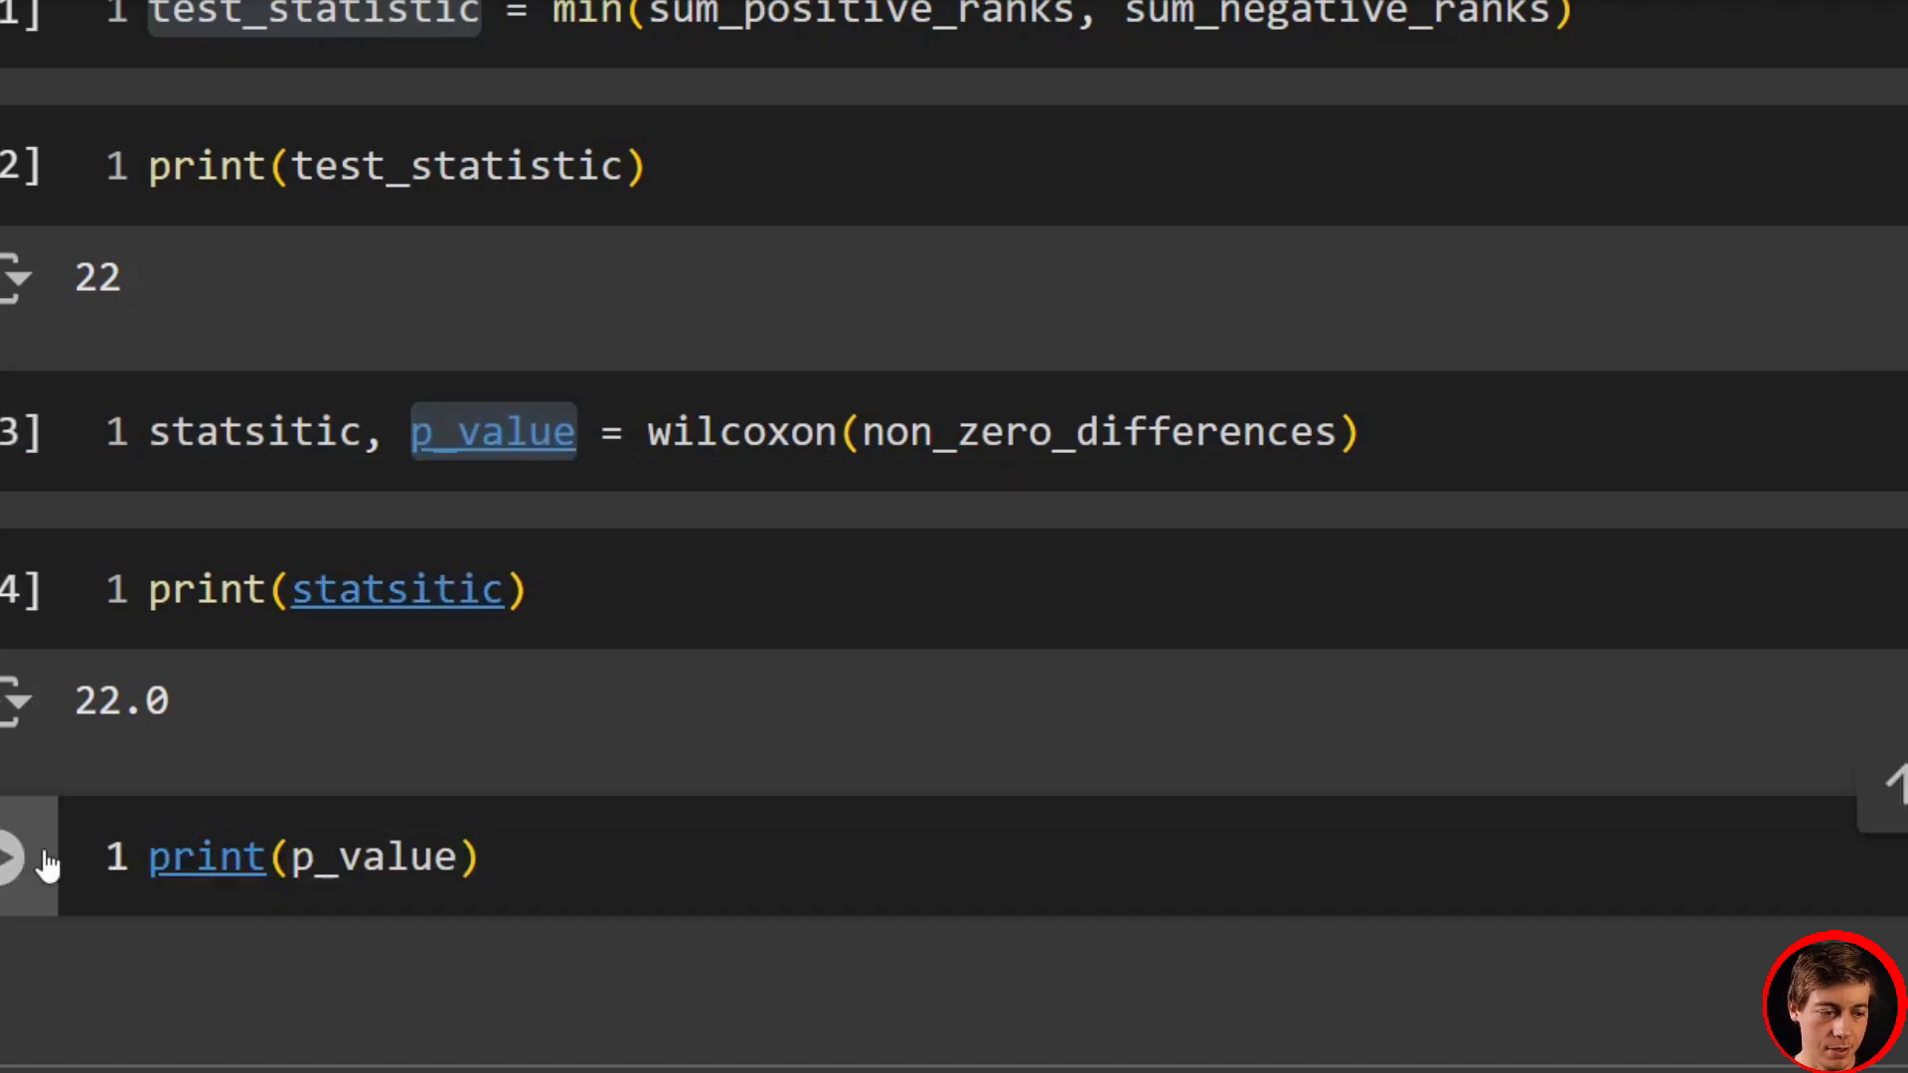
{"action": "left_click", "coordinate": [24, 855]}
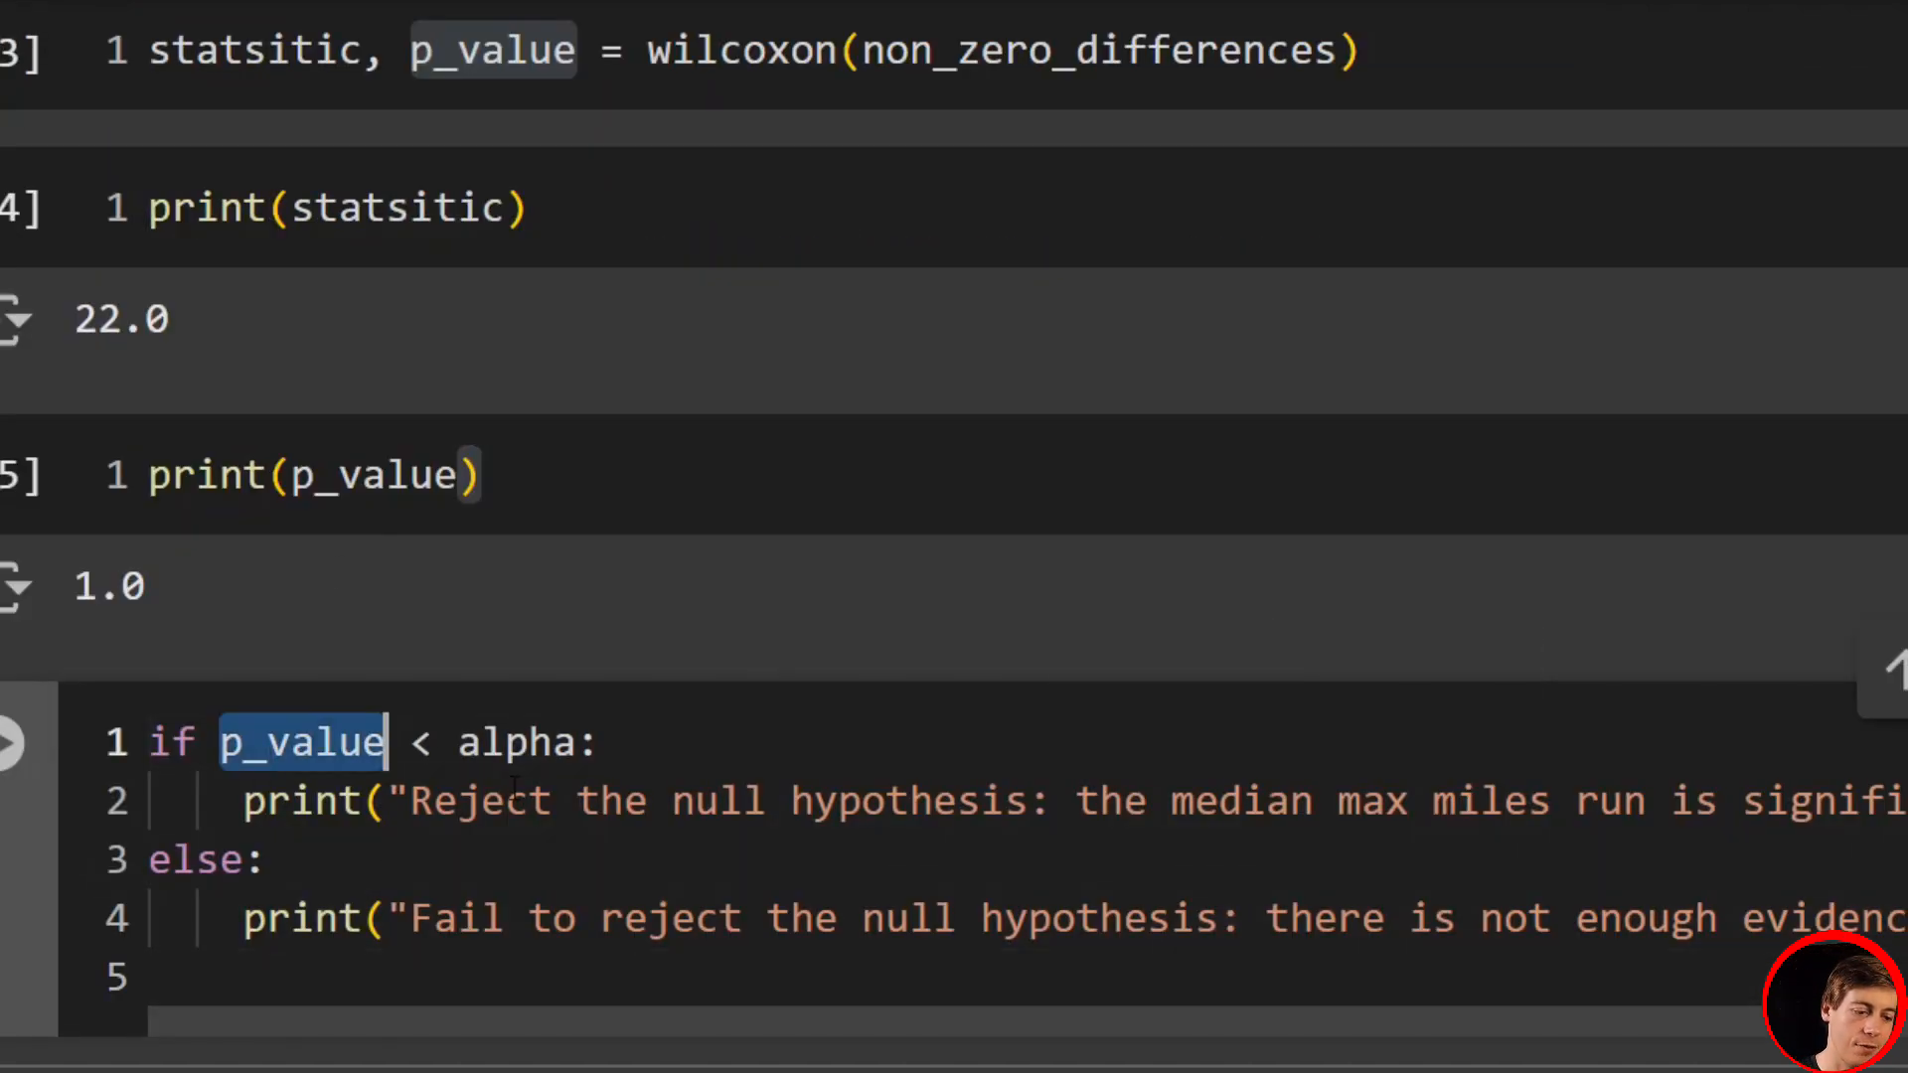
- Highlight p_value and the fail-to-reject message in the decision rule output
{"action": "left_click_drag", "start_coordinate": [413, 801], "coordinate": [1552, 801]}
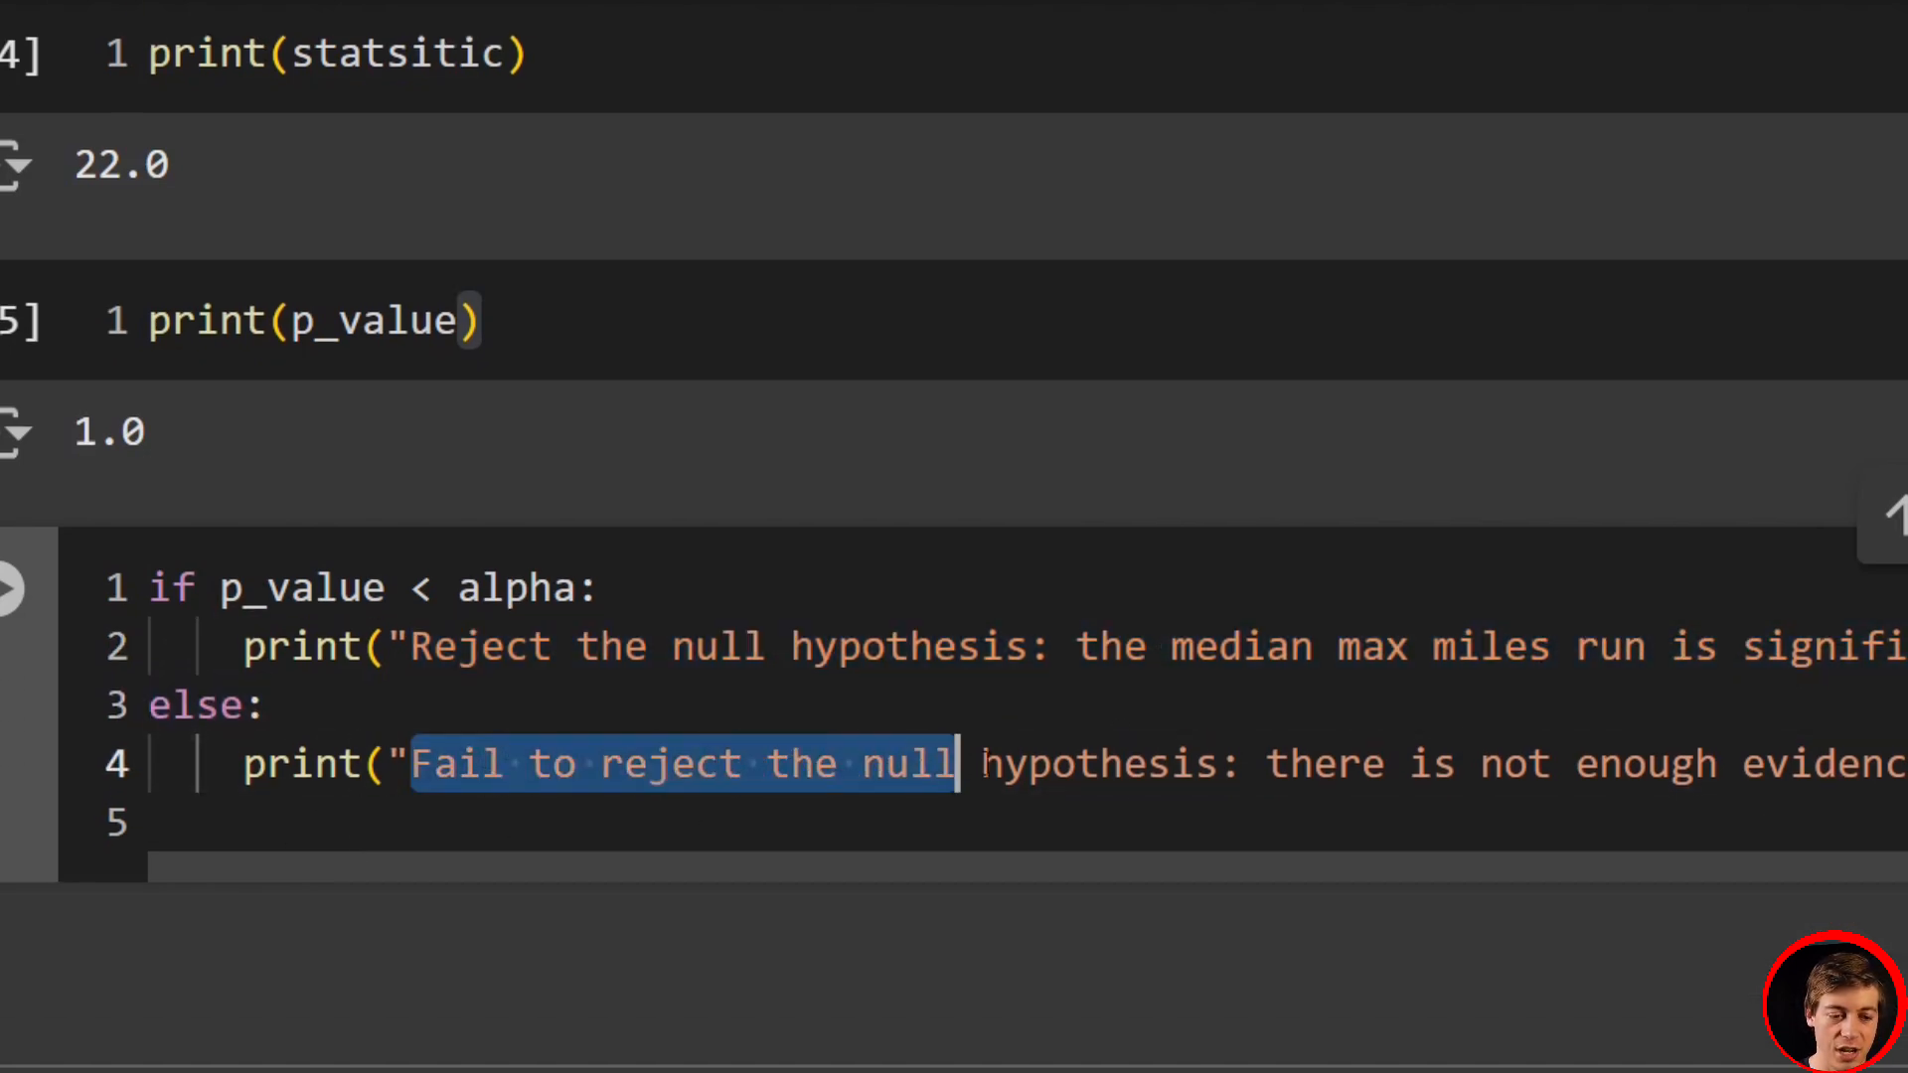
{"action": "left_click_drag", "start_coordinate": [956, 763], "coordinate": [1897, 763]}
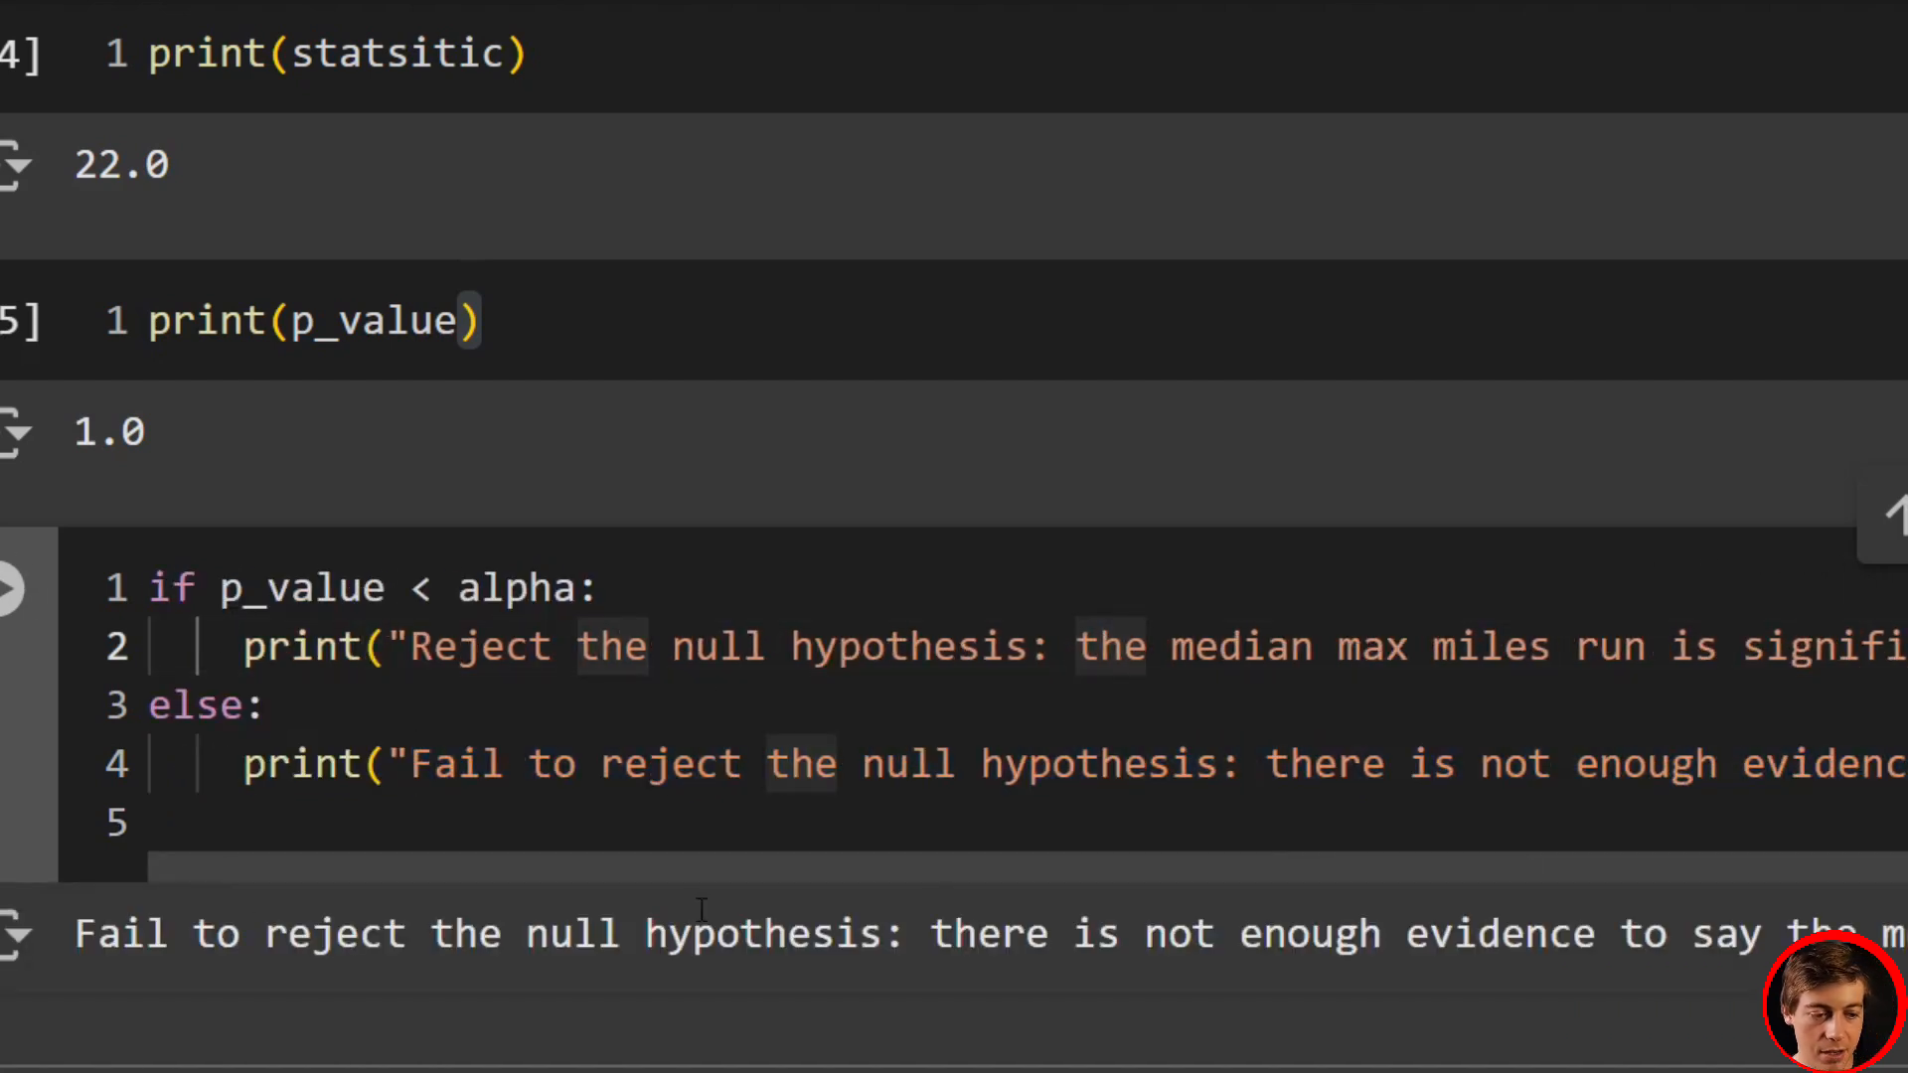
{"action": "left_click_drag", "start_coordinate": [600, 934], "coordinate": [1618, 934]}
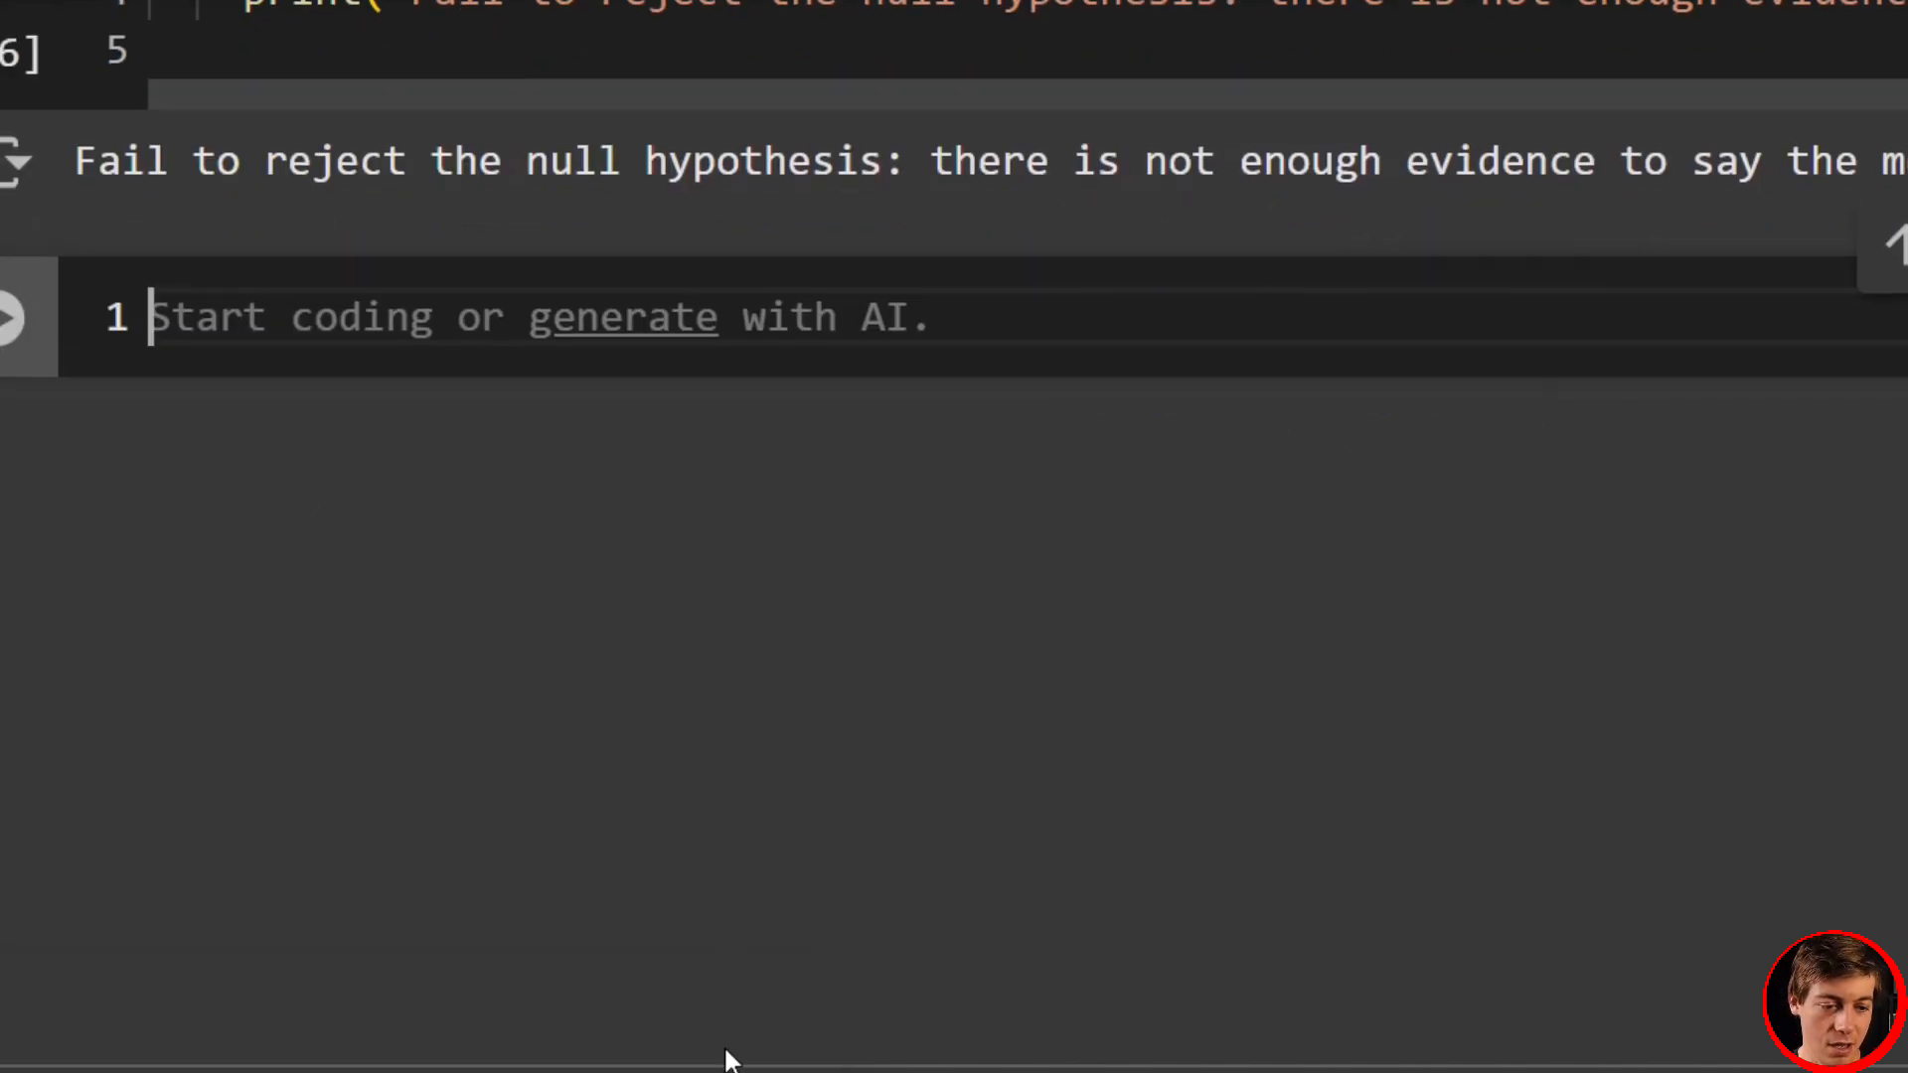
- Add an '#Ex Concert Ticket Sales' heading and a '#powertrip ticket sales' comment
{"action": "type", "text": "#Example 2 Co"}
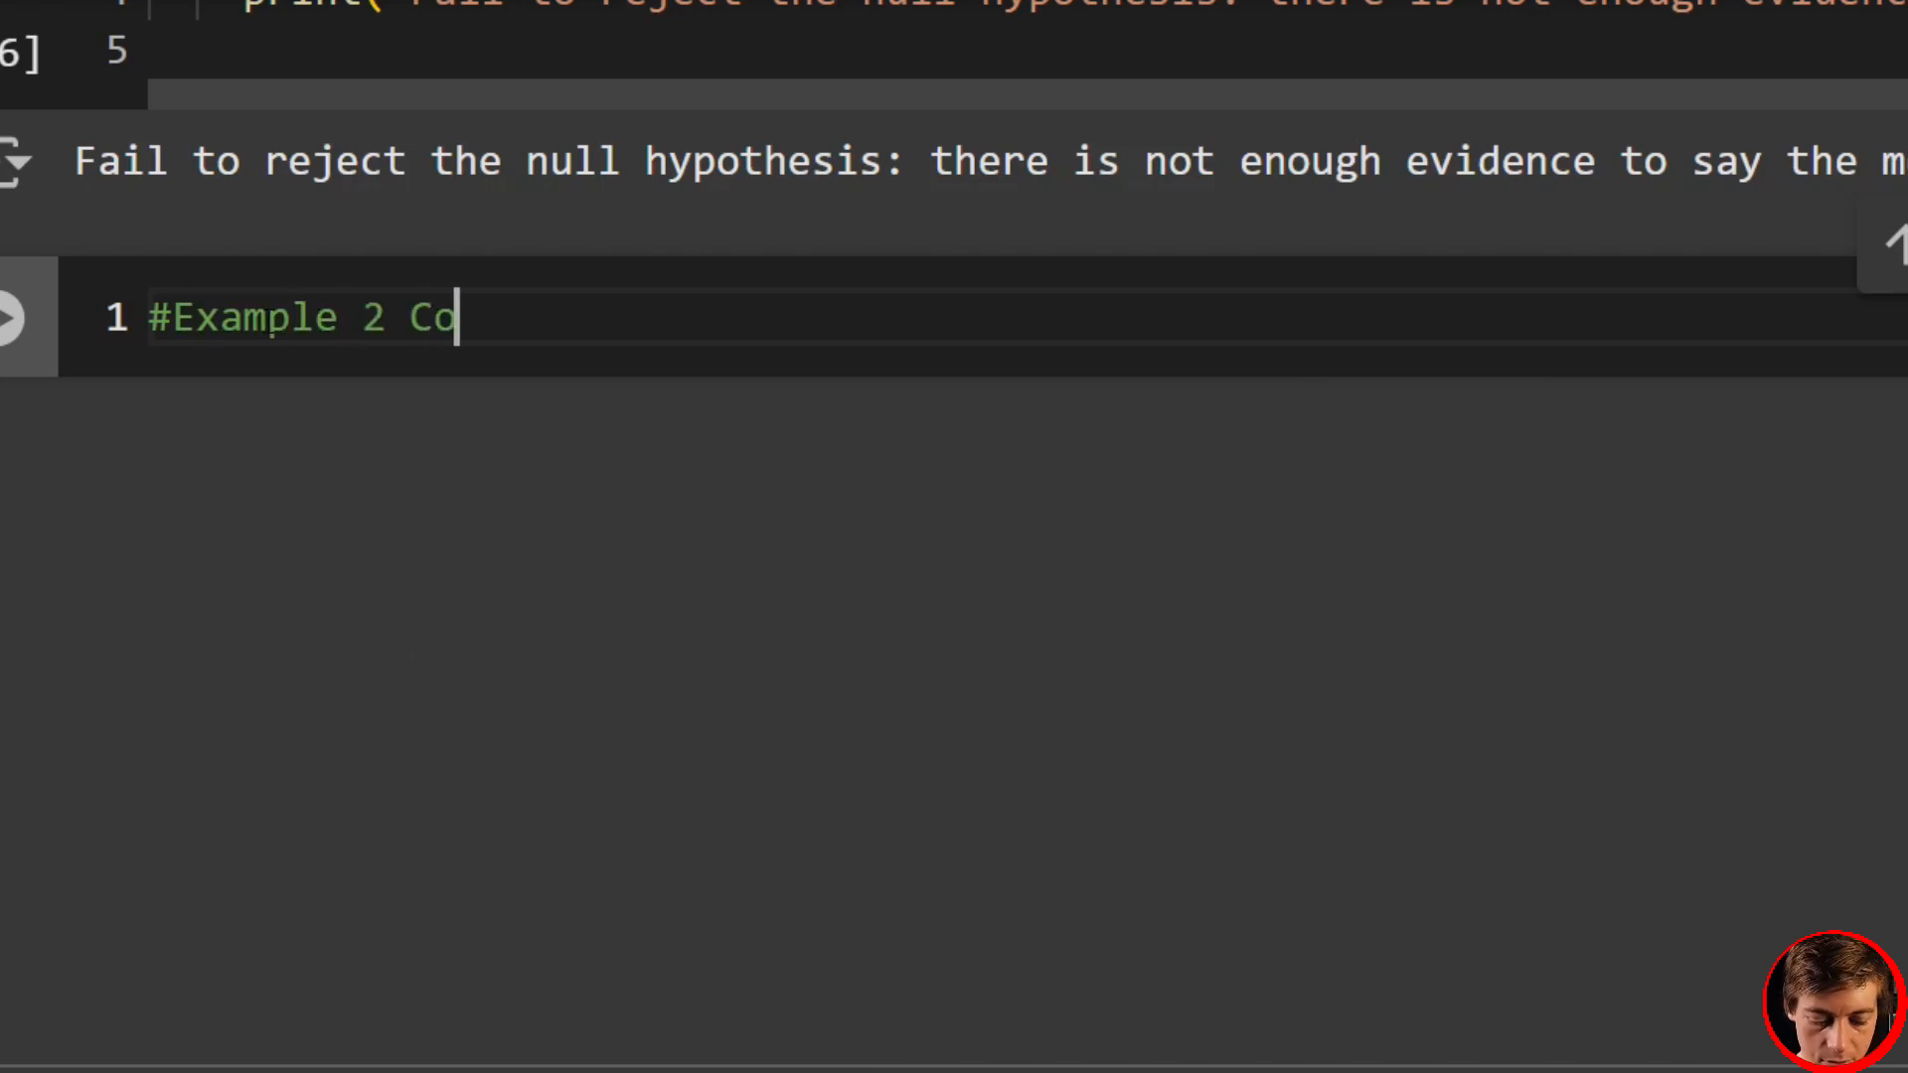
{"action": "type", "text": "ncert Ticket"}
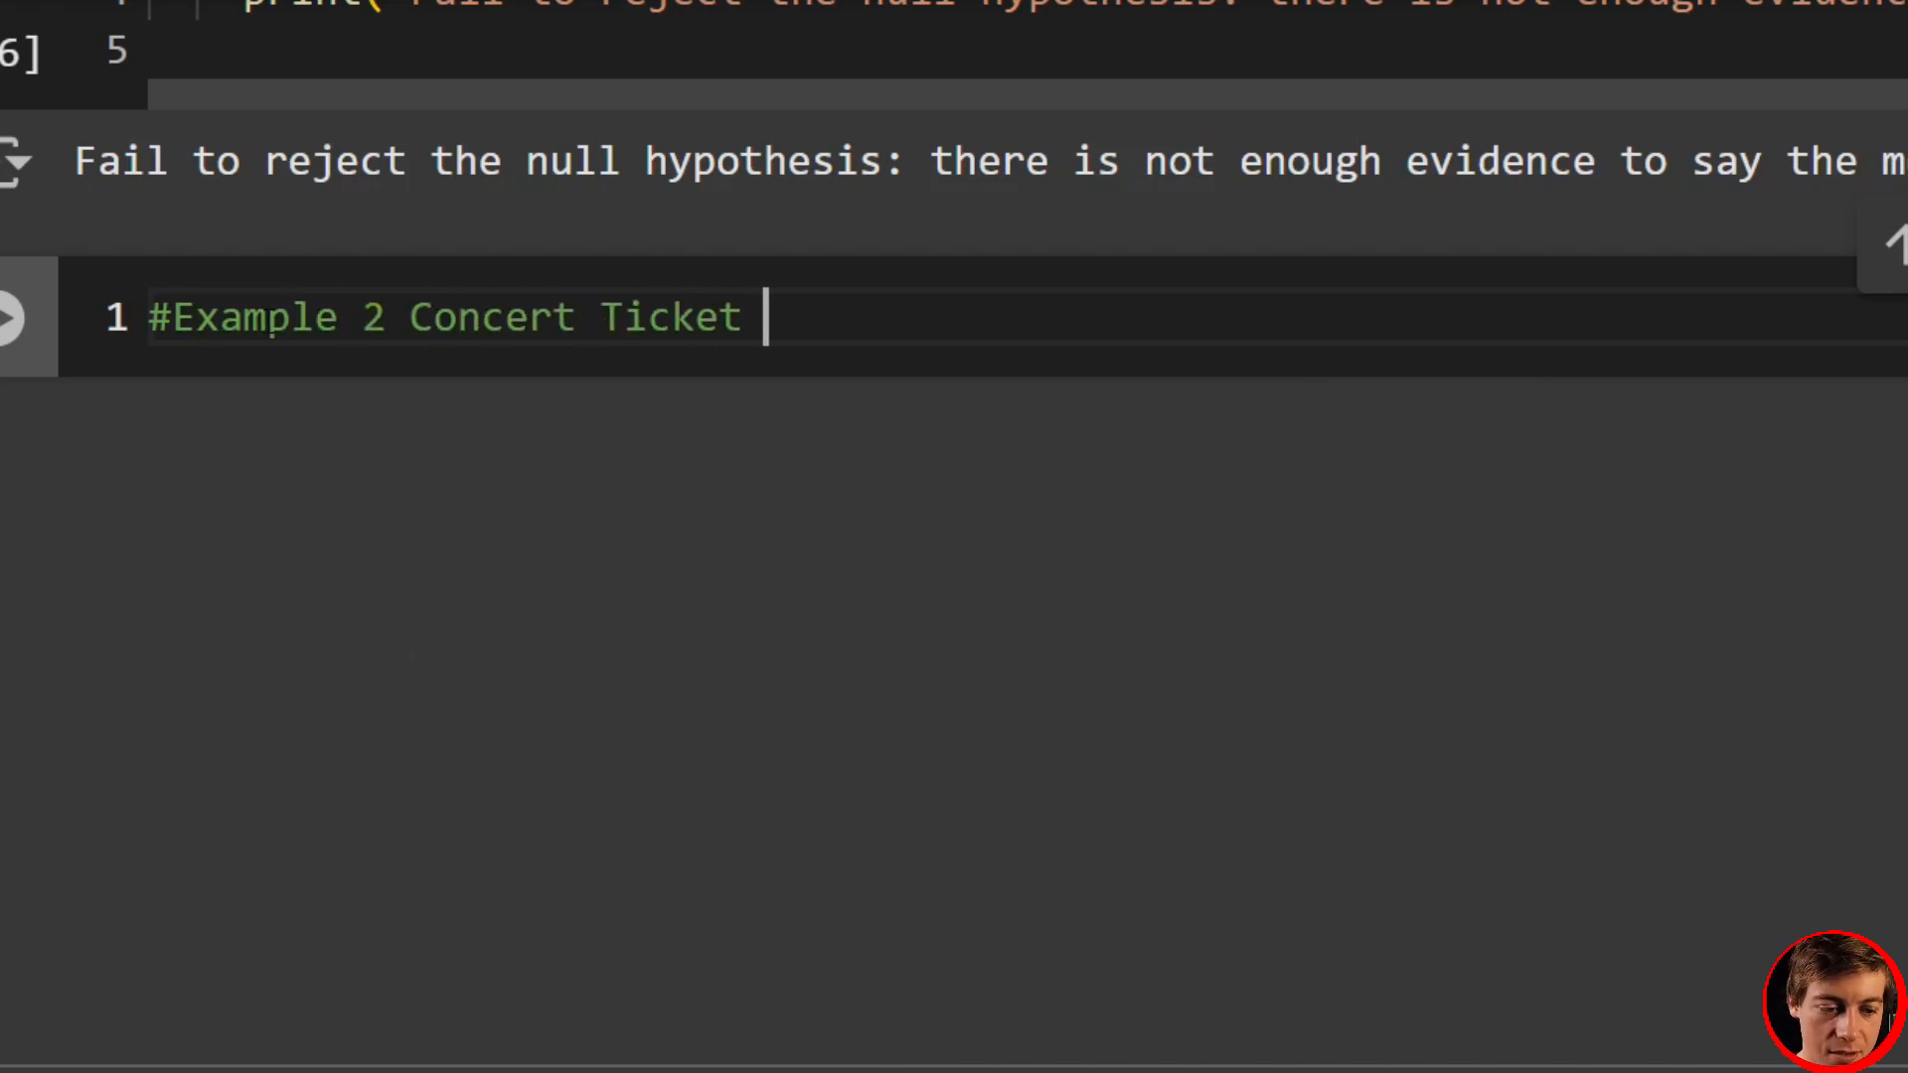
{"action": "type", "text": "Sales"}
{"action": "type", "text": "#"}
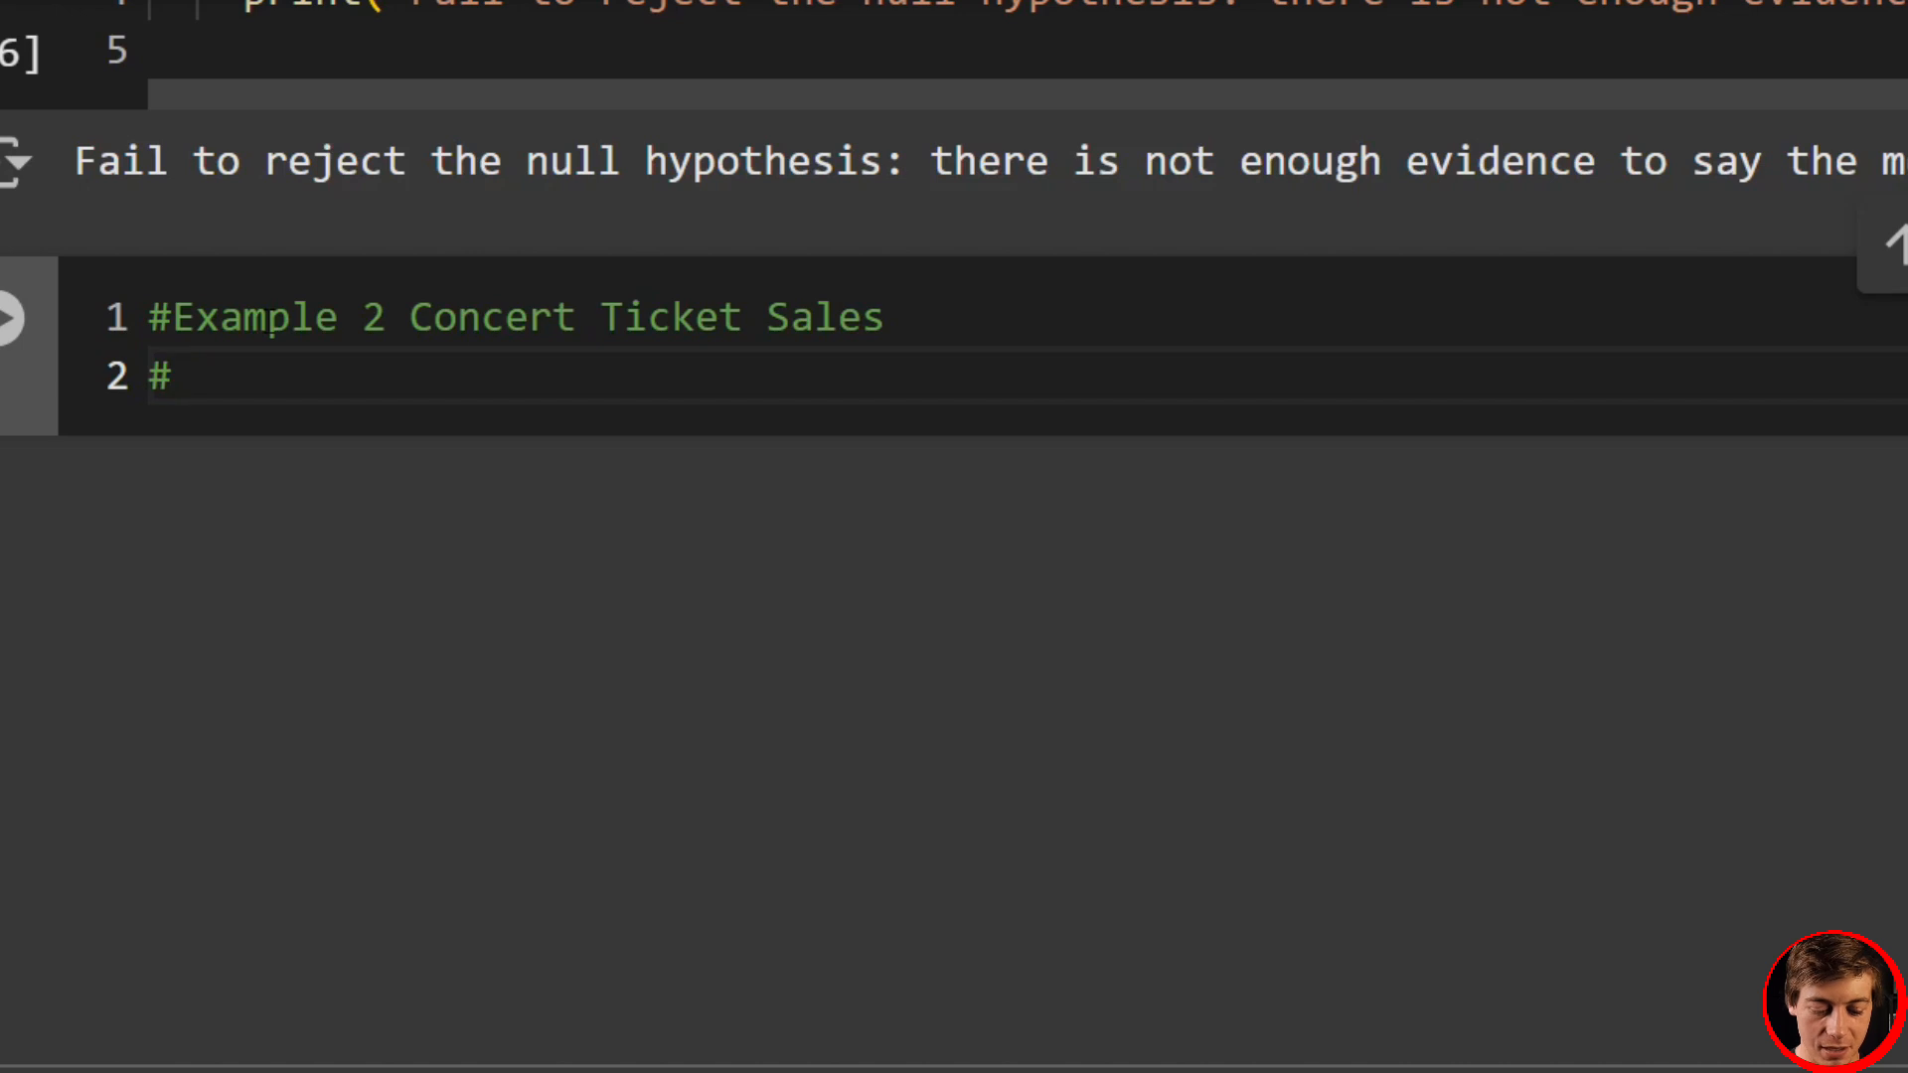
{"action": "type", "text": "powertr"}
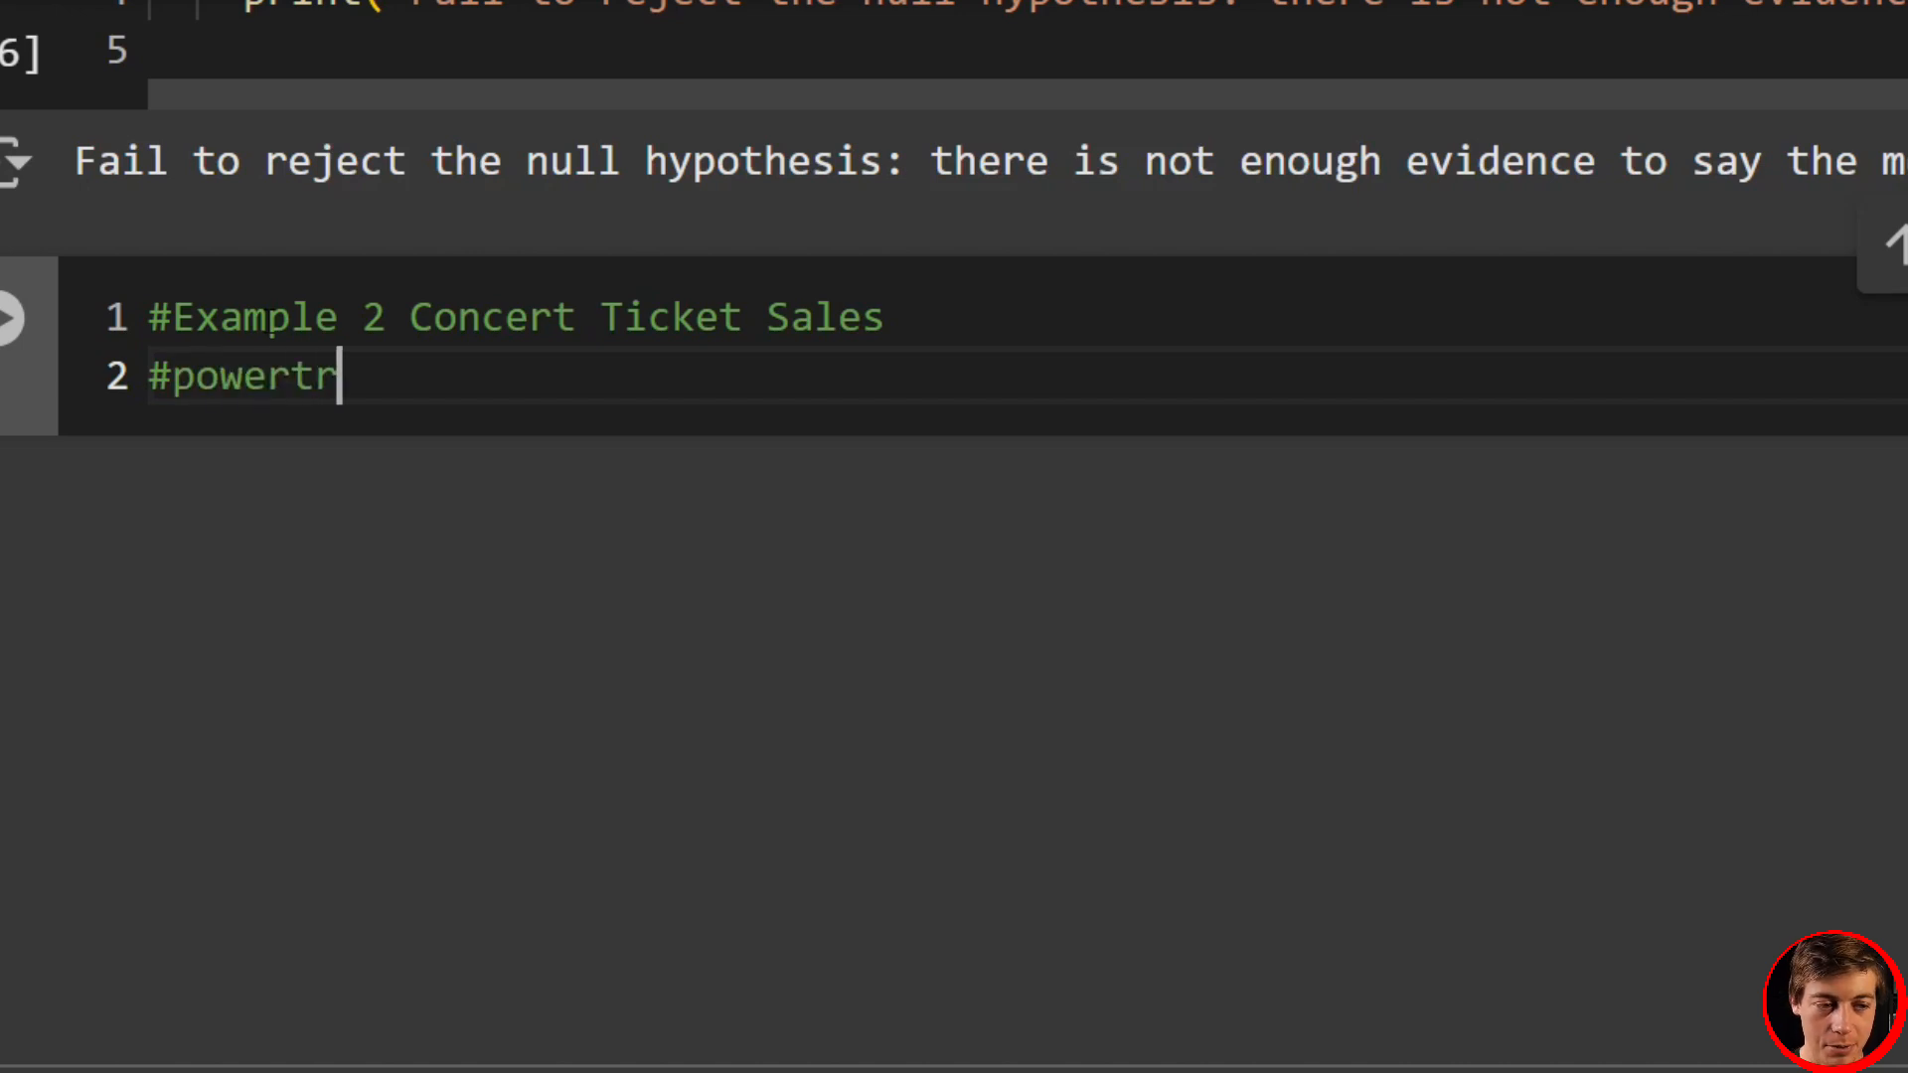
{"action": "type", "text": "ip ticket"}
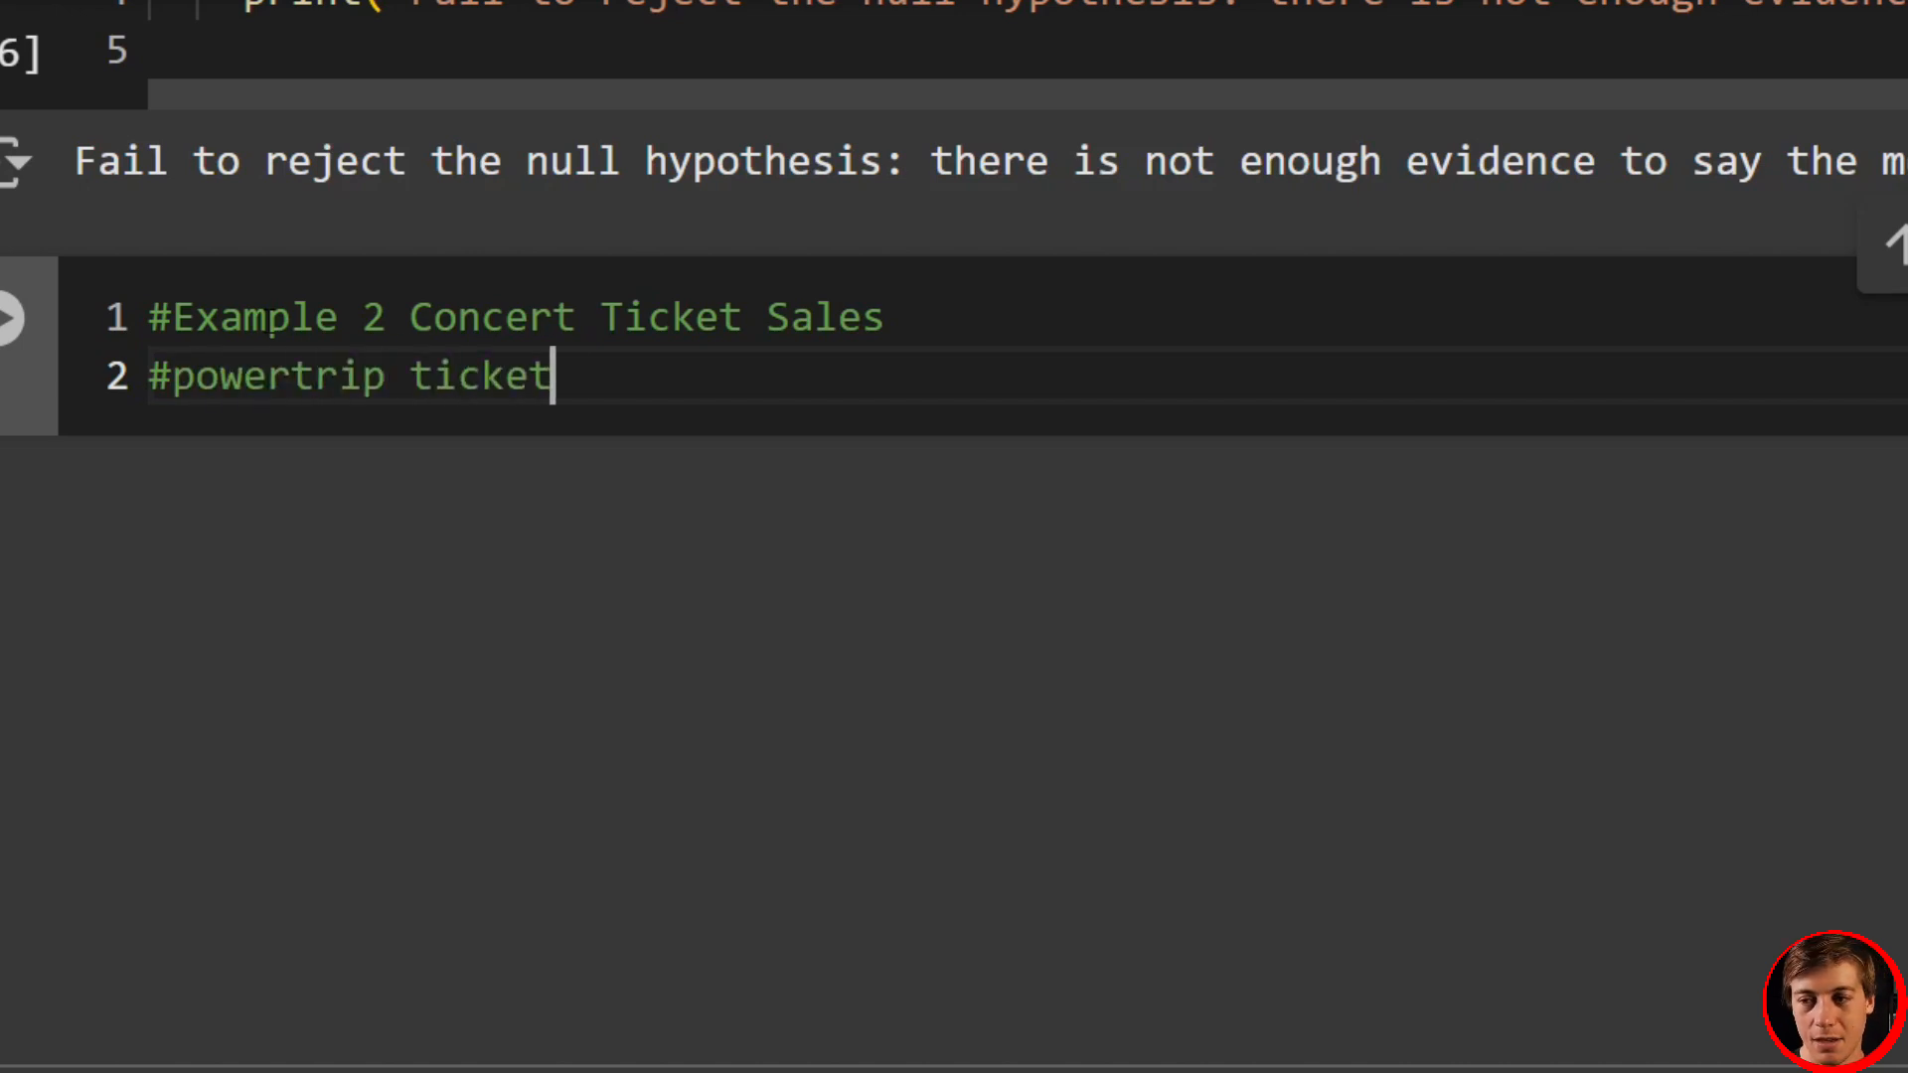
{"action": "type", "text": "sales"}
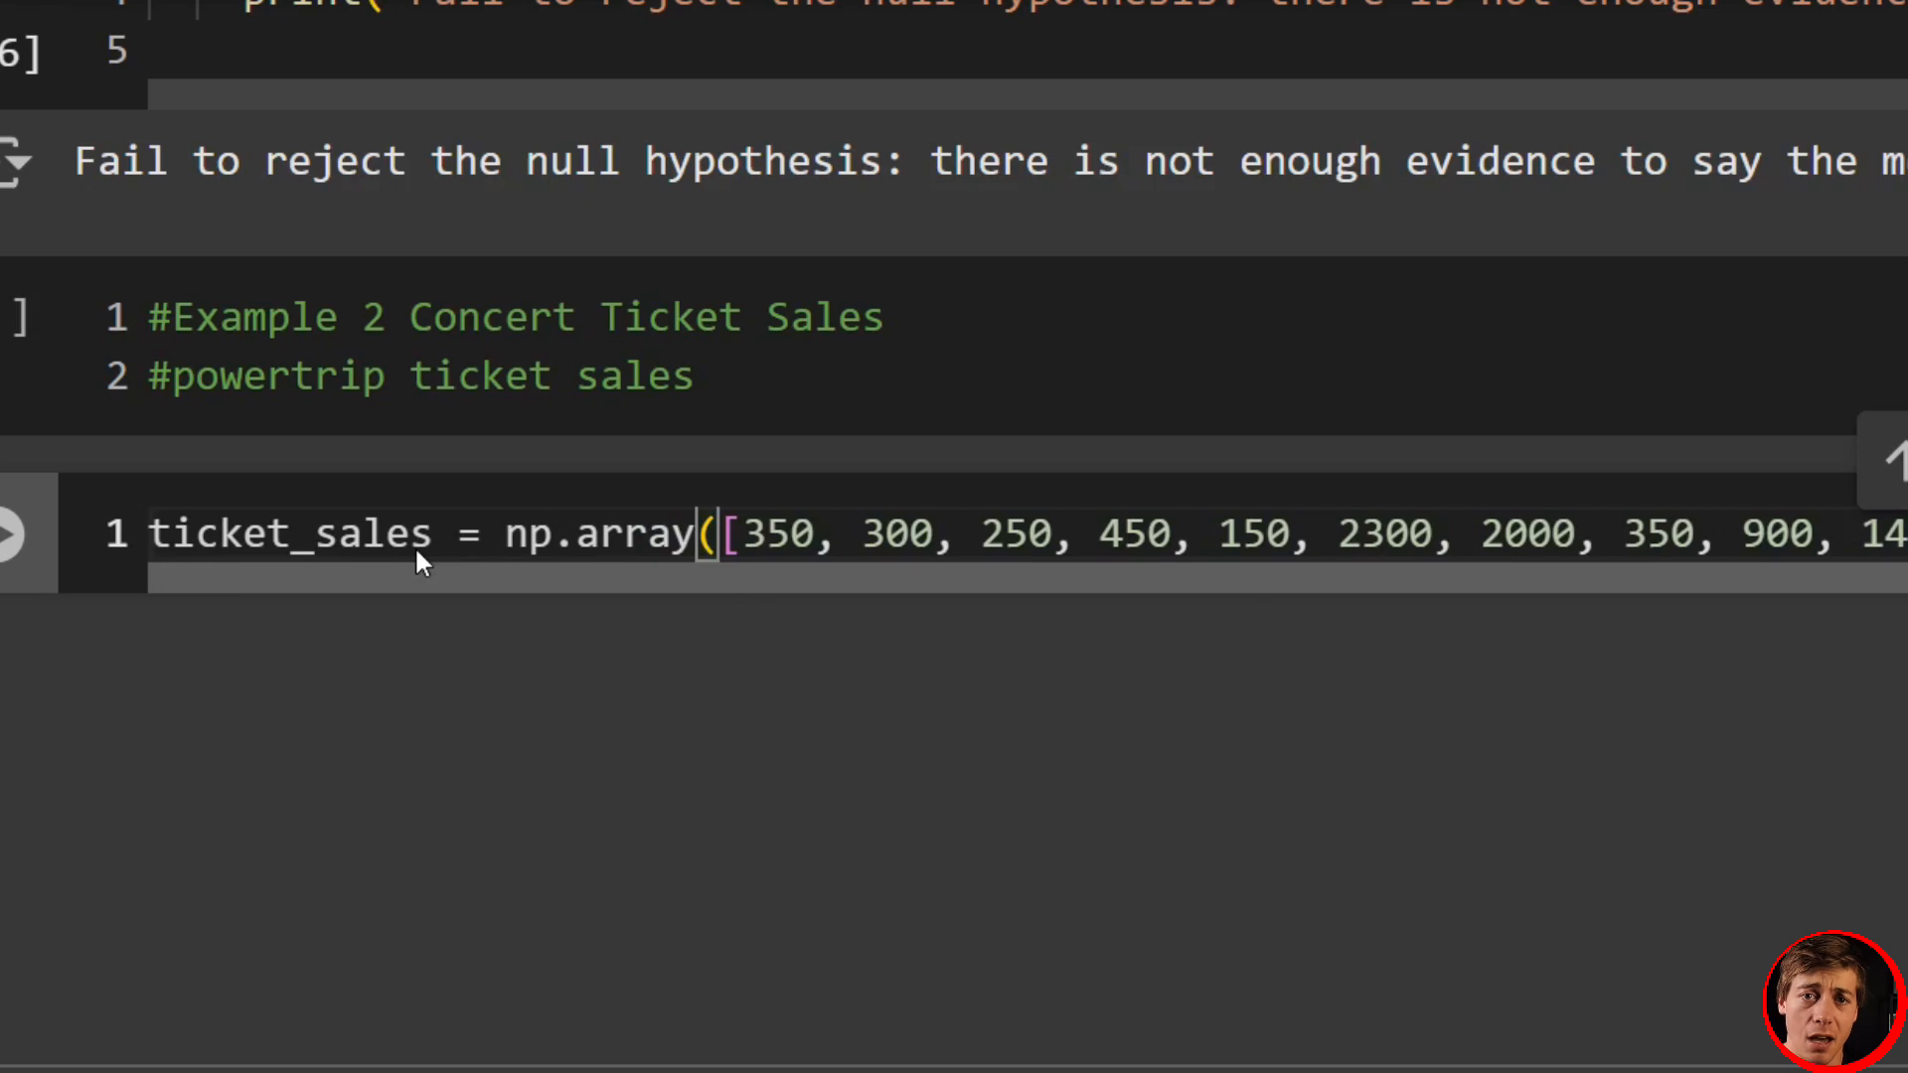
{"action": "mouse_move", "coordinate": [952, 588]}
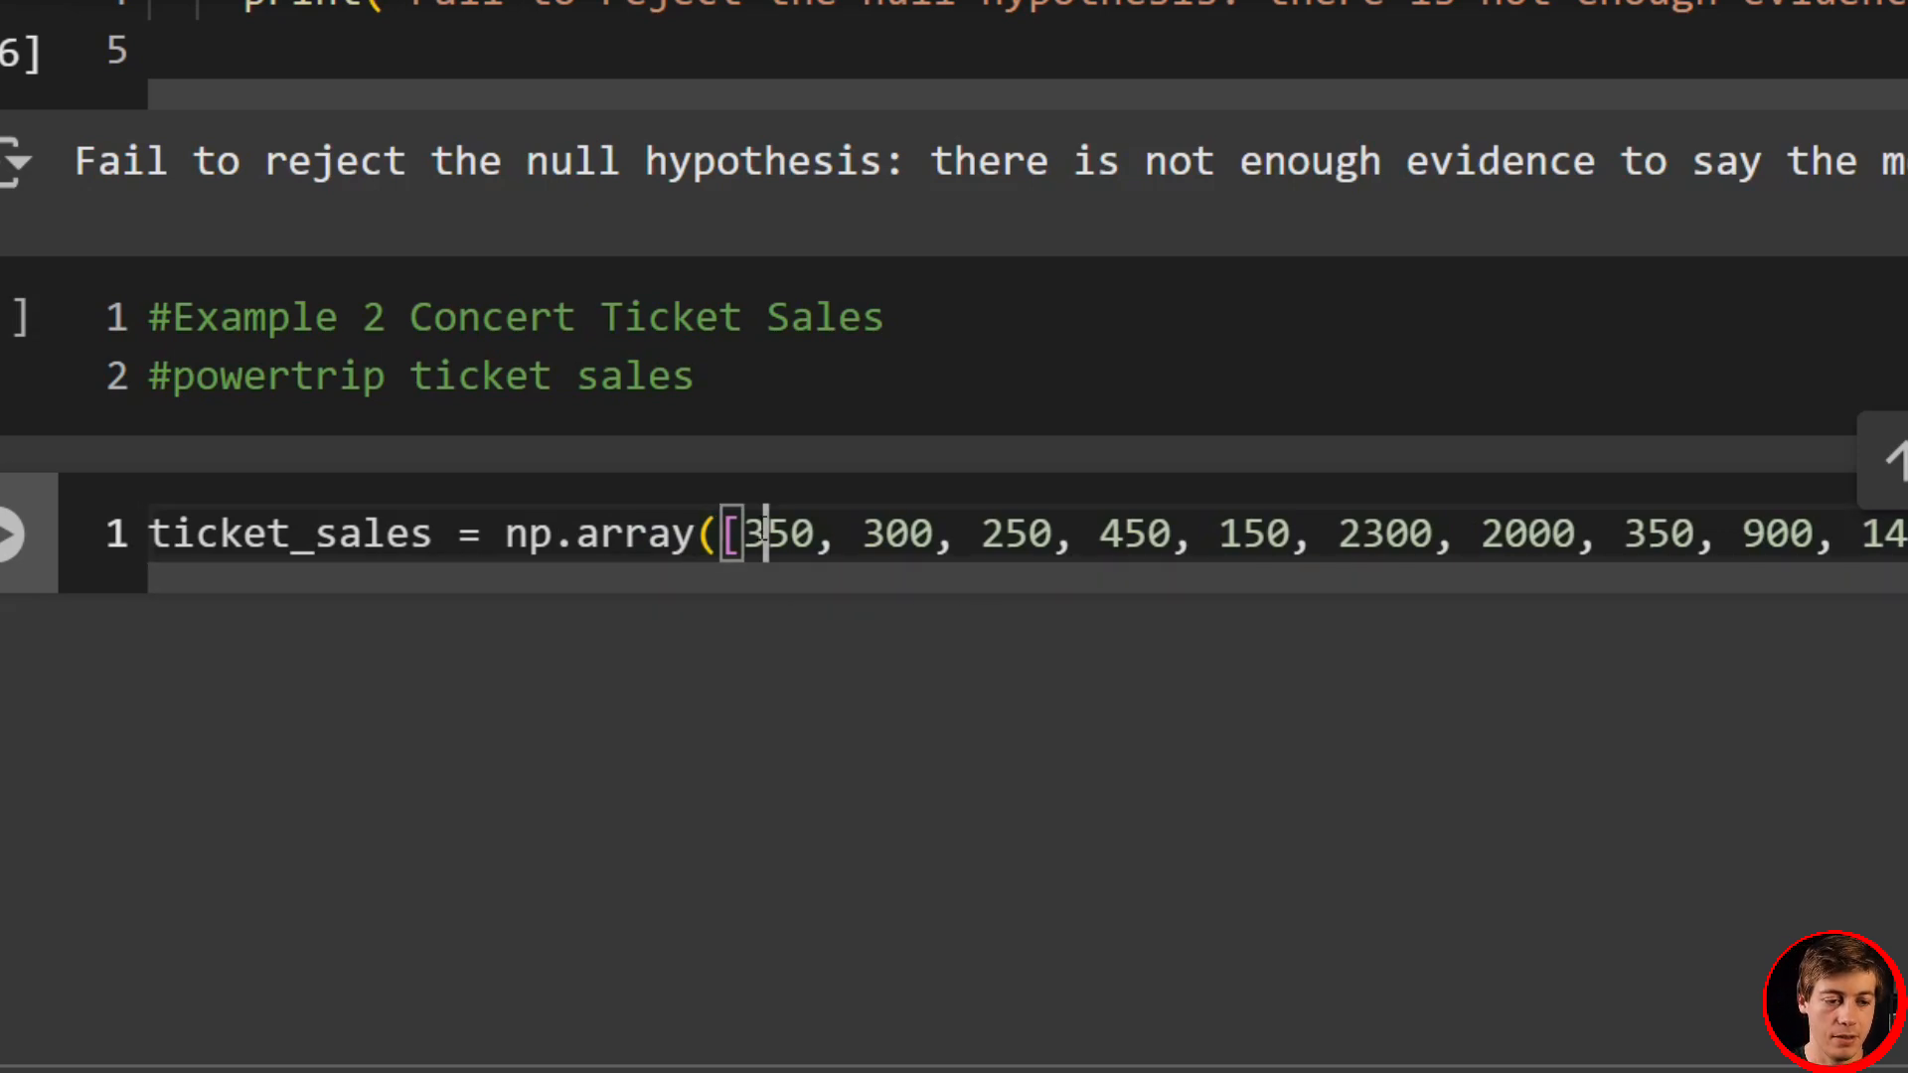
- Define the ticket_sales array and set hypothesized_median = 1000
{"action": "double_click", "coordinate": [1015, 533]}
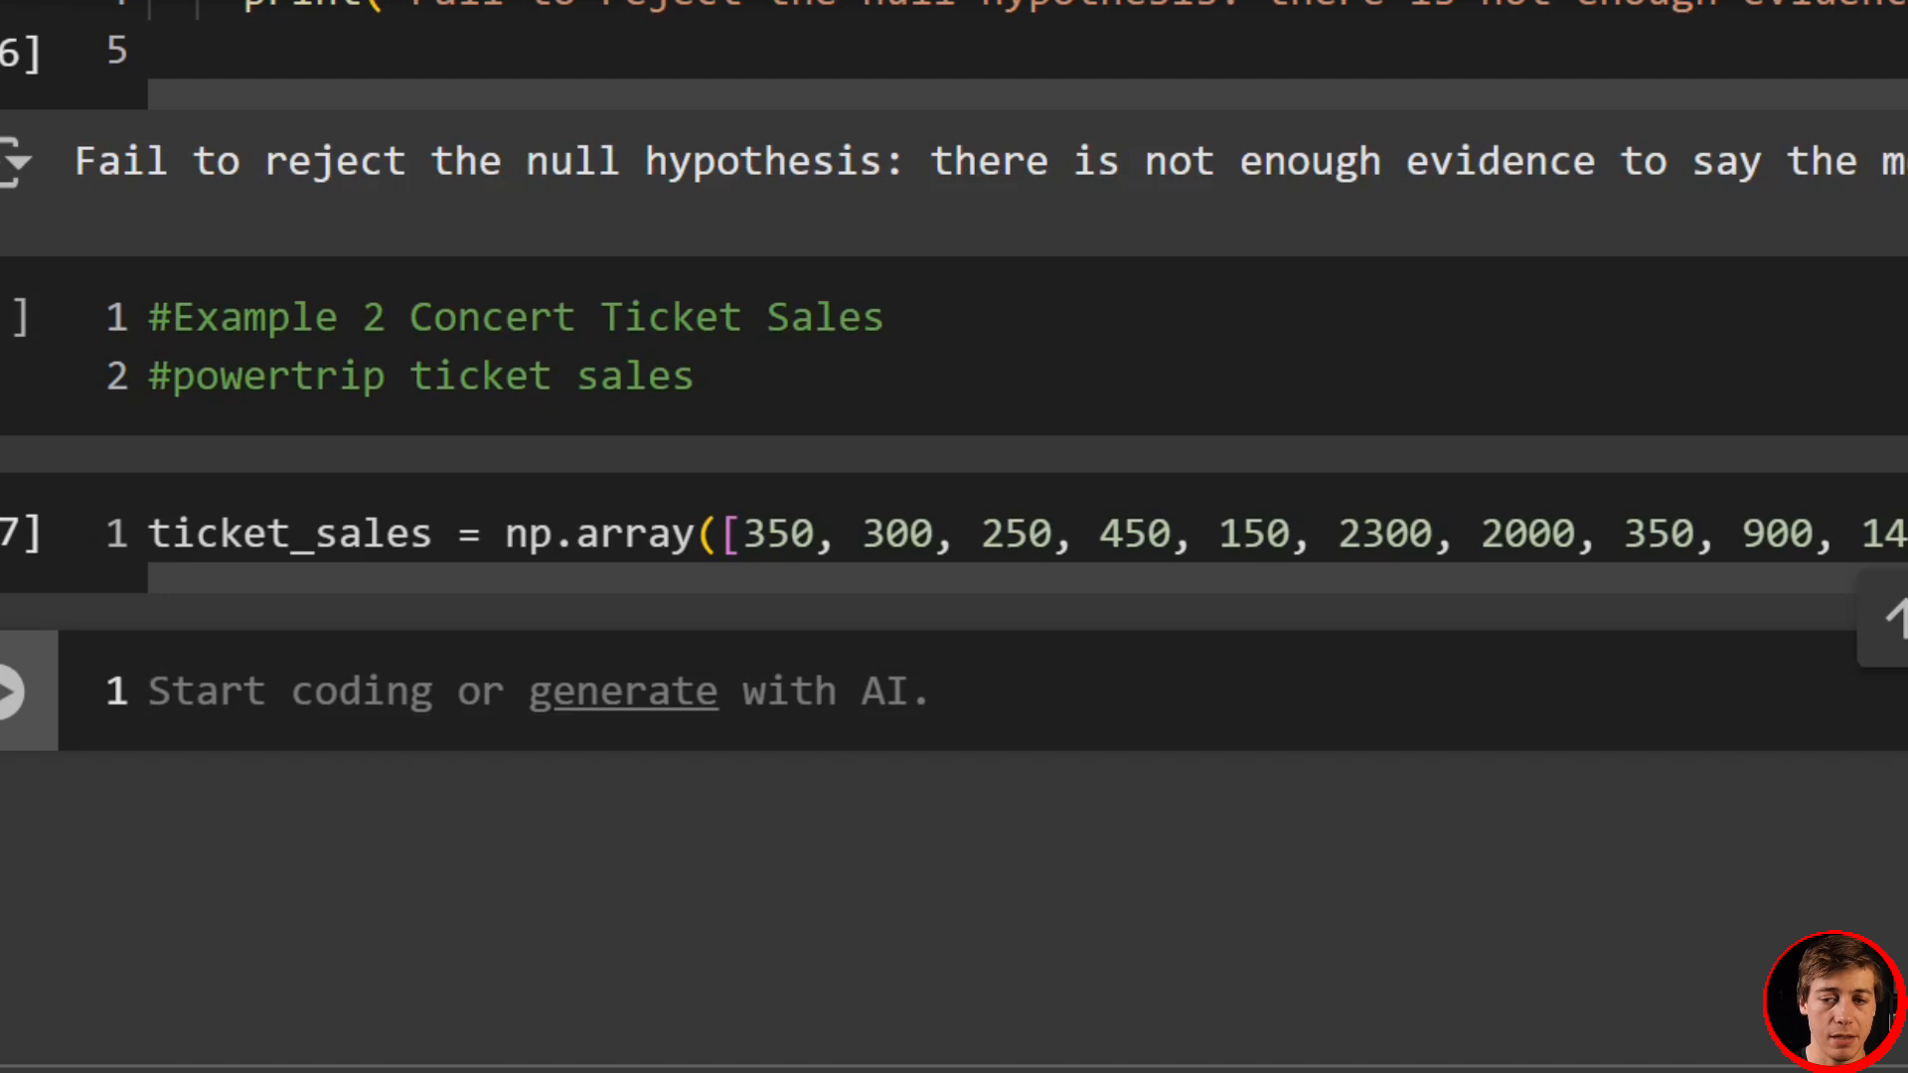
{"action": "type", "text": "hypothesized_median = 1000"}
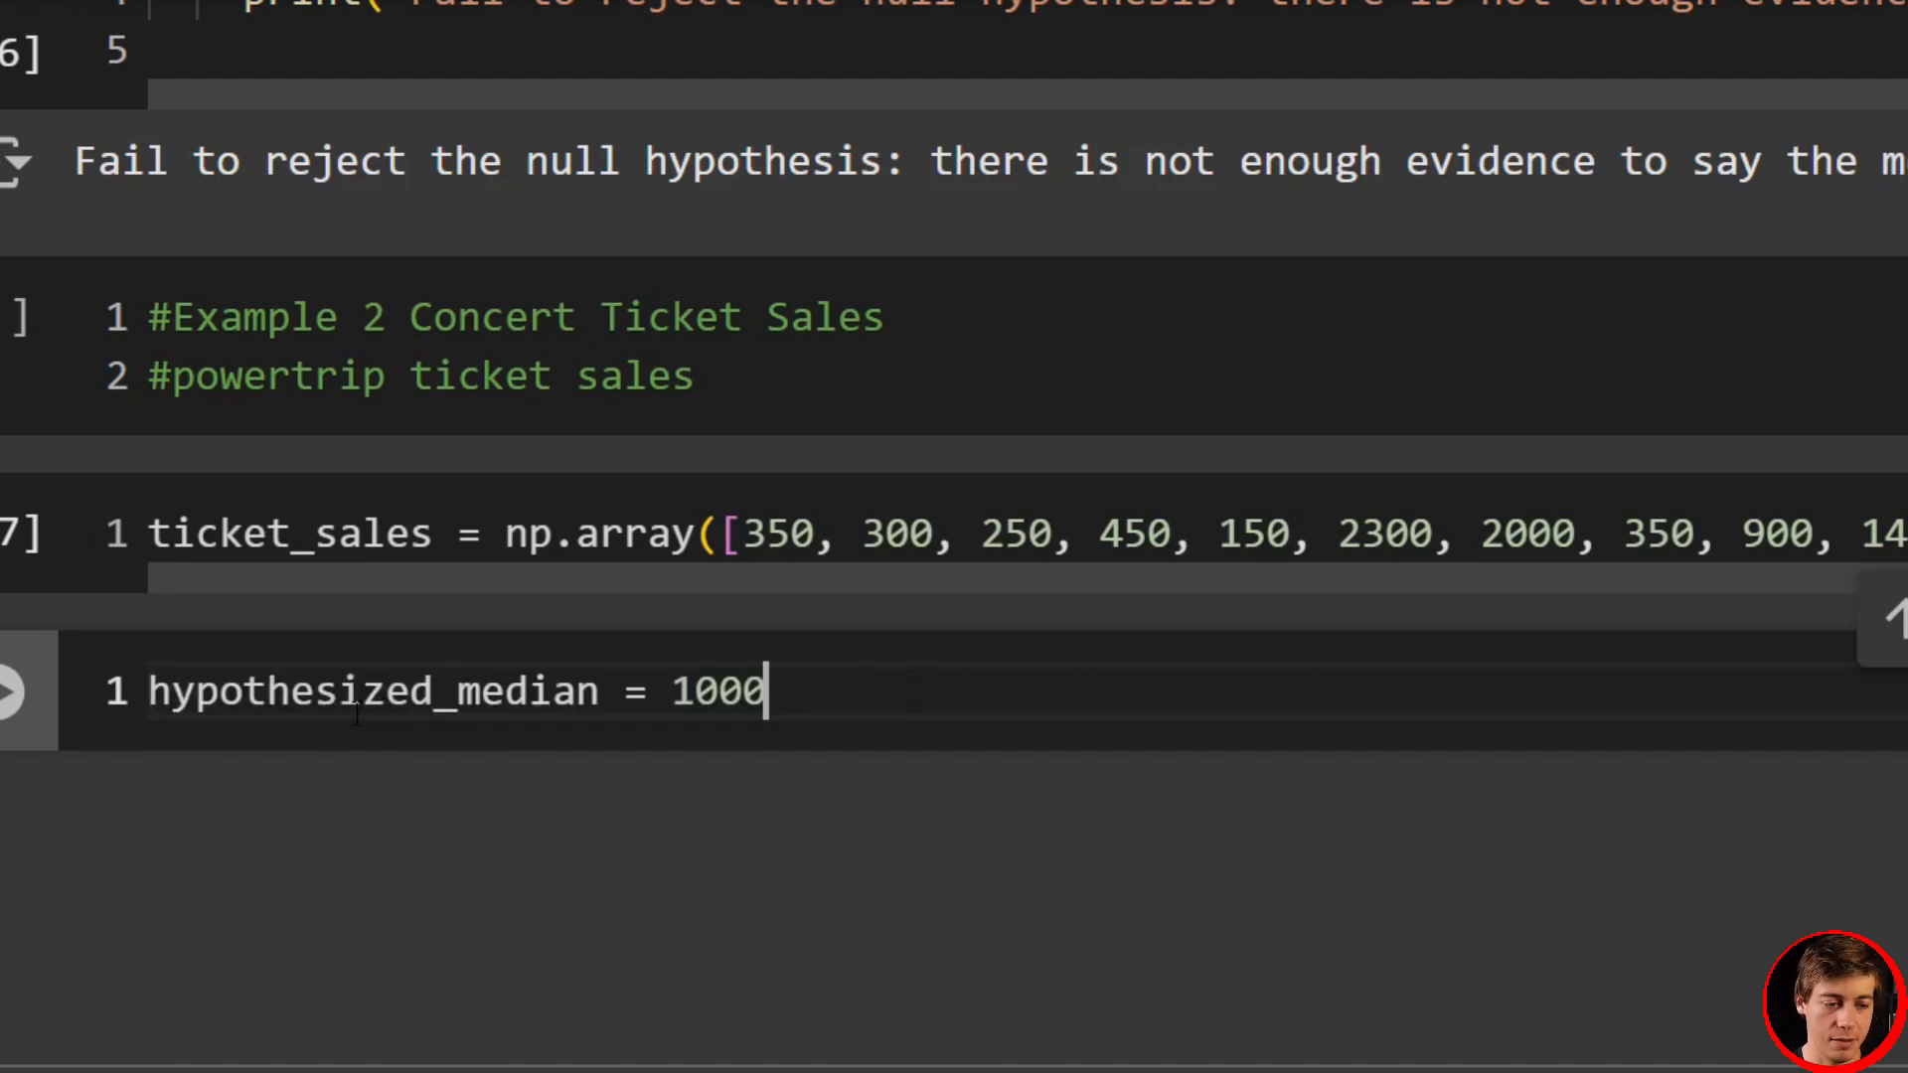
{"action": "scroll", "scroll_direction": "down", "scroll_amount": 3}
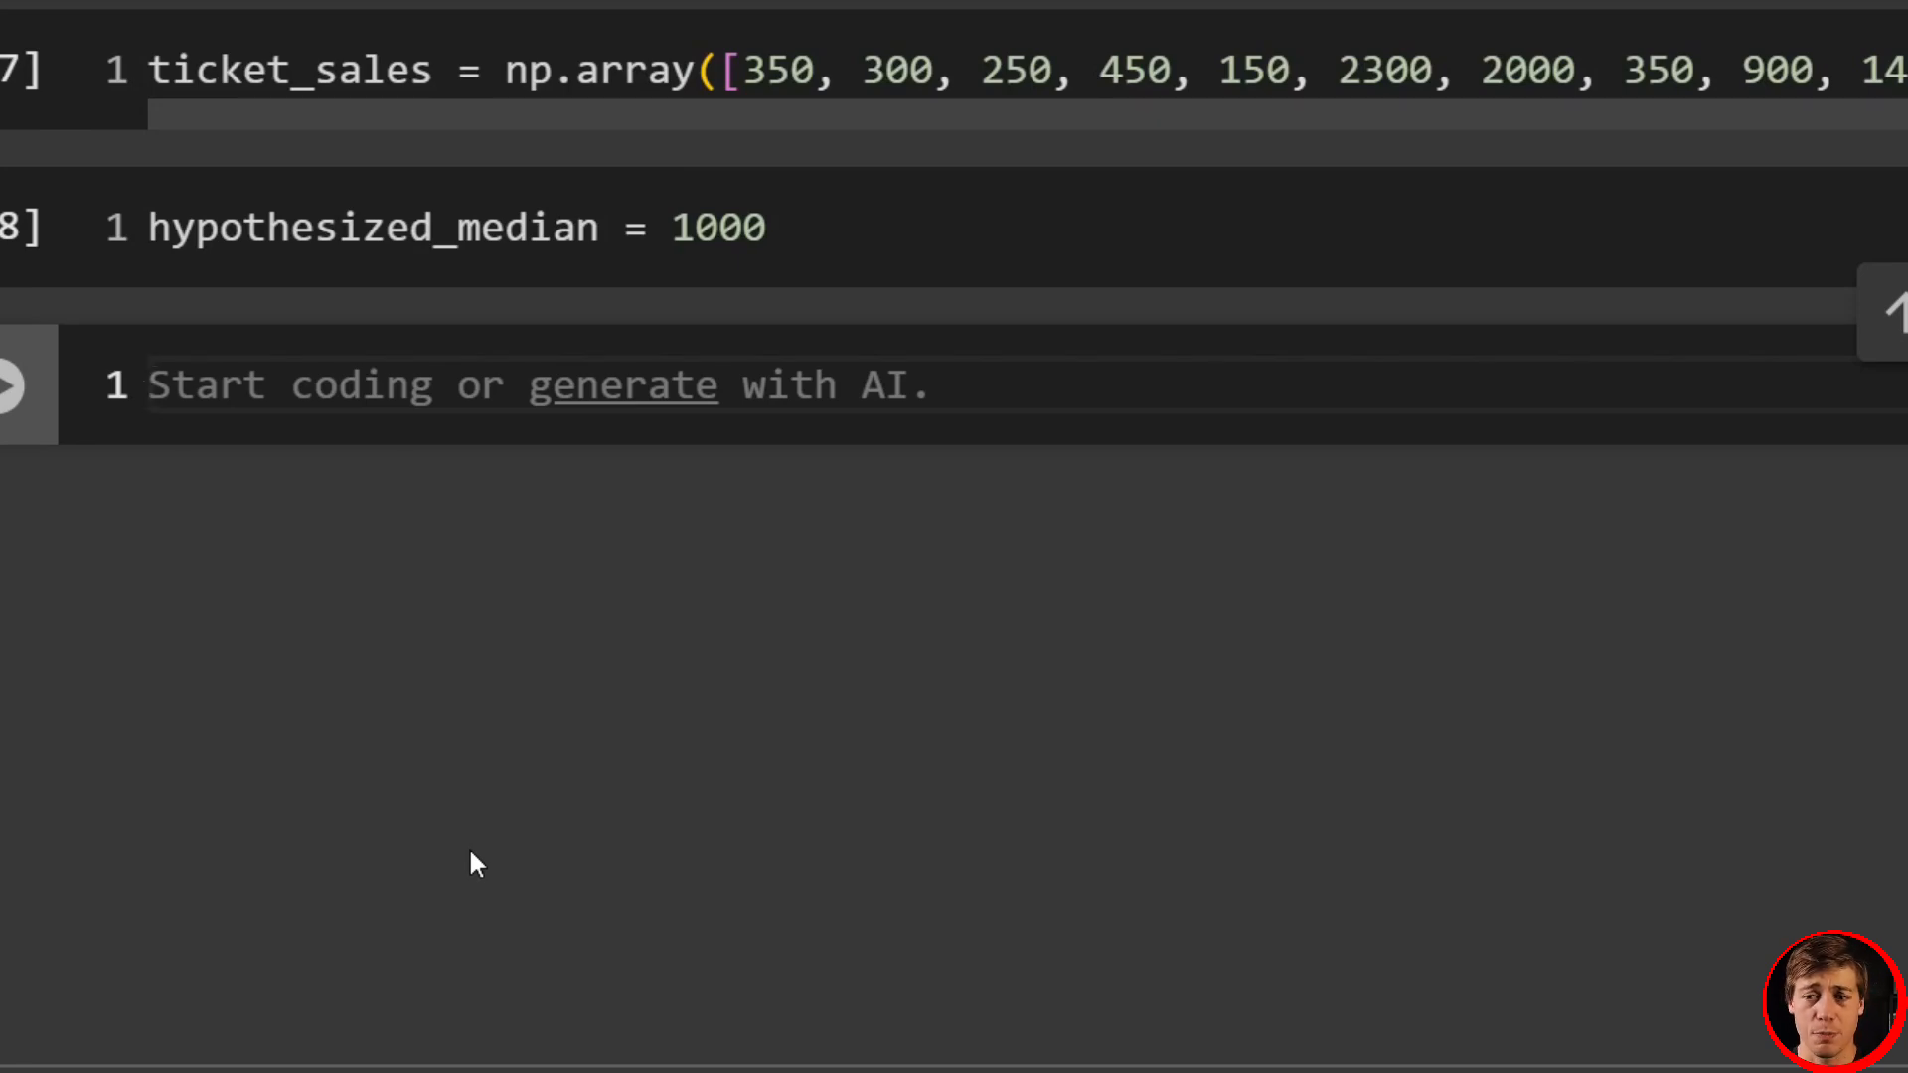
- Import shapiro from scipy.stats
{"action": "type", "text": "fr"}
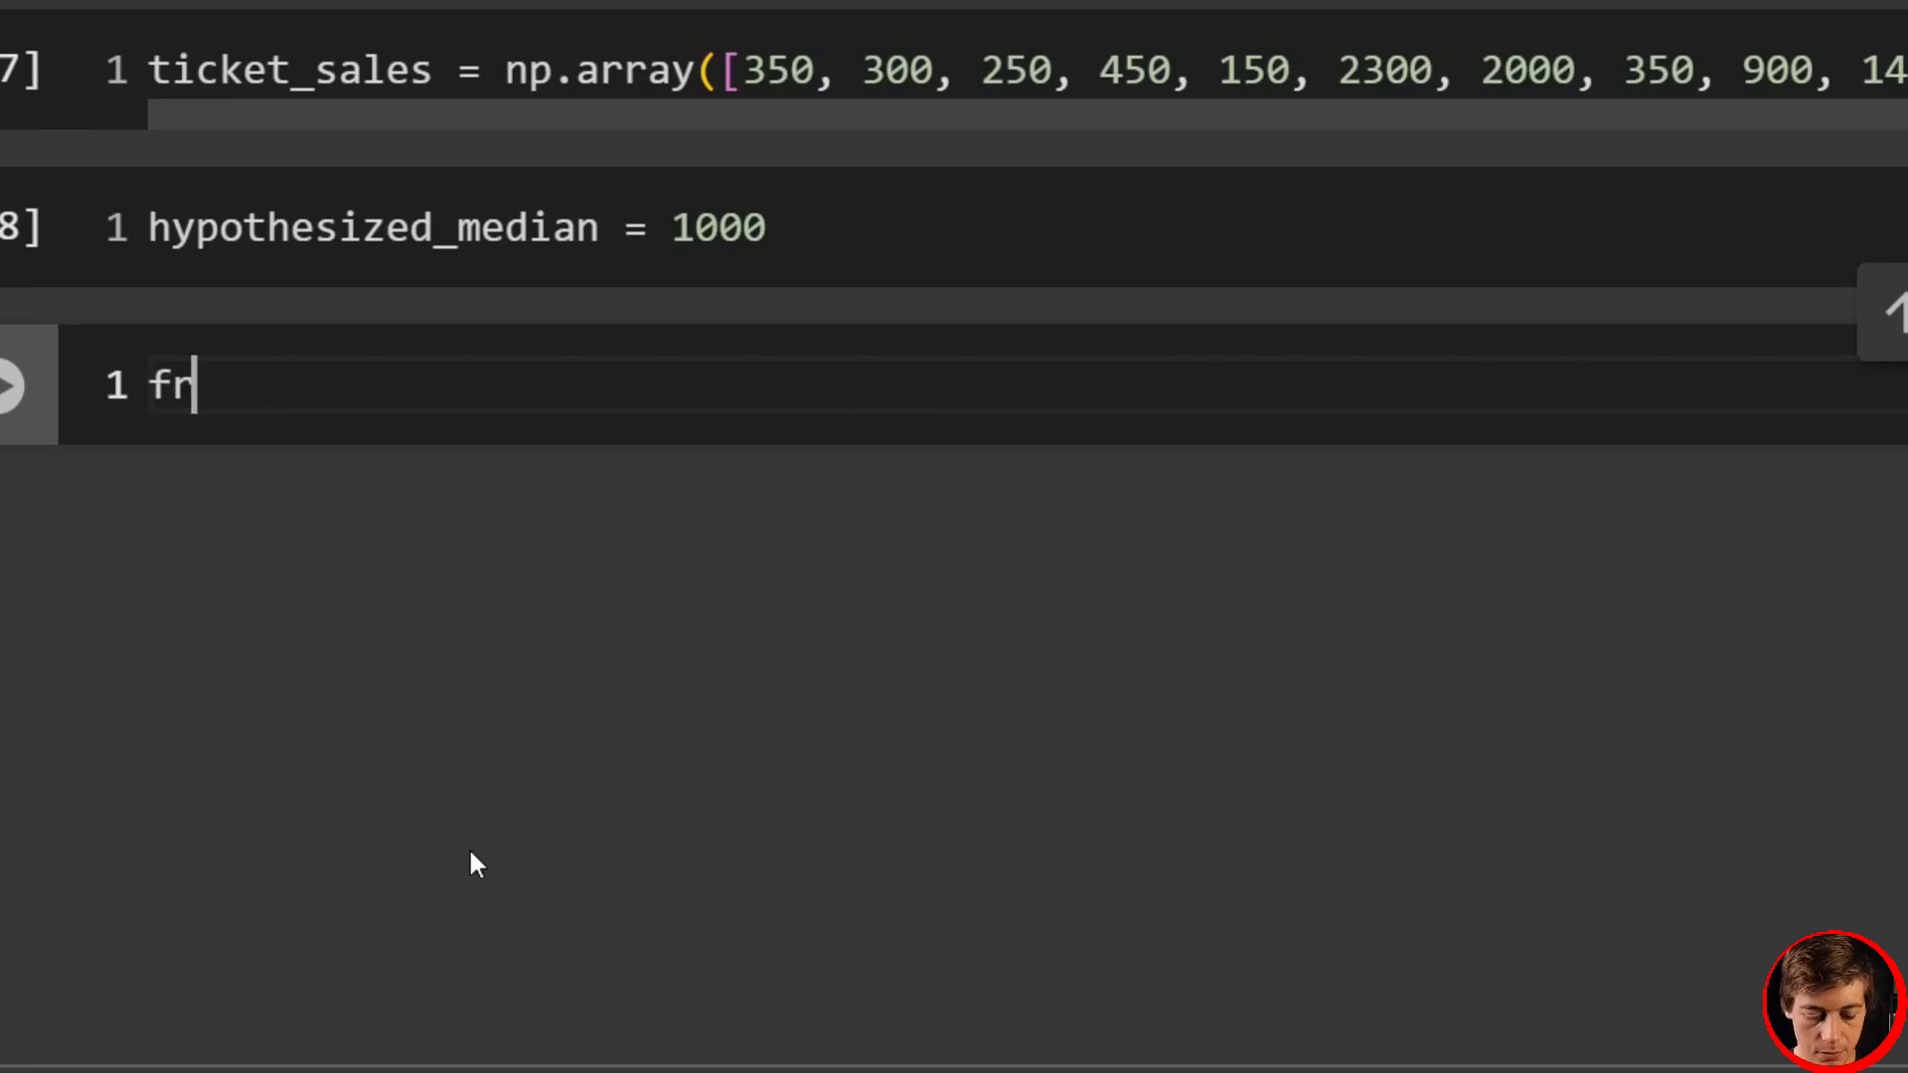
{"action": "type", "text": "om s"}
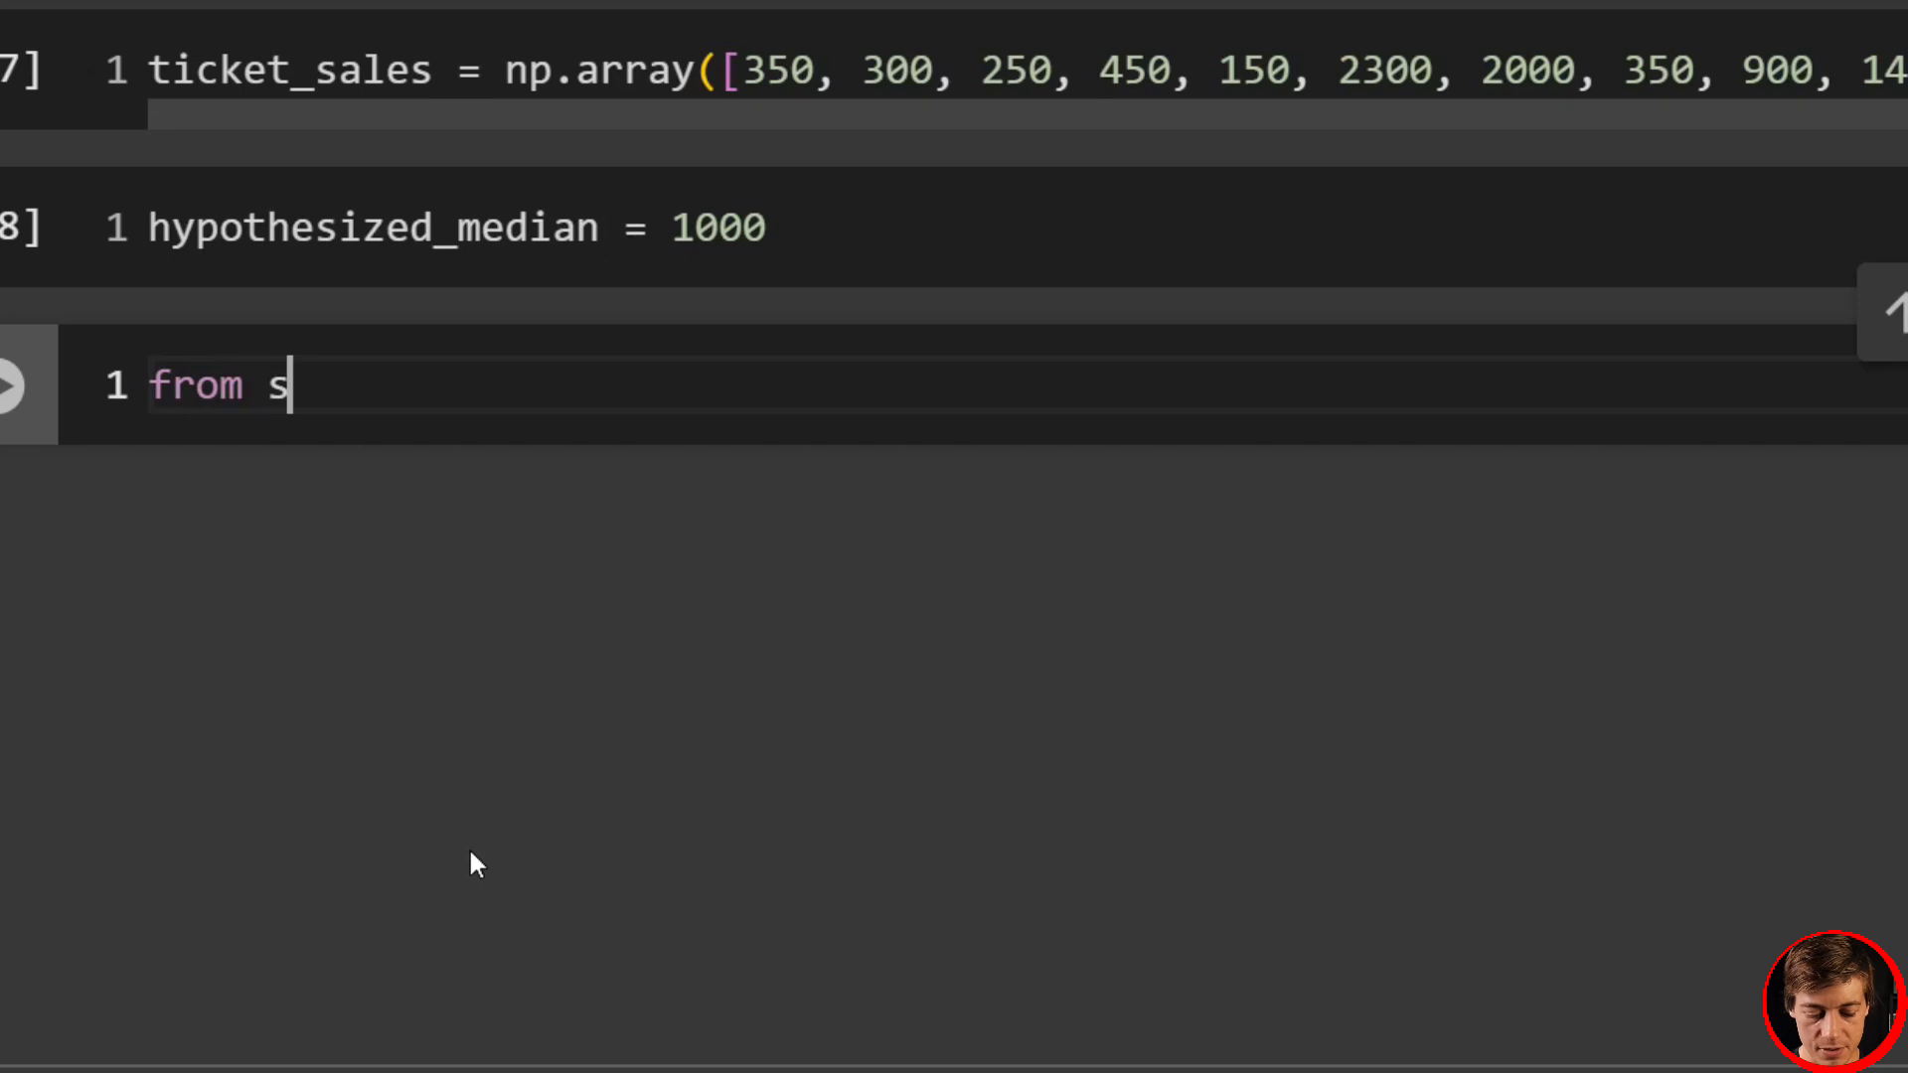
{"action": "type", "text": "cipy.stats"}
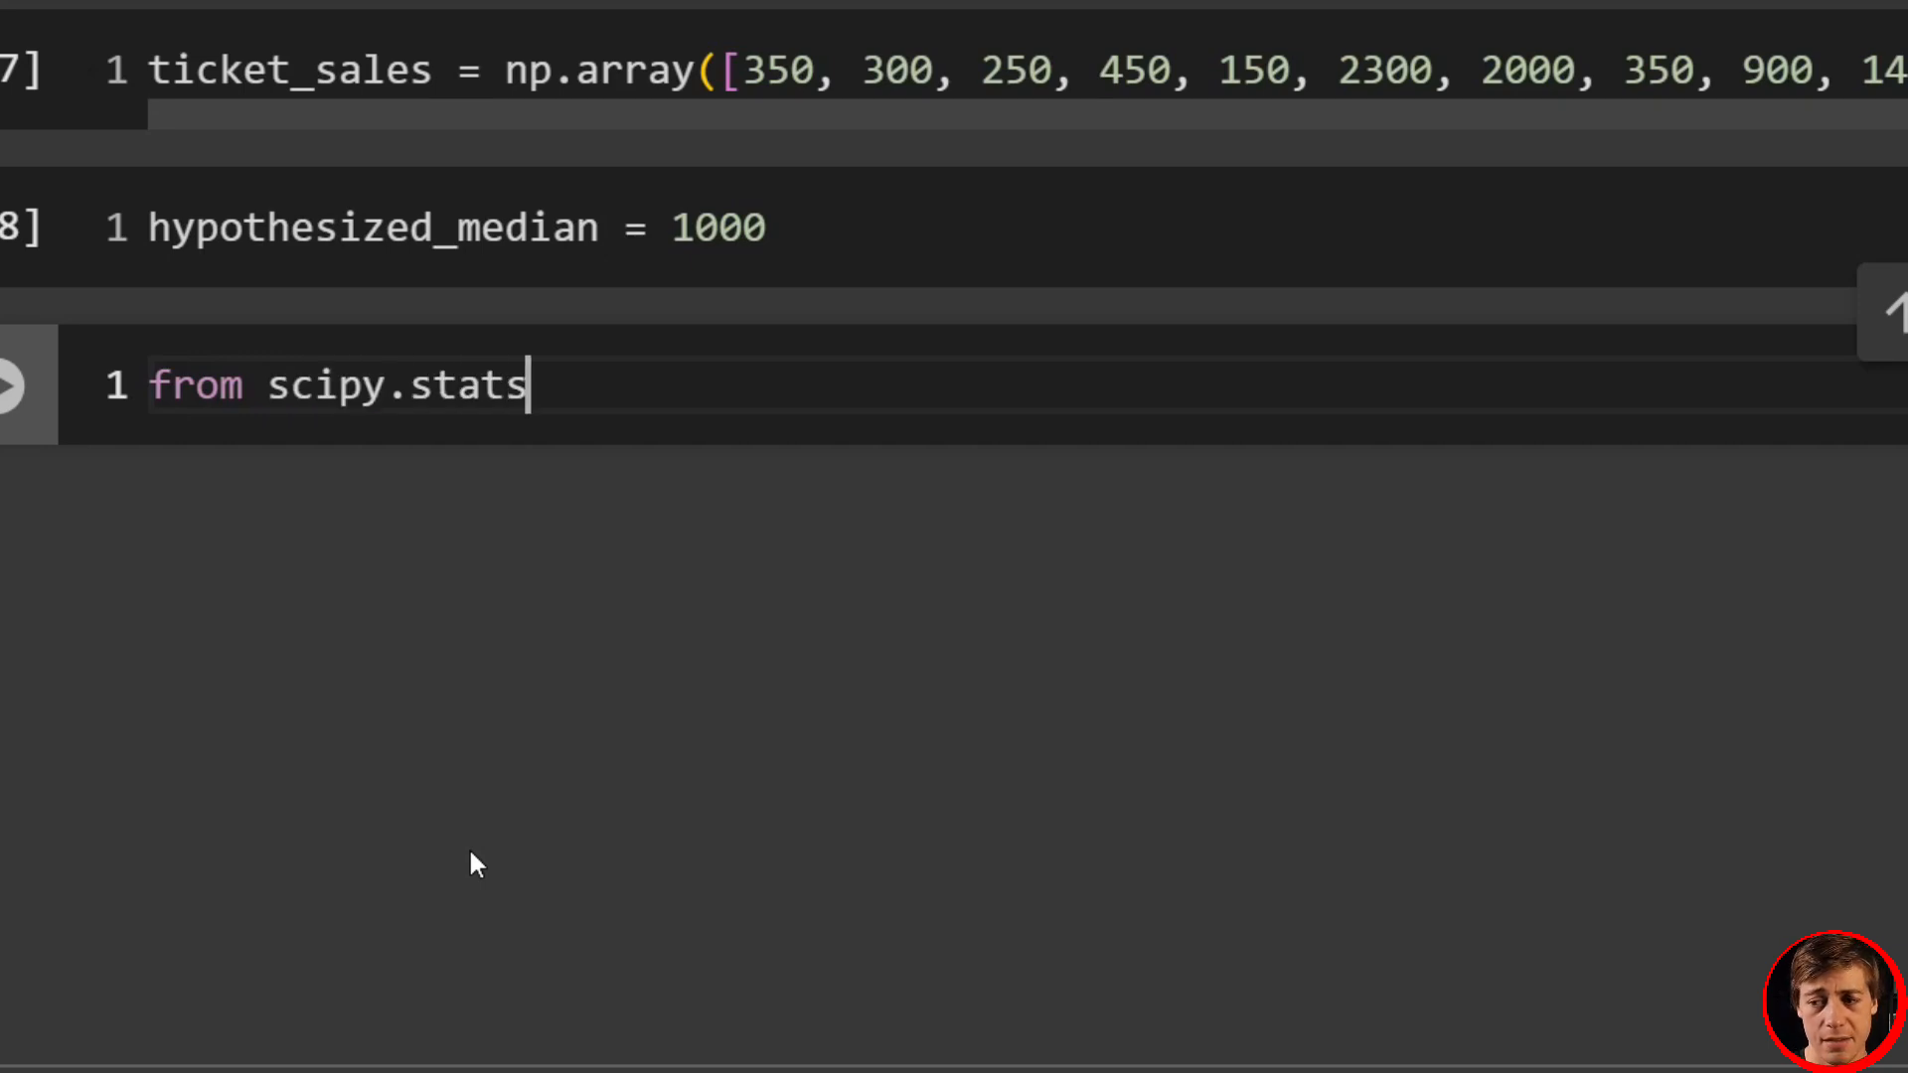
{"action": "type", "text": "import s"}
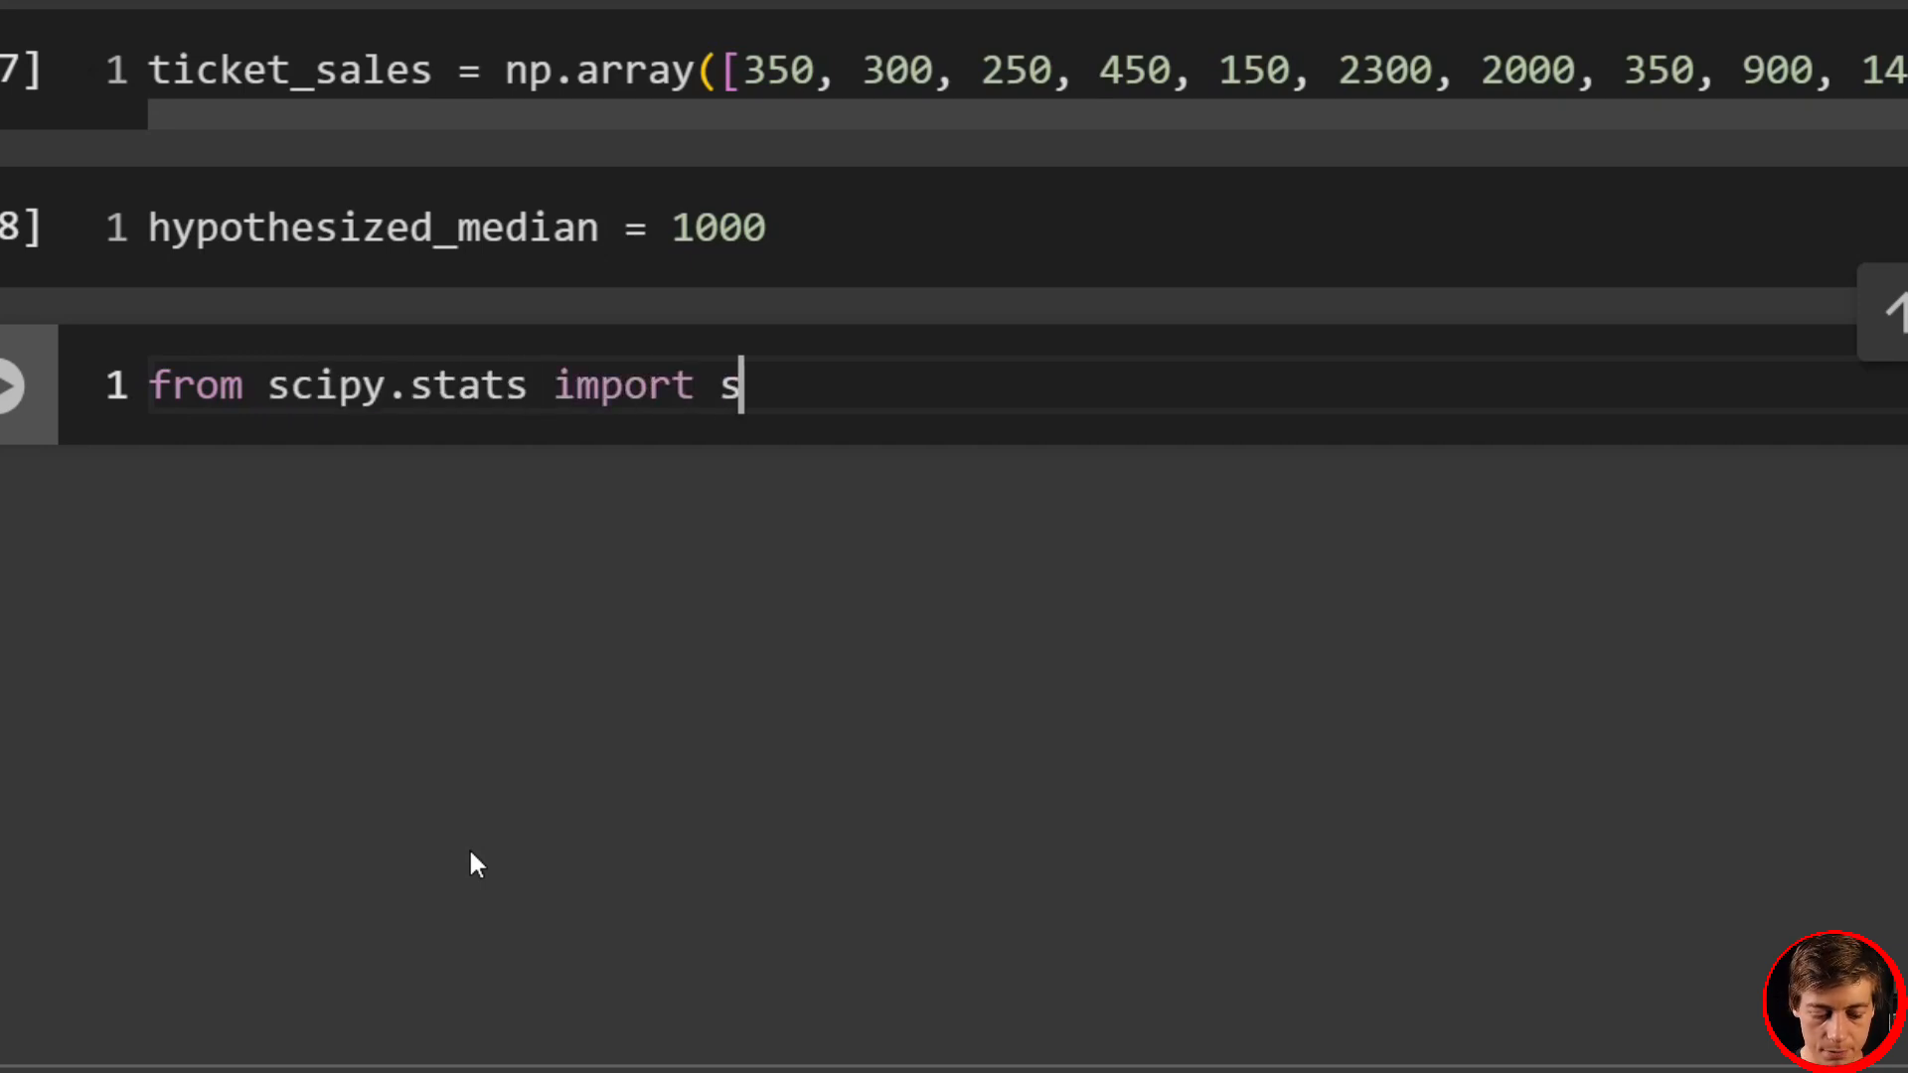
{"action": "type", "text": "hapiro"}
{"action": "type", "text": "stat"}
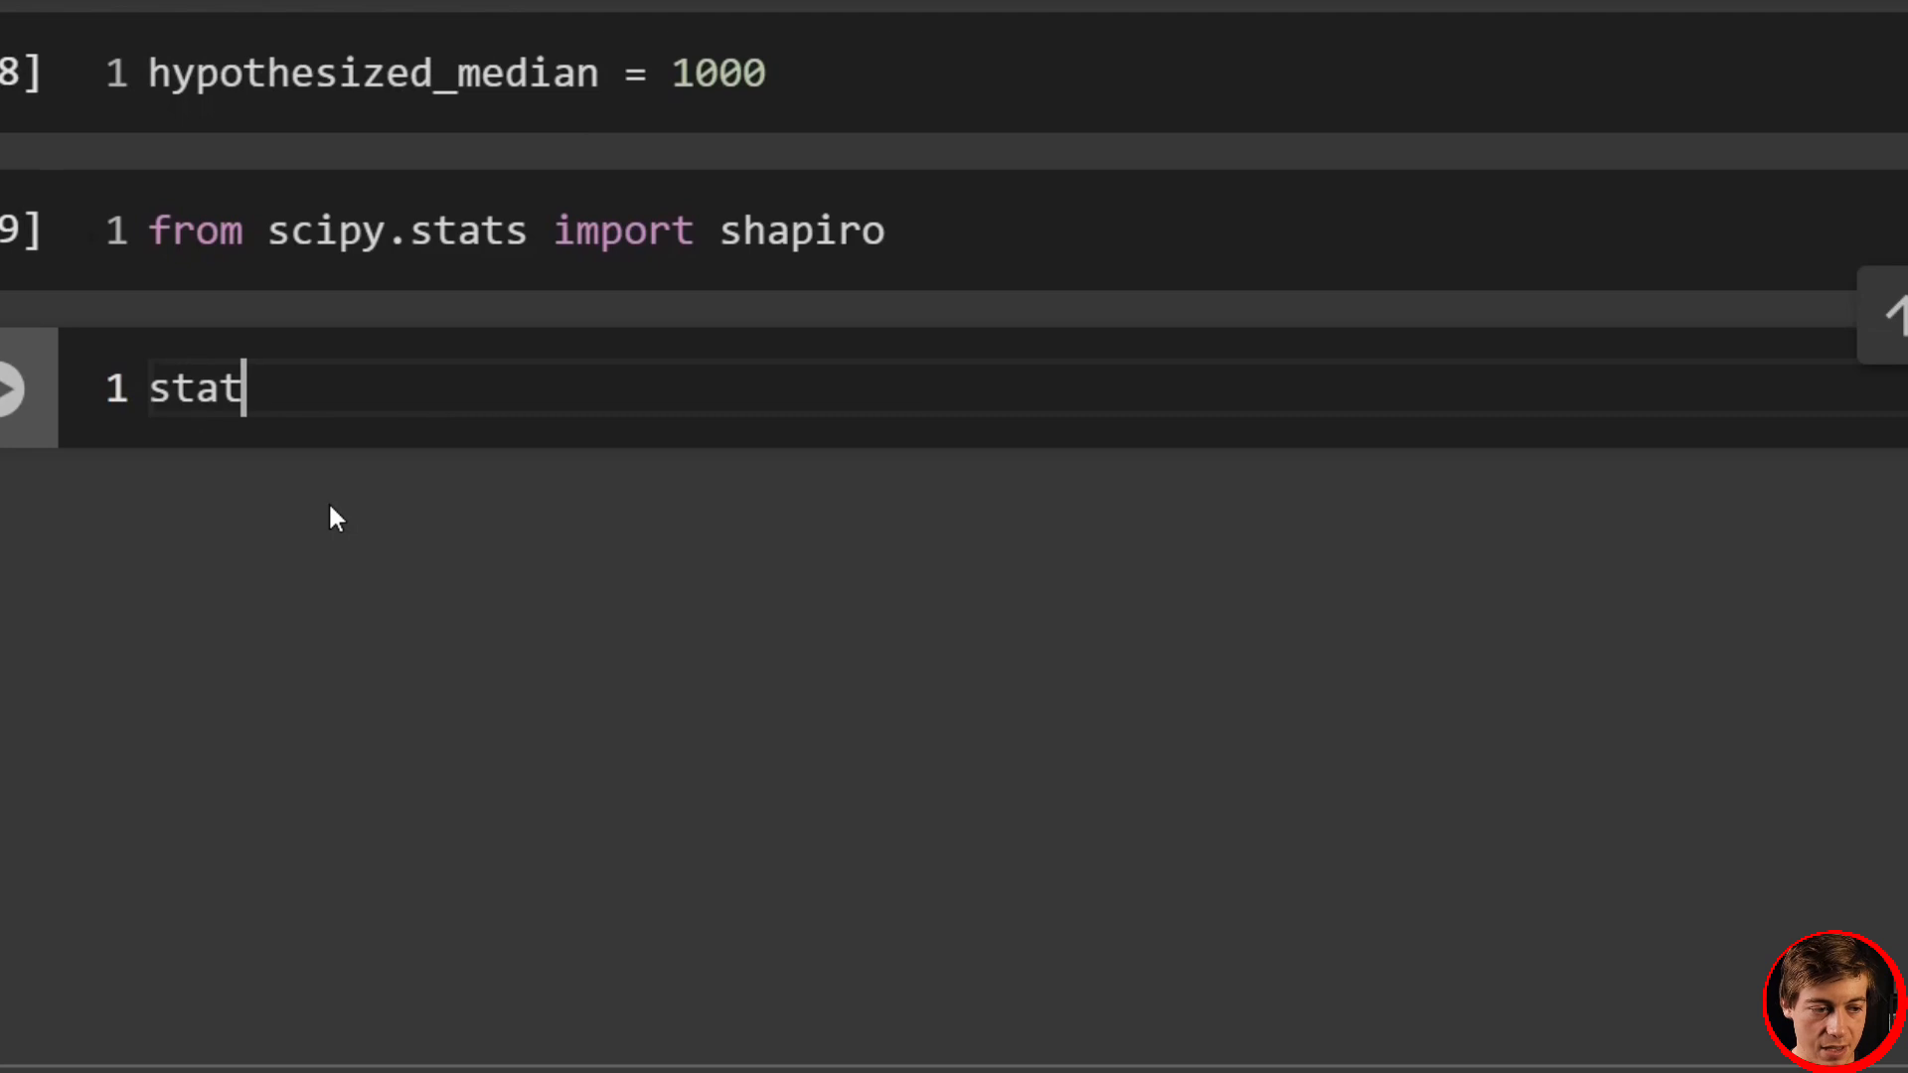
- Compute stat, shapiro_p_value = shapiro(ticket_sales)
{"action": "type", "text": ","}
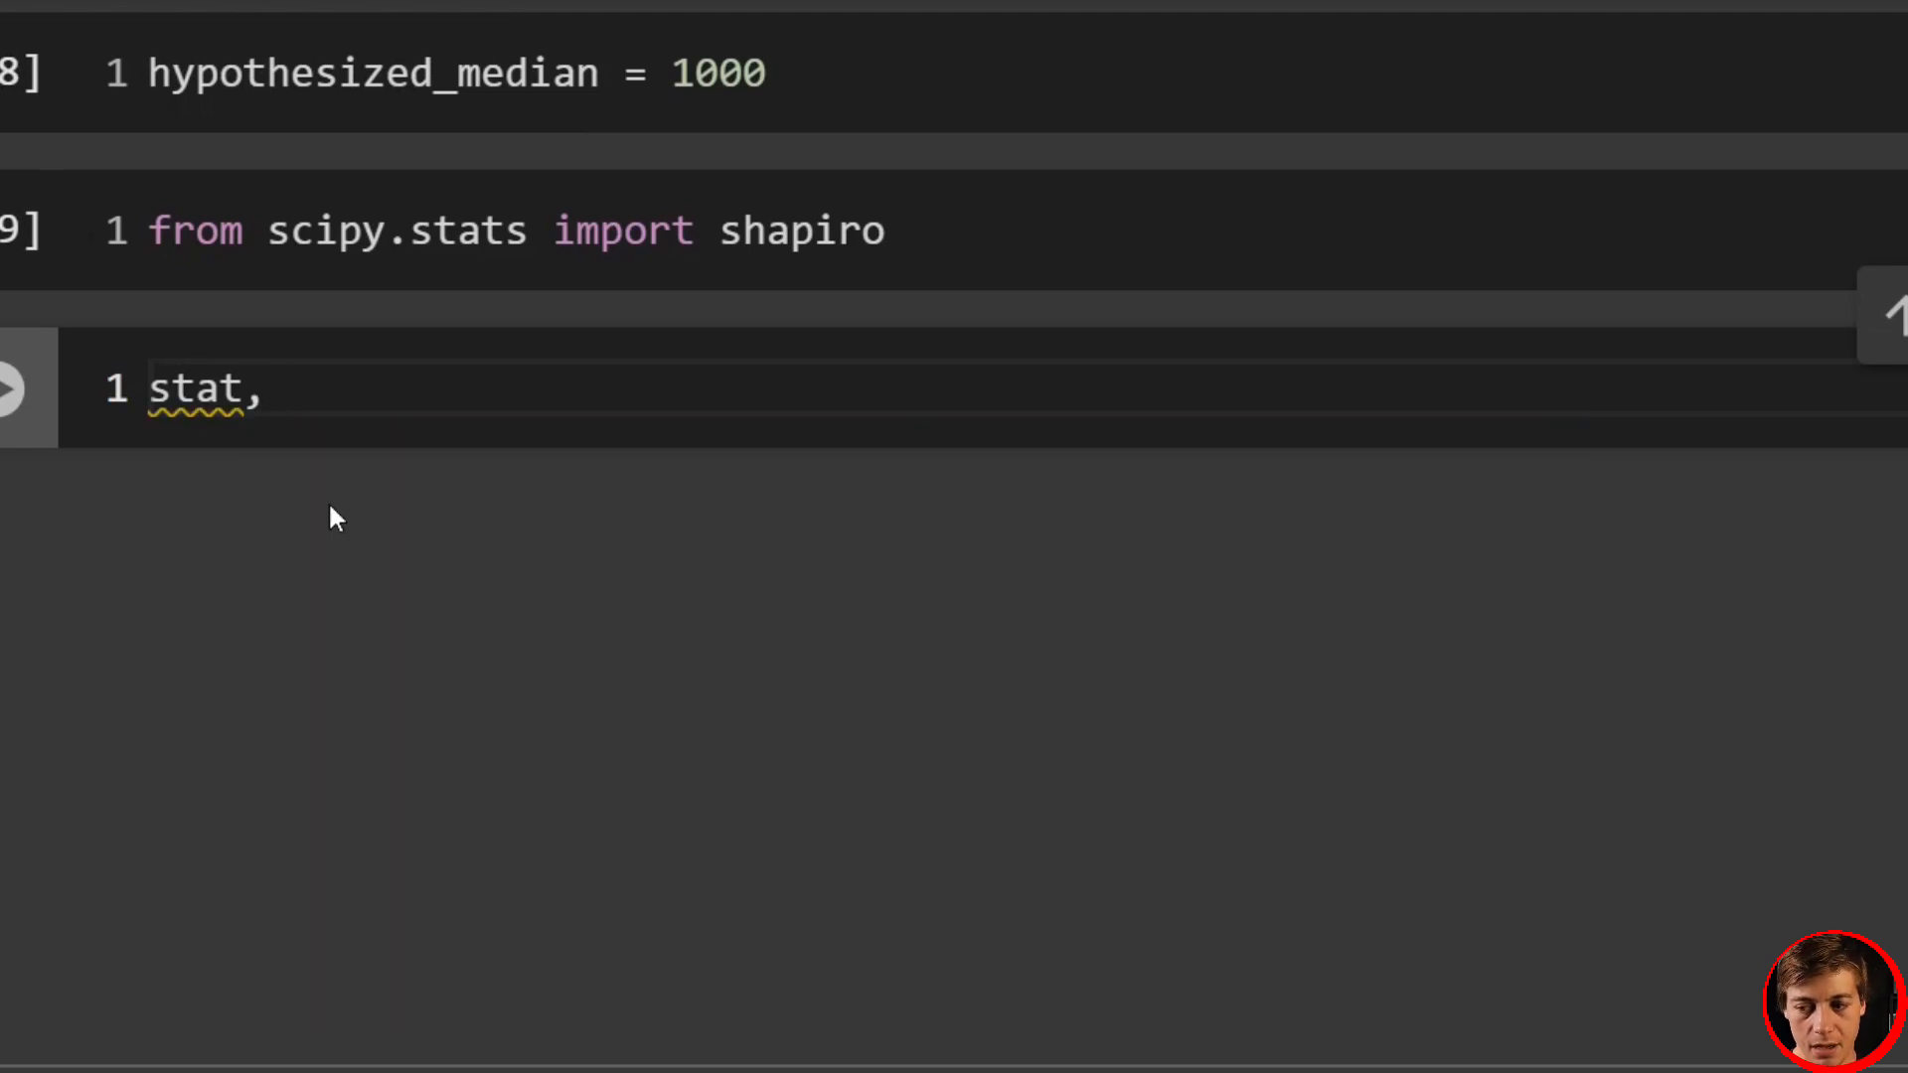
{"action": "type", "text": "shapir"}
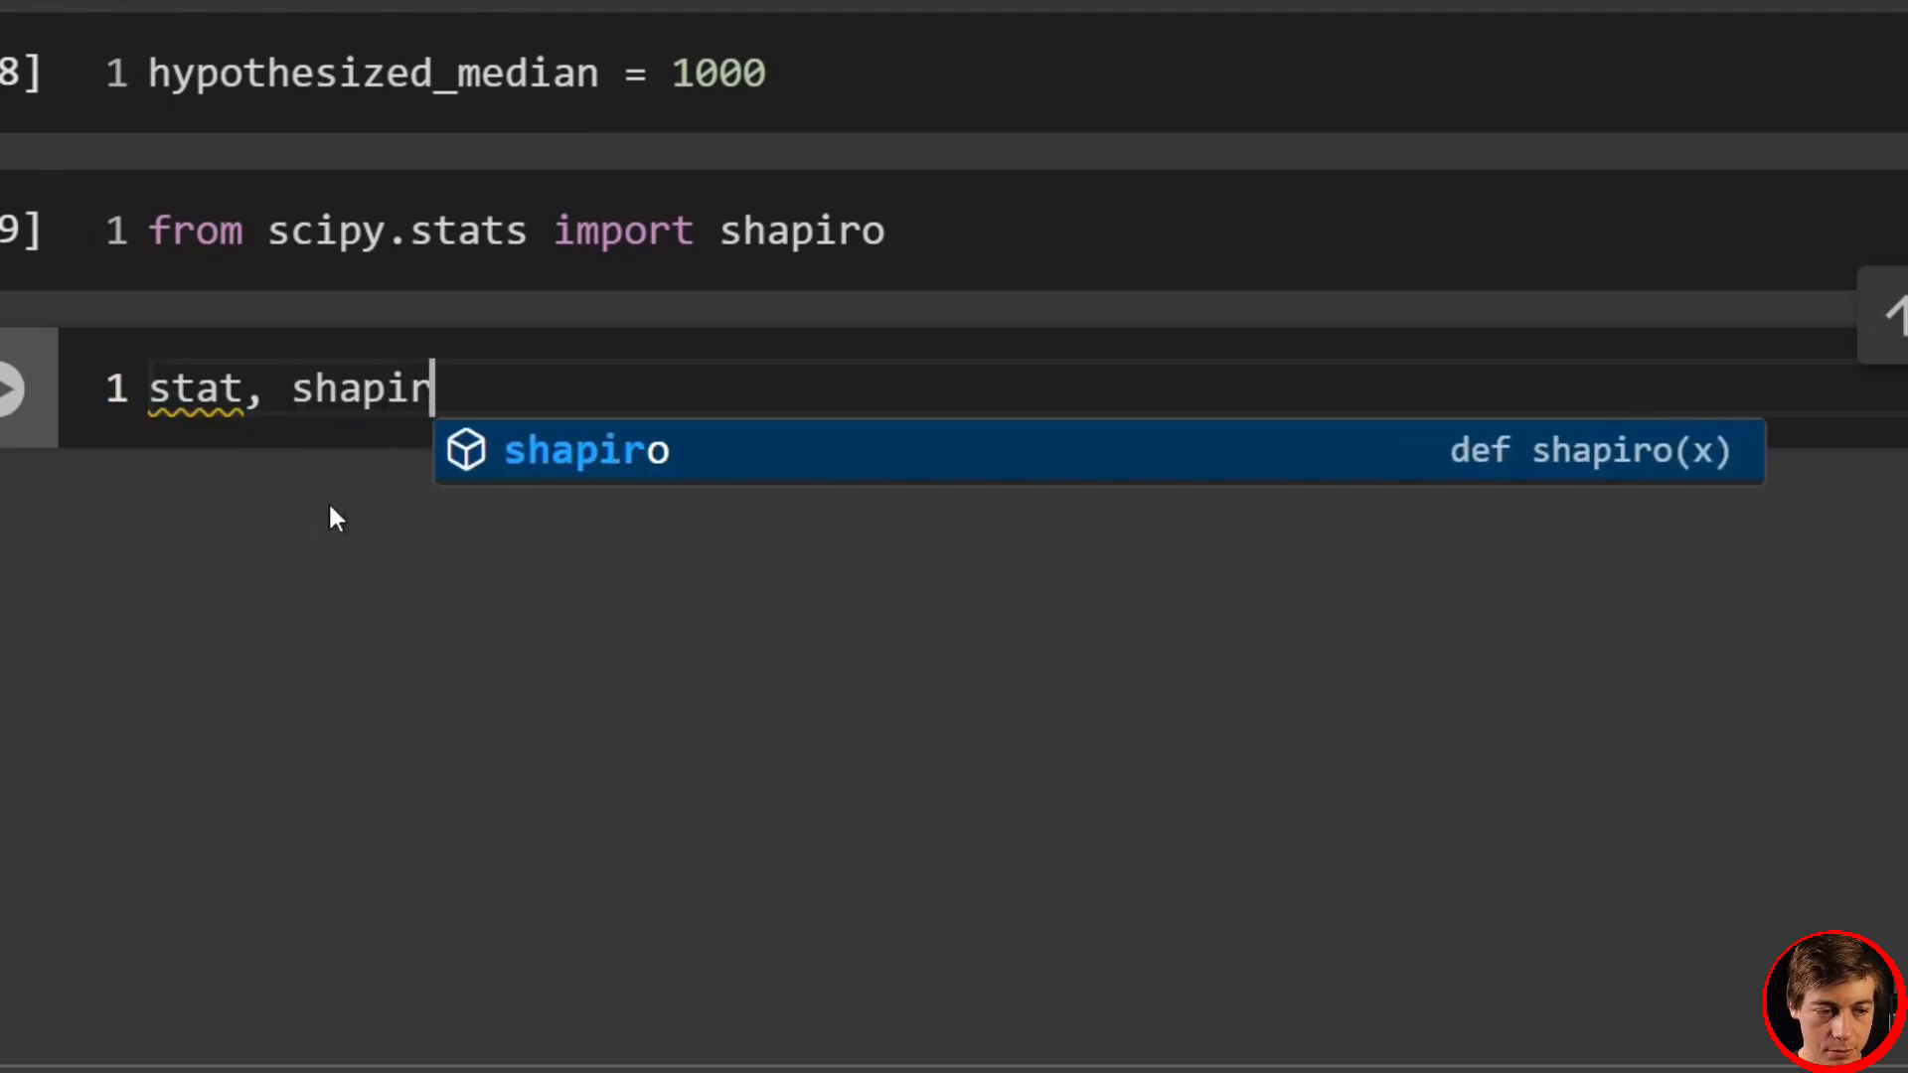
{"action": "type", "text": "o_p_val"}
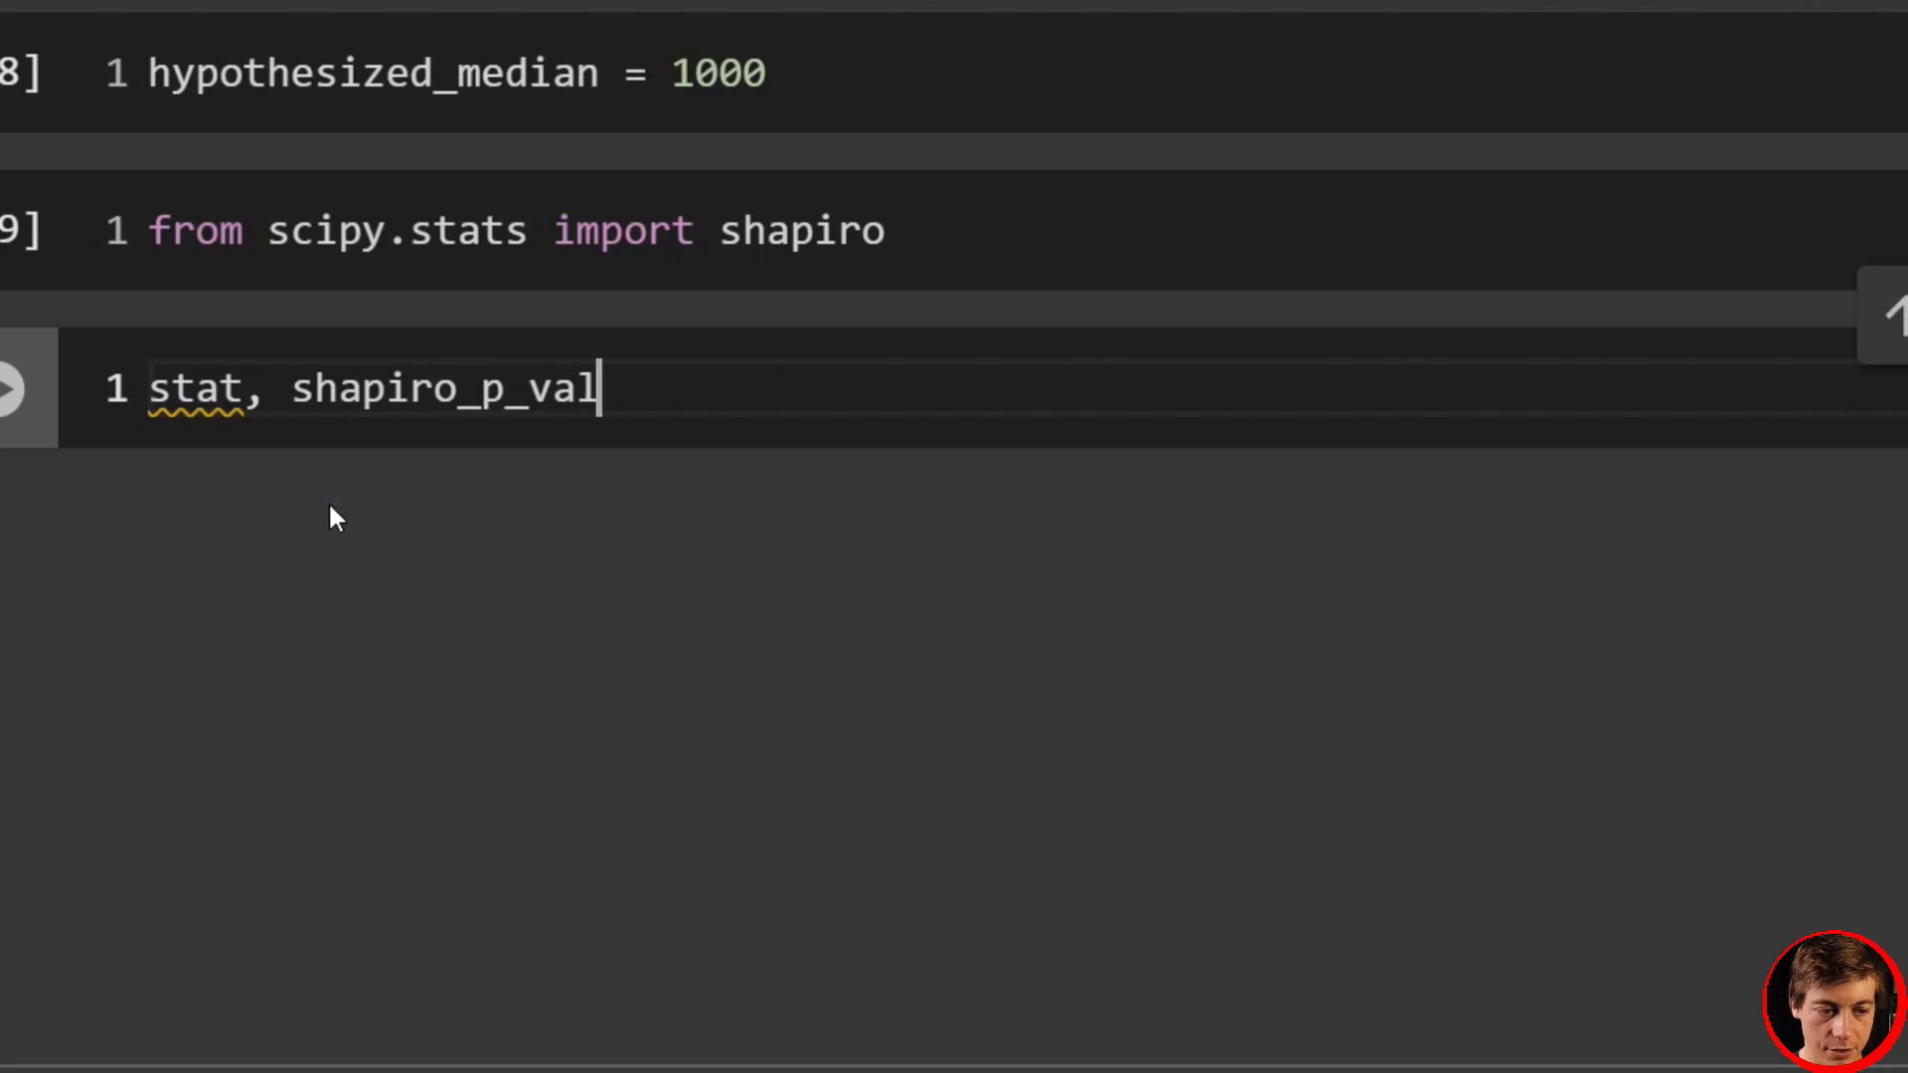
{"action": "type", "text": "ue"}
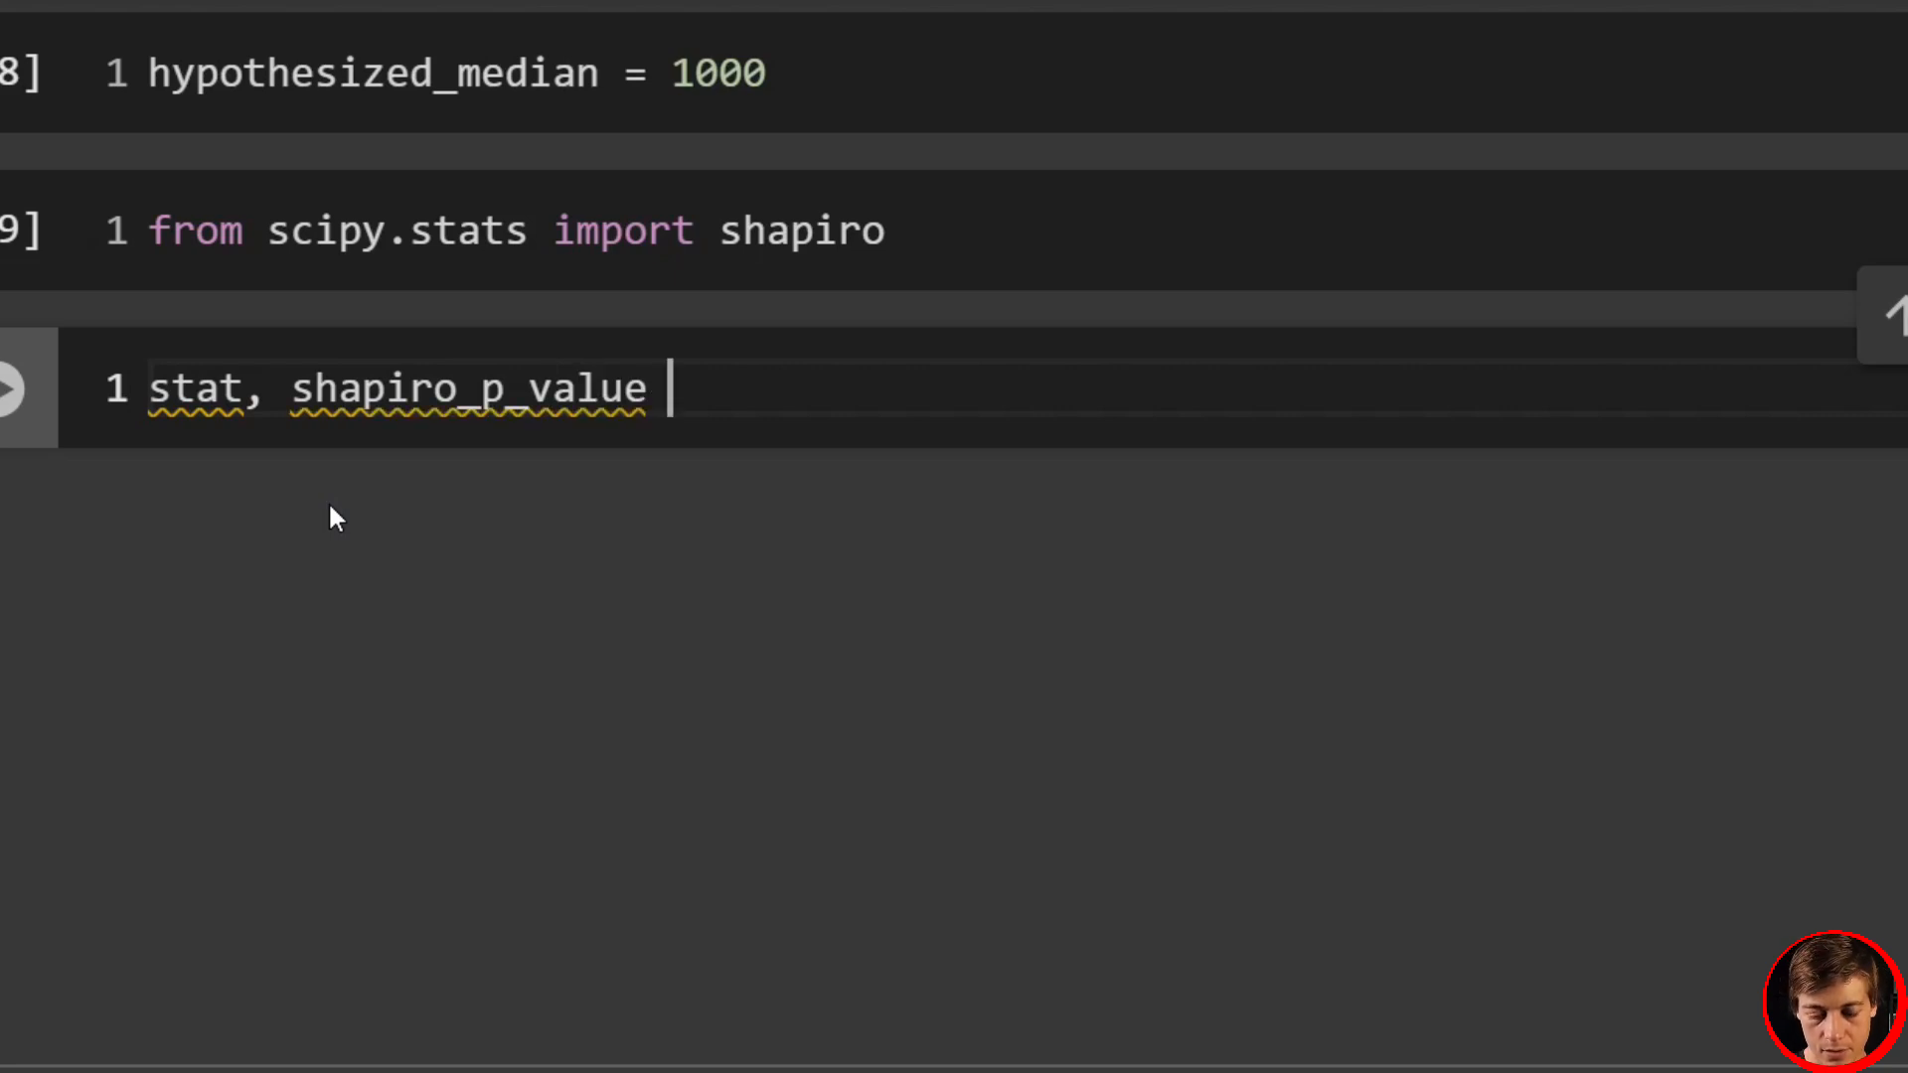
{"action": "type", "text": "= shapir"}
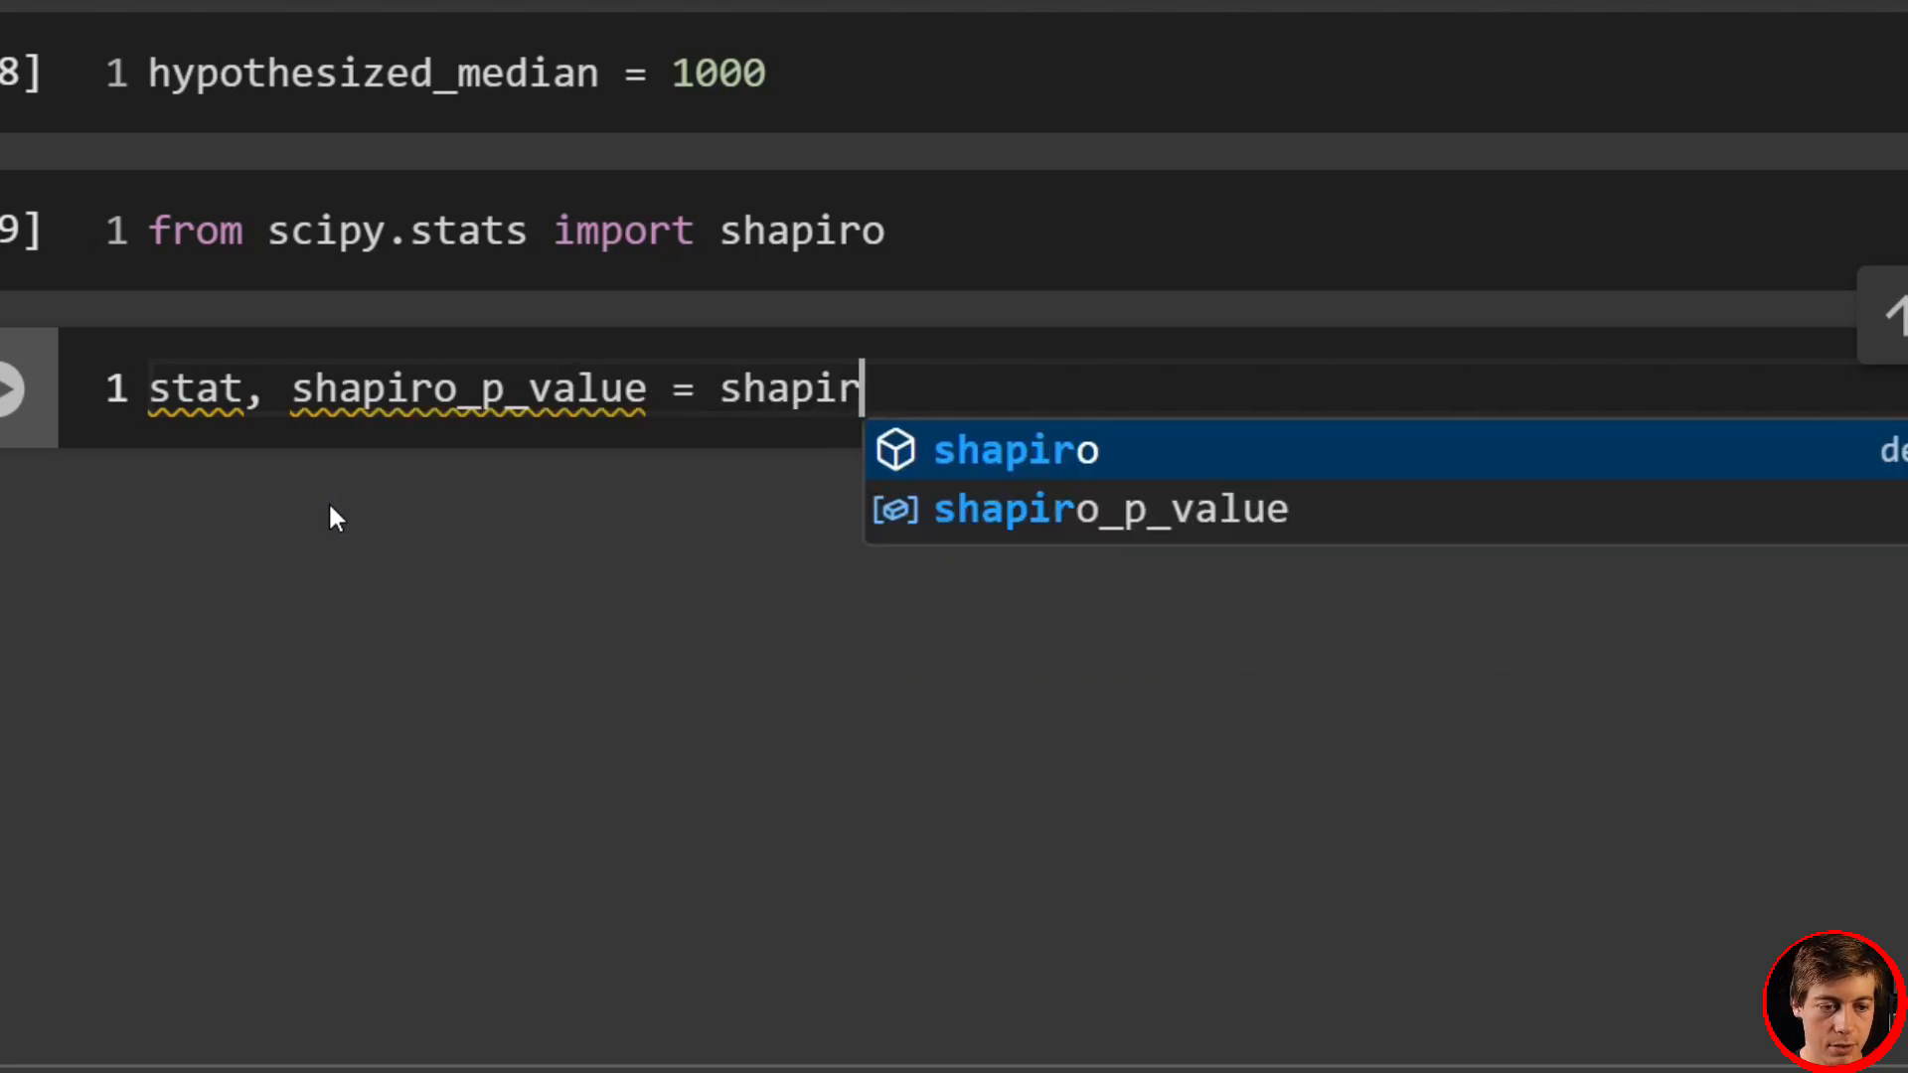
{"action": "left_click", "coordinate": [1015, 451]}
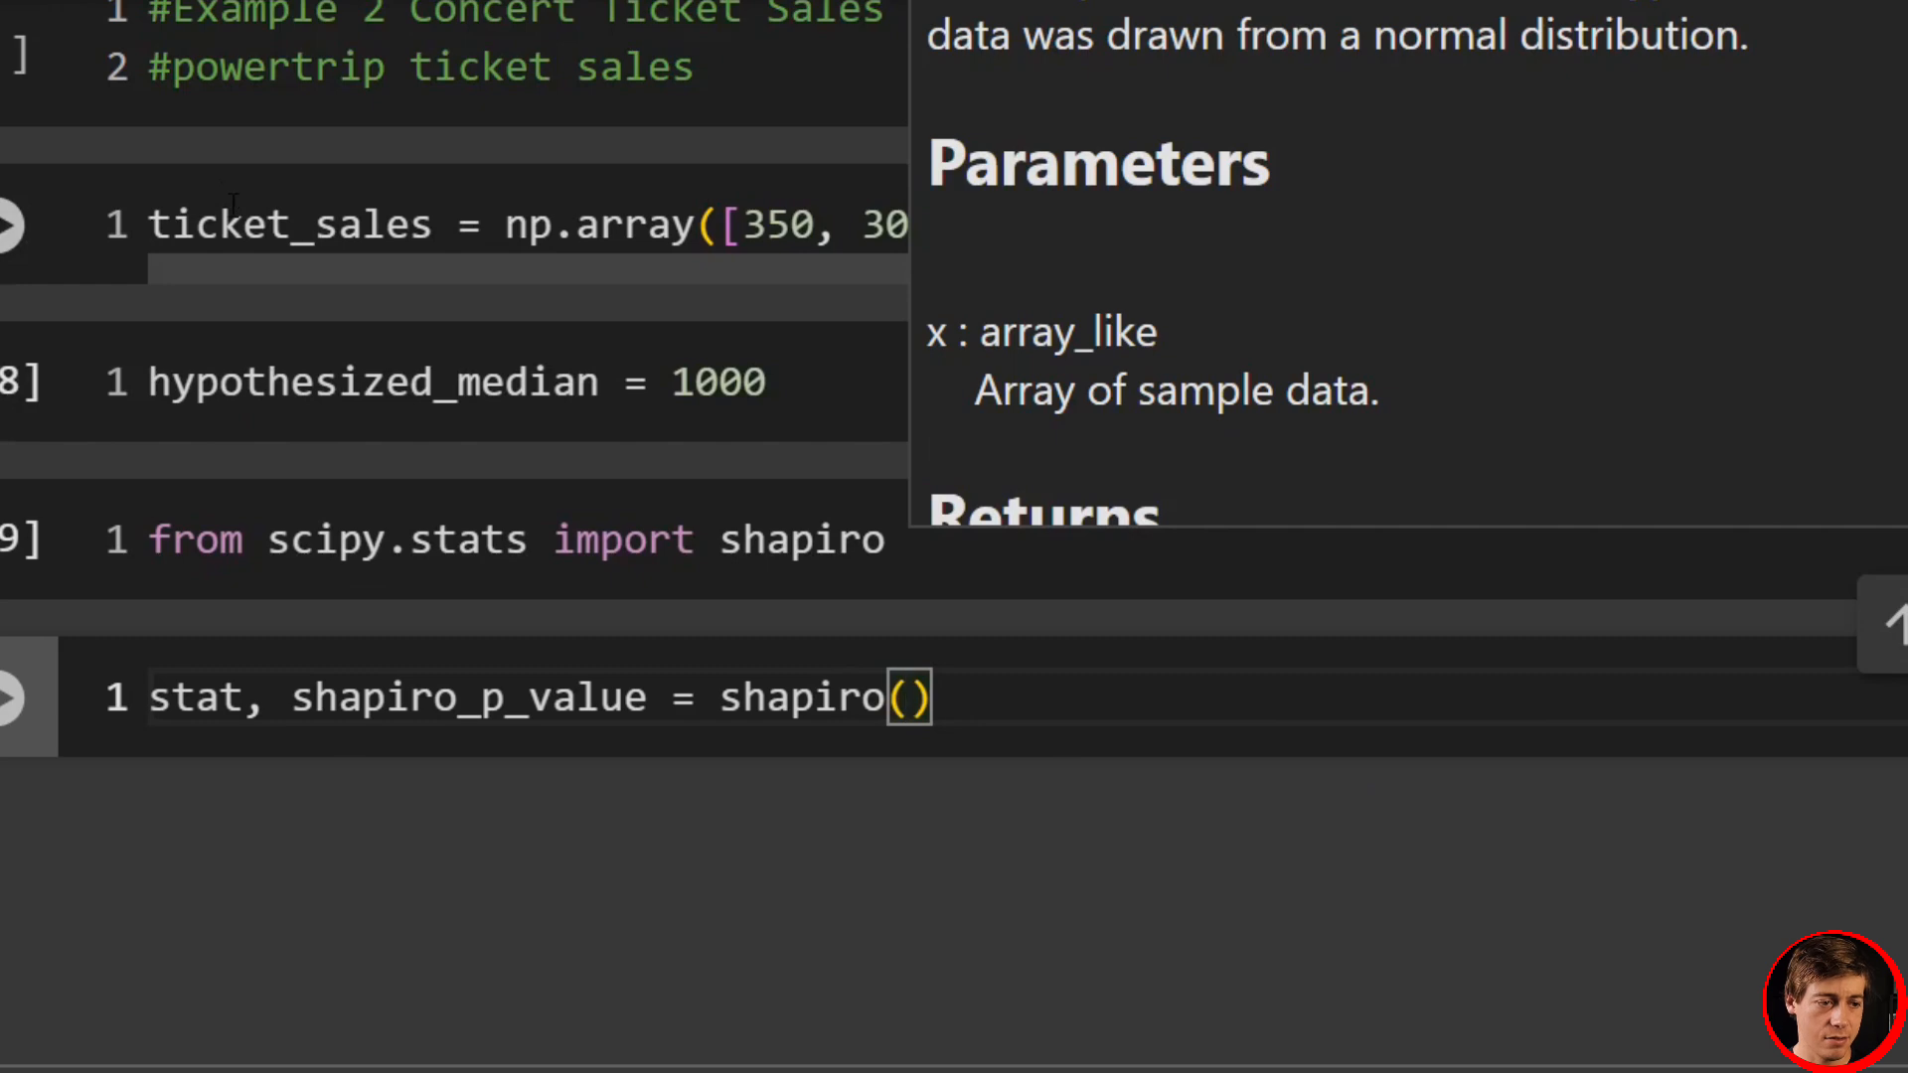
{"action": "type", "text": "ticket_sales"}
{"action": "type", "text": "print(shapiro_p_value)"}
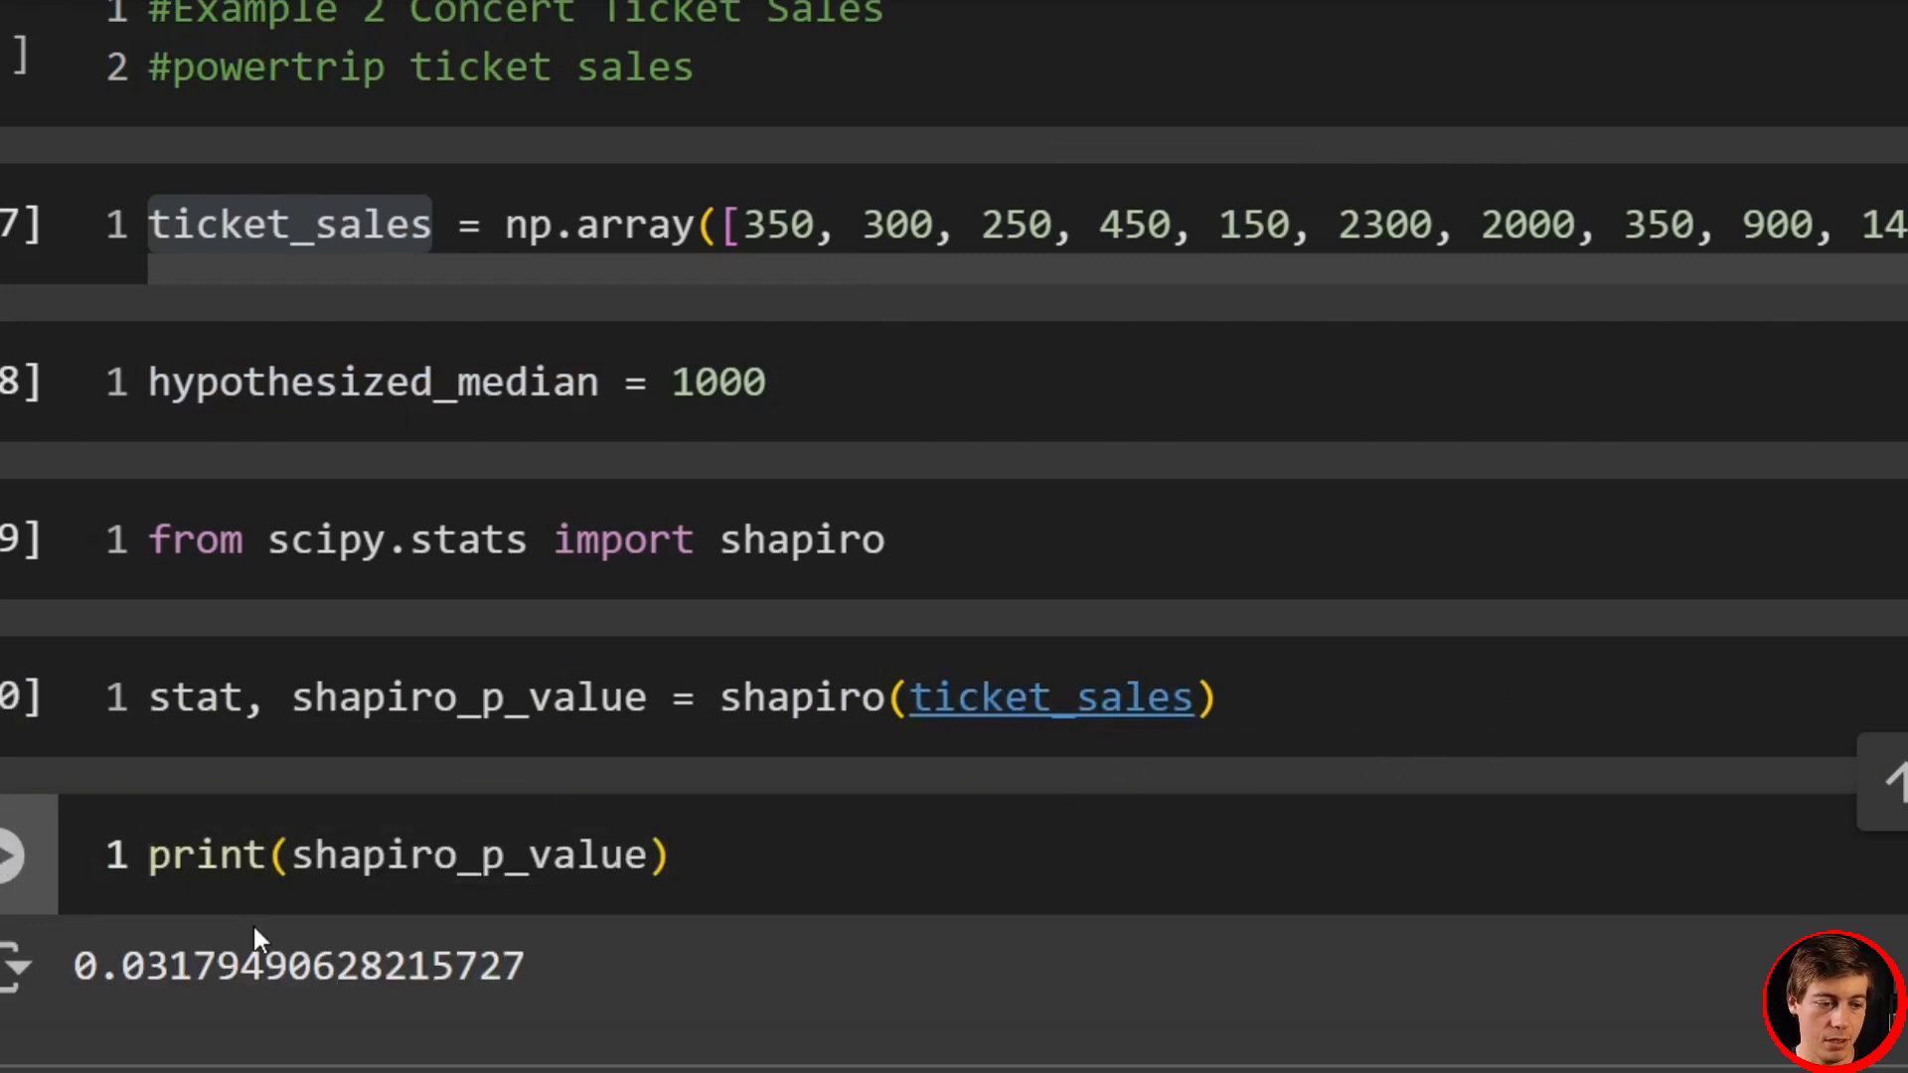
- Run the normality decision against alpha, concluding the data is NOT normally distributed
{"action": "left_click", "coordinate": [281, 855]}
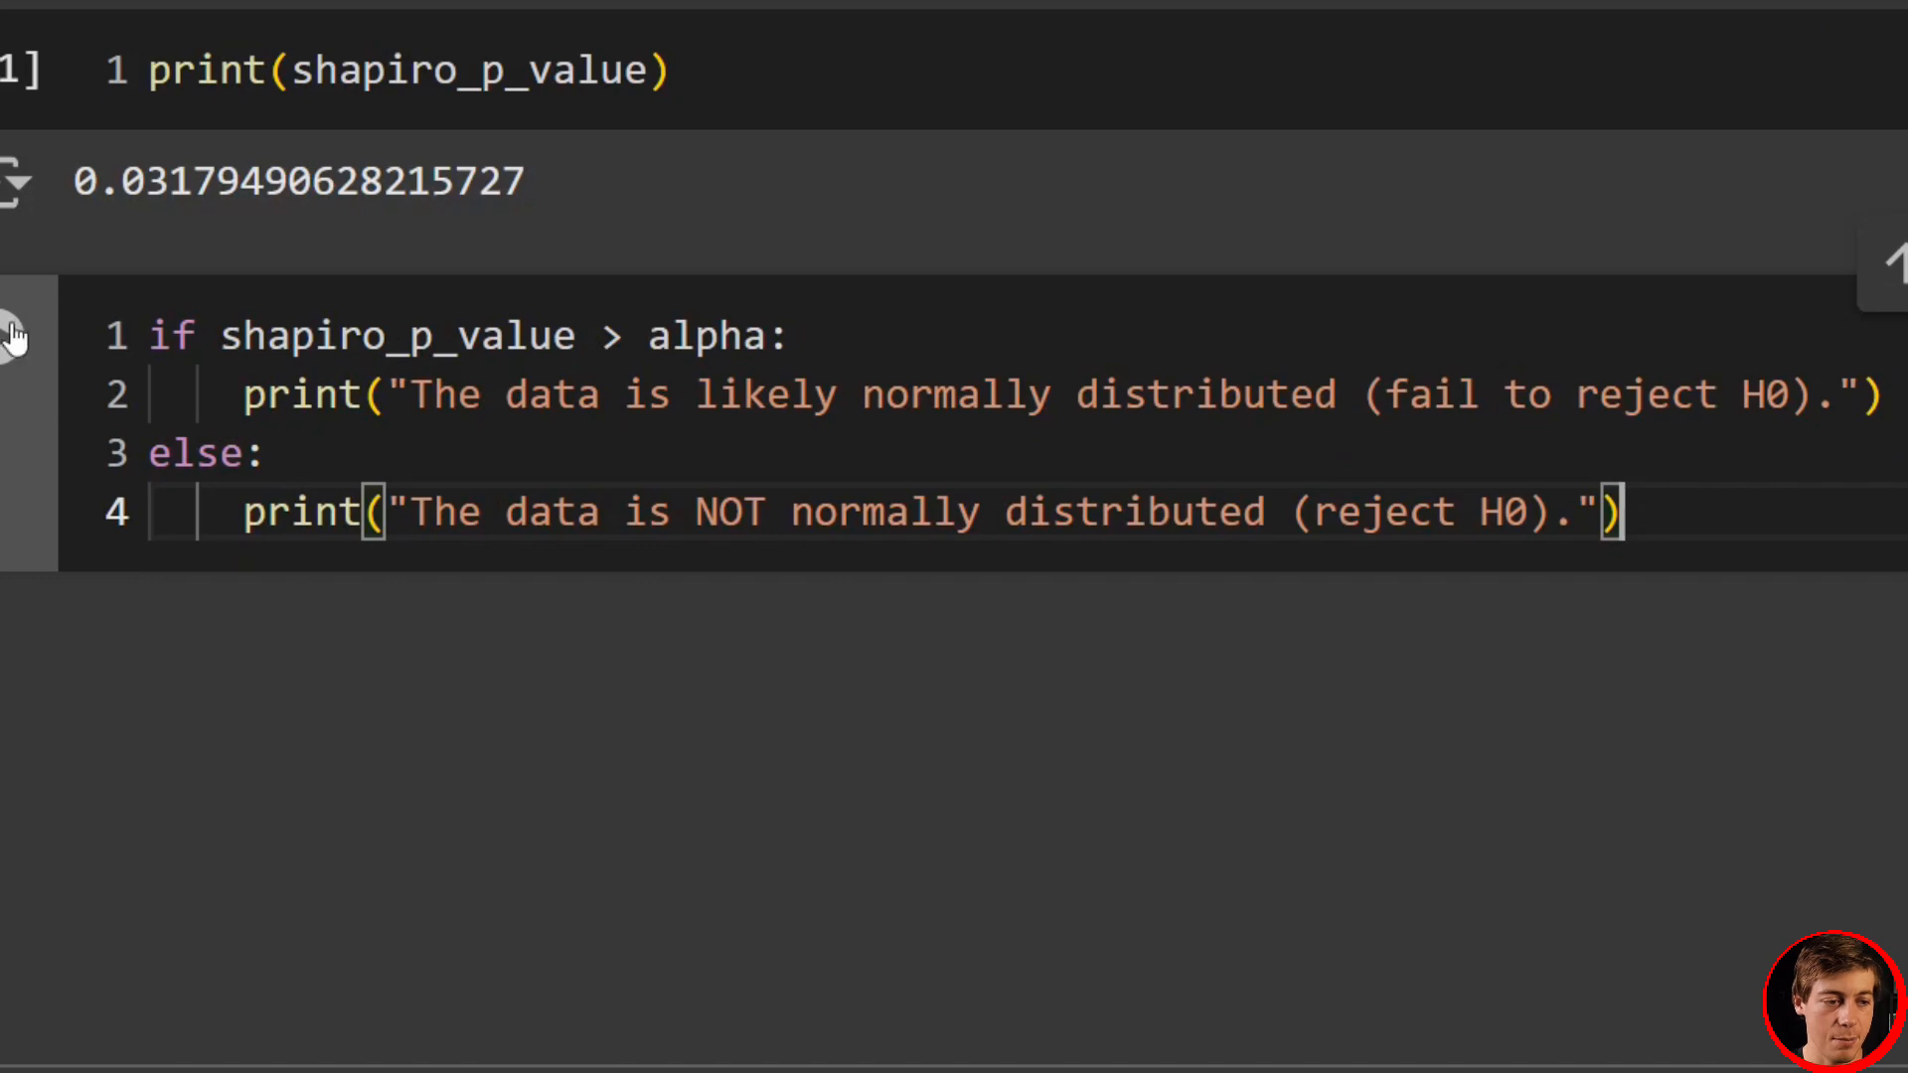
{"action": "left_click", "coordinate": [14, 336]}
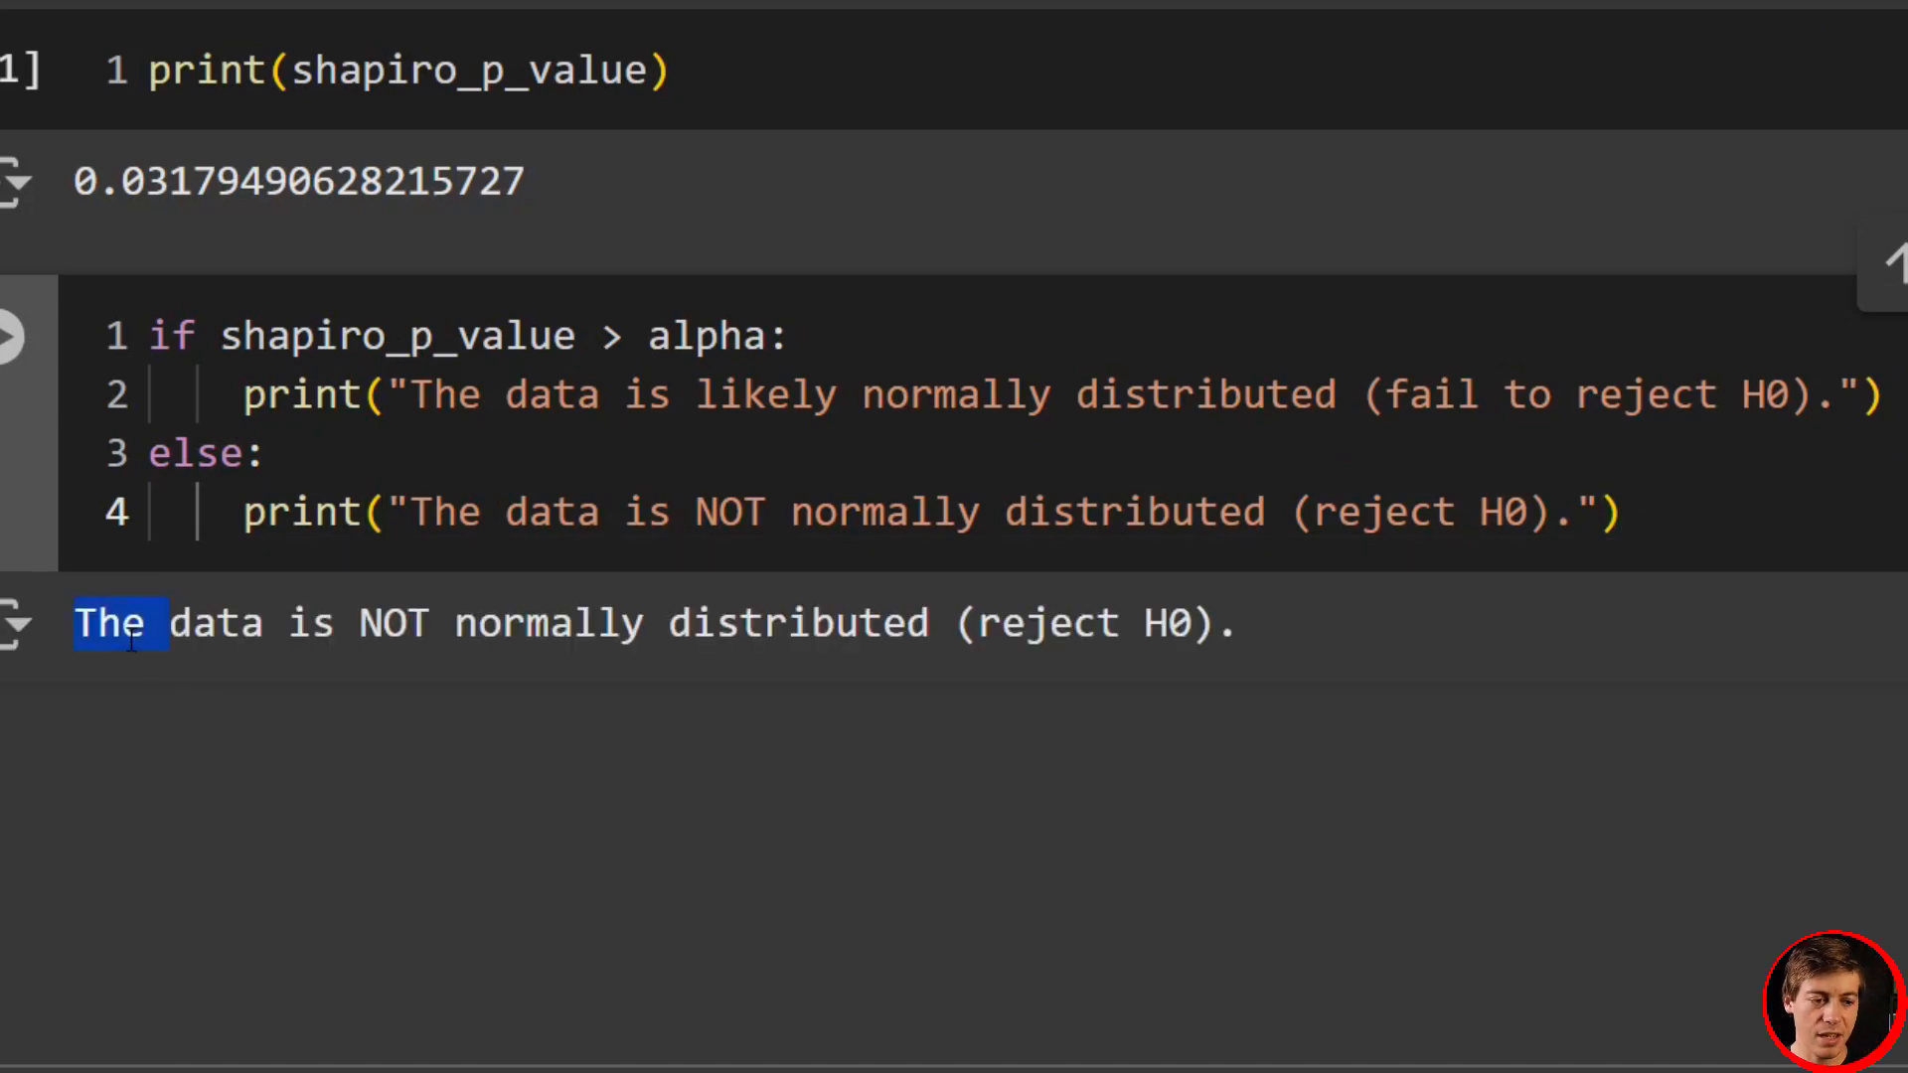
{"action": "left_click_drag", "start_coordinate": [115, 624], "coordinate": [1204, 624]}
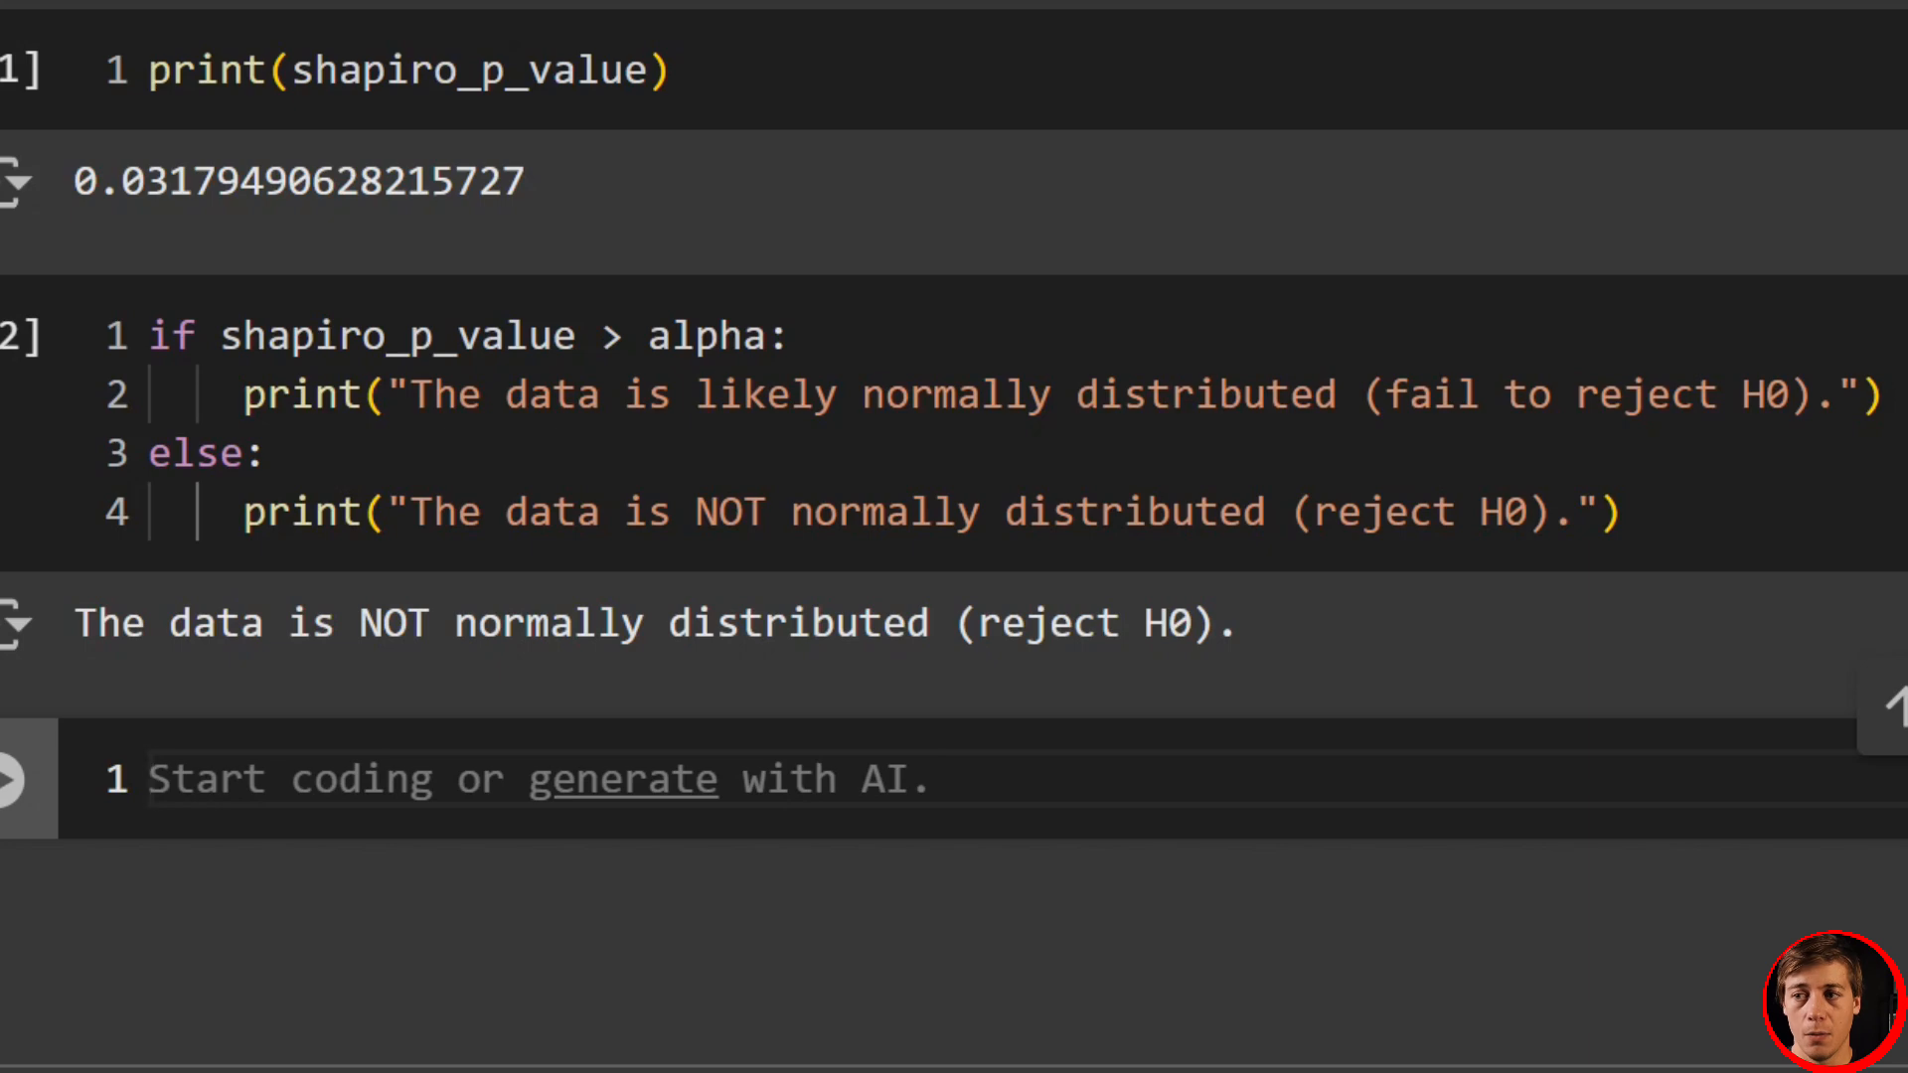
- Define centered_sales = ticket_sales - hypothesized_median
{"action": "scroll", "scroll_direction": "down", "scroll_amount": 3}
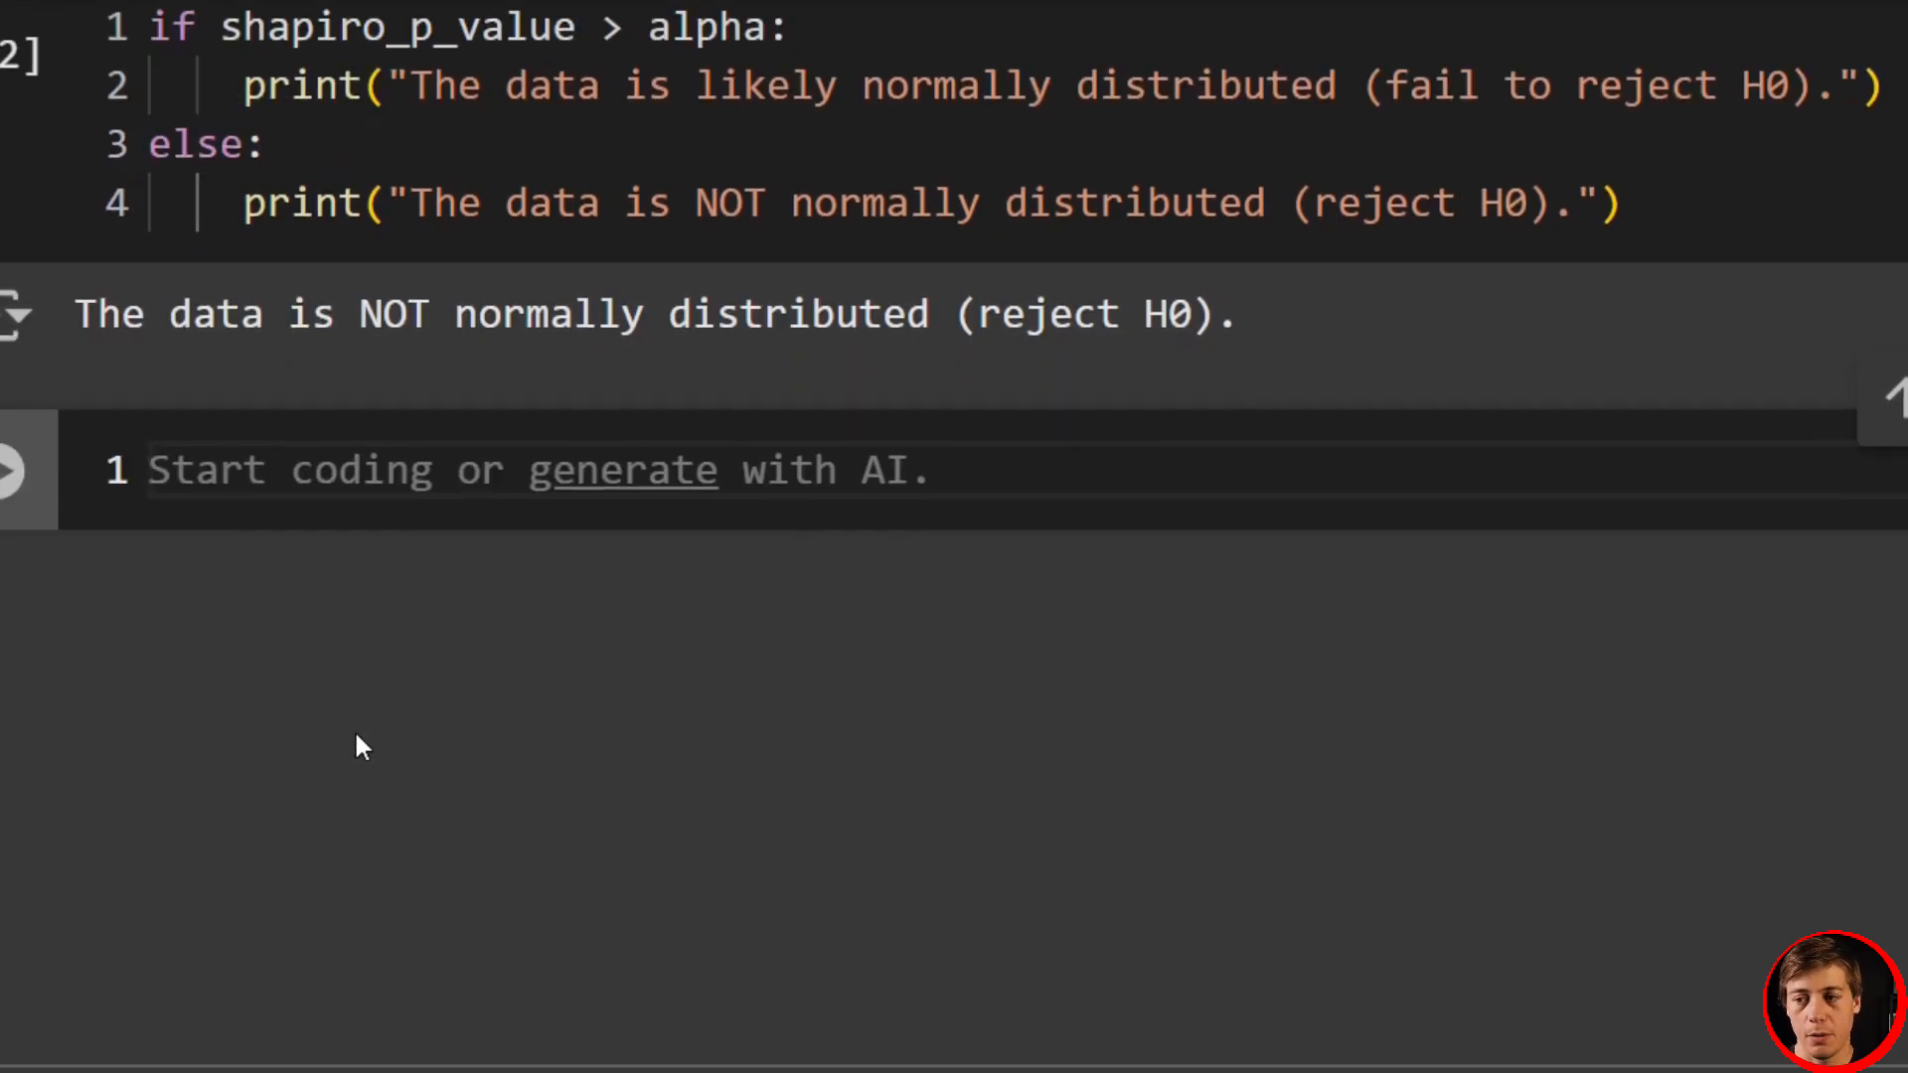
{"action": "type", "text": "centered_s"}
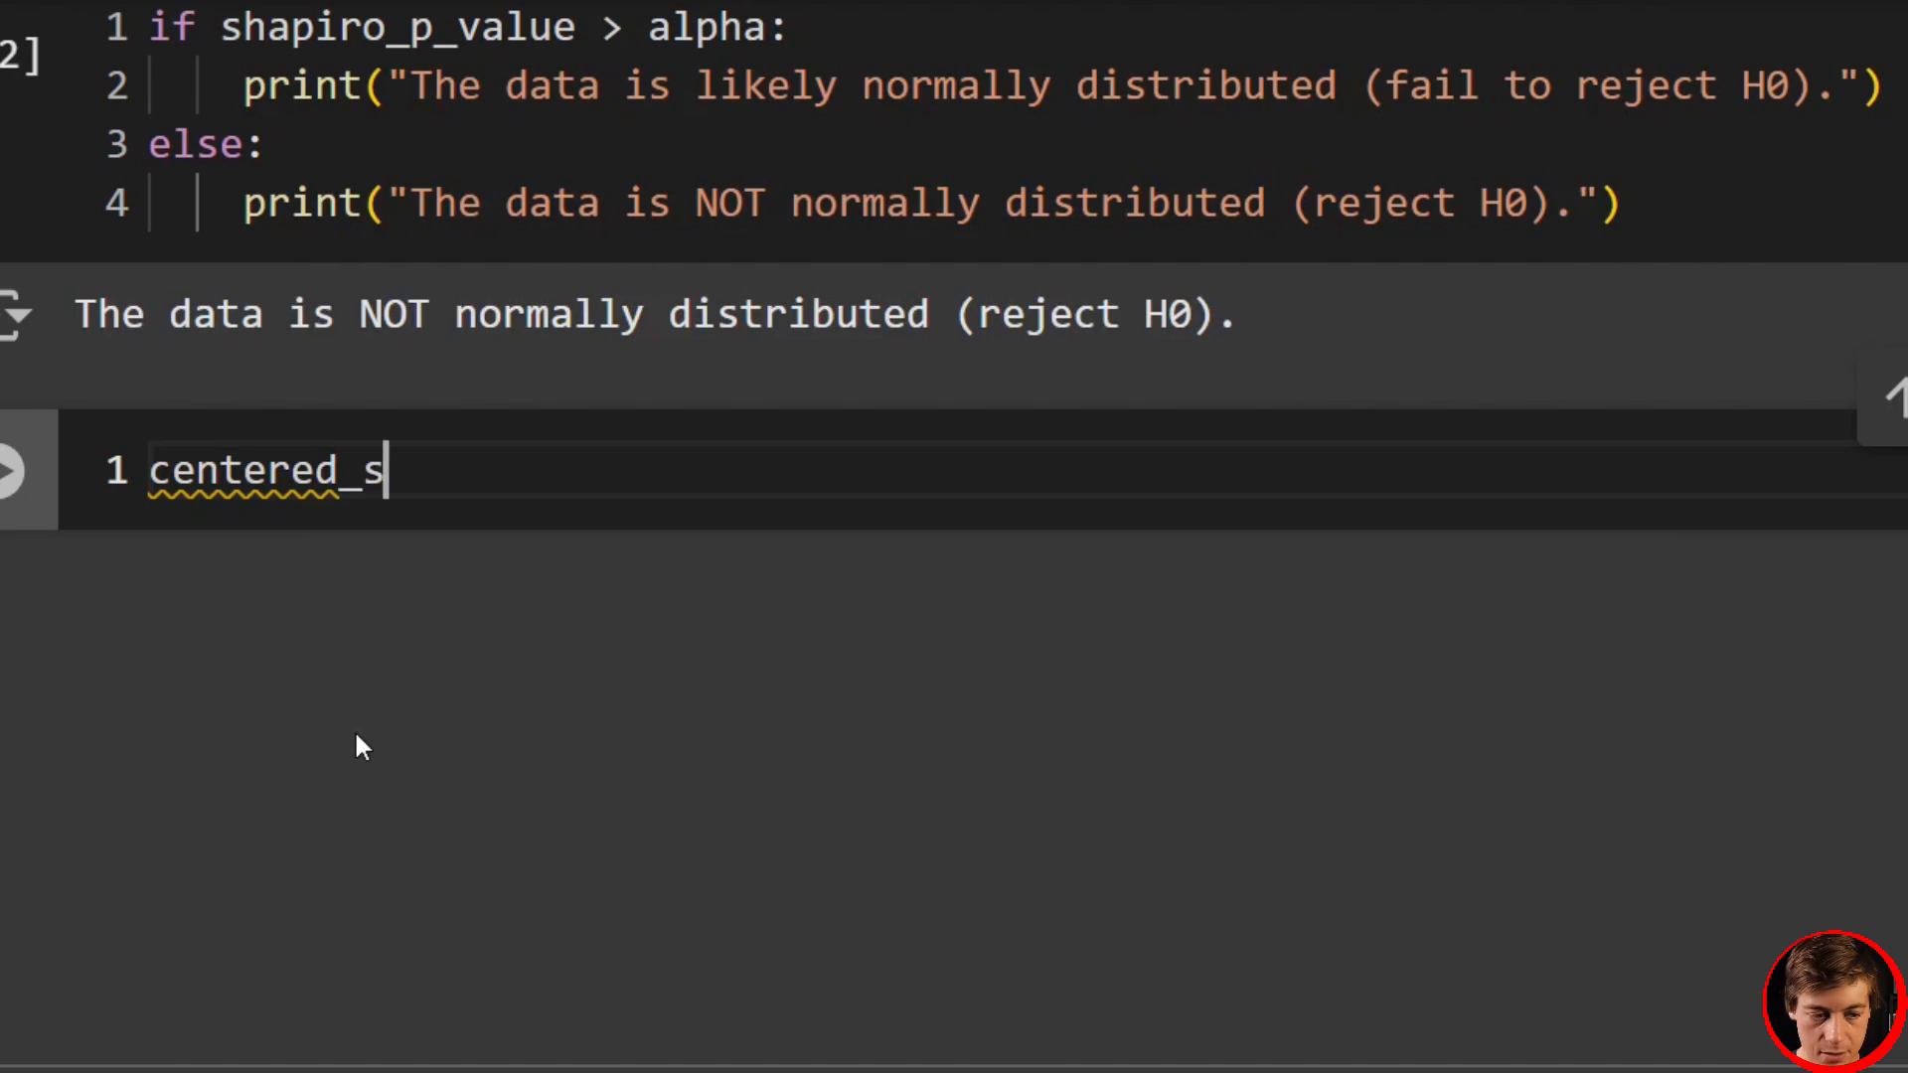
{"action": "type", "text": "ales = t"}
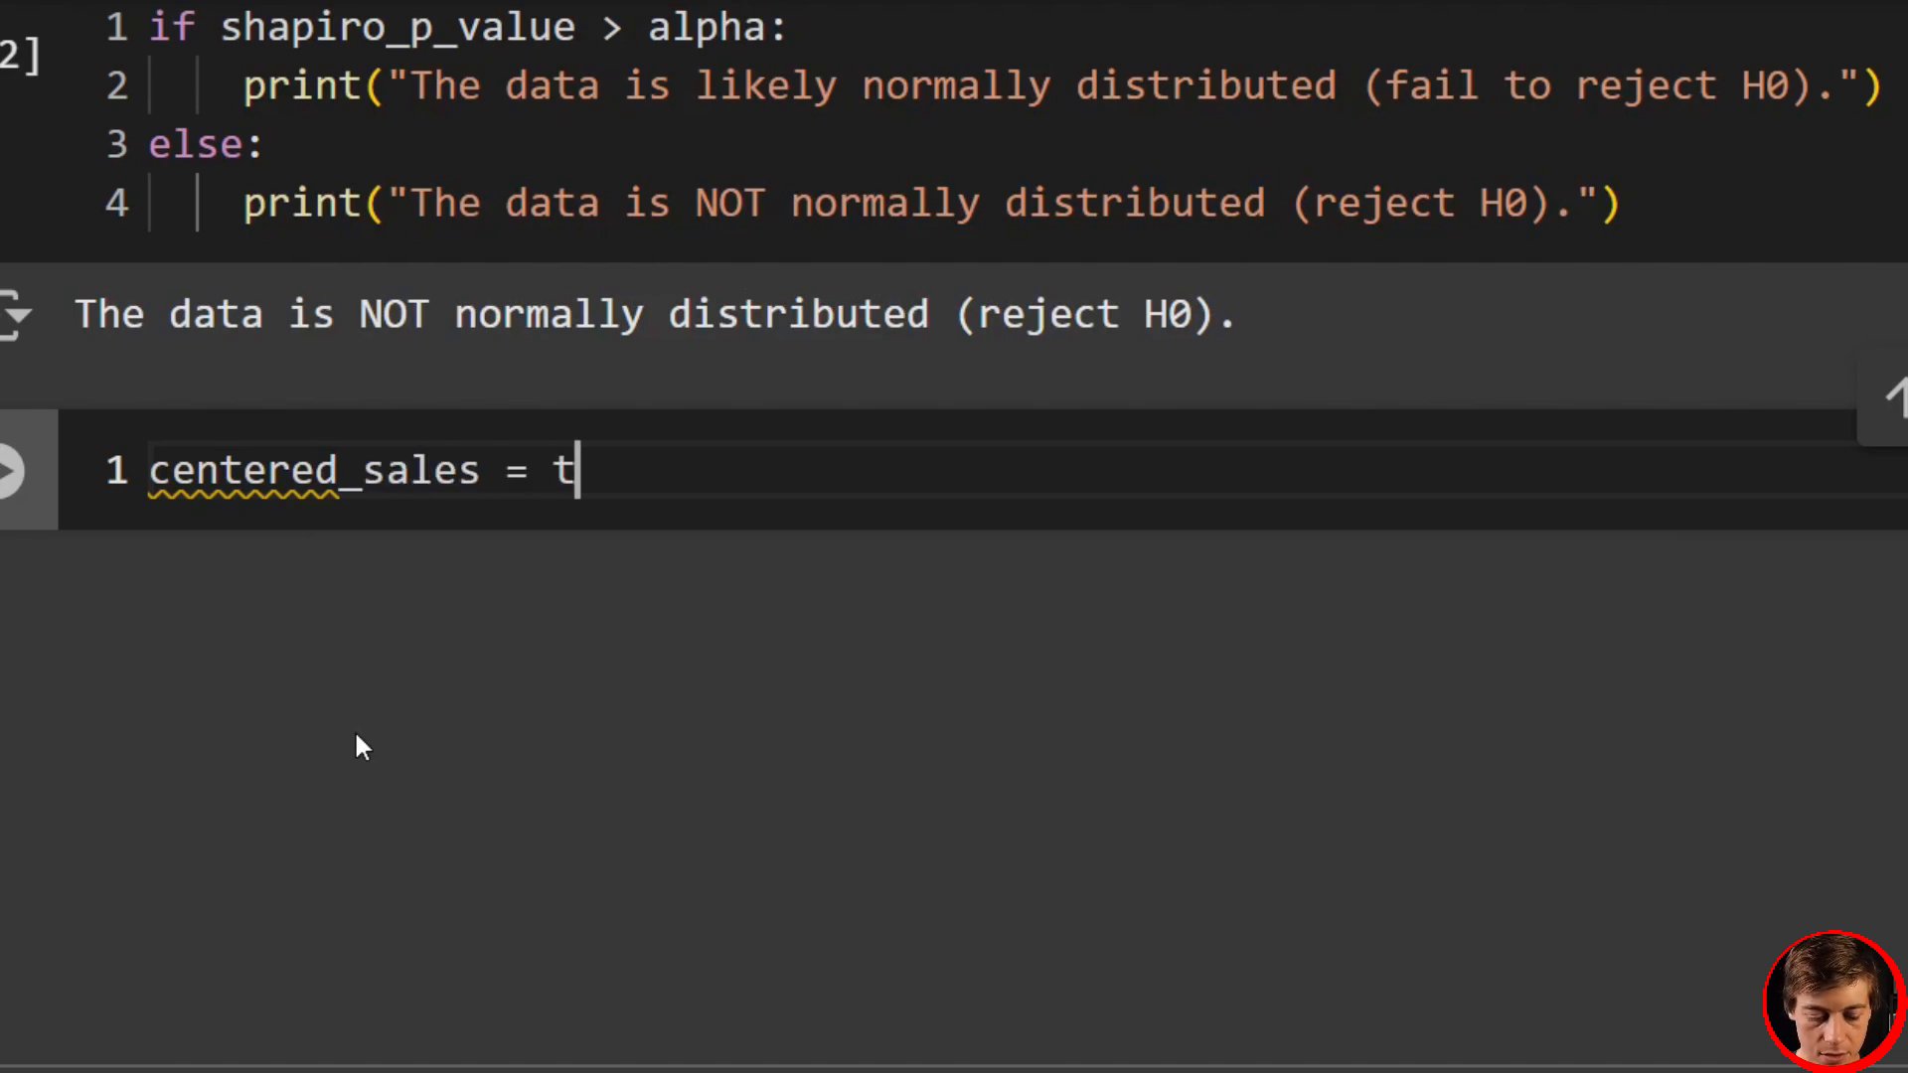
{"action": "type", "text": "icket_sales"}
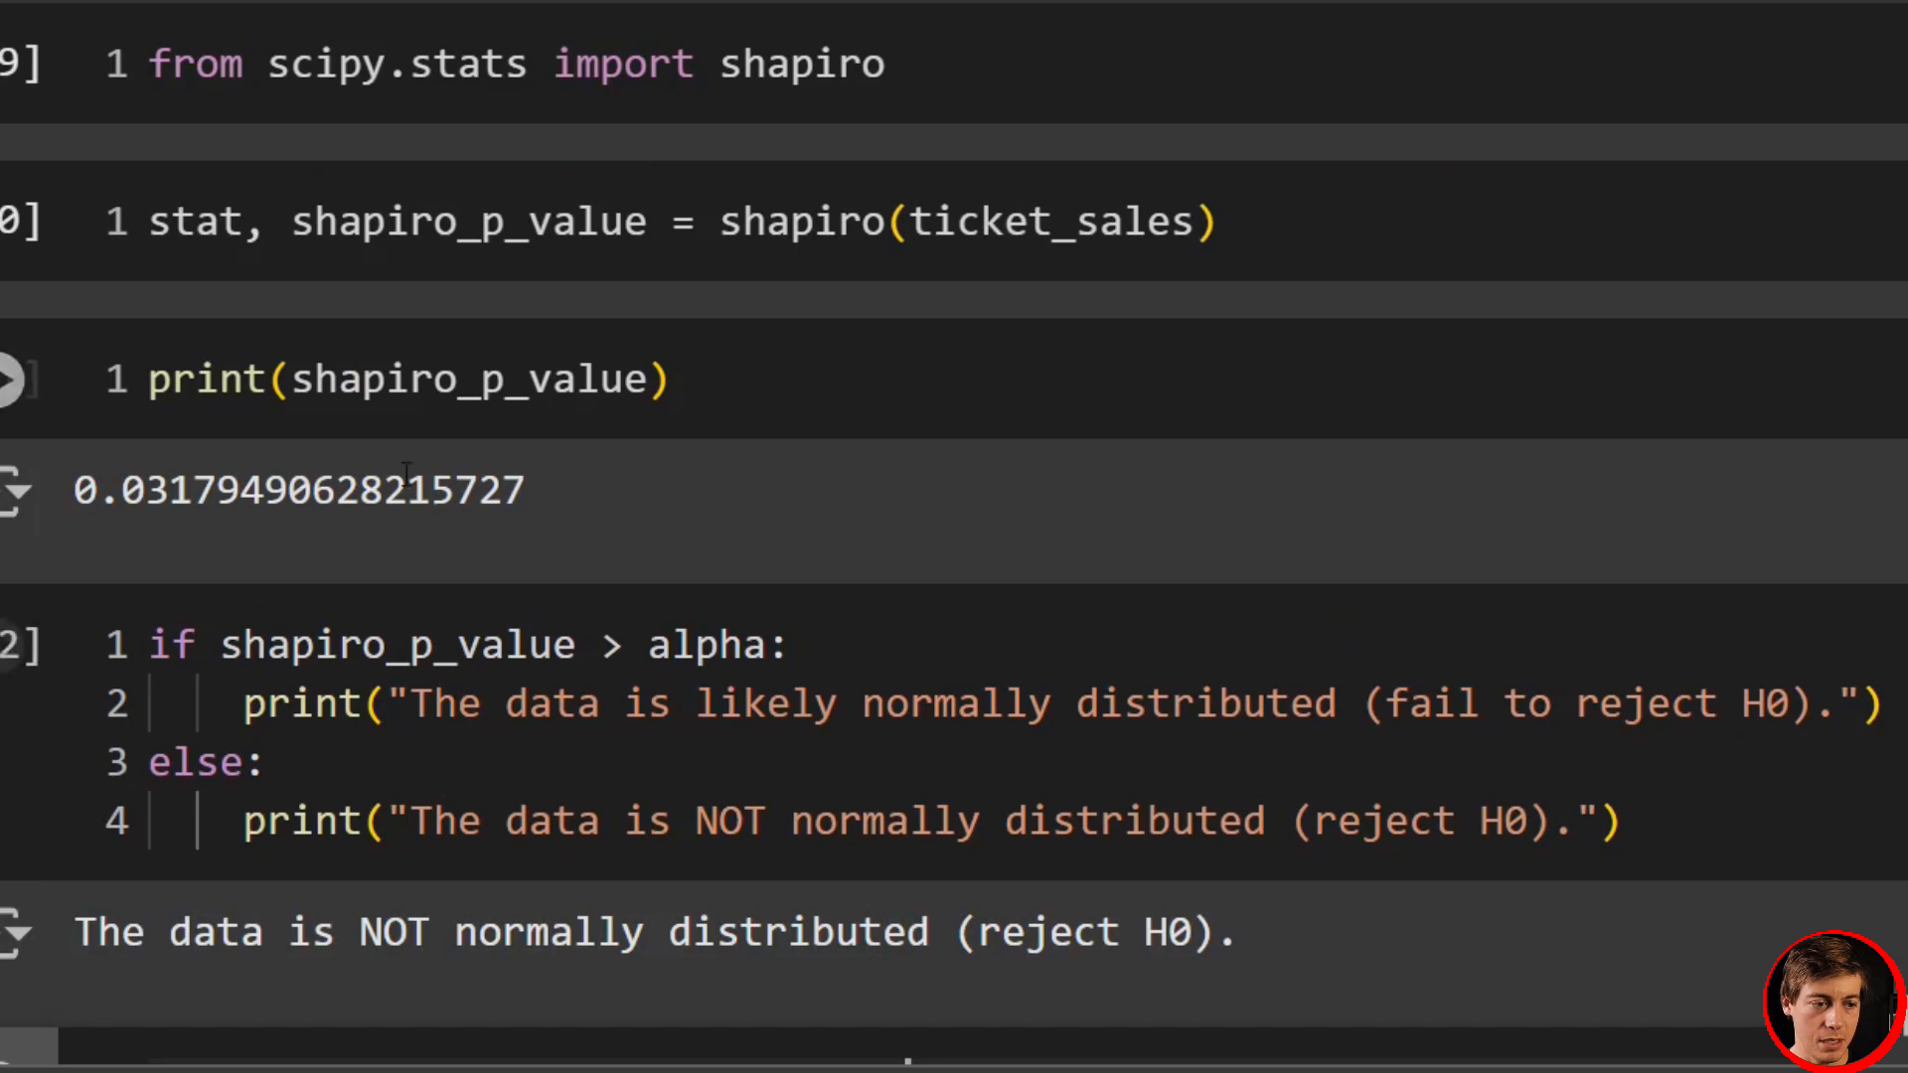
{"action": "scroll", "scroll_direction": "down", "scroll_amount": 3}
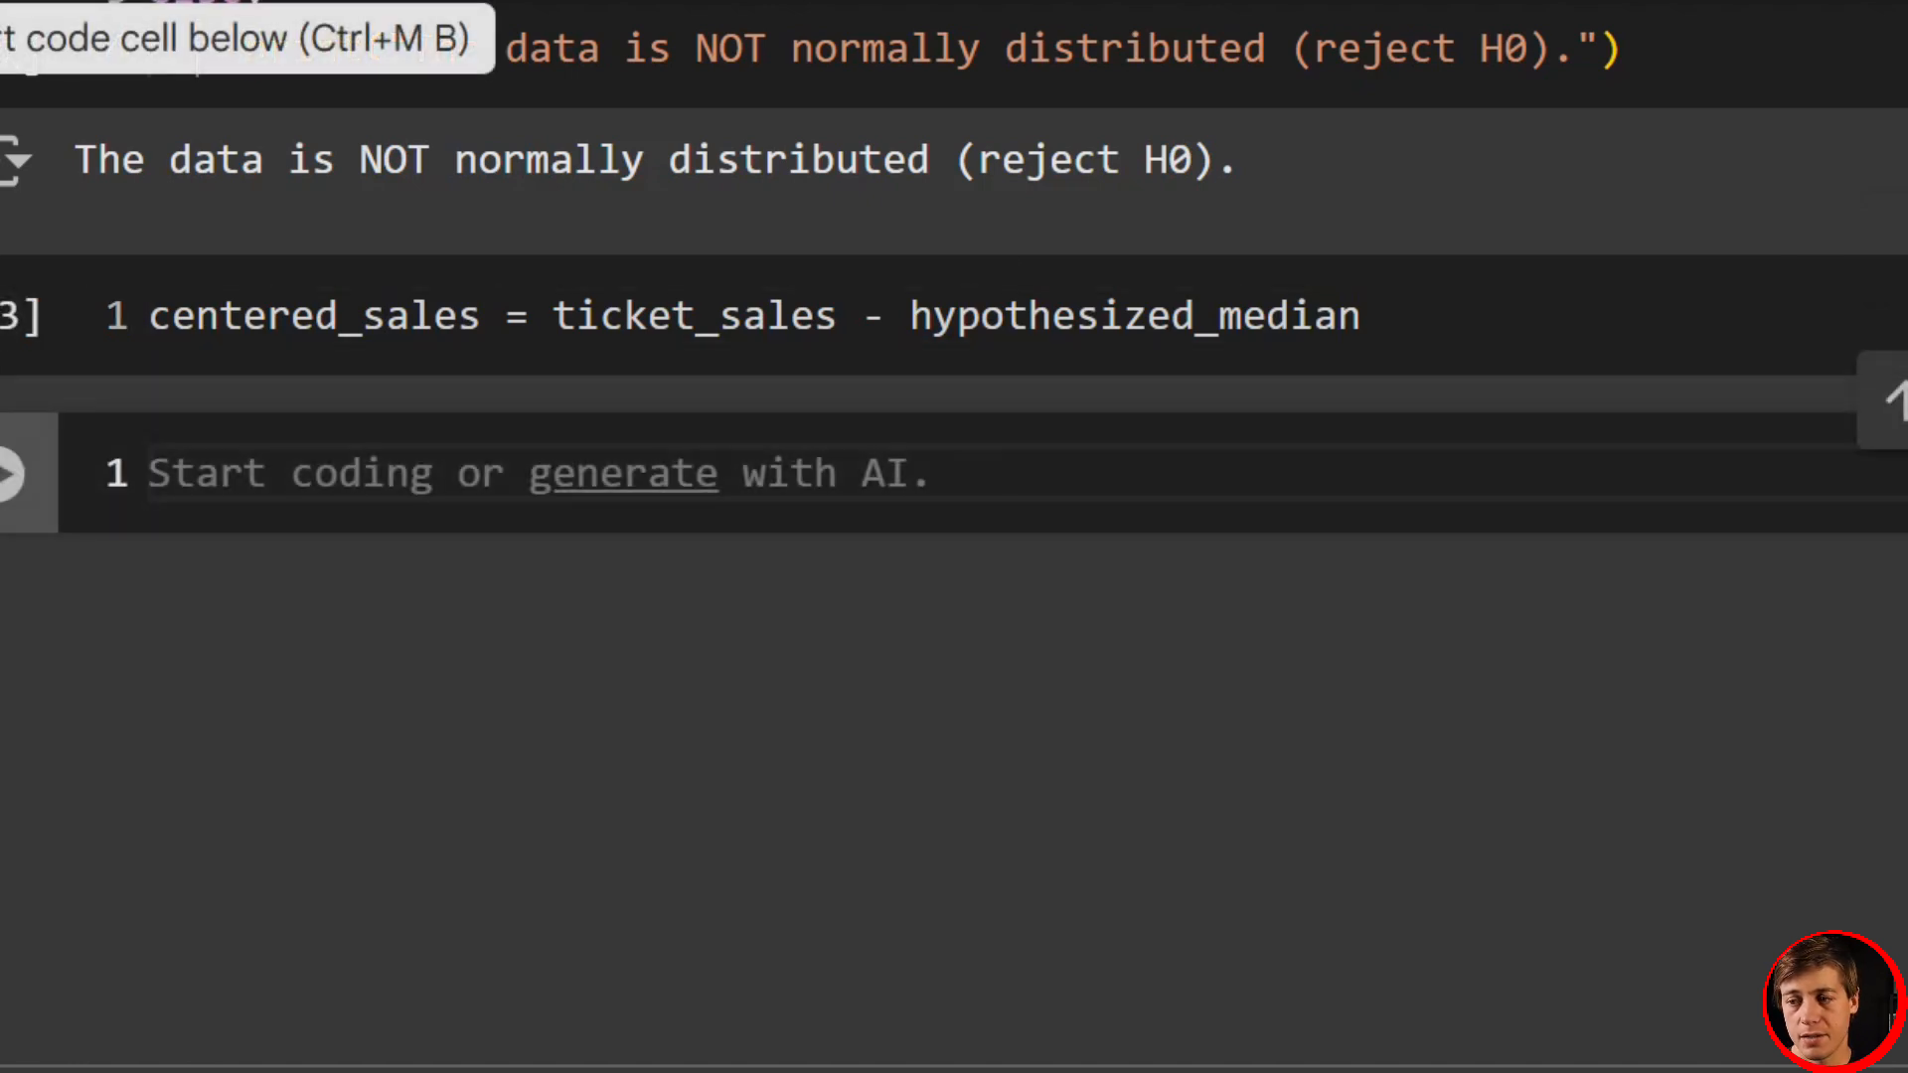
- Compute stat, p_value = wilcoxon(centered_sales)
{"action": "type", "text": "stat"}
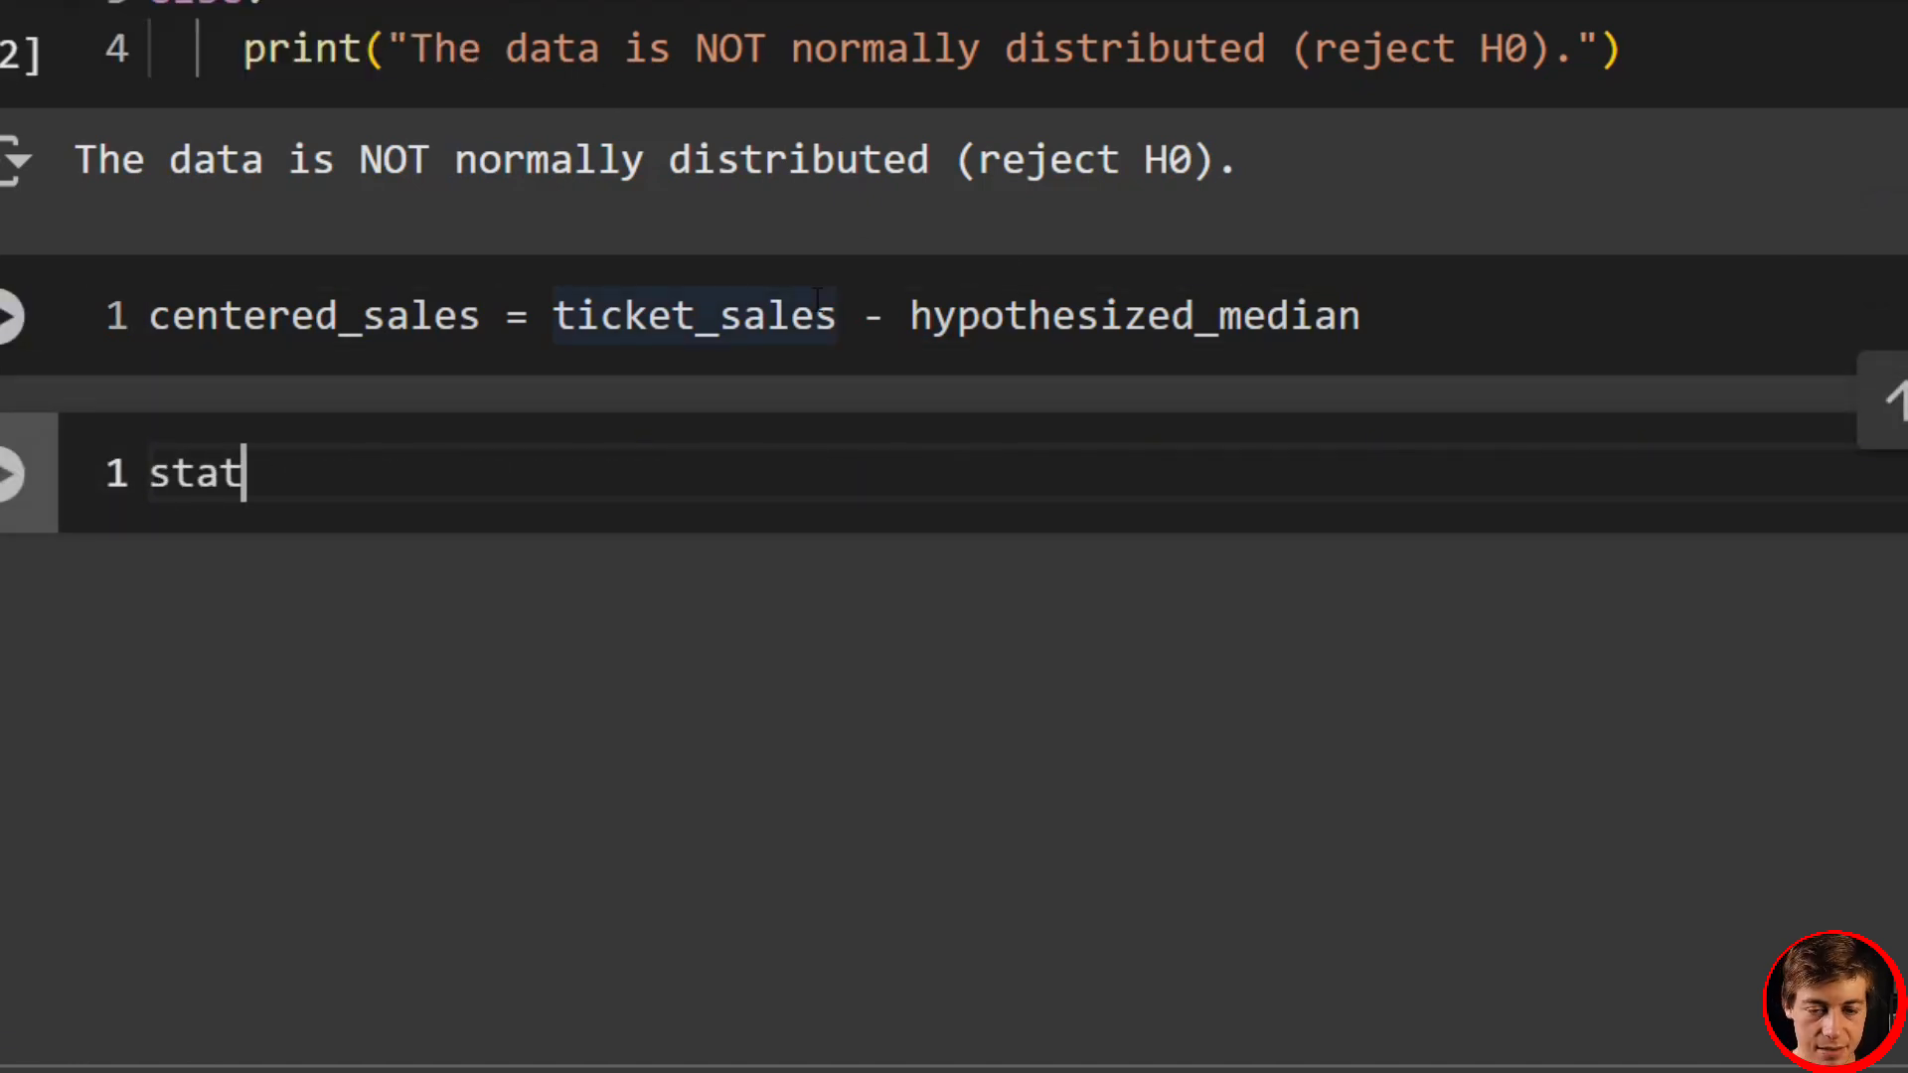
{"action": "type", "text": ", p_value = w"}
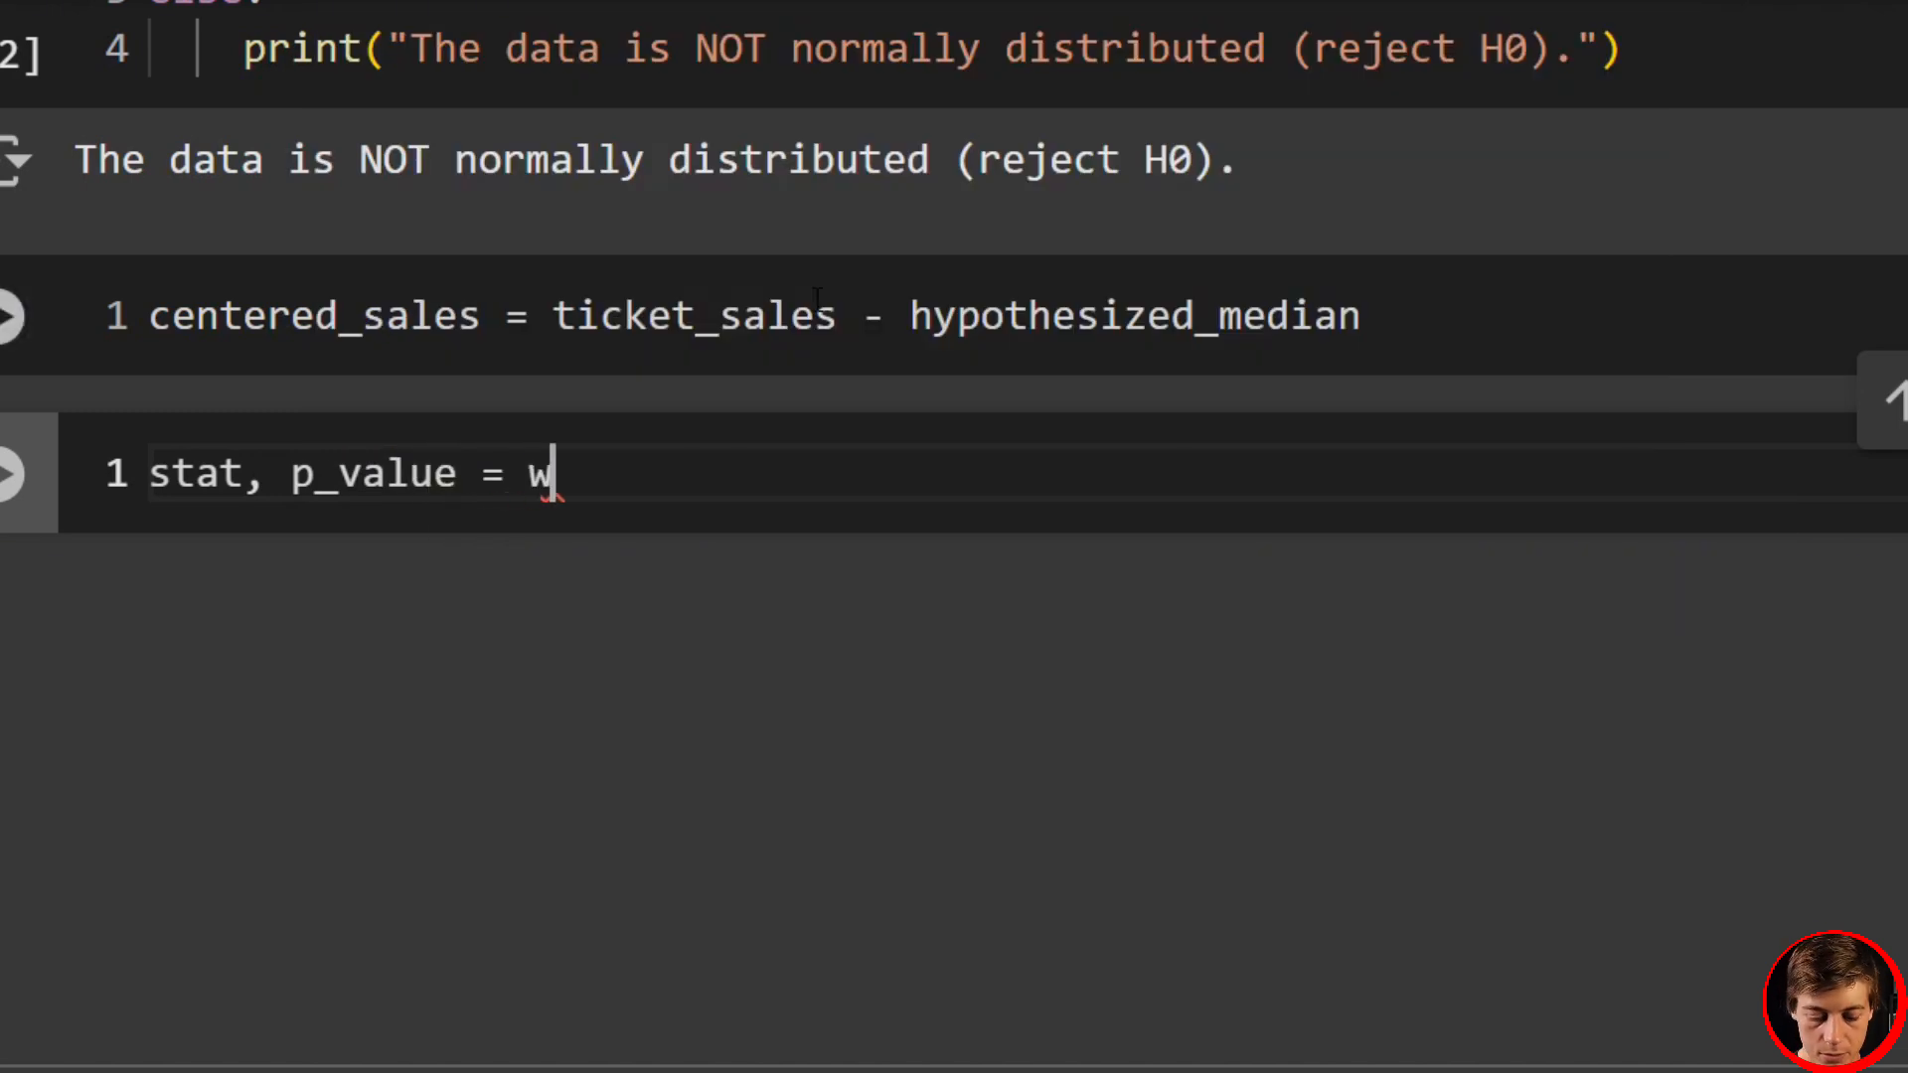
{"action": "type", "text": "ilcoxon"}
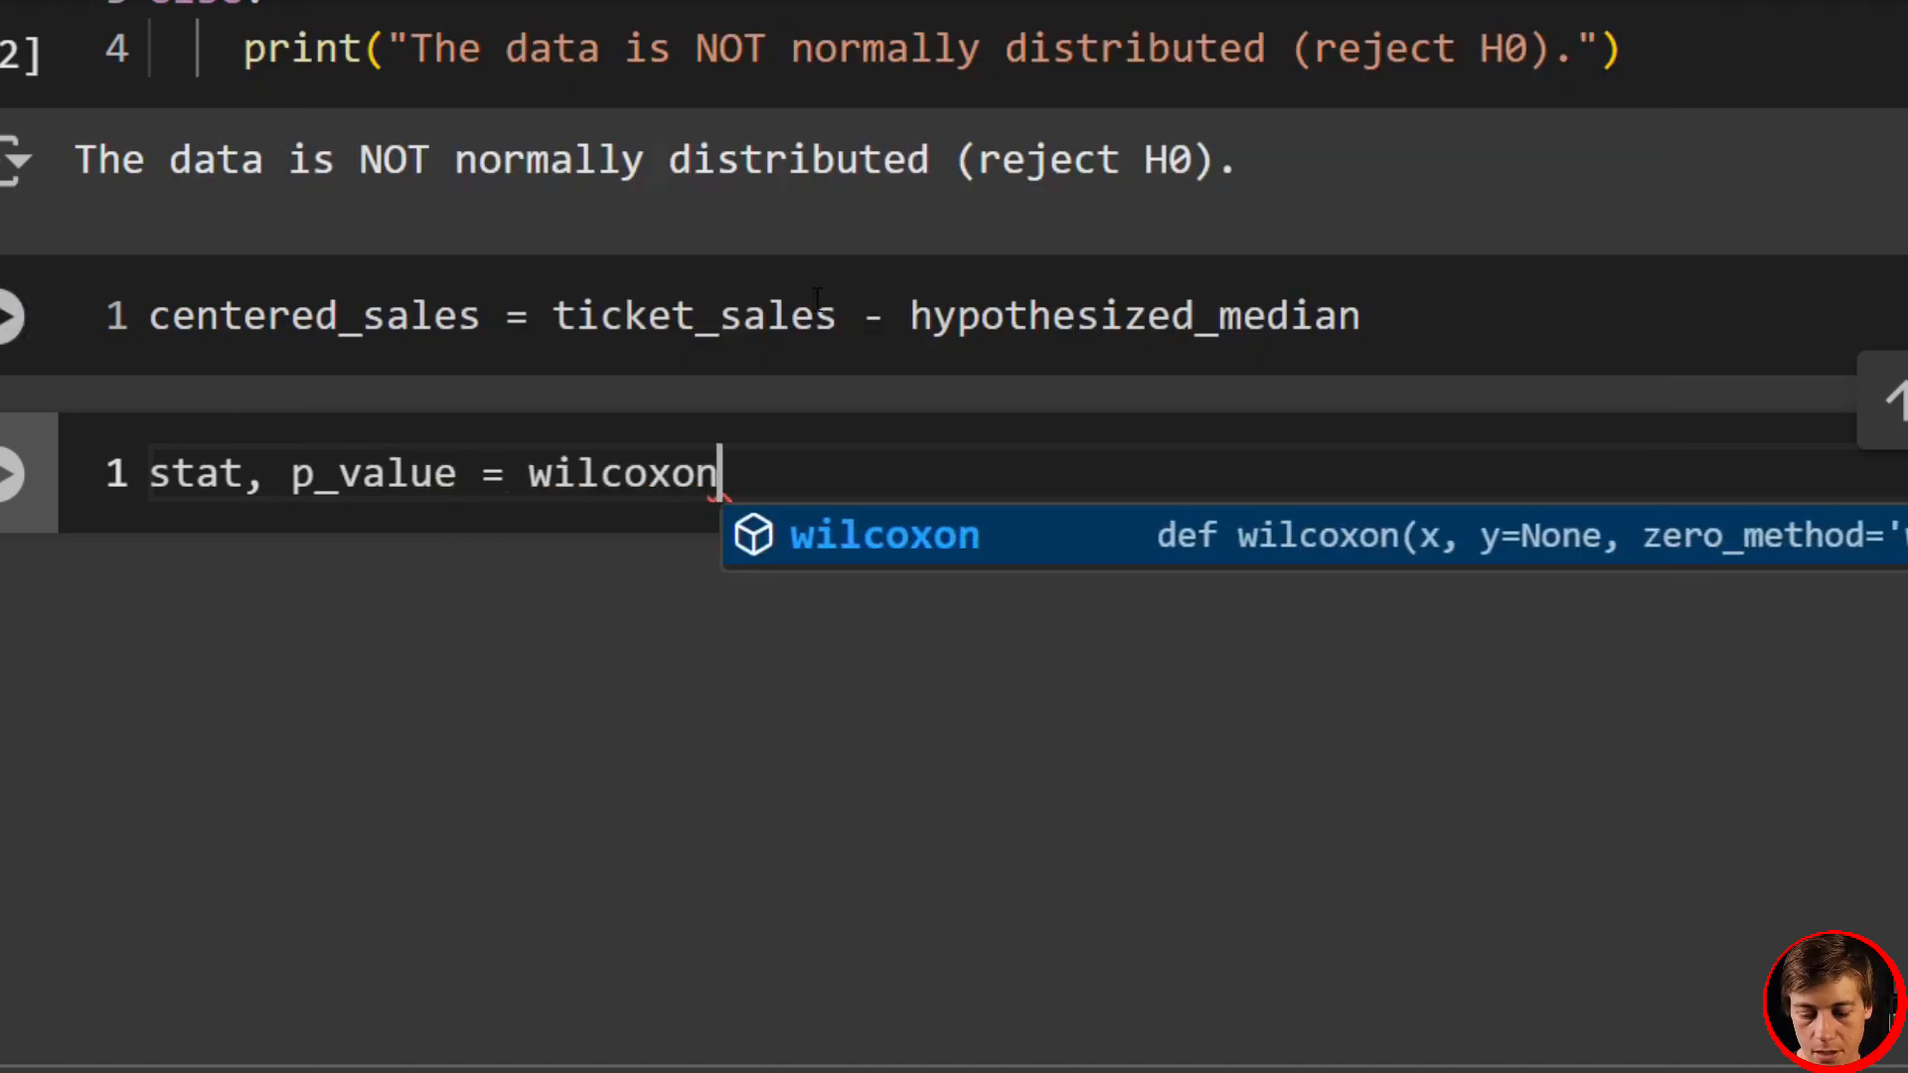
{"action": "type", "text": "(centered_sales"}
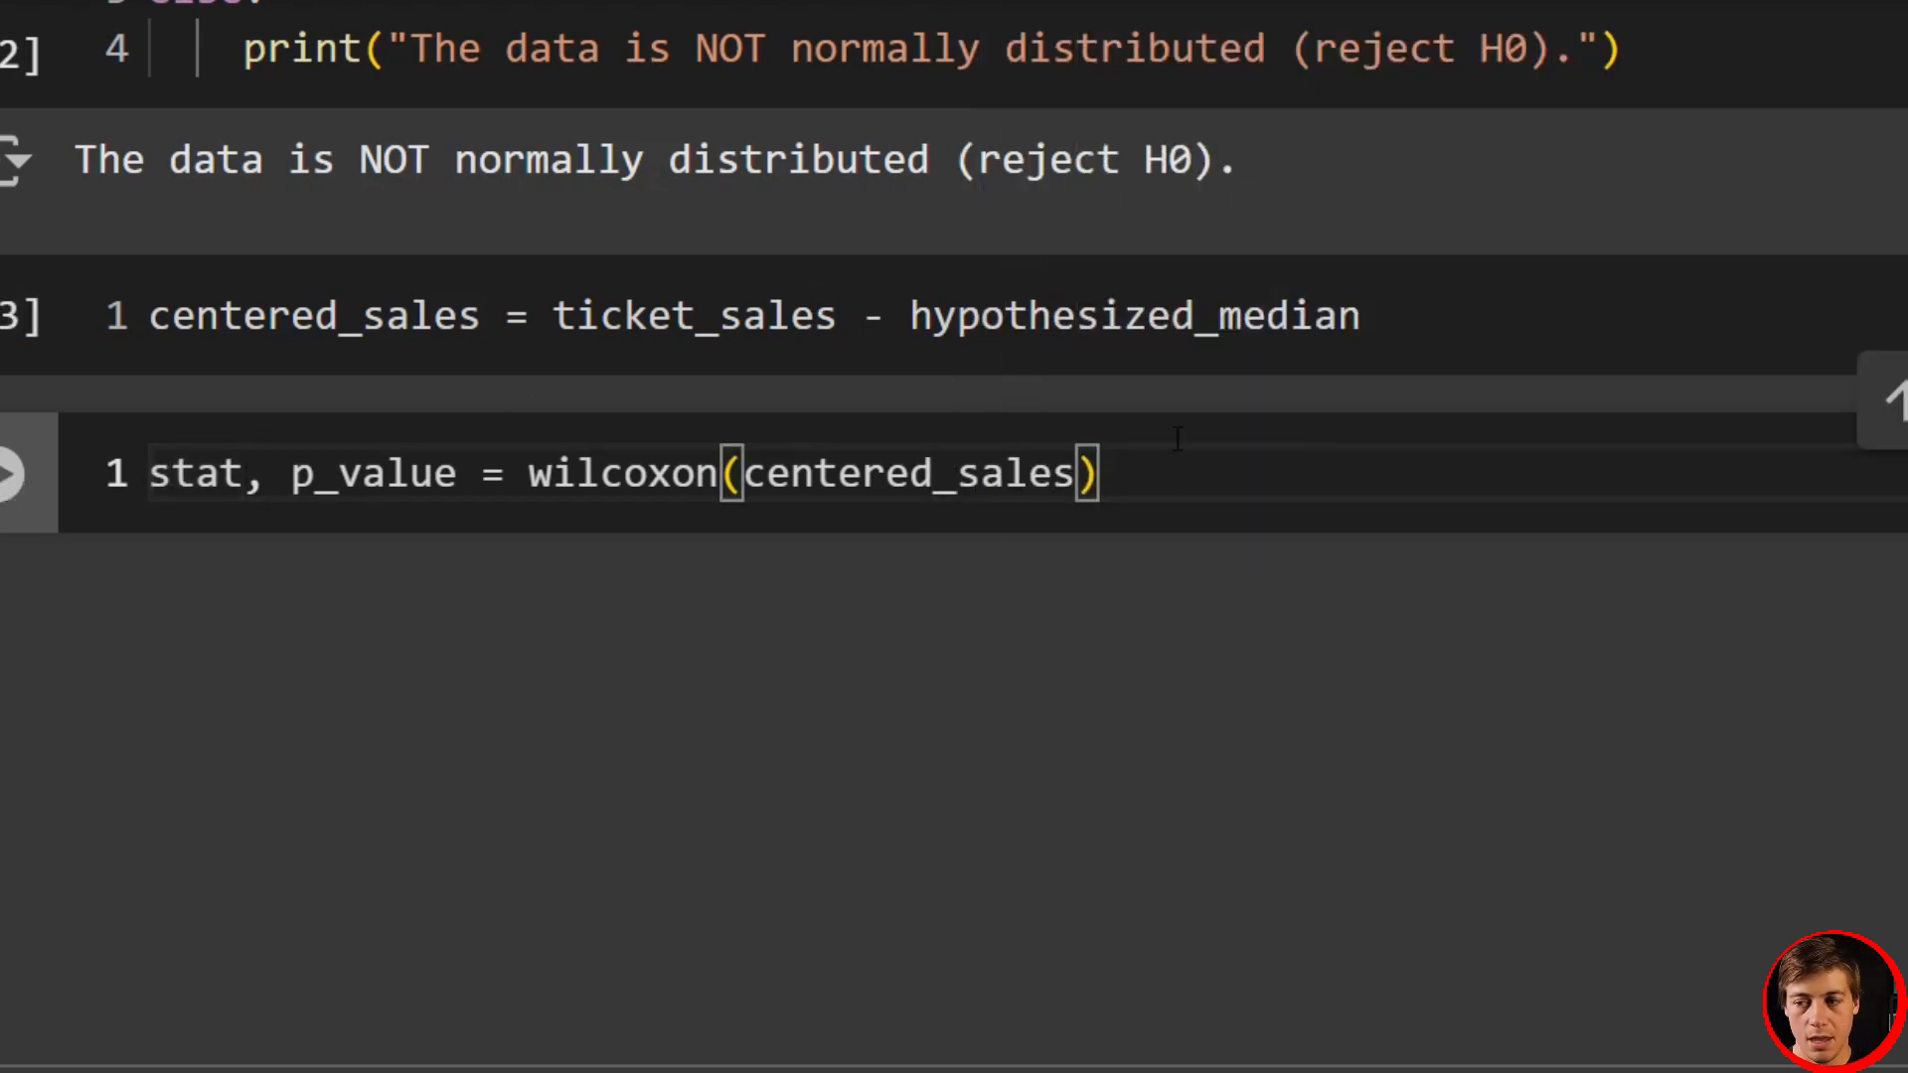
- Print the Wilcoxon statistic 53.5 and the p-value
{"action": "type", "text": "p"}
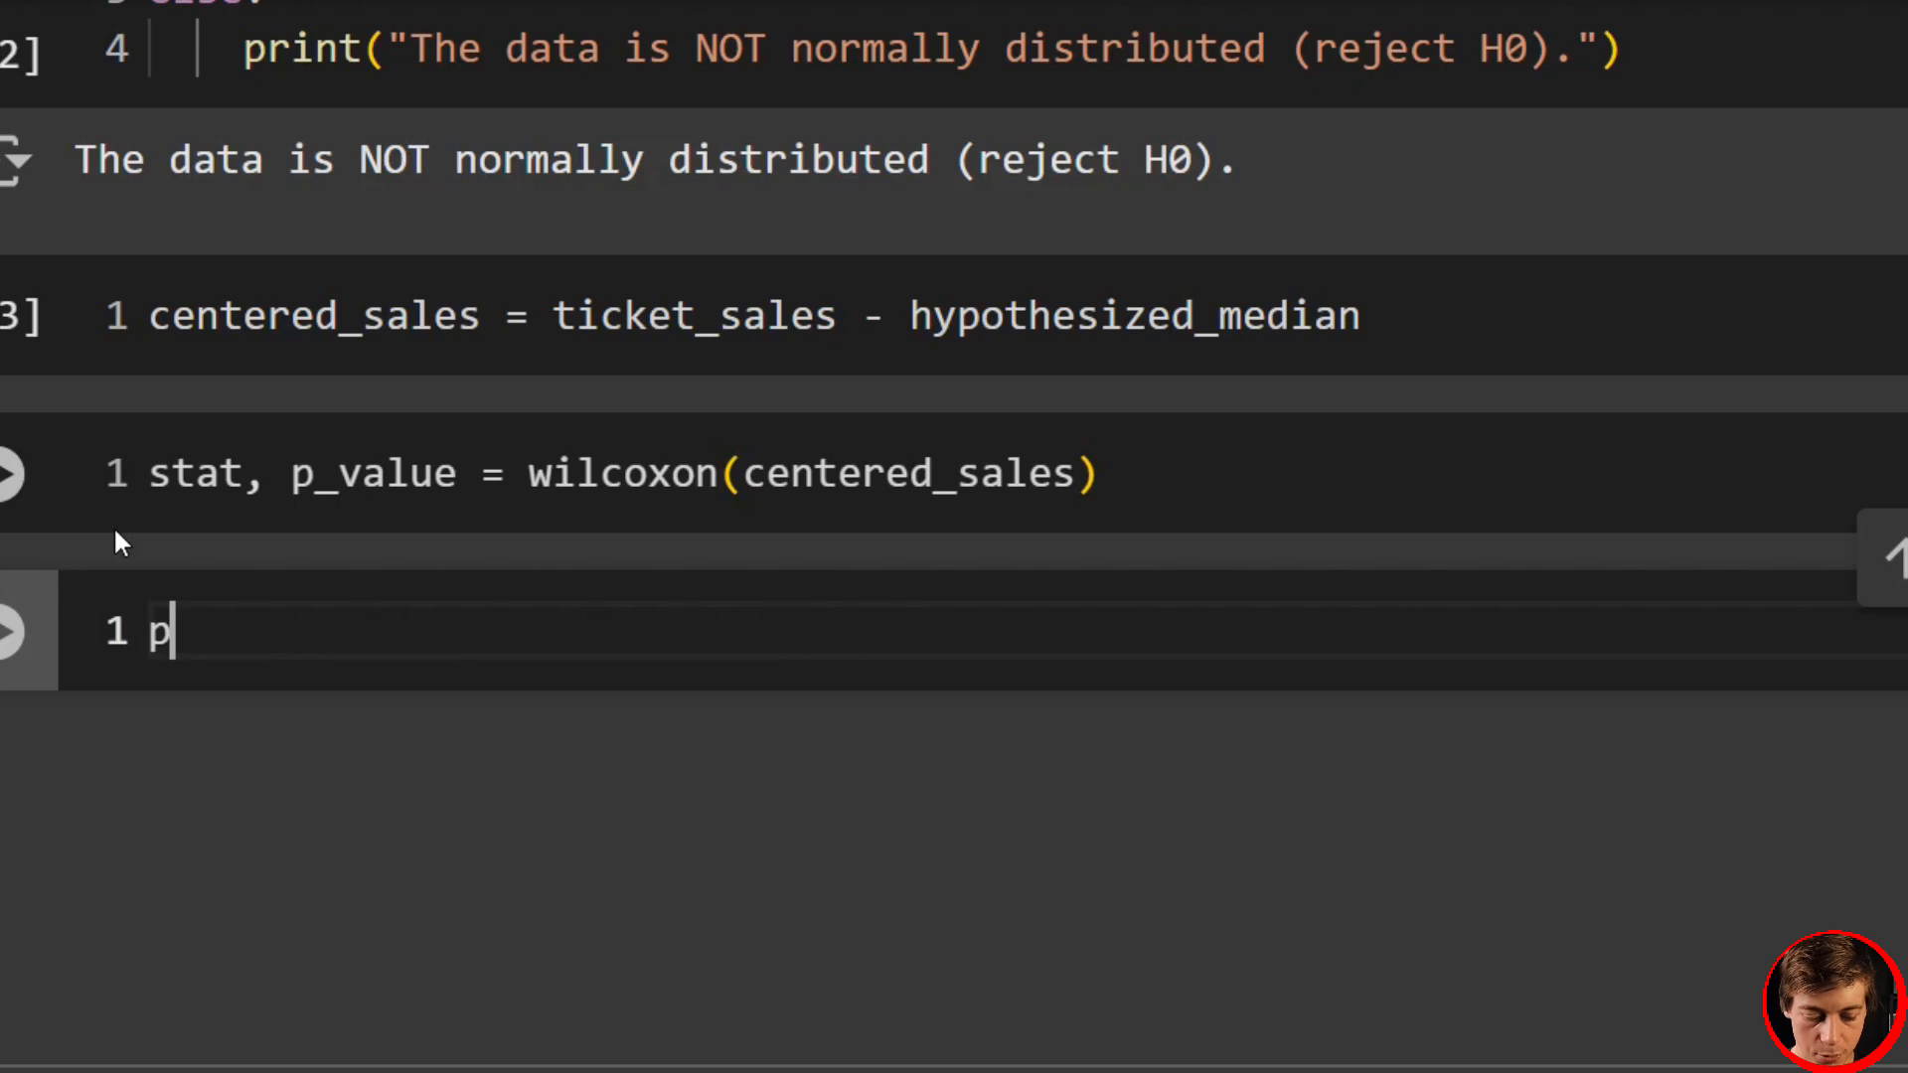
{"action": "type", "text": "rint("}
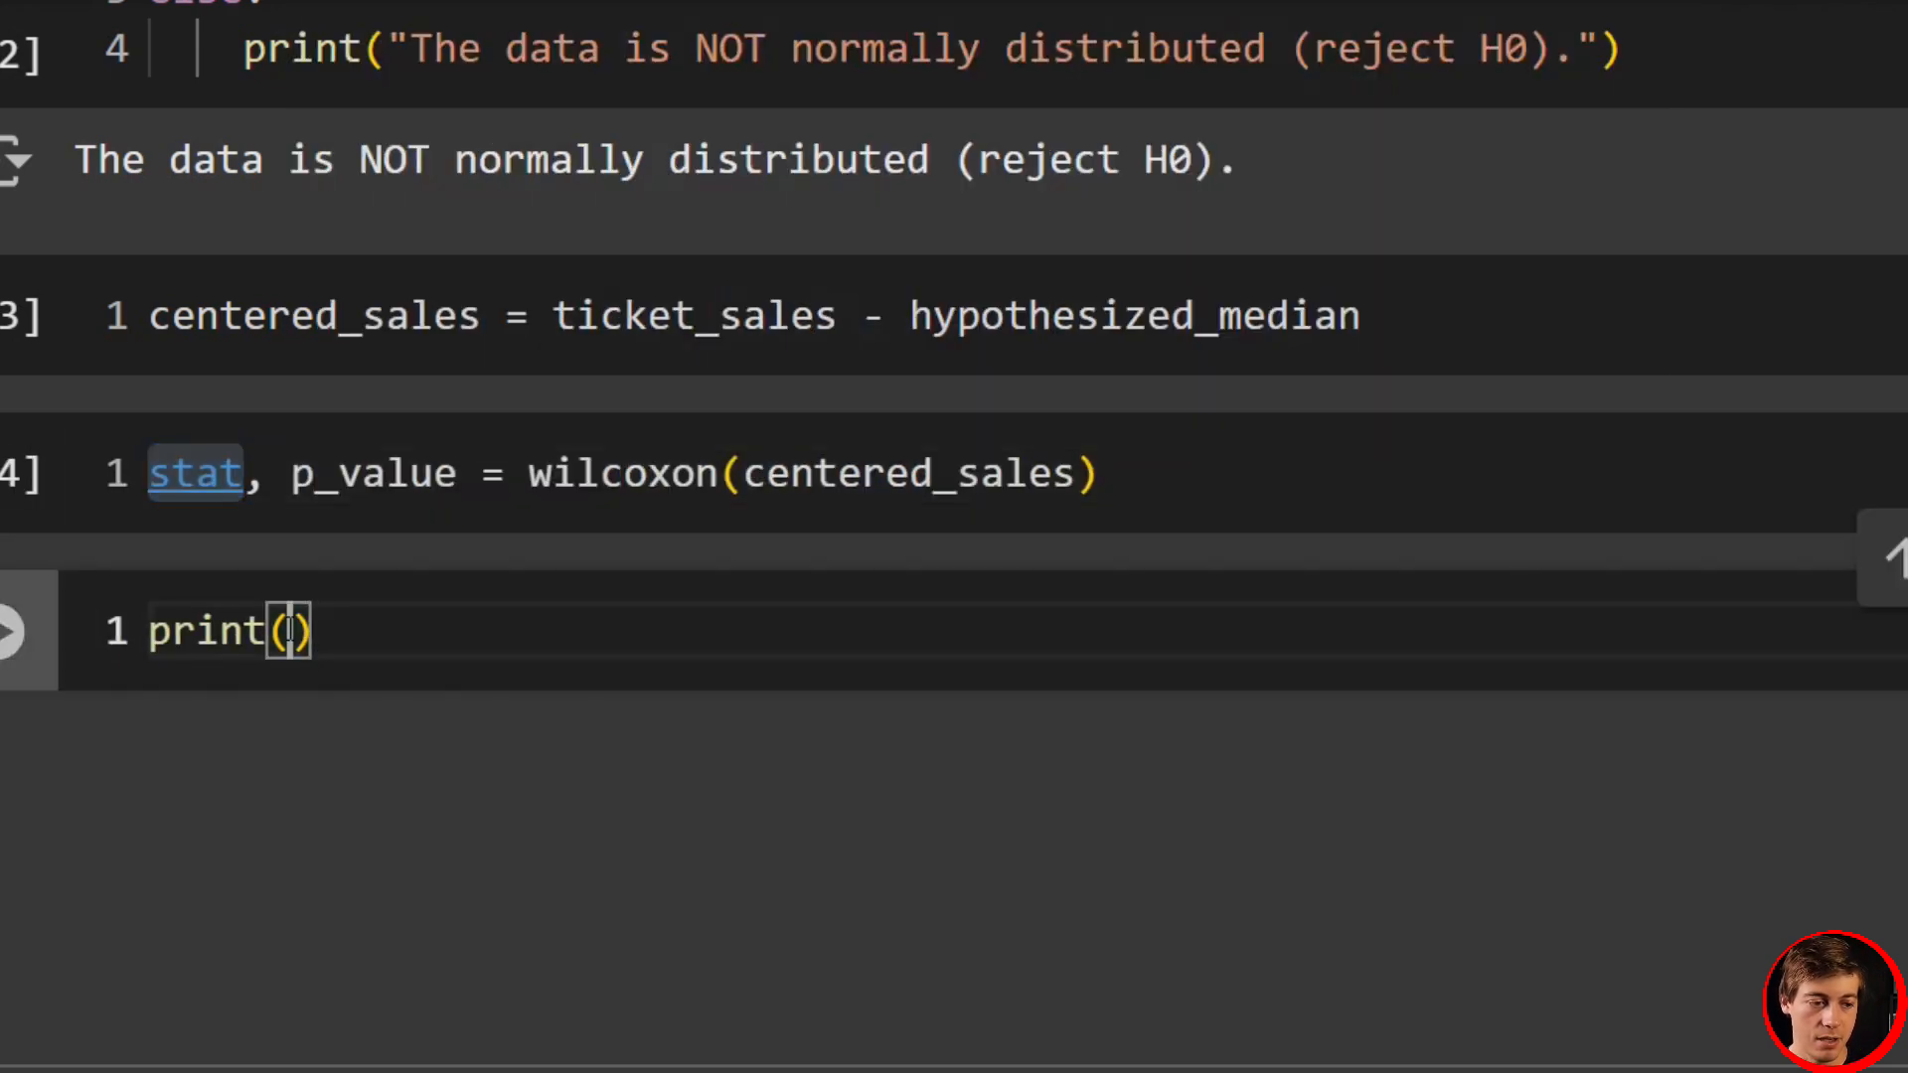
{"action": "type", "text": "stat"}
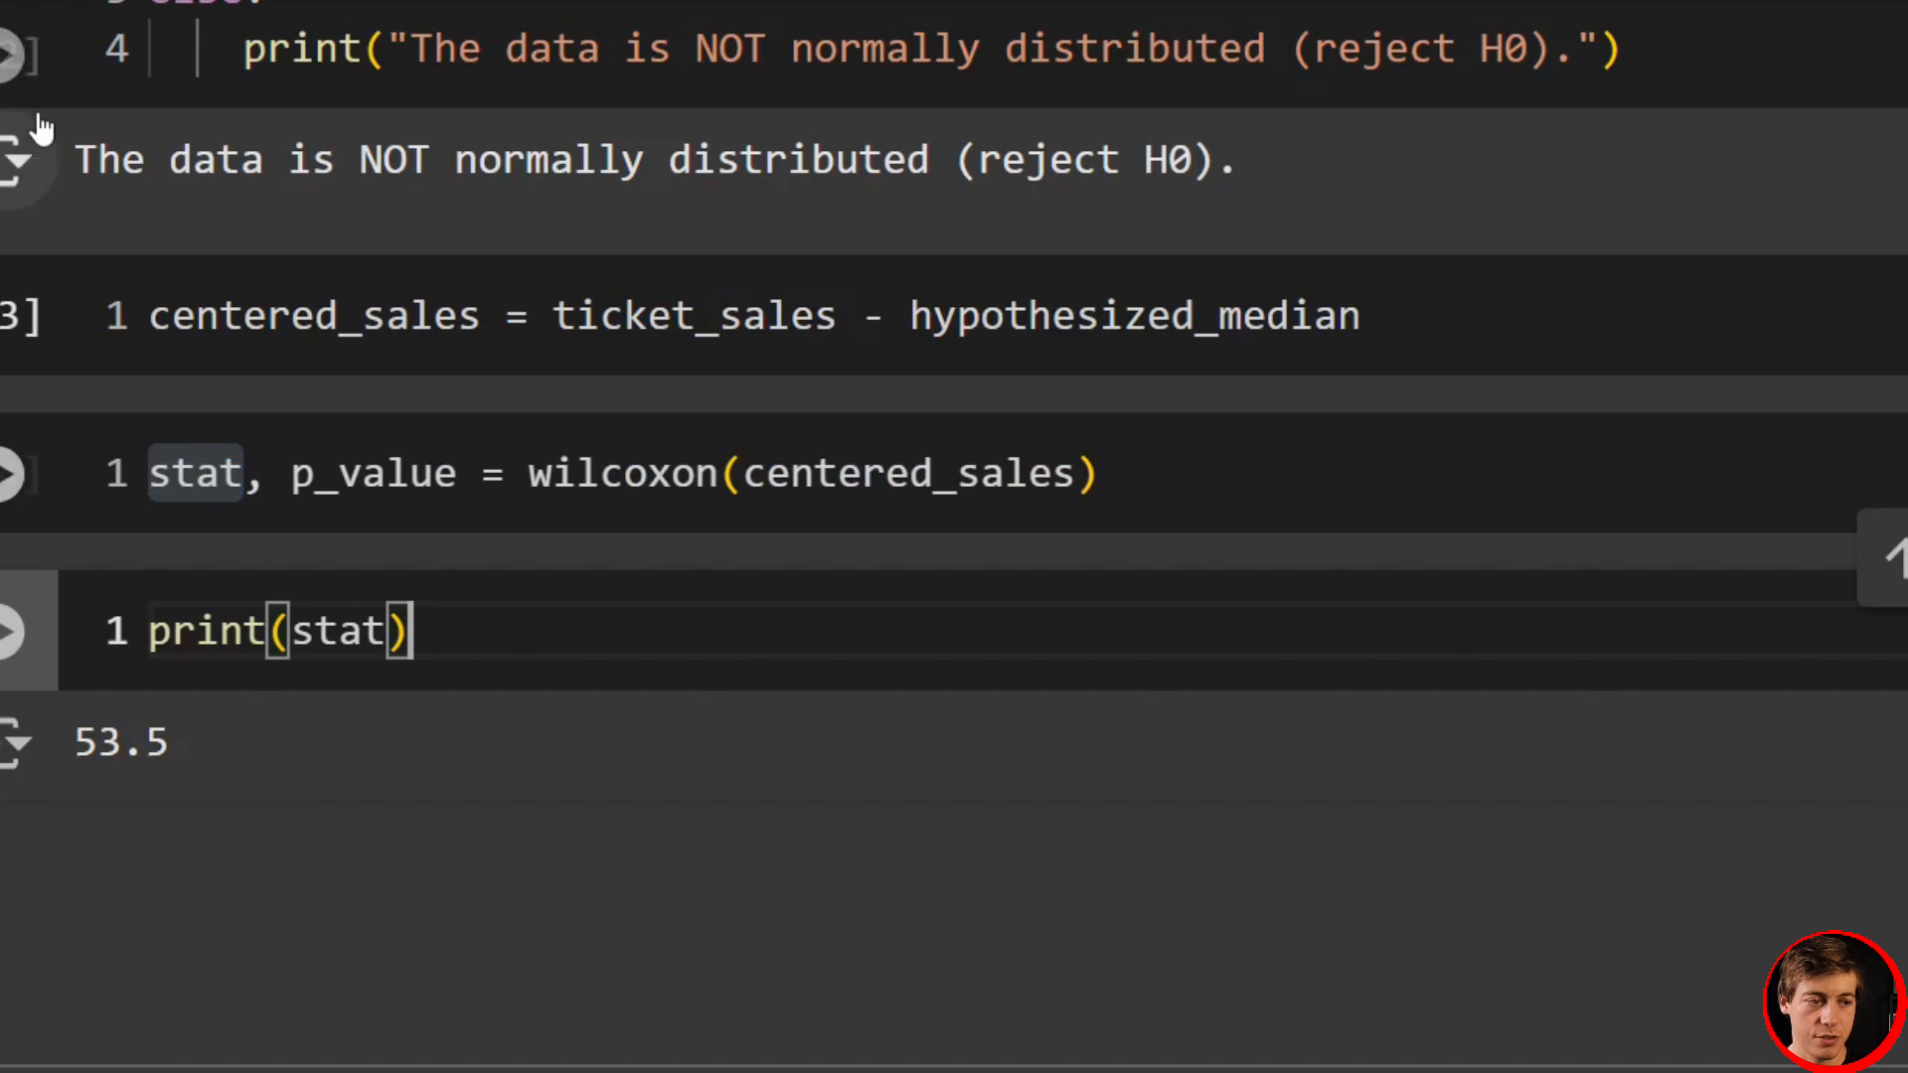
{"action": "type", "text": "pri"}
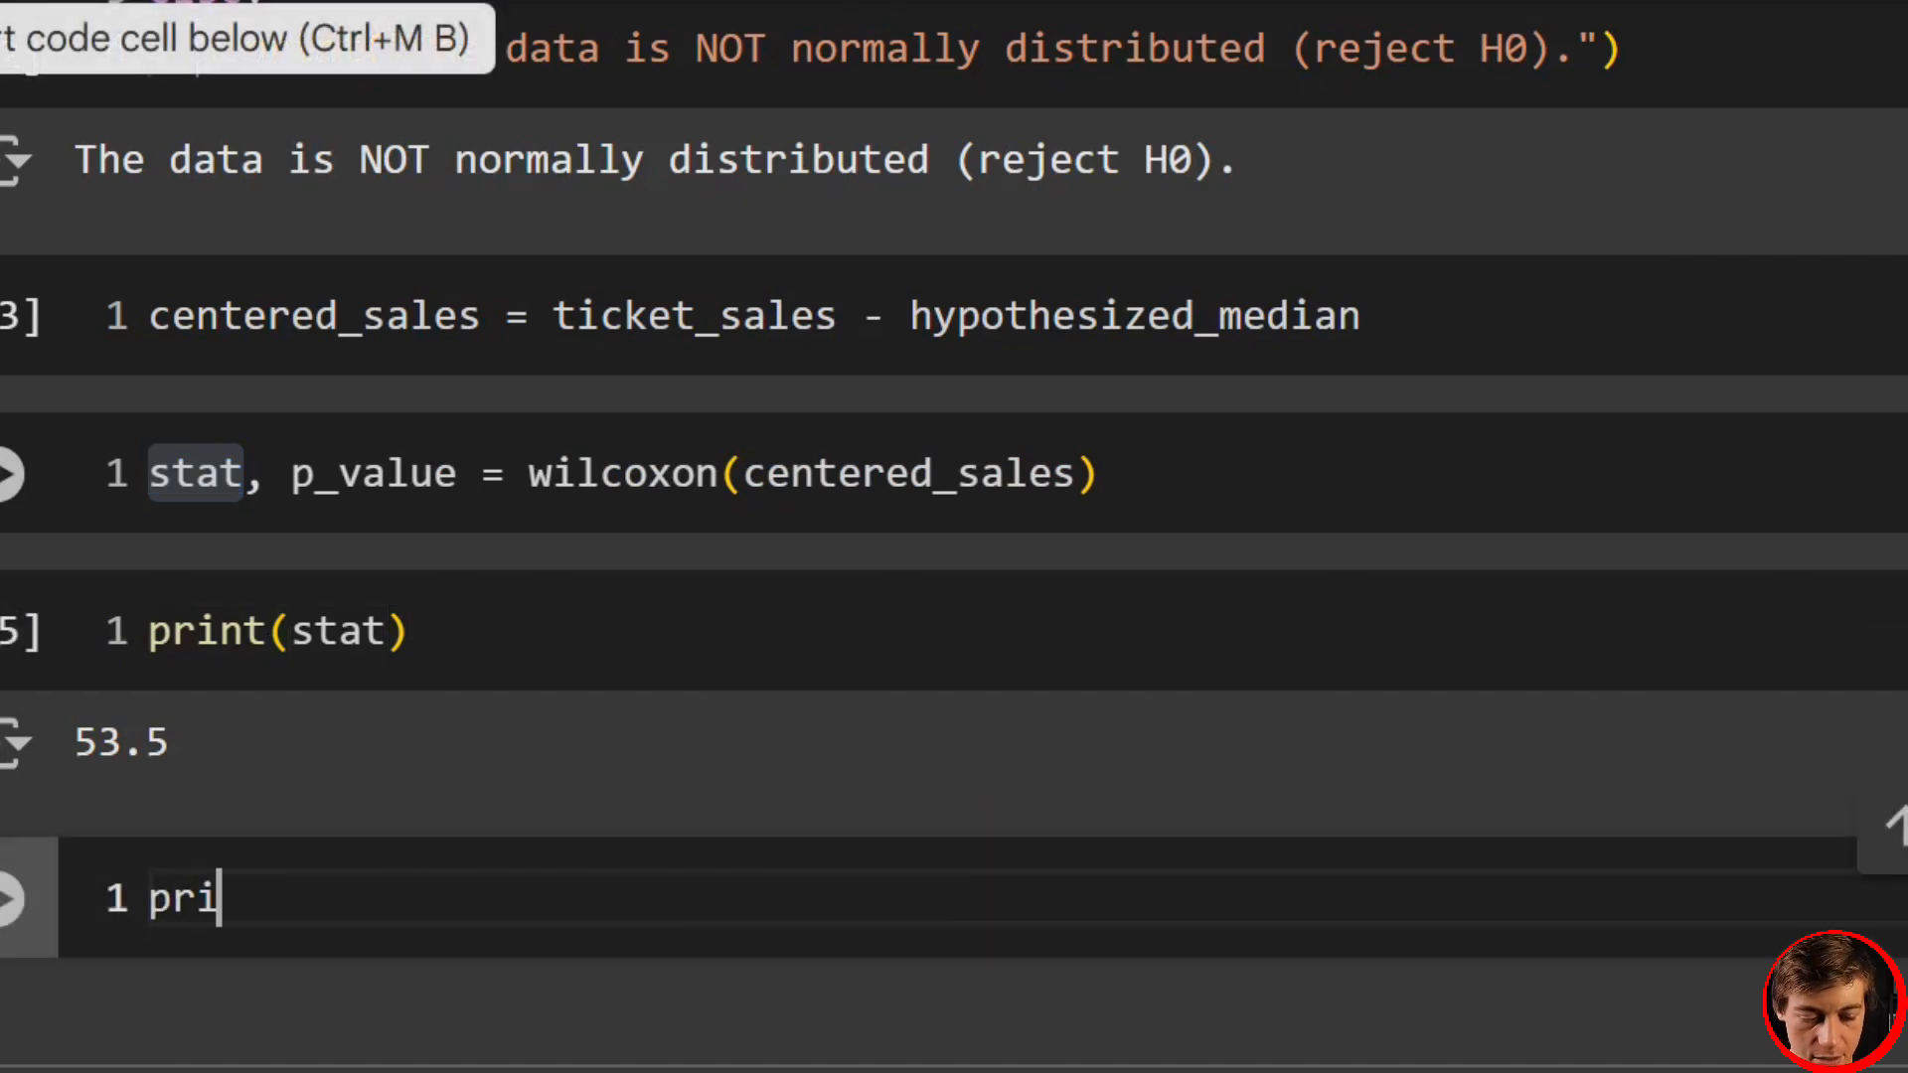
{"action": "type", "text": "nt()"}
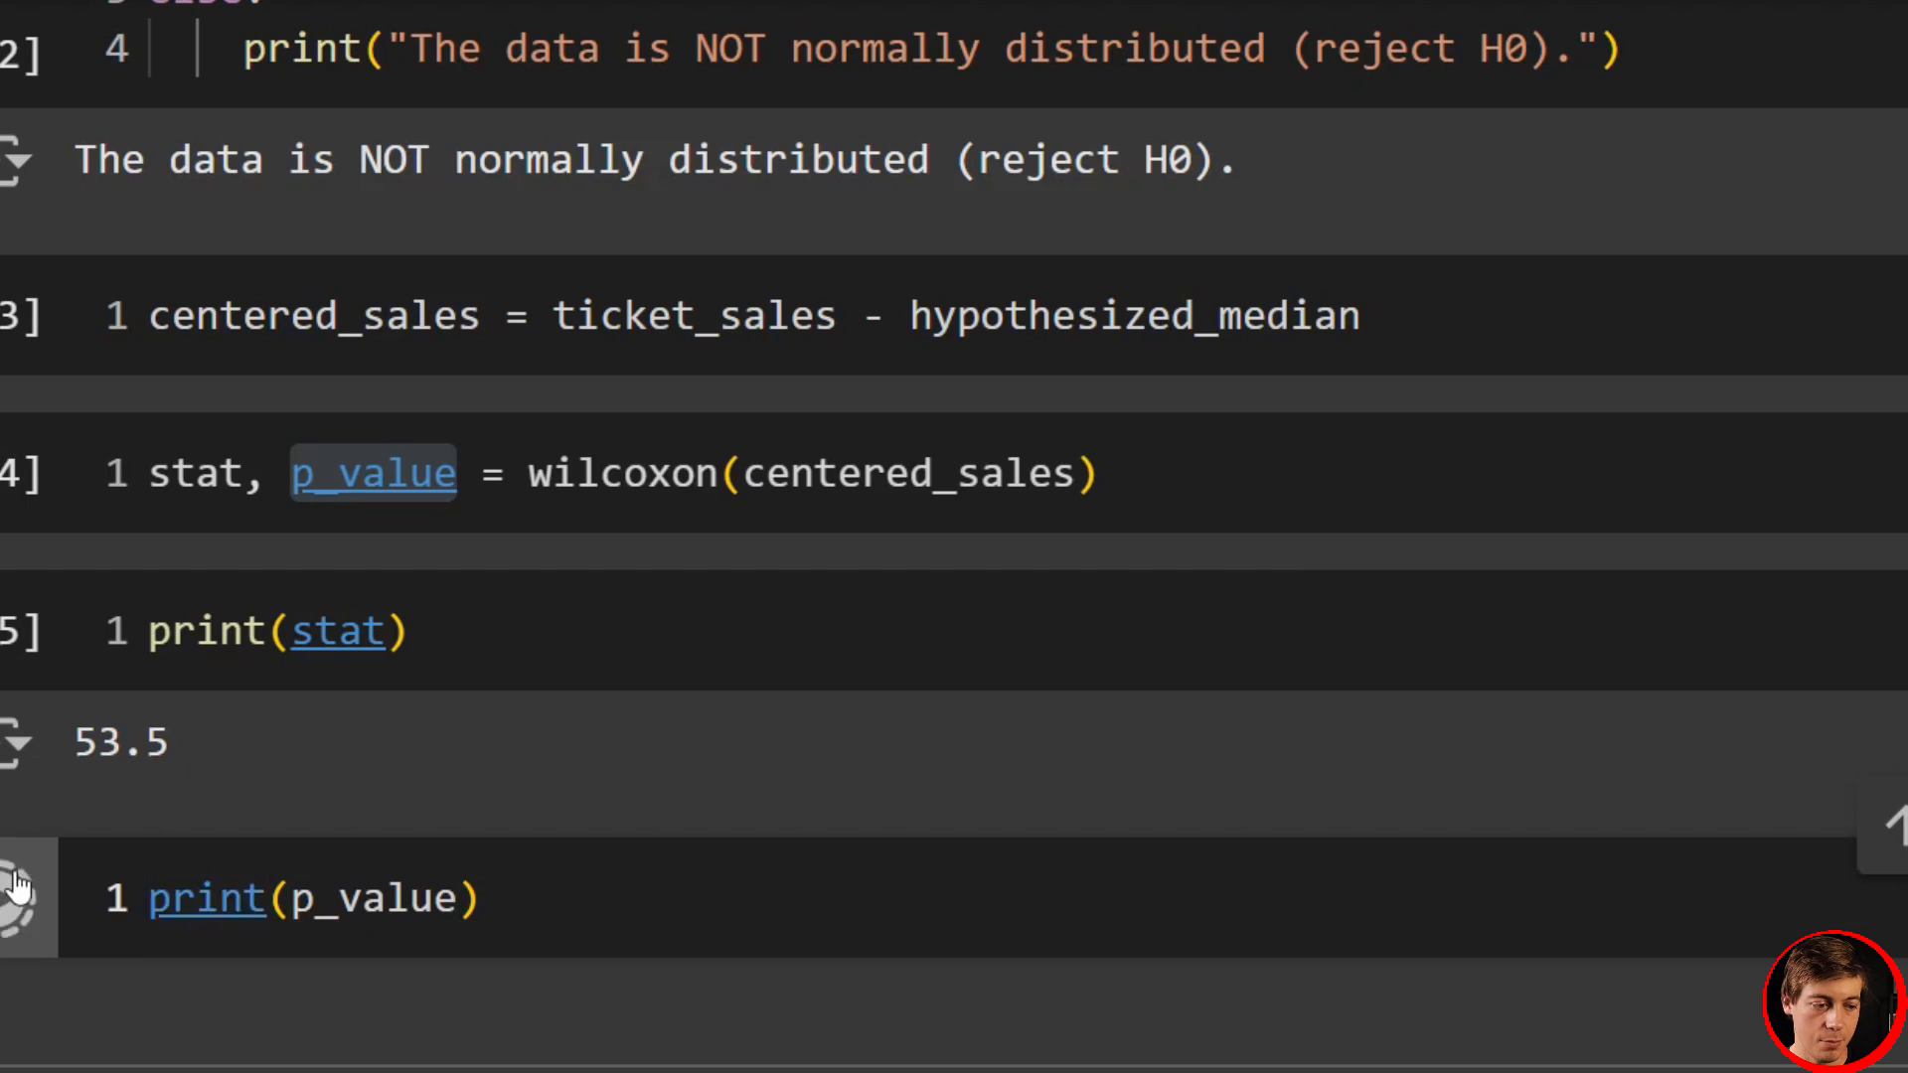
{"action": "left_click", "coordinate": [18, 881]}
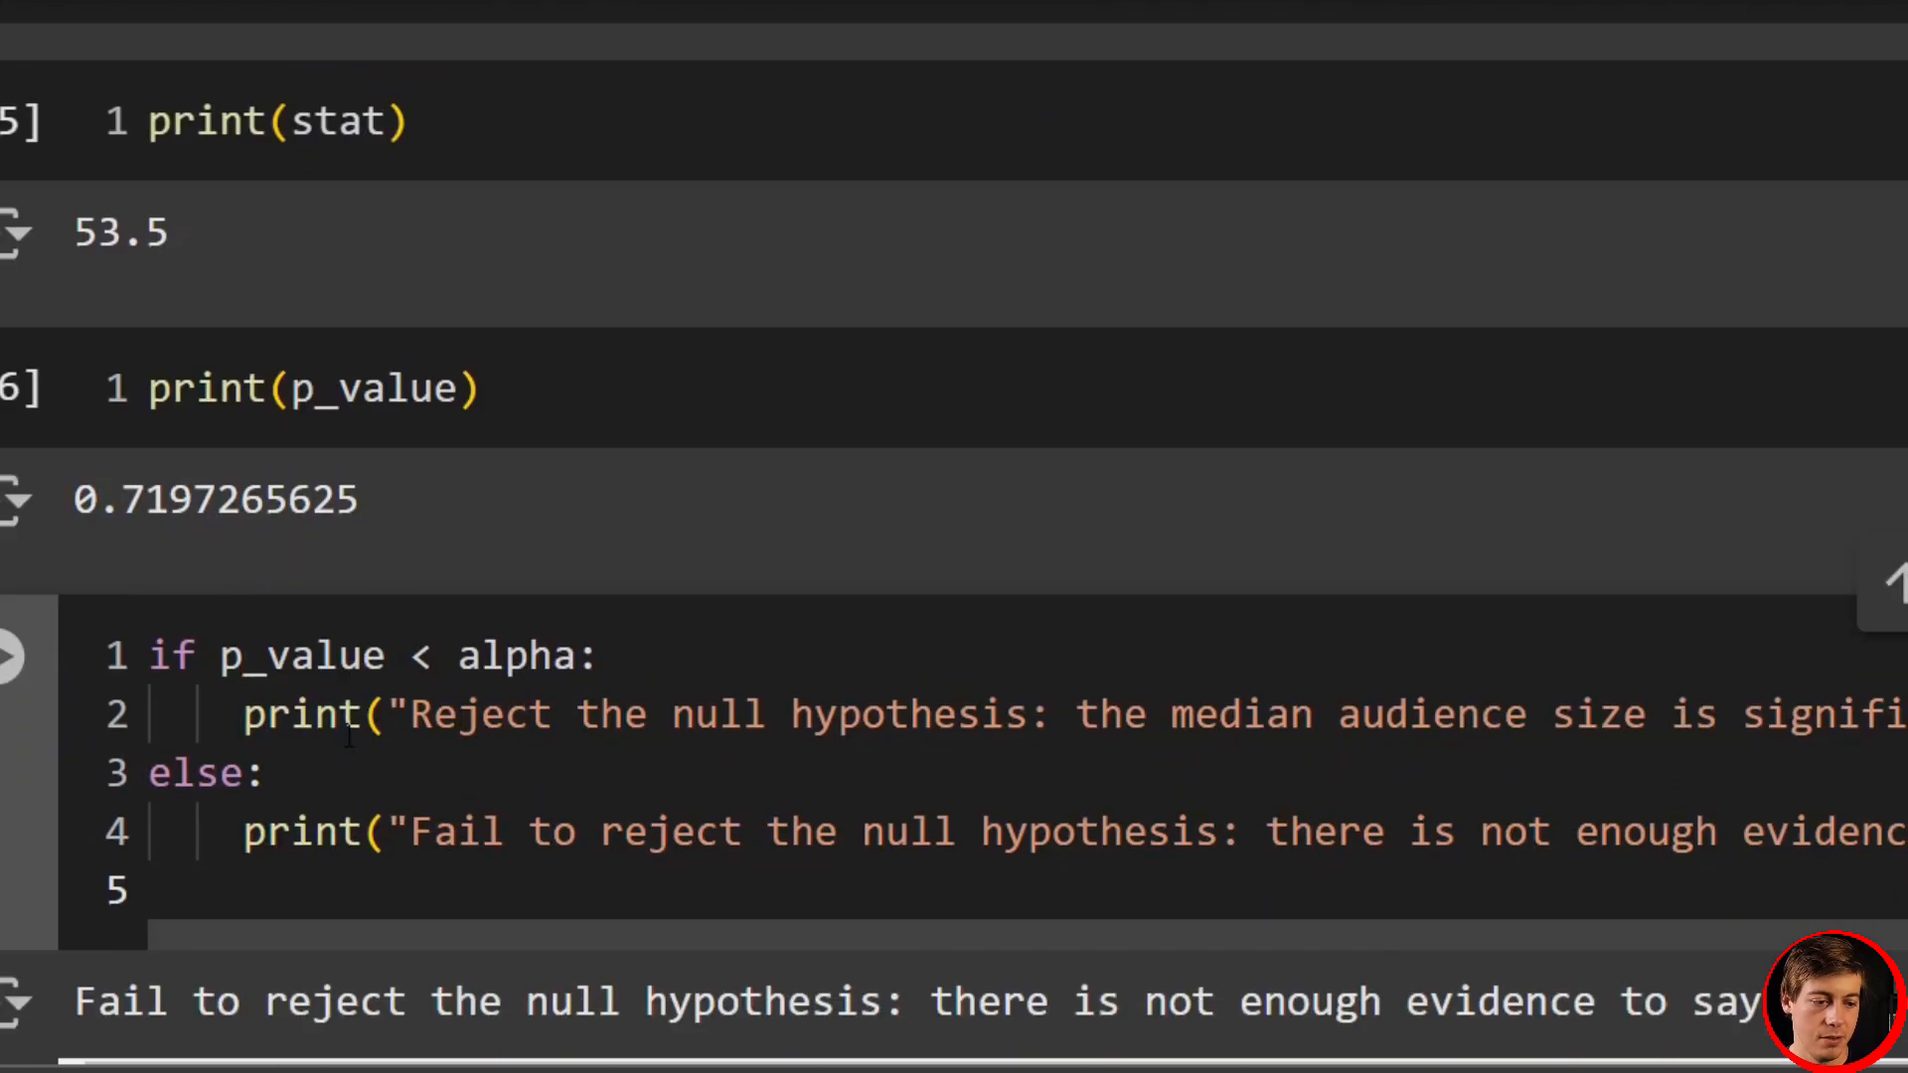
- Read the p-value 0.7197265625 and the fail-to-reject decision output
{"action": "scroll", "scroll_direction": "down", "scroll_amount": 3}
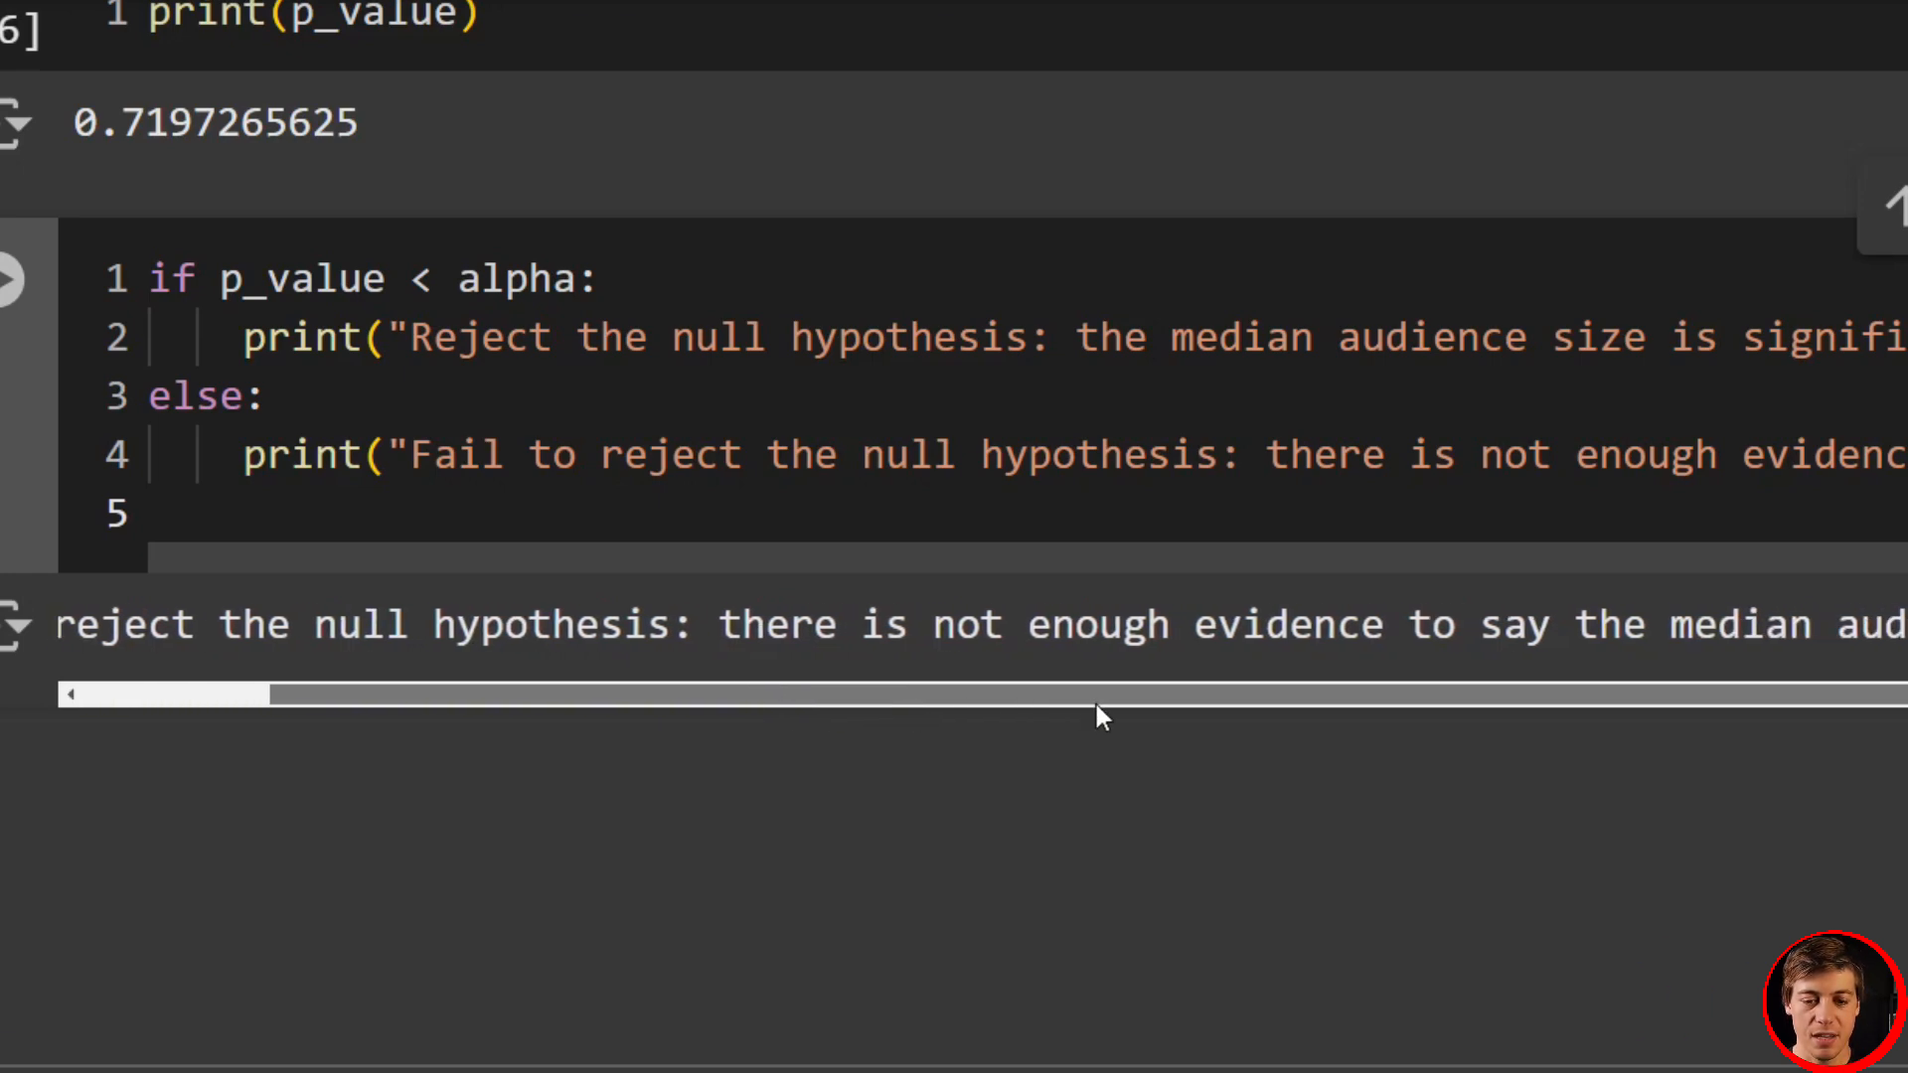
{"action": "left_click_drag", "start_coordinate": [1101, 715], "coordinate": [1546, 703]}
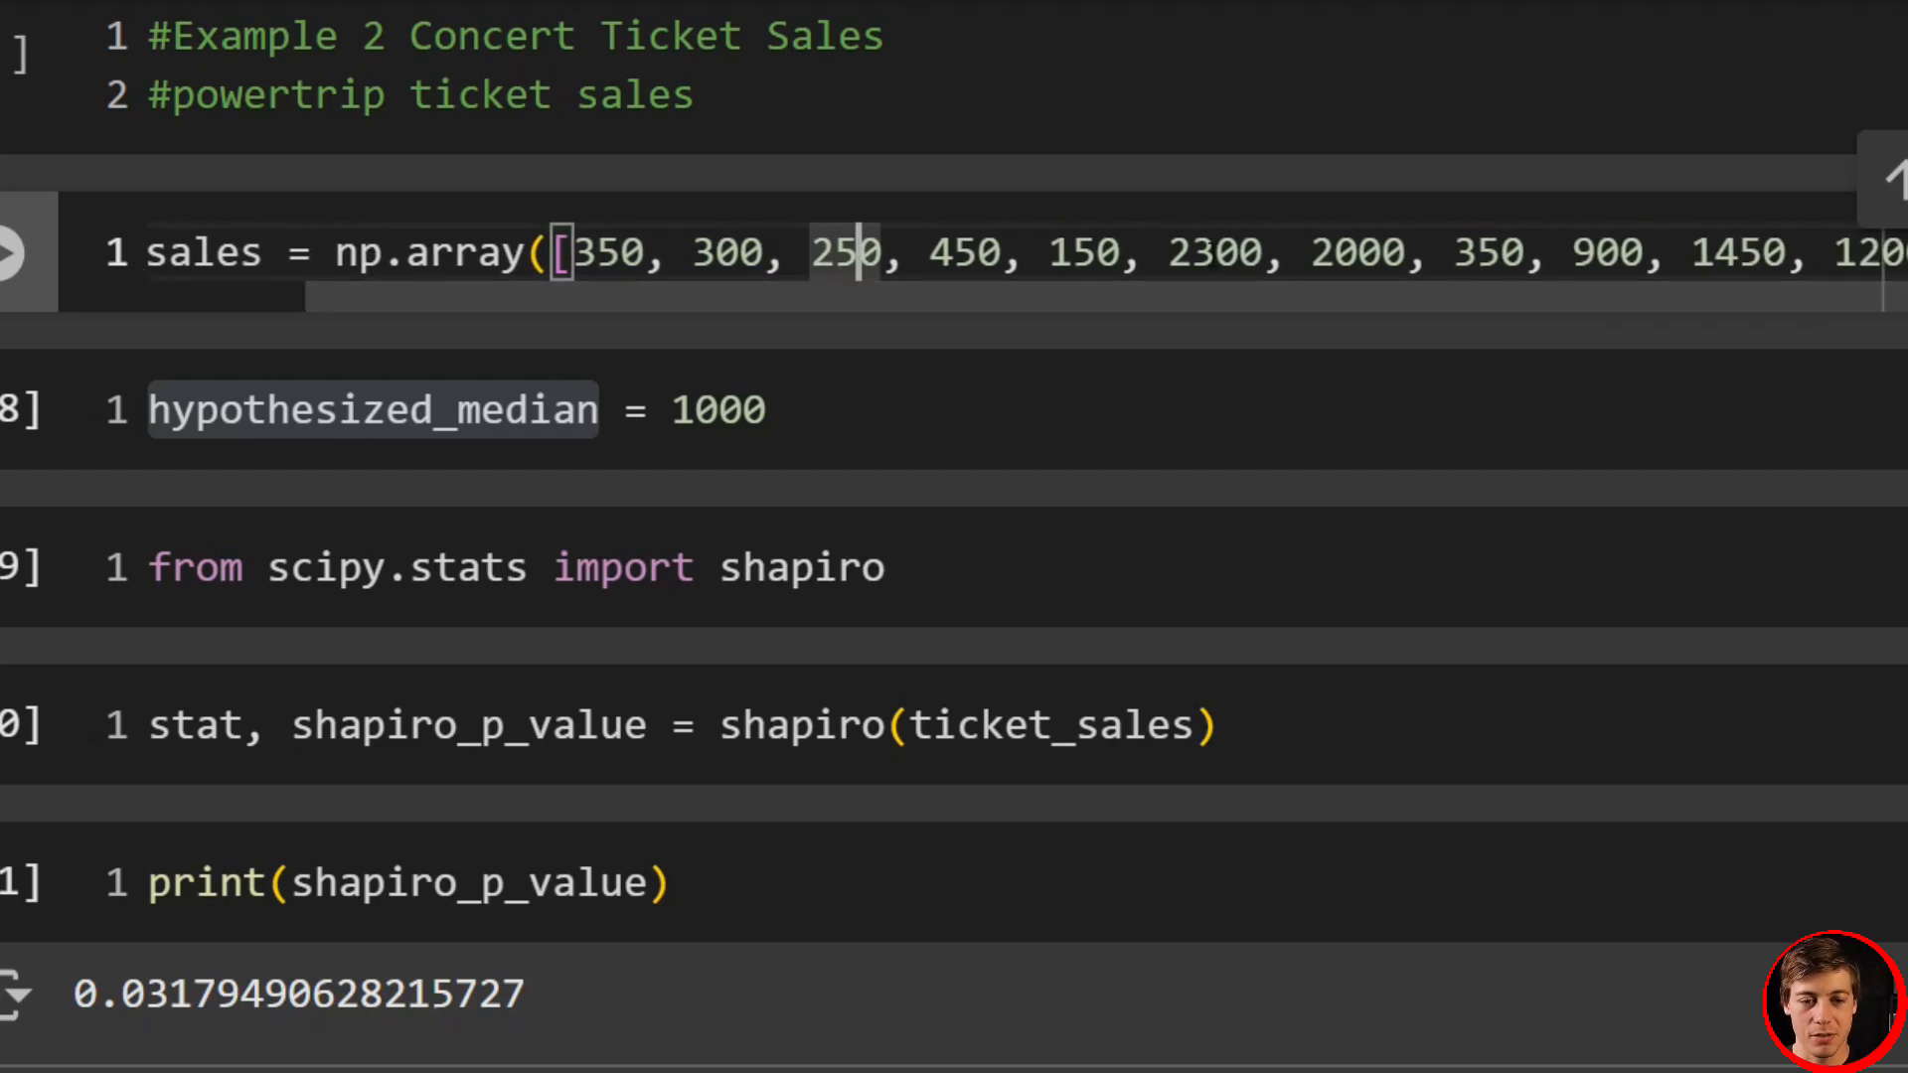
{"action": "double_click", "coordinate": [1358, 252]}
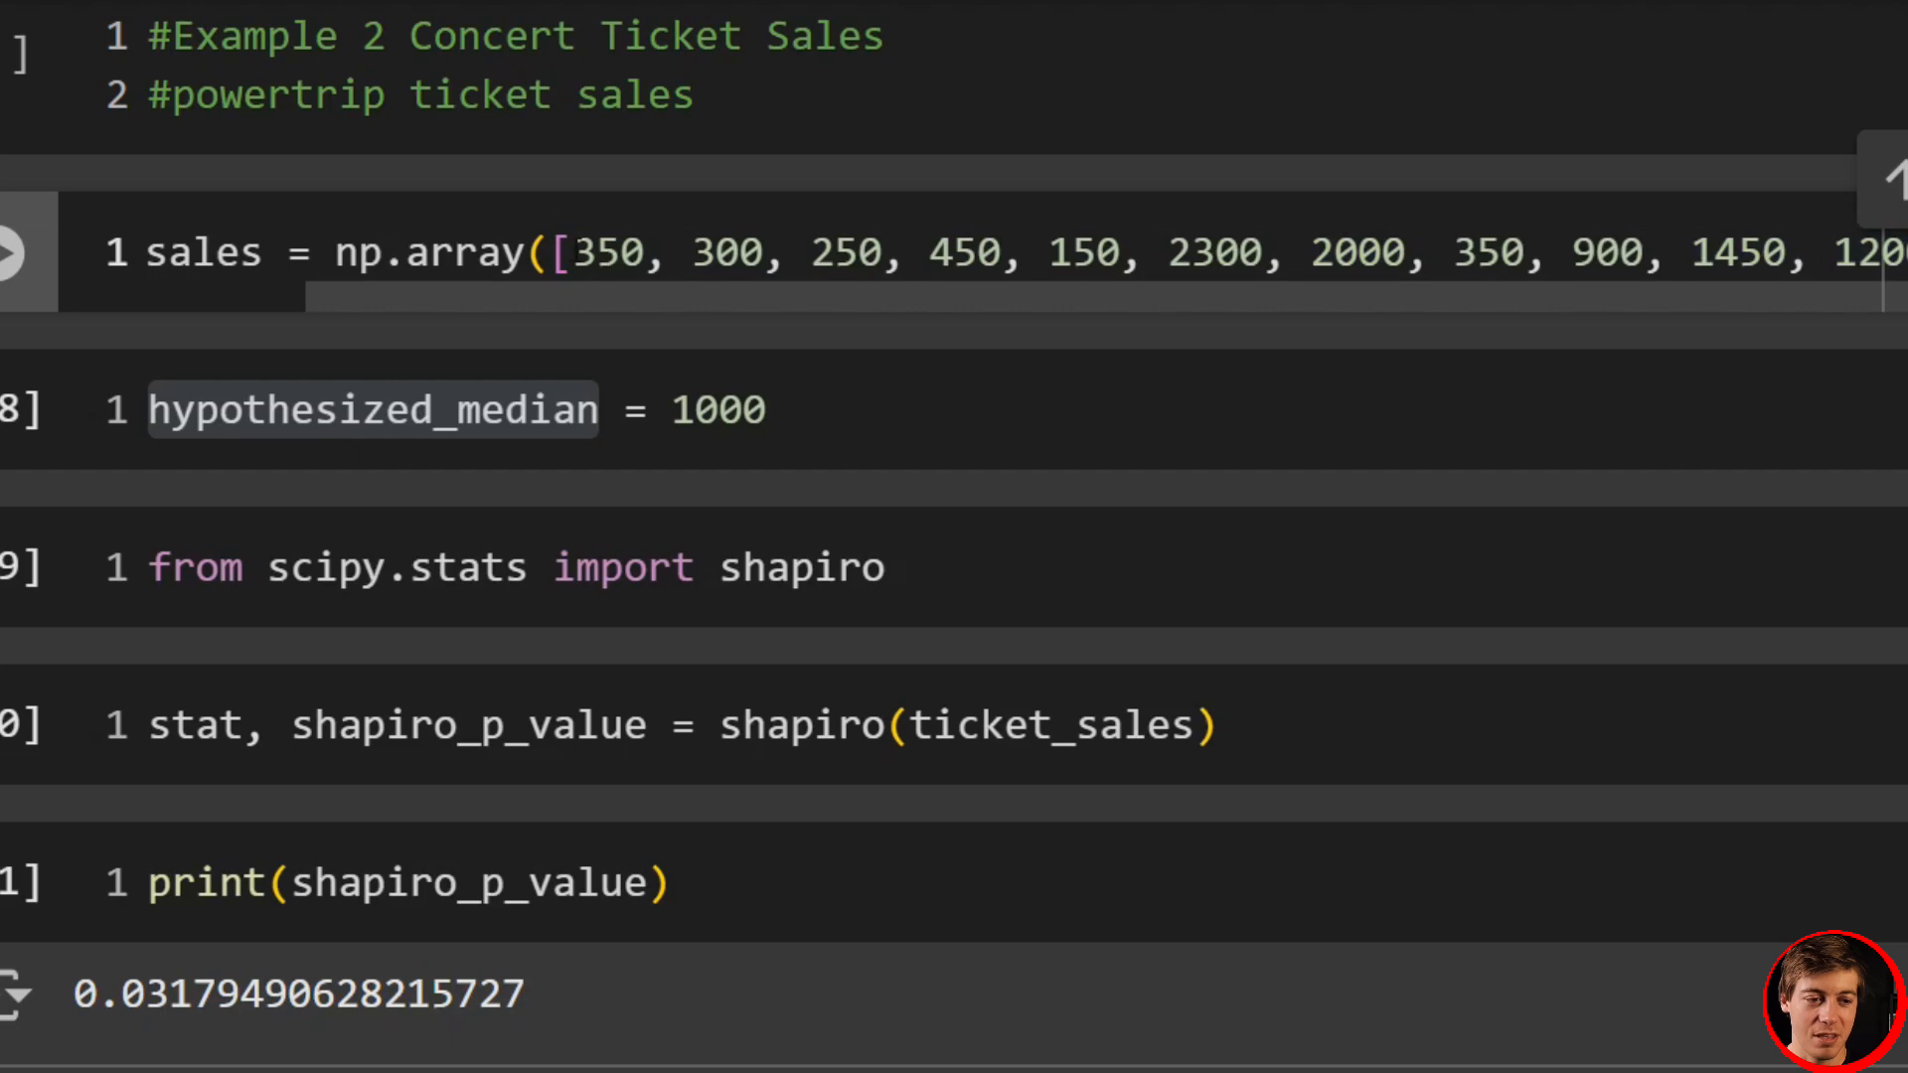
{"action": "left_click_drag", "start_coordinate": [579, 252], "coordinate": [1071, 252]}
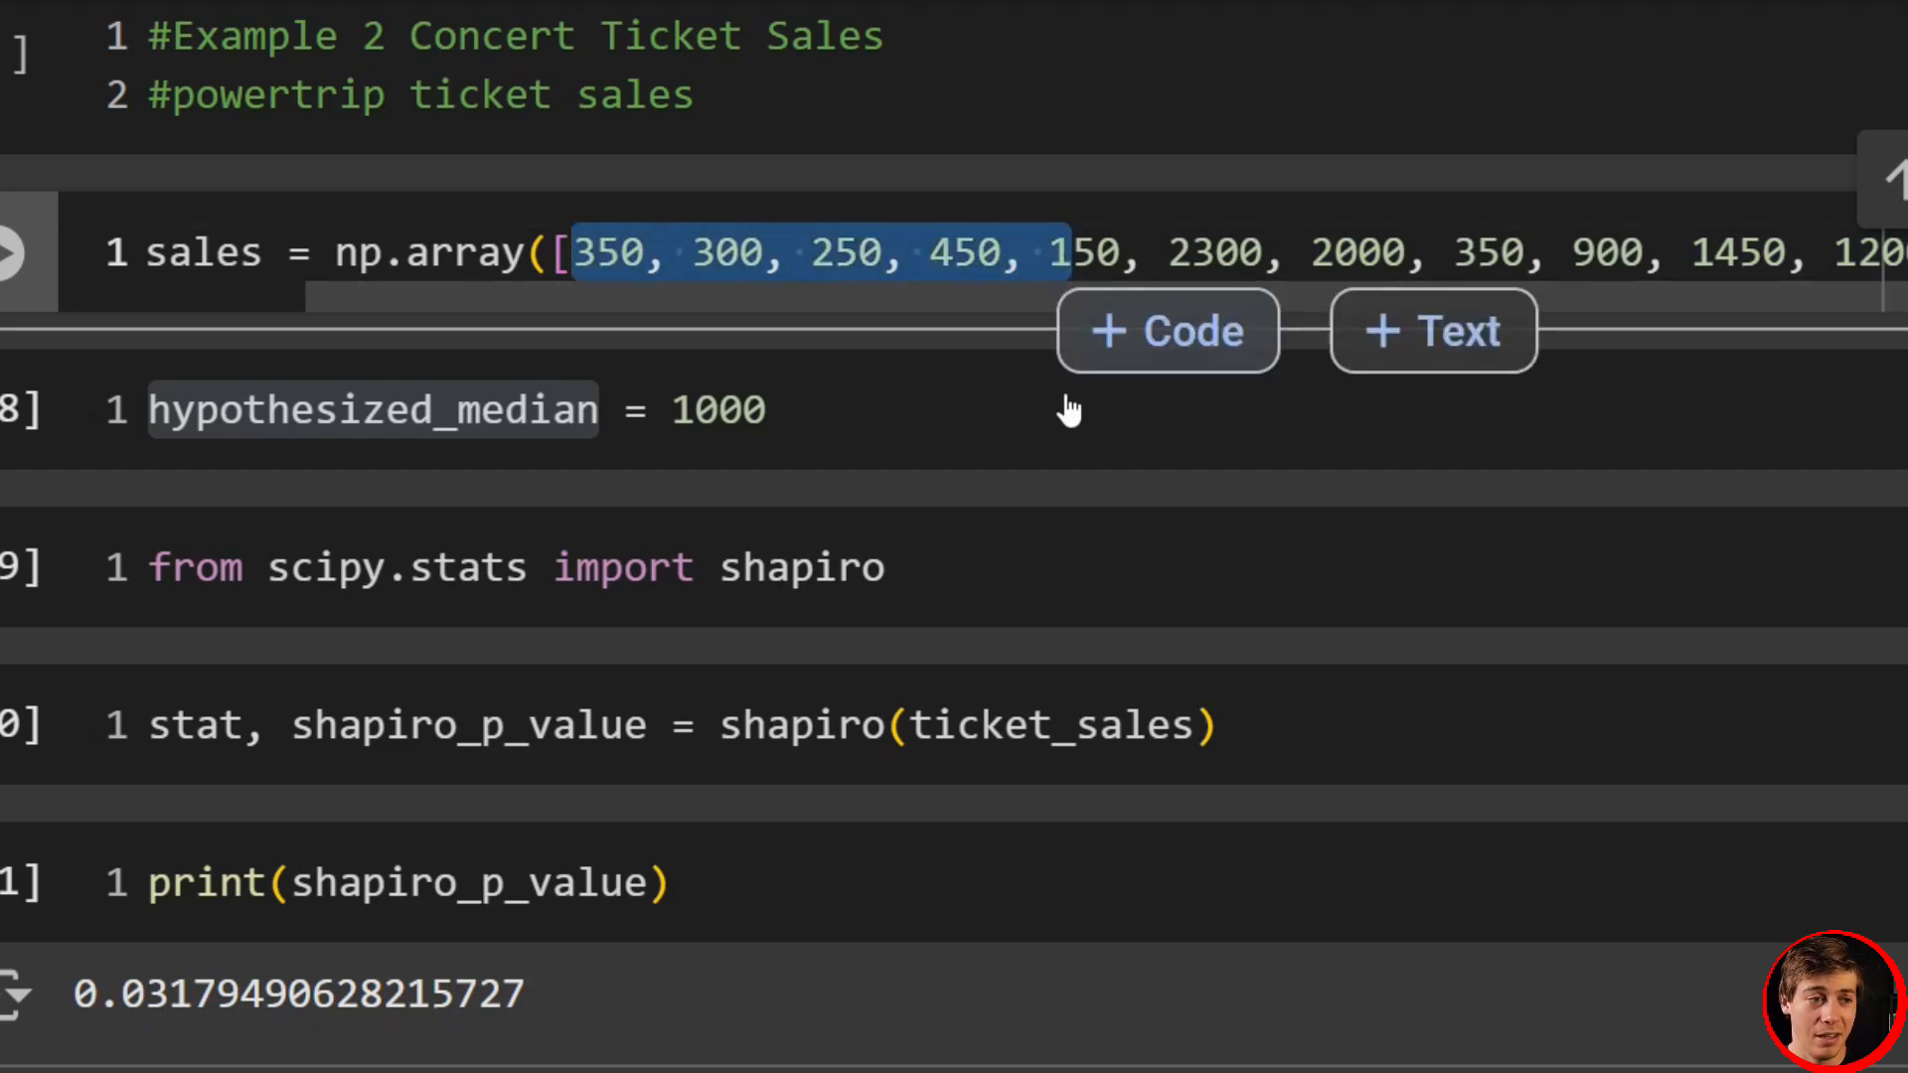
{"action": "mouse_move", "coordinate": [1131, 481]}
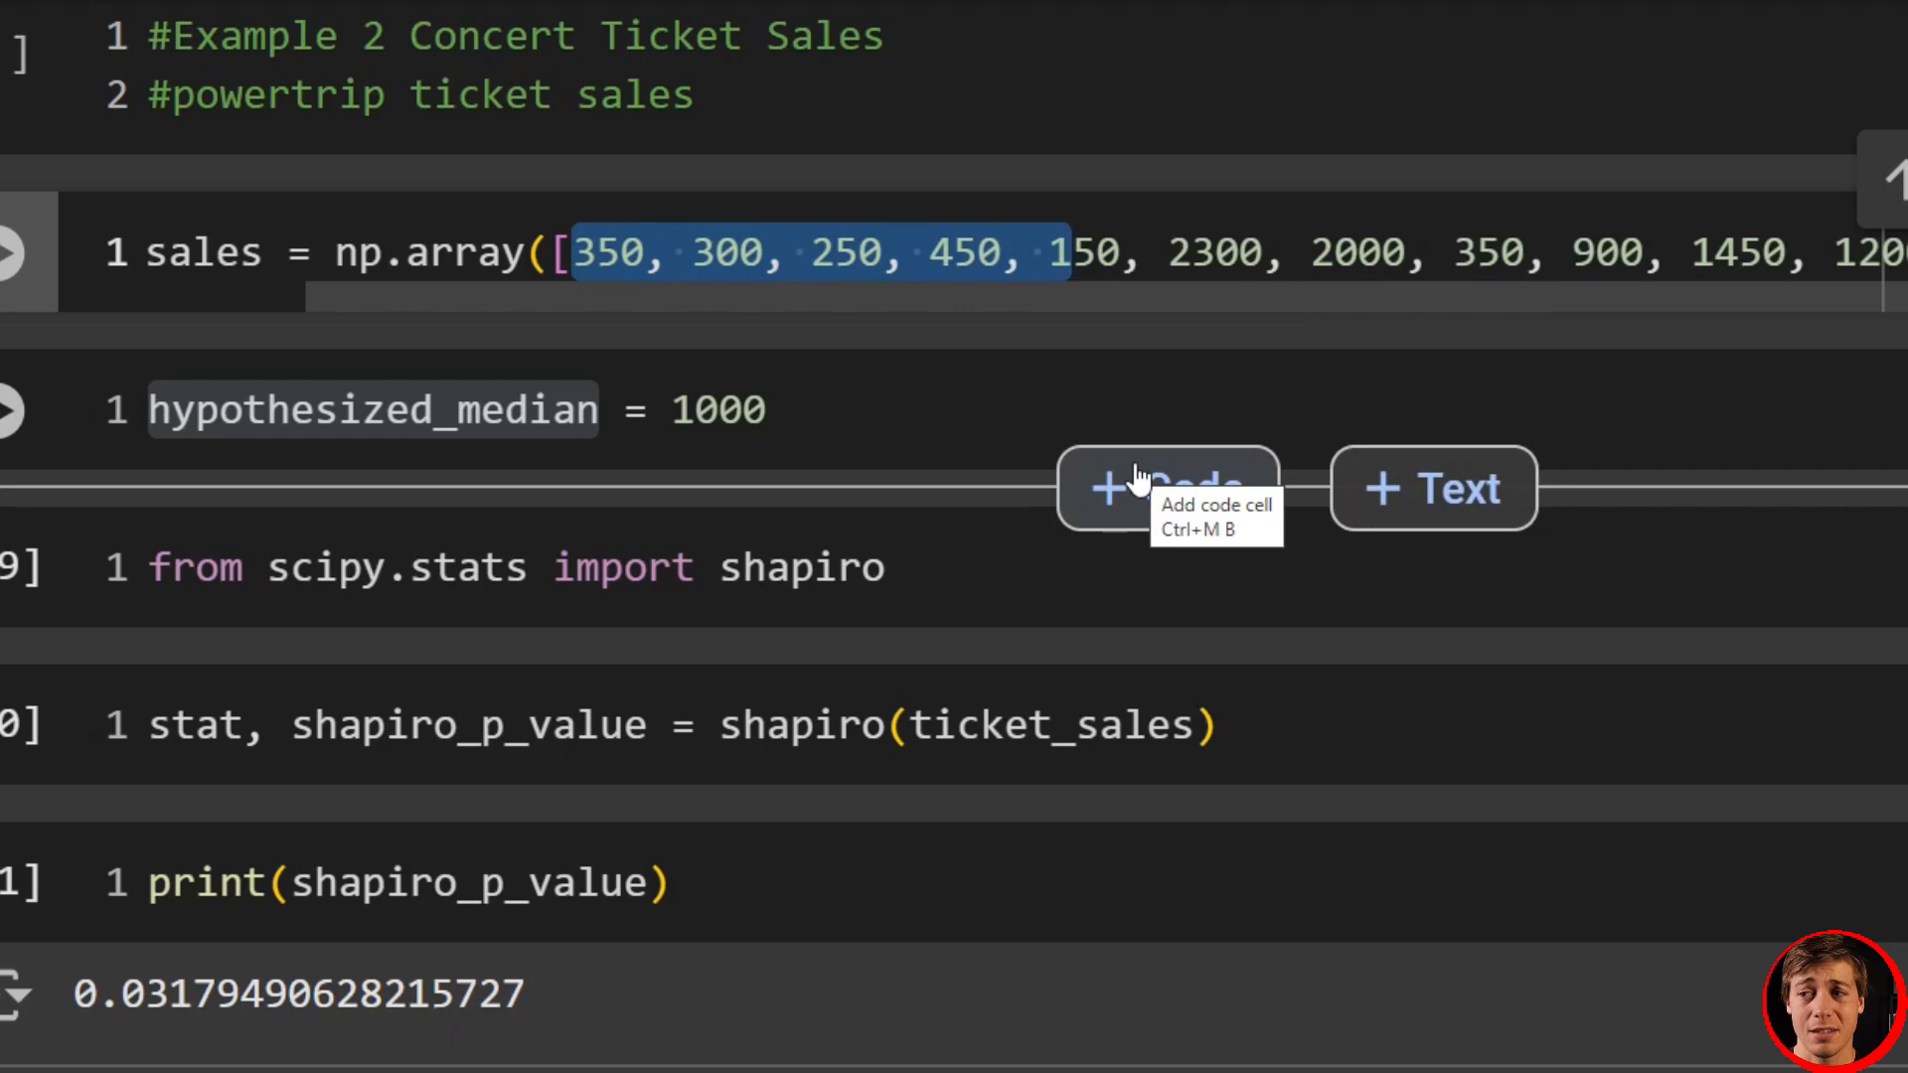
{"action": "scroll", "scroll_direction": "down", "scroll_amount": 3}
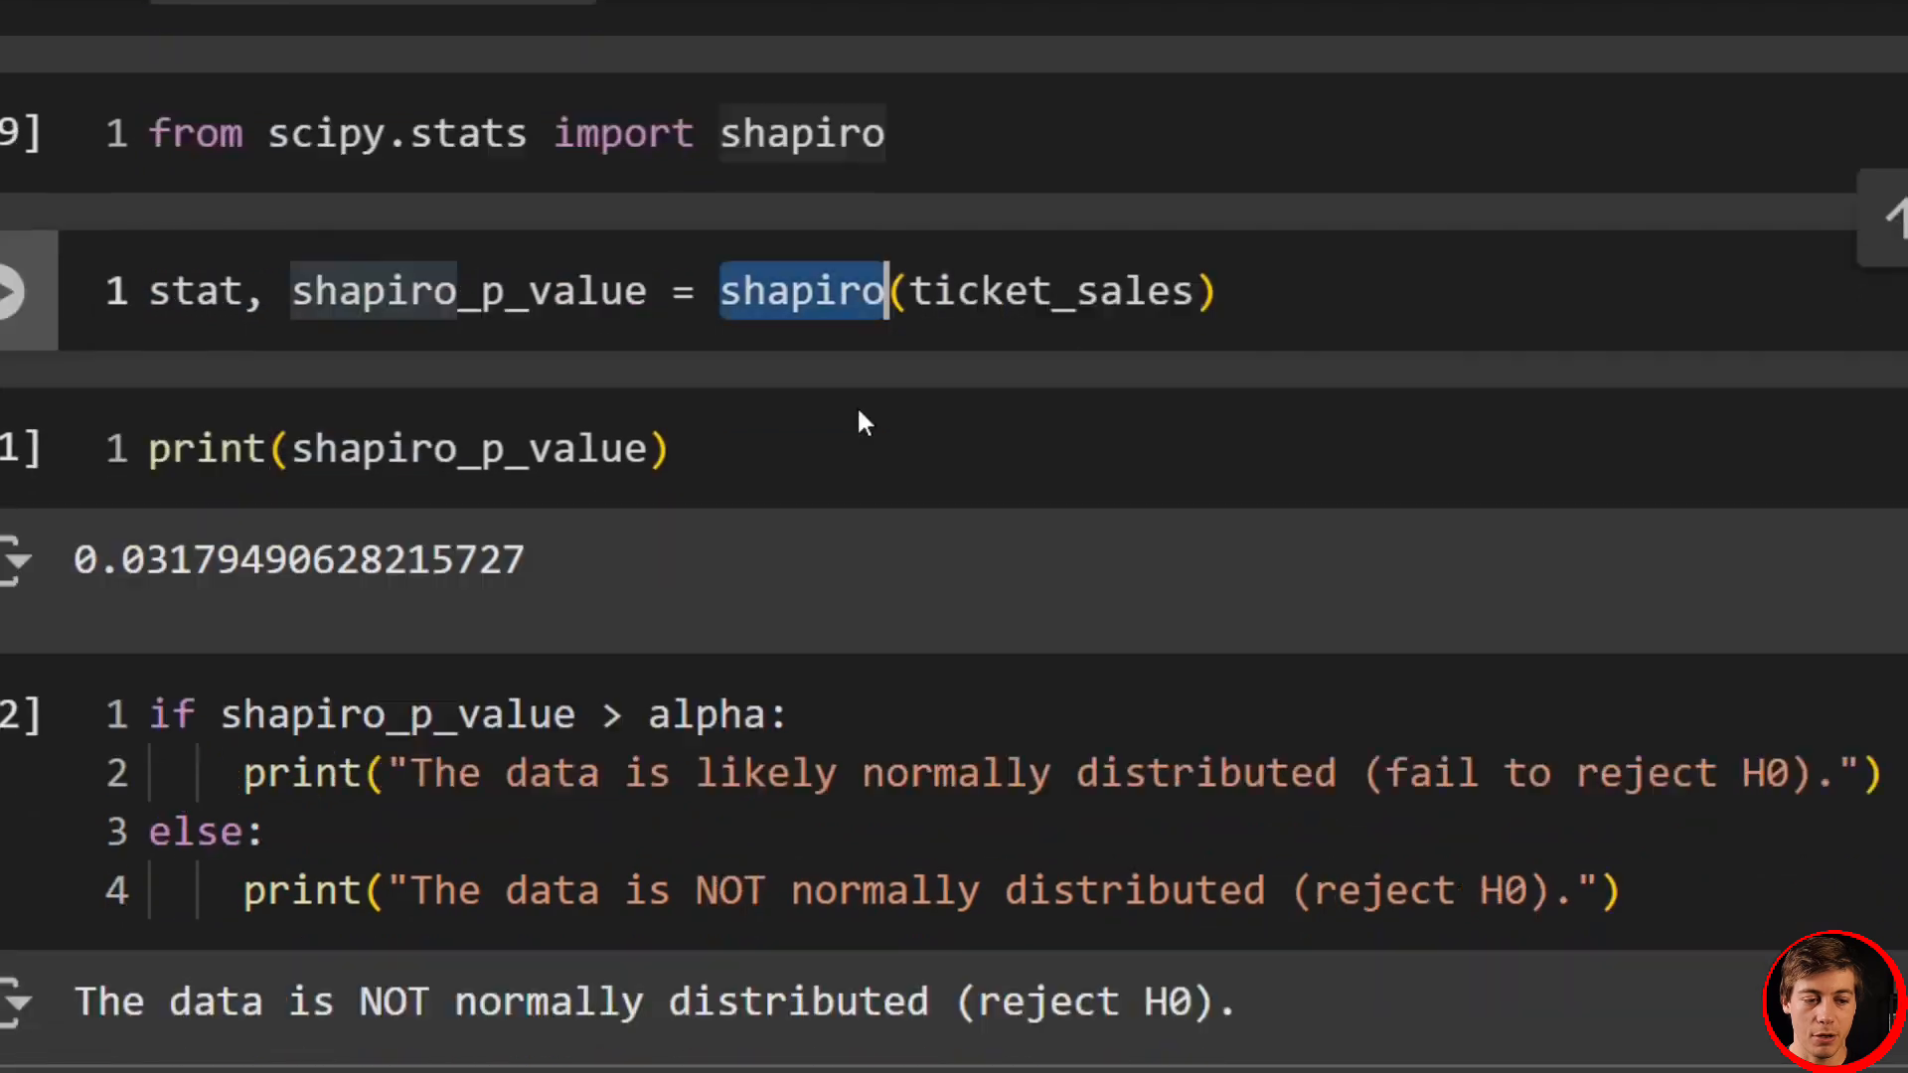
{"action": "scroll", "scroll_direction": "down", "scroll_amount": 3}
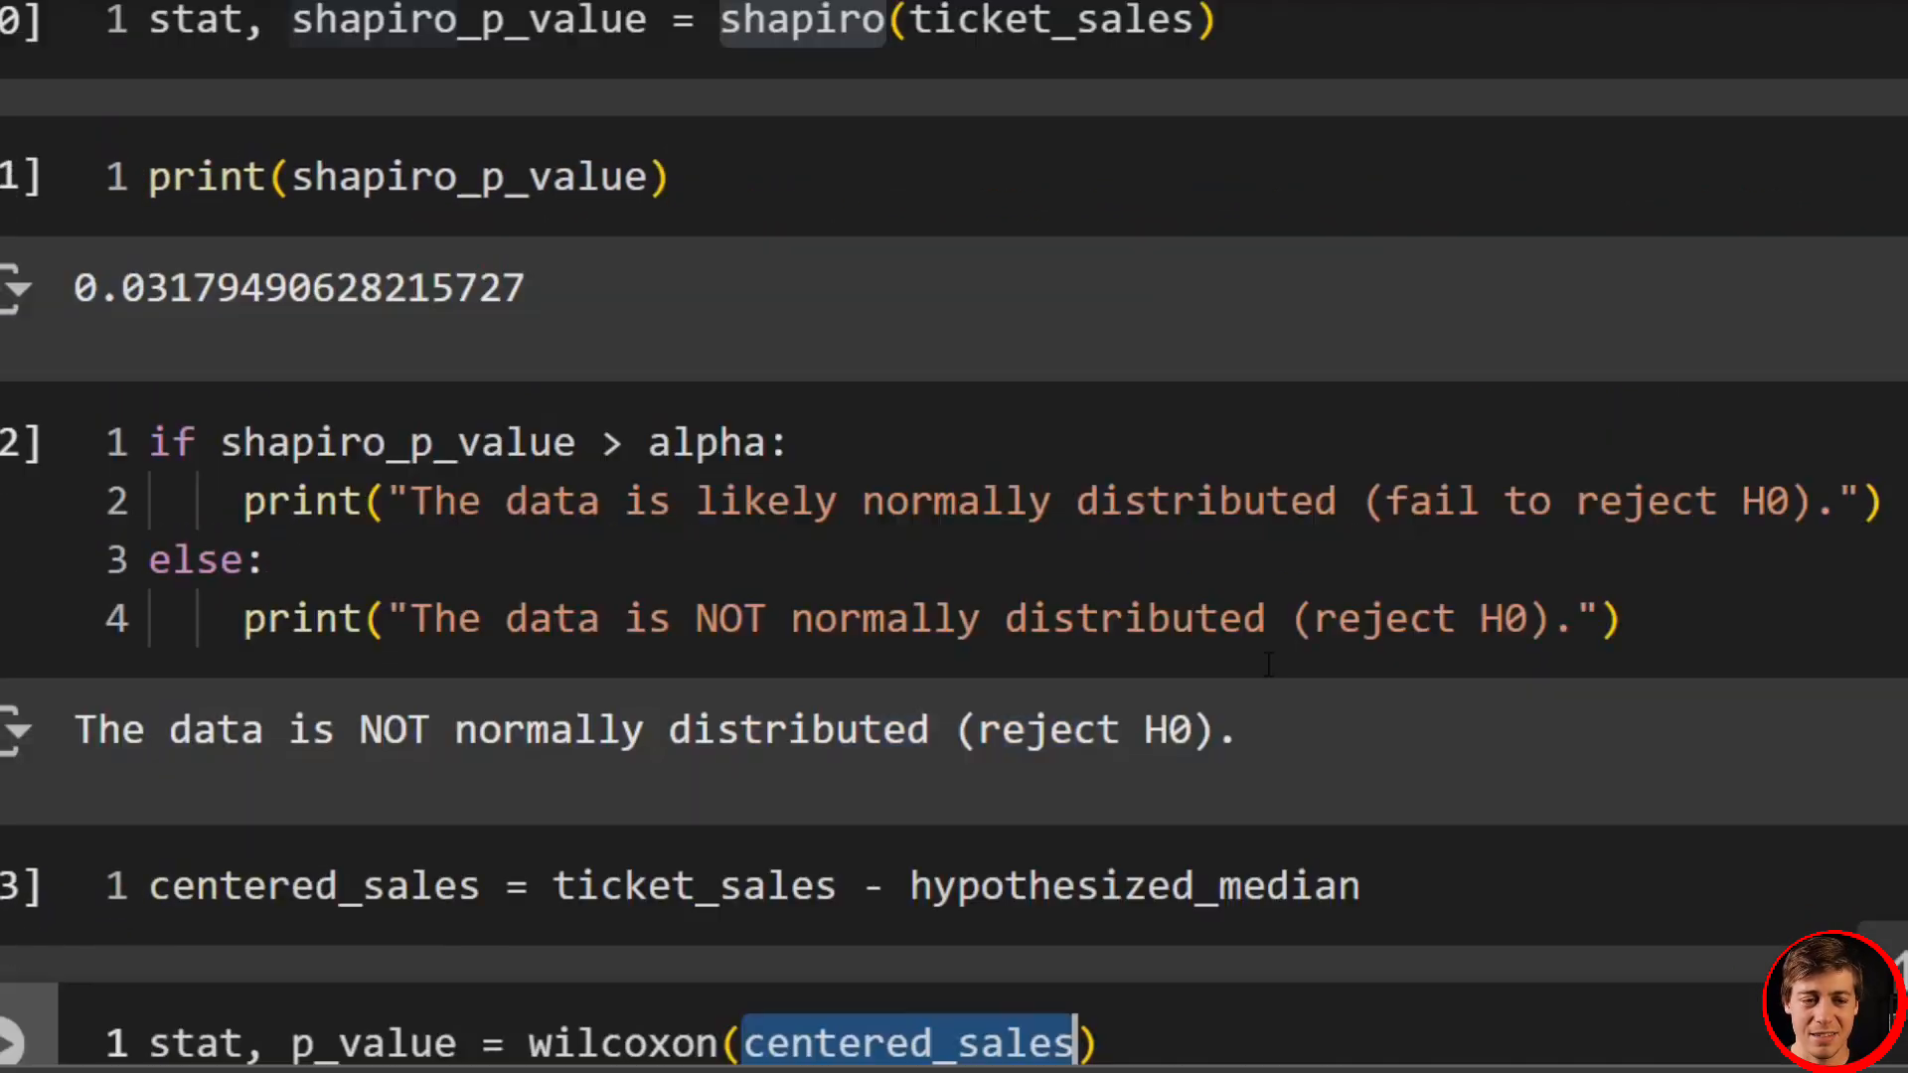
{"action": "scroll", "scroll_direction": "down", "scroll_amount": 3}
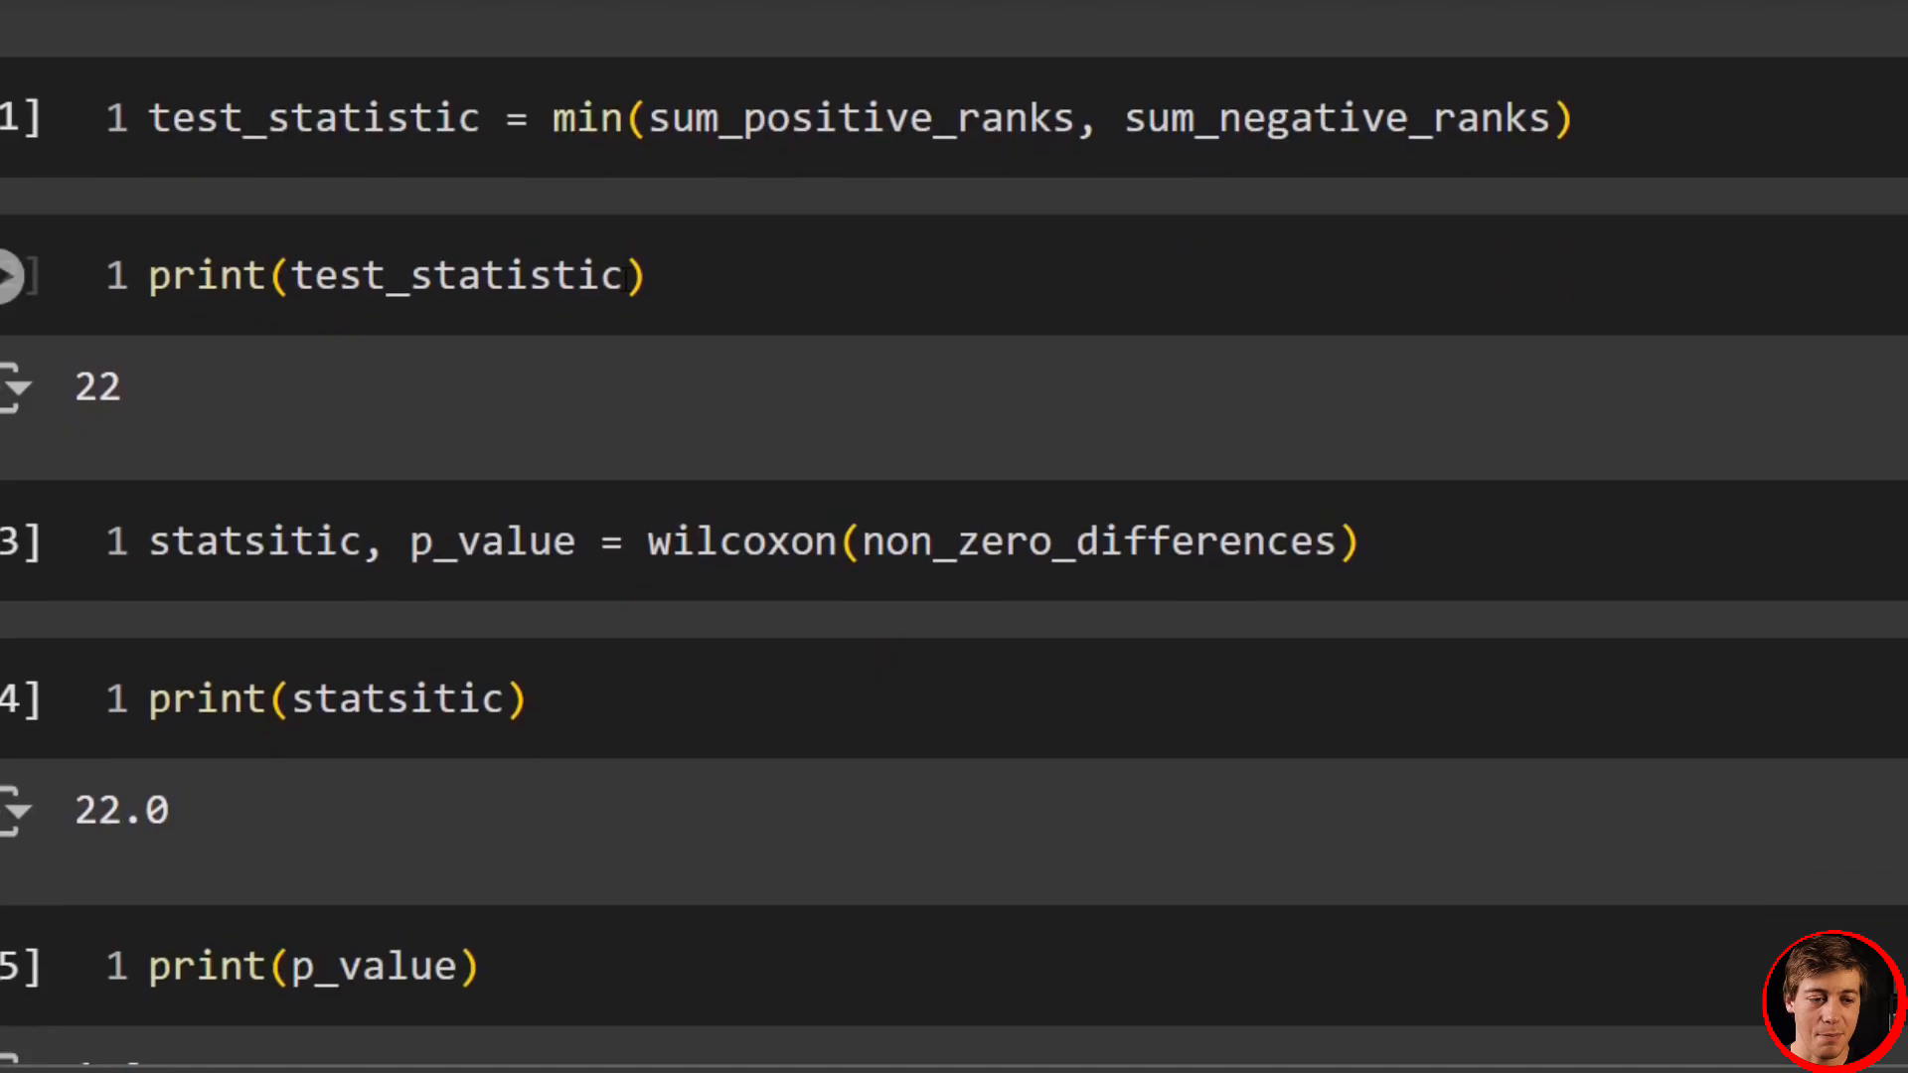
{"action": "scroll", "scroll_direction": "down", "scroll_amount": 3}
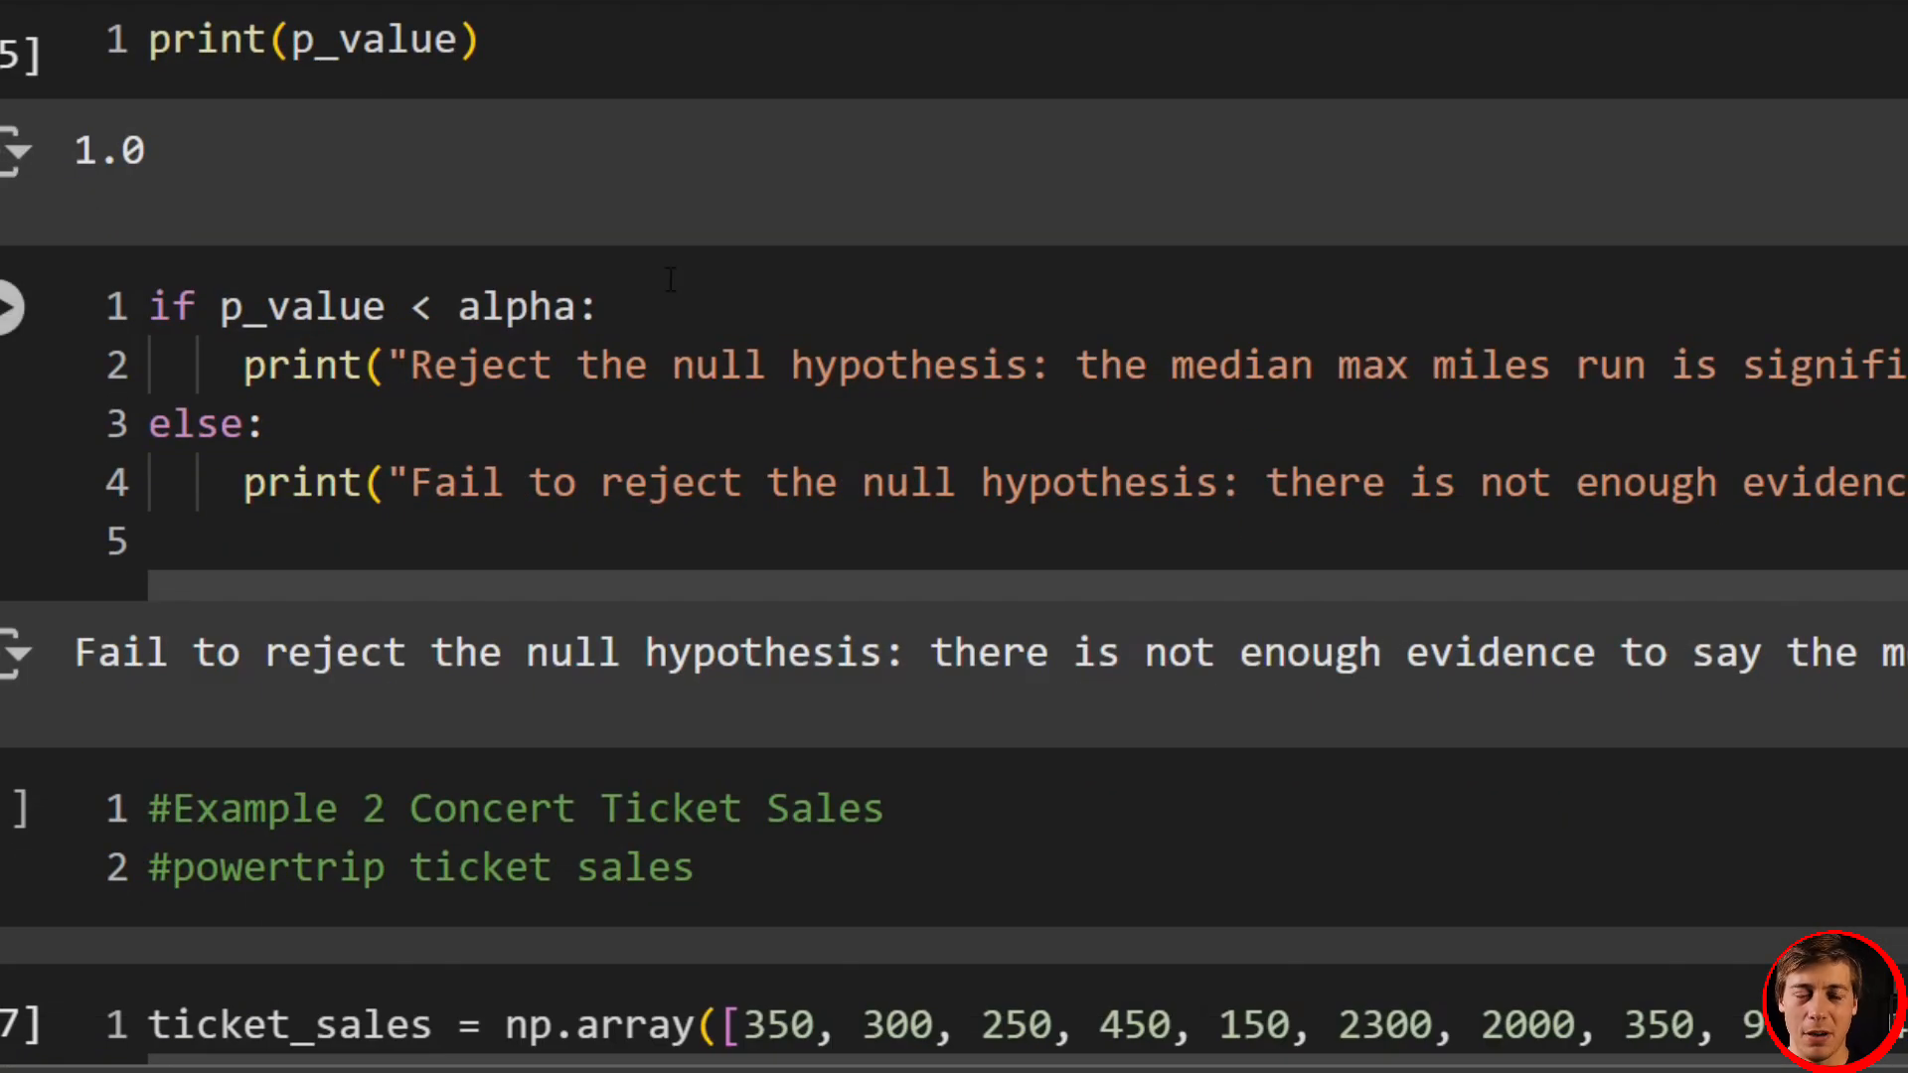
{"action": "scroll", "scroll_direction": "down", "scroll_amount": 3}
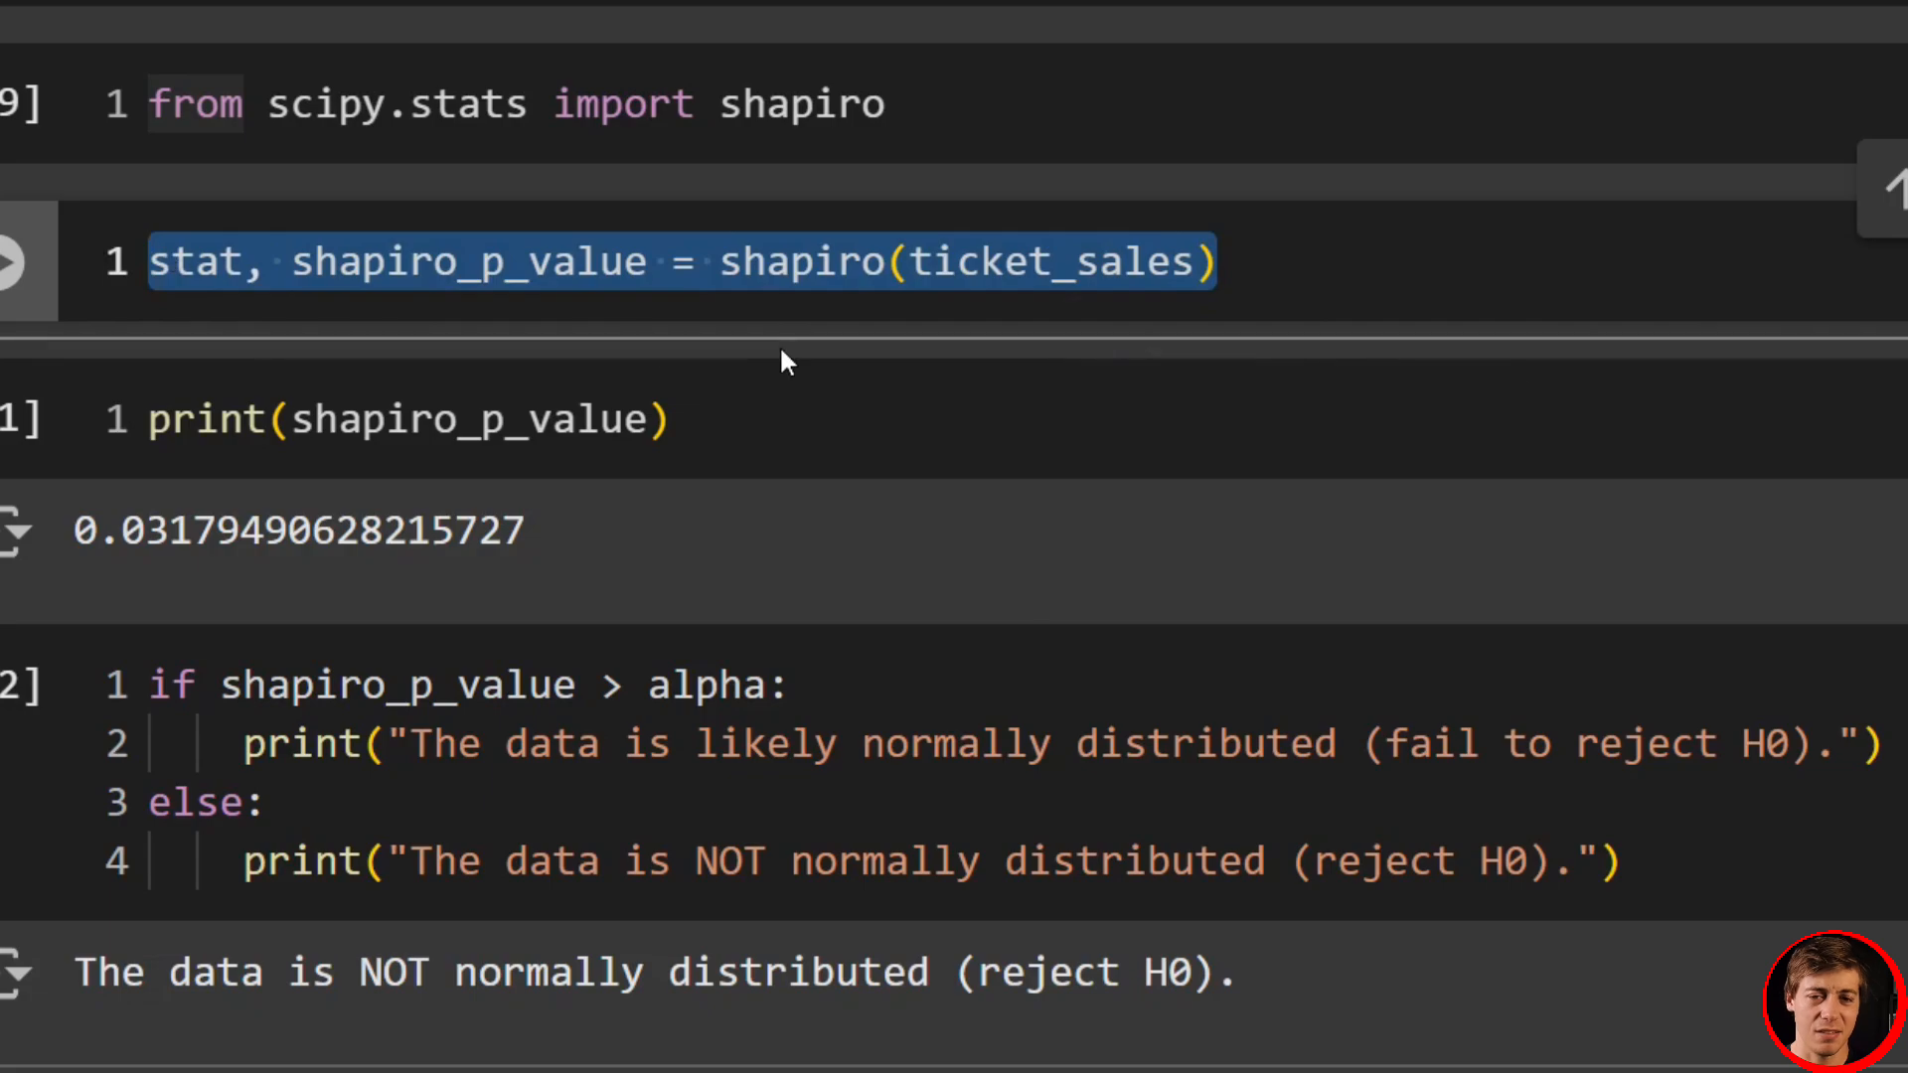
{"action": "scroll", "scroll_direction": "down", "scroll_amount": 3}
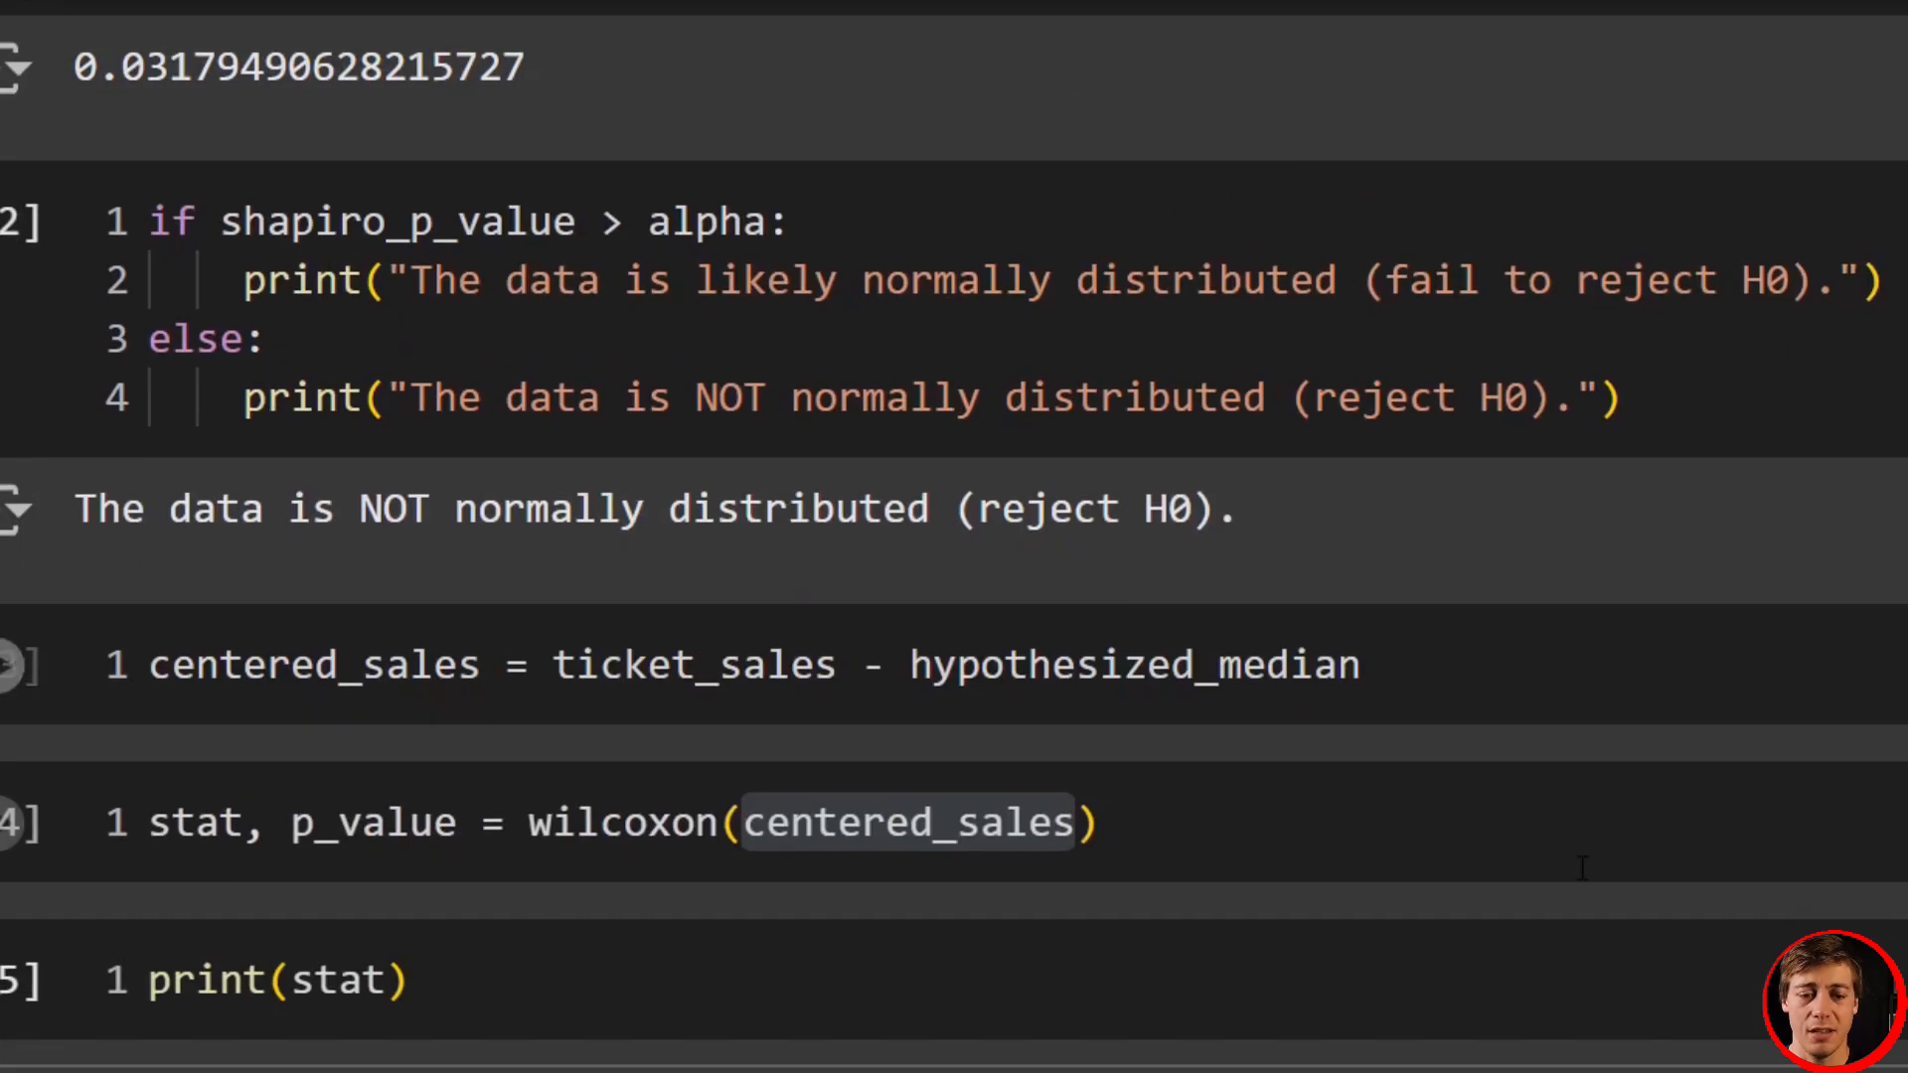